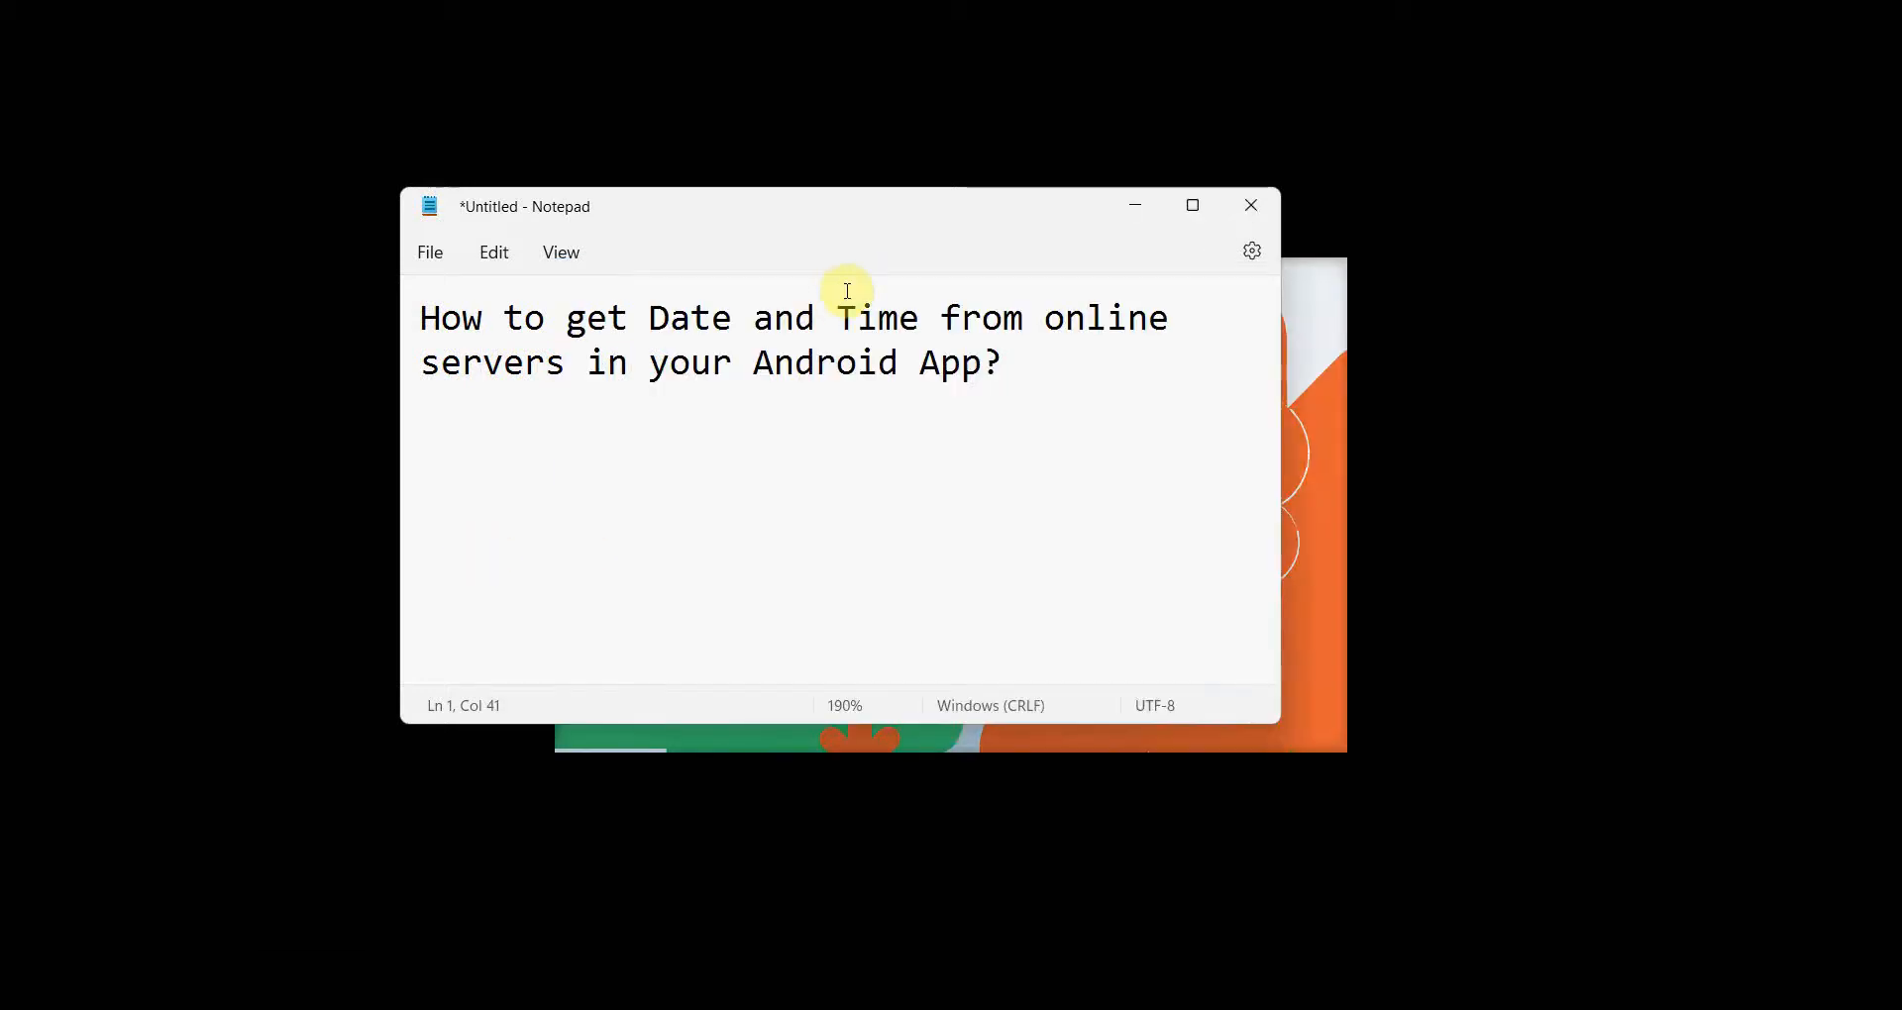
# Glance at the question text in the note, then minimize Notepad to reveal Android Studio's welcome screen
pyautogui.moveTo(753, 317); pyautogui.dragTo(806, 361)
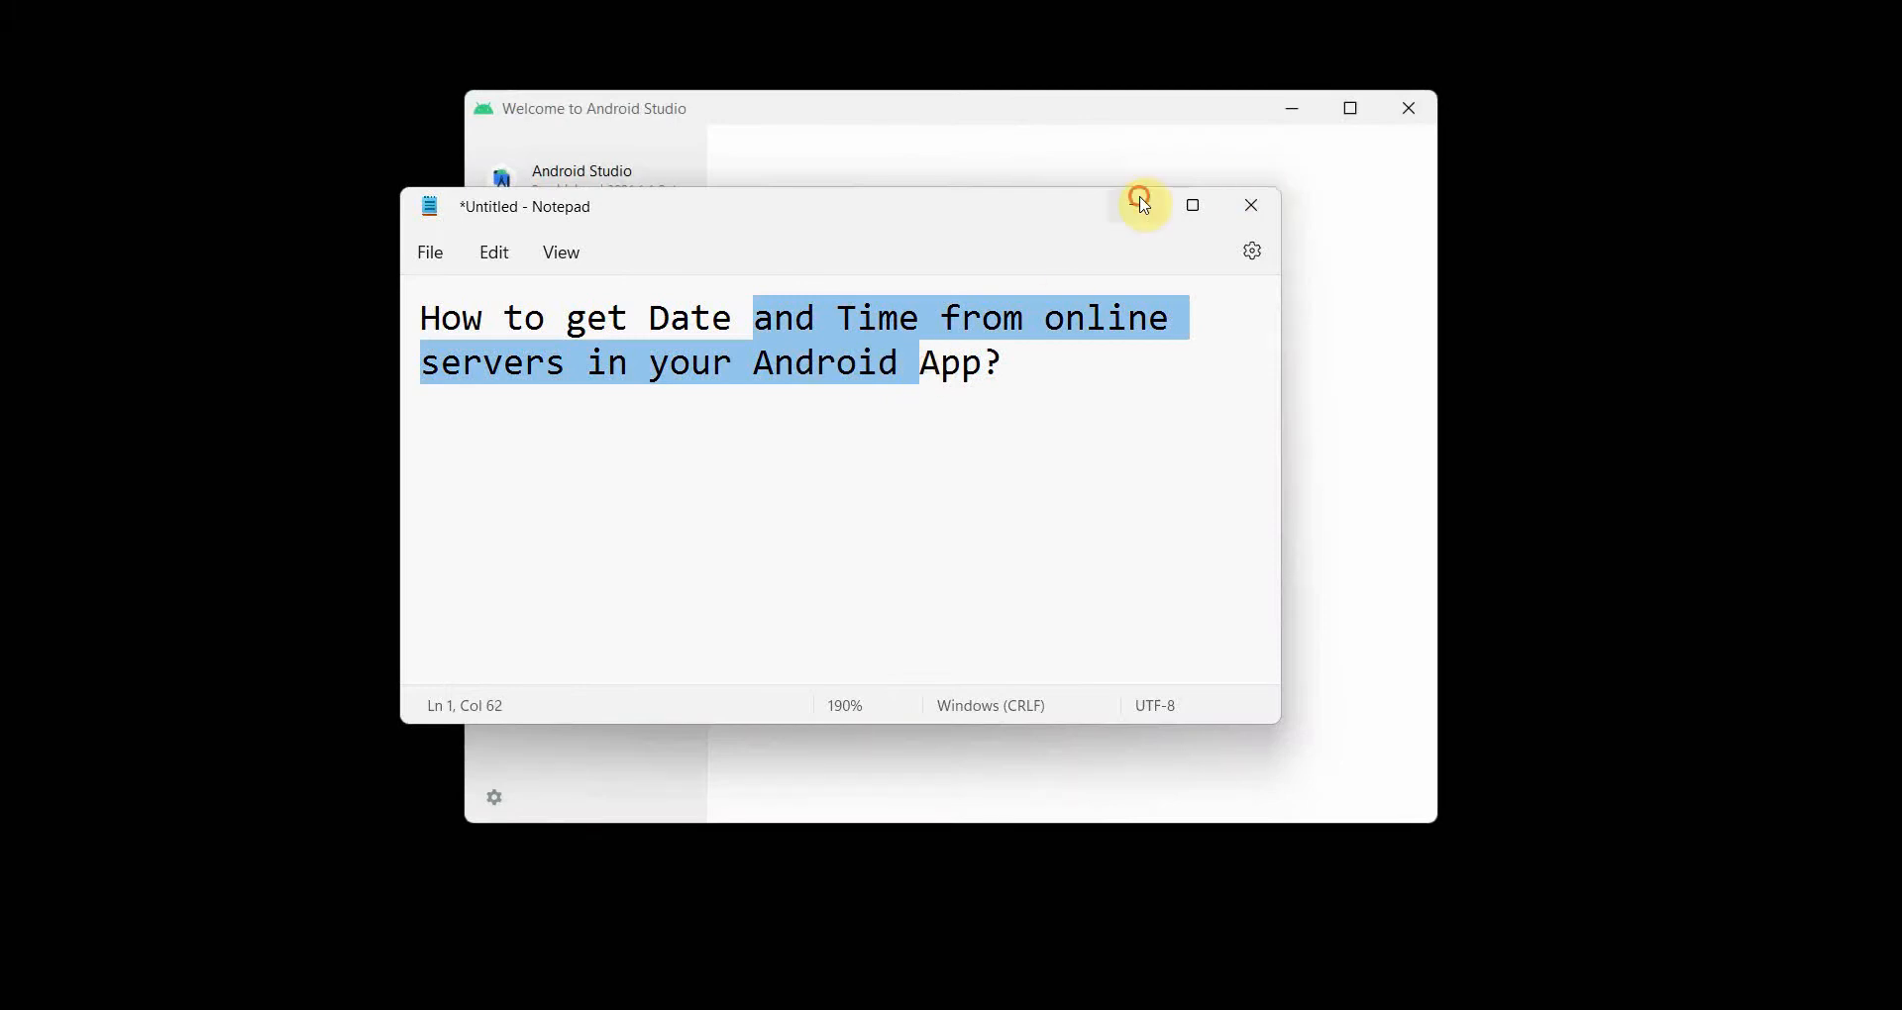
pyautogui.click(1251, 204)
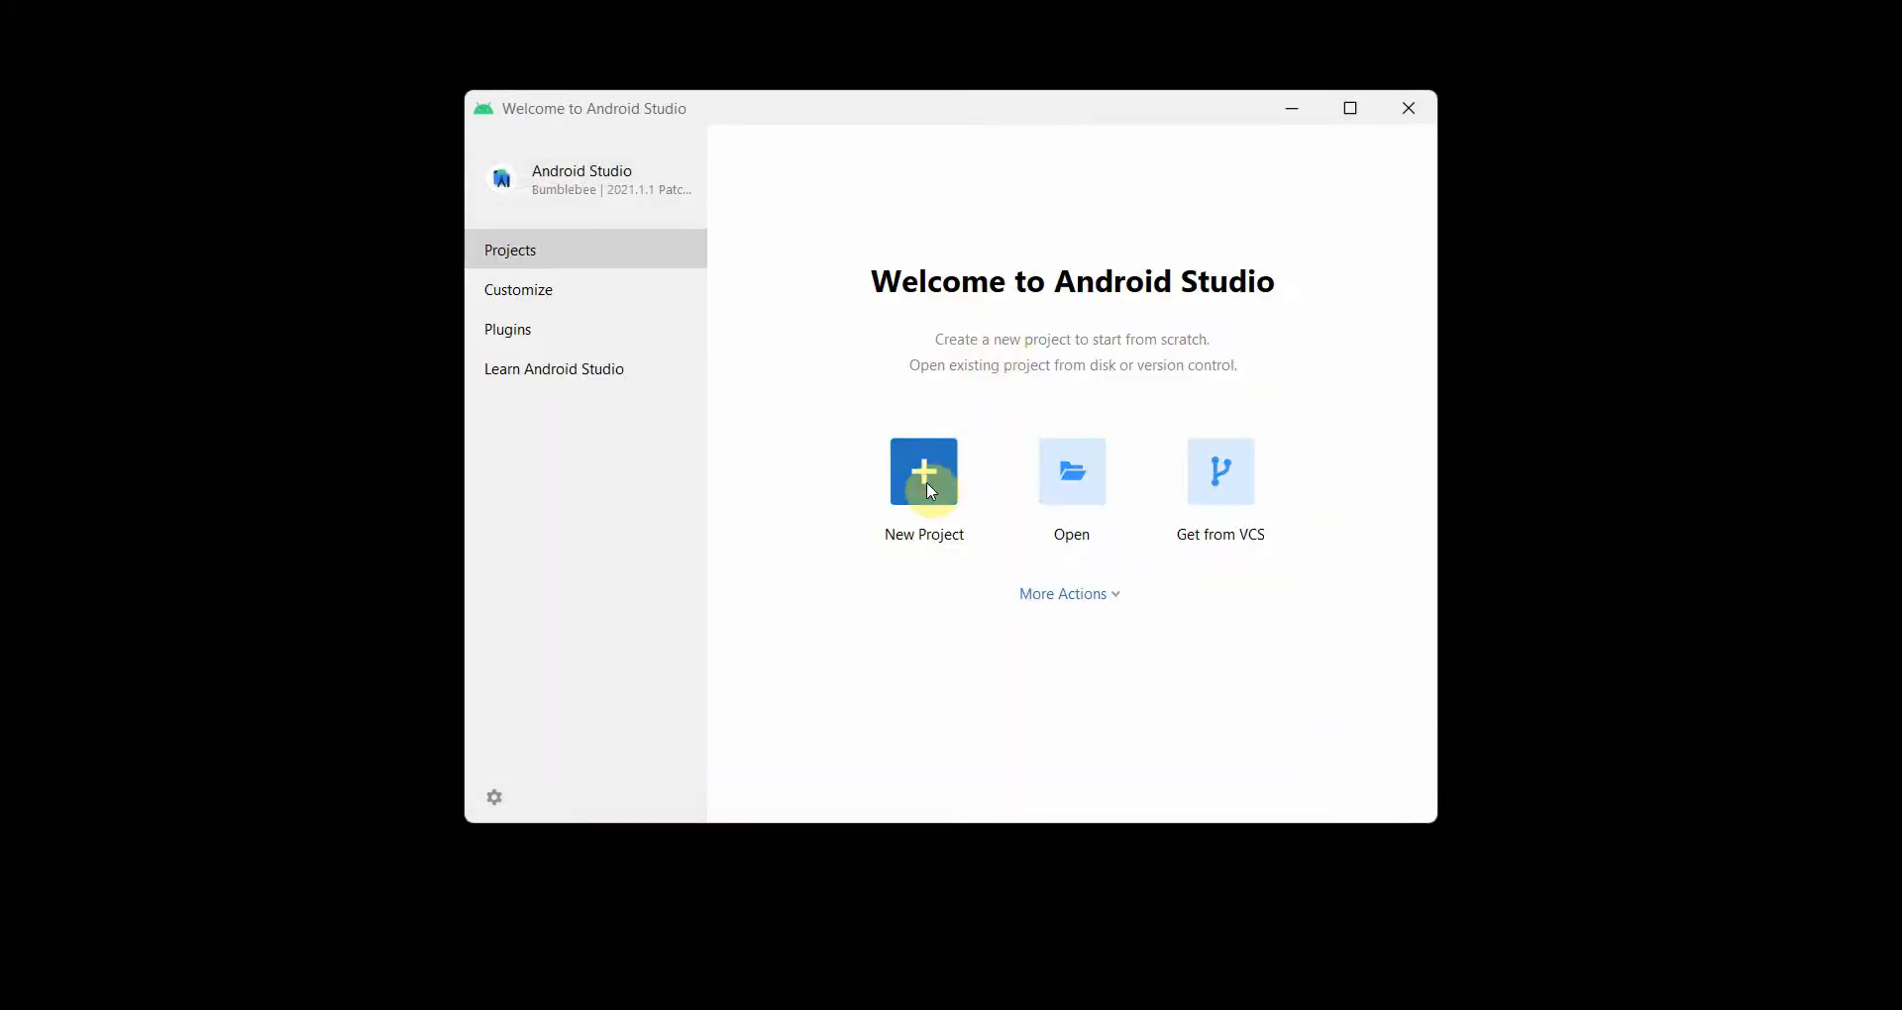
# Create a new Empty Activity project named 'Get Date and Time online server'
pyautogui.click(922, 472)
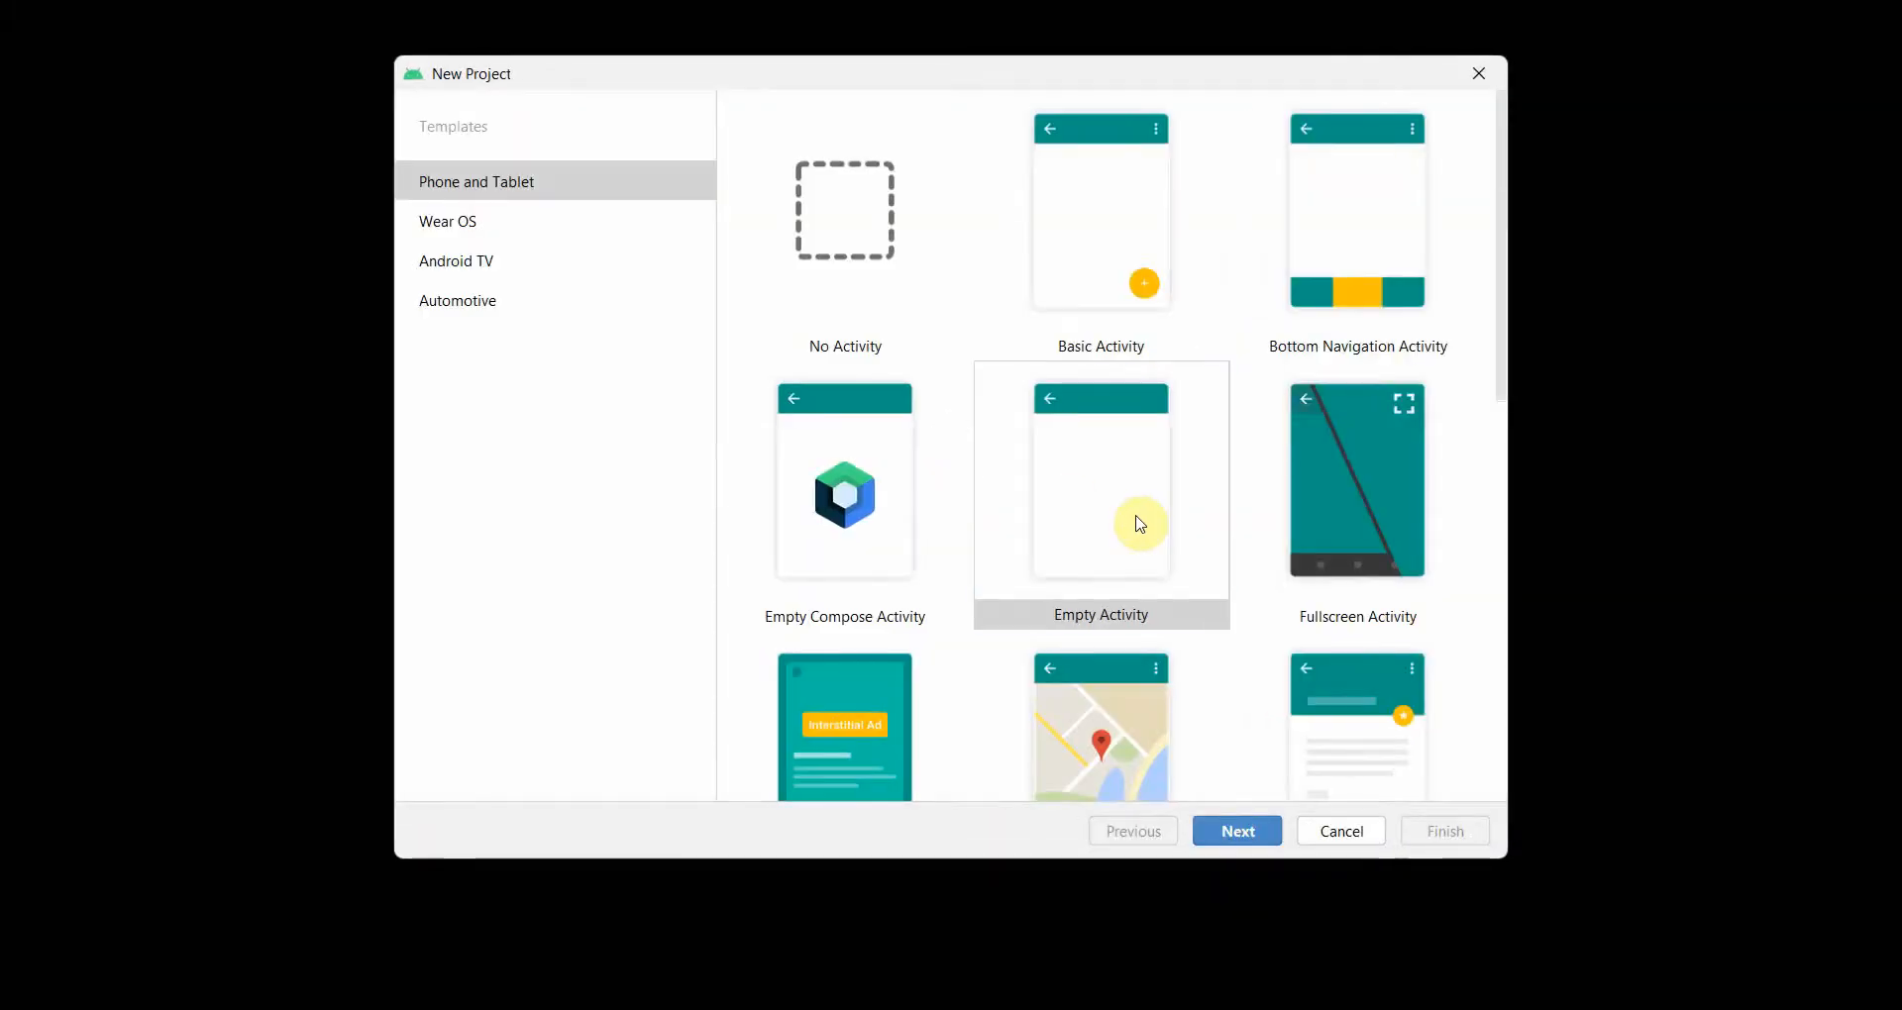
pyautogui.click(1236, 830)
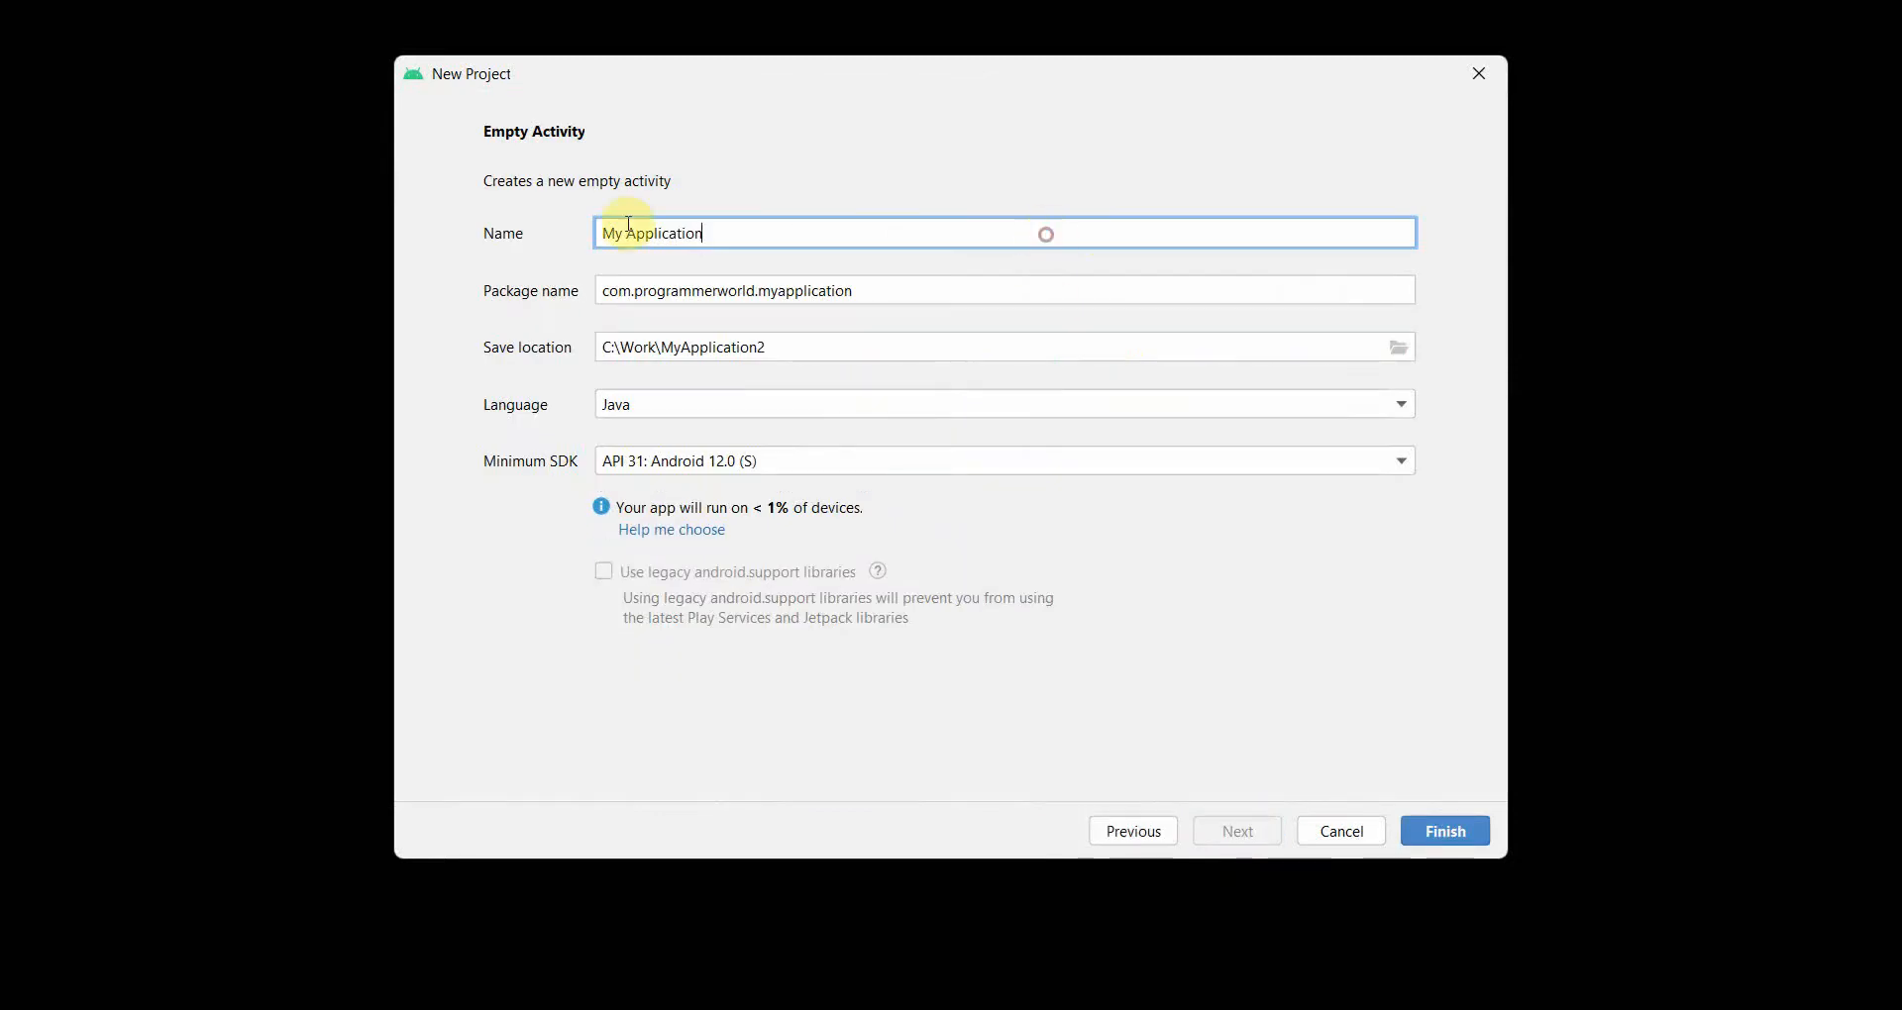
pyautogui.write('Get')
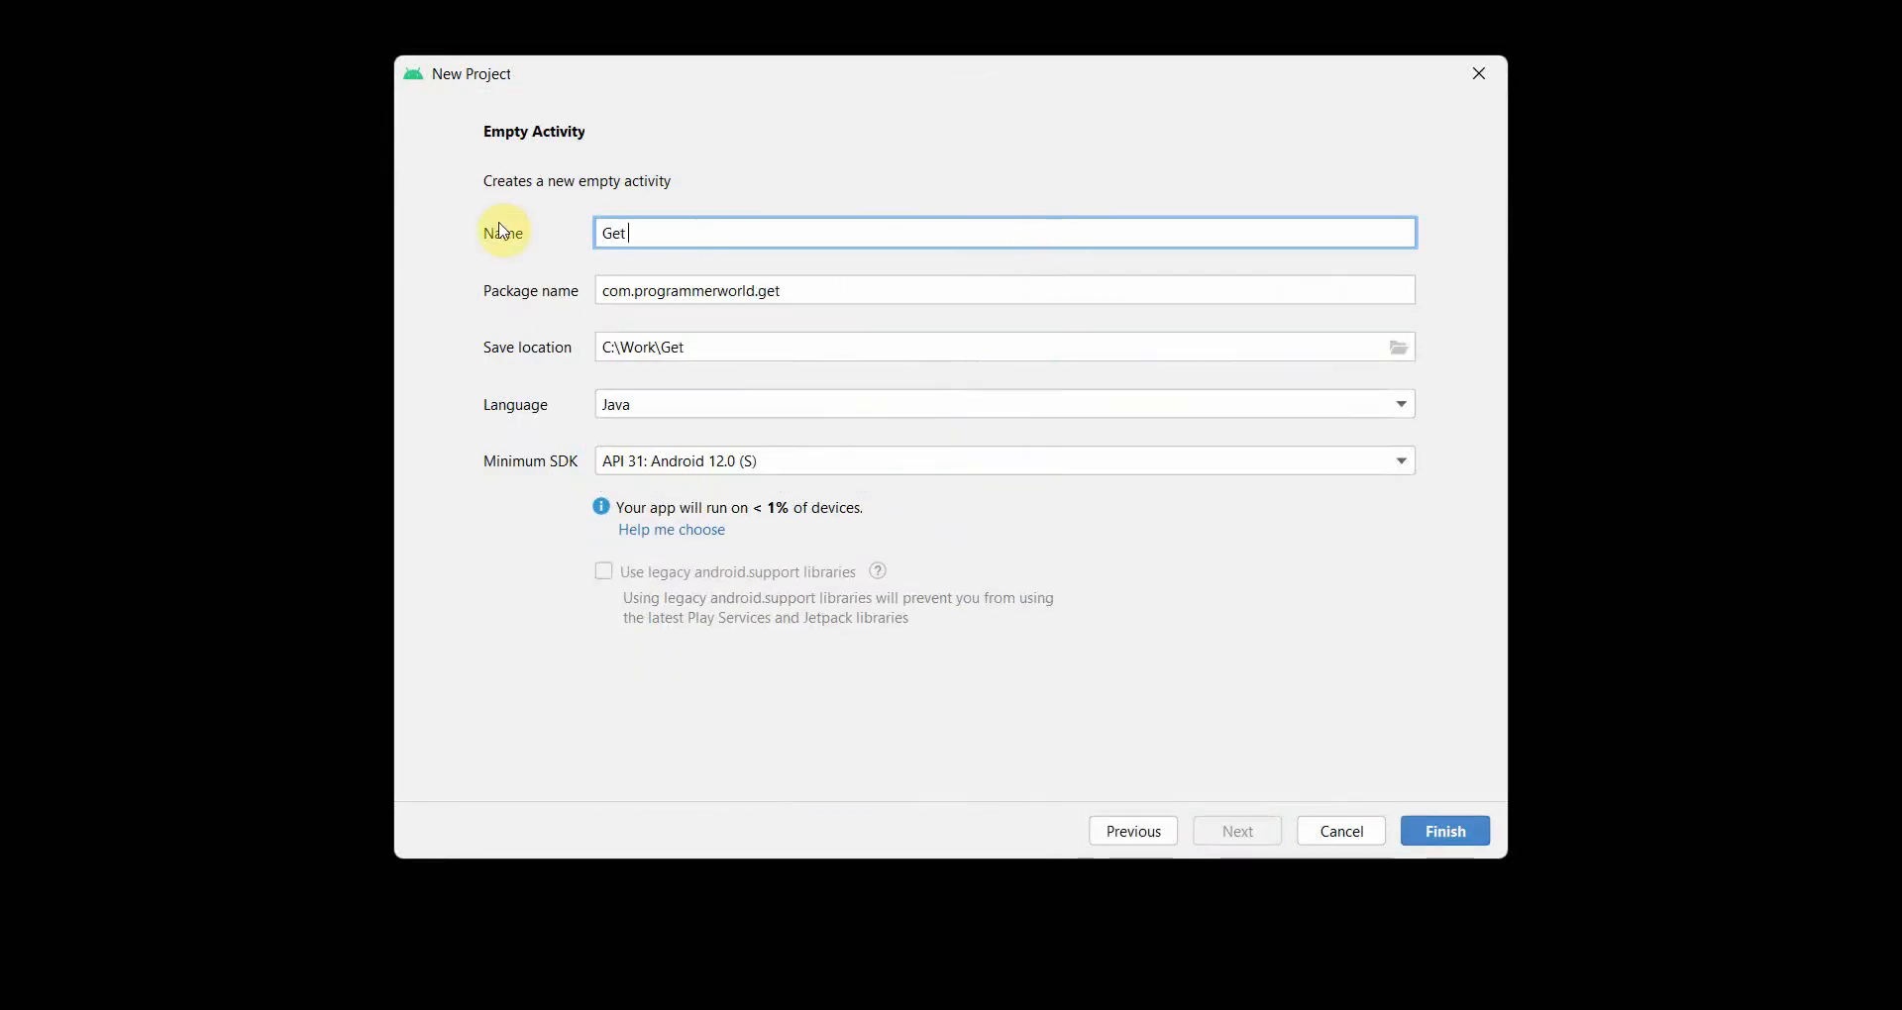
pyautogui.write('Date and Ti')
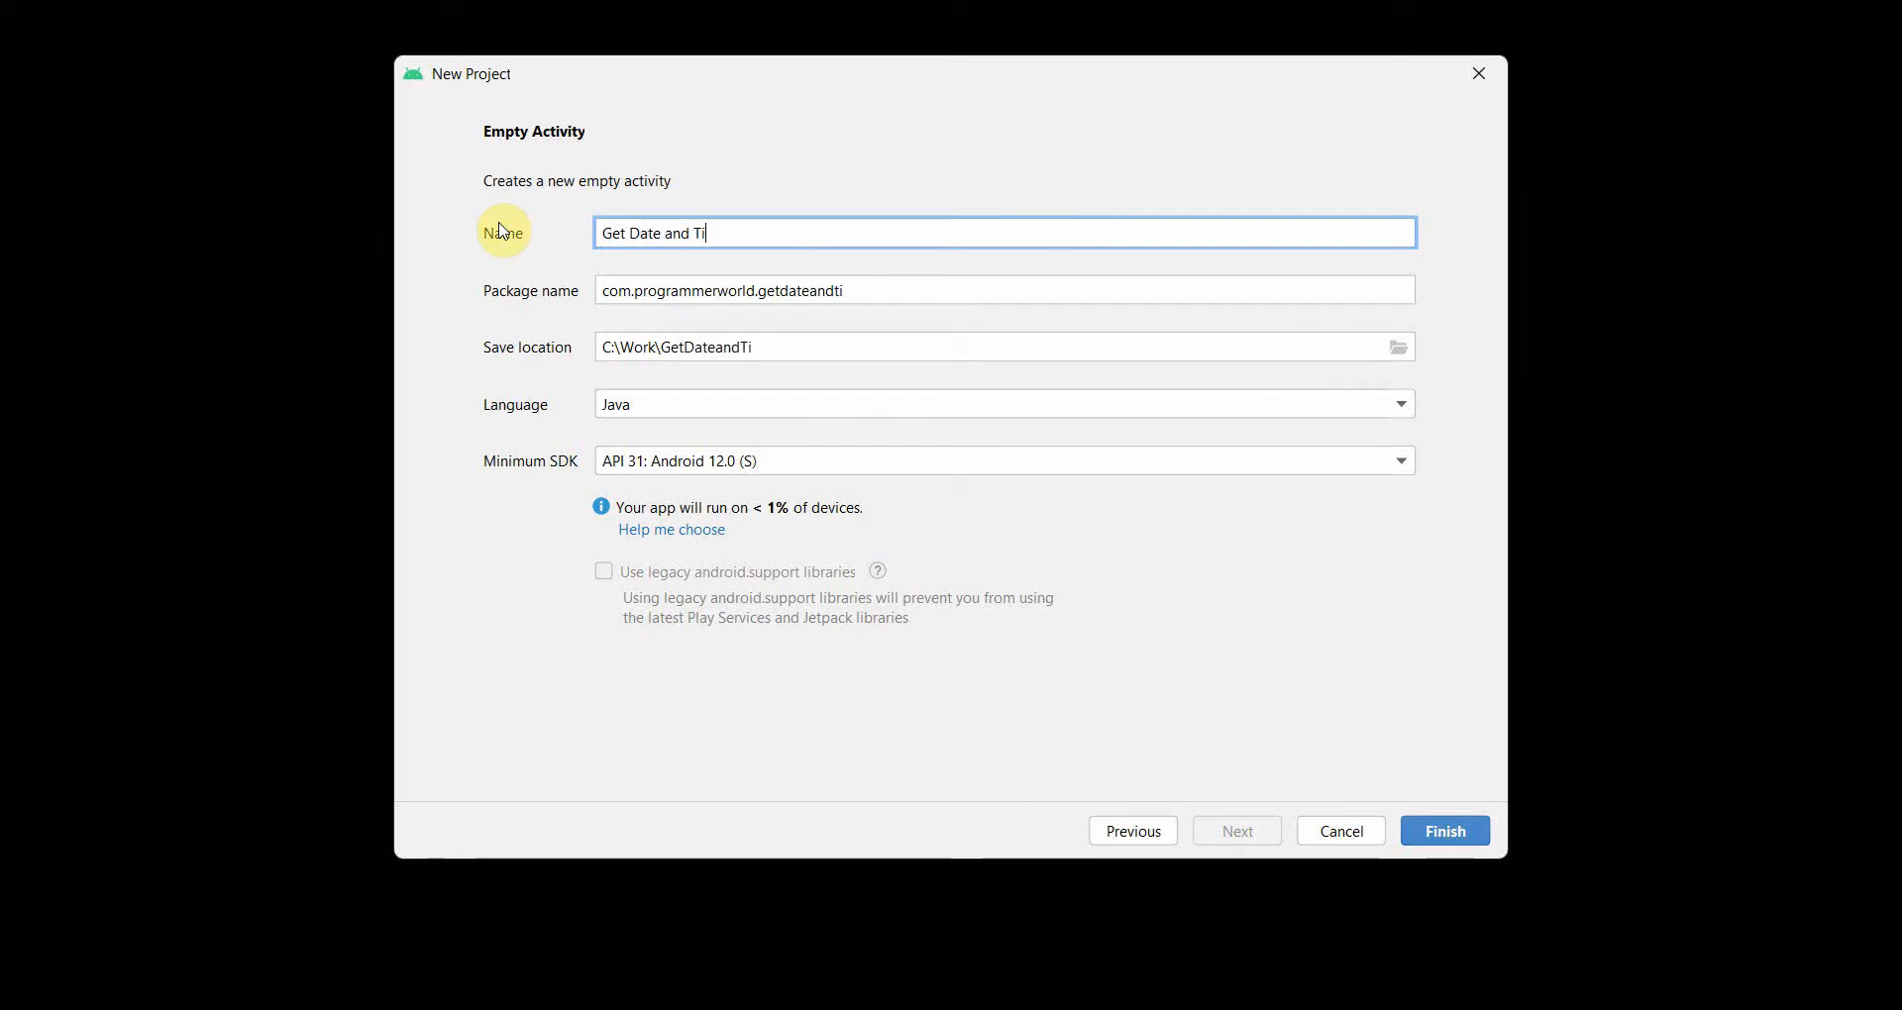
pyautogui.write('me online')
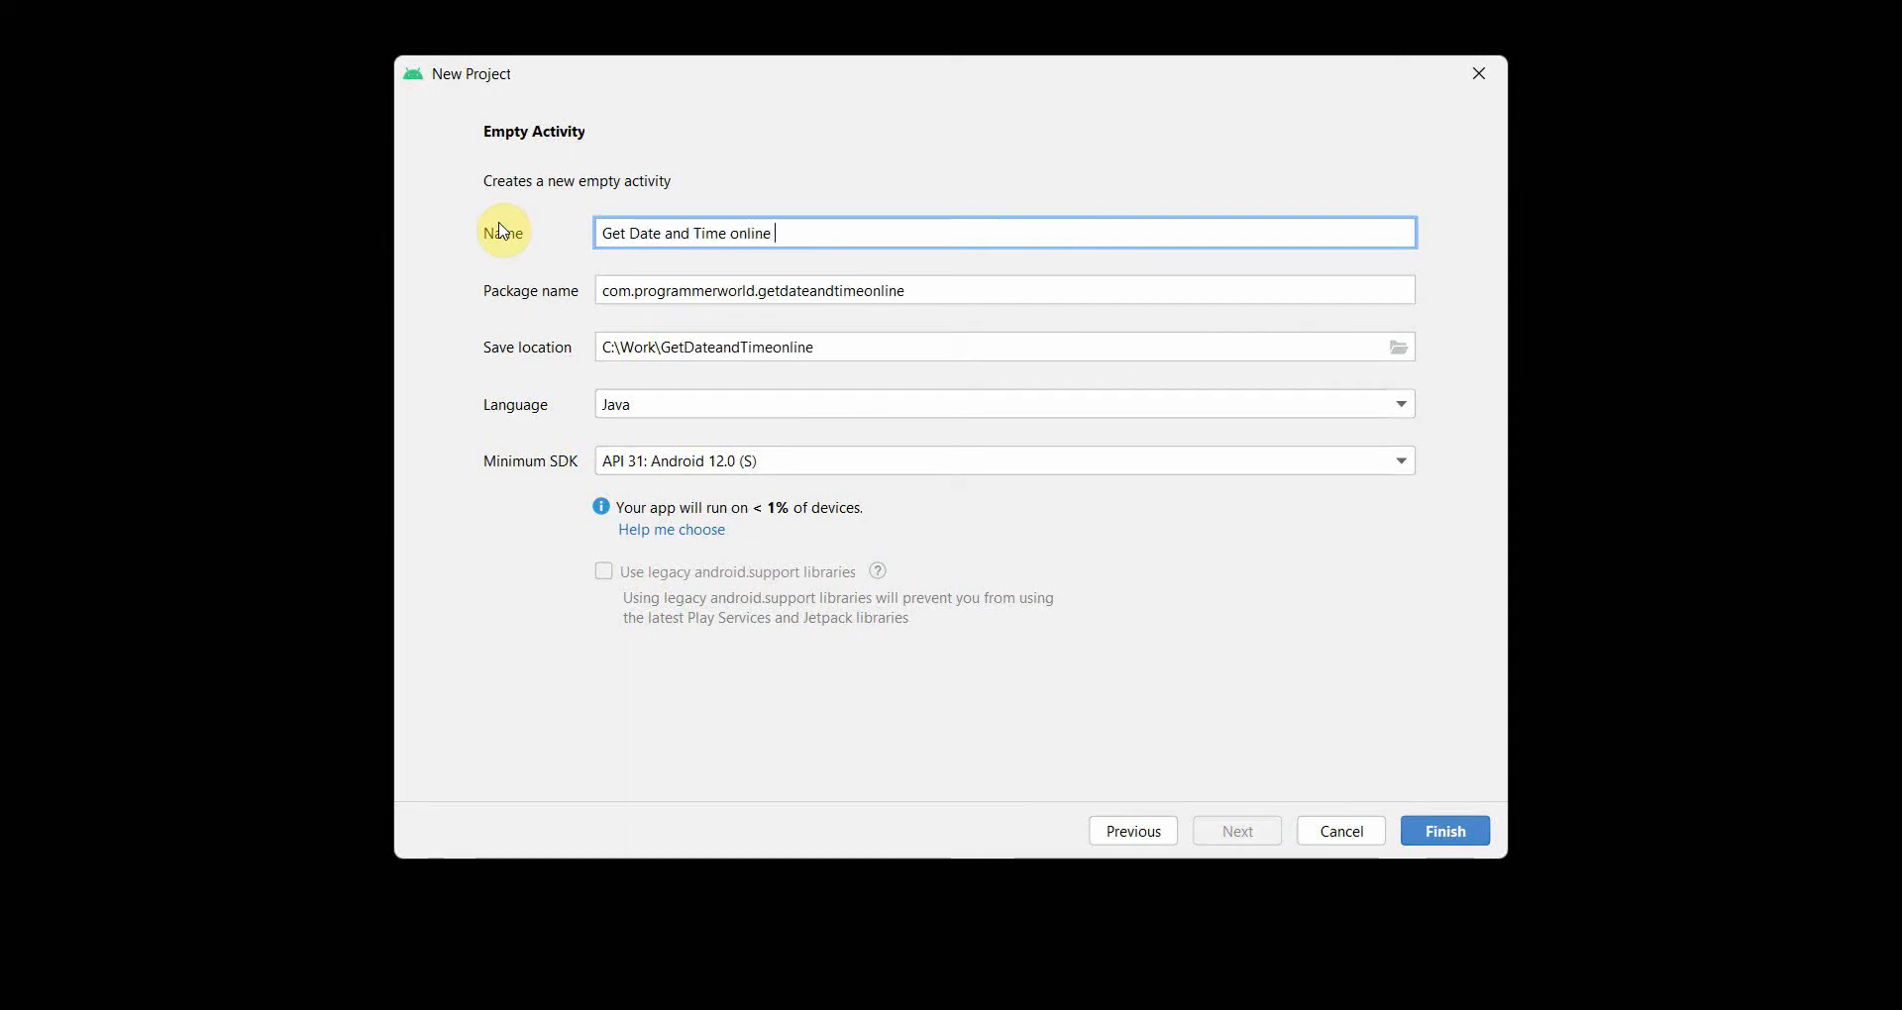
pyautogui.write('server')
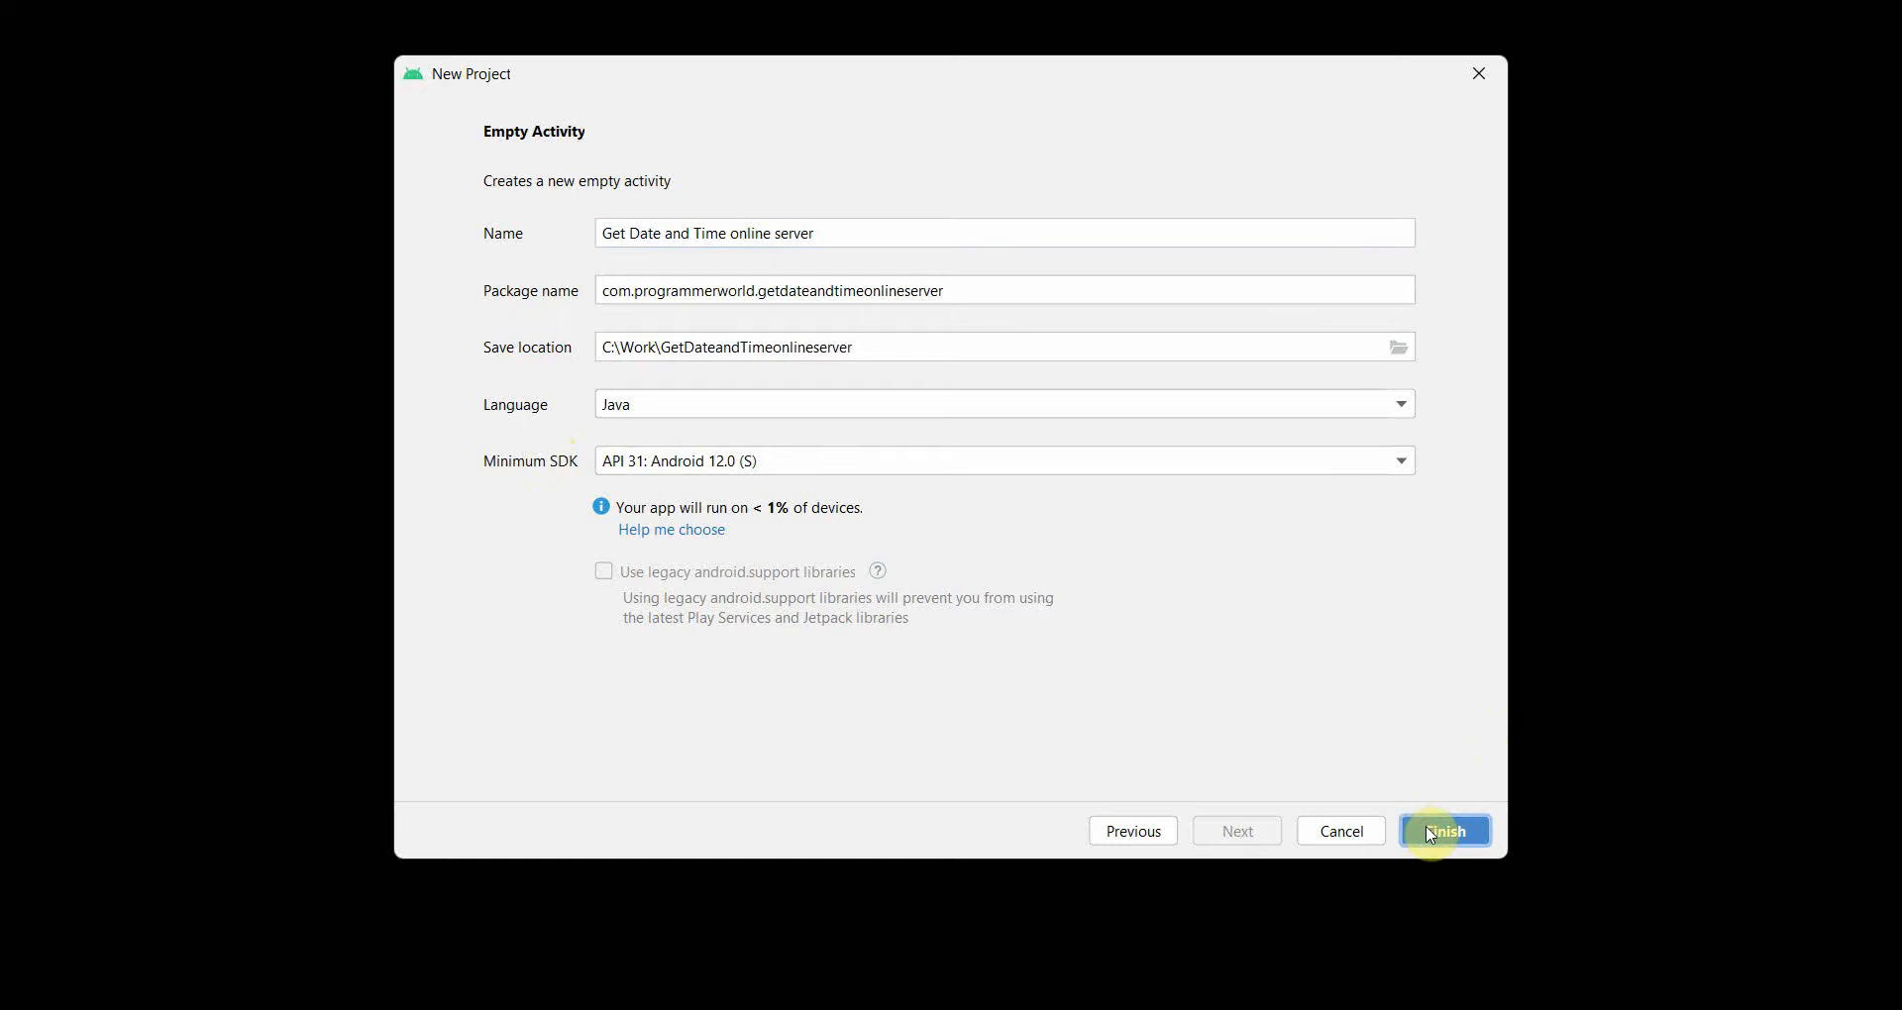
pyautogui.click(1445, 830)
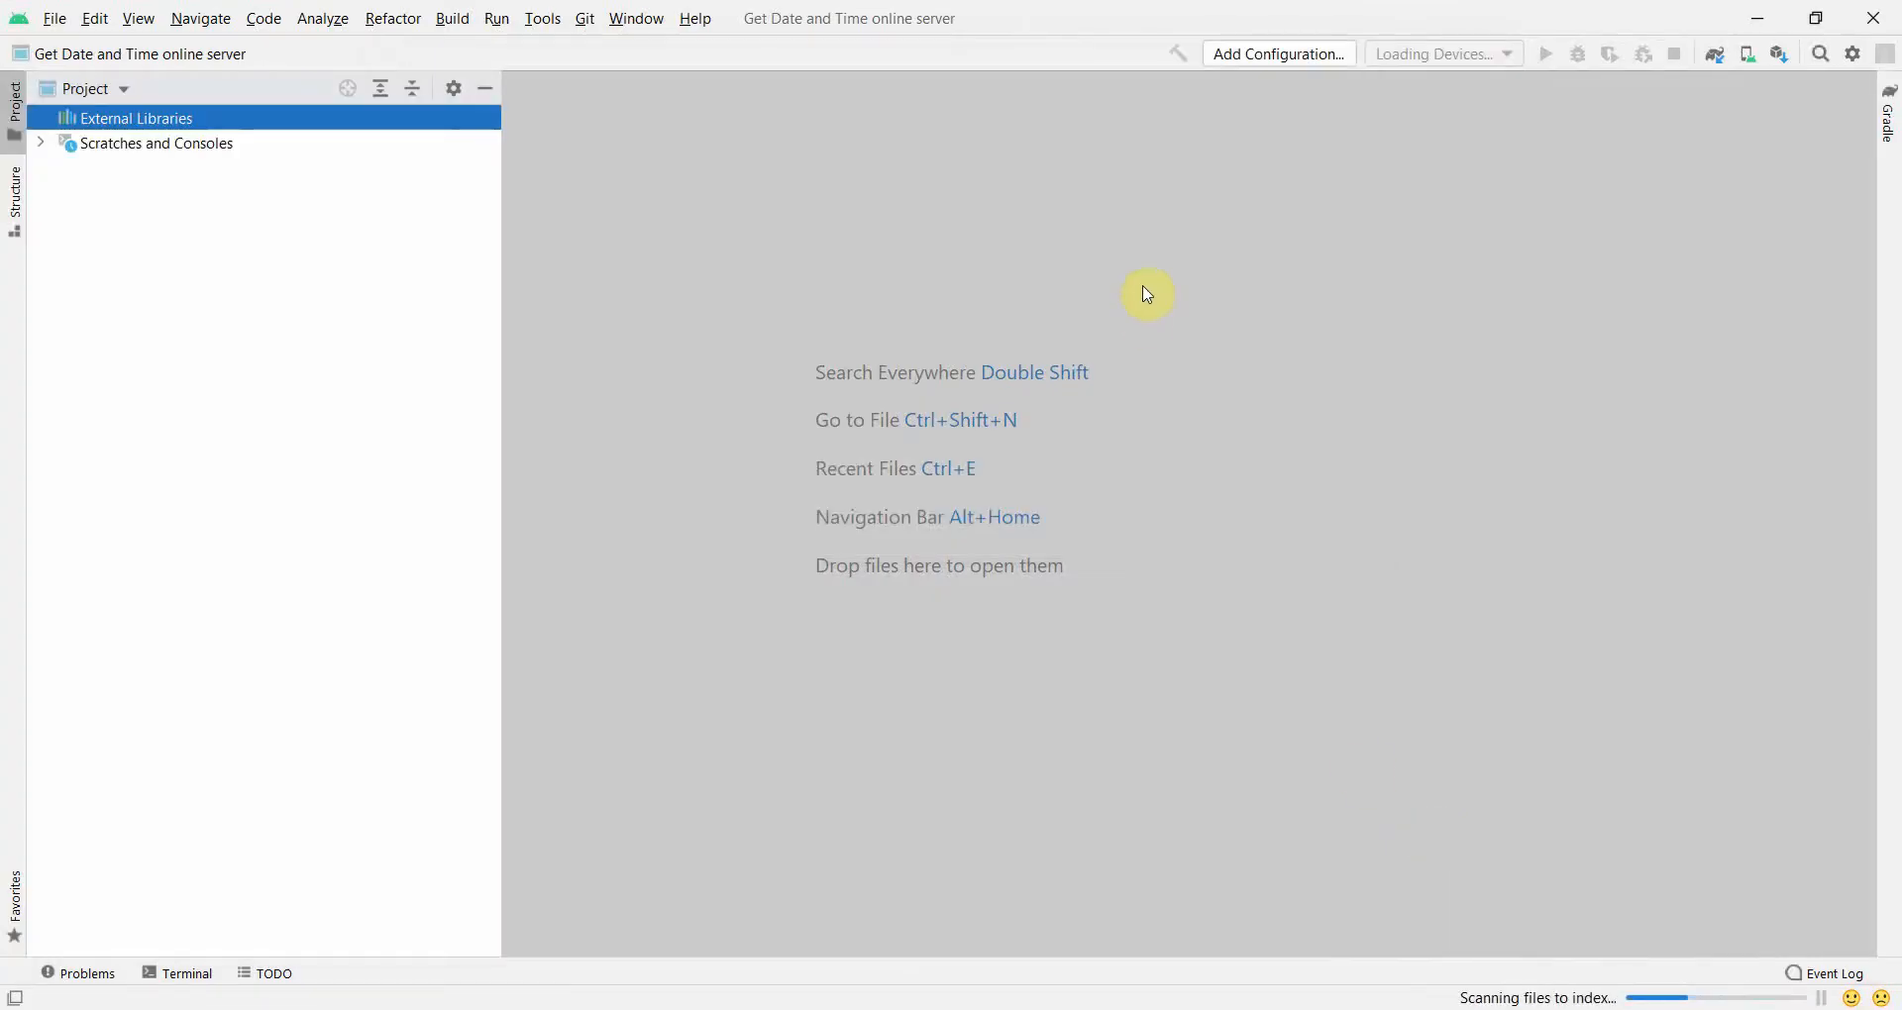
pyautogui.moveTo(1035, 12)
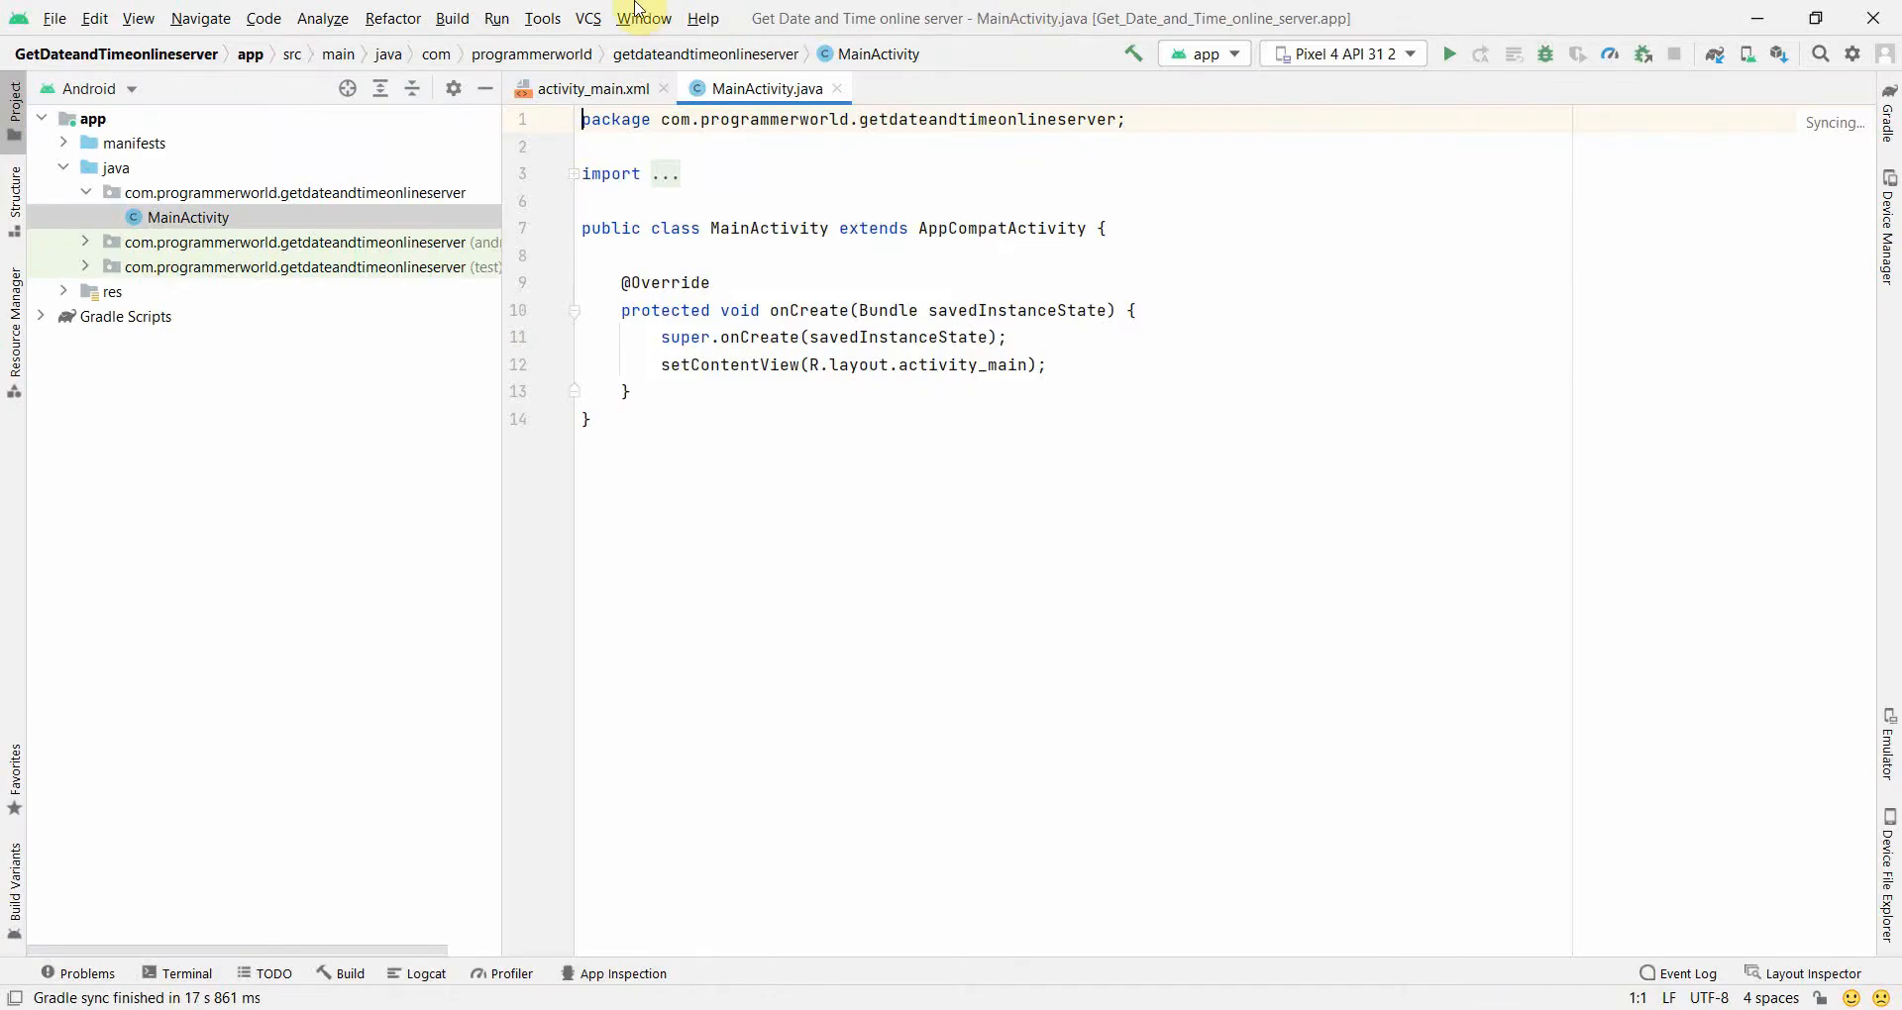
# Review AndroidManifest.xml and move on to the app module's build.gradle
pyautogui.click(84, 142)
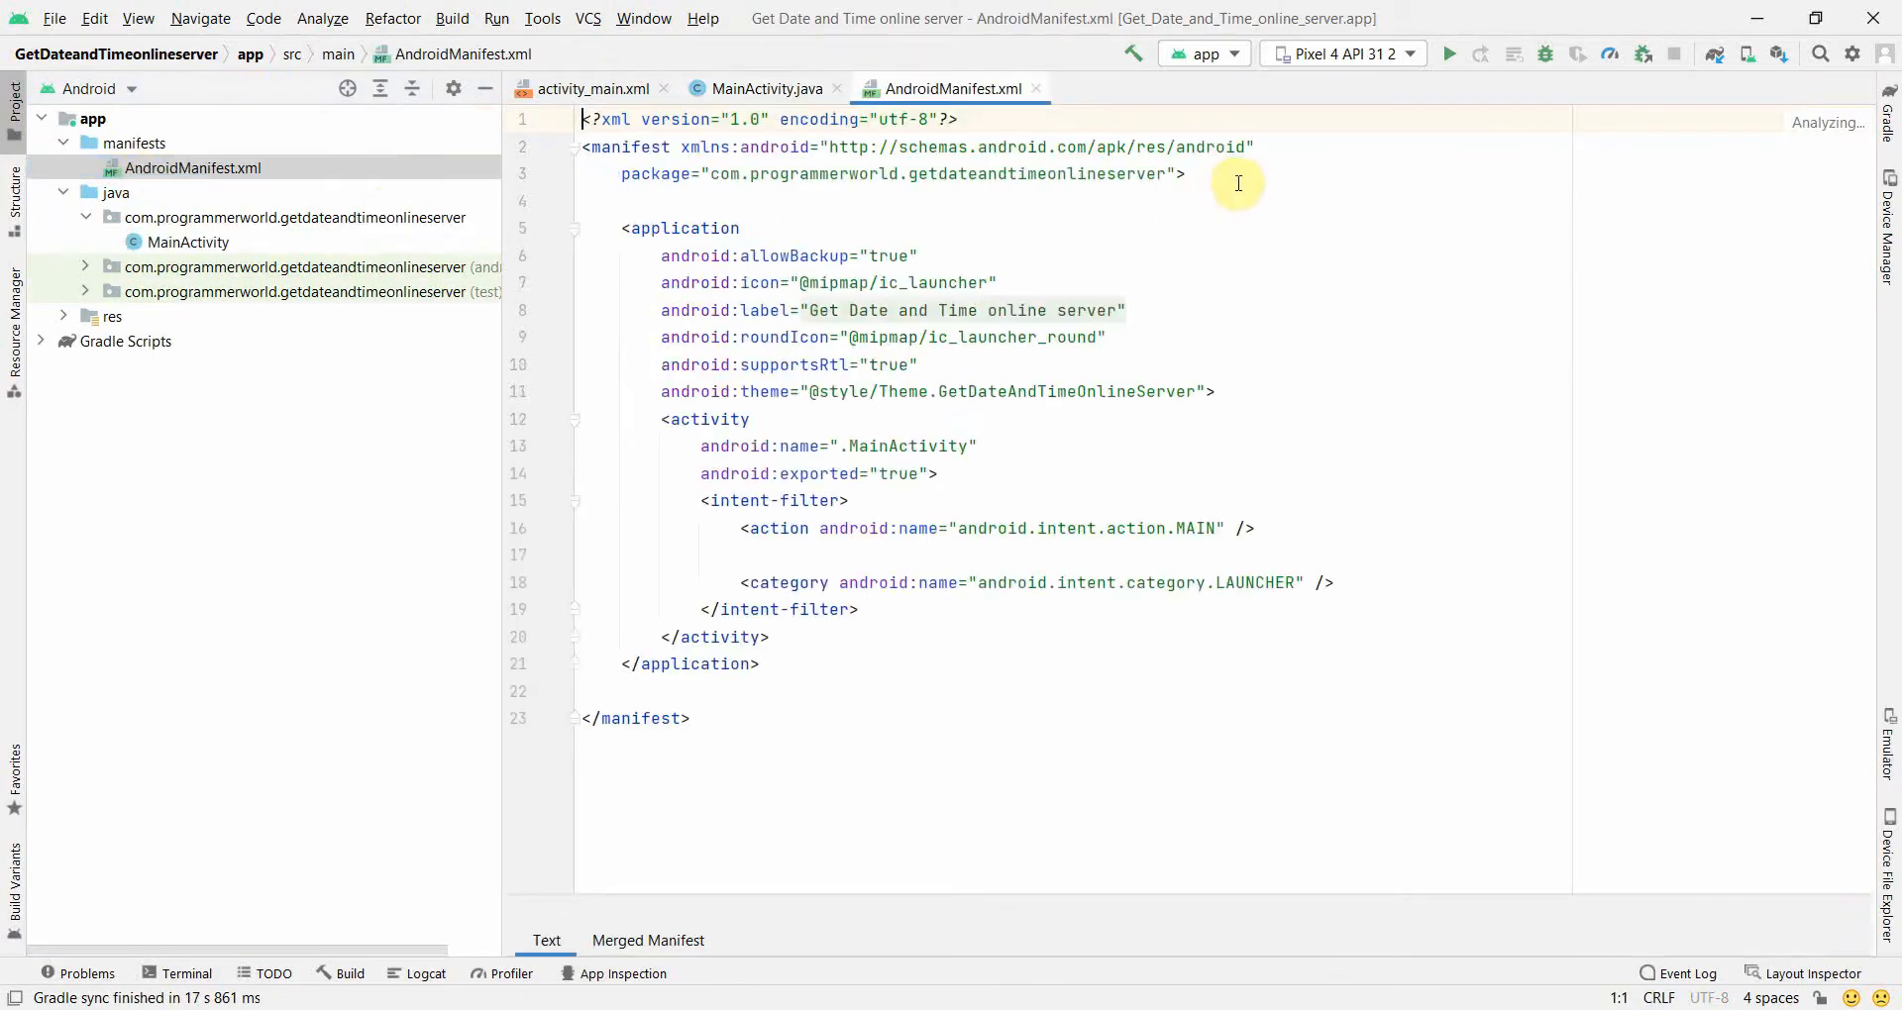
pyautogui.write('<')
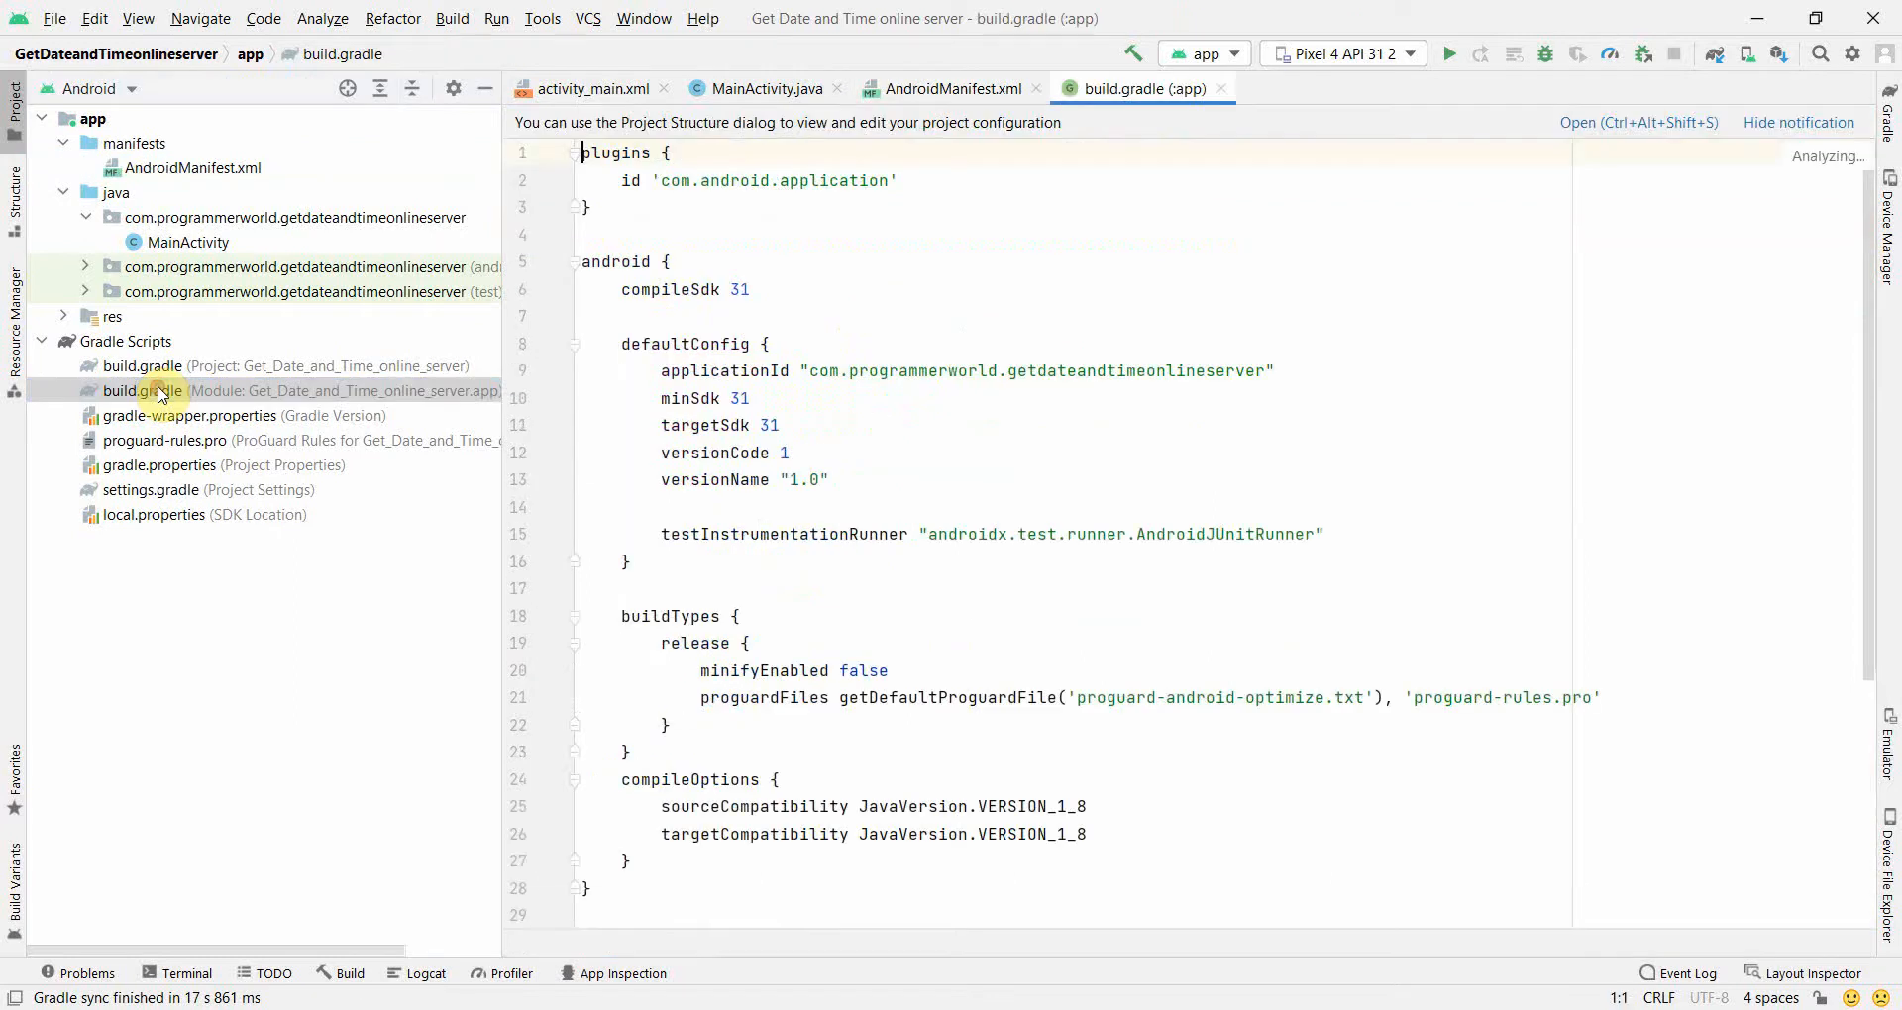
# Add implementation 'commons-net:commons-net:3.6' to the dependencies block of build.gradle
pyautogui.scroll(-3)
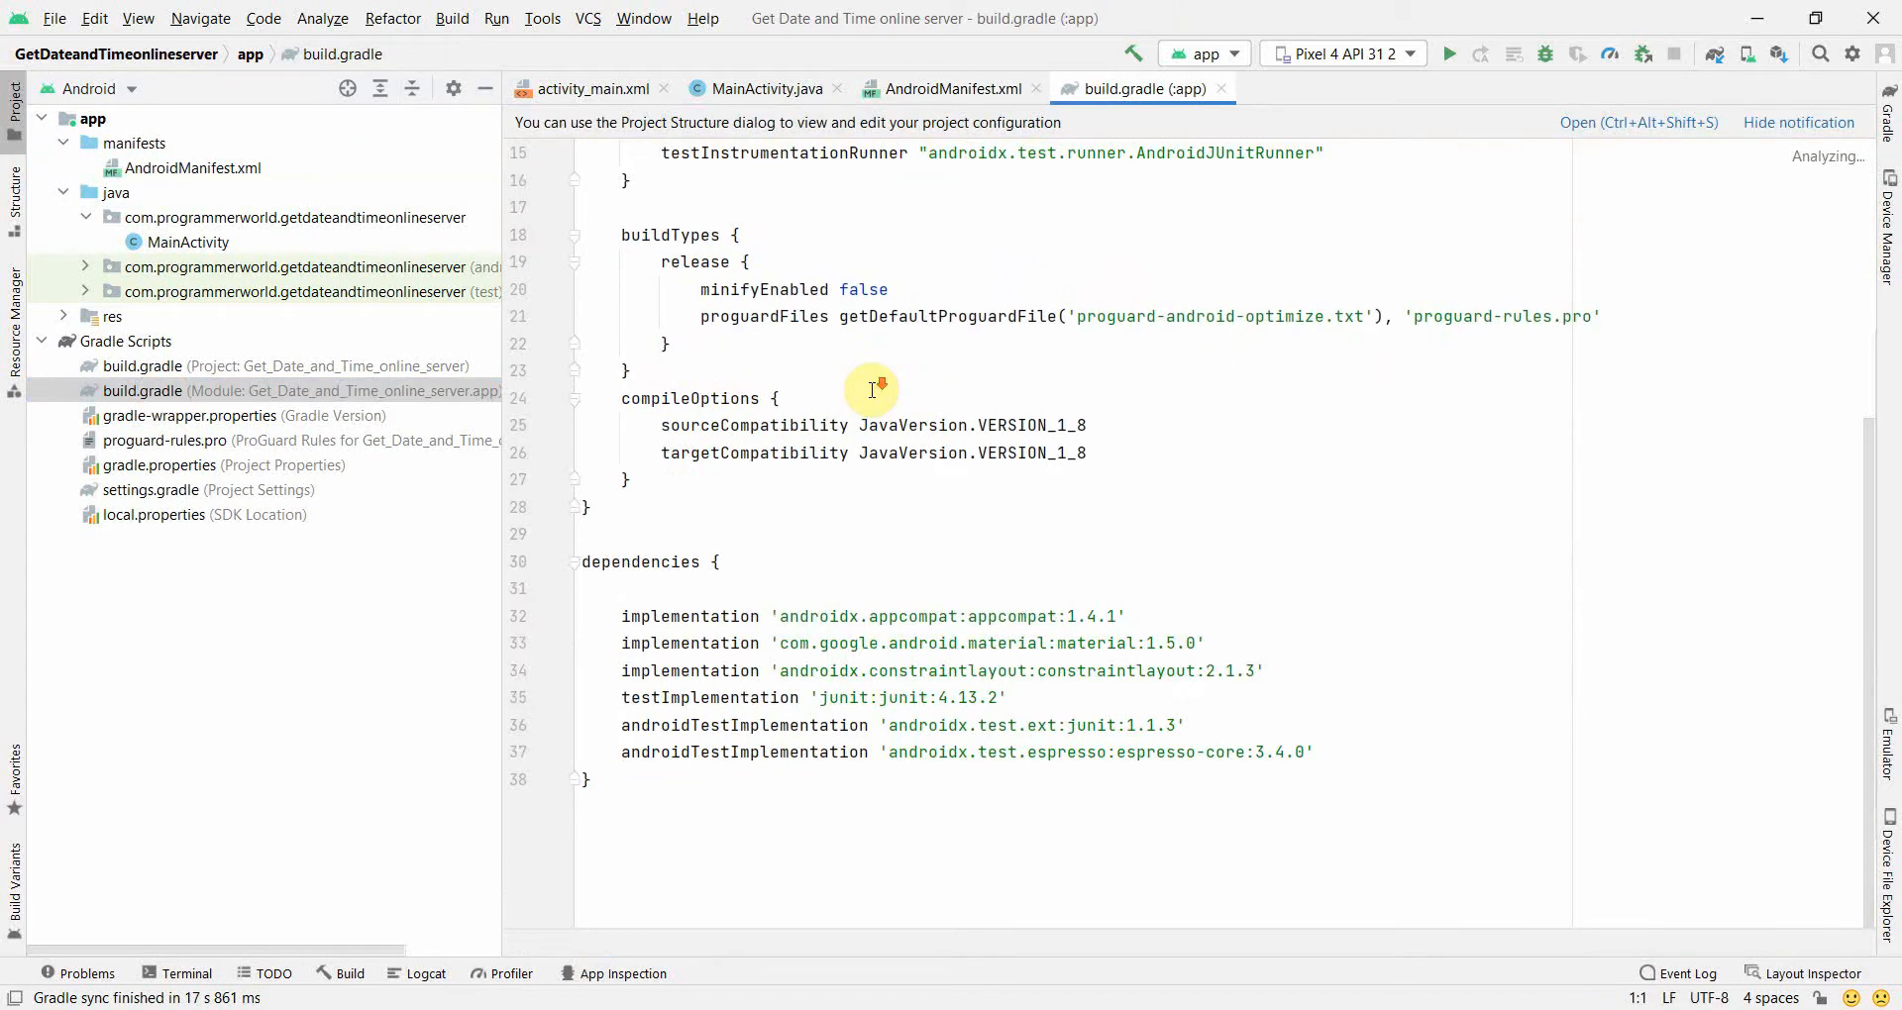
pyautogui.moveTo(1339, 768)
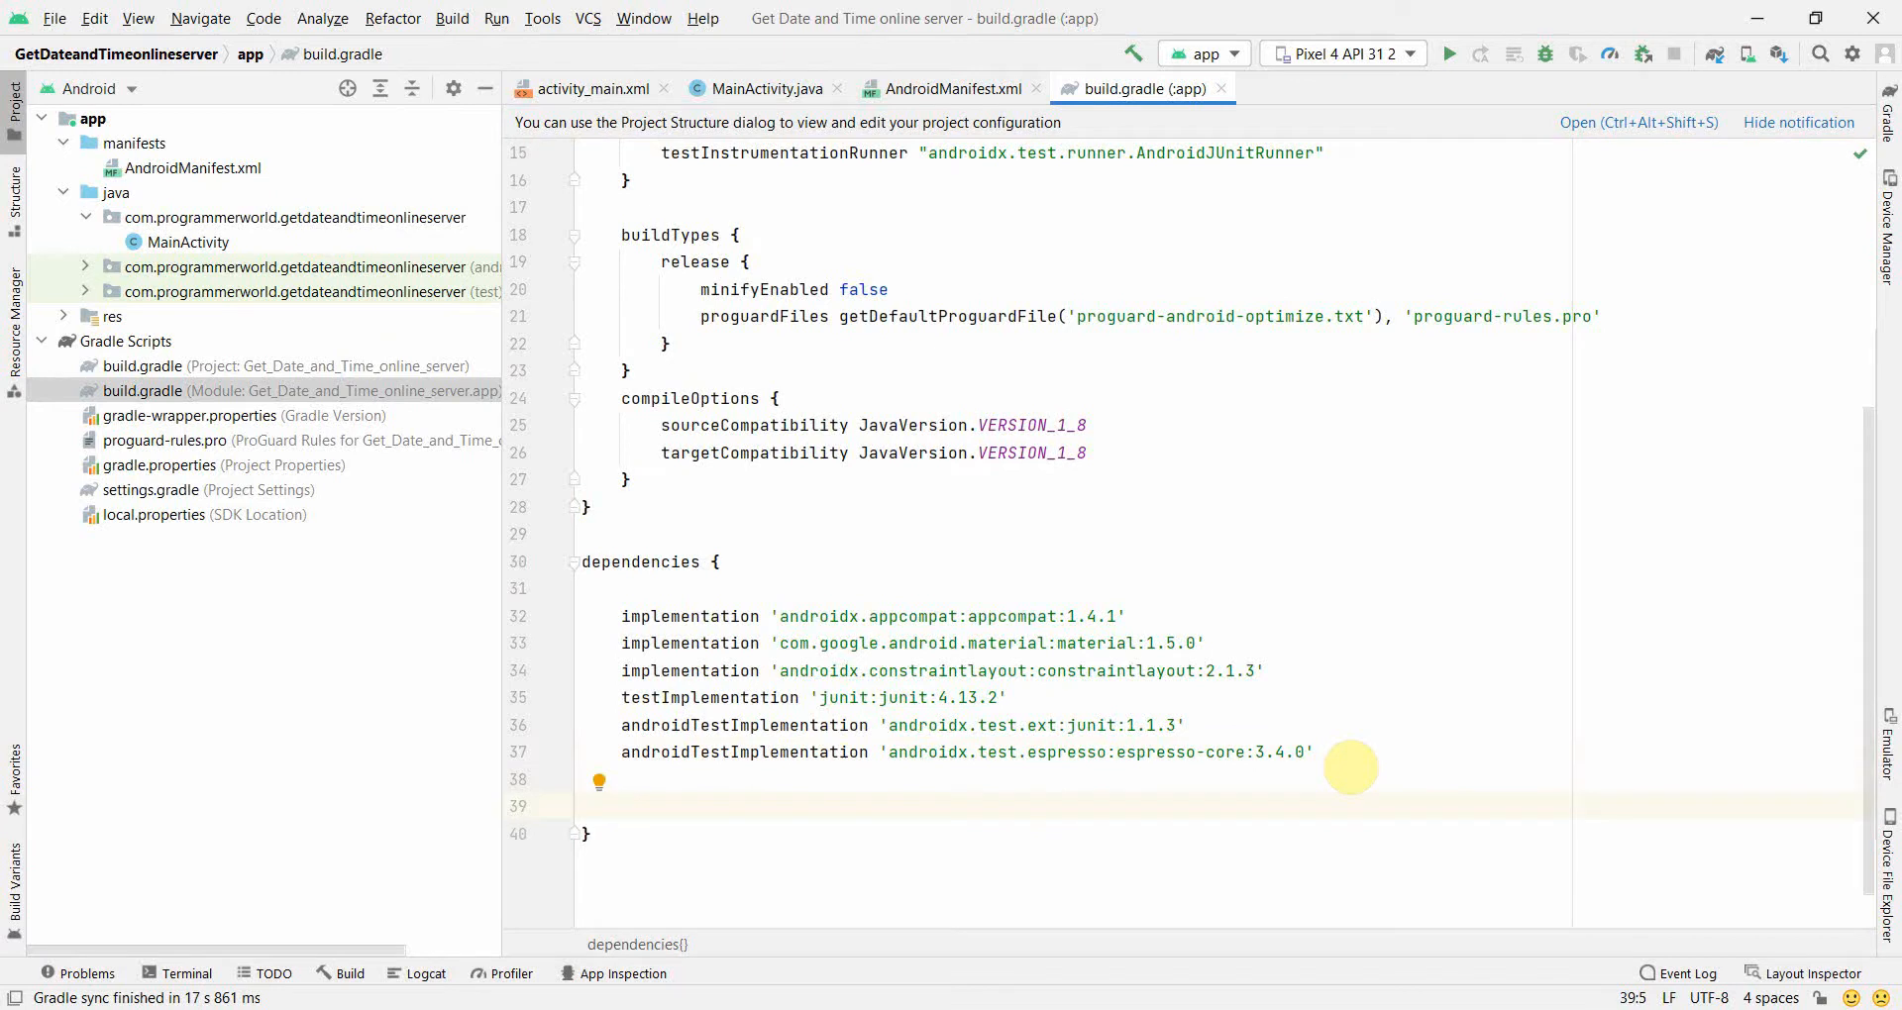
pyautogui.click(620, 807)
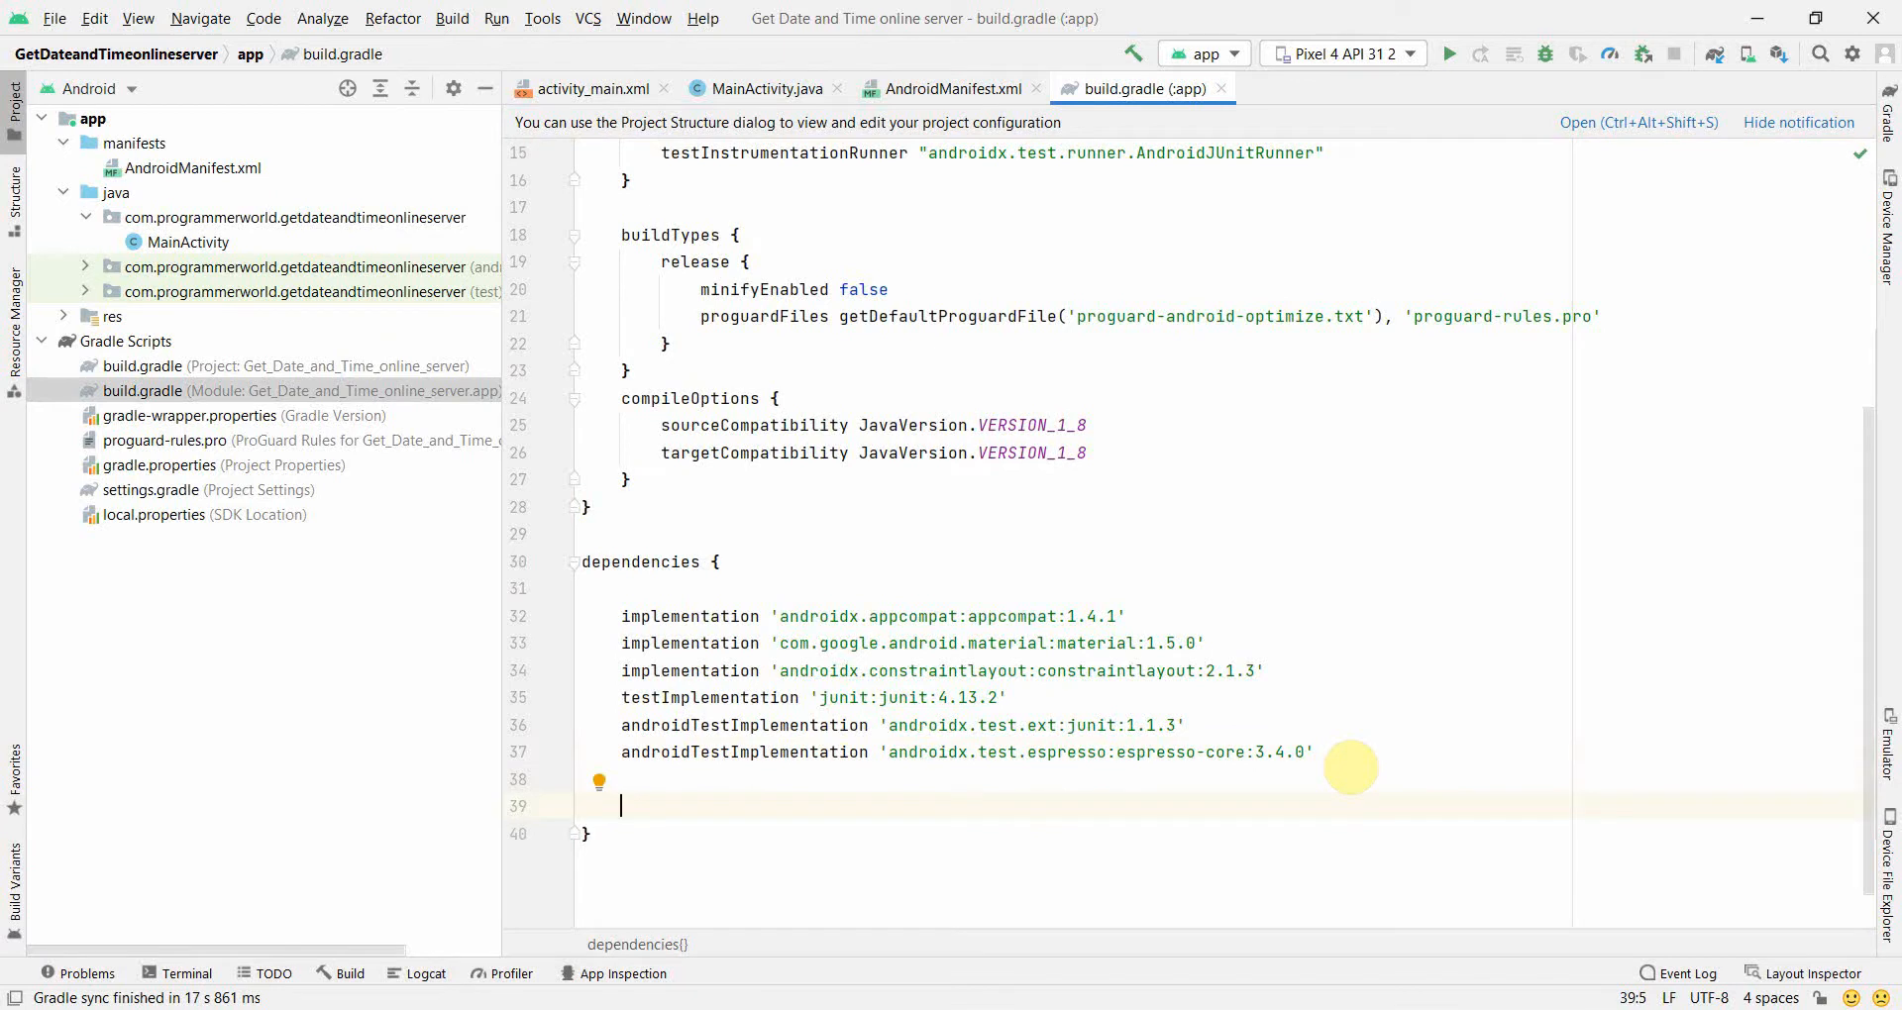
pyautogui.write('implementation(')
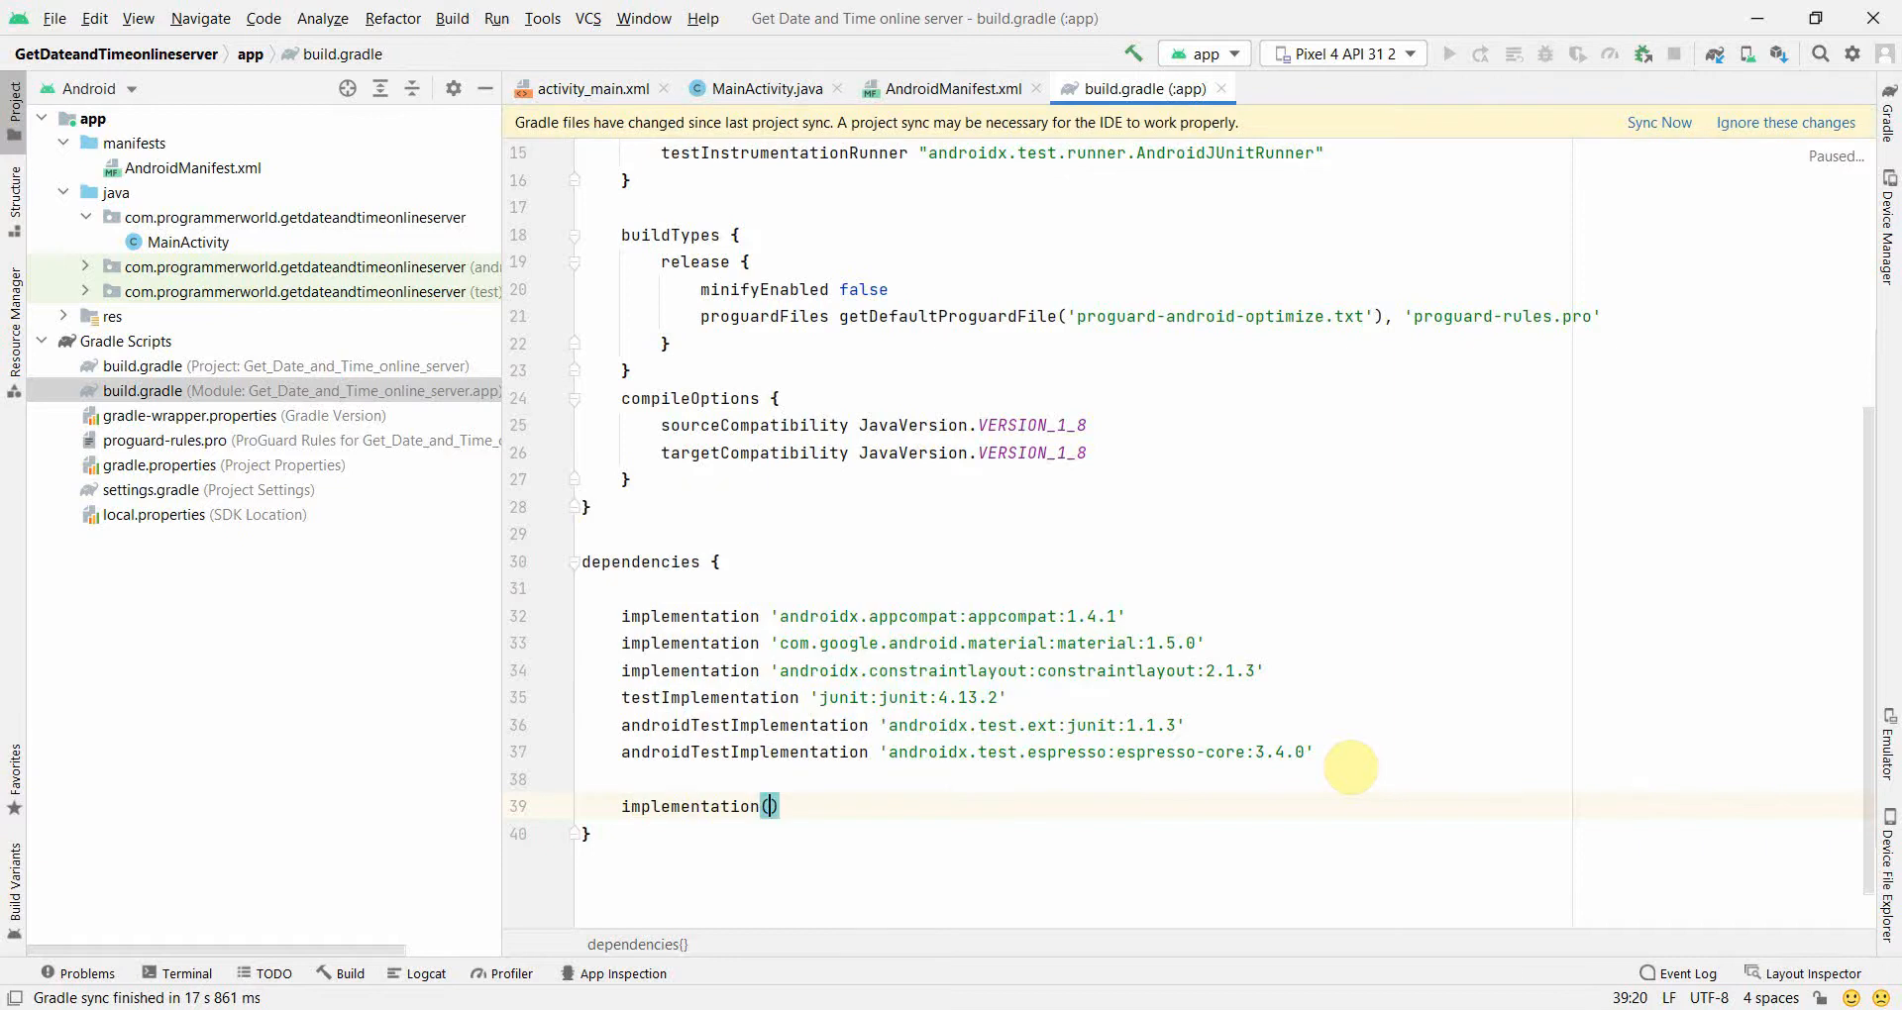
pyautogui.write("''")
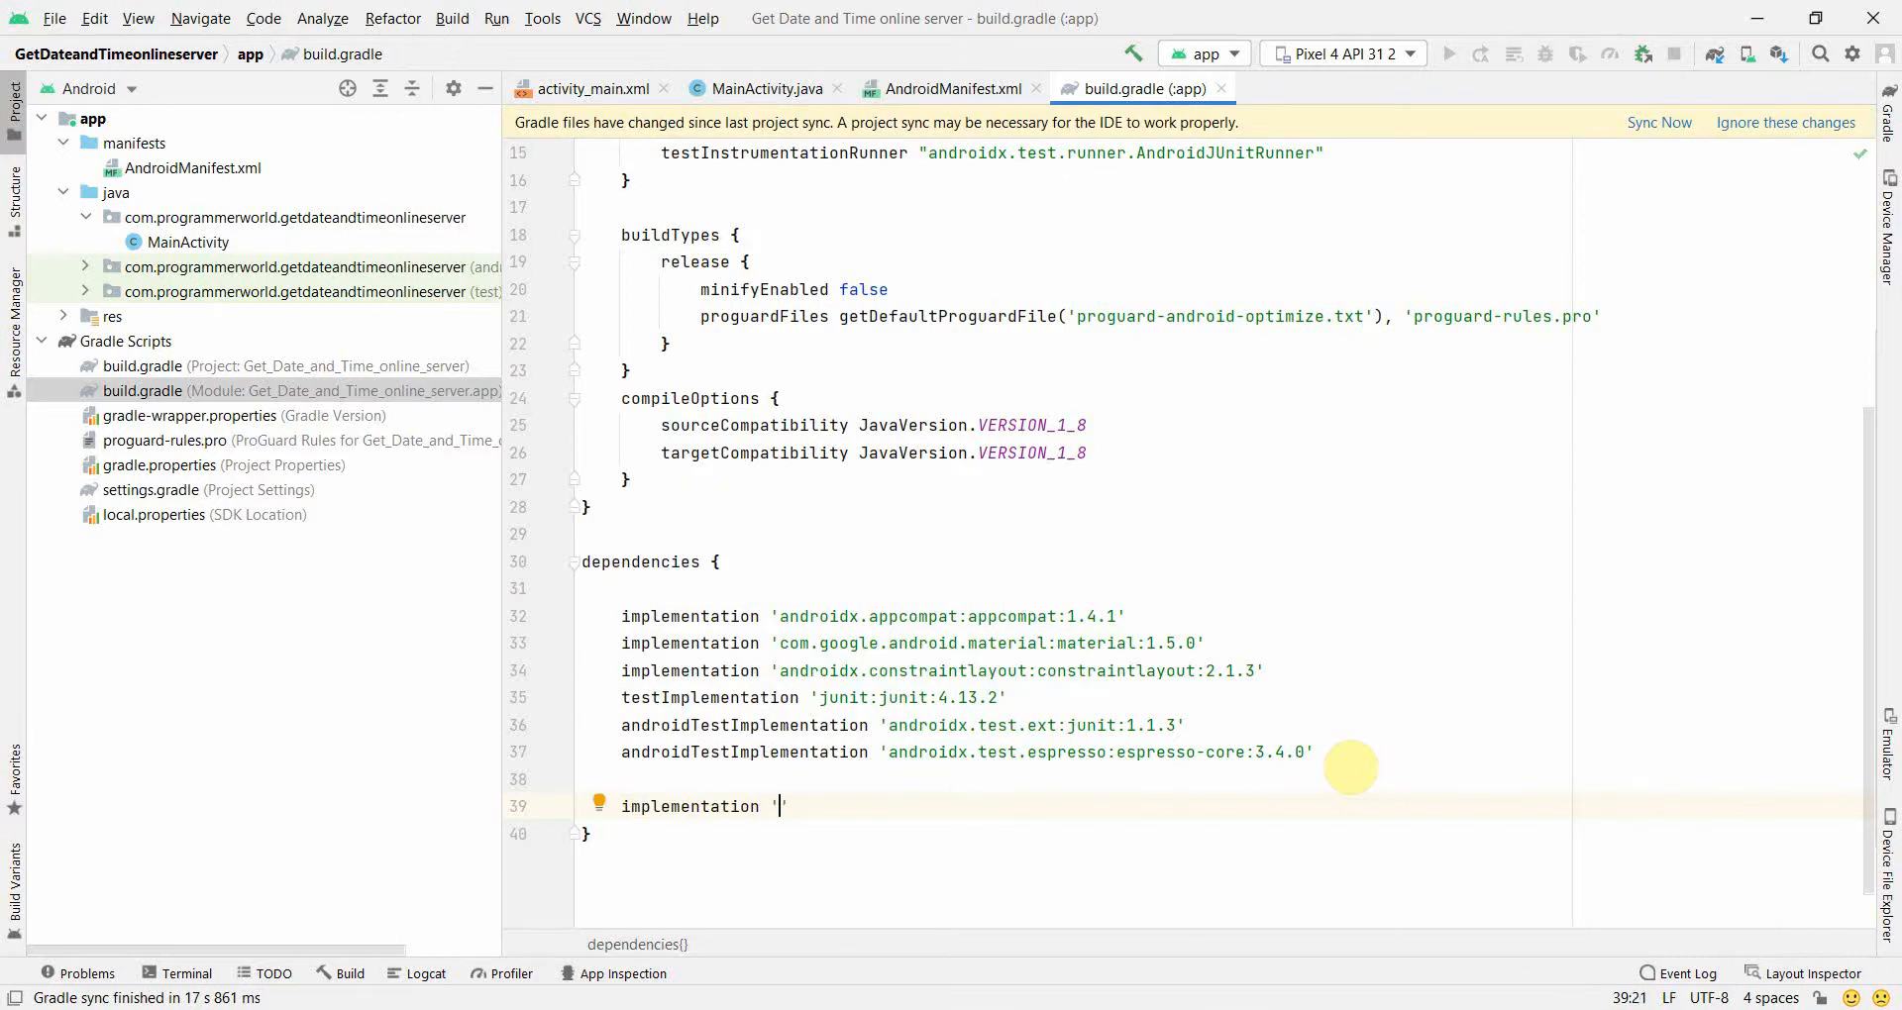
pyautogui.write('commons')
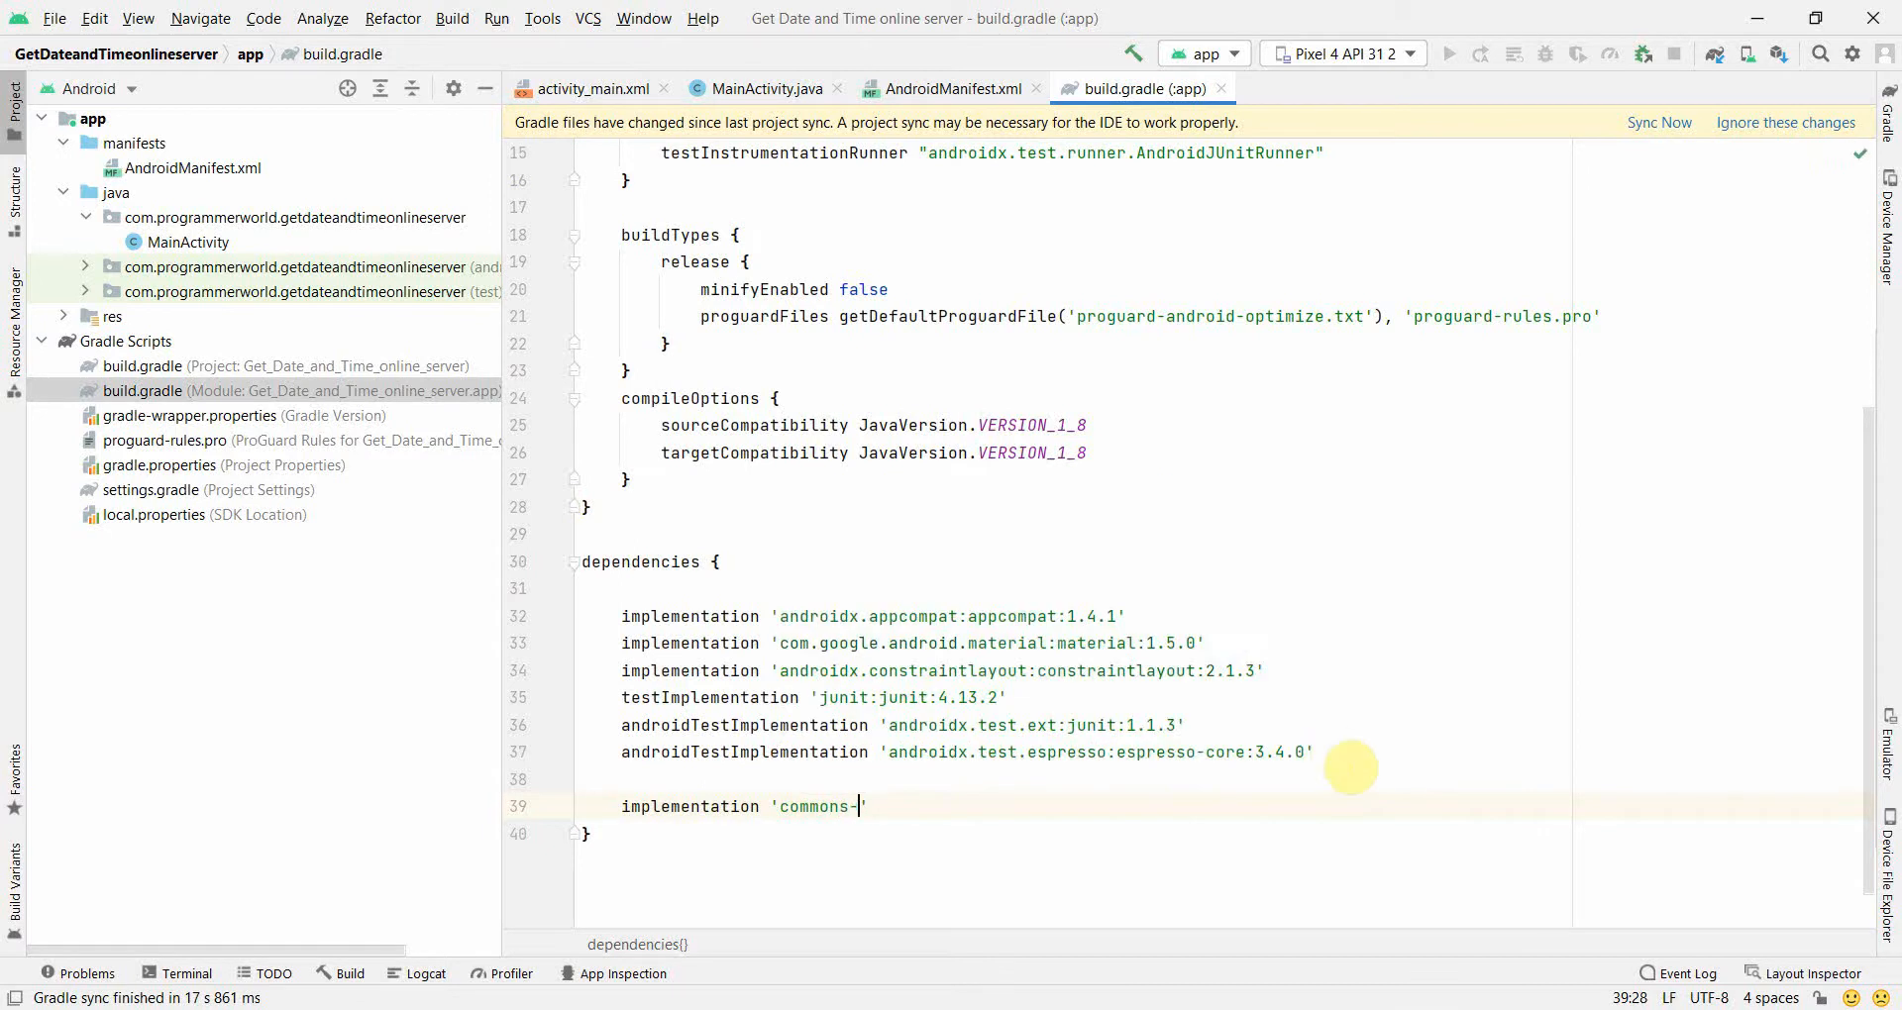
pyautogui.write('-net')
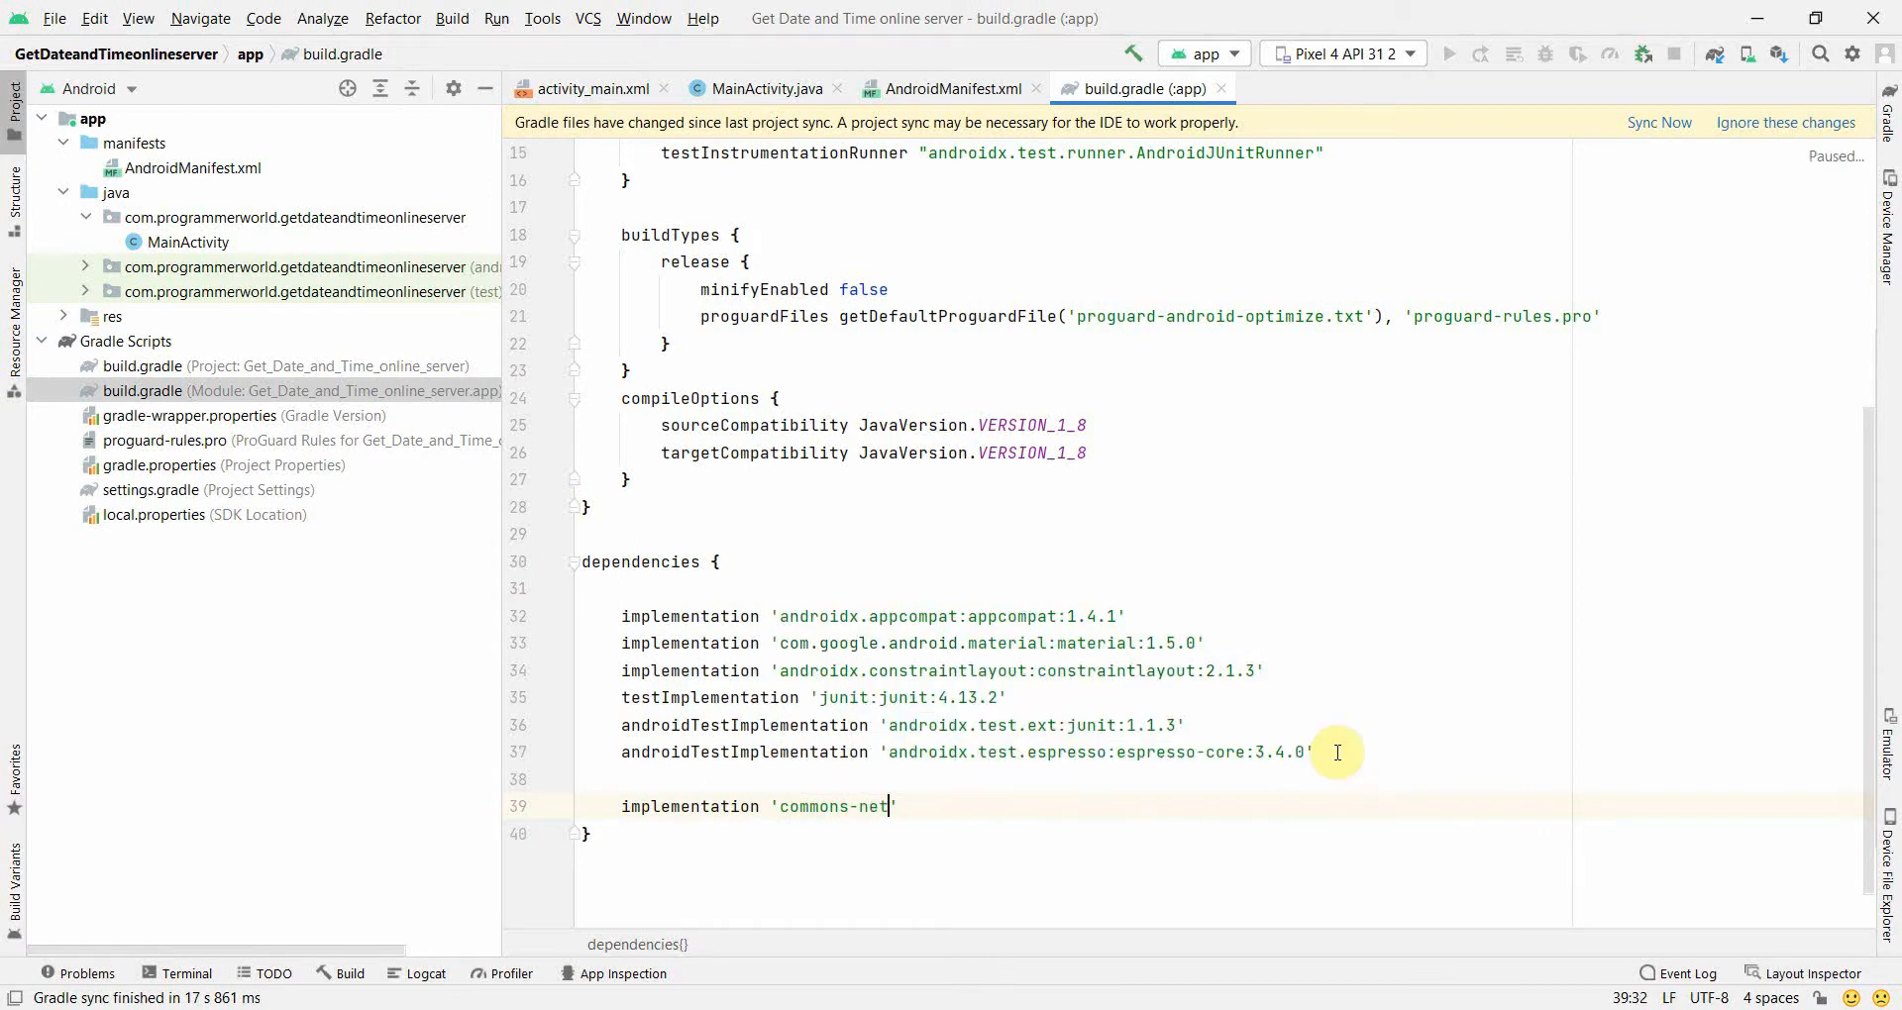
pyautogui.write(':commons-')
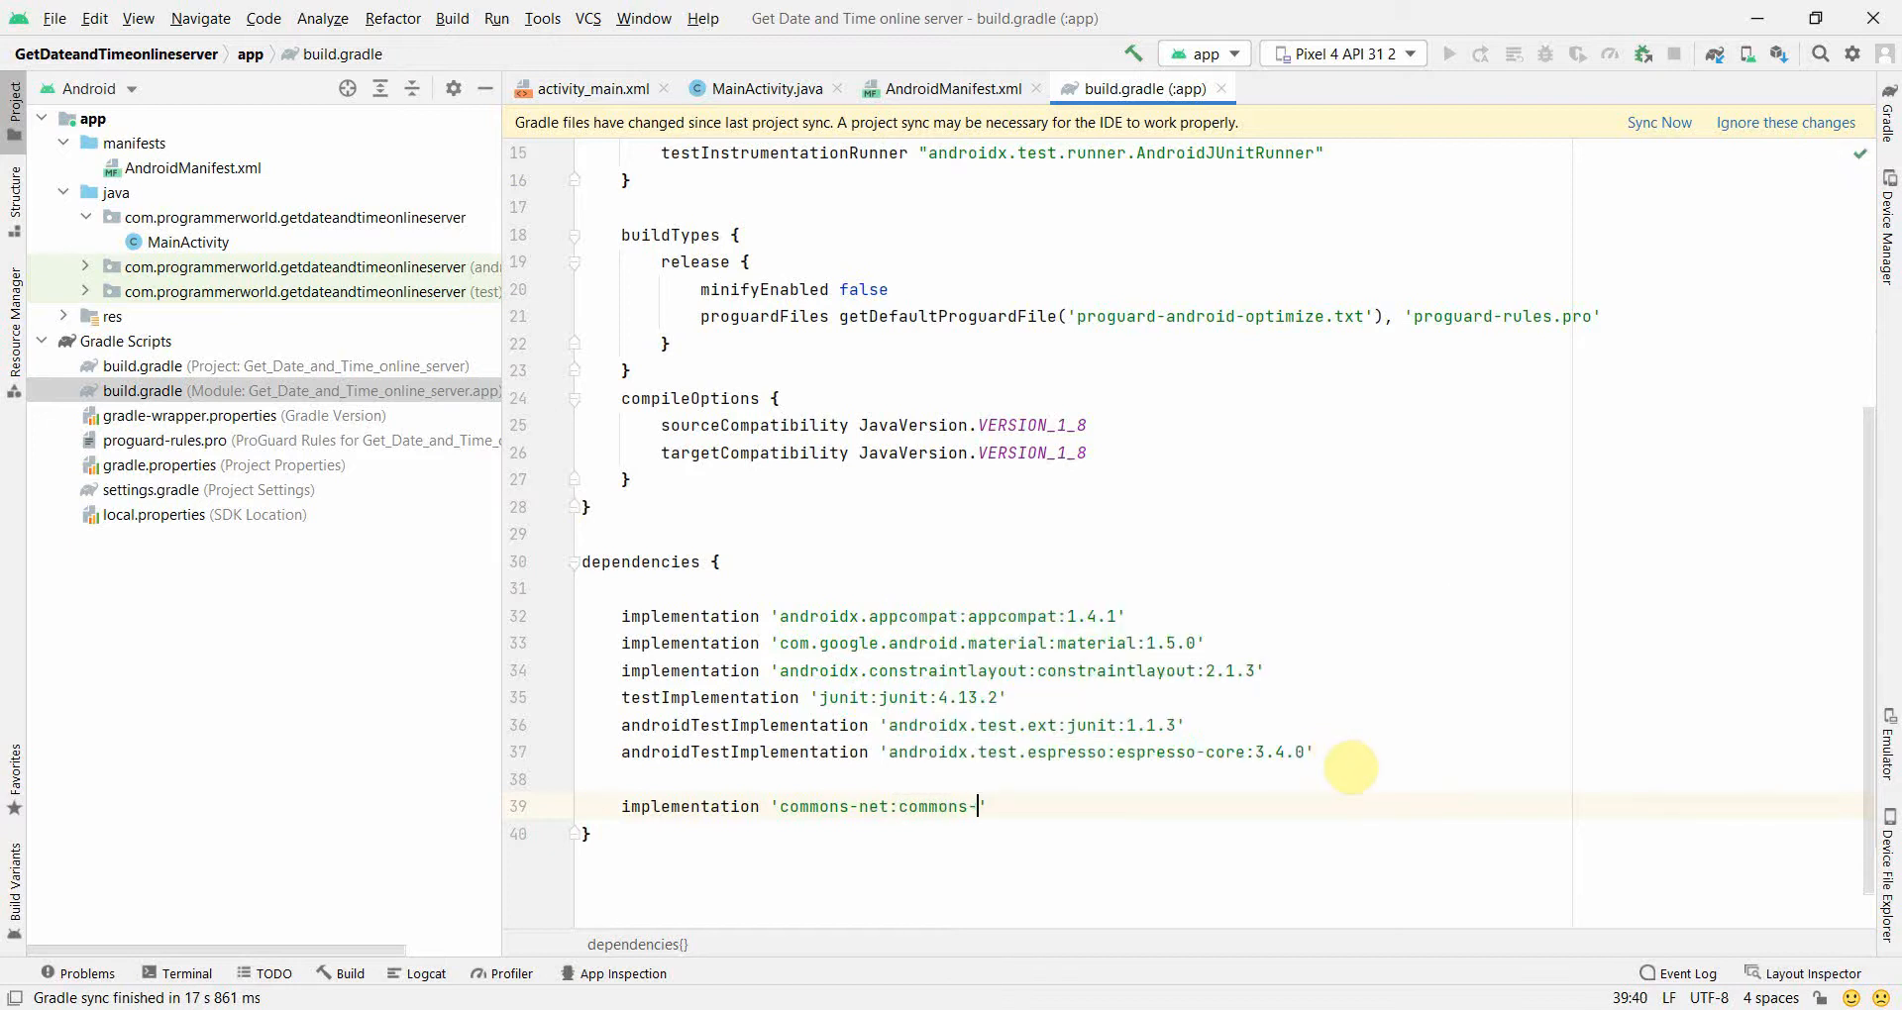
pyautogui.write('net:')
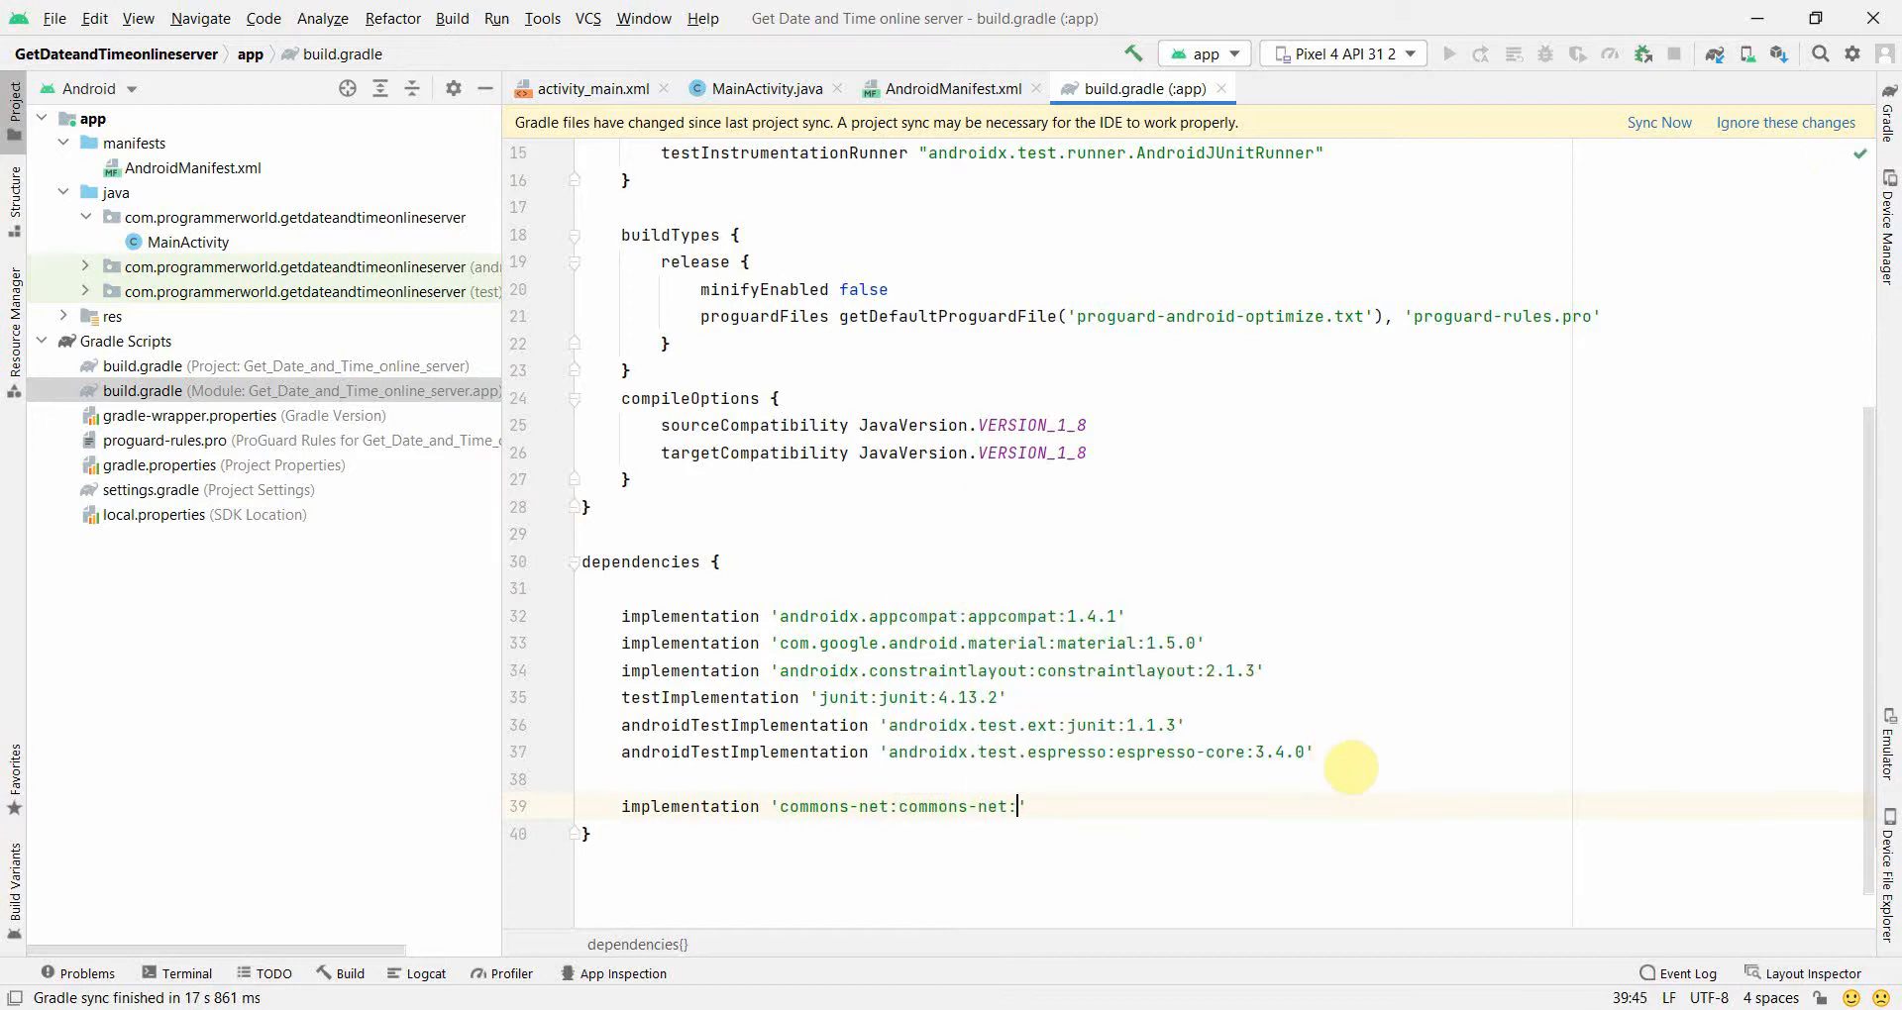
pyautogui.write('3.6')
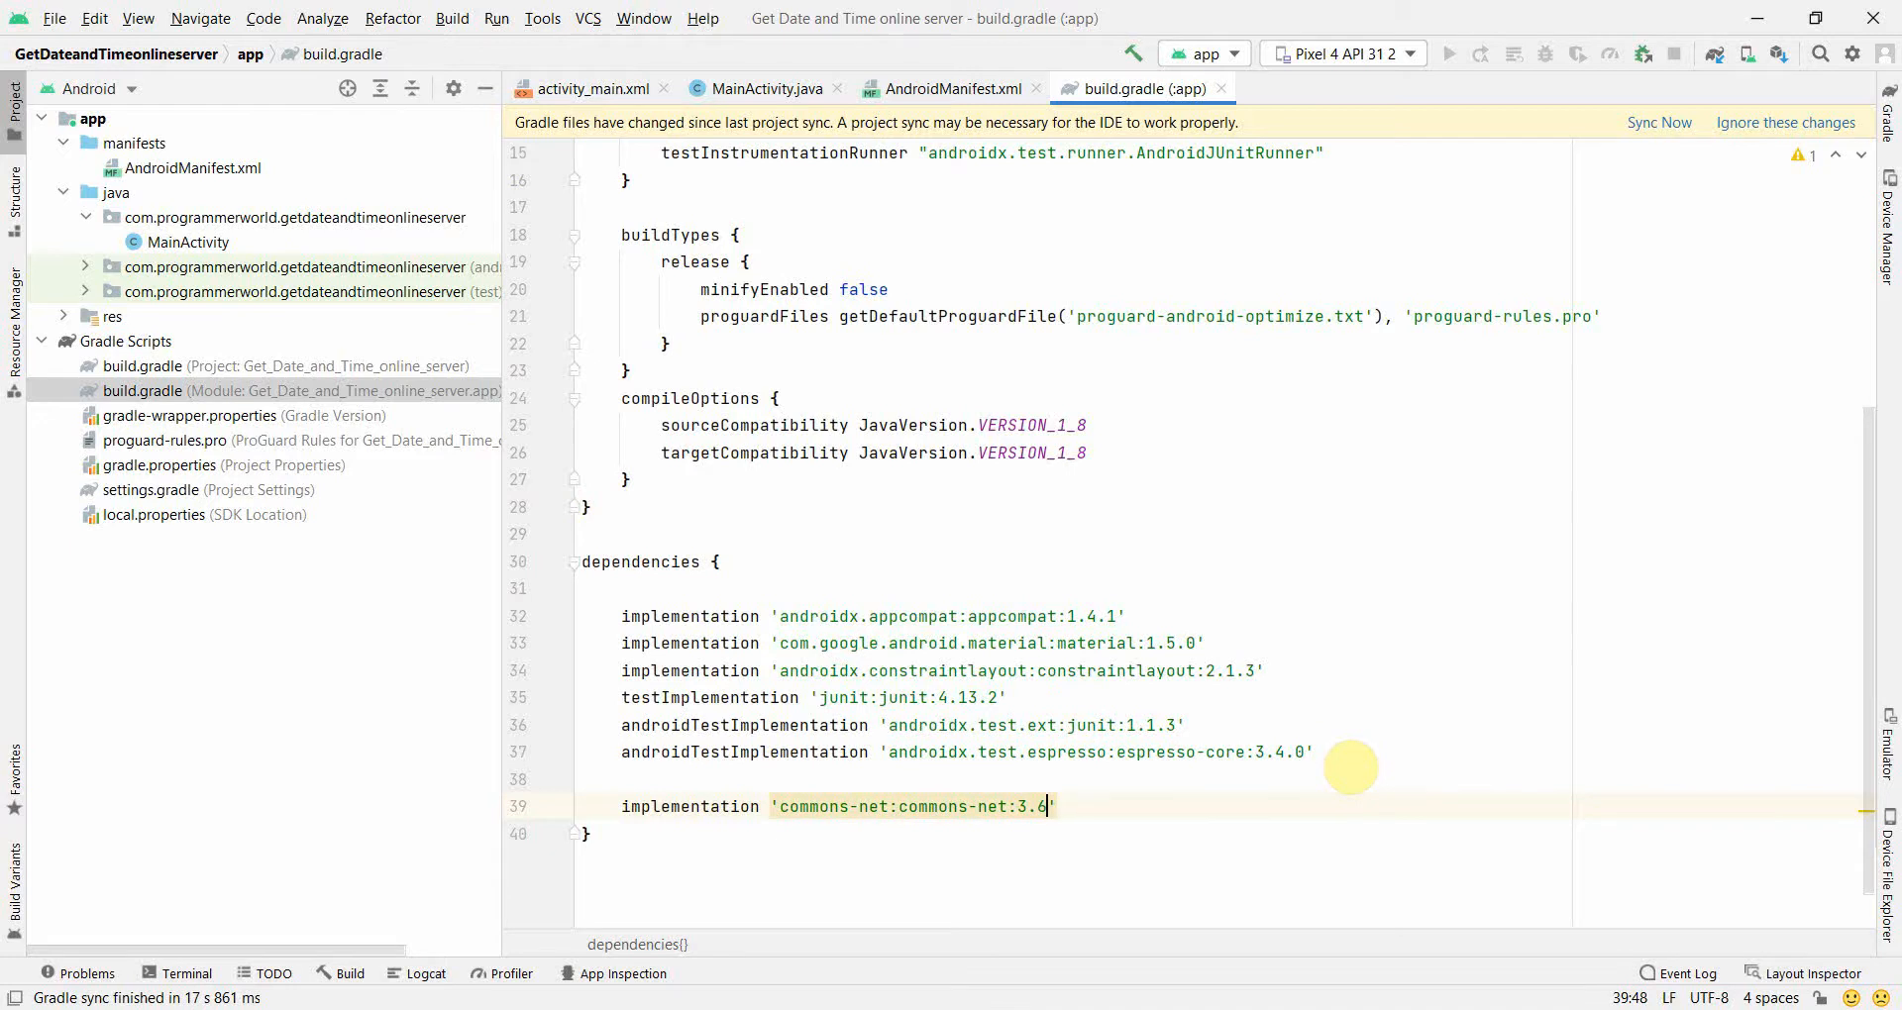
pyautogui.write("'")
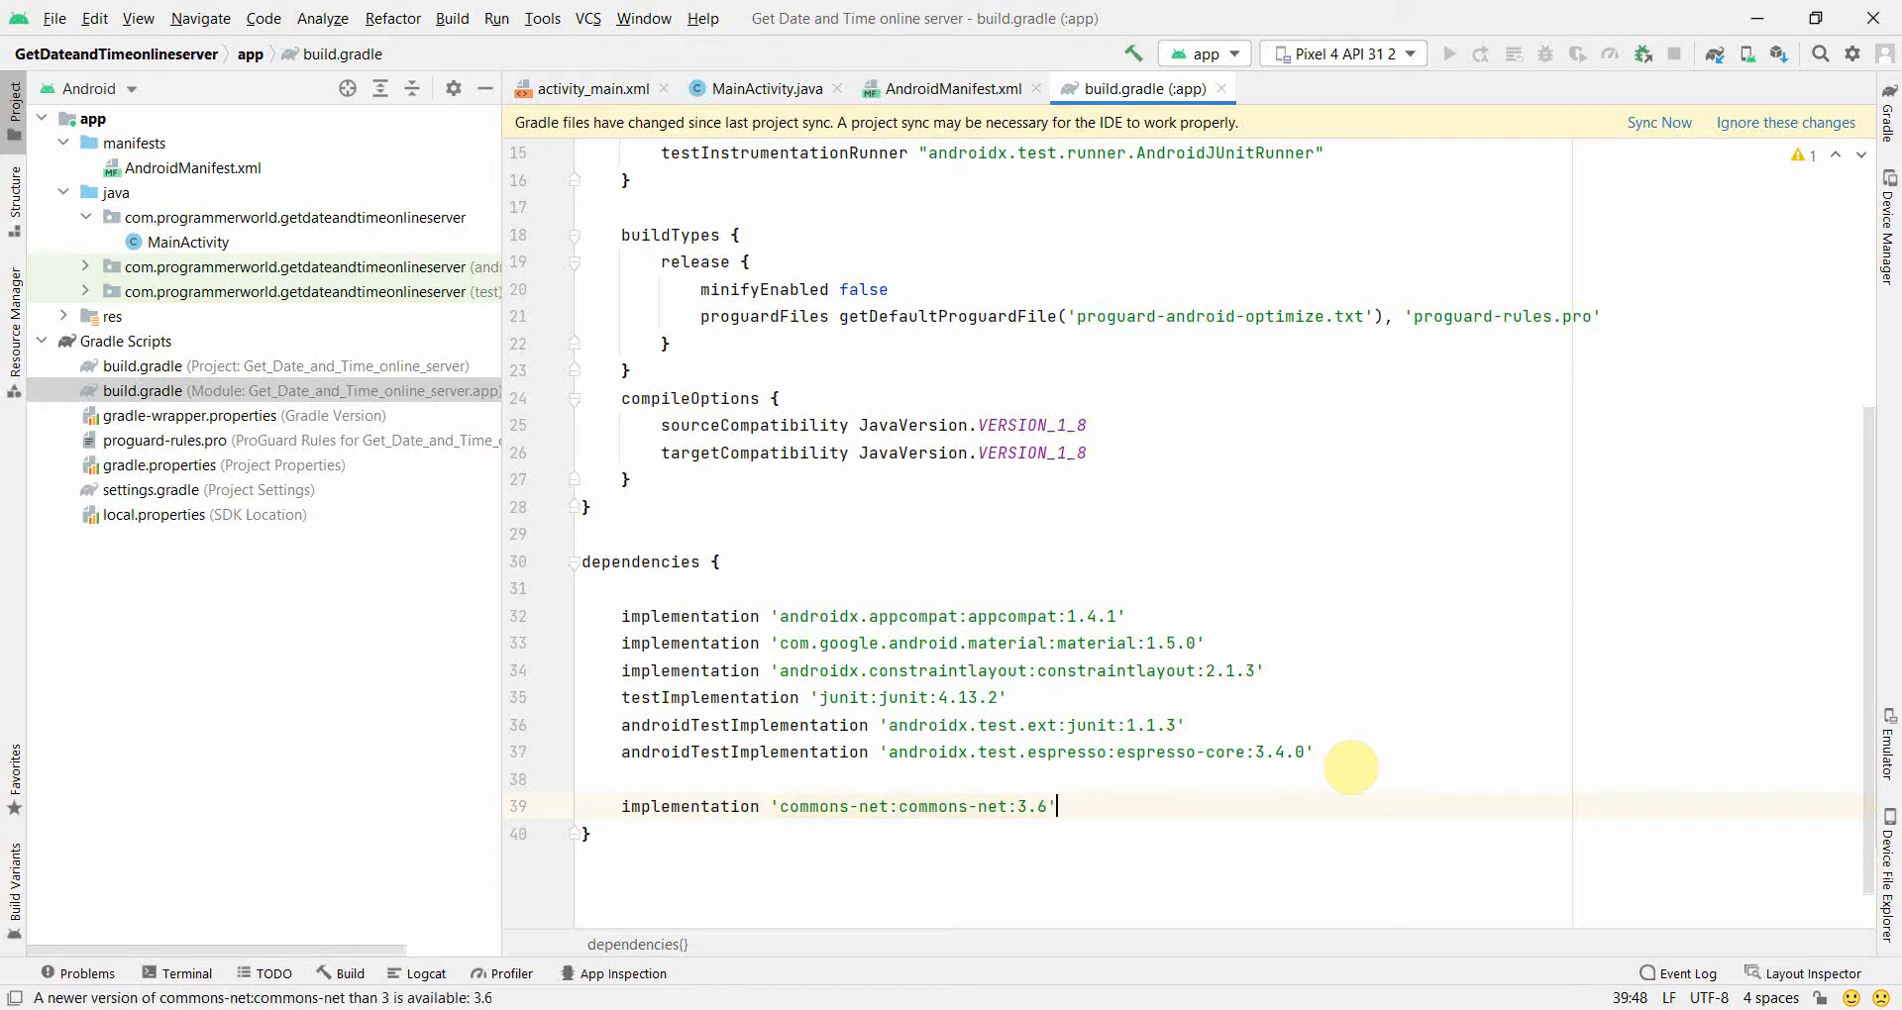
# Sync the project with the changed Gradle build file
pyautogui.click(1658, 123)
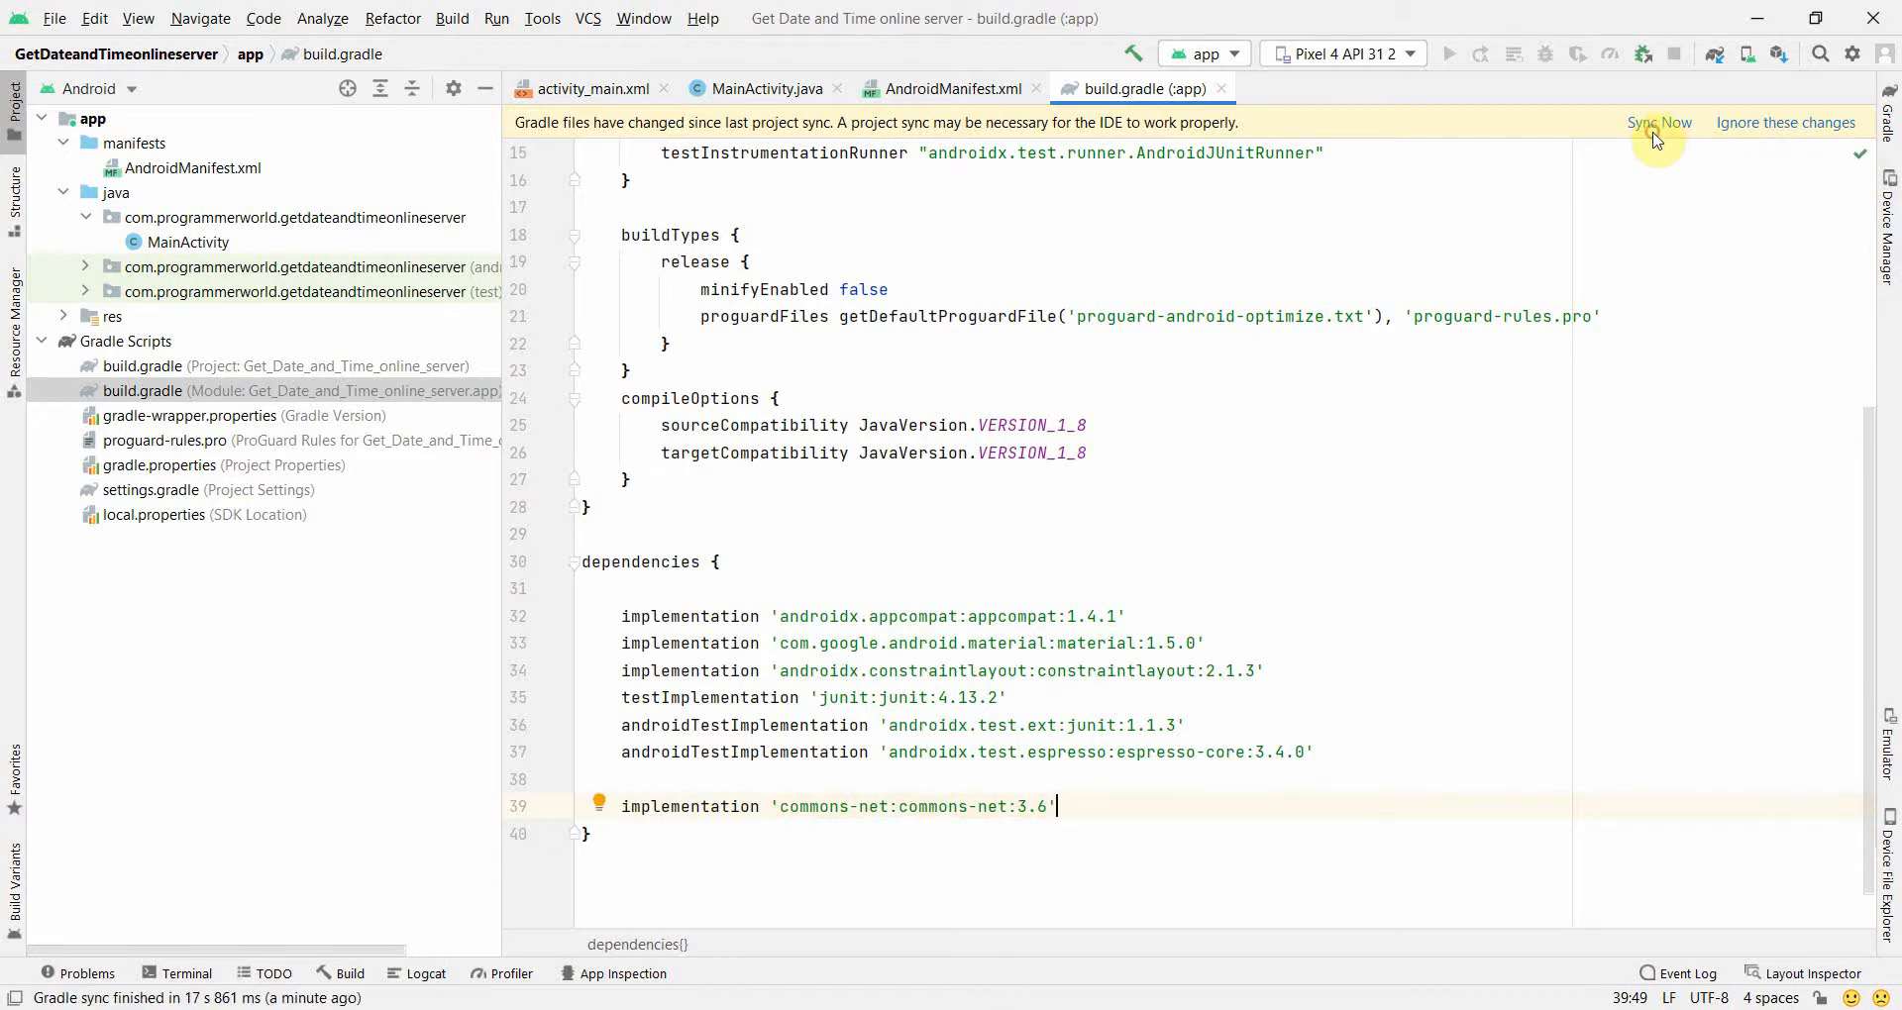
pyautogui.click(1658, 123)
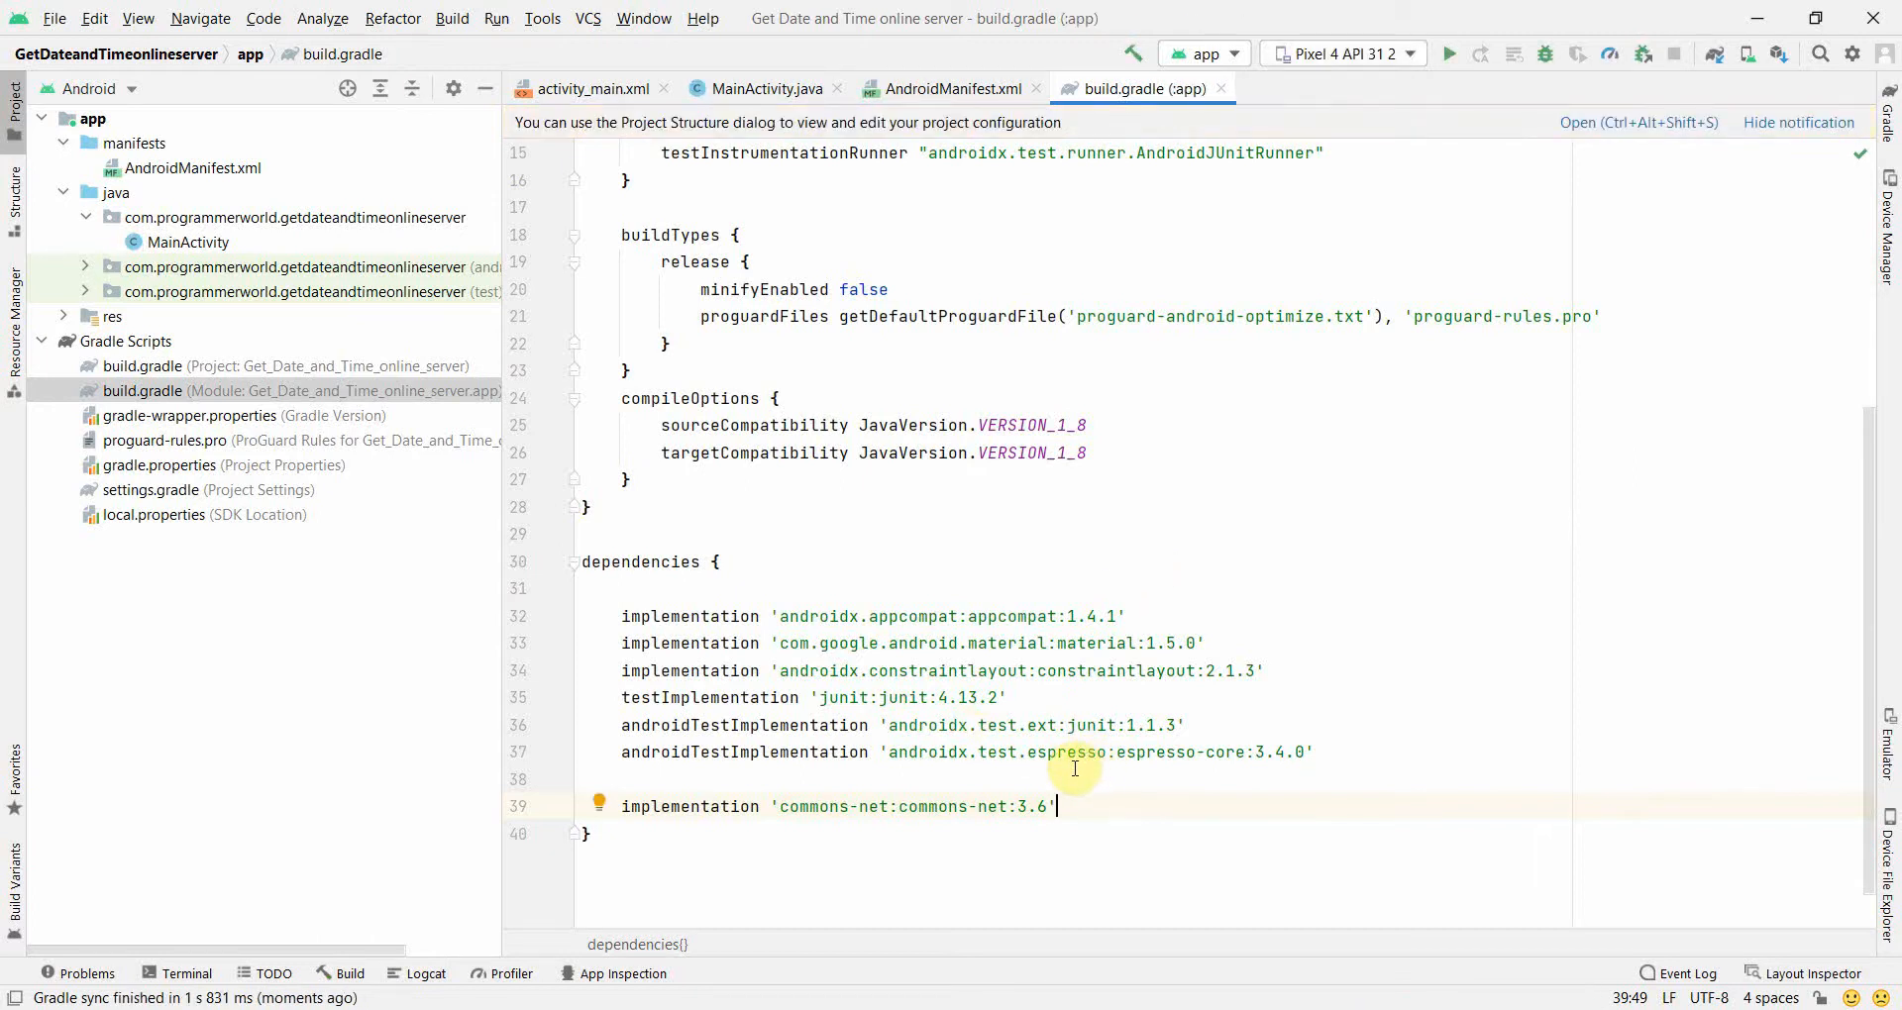
pyautogui.moveTo(812, 317)
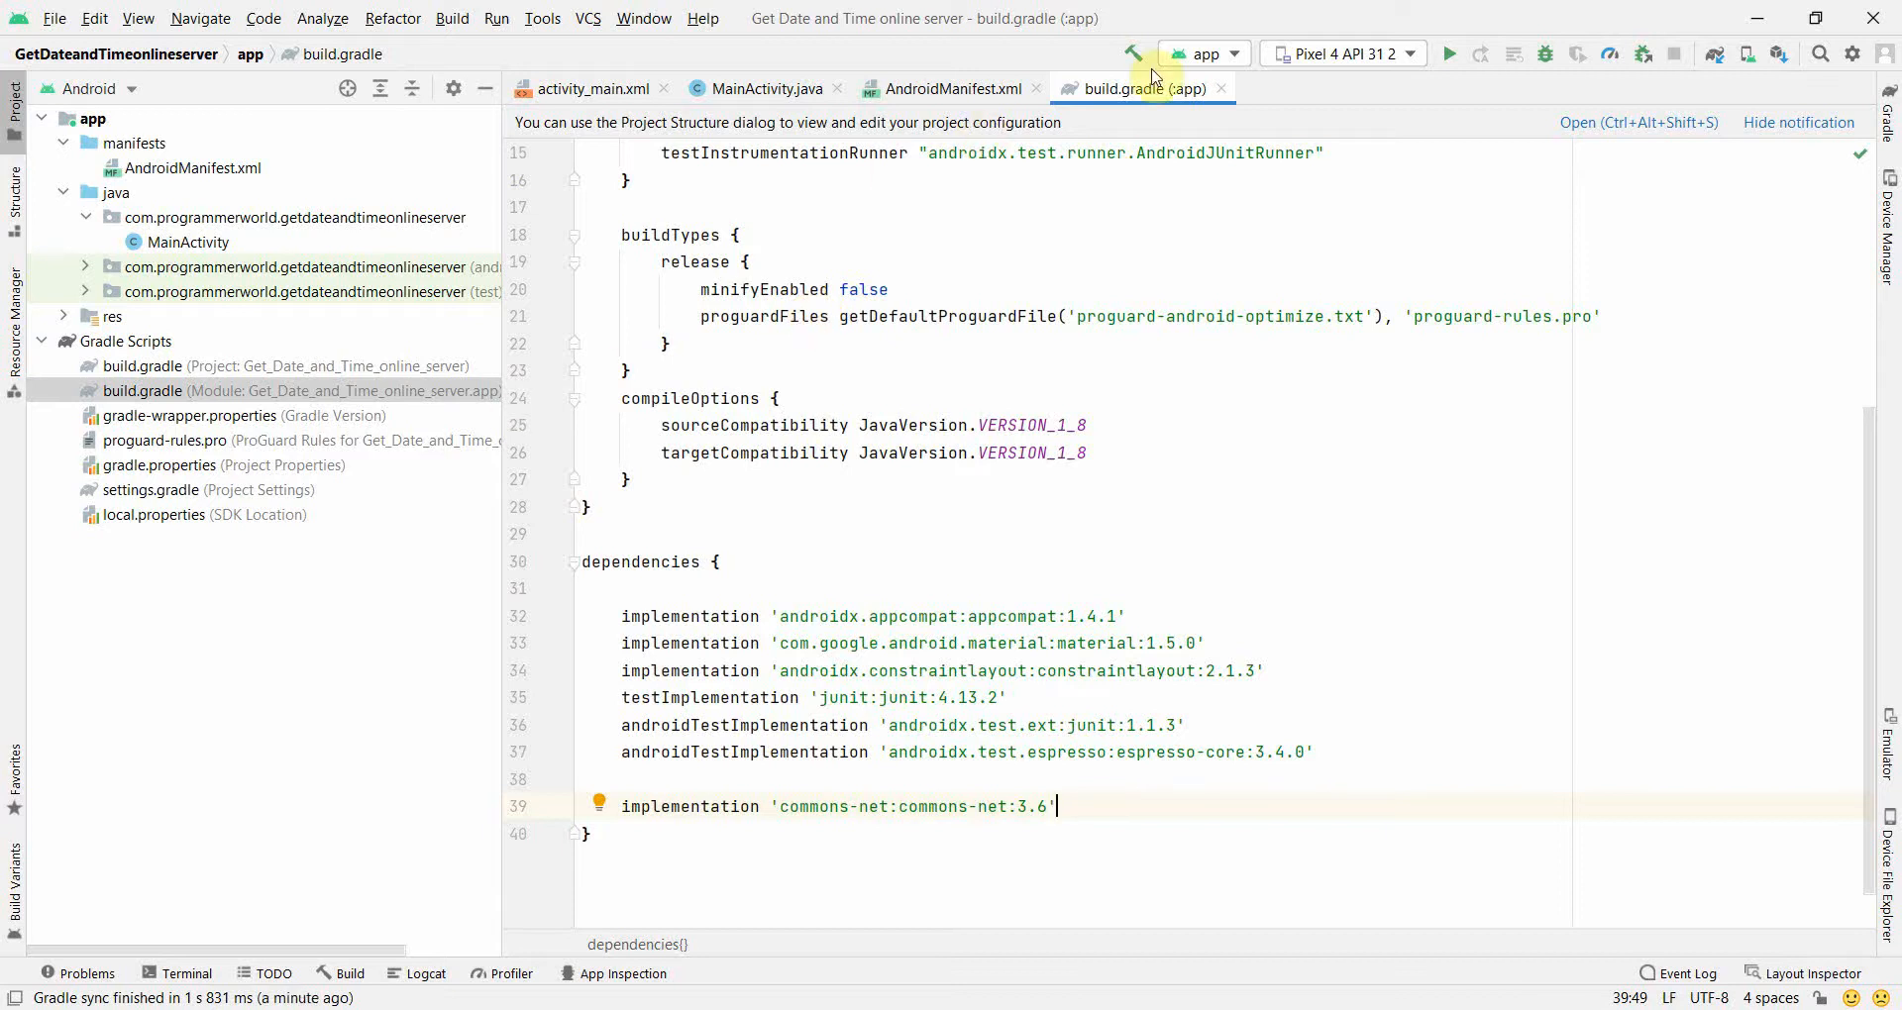
# In the activity_main.xml designer, give the Hello World TextView the id textView
pyautogui.click(761, 90)
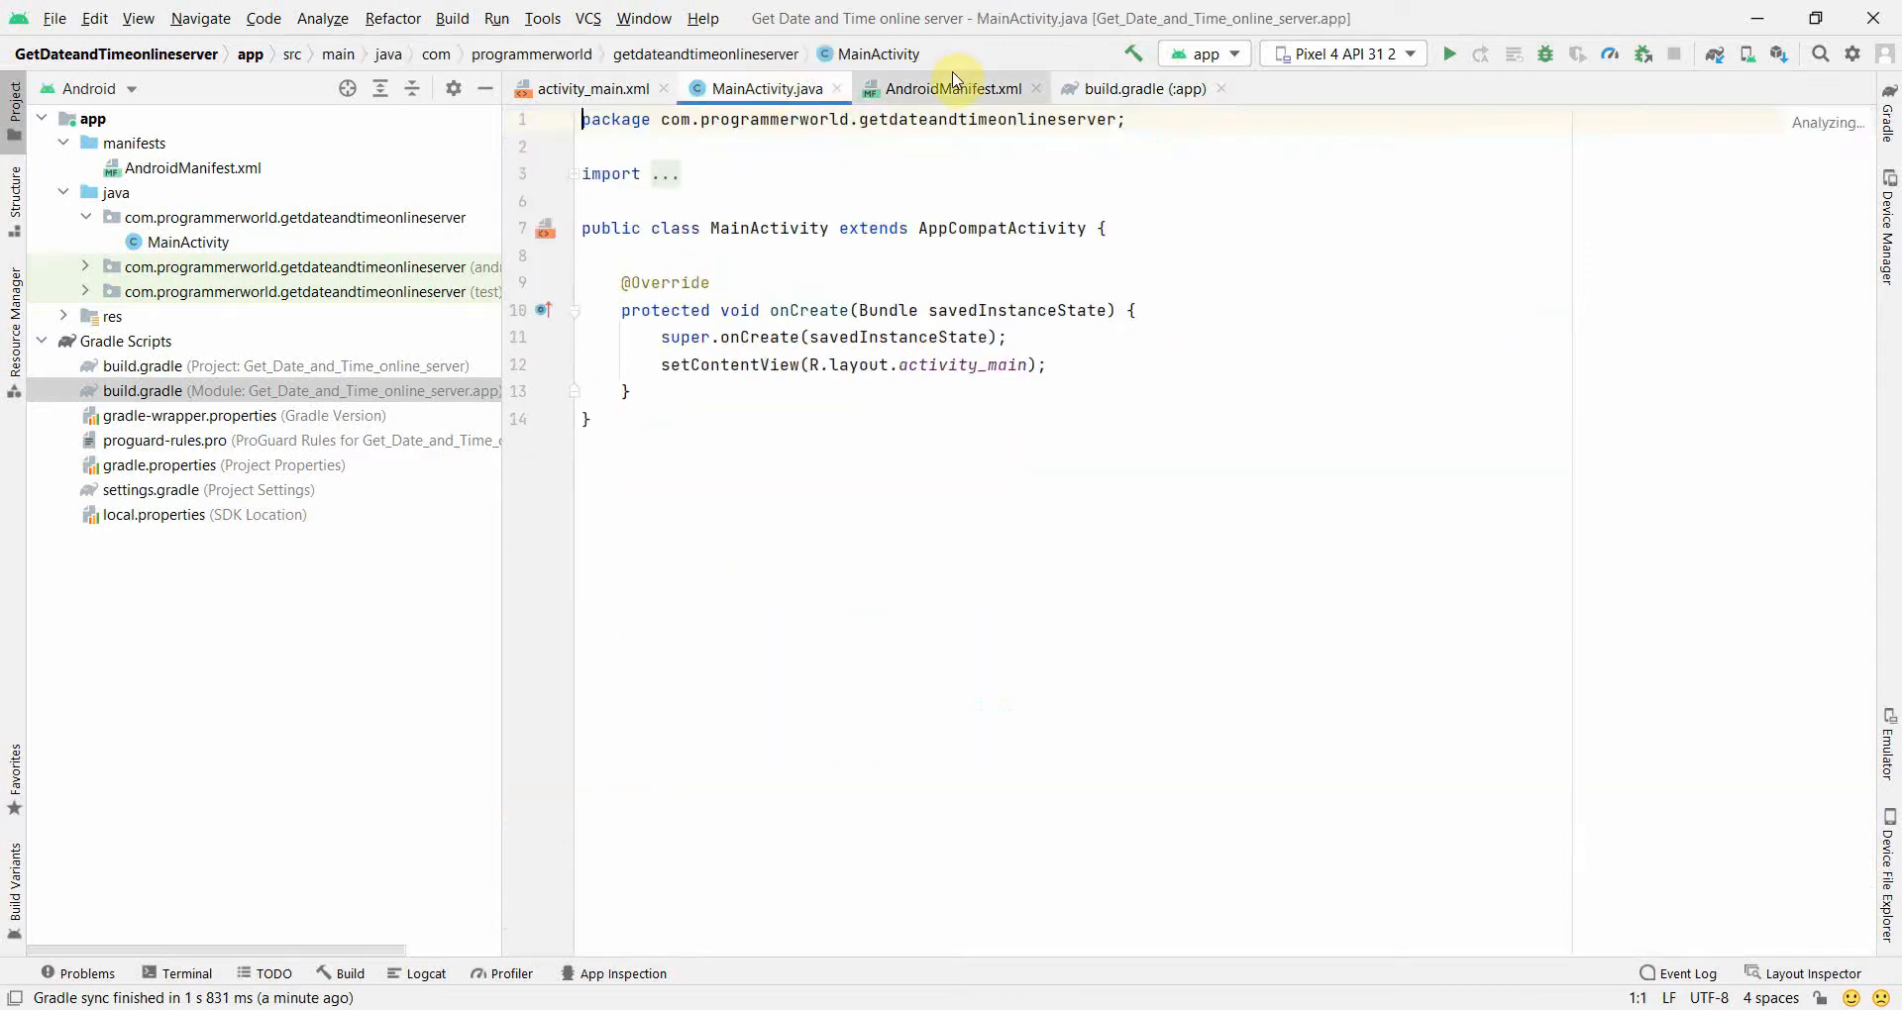
pyautogui.click(593, 87)
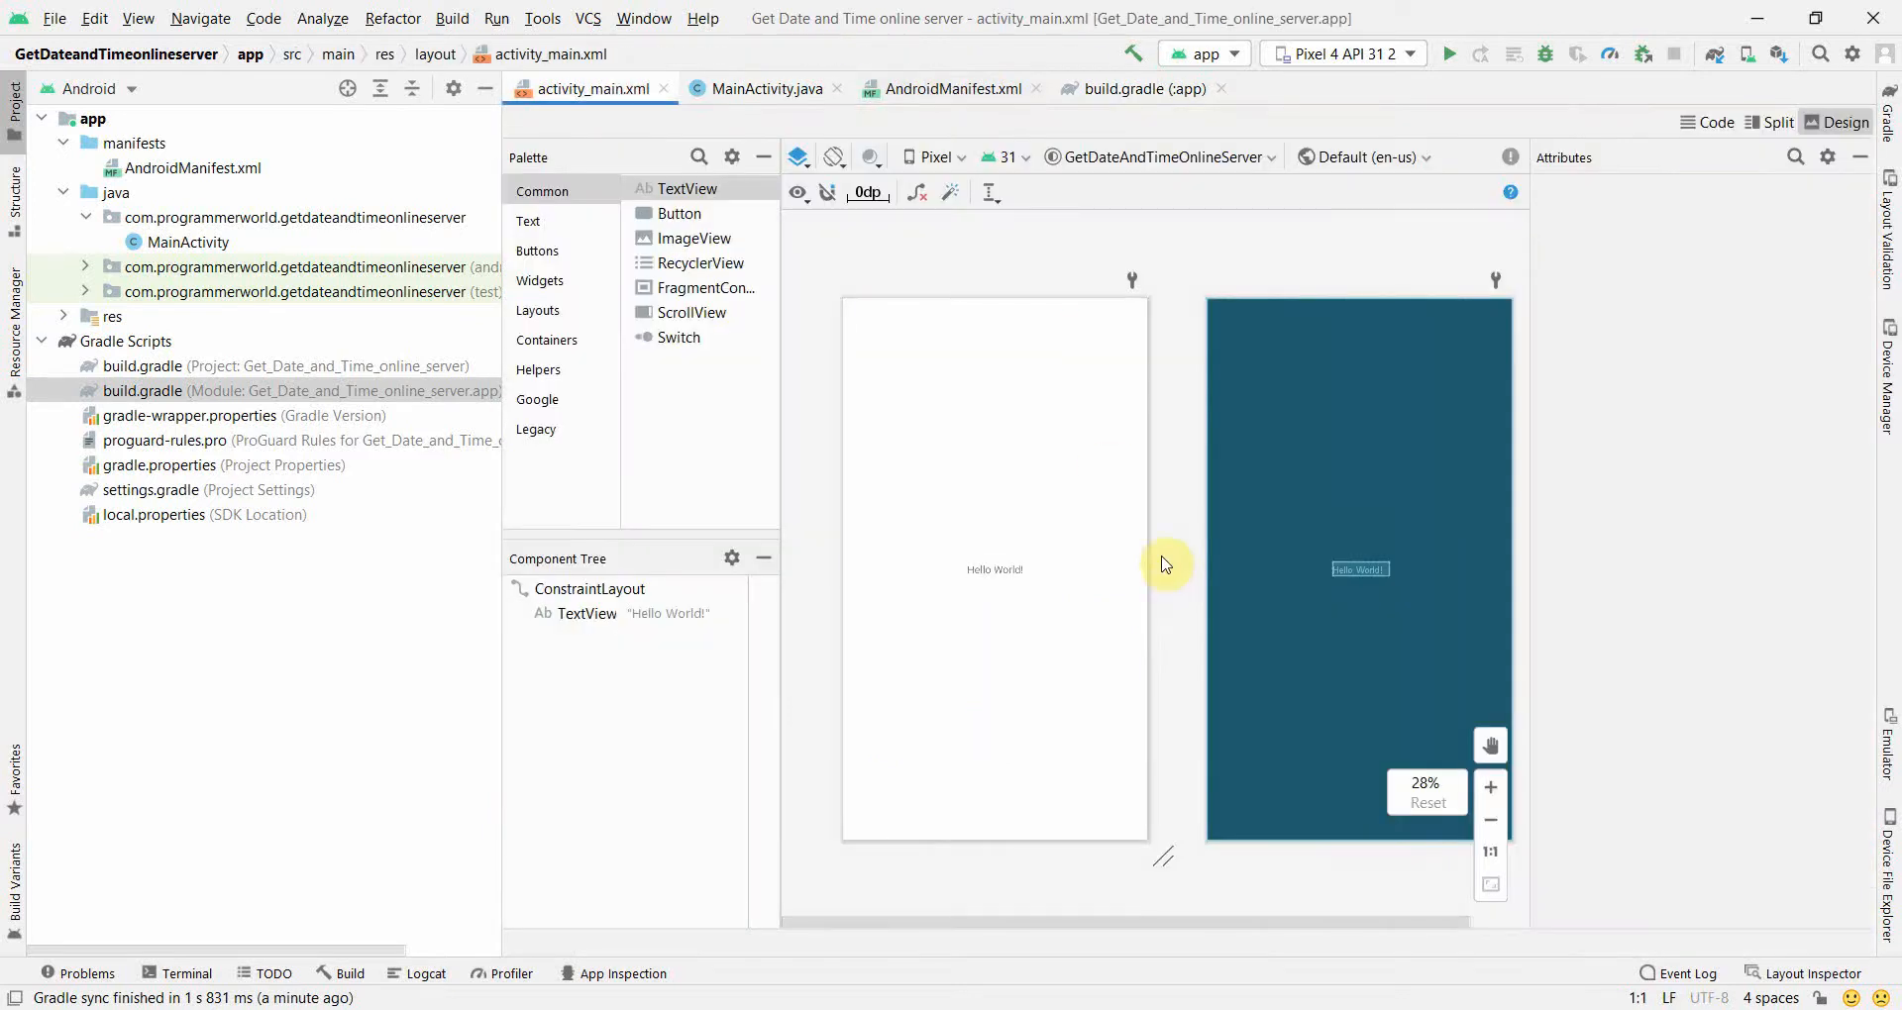
pyautogui.click(992, 568)
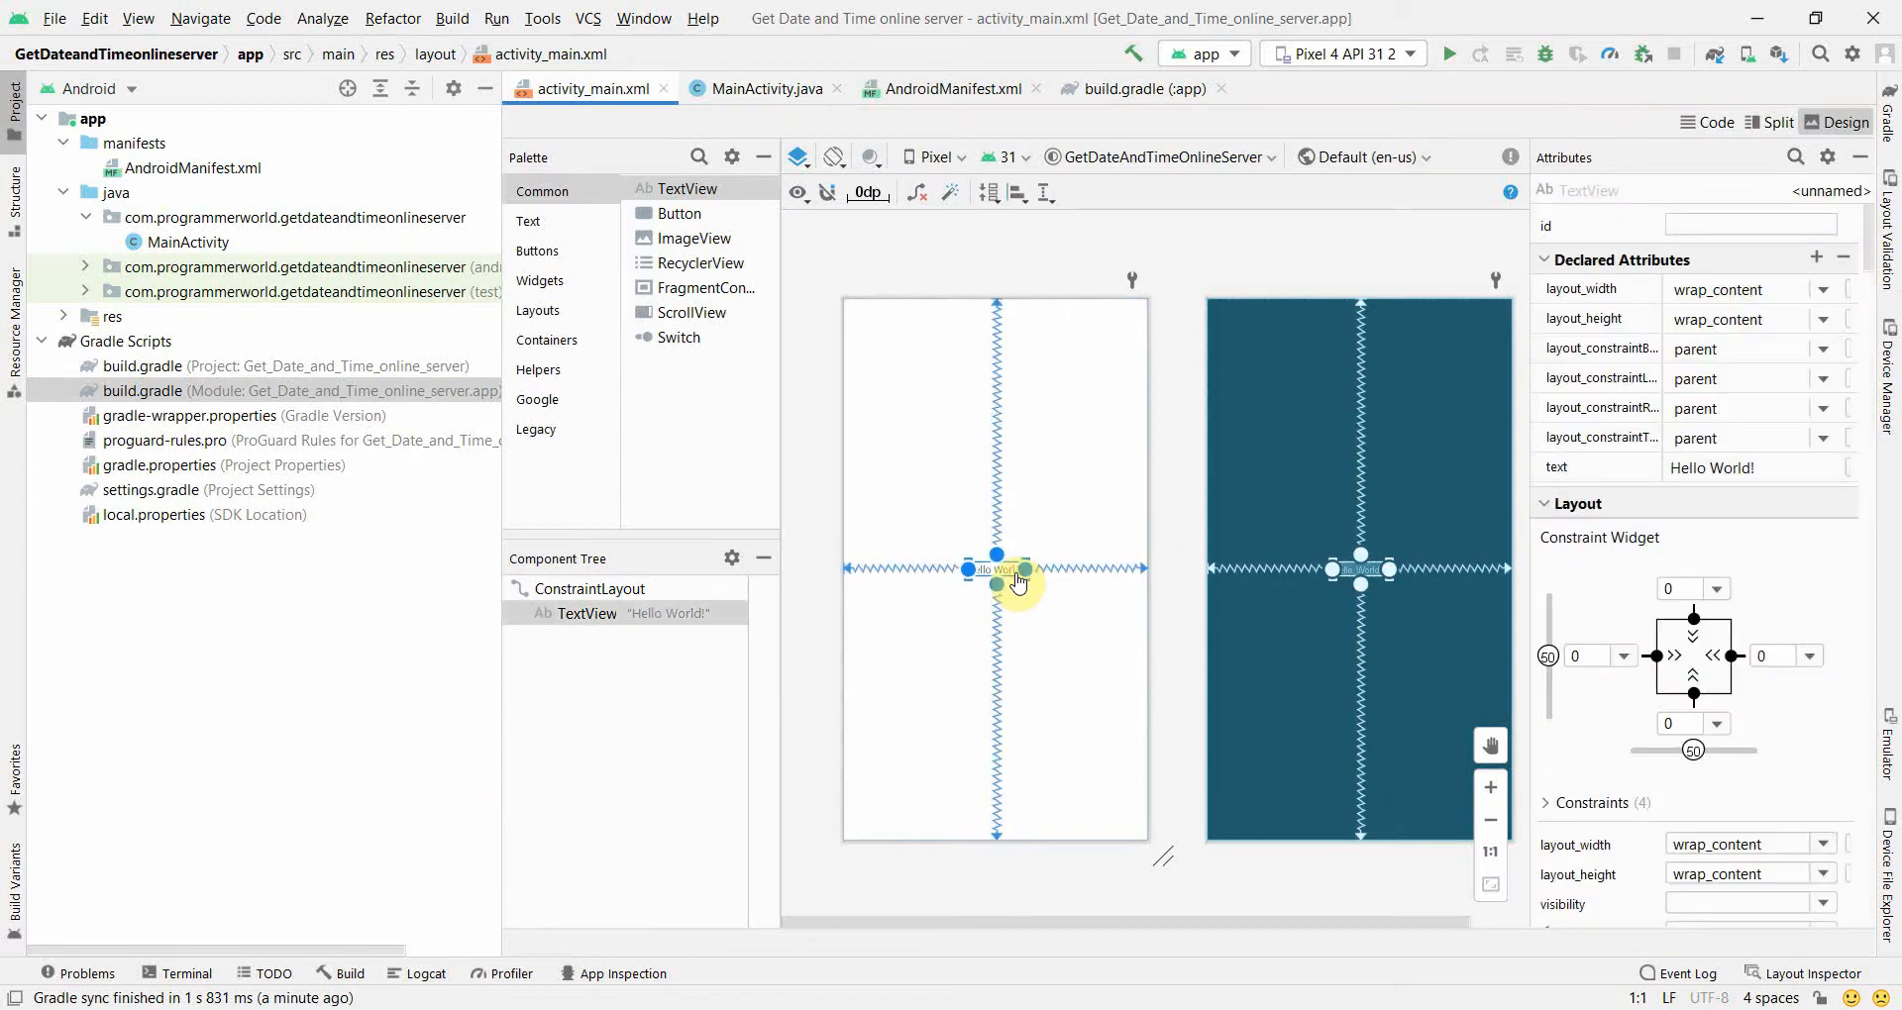
pyautogui.click(1749, 224)
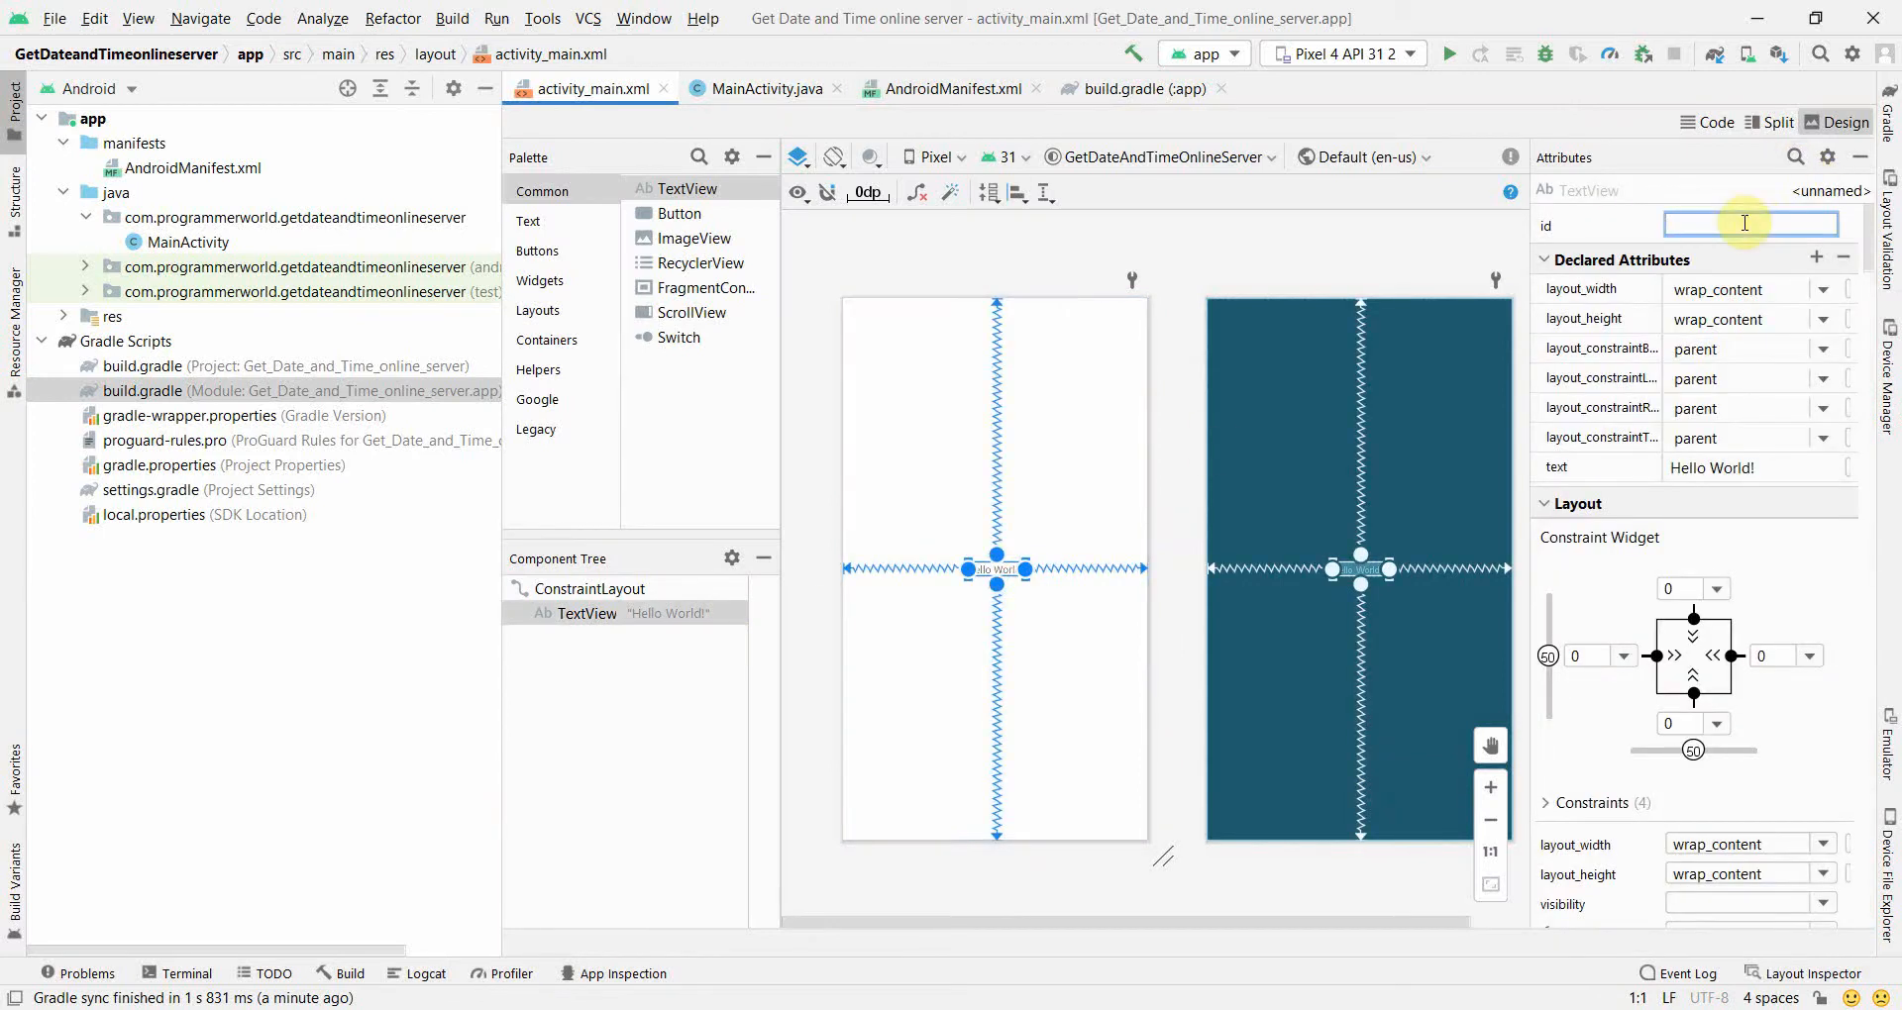
pyautogui.write('textView')
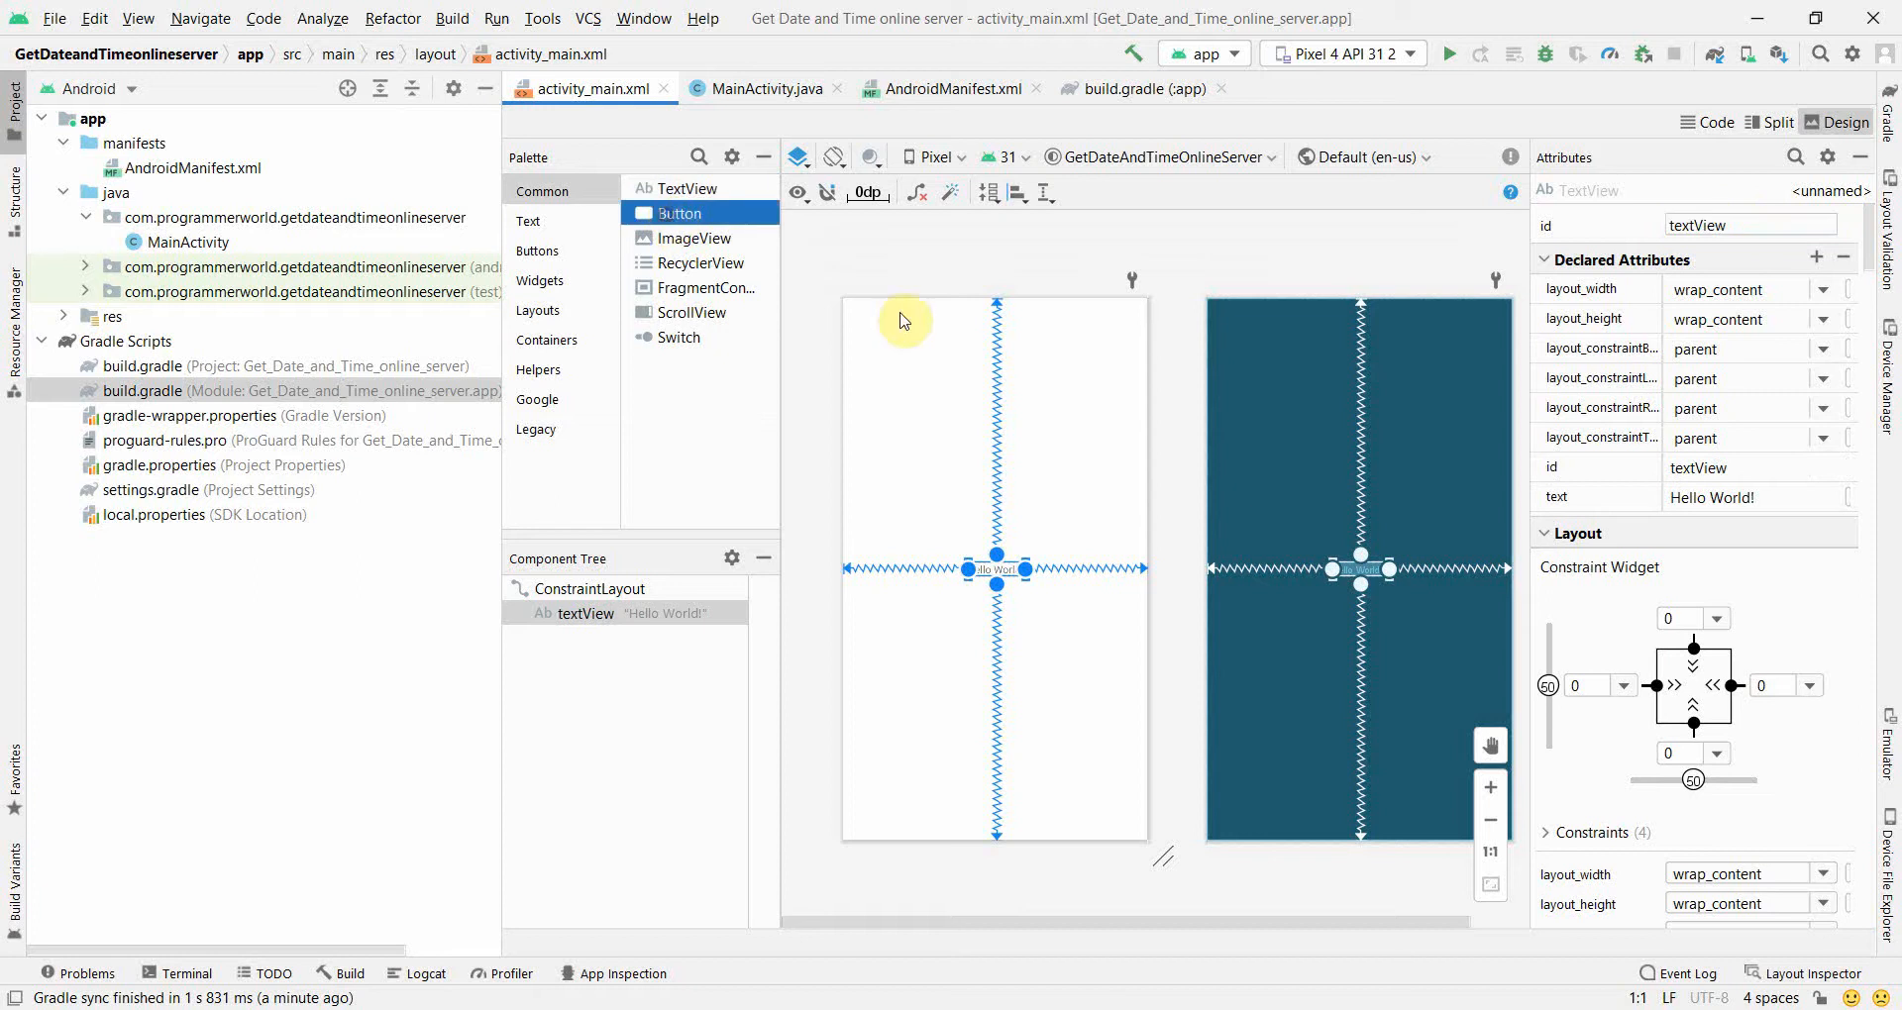
# Add a button near the top of the layout labelled 'Fetch Date from Server'
pyautogui.moveTo(679, 214); pyautogui.dragTo(996, 350)
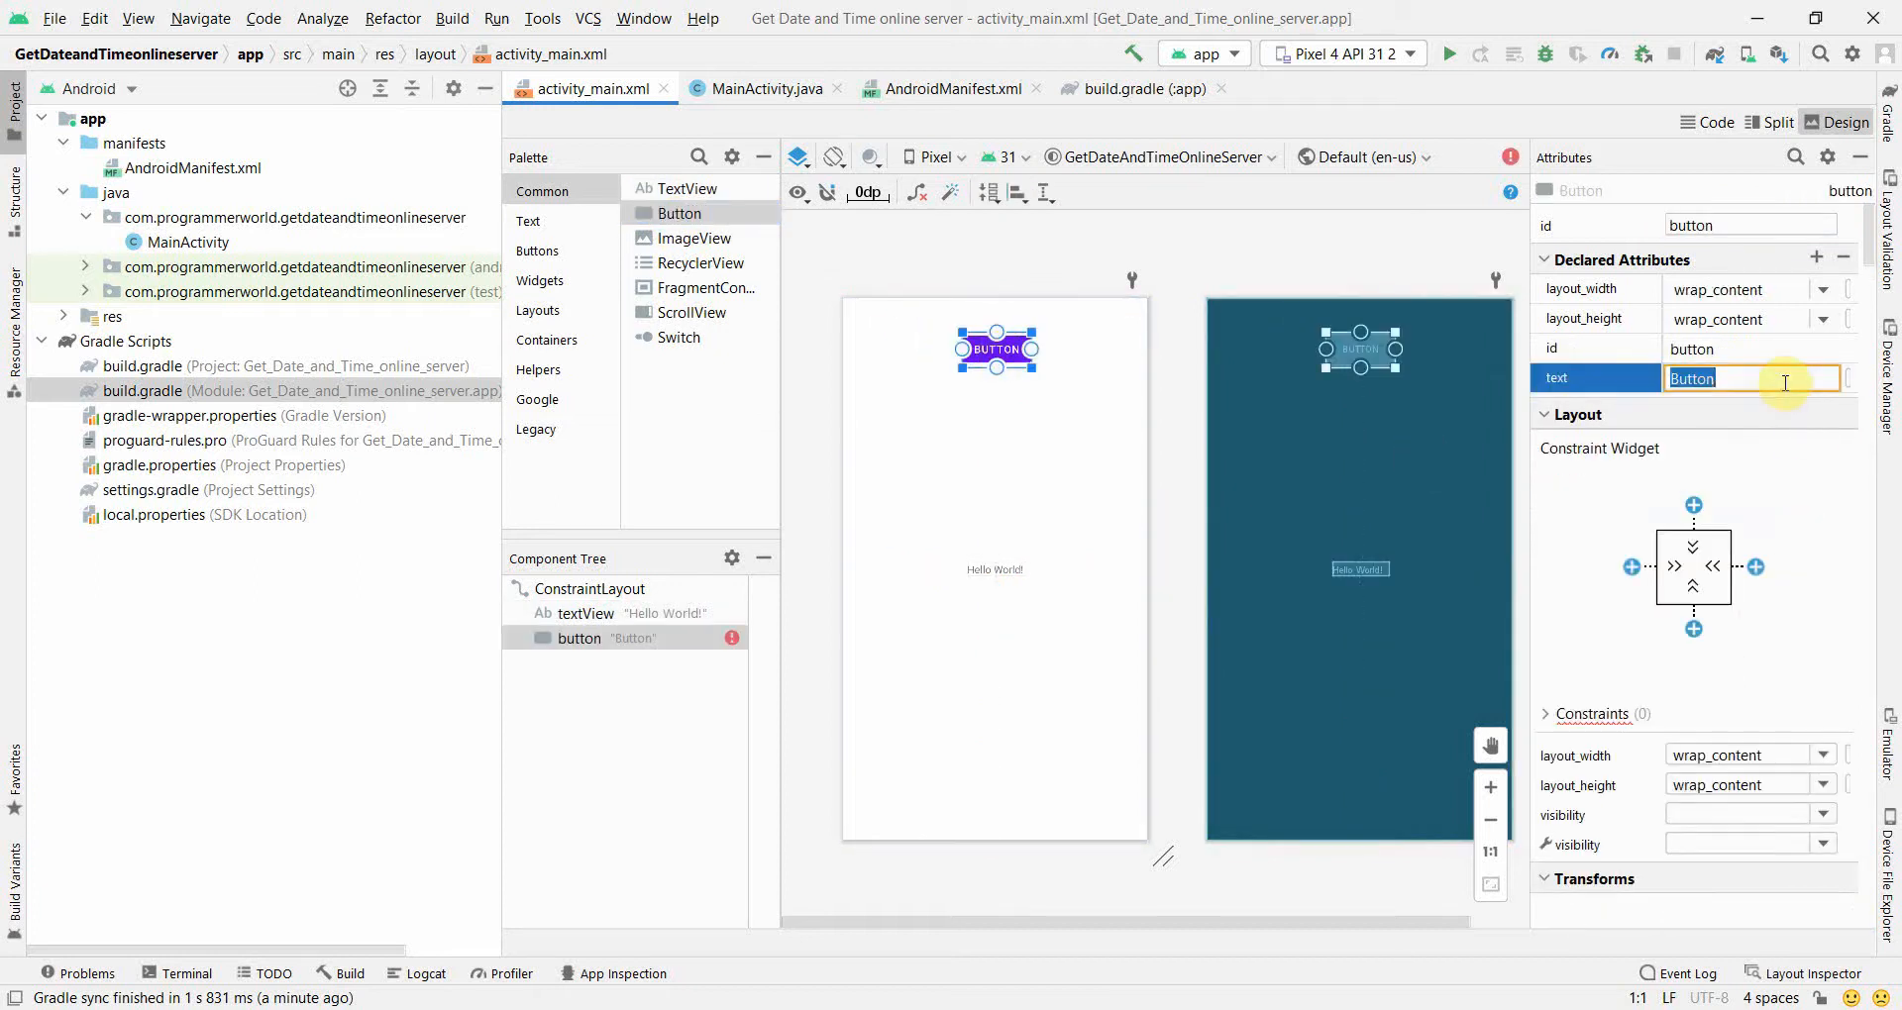
pyautogui.write('Fetch')
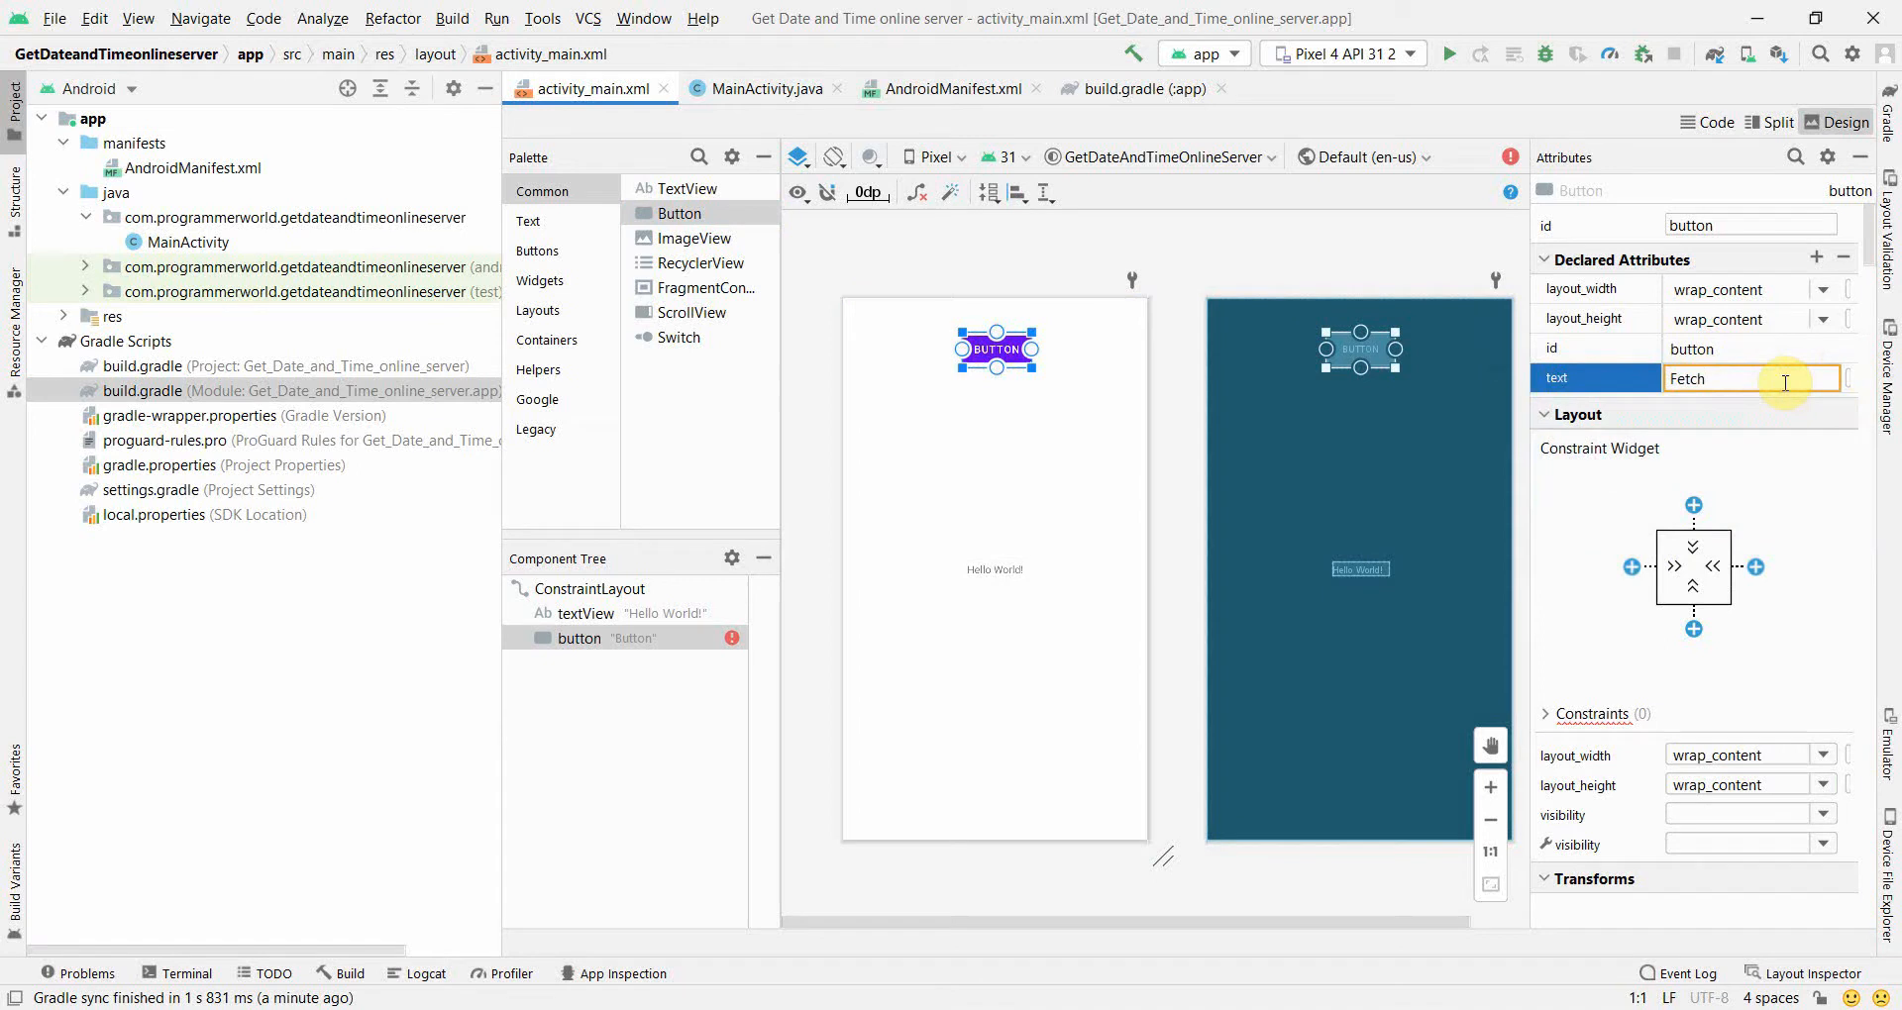
pyautogui.write('D')
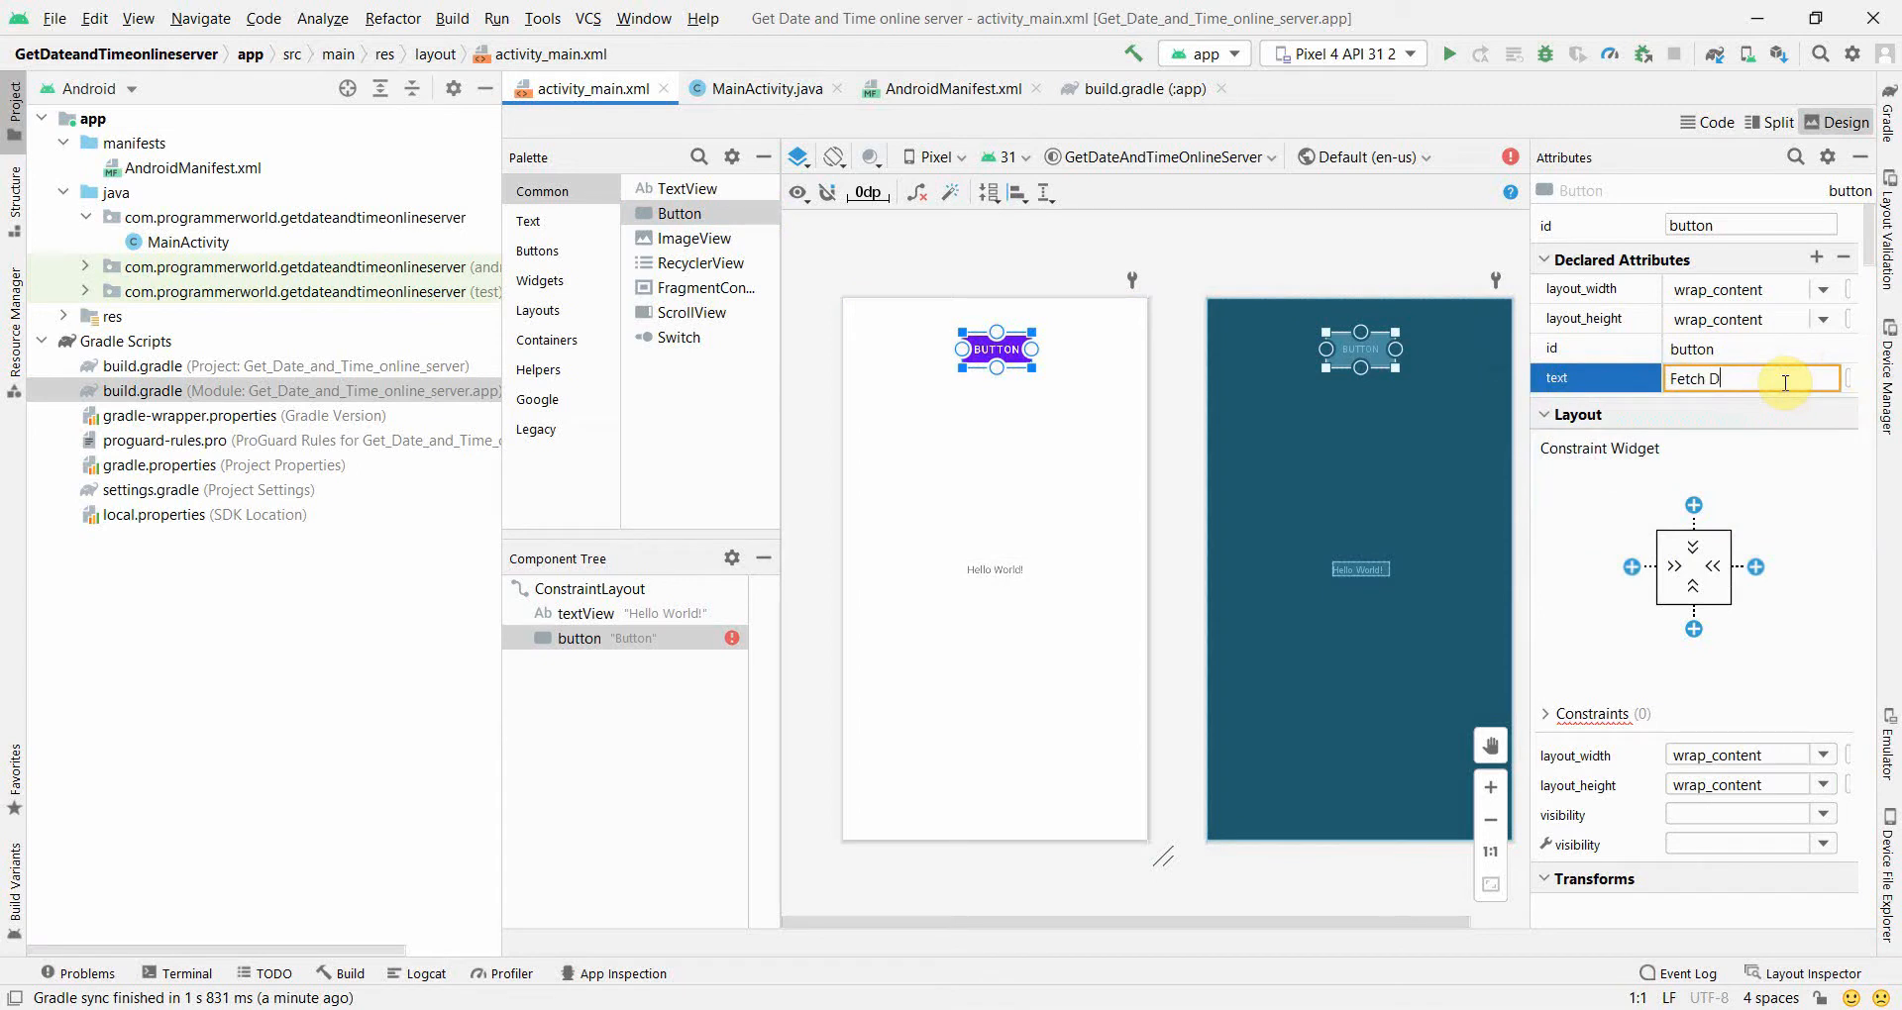
pyautogui.write('ate from Server')
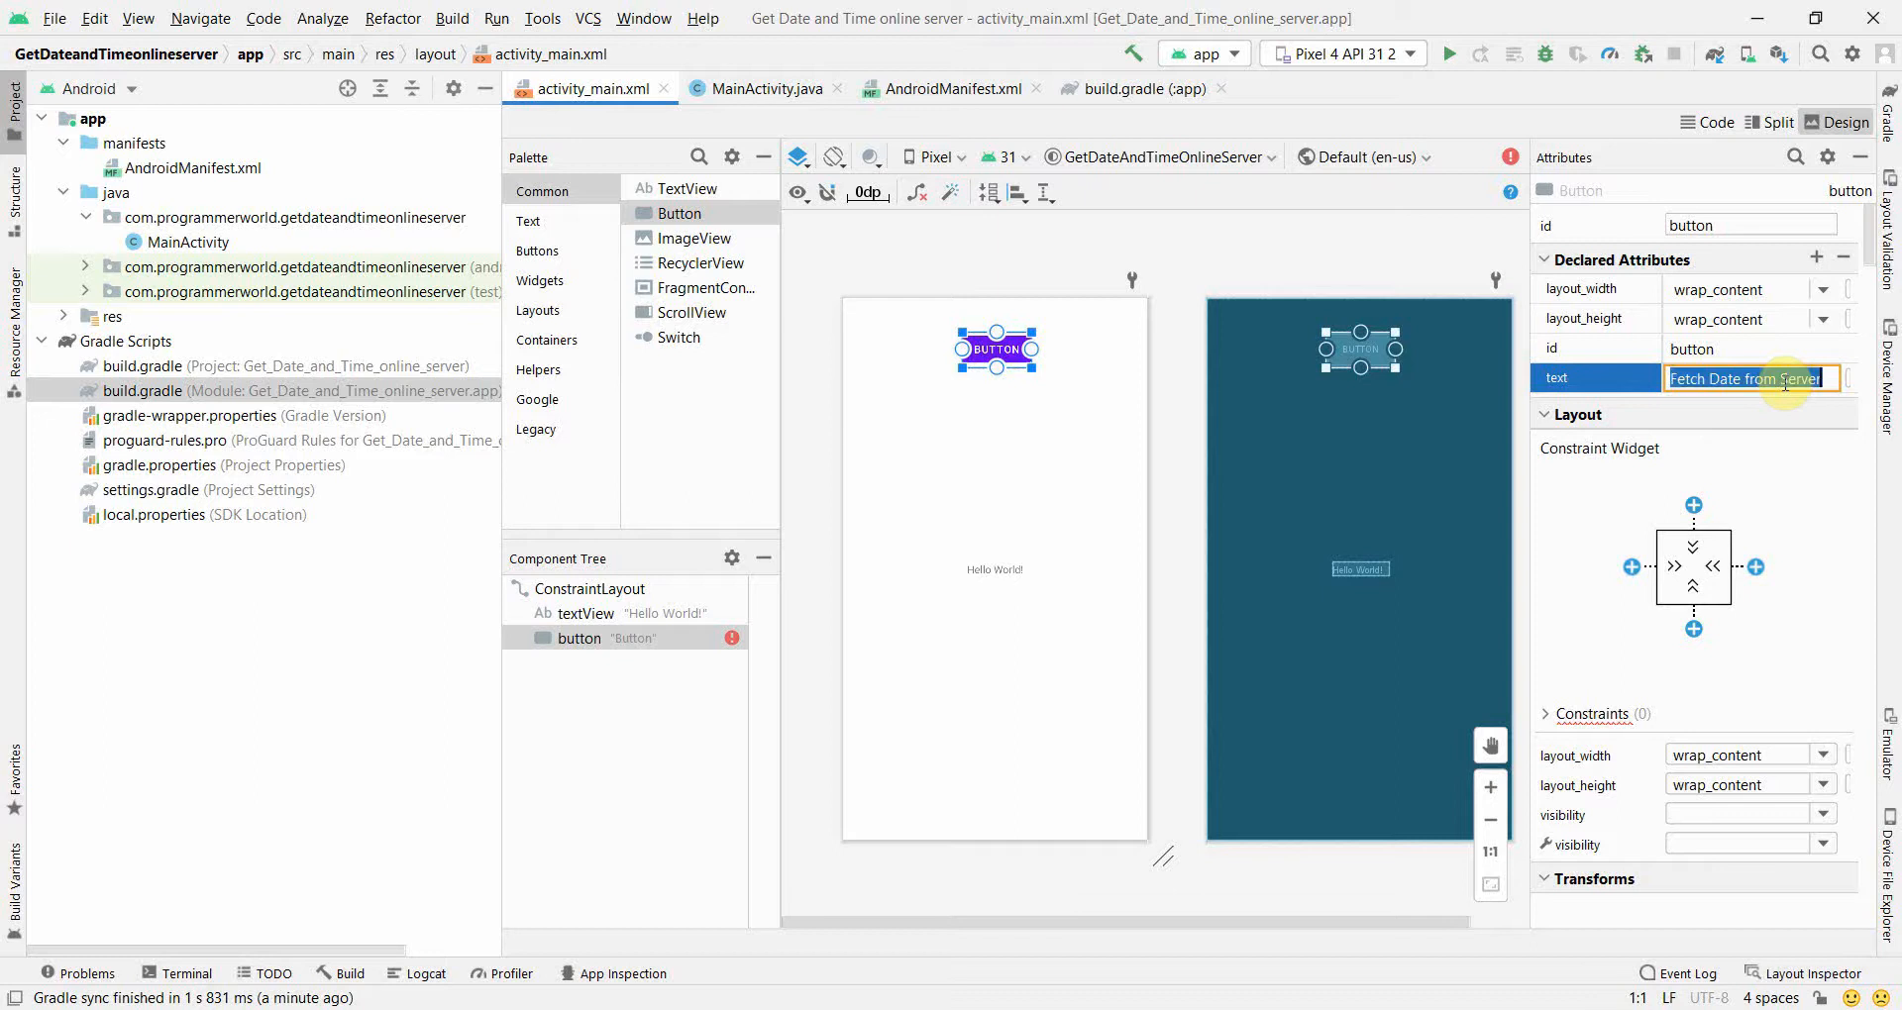
pyautogui.press('Return')
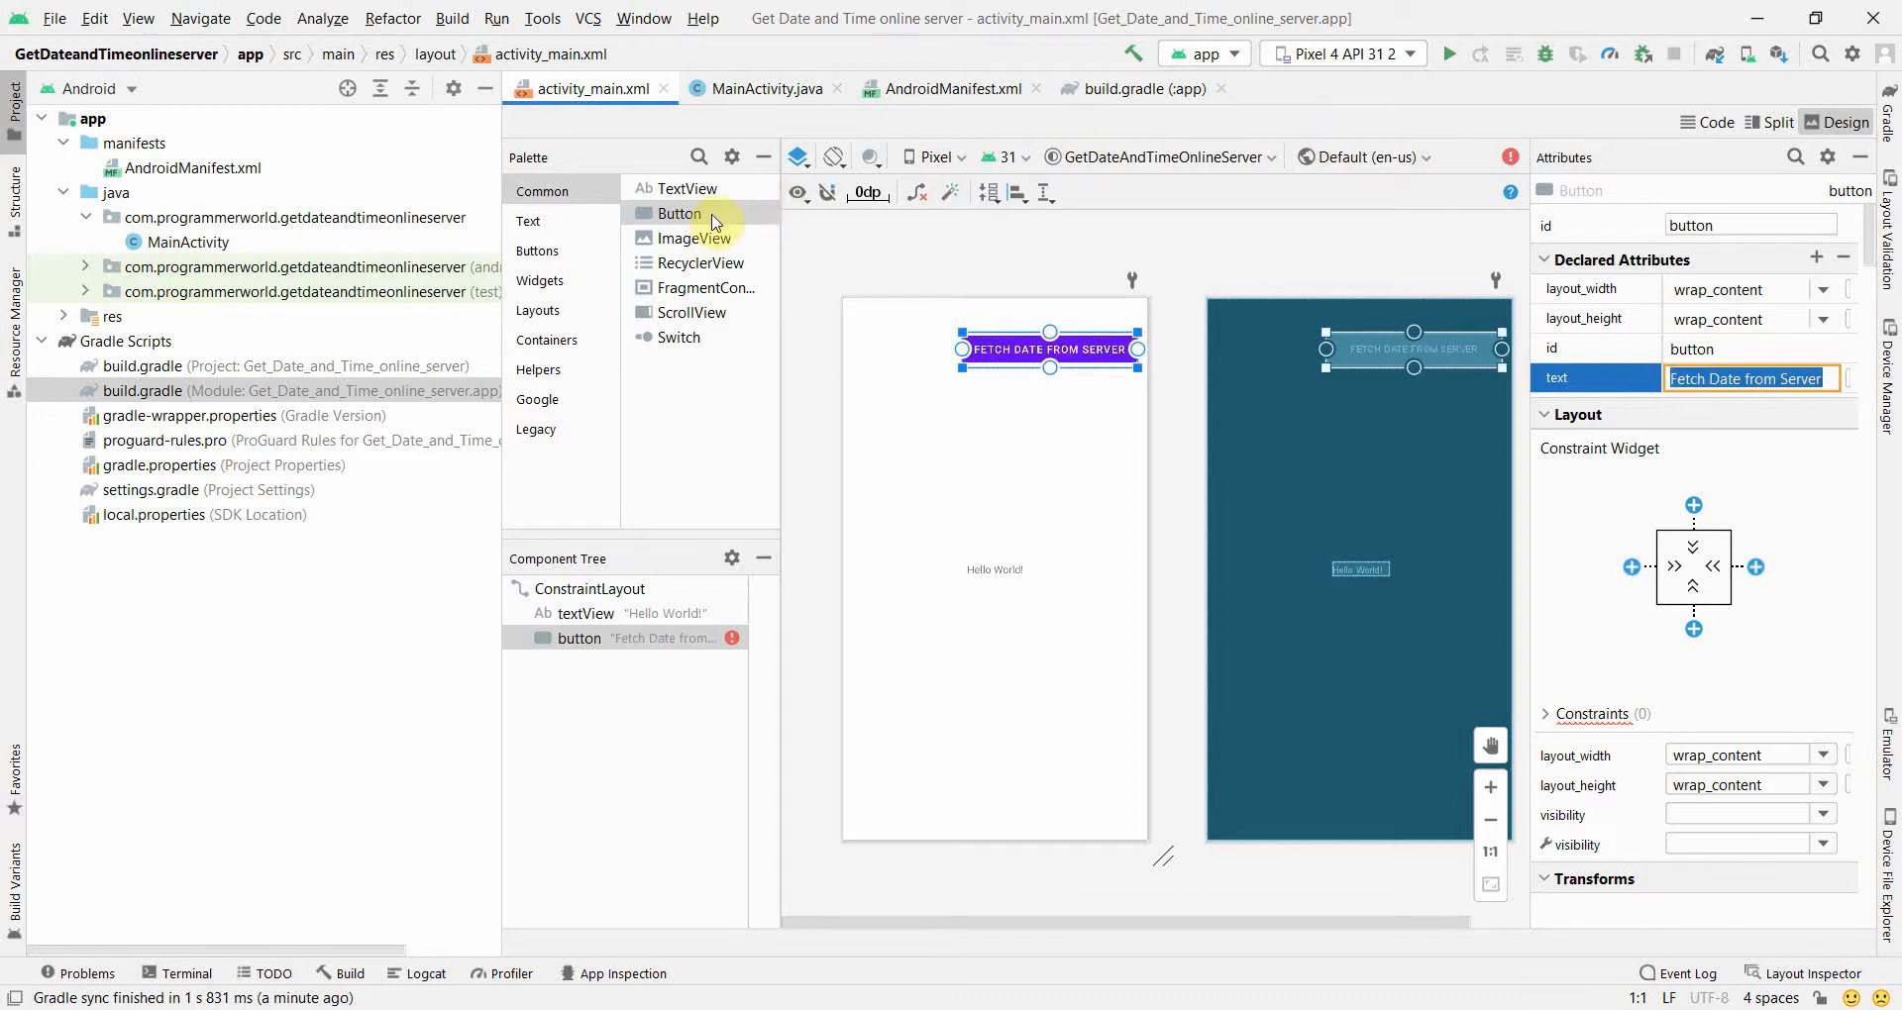
# Add a second button labelled 'Display Date and Time' below it and check both buttons' constraints
pyautogui.moveTo(679, 214); pyautogui.dragTo(991, 457)
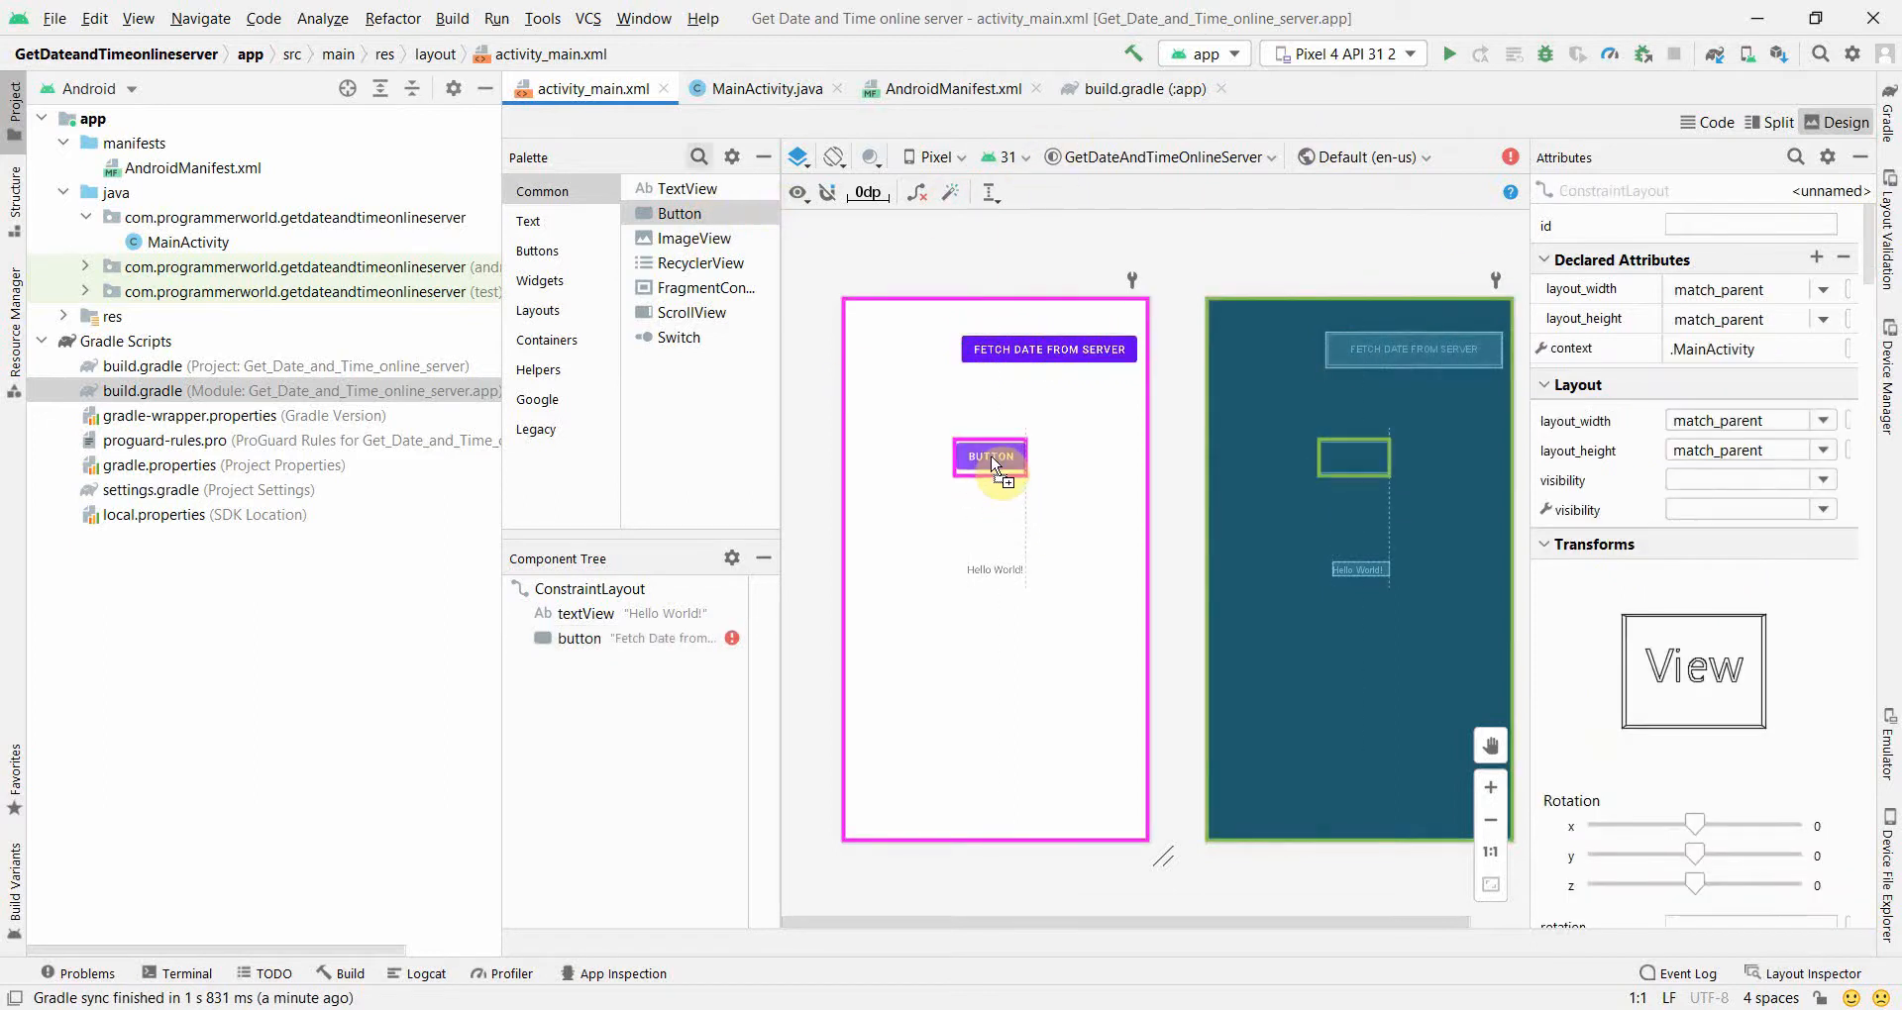
pyautogui.click(990, 458)
pyautogui.write('D')
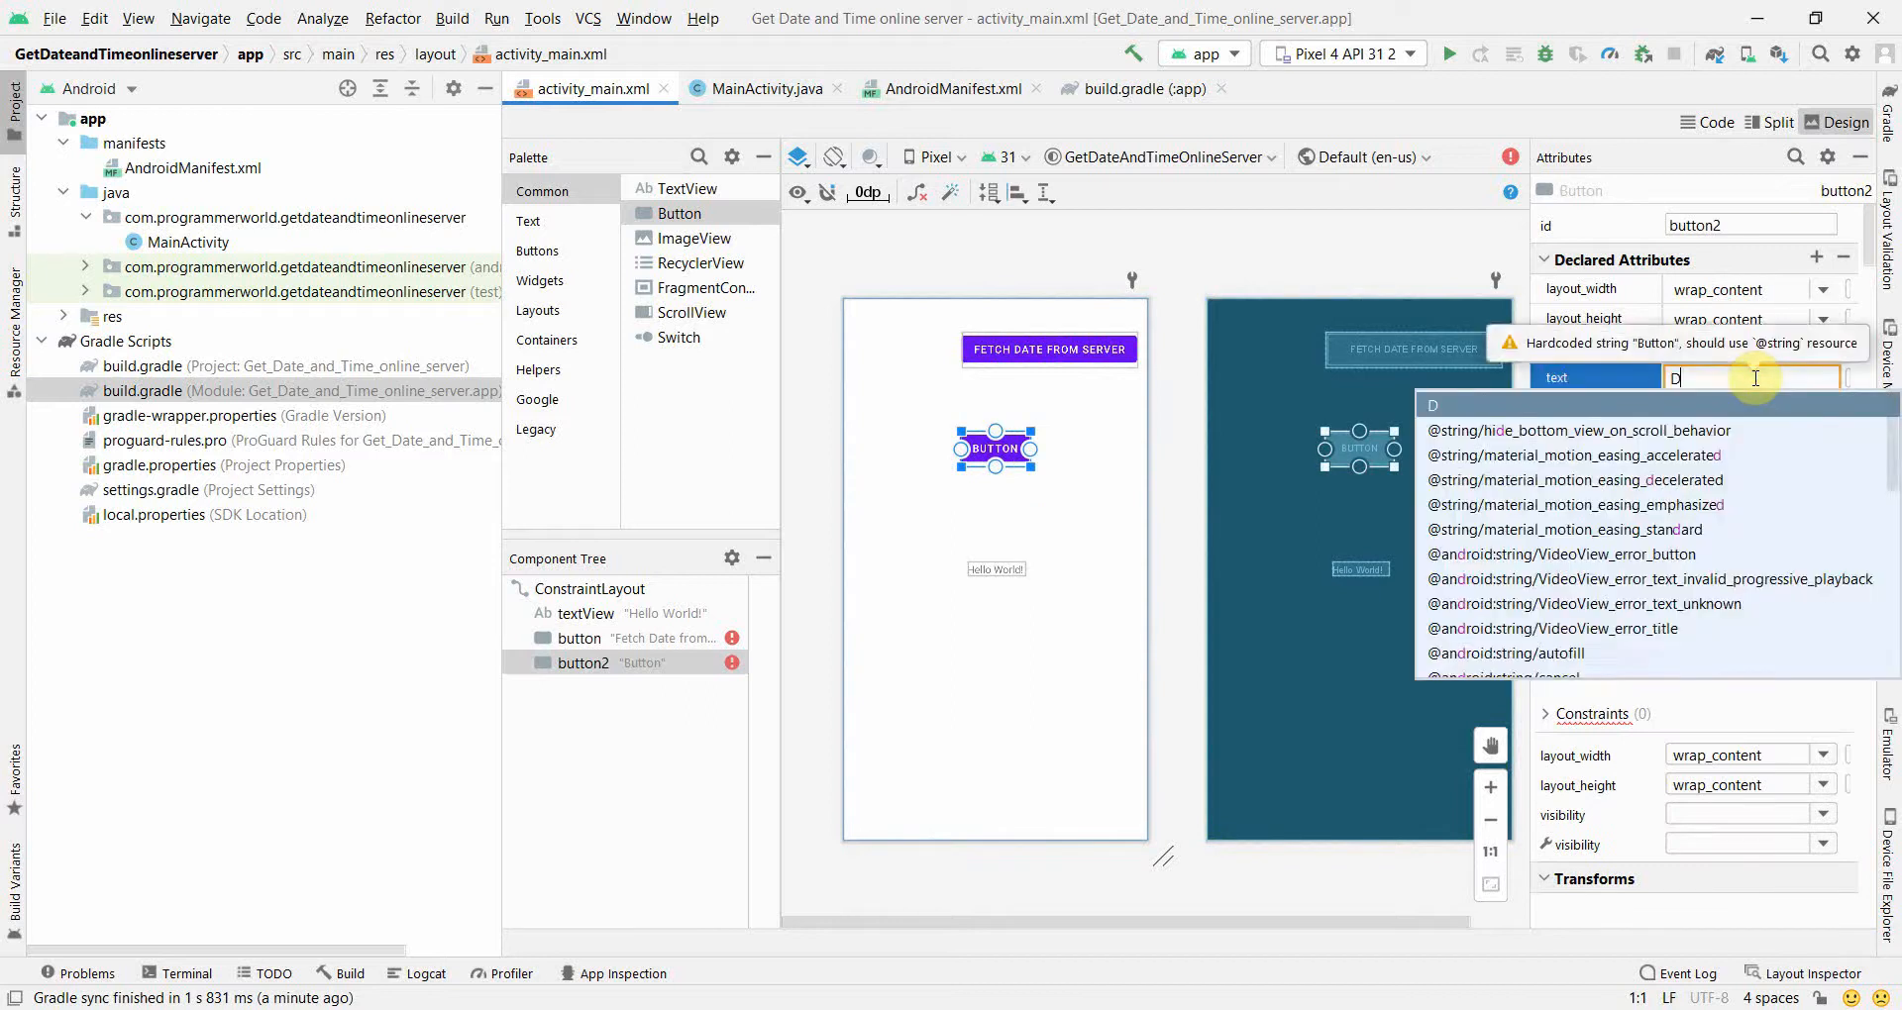
pyautogui.write('isplay Date and Time')
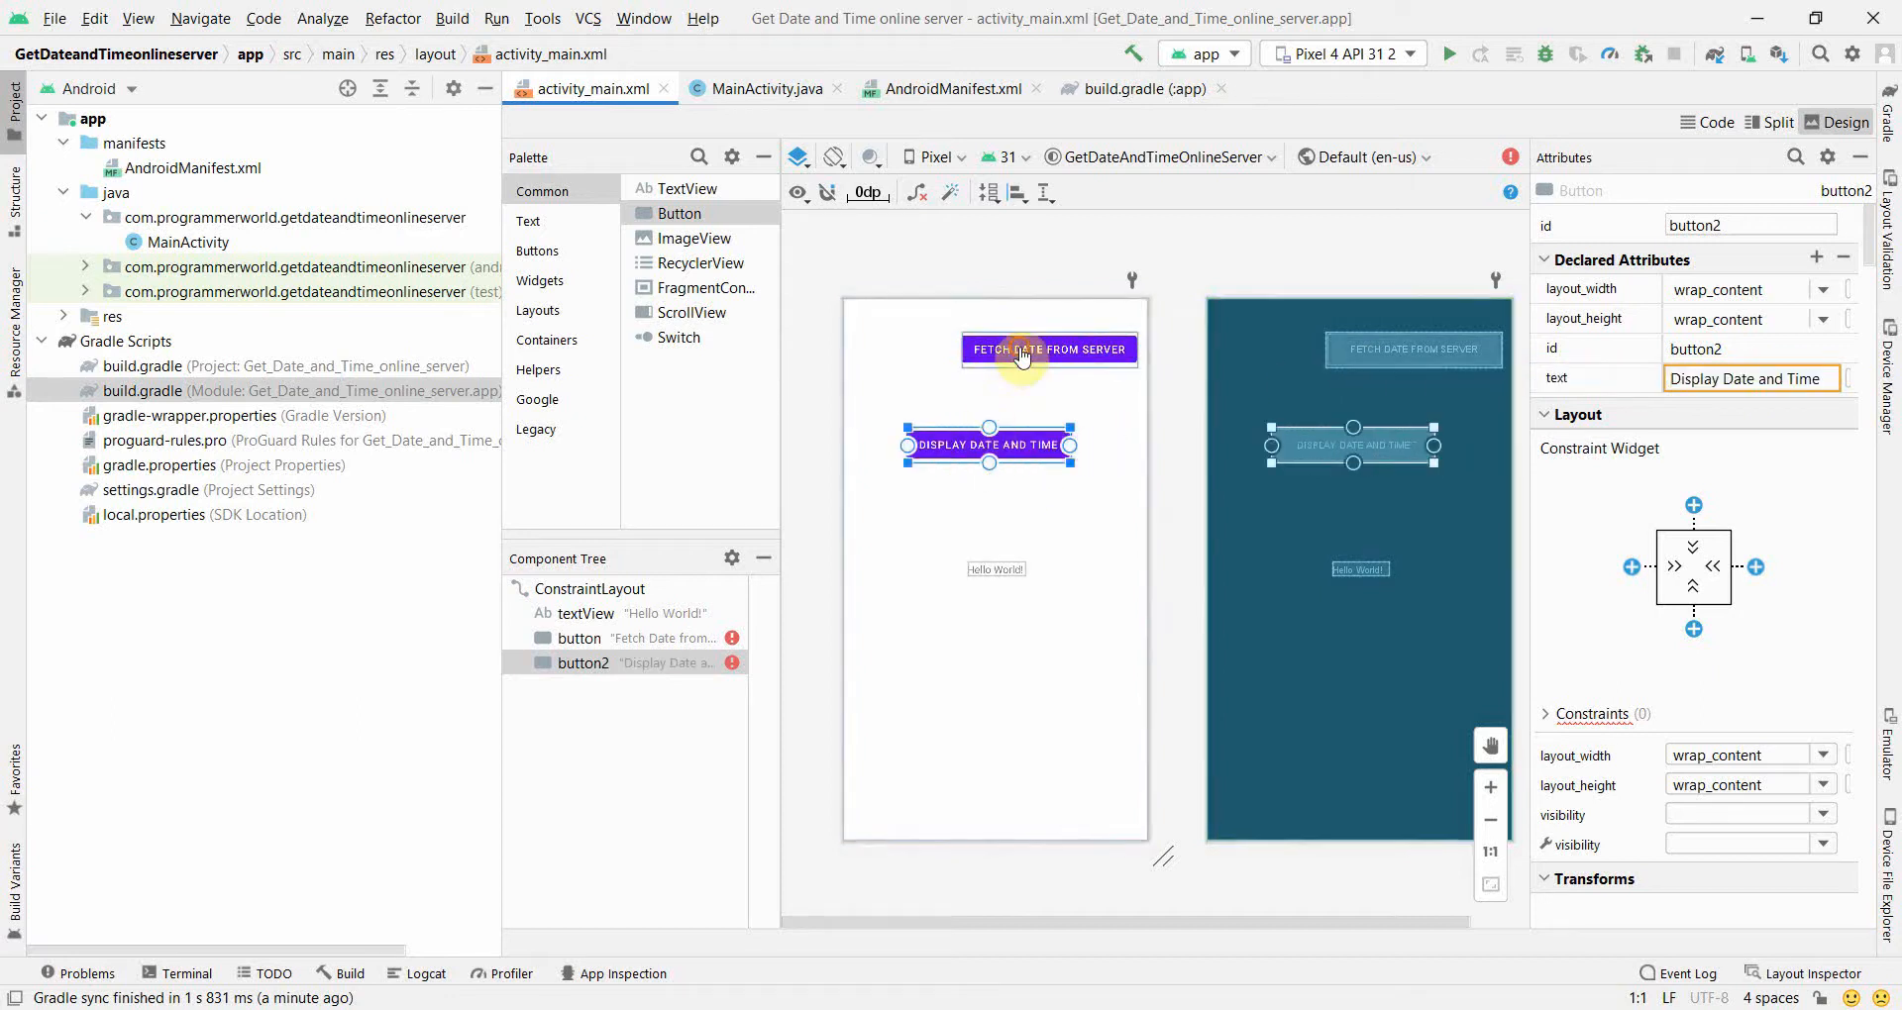
pyautogui.click(1050, 348)
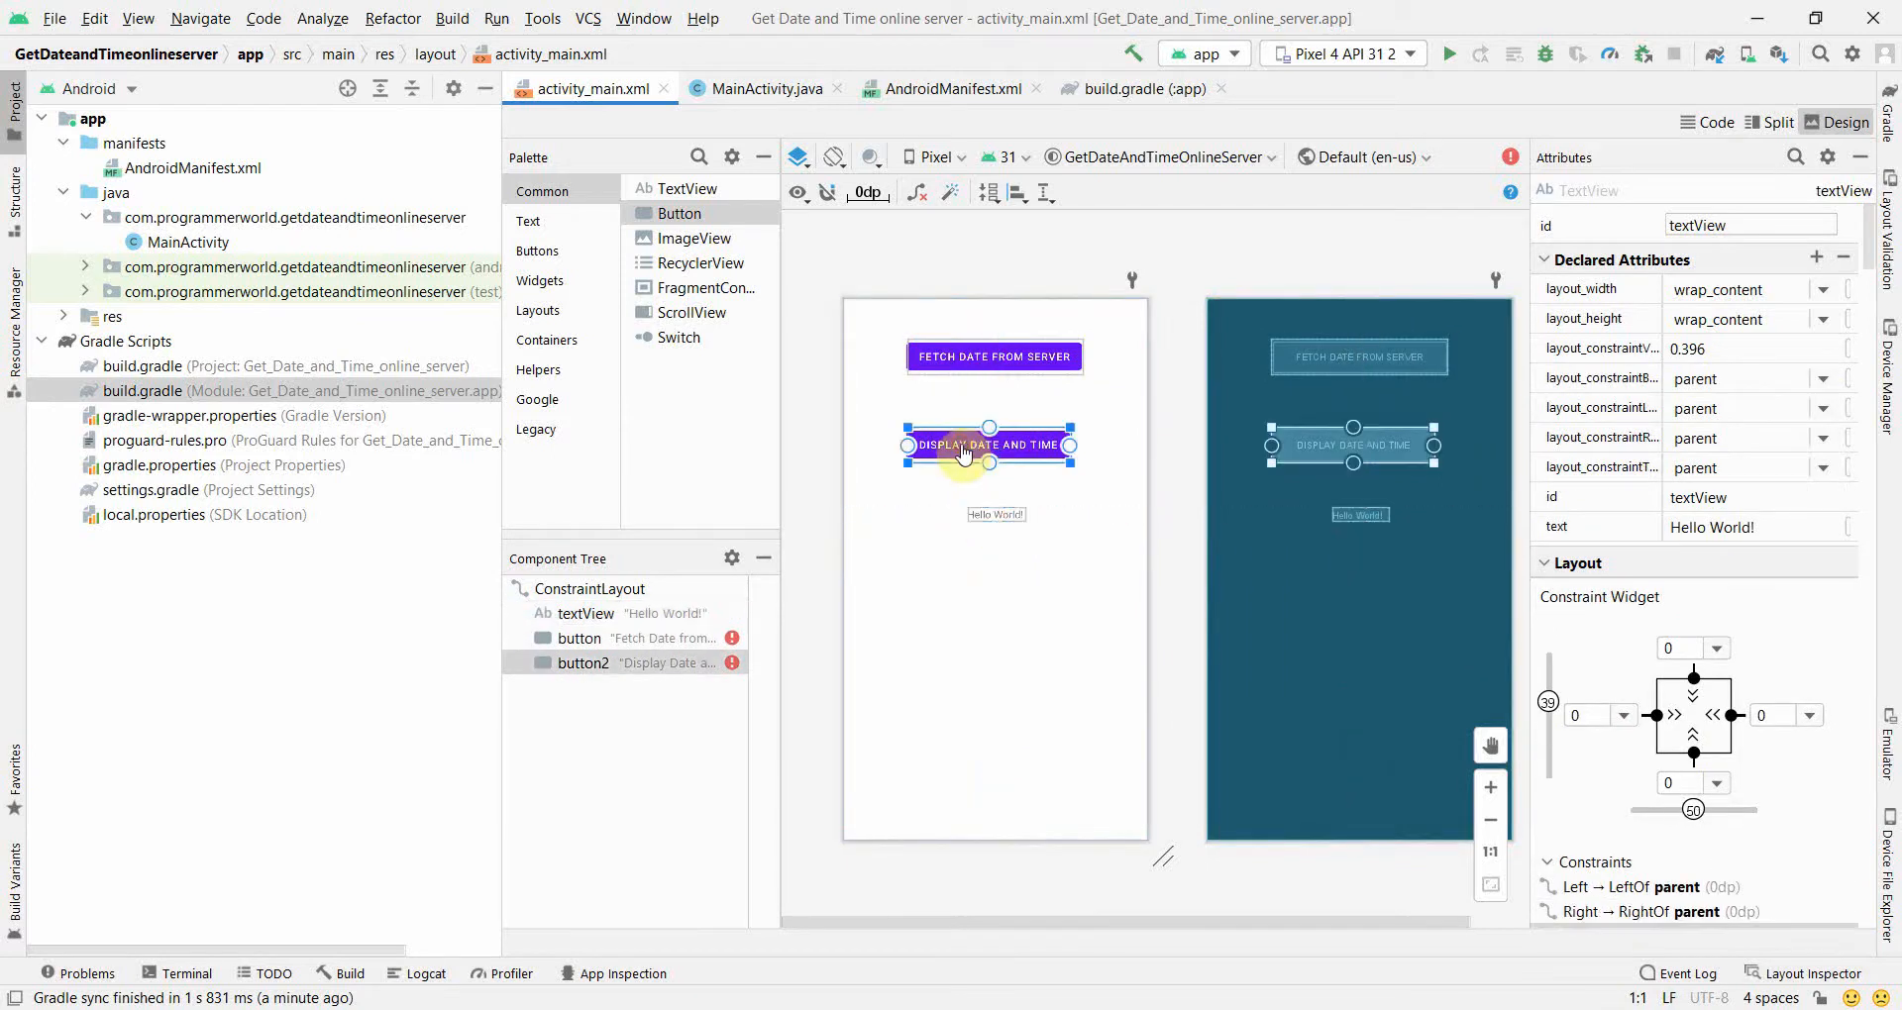
pyautogui.click(989, 444)
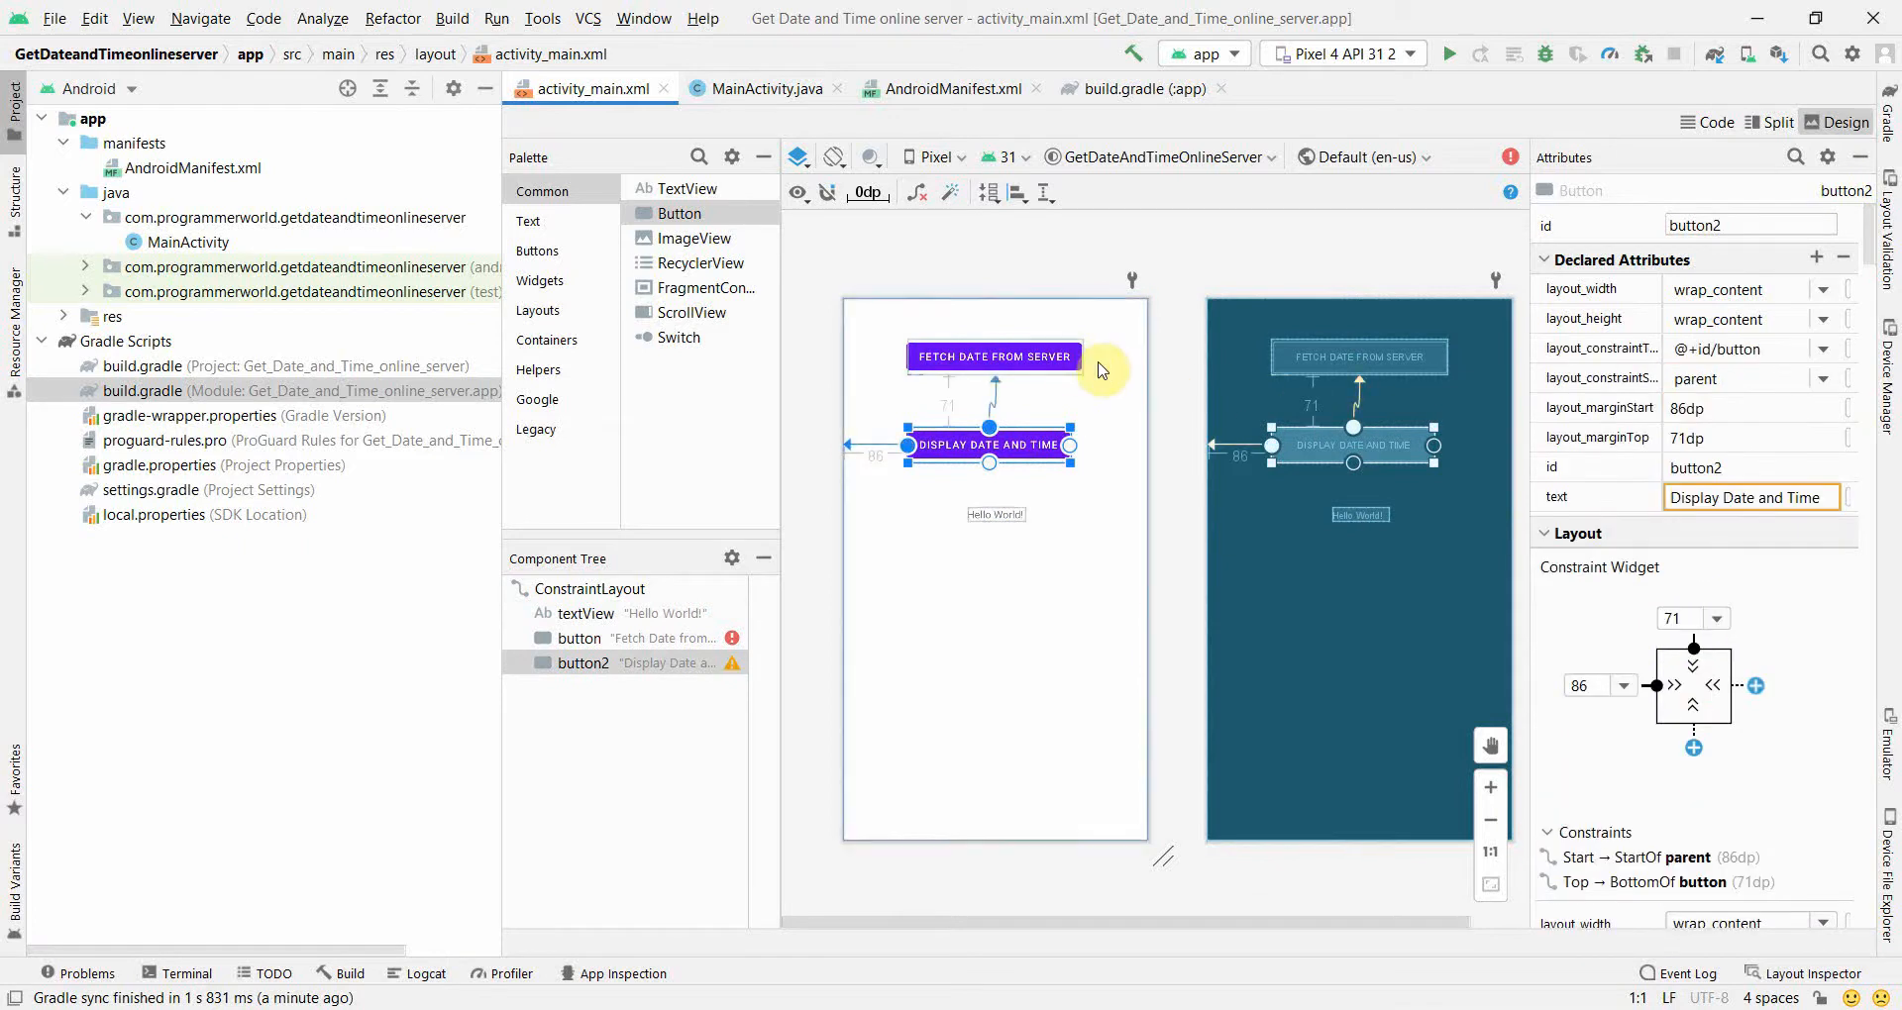
pyautogui.click(993, 357)
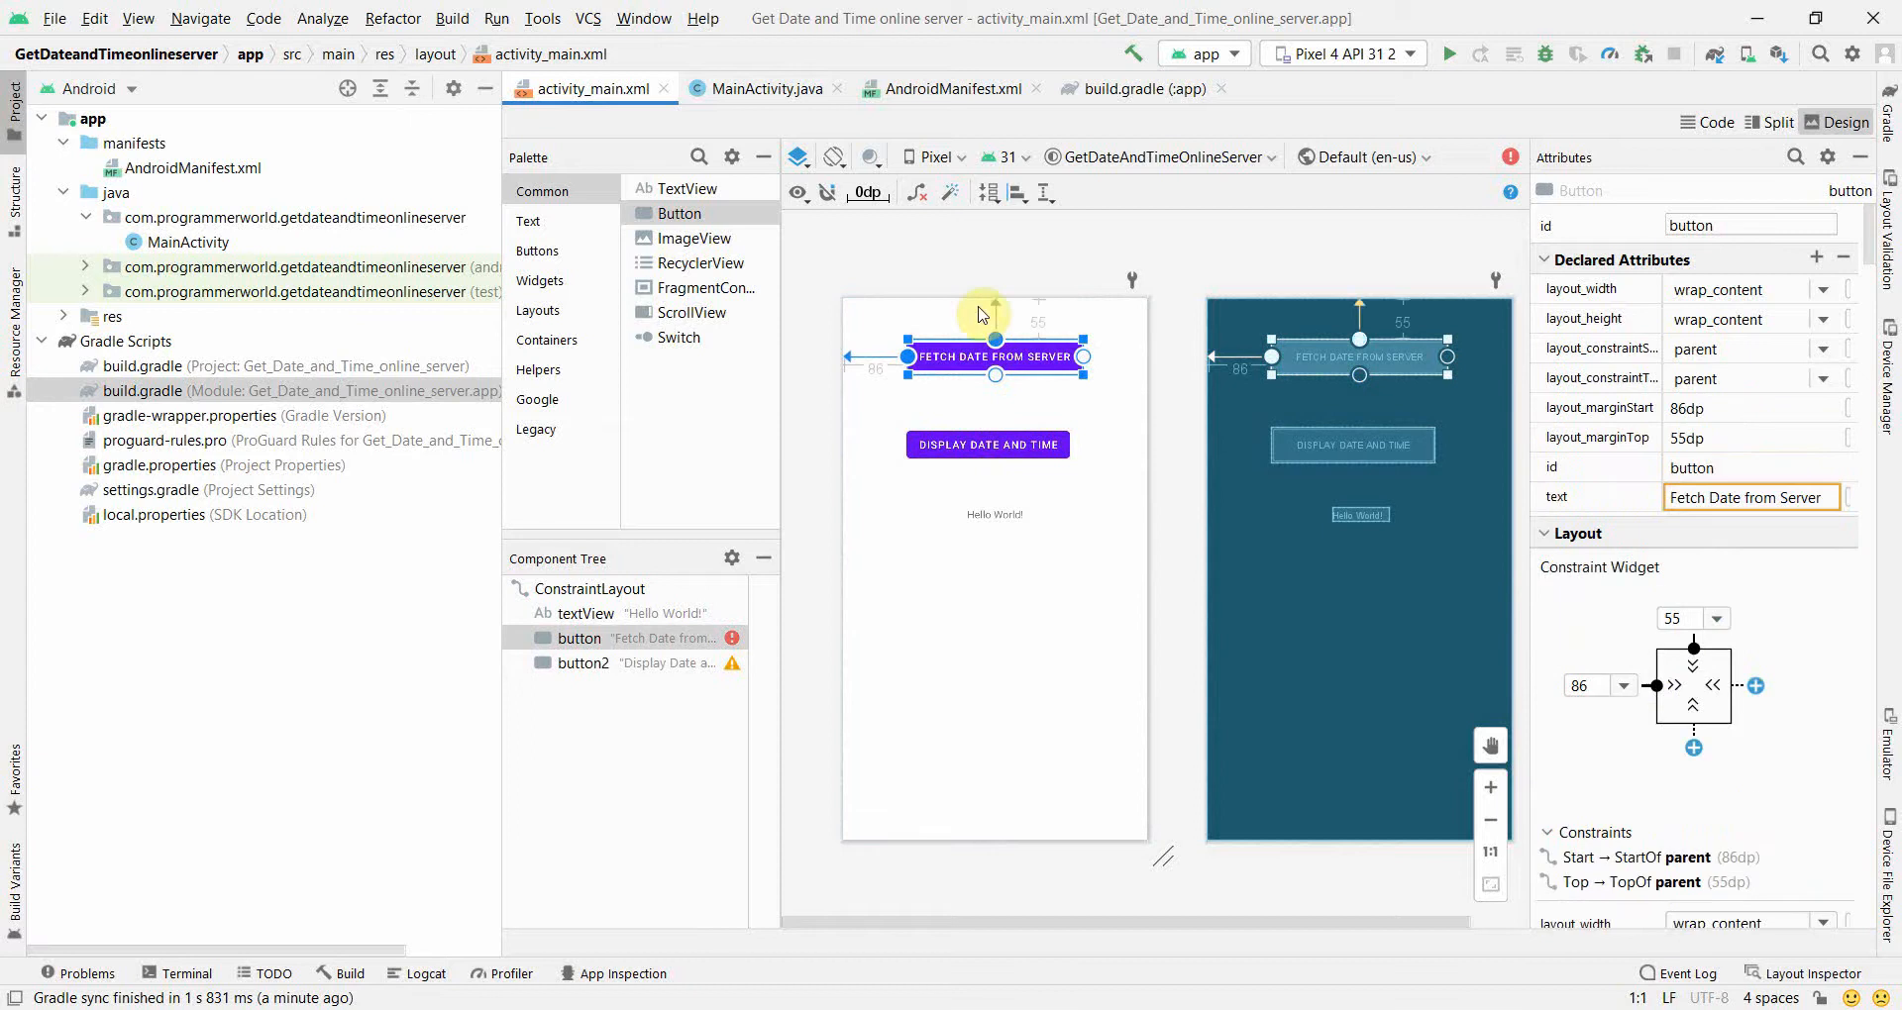
# In MainActivity.java, write an empty public void buttonFetch(View view) method
pyautogui.click(764, 89)
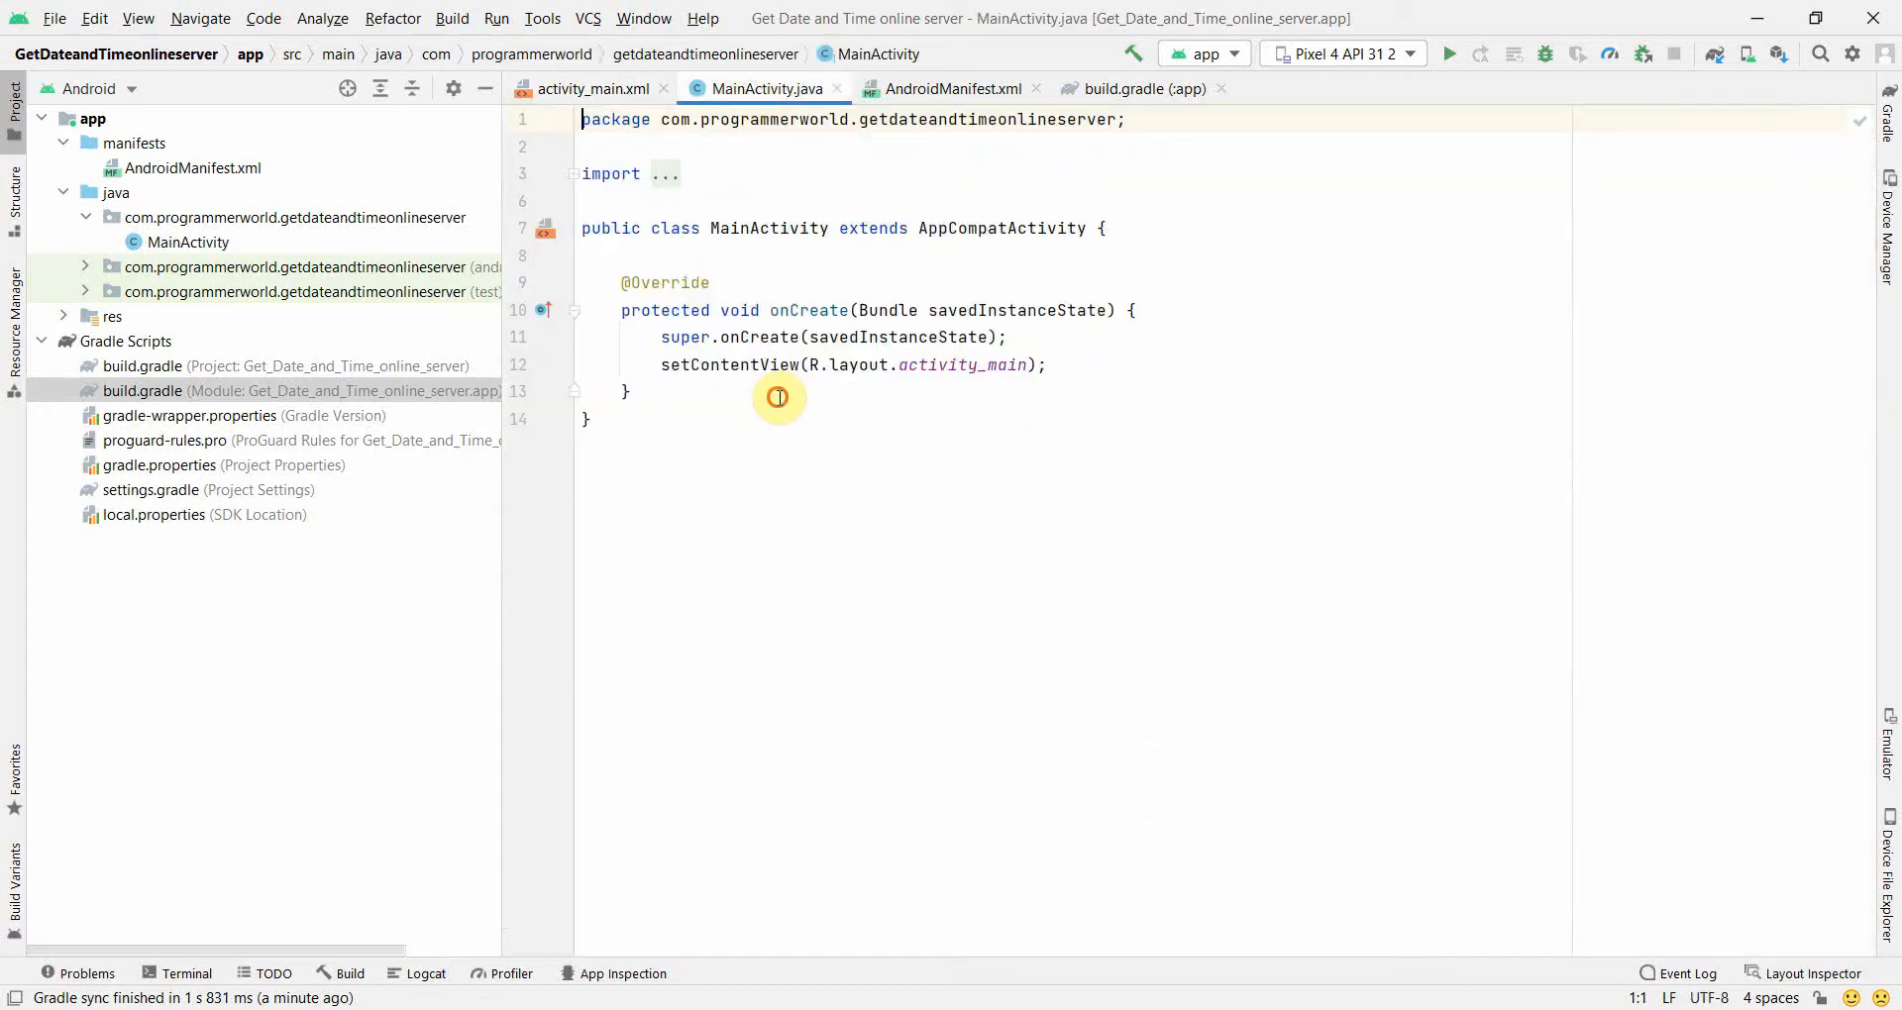
pyautogui.write('p')
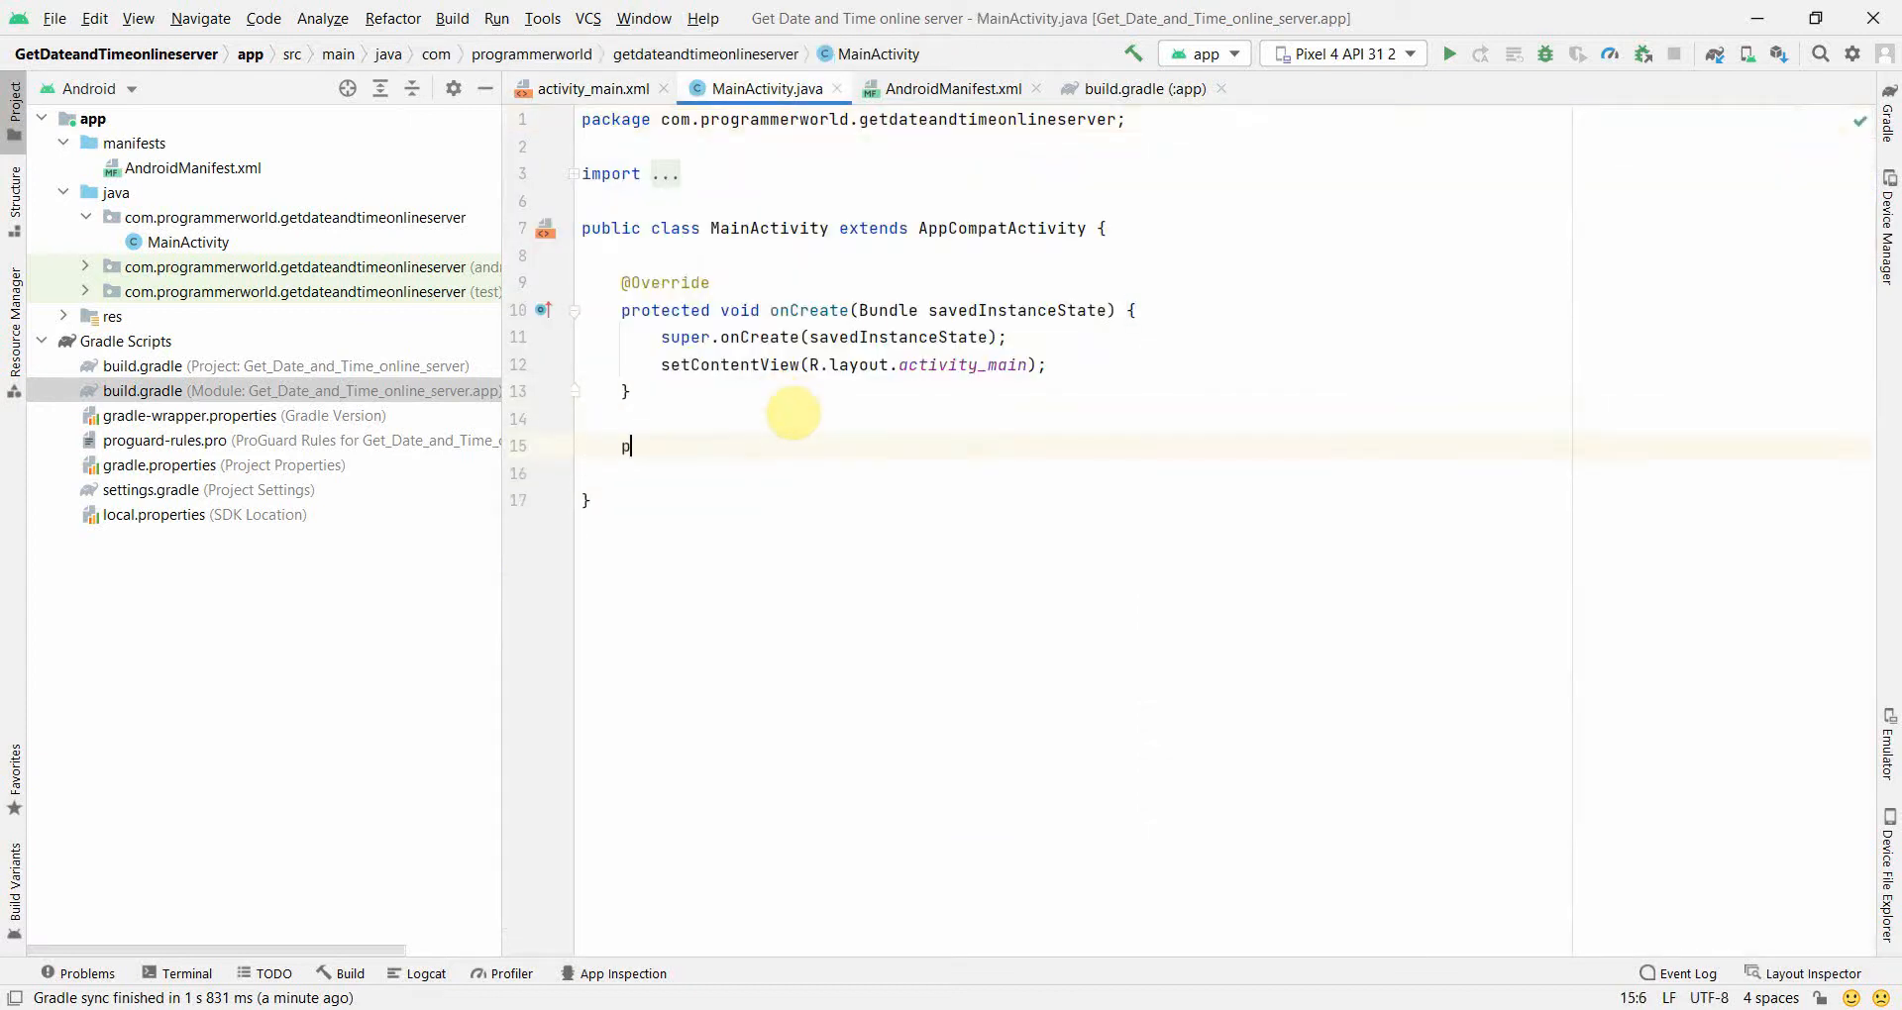
pyautogui.write('ublic_void butt')
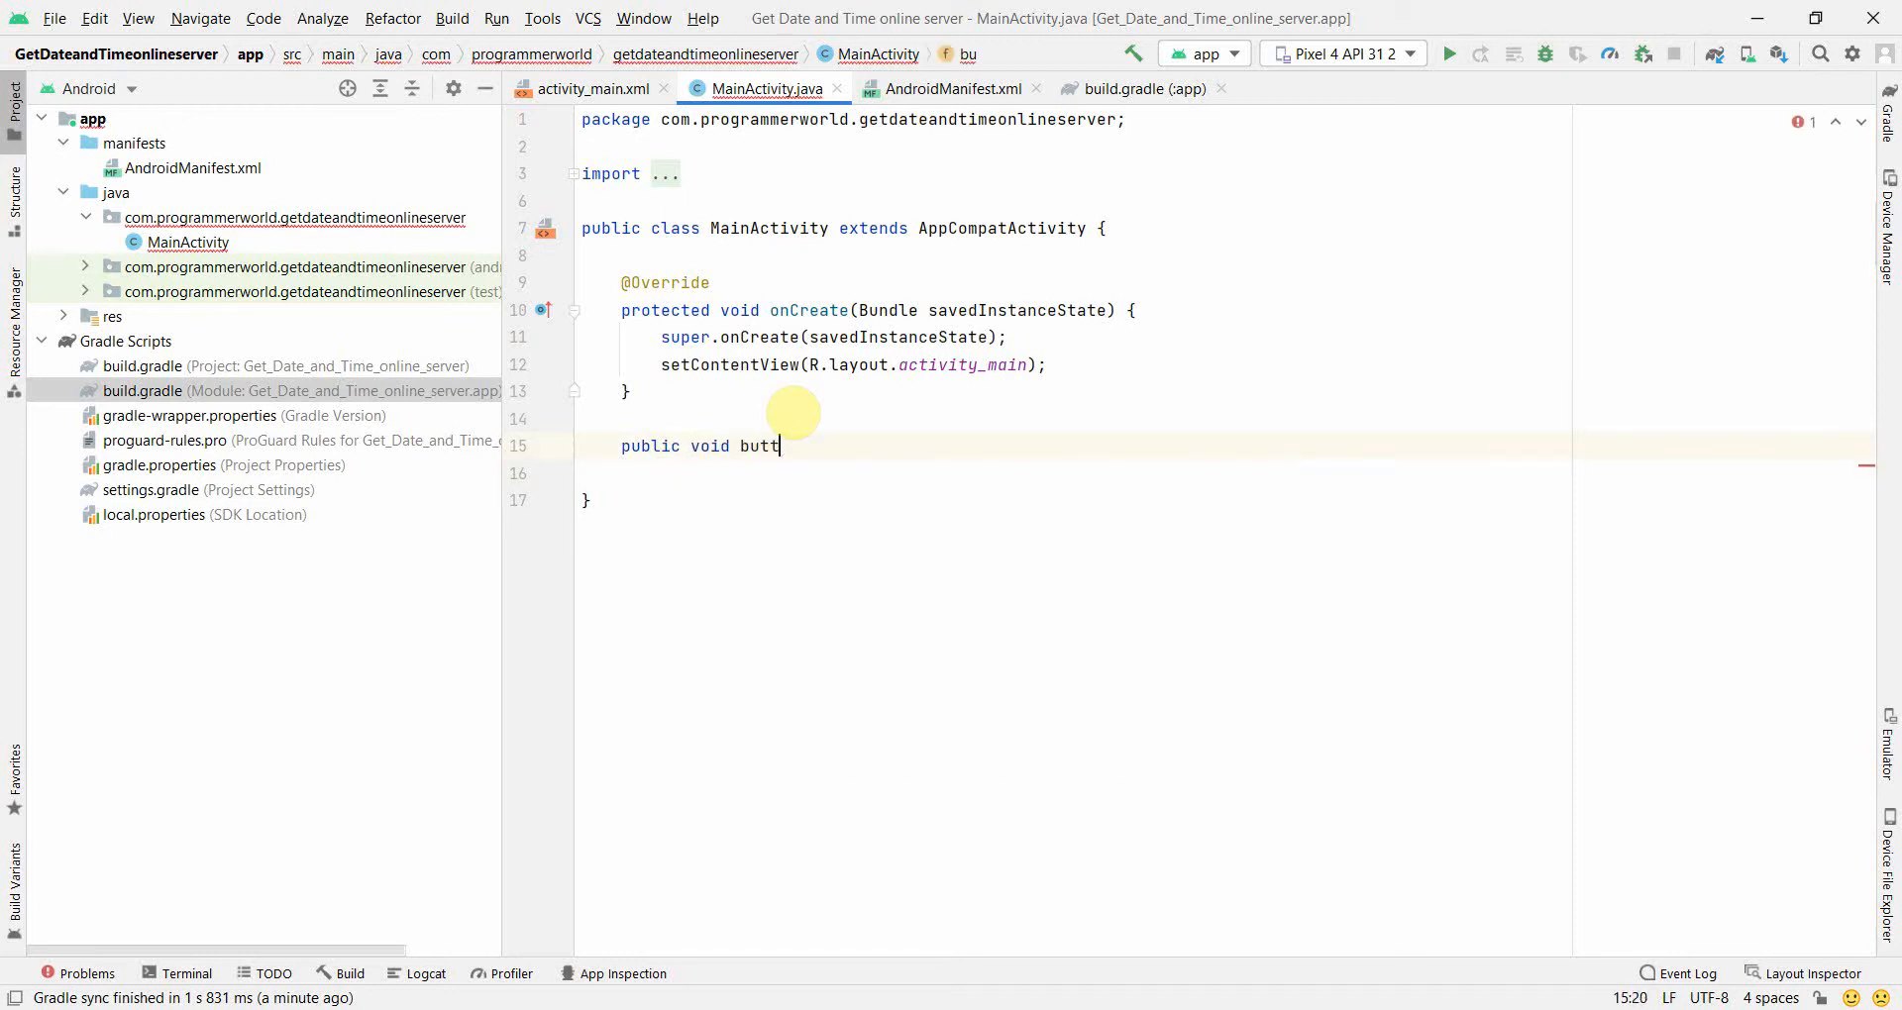
pyautogui.write('onFetch(V')
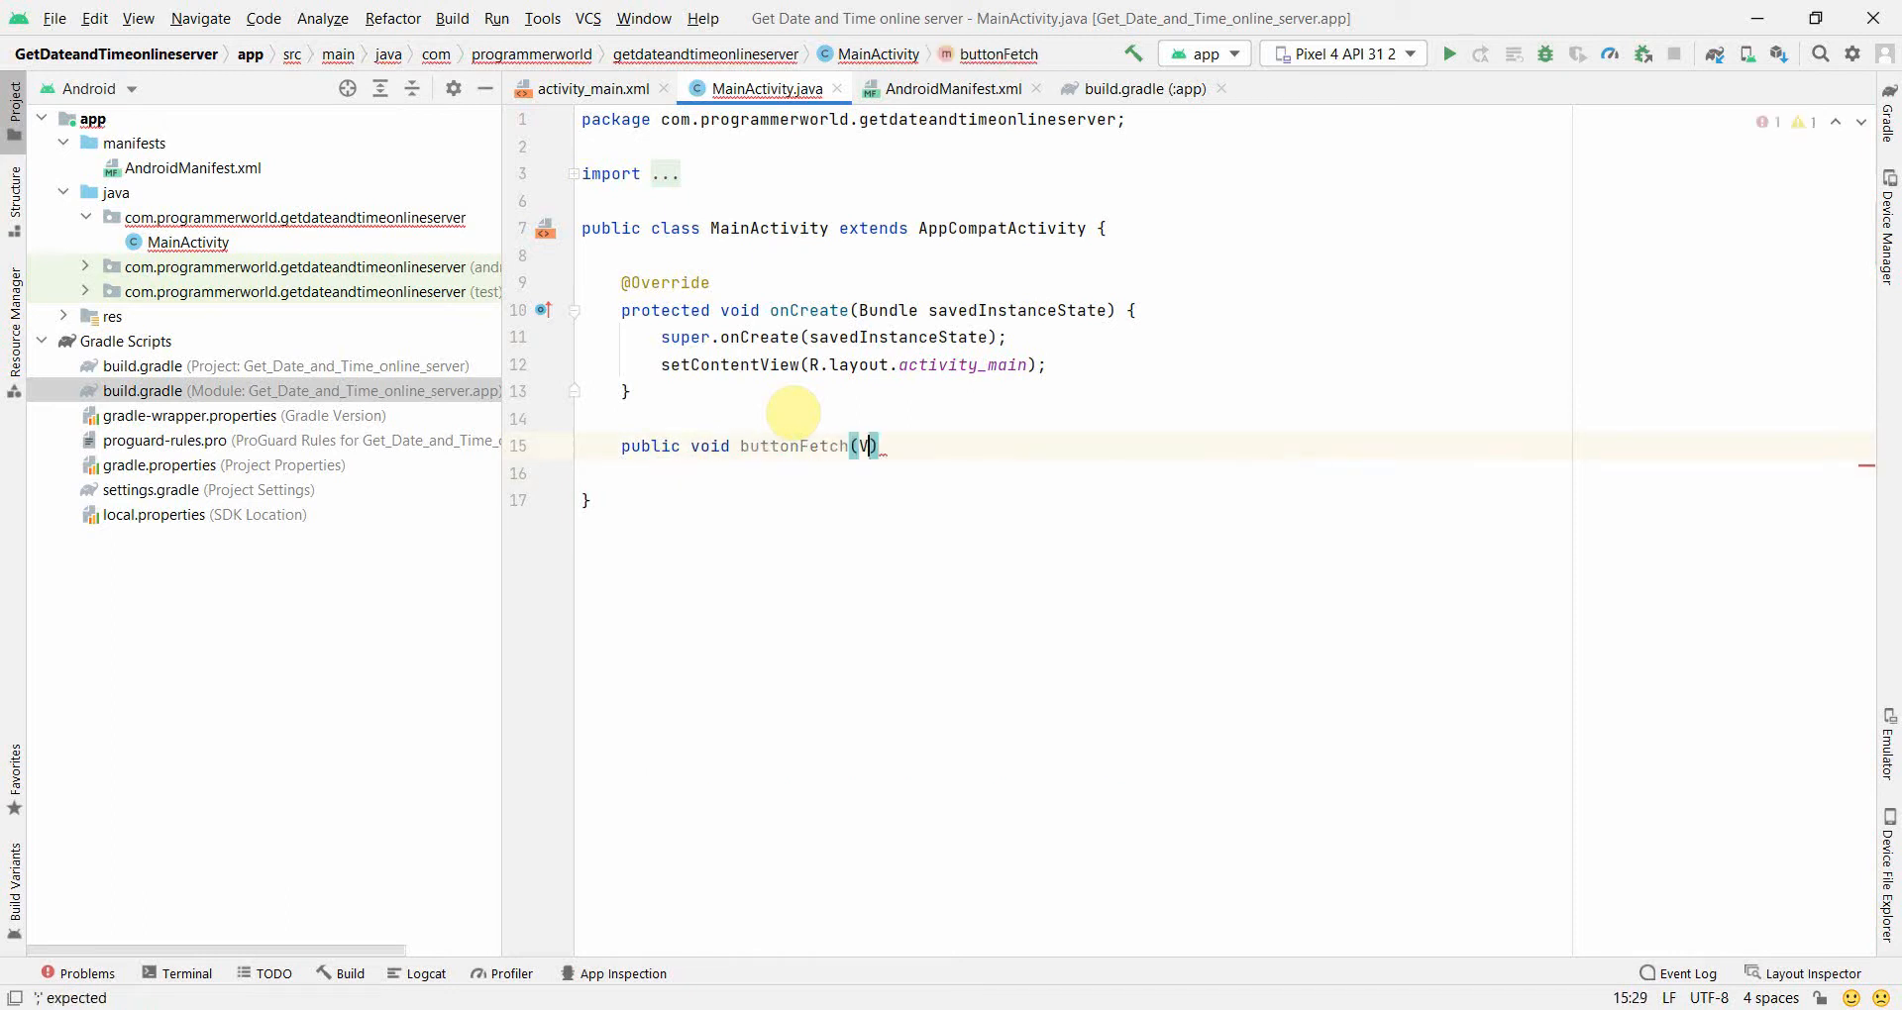
pyautogui.write('View view')
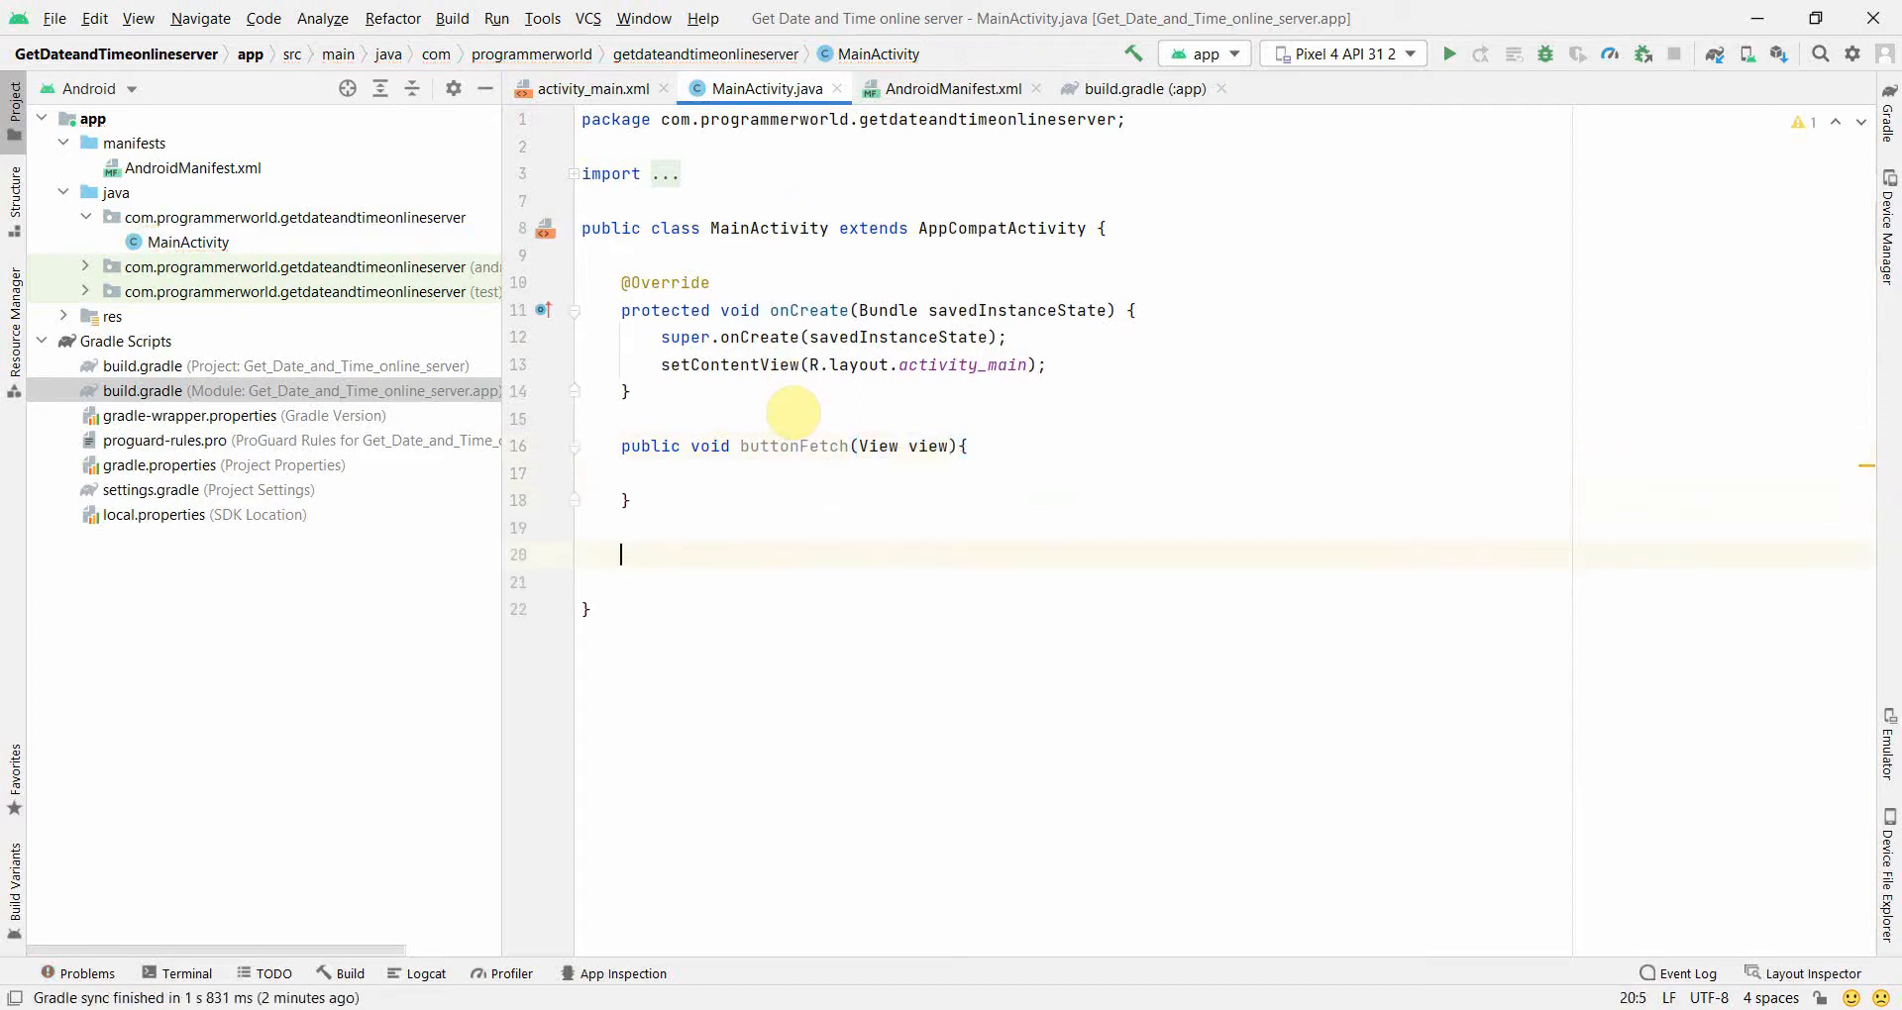
# Write an empty public void buttonDisplay(View view) method below it
pyautogui.write('public')
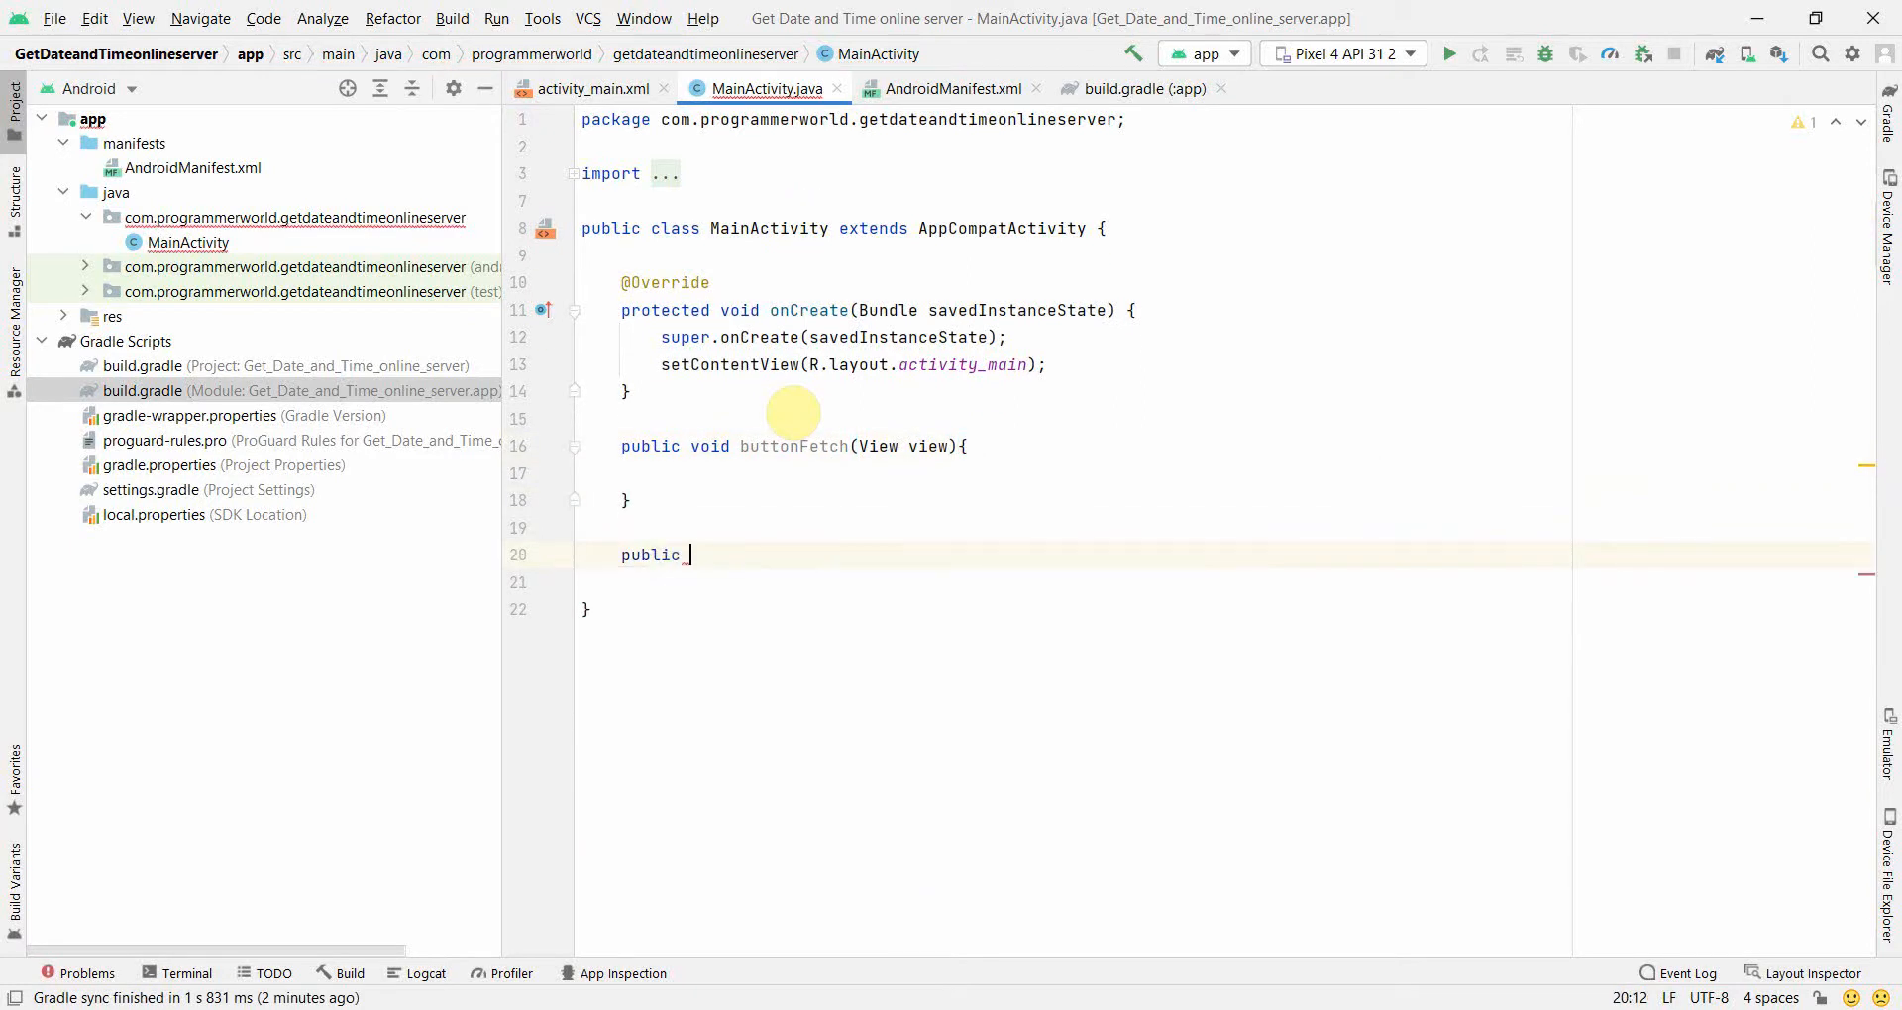
pyautogui.write('void')
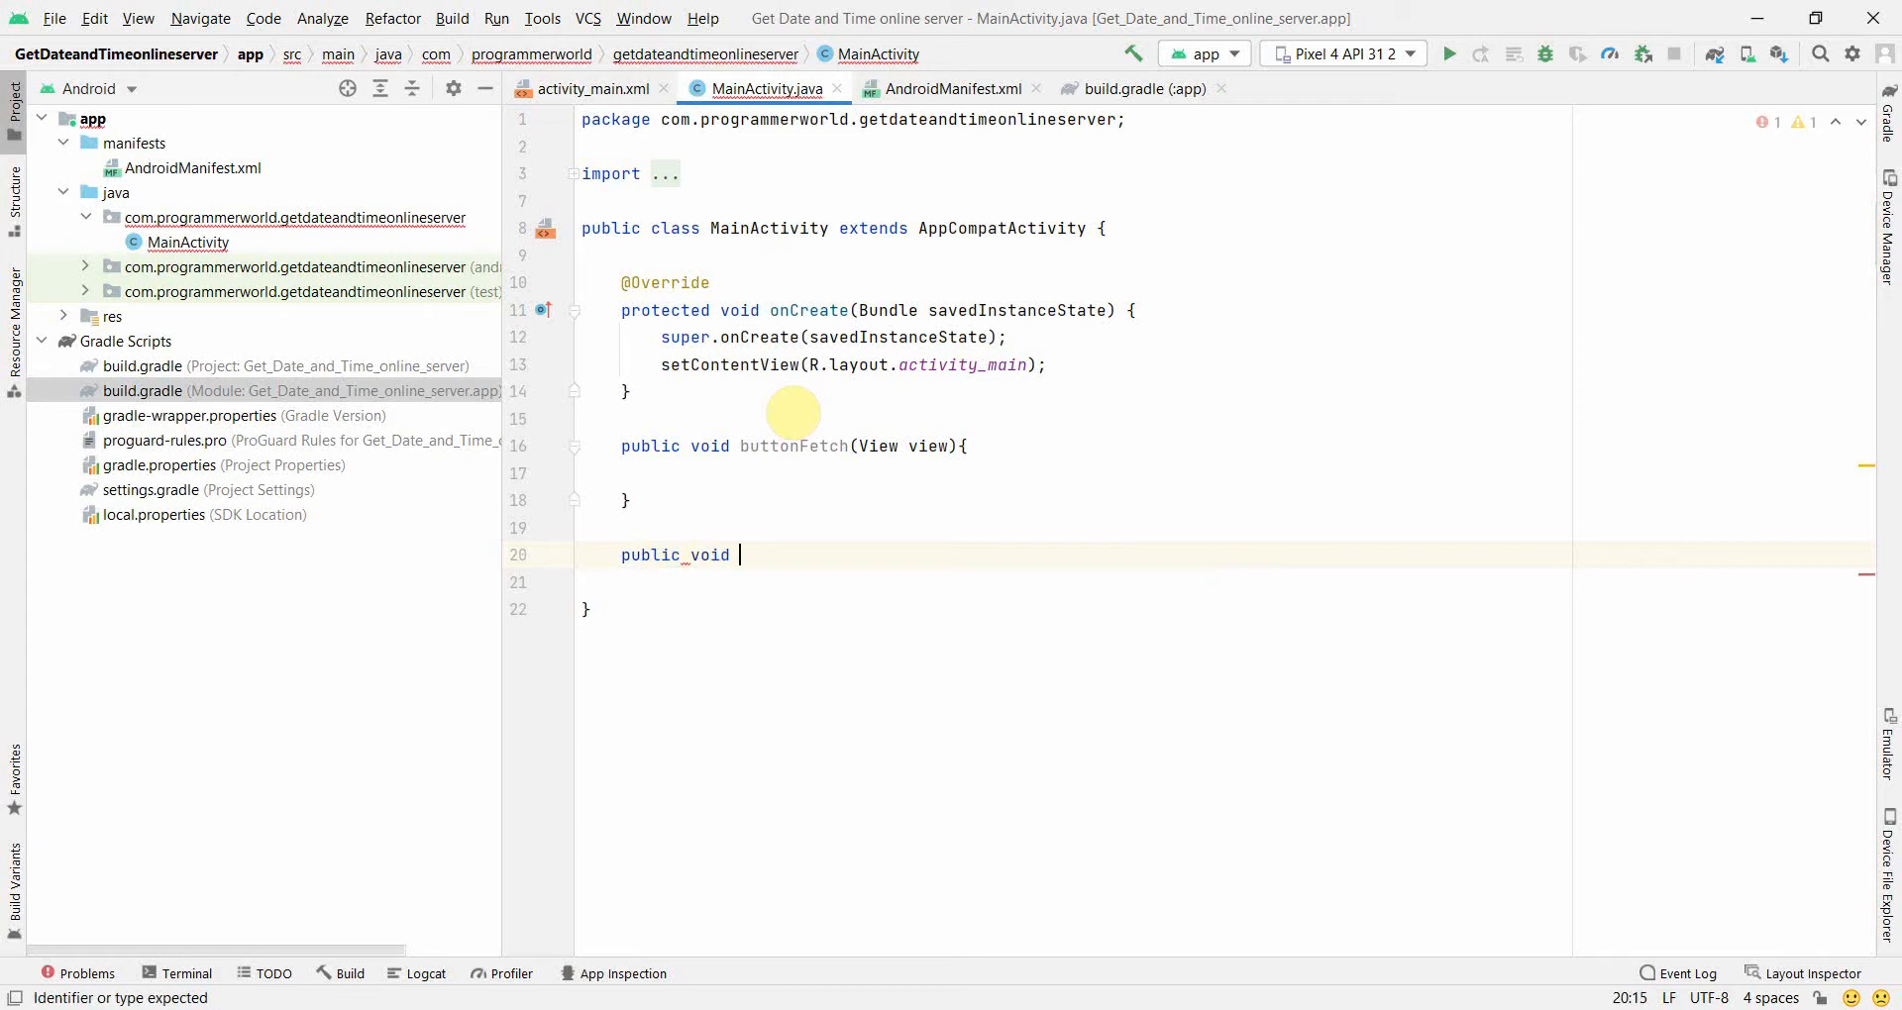
pyautogui.write('buttonDis')
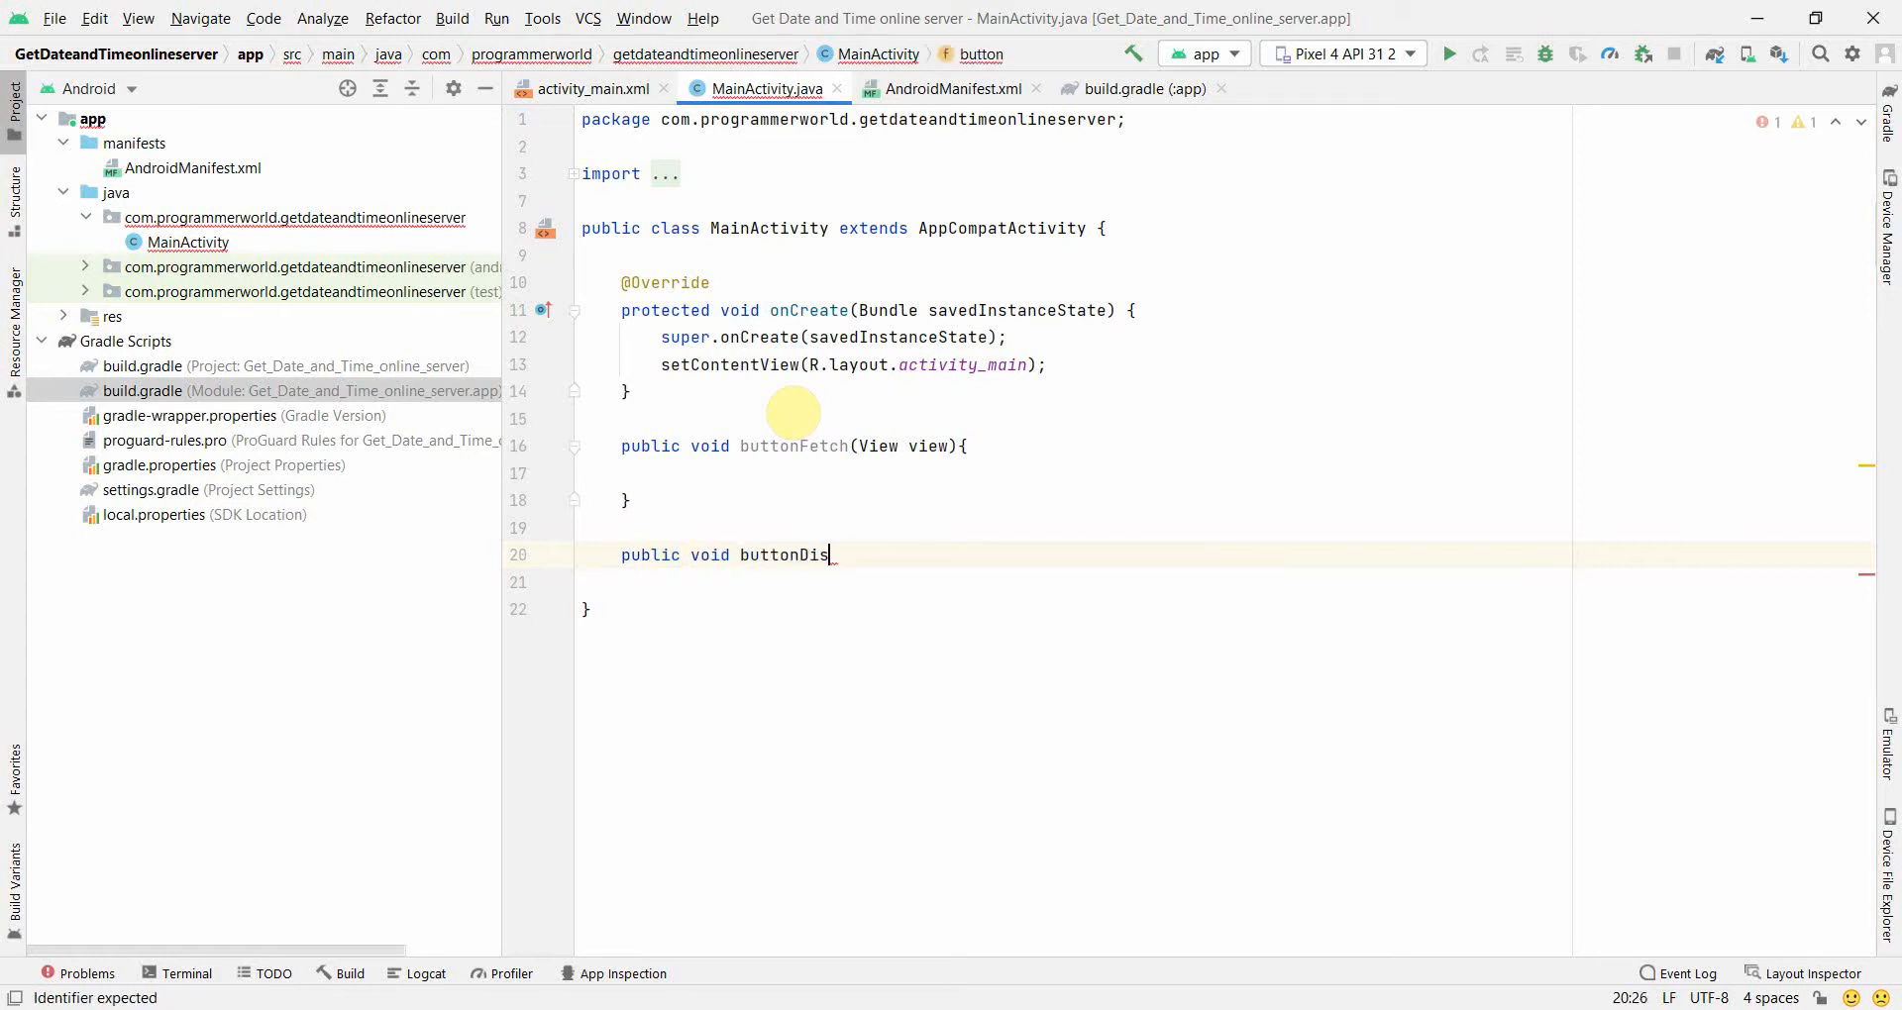
pyautogui.write('play(View view){')
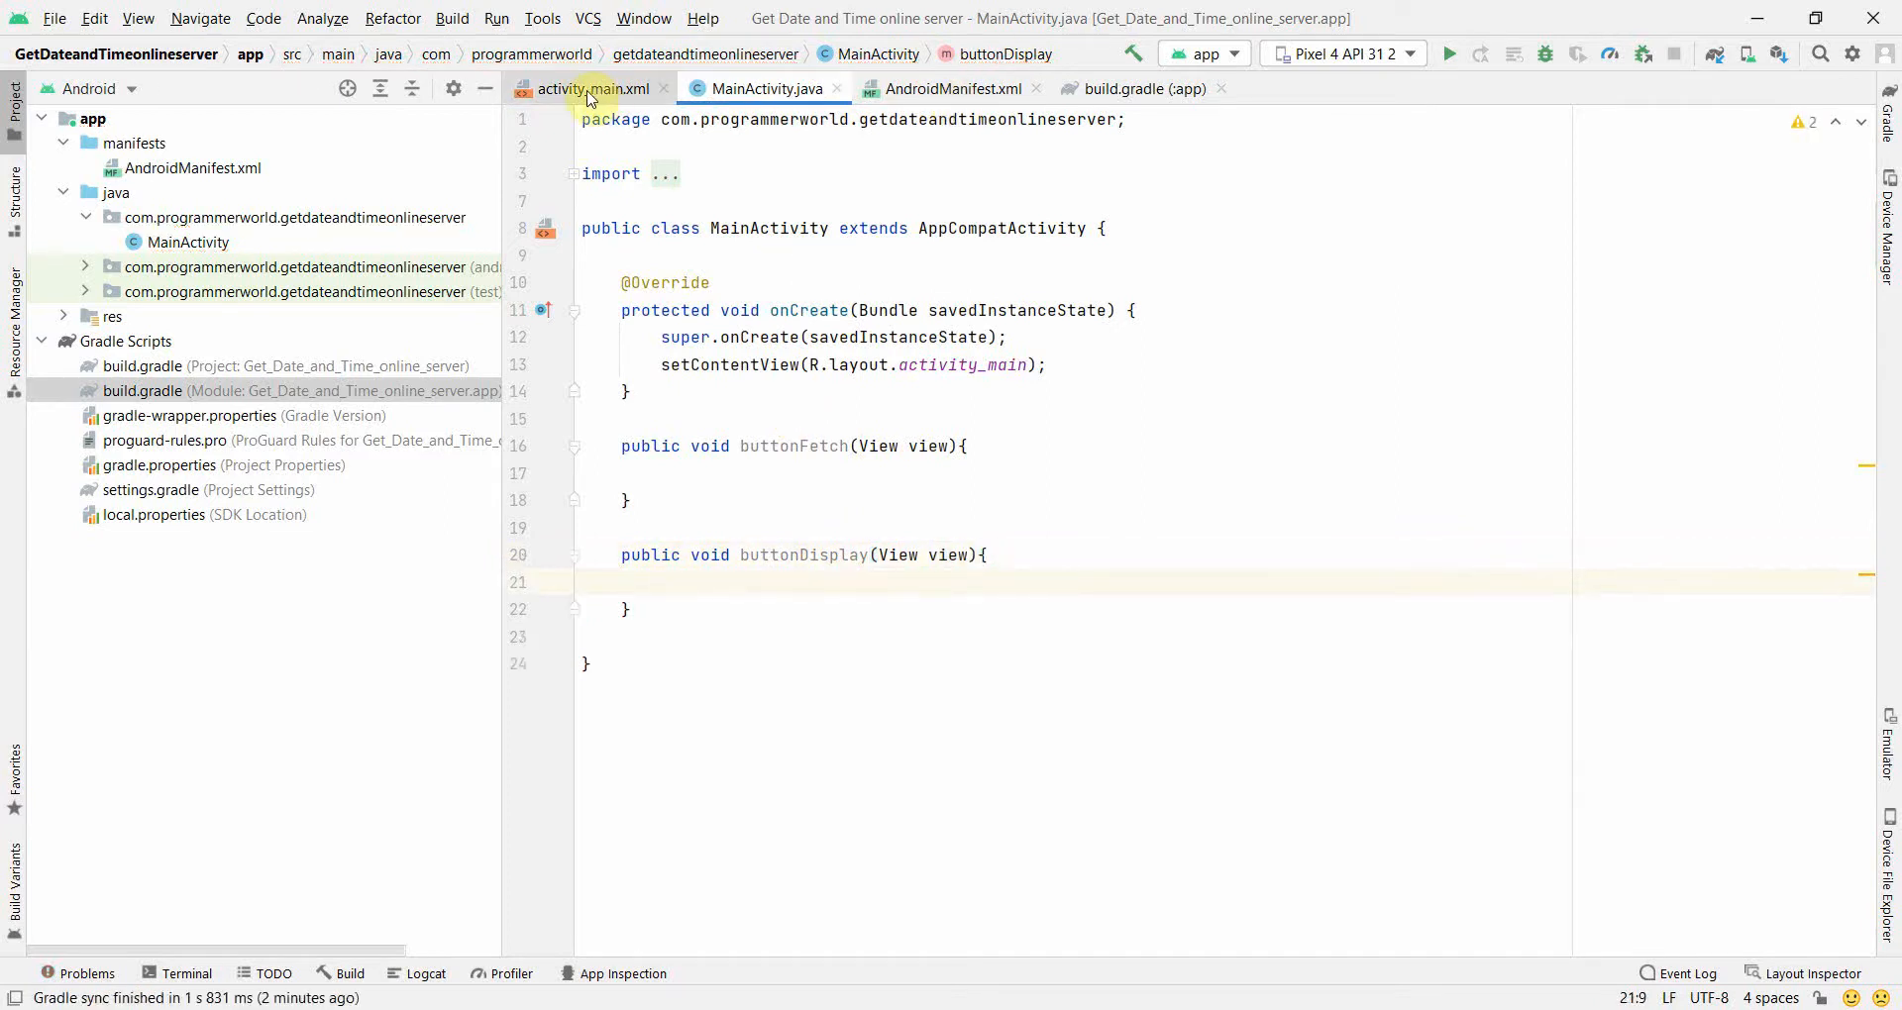
# Set the Fetch Date from Server button's onClick attribute to buttonFetch
pyautogui.click(578, 89)
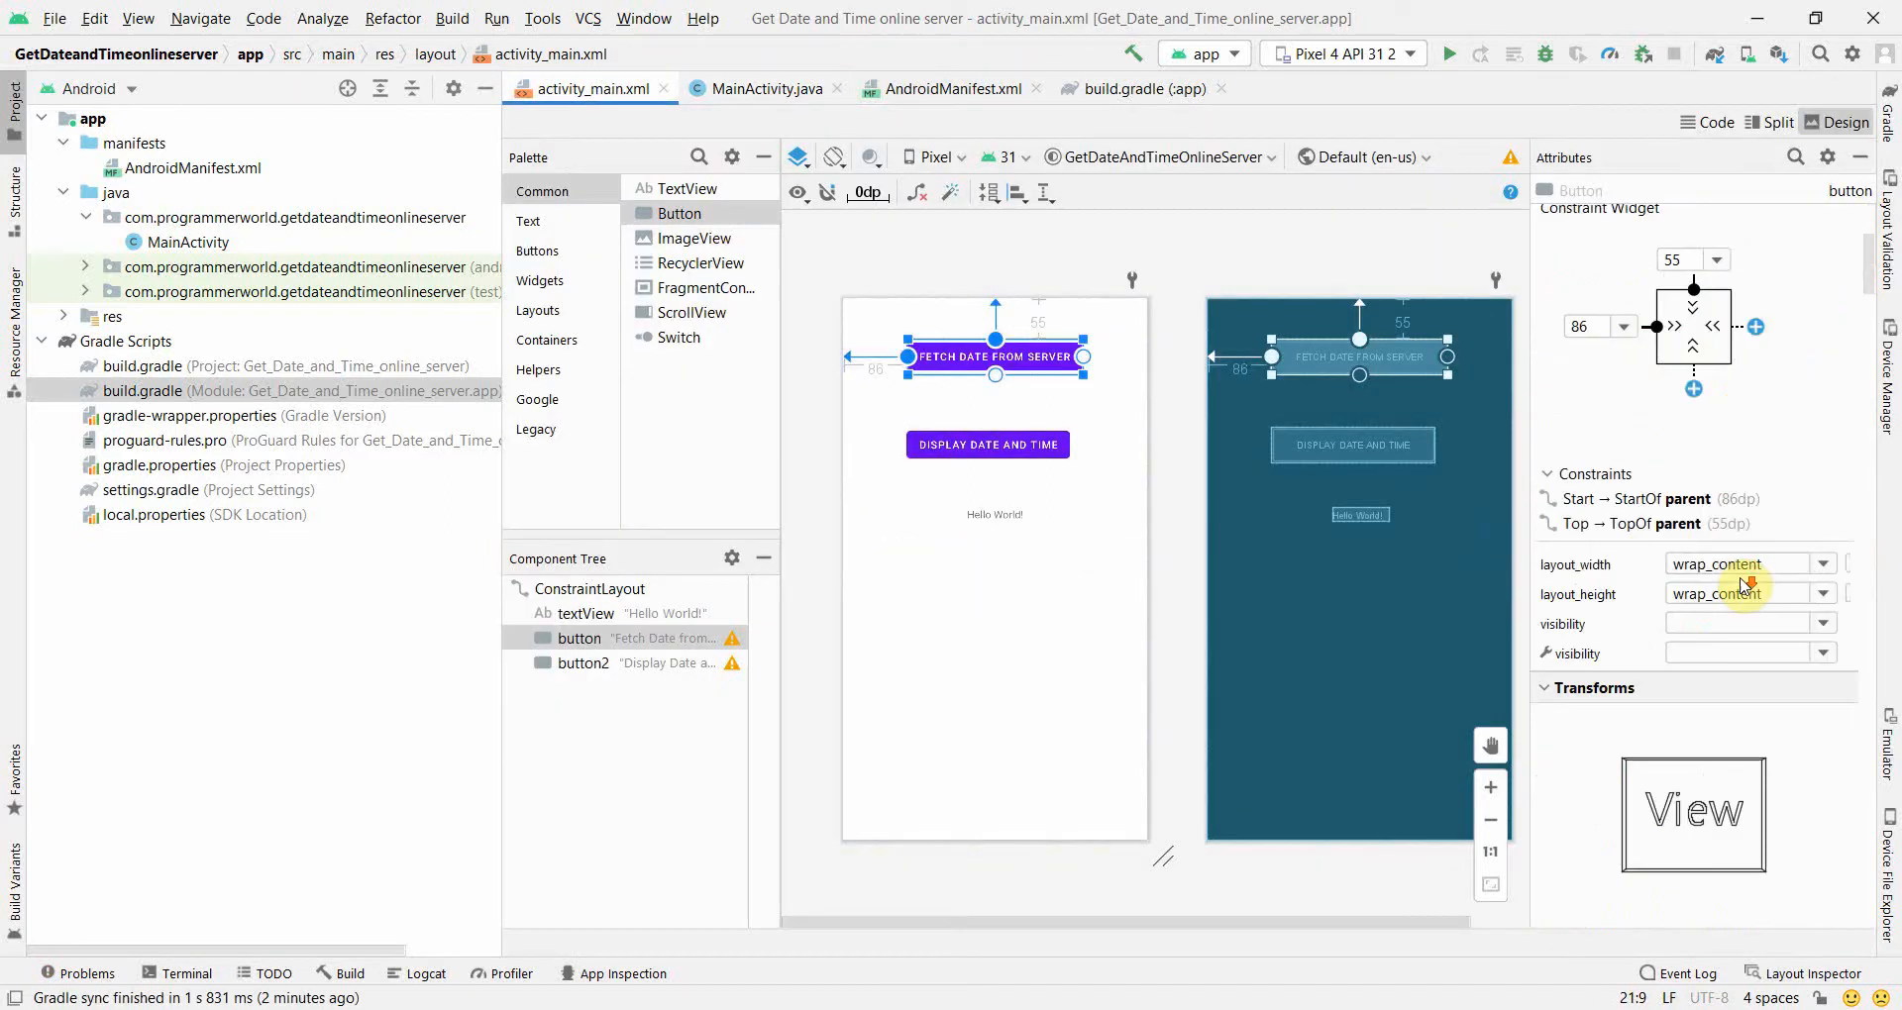
pyautogui.scroll(-3)
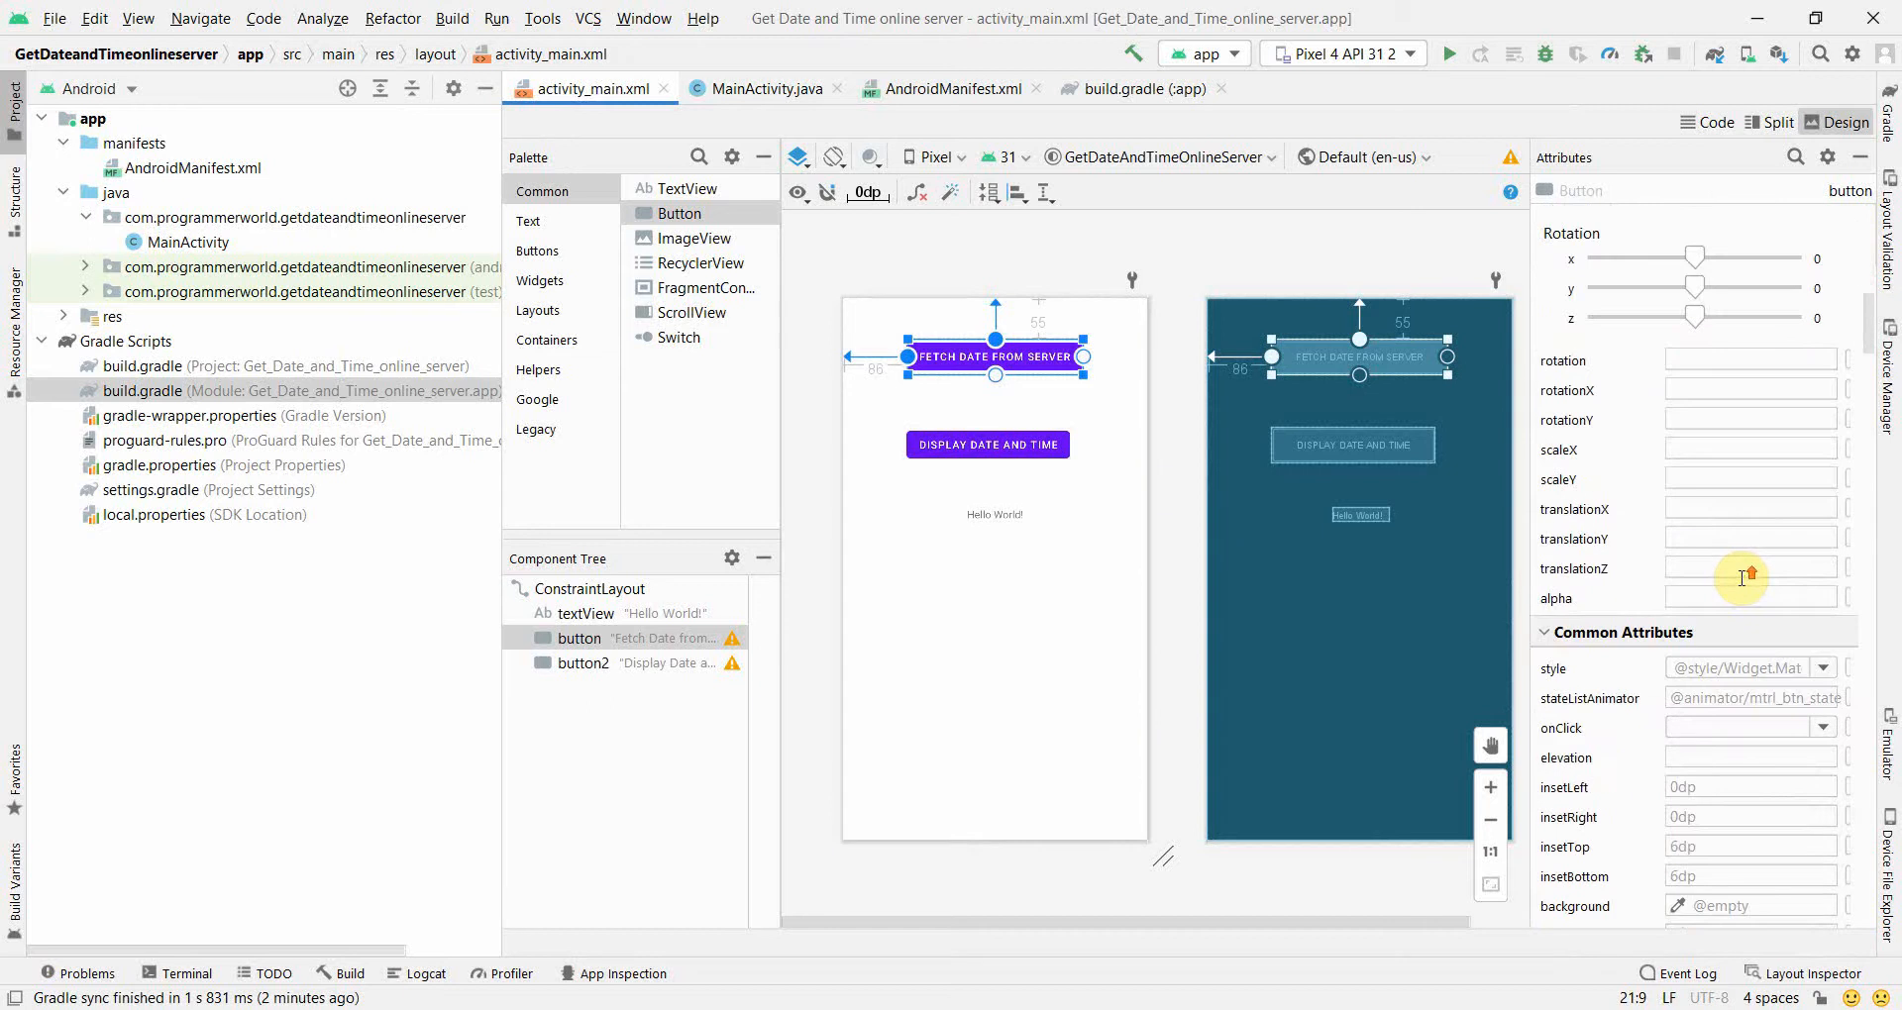
pyautogui.click(1823, 608)
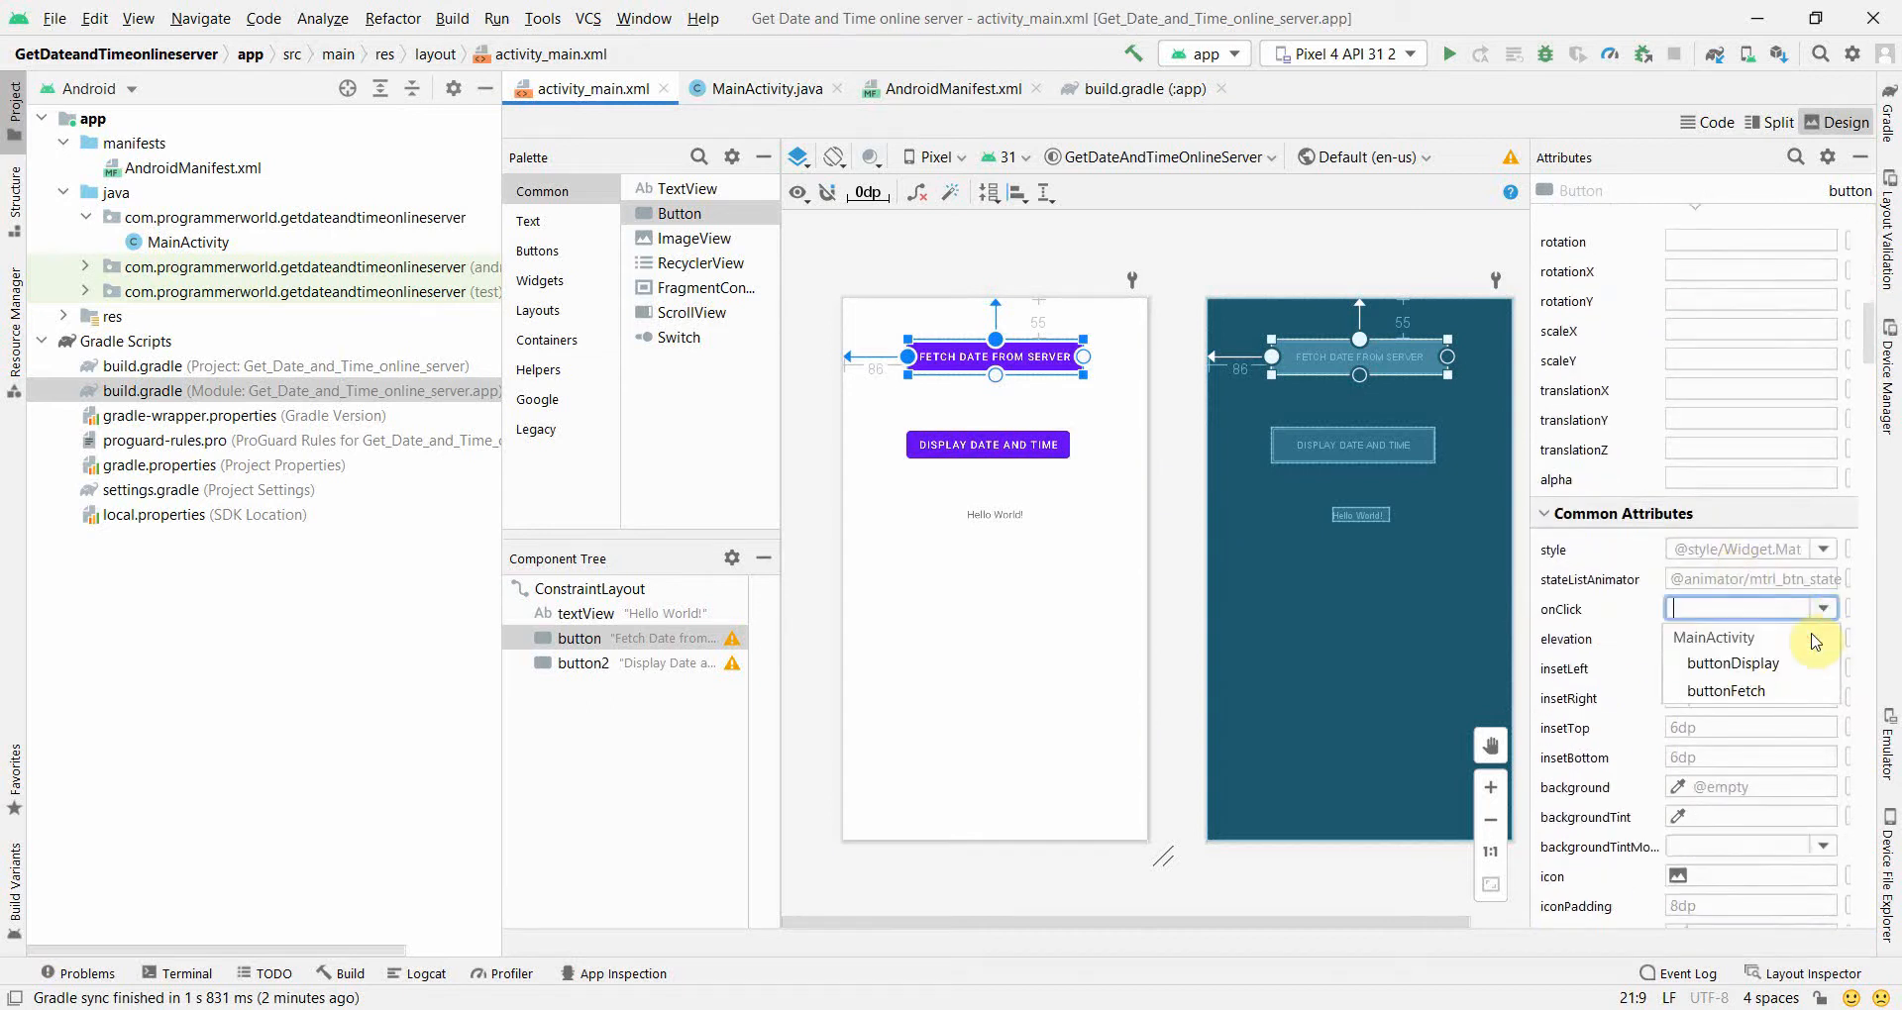
pyautogui.click(1726, 690)
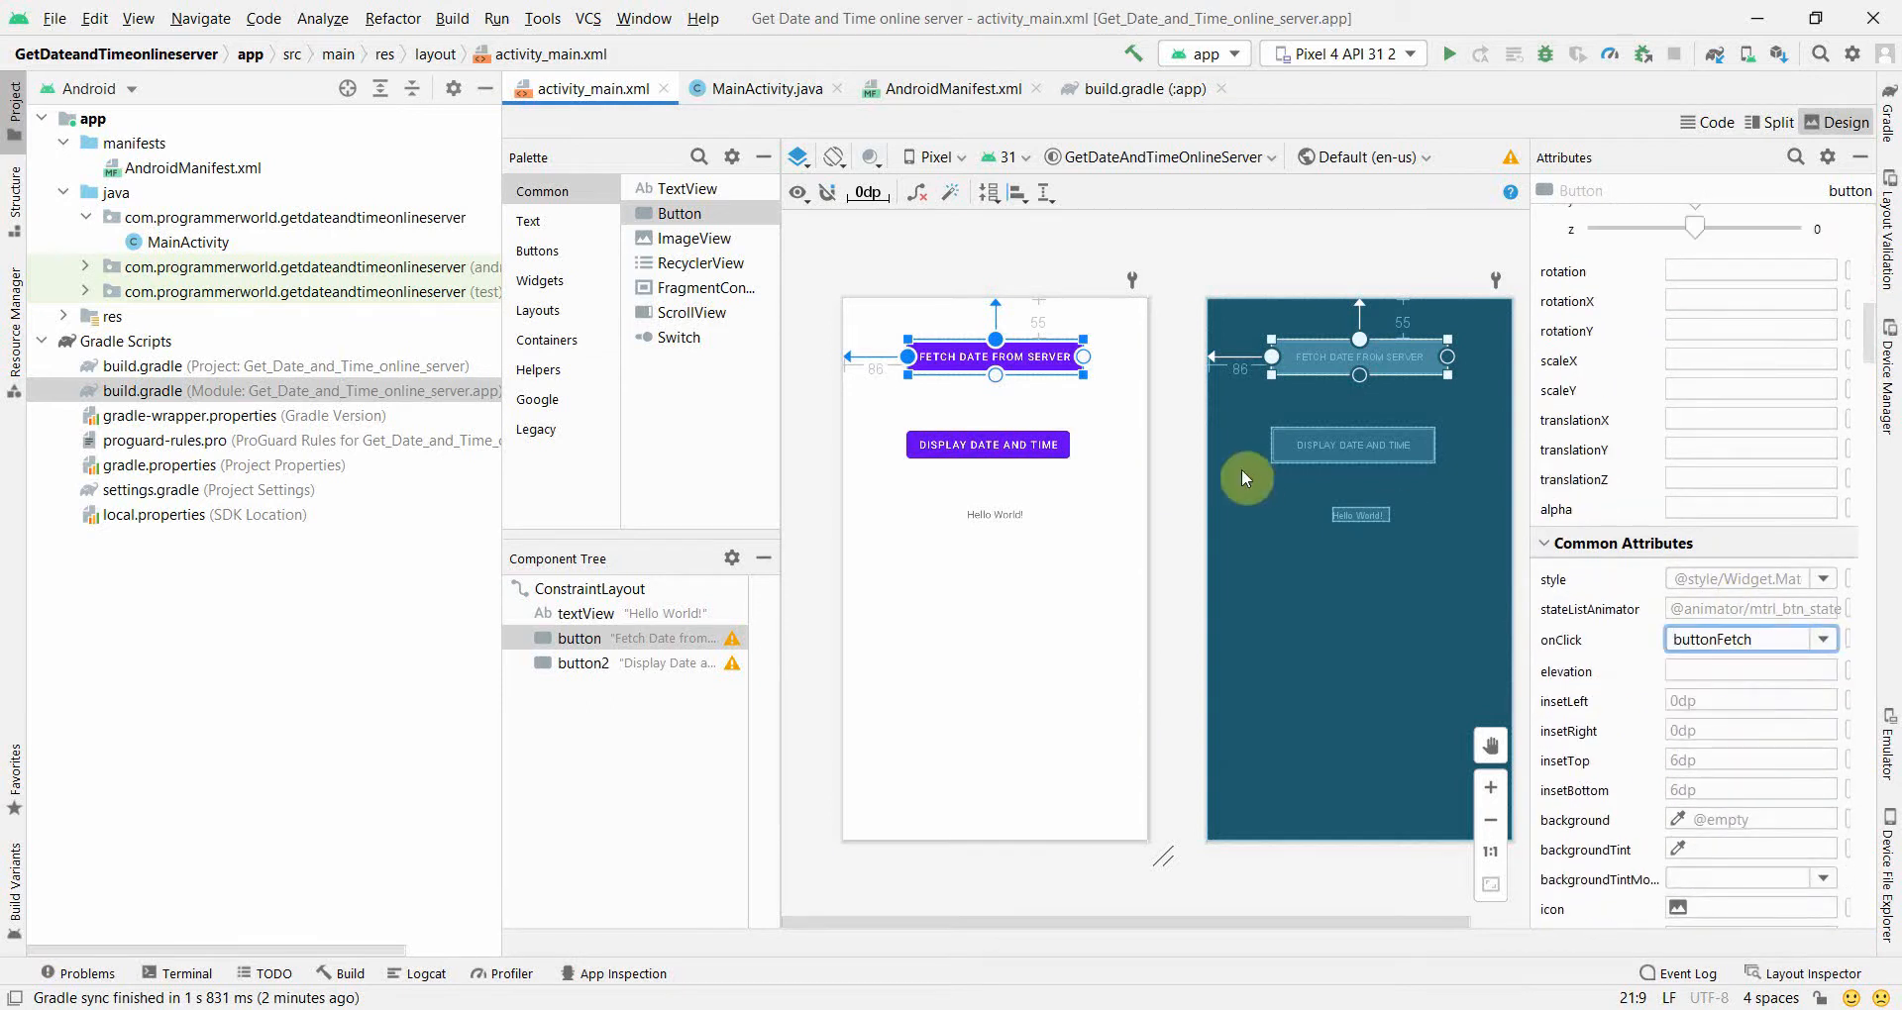
# Set the Display Date and Time button's onClick attribute to buttonDisplay
pyautogui.click(987, 443)
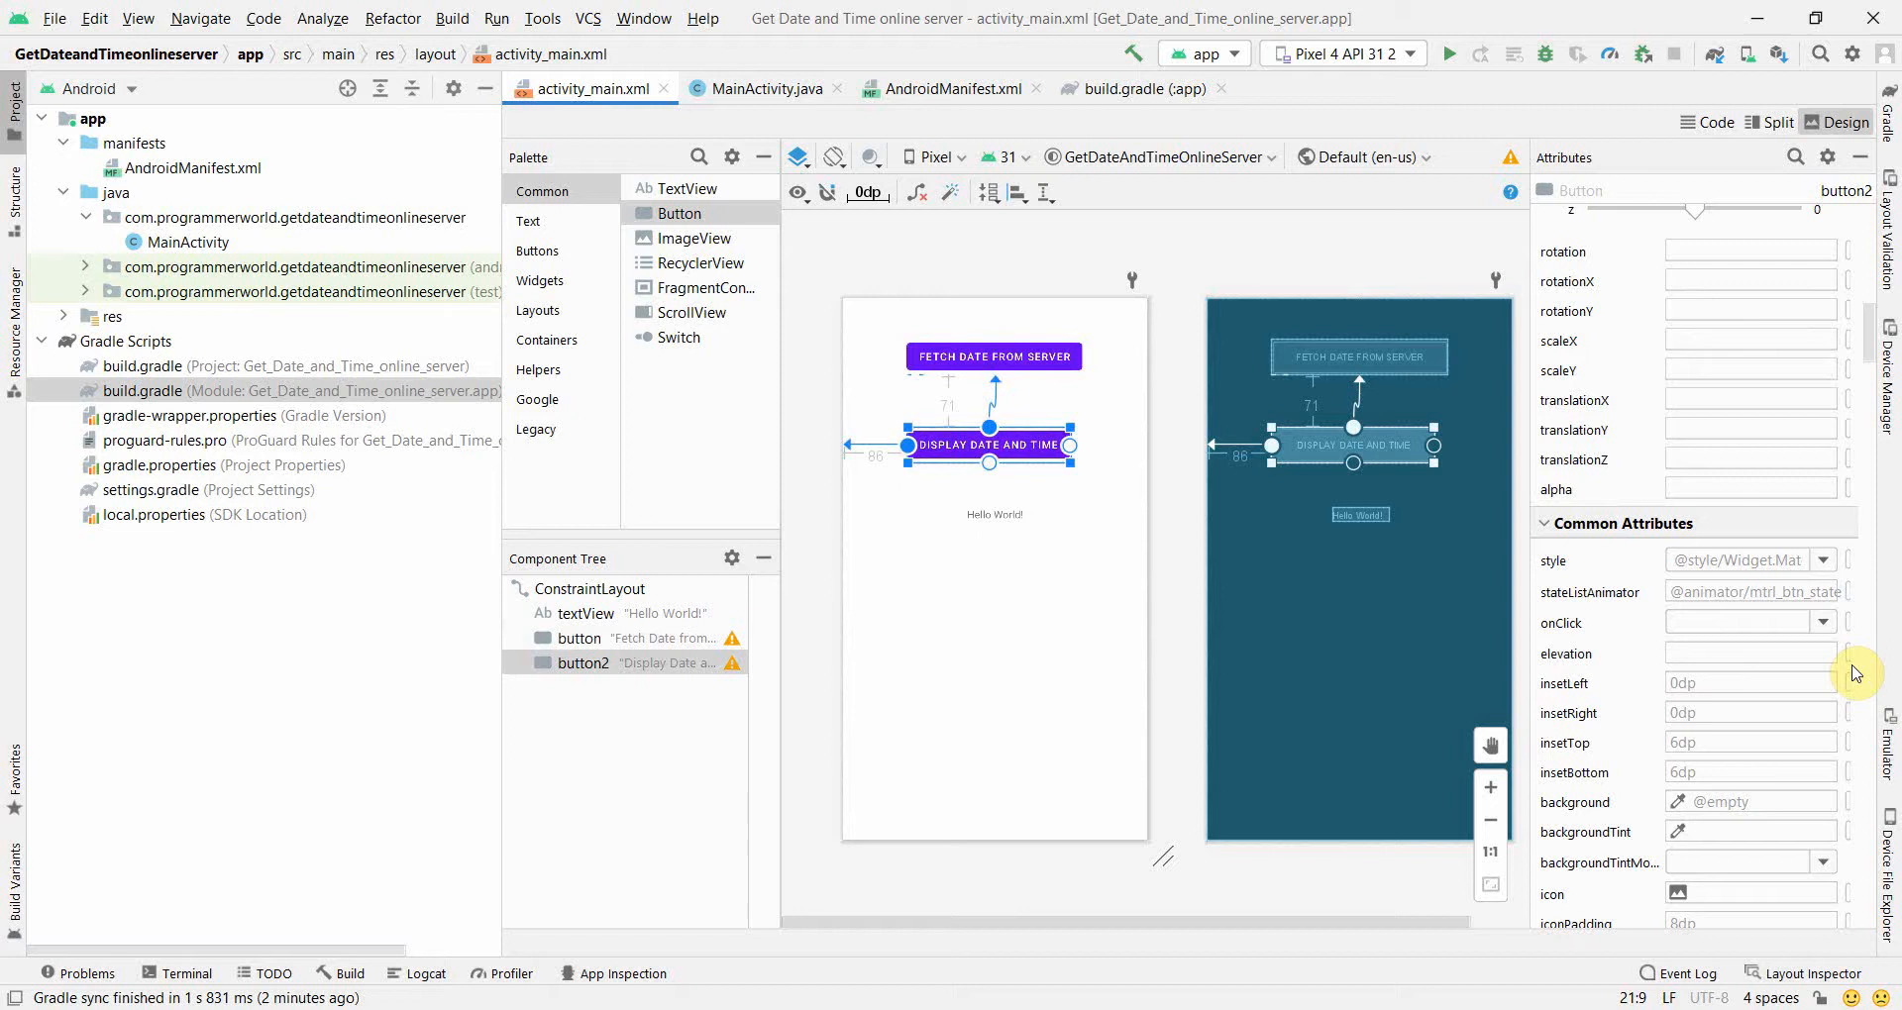
pyautogui.write('buttonDisplay')
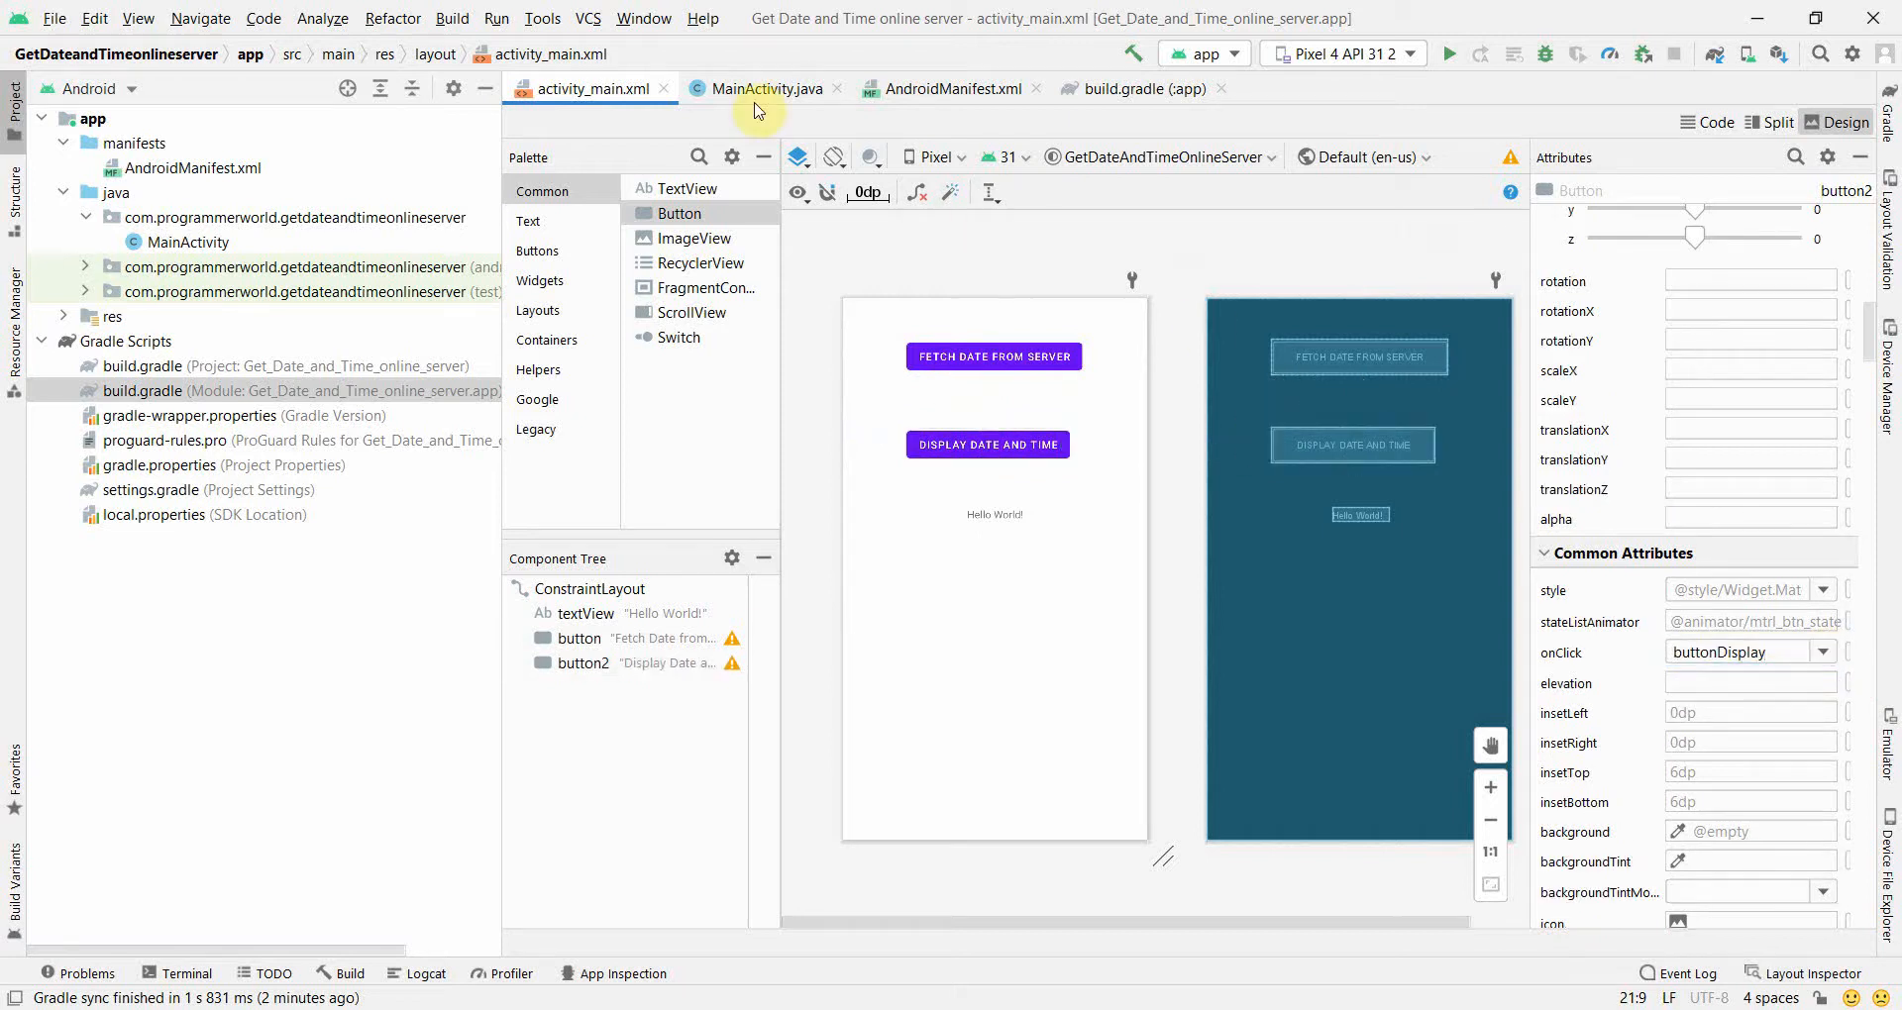
# Declare a private TextView textView field at the top of MainActivity
pyautogui.click(765, 89)
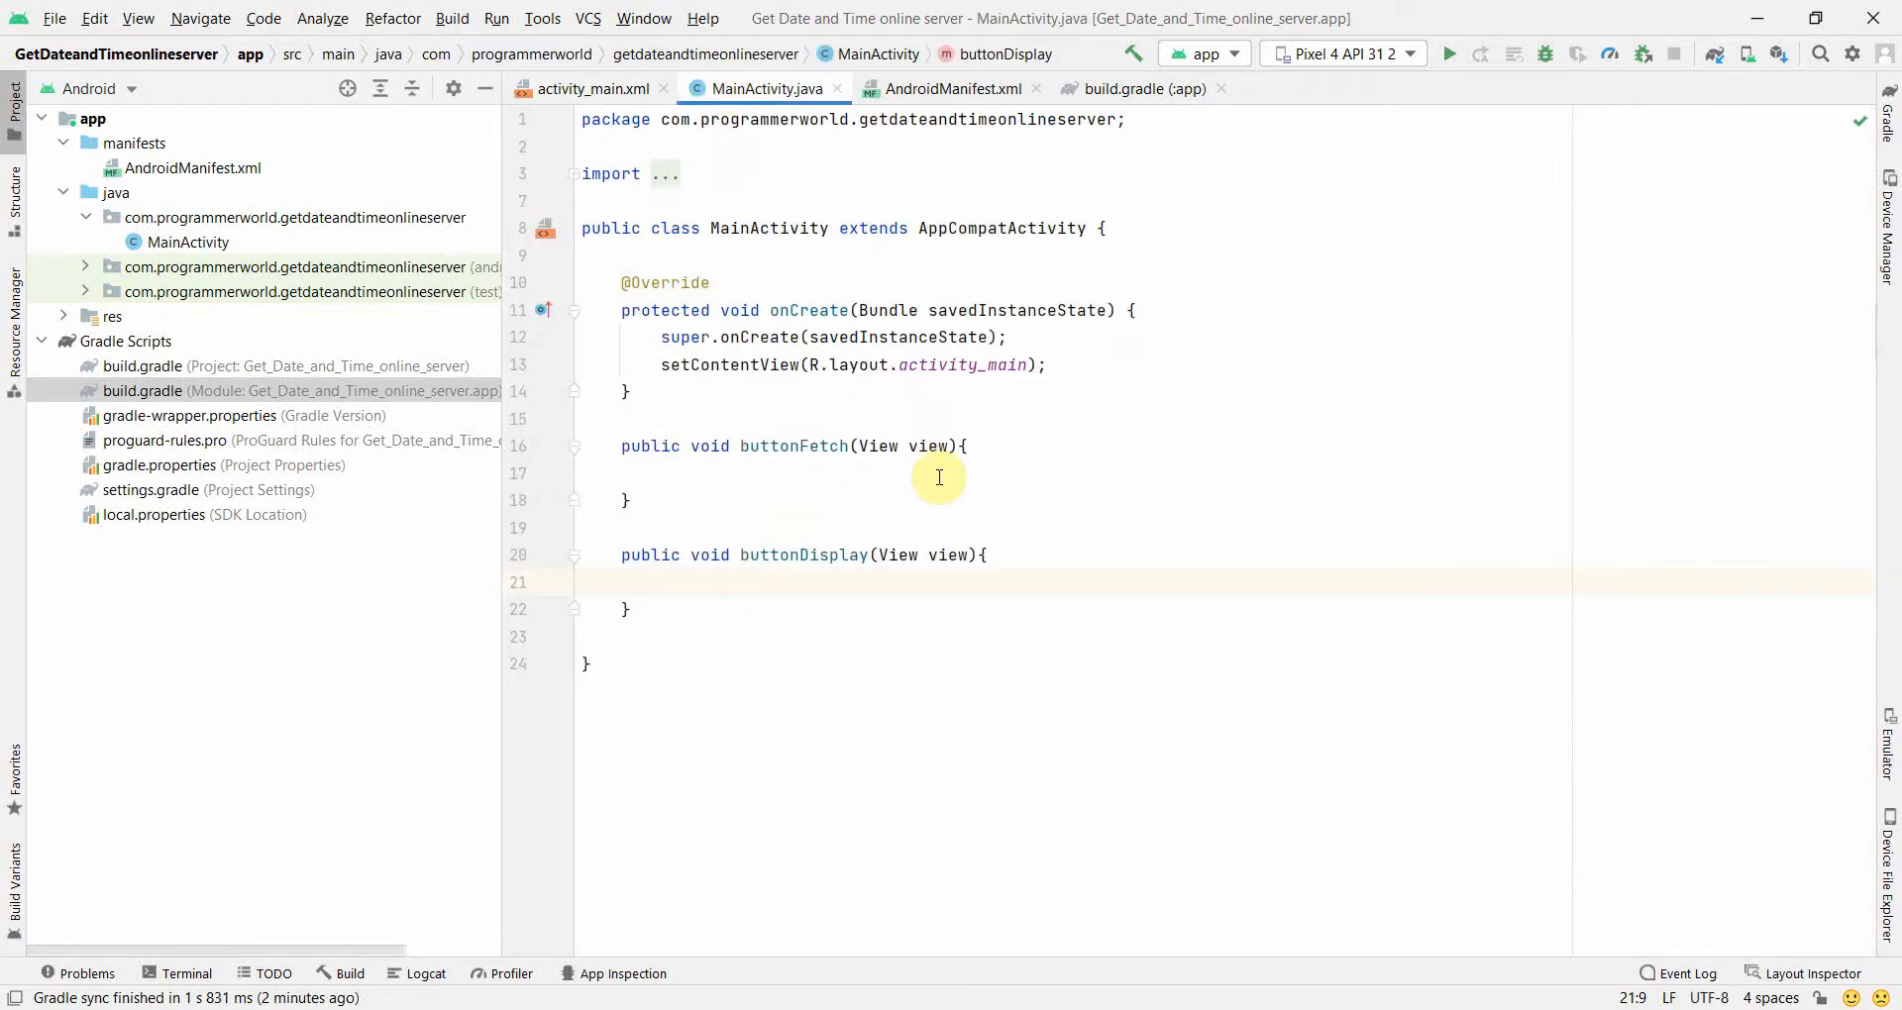
pyautogui.press('Enter')
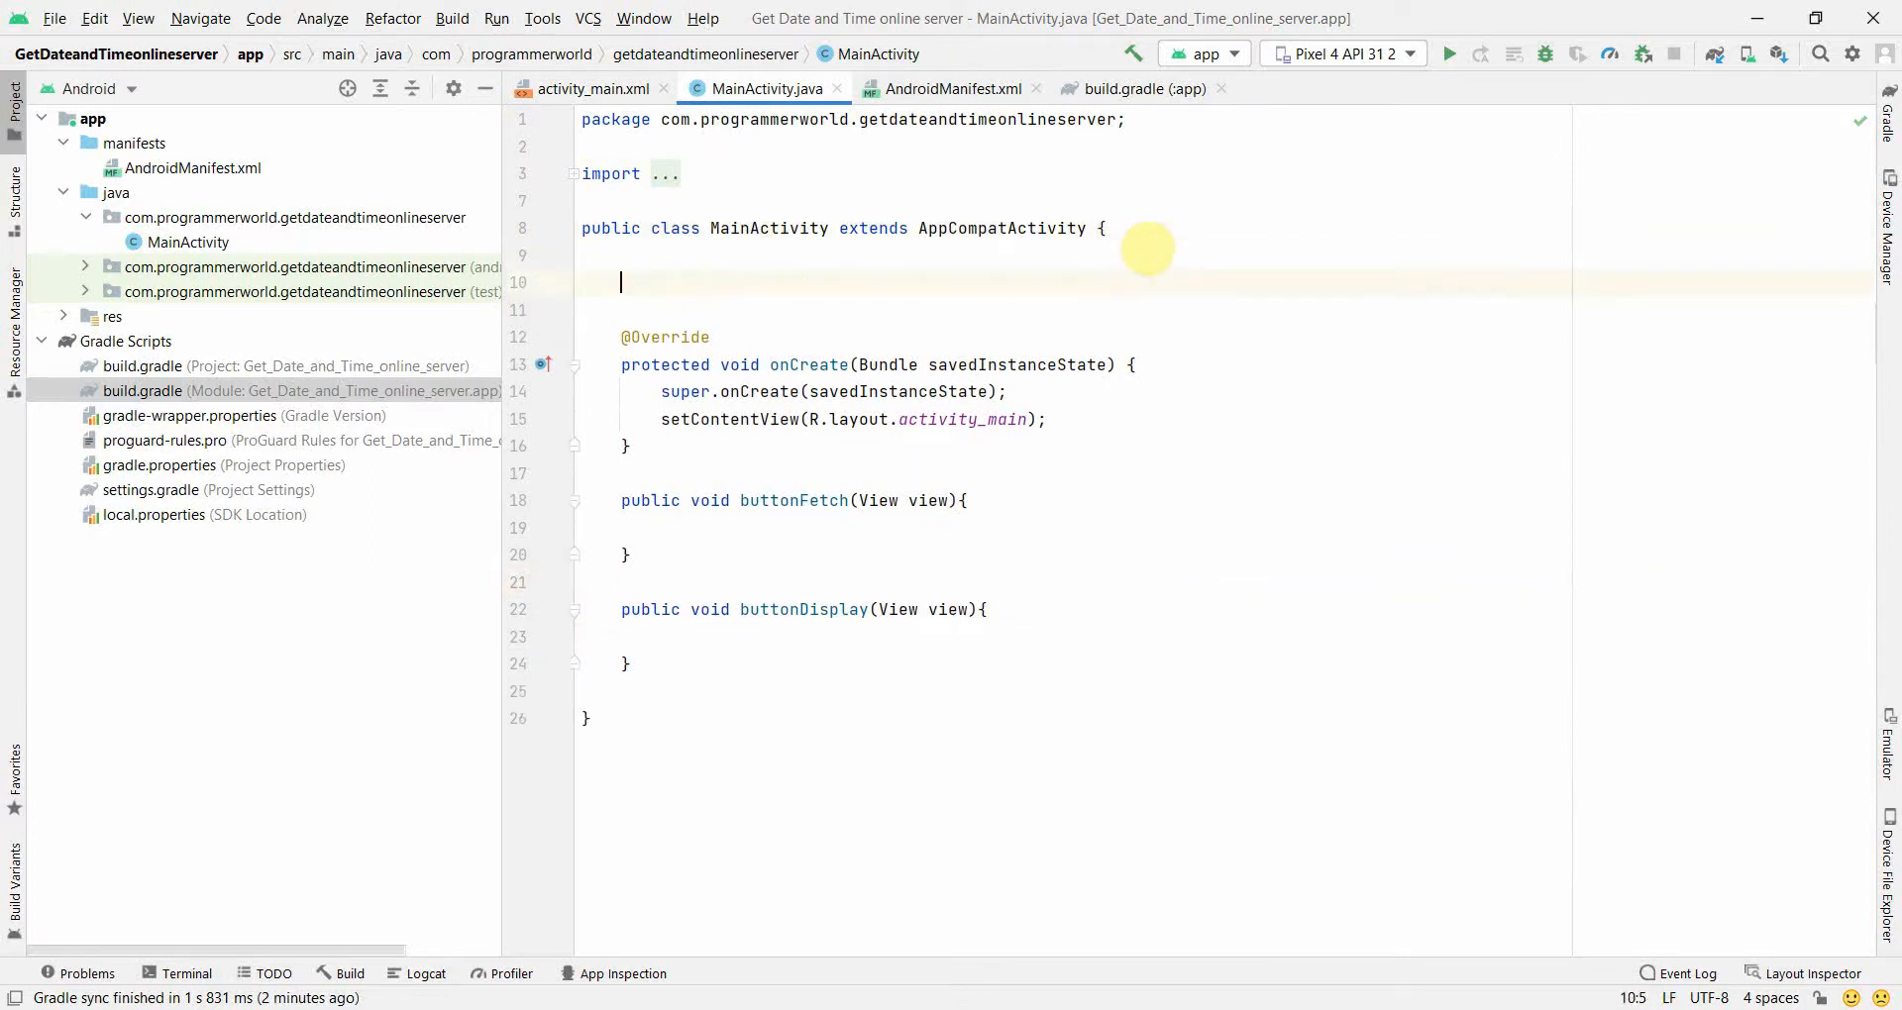
pyautogui.write('pub')
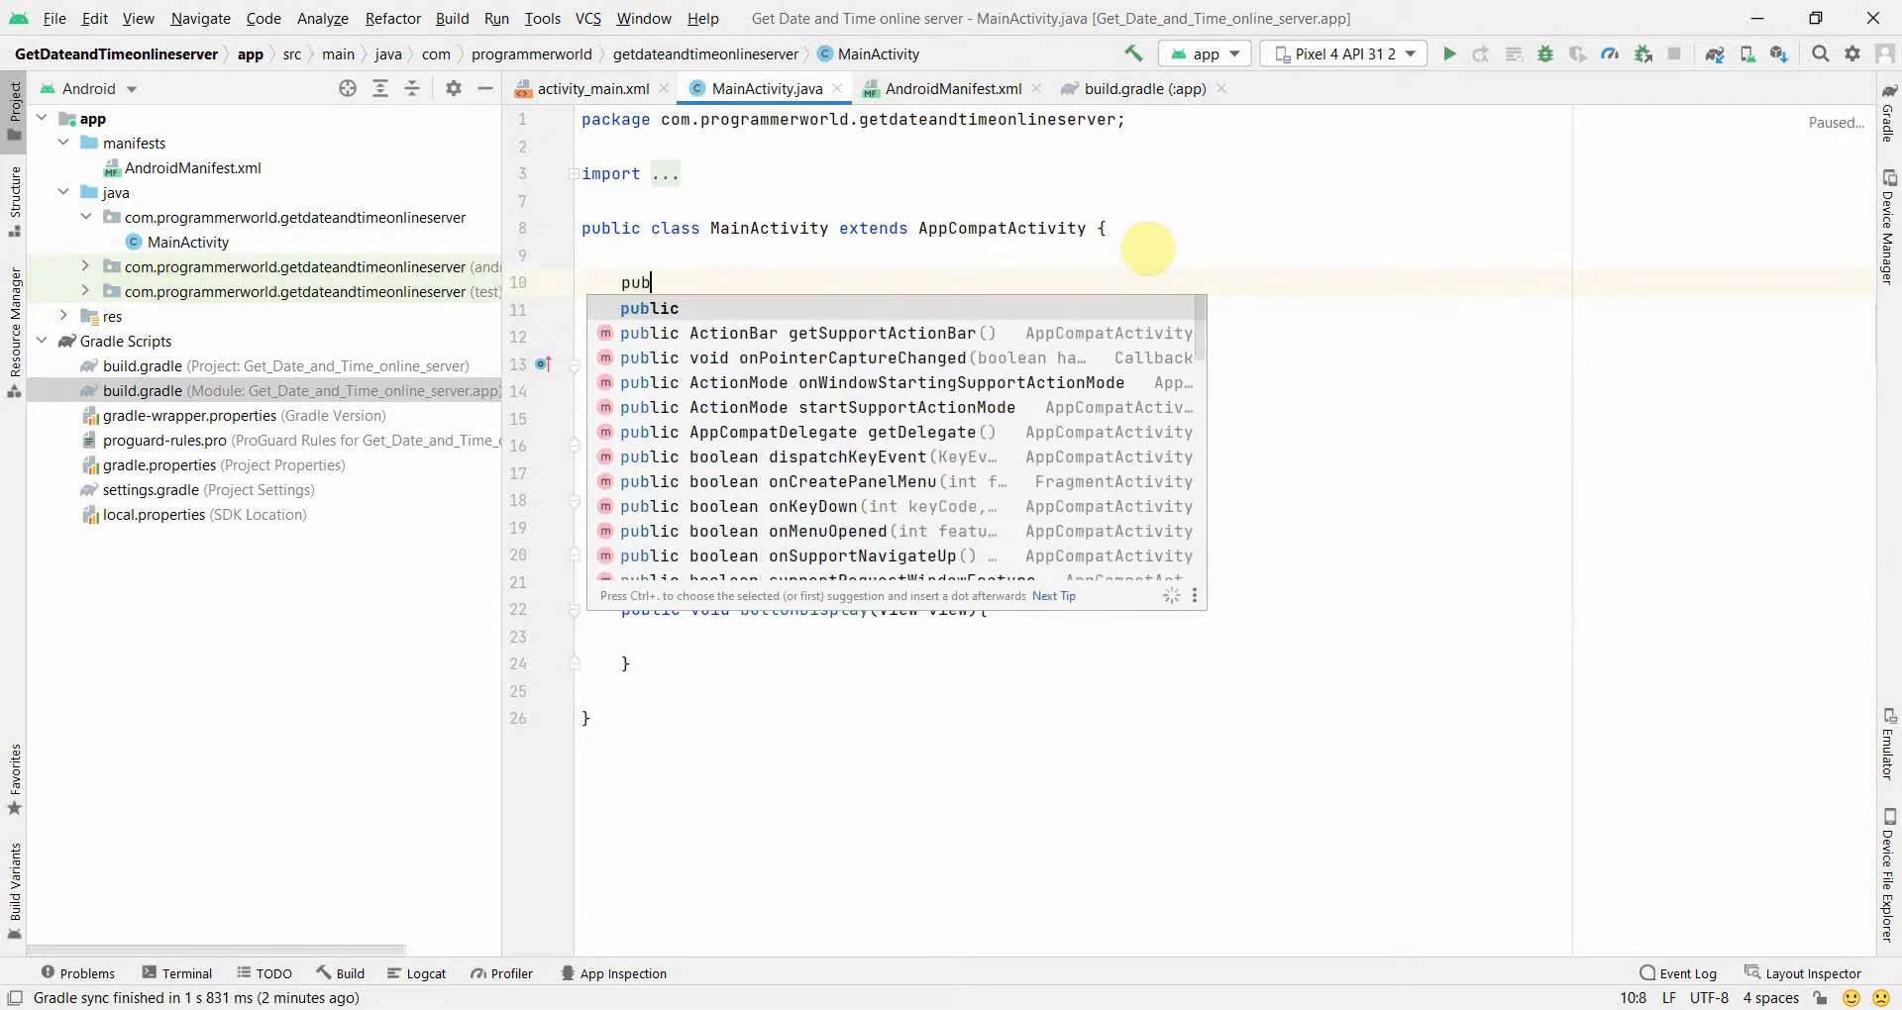
pyautogui.press('Backspace')
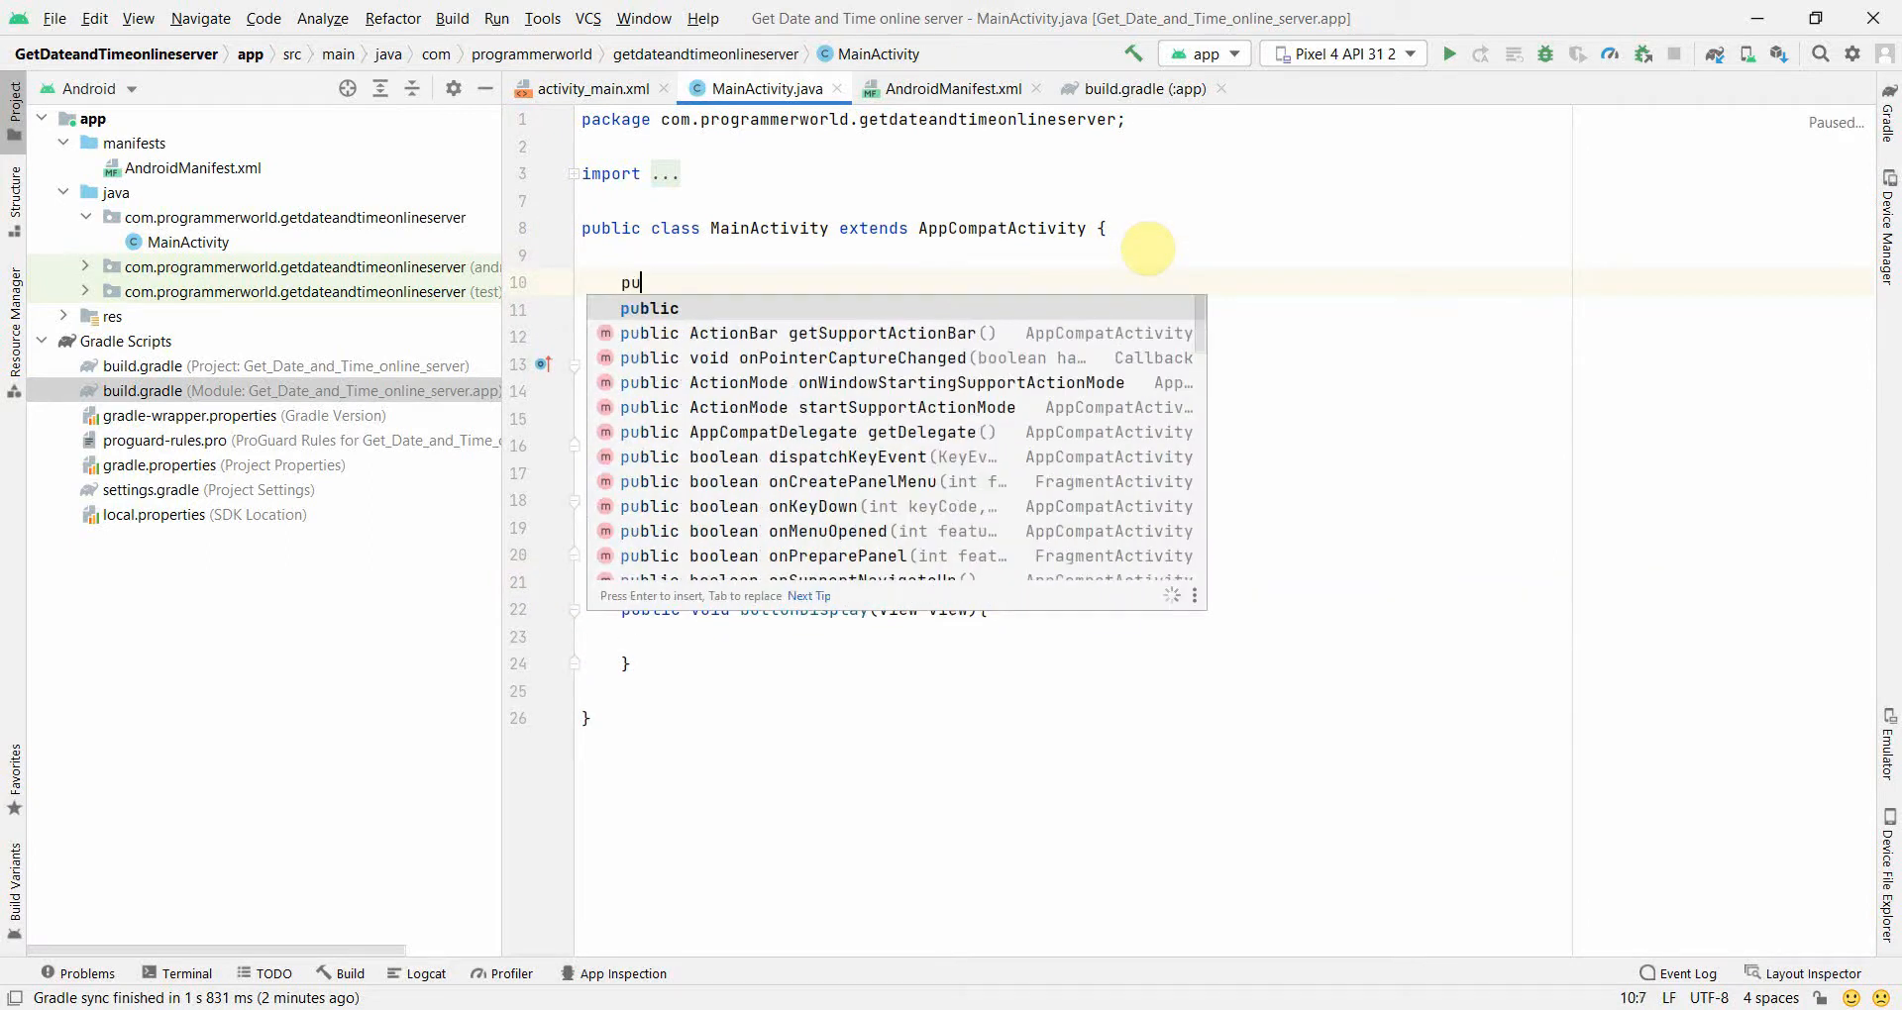
pyautogui.write('rivate')
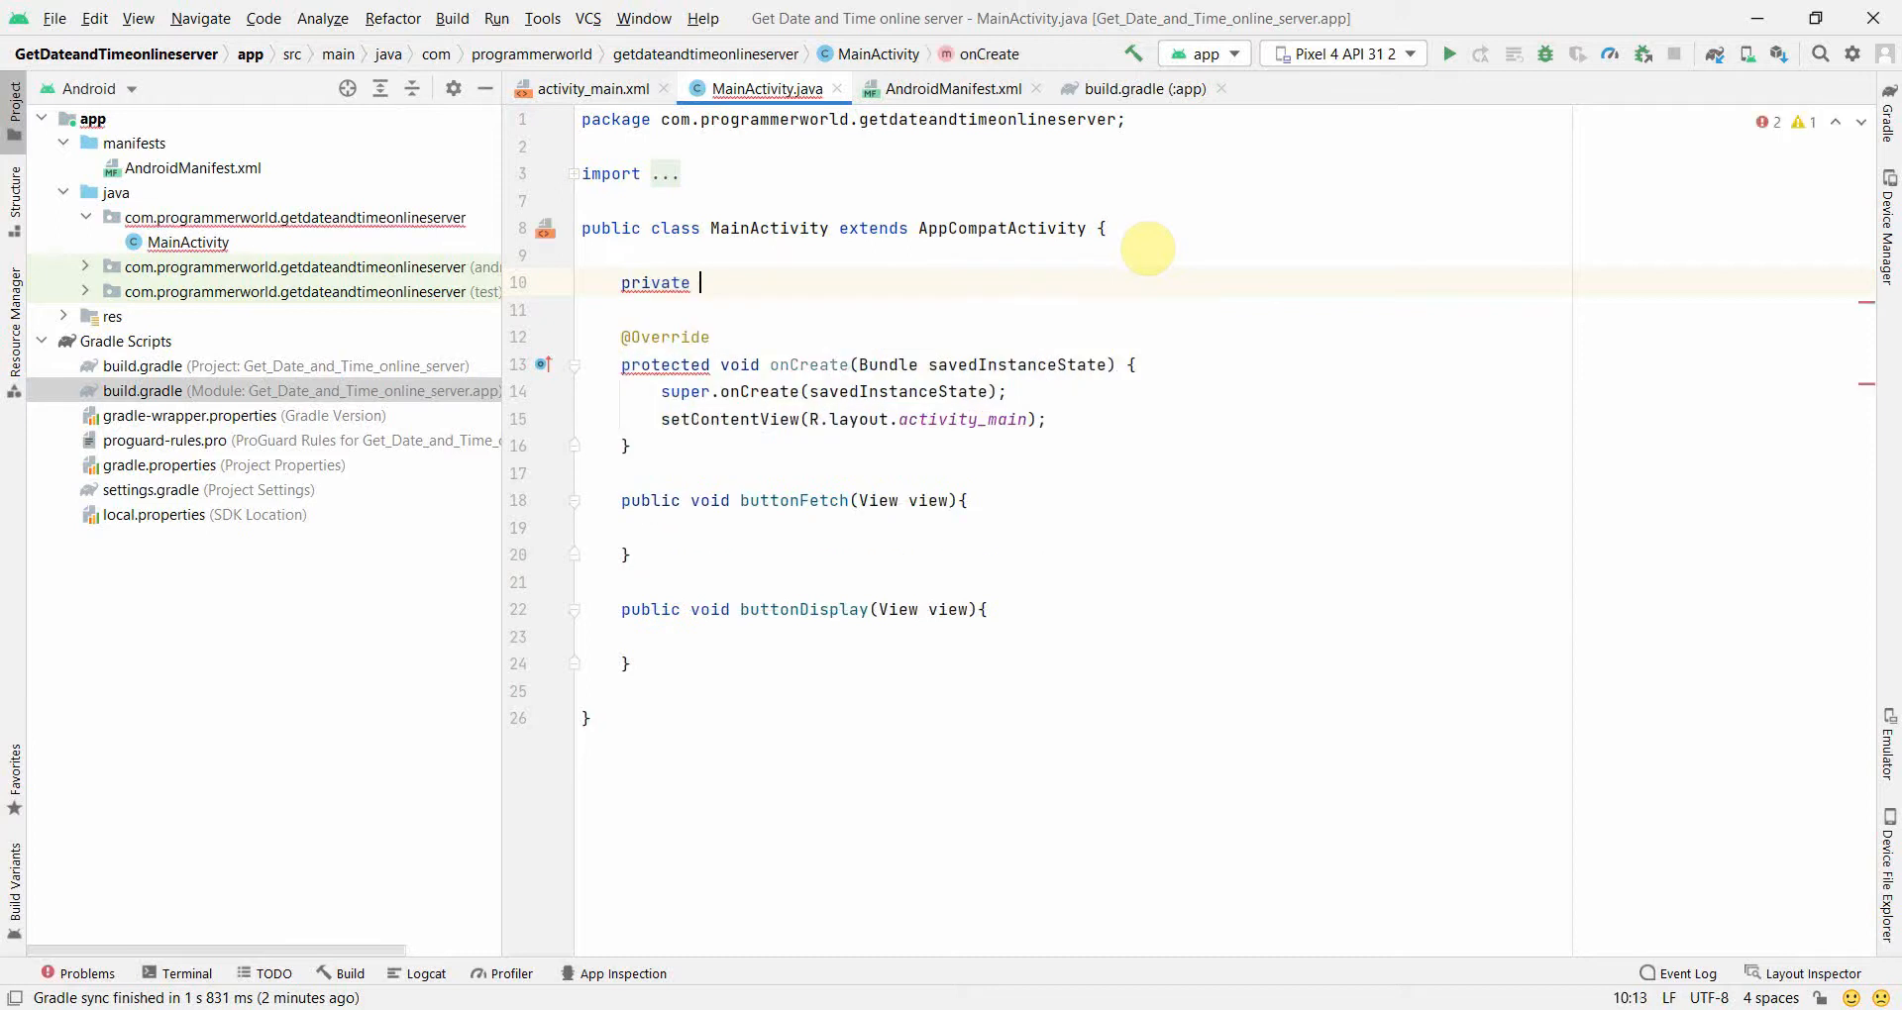
pyautogui.write('TextView')
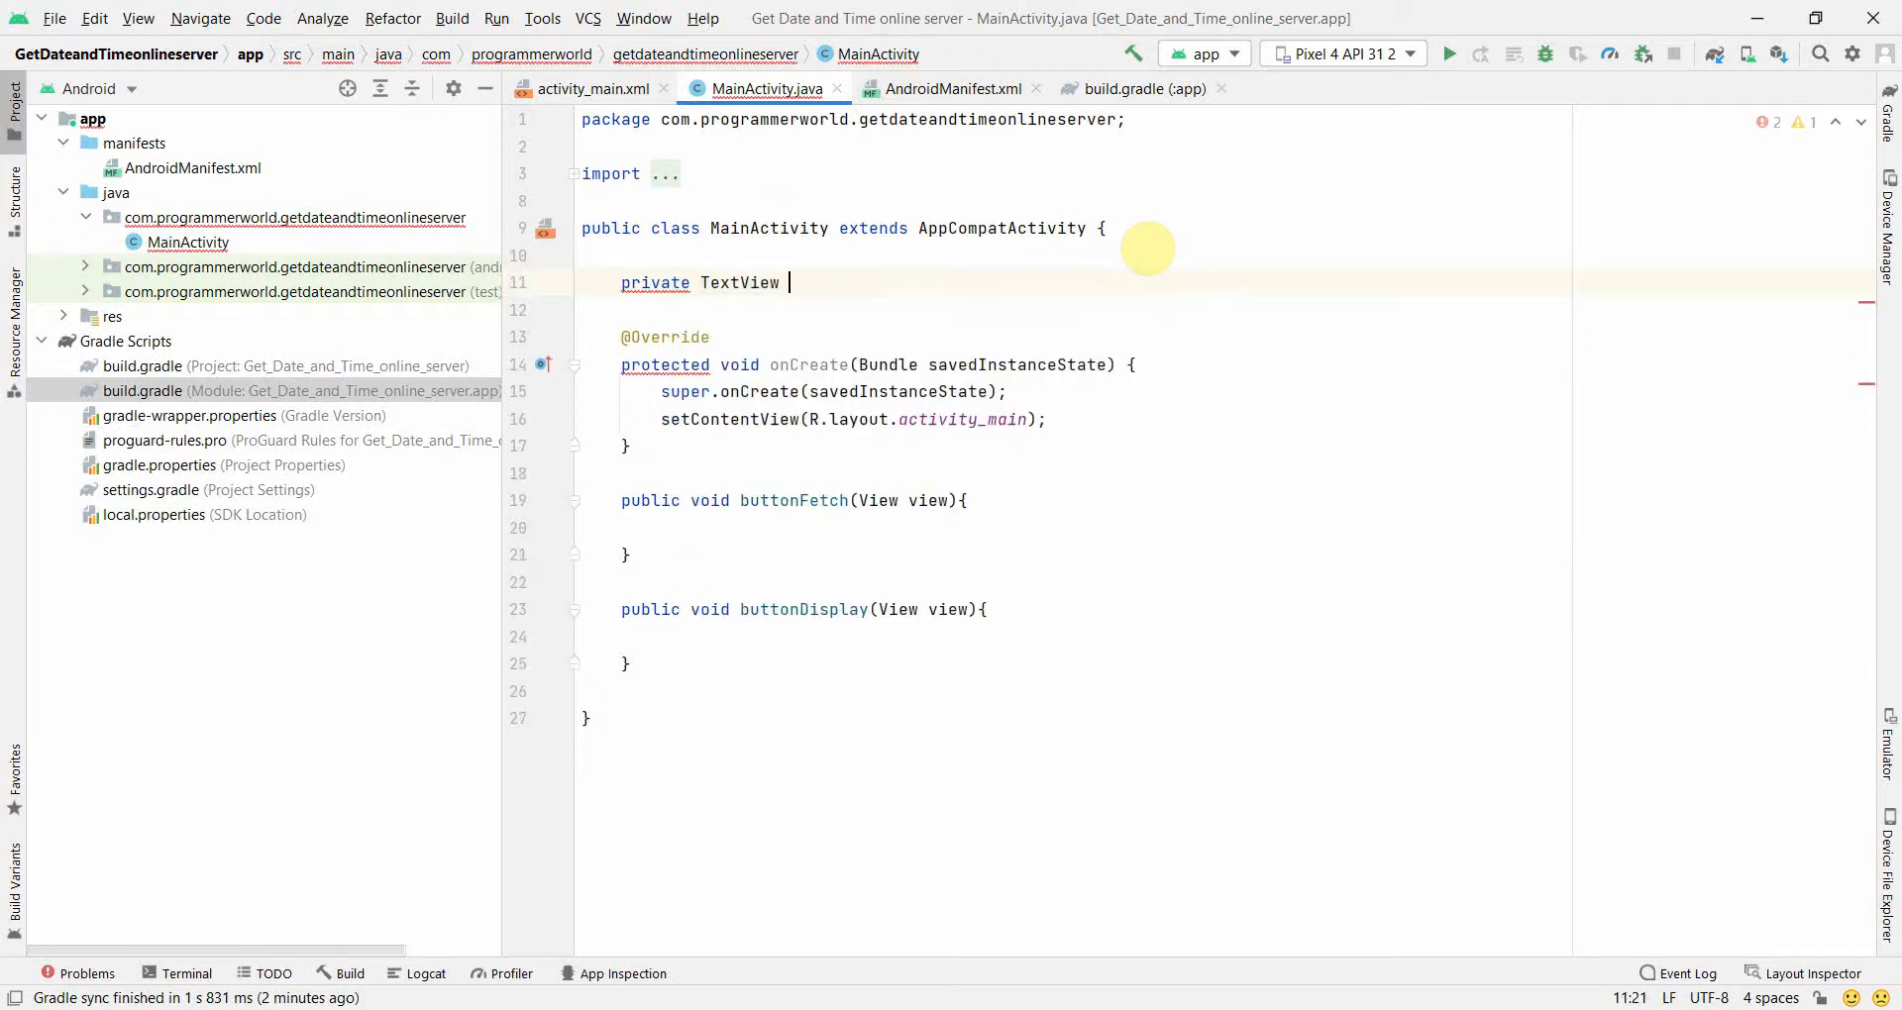
pyautogui.write('textView')
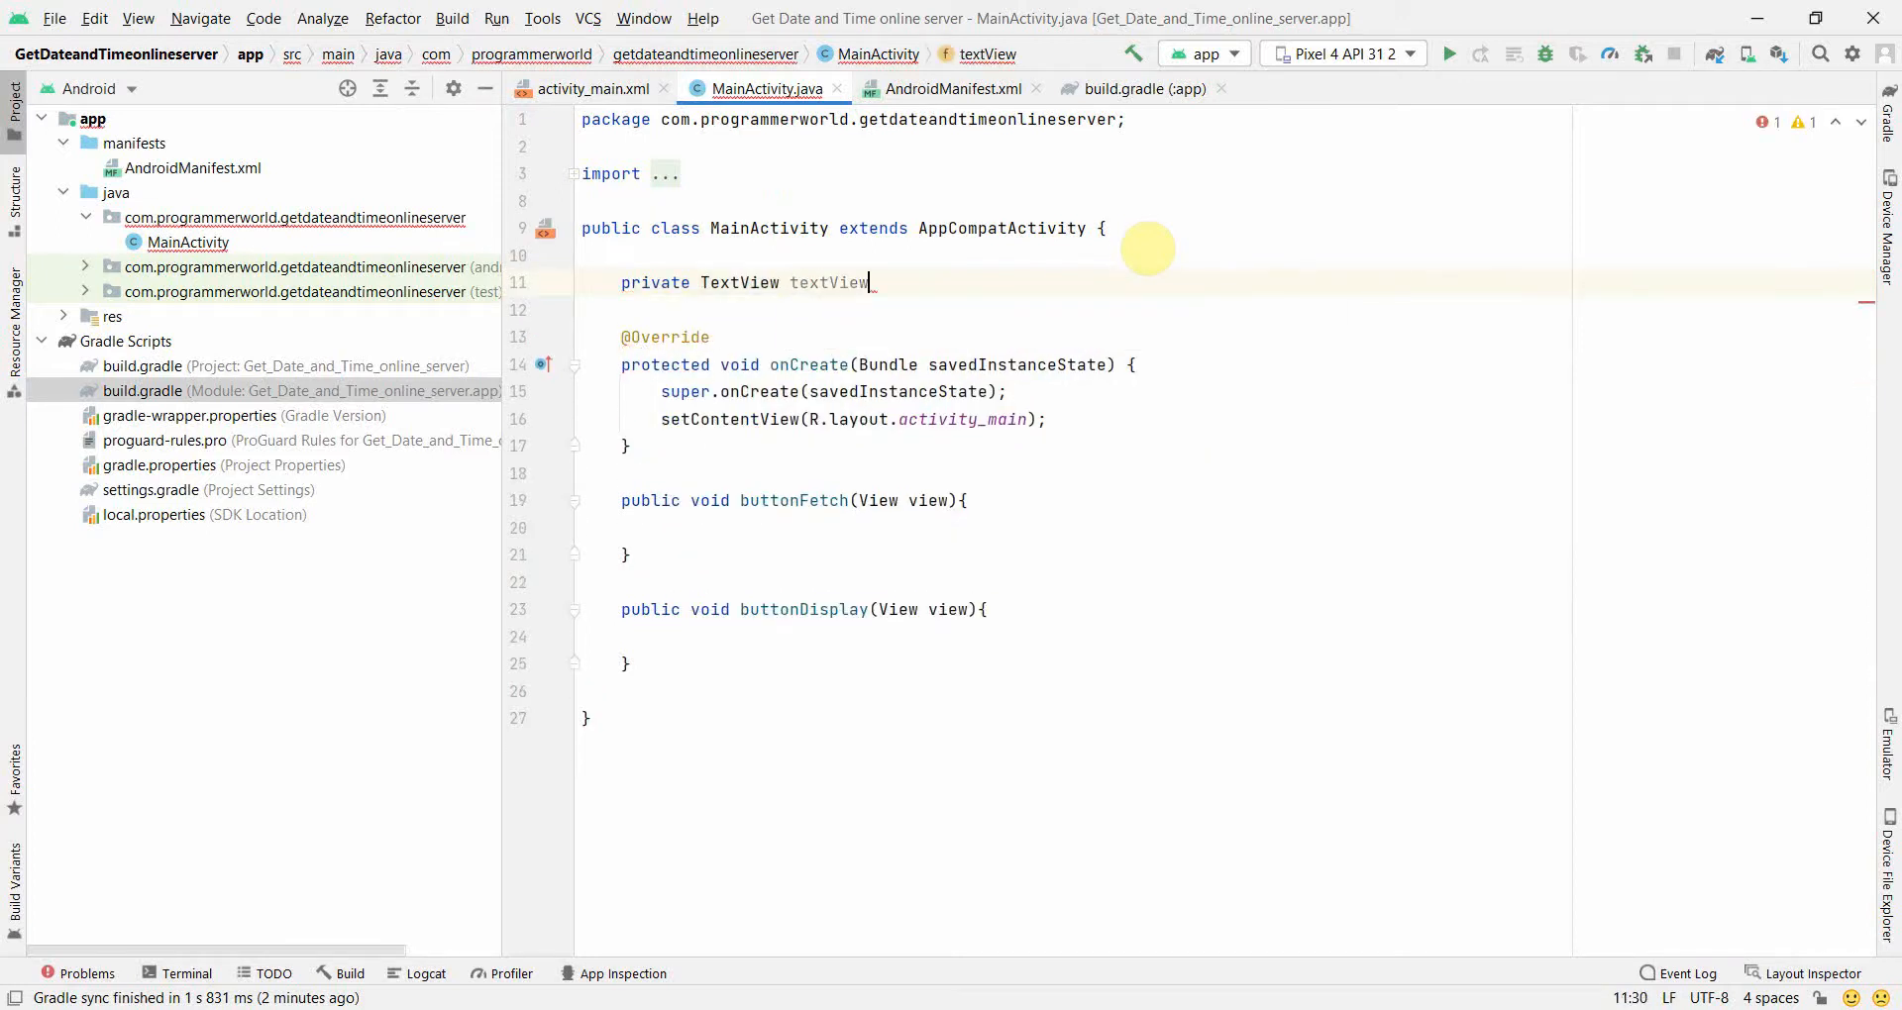
pyautogui.write(';')
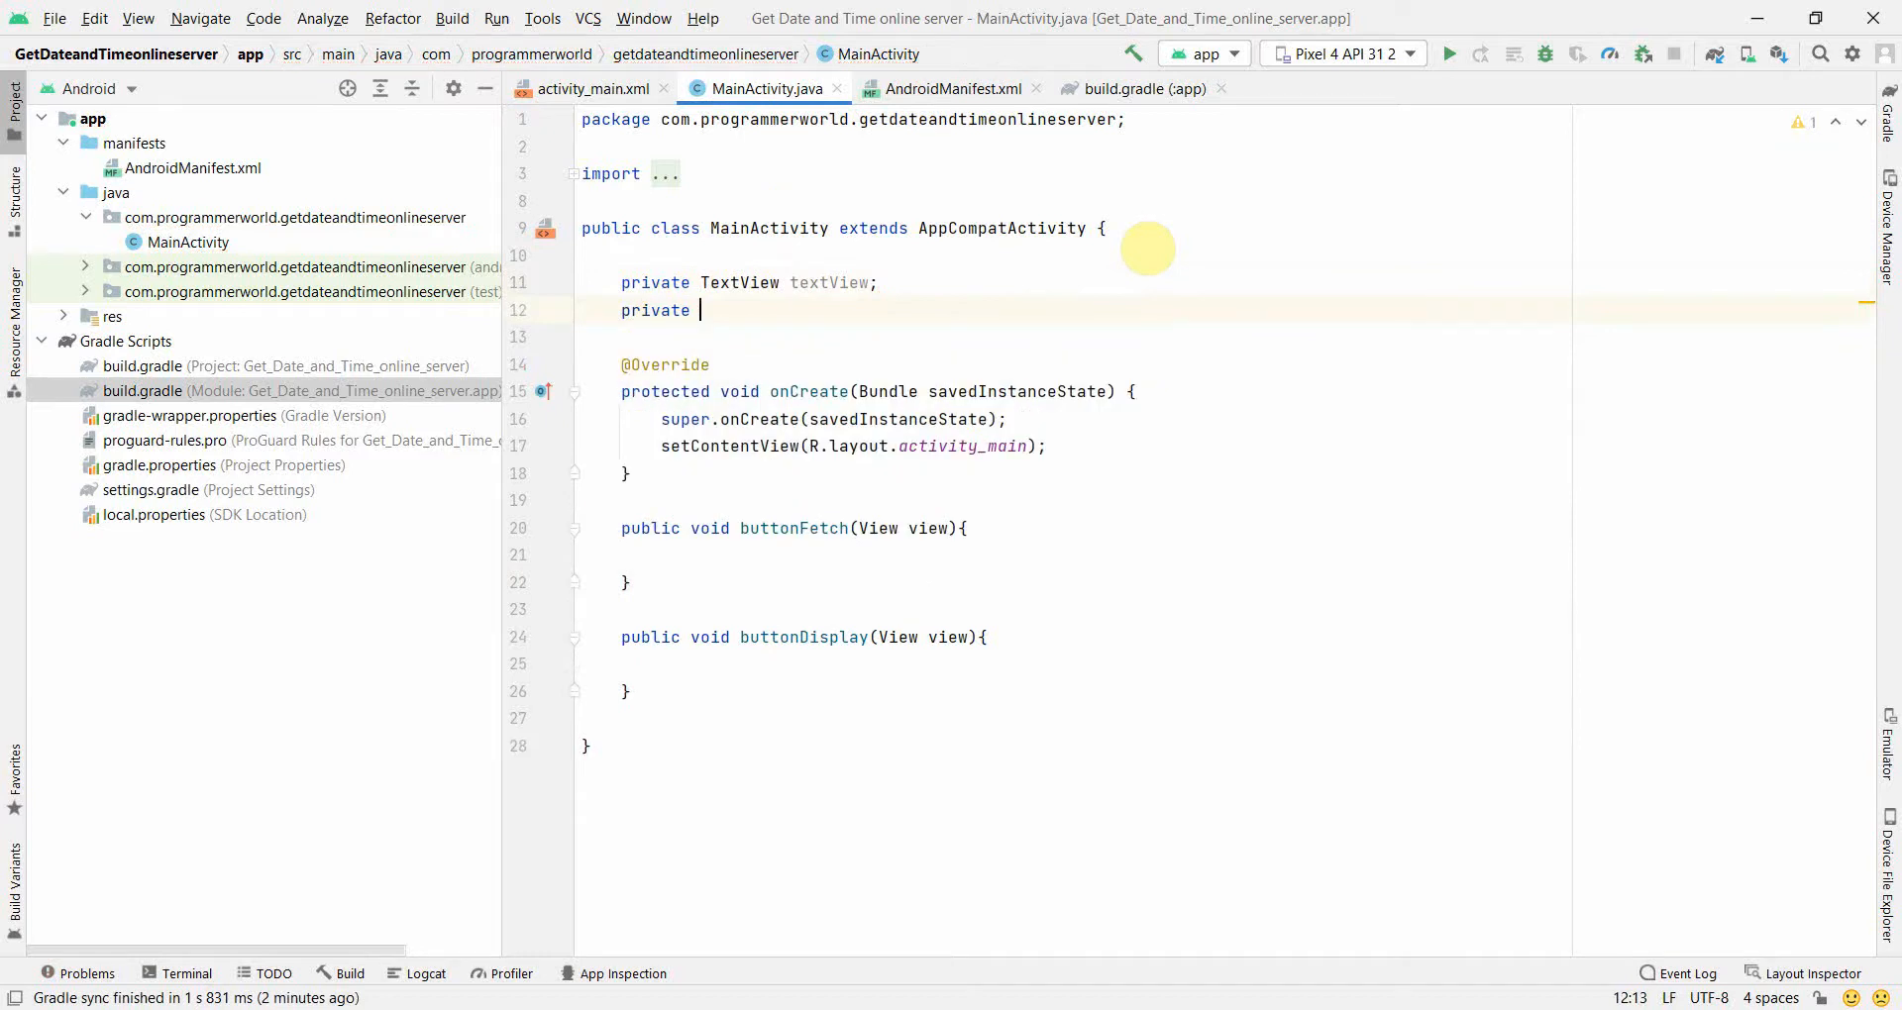
# Declare a private TimeTCPClient timeTCPClient field with the Apache commons import
pyautogui.write('TimeTCPC')
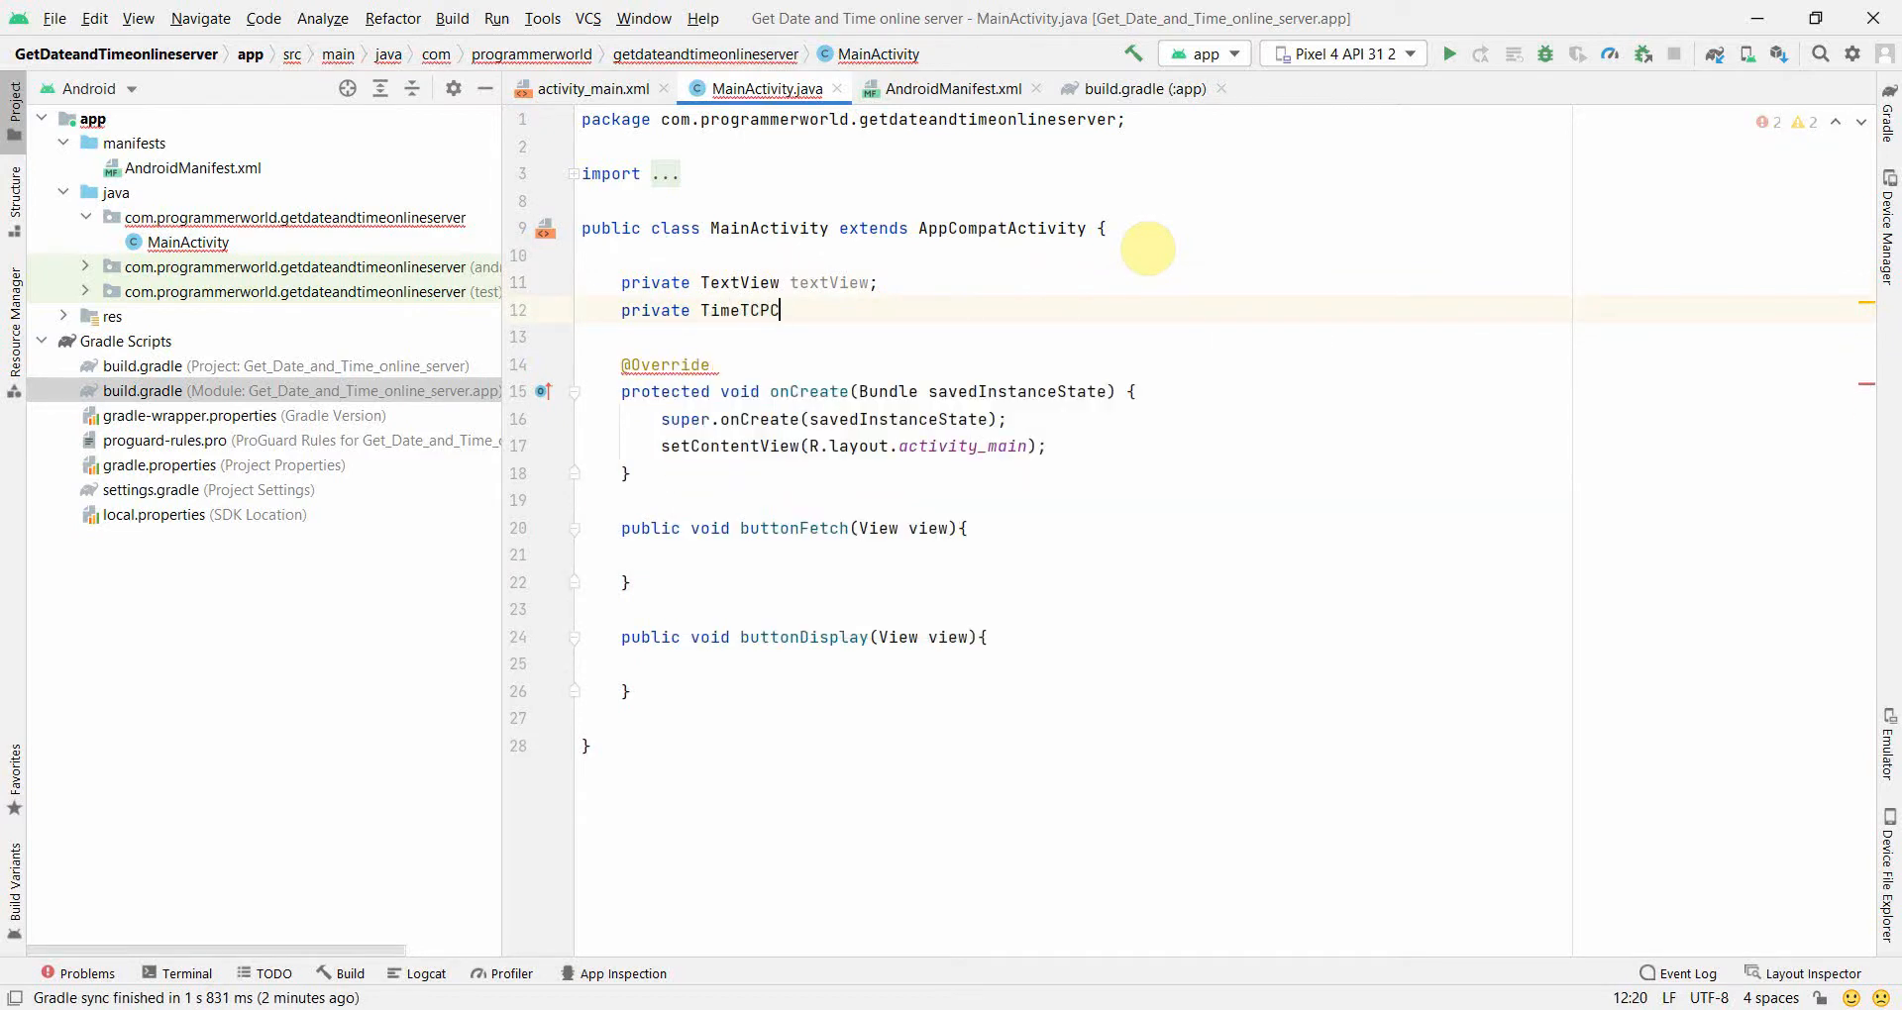
pyautogui.write('lient')
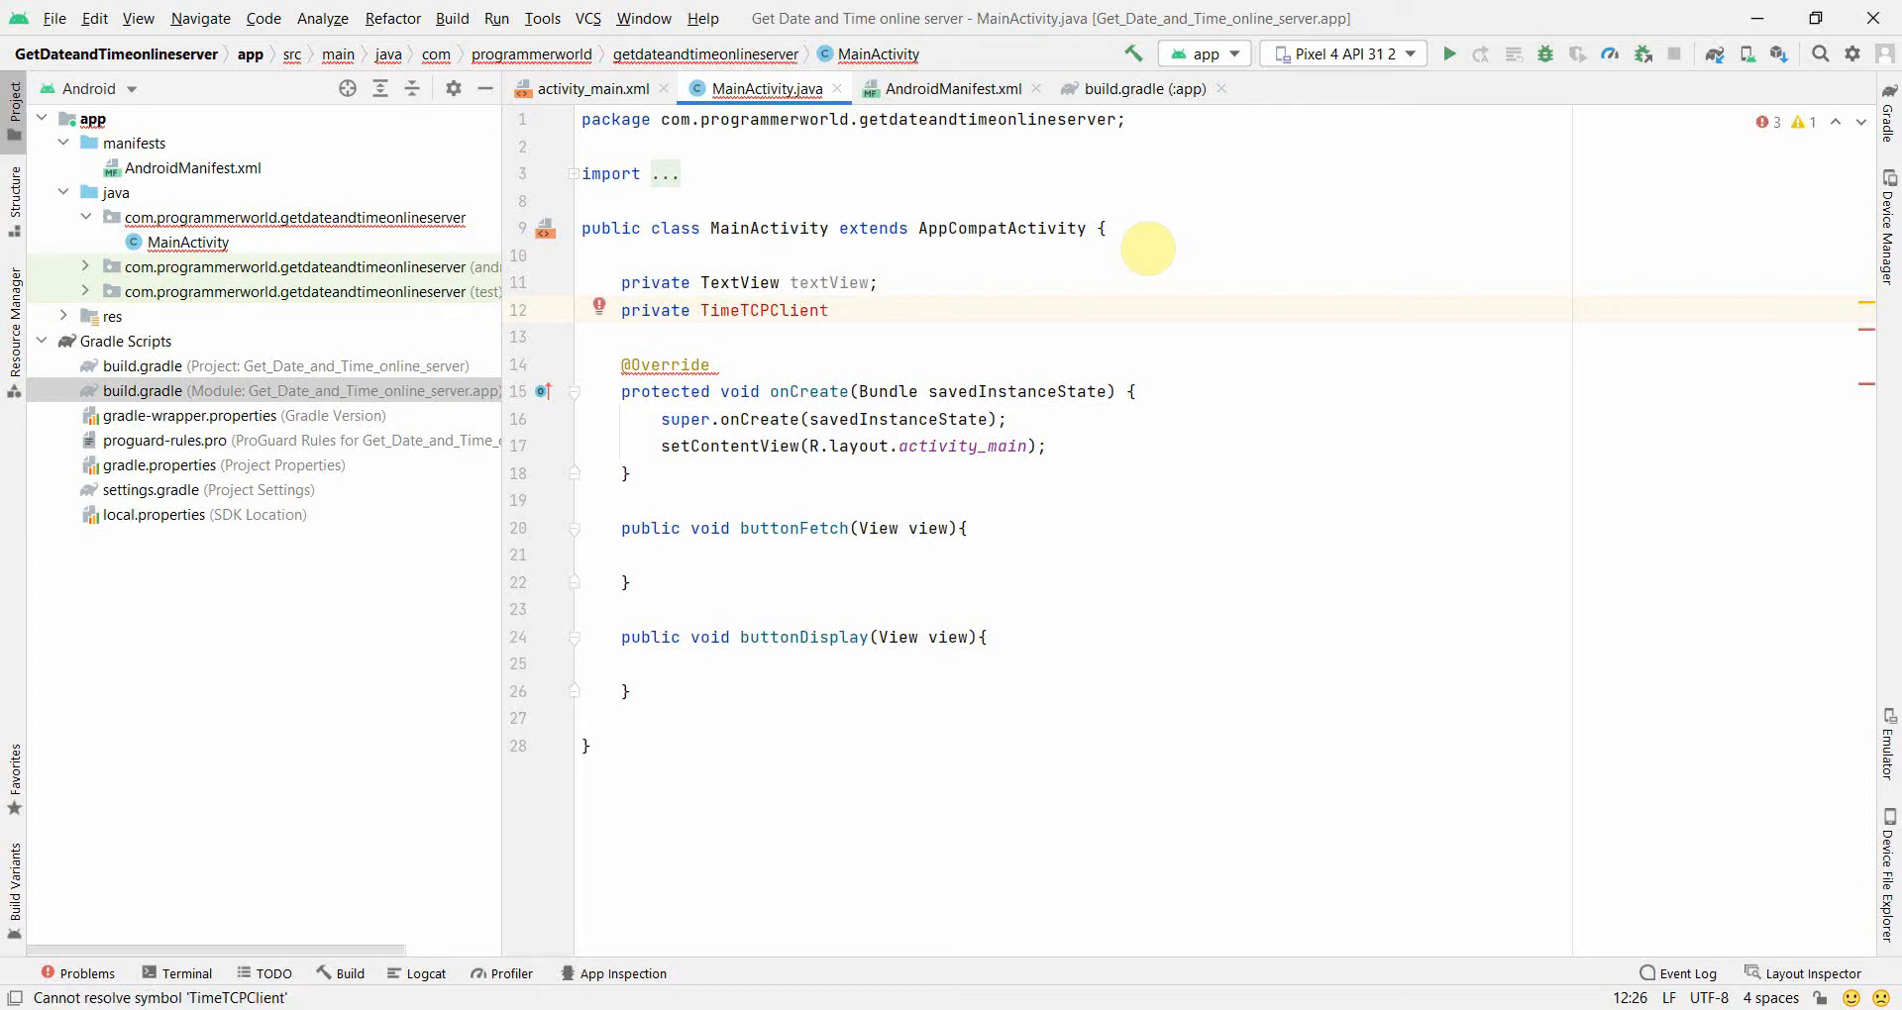
pyautogui.write('timeTCPClient;')
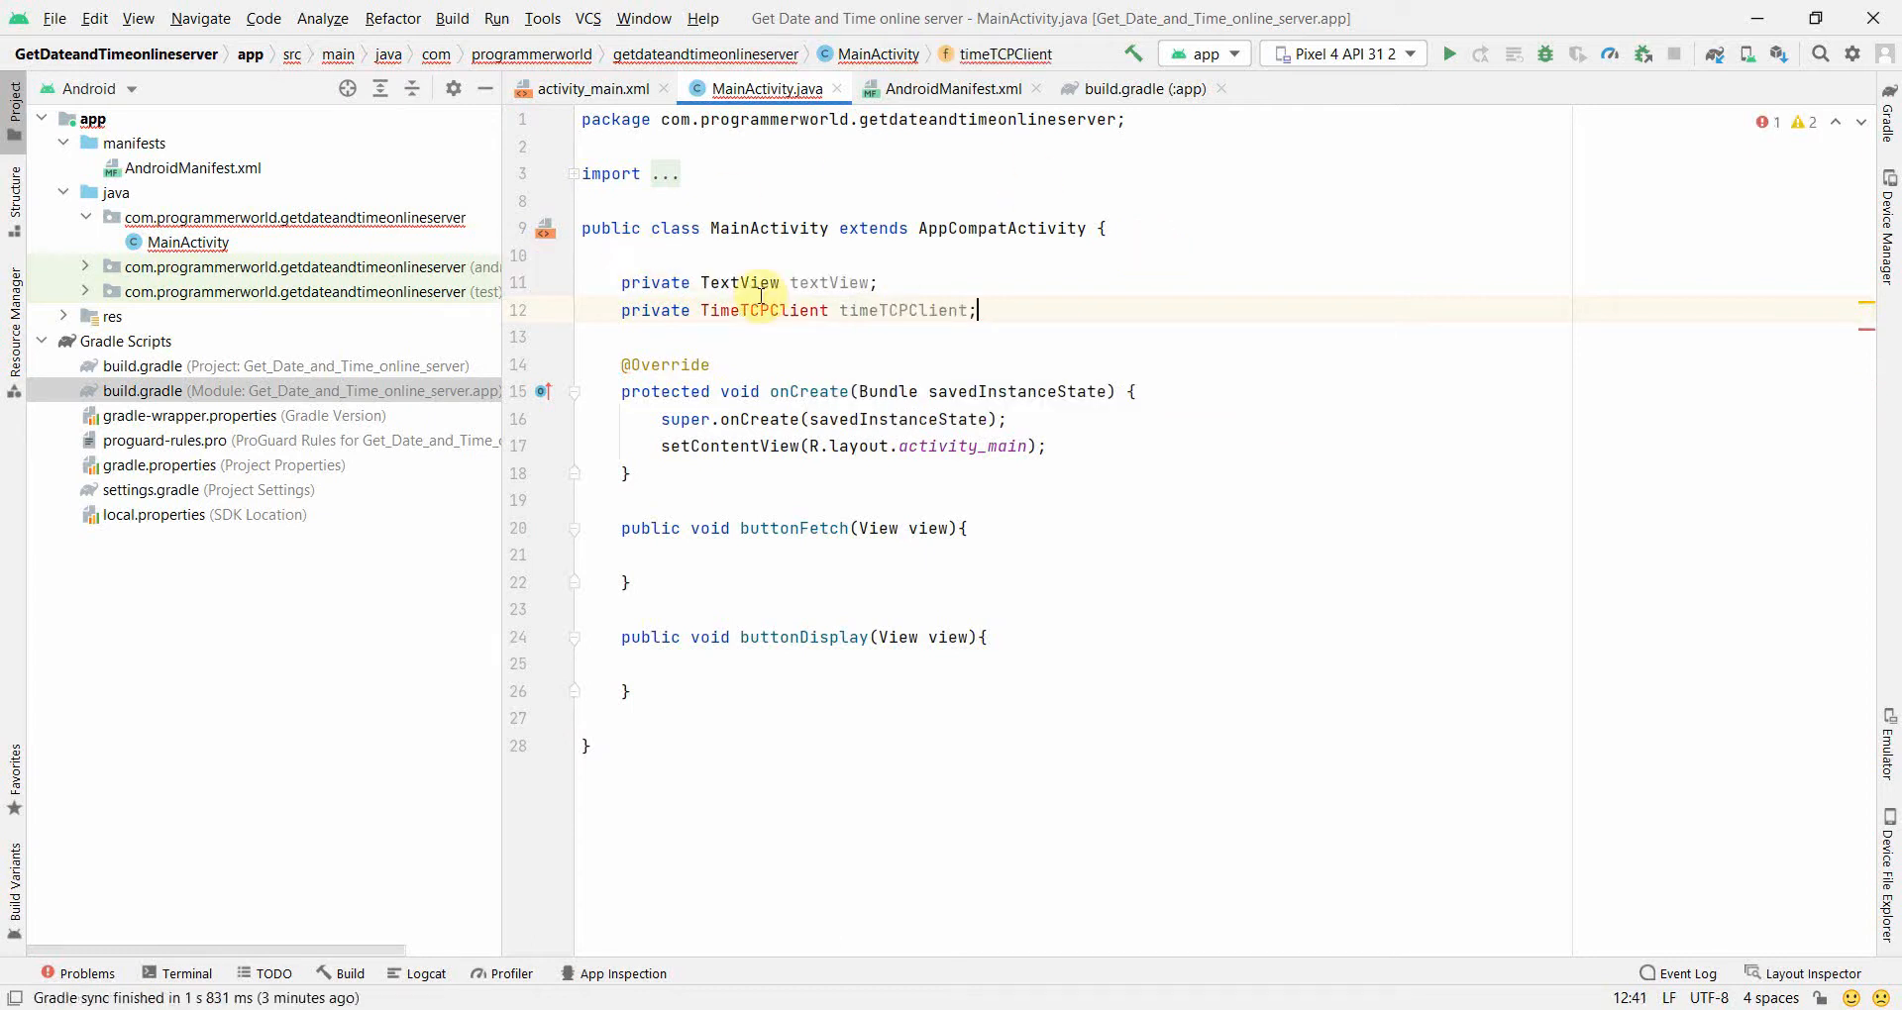
pyautogui.moveTo(765, 311)
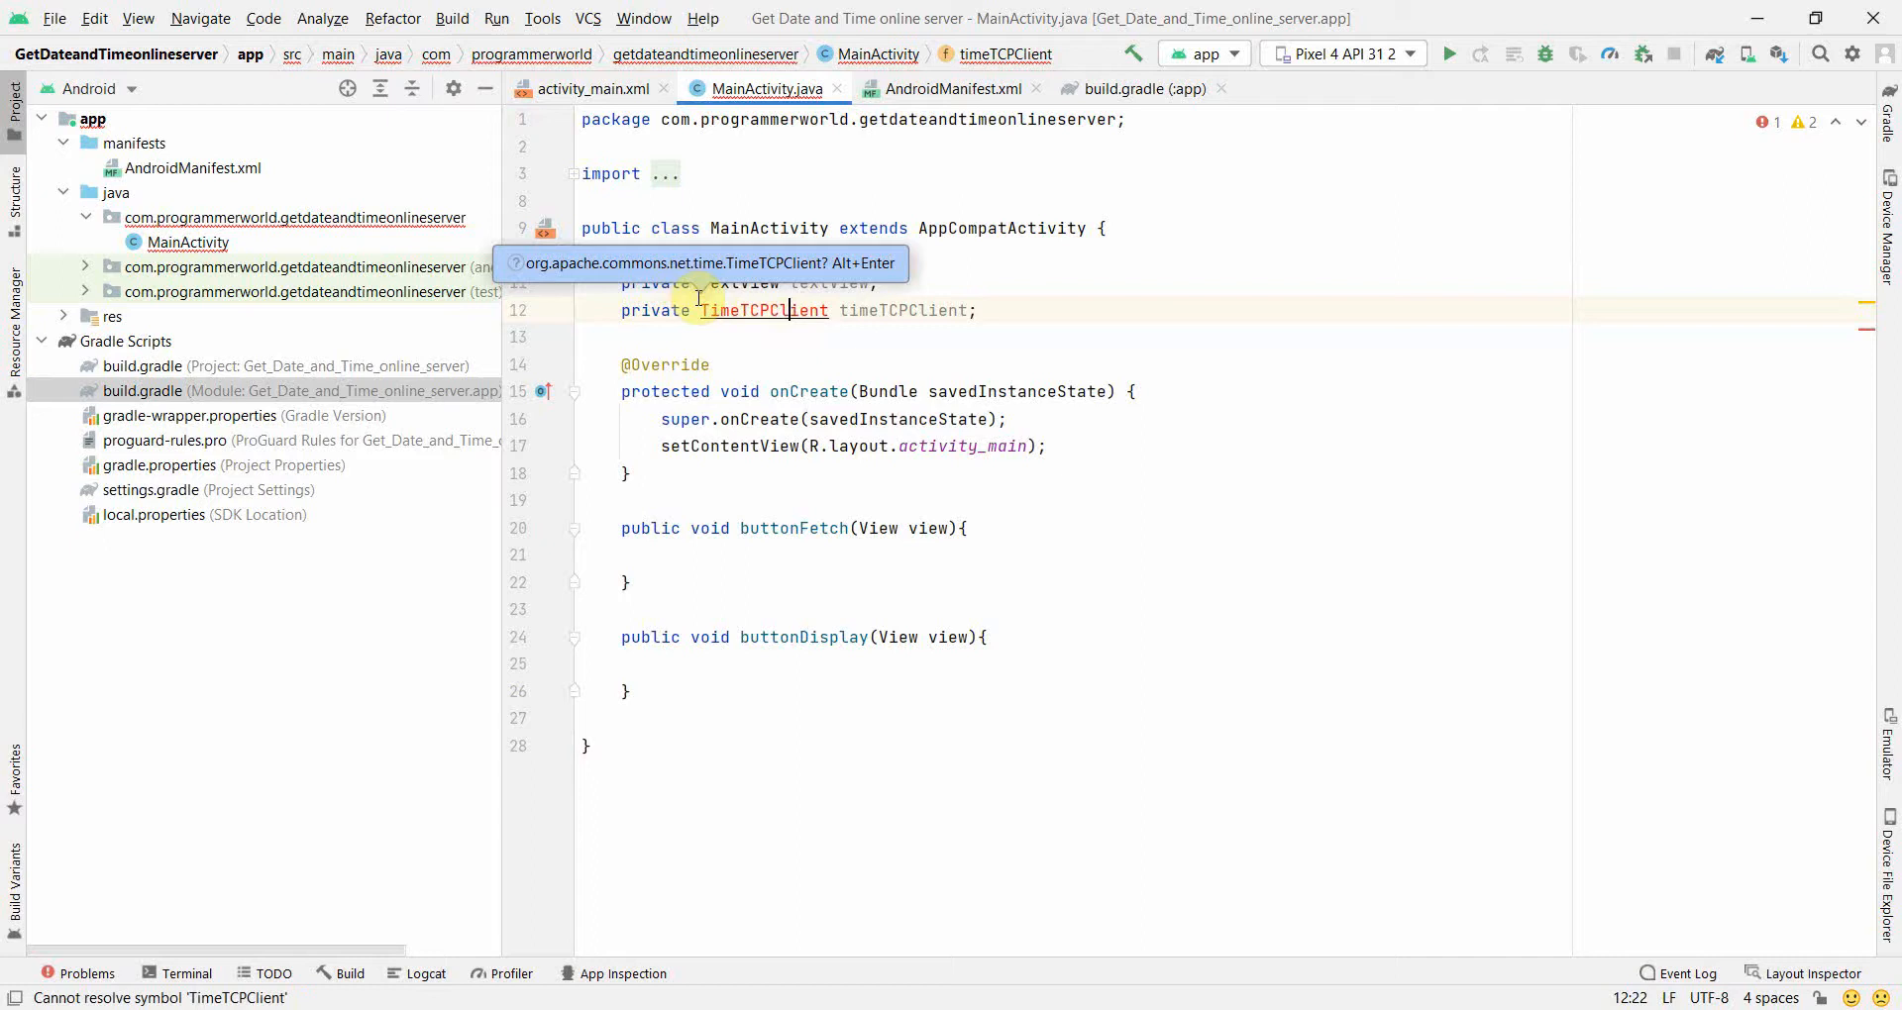
pyautogui.moveTo(672, 283)
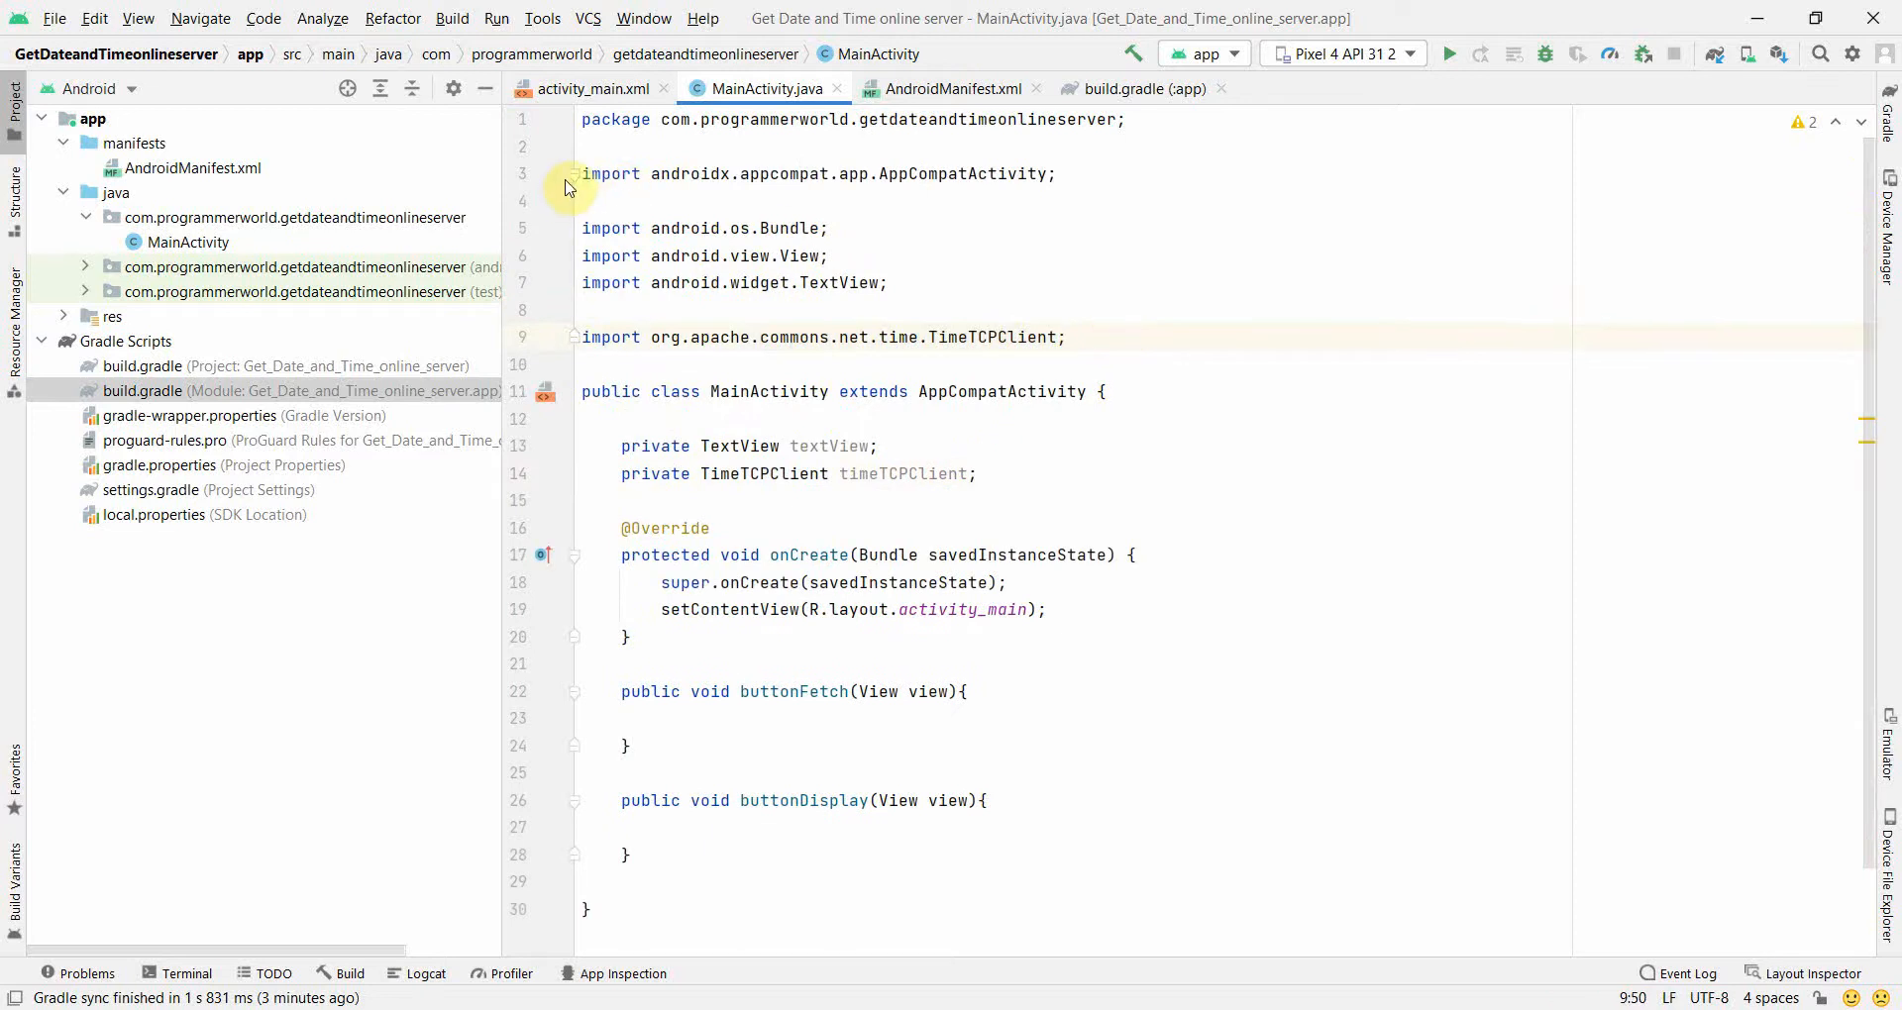
# After setContentView, assign textView = findViewById(R.id.textView) and begin a StrictMode statement
pyautogui.click(570, 175)
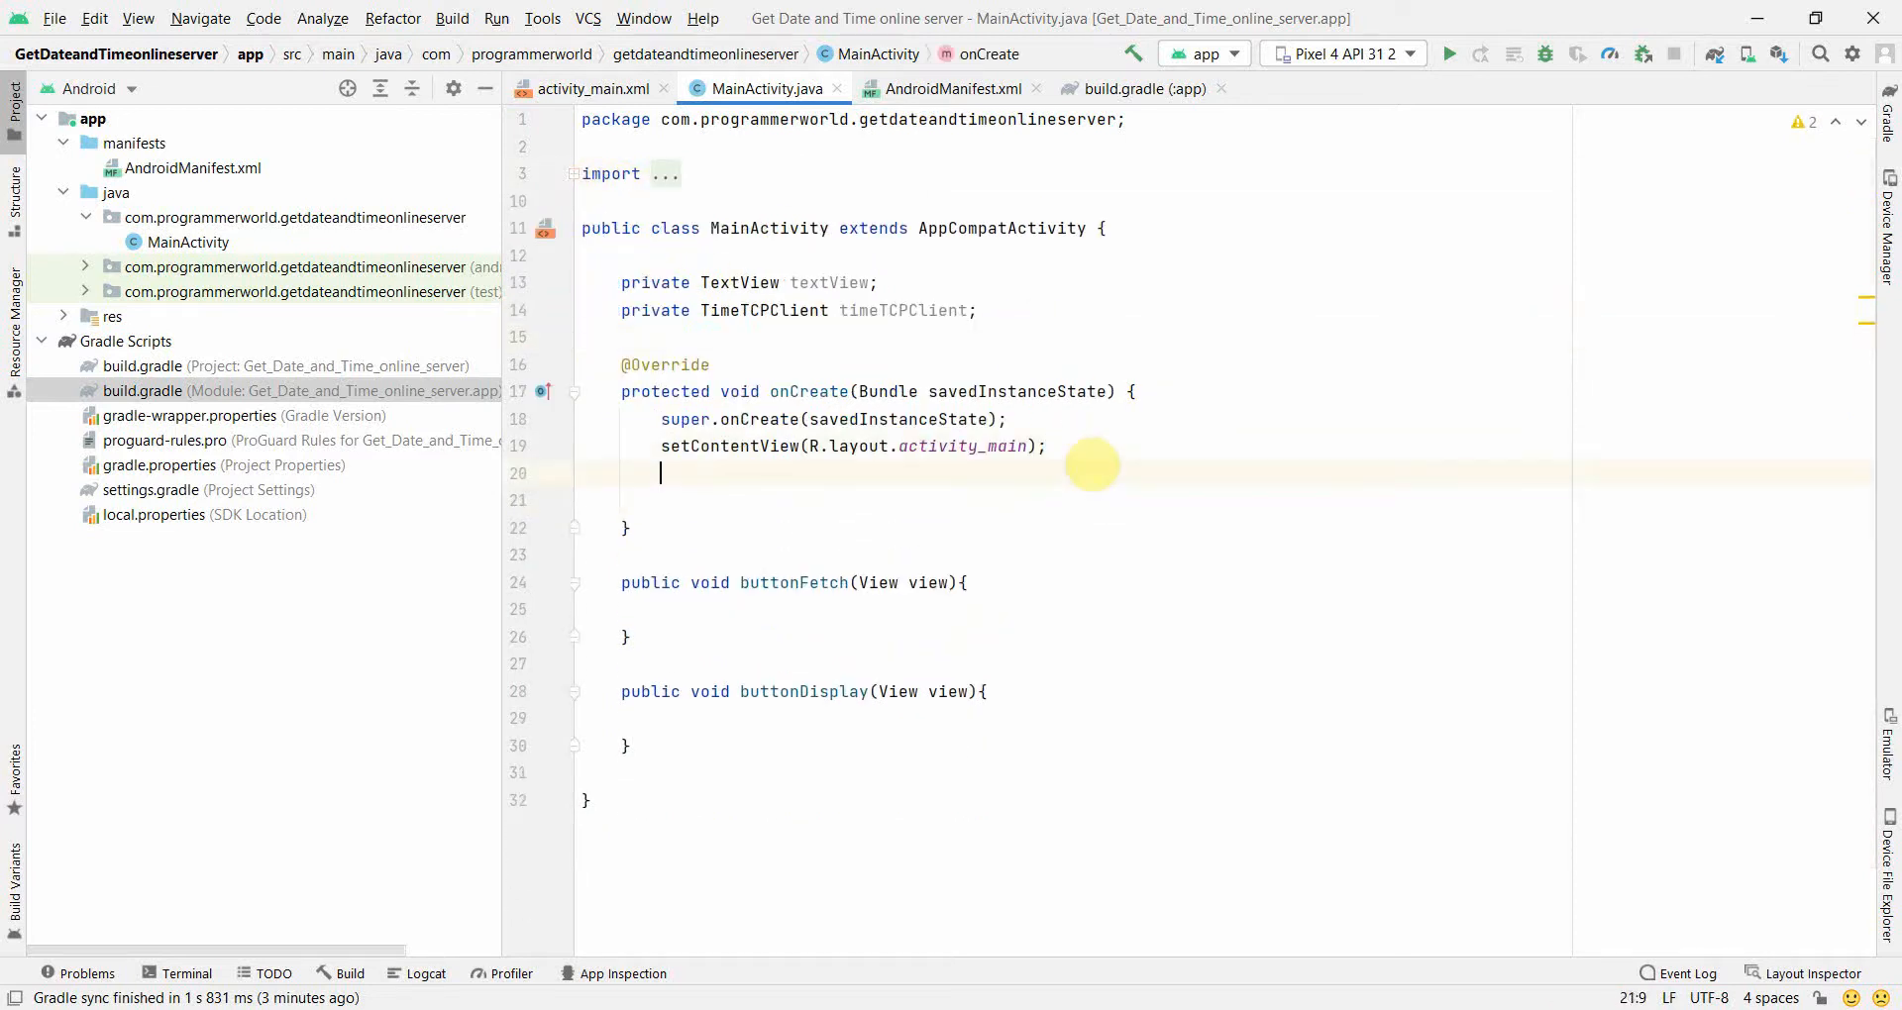
pyautogui.write('textView')
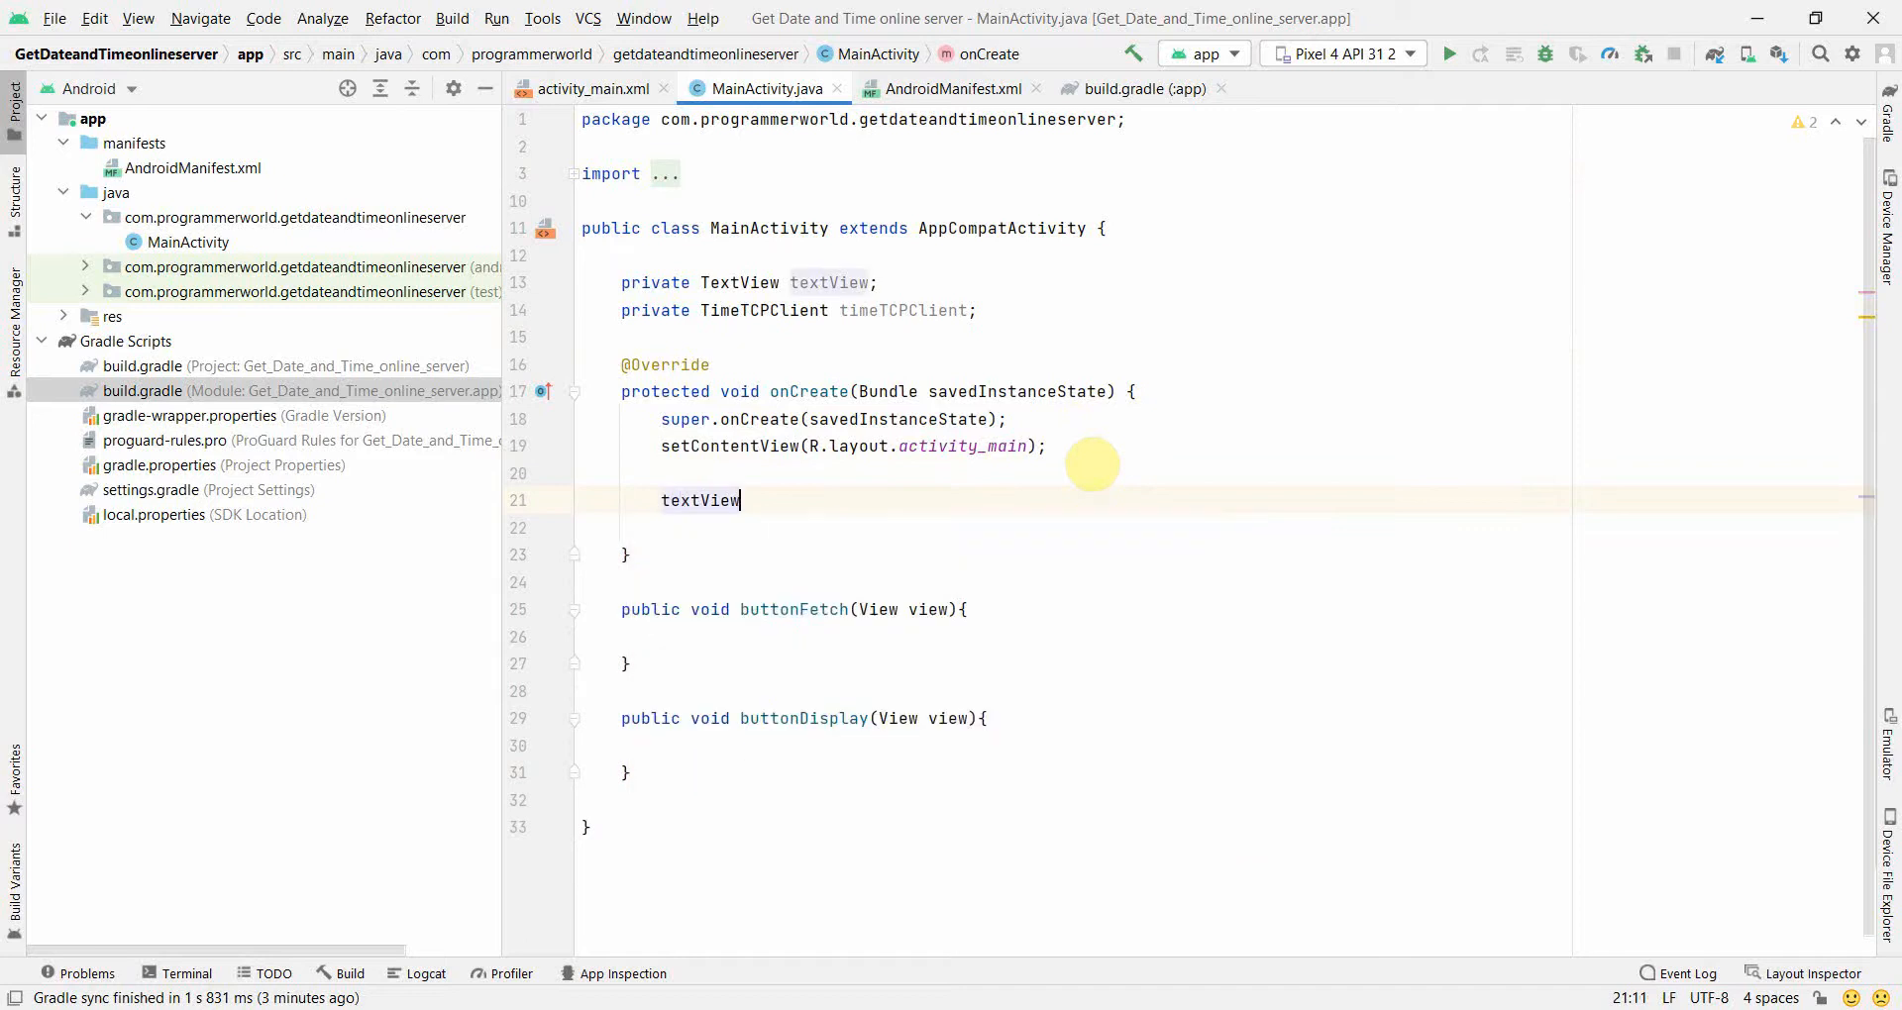
pyautogui.write('_')
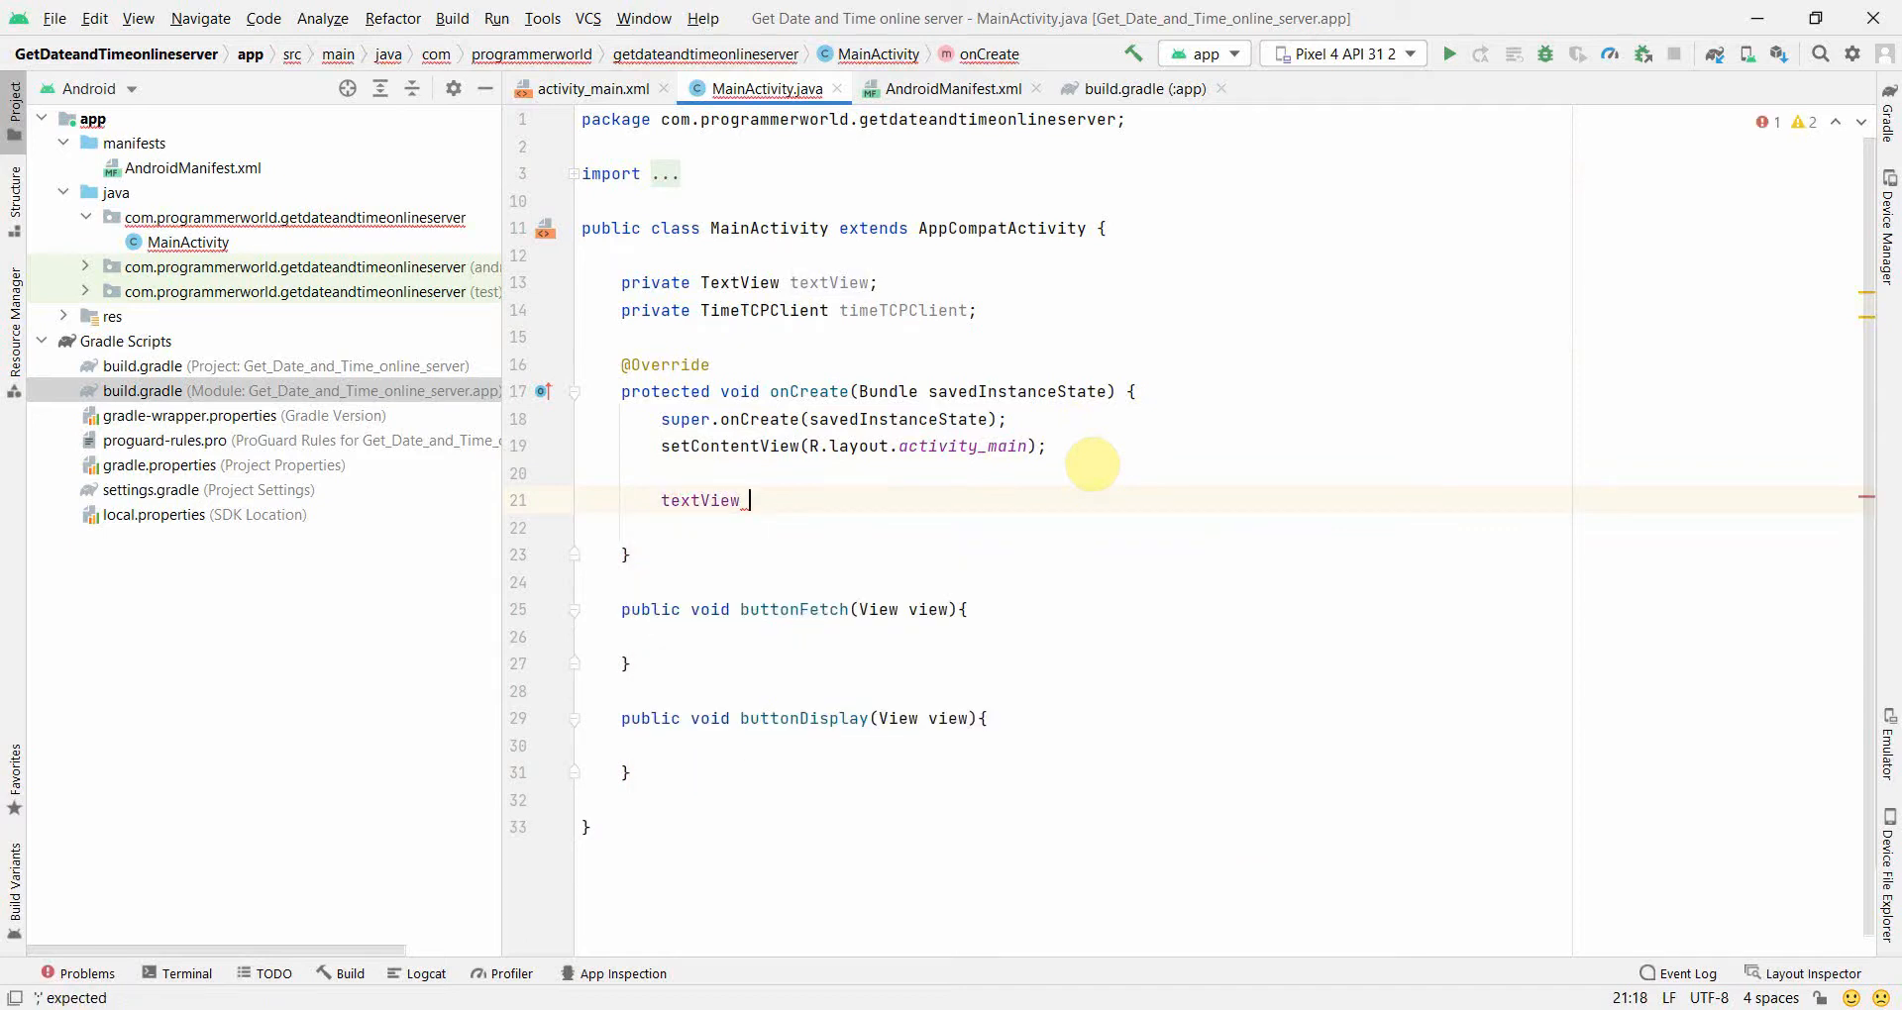
pyautogui.write('= findViewById(')
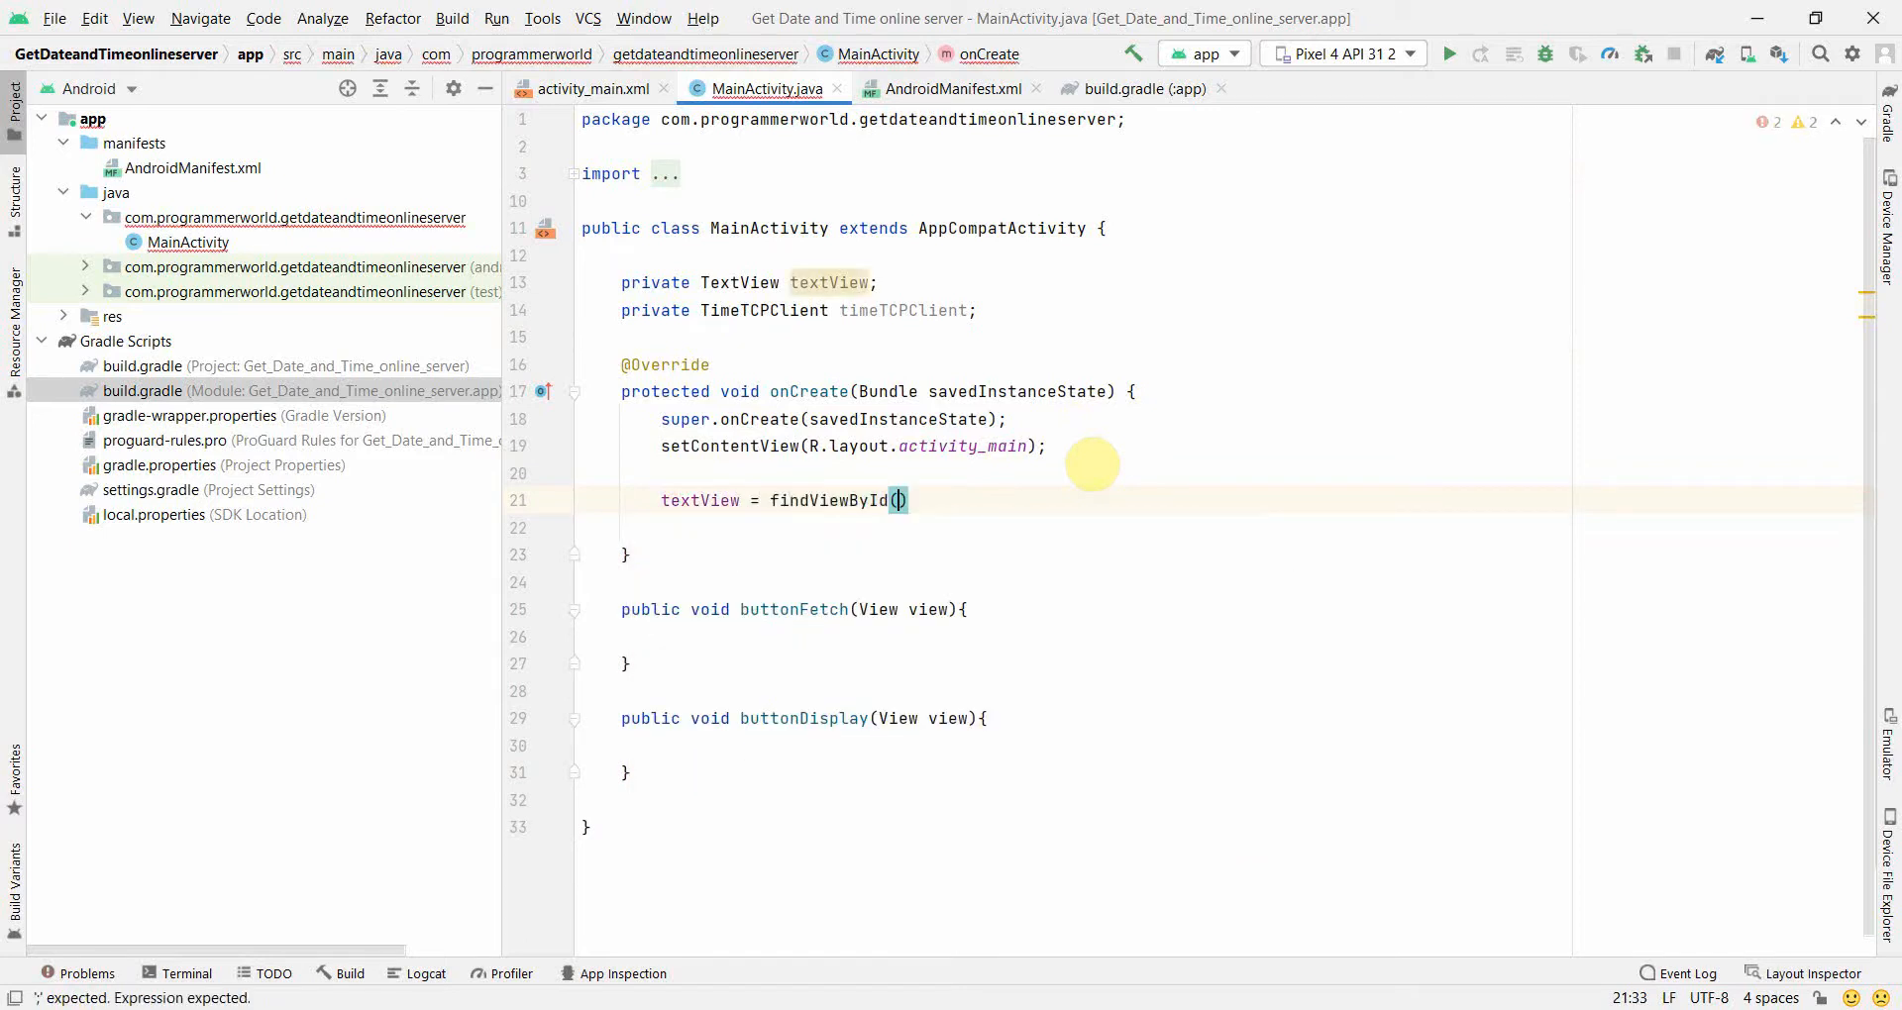
pyautogui.write('R.oi')
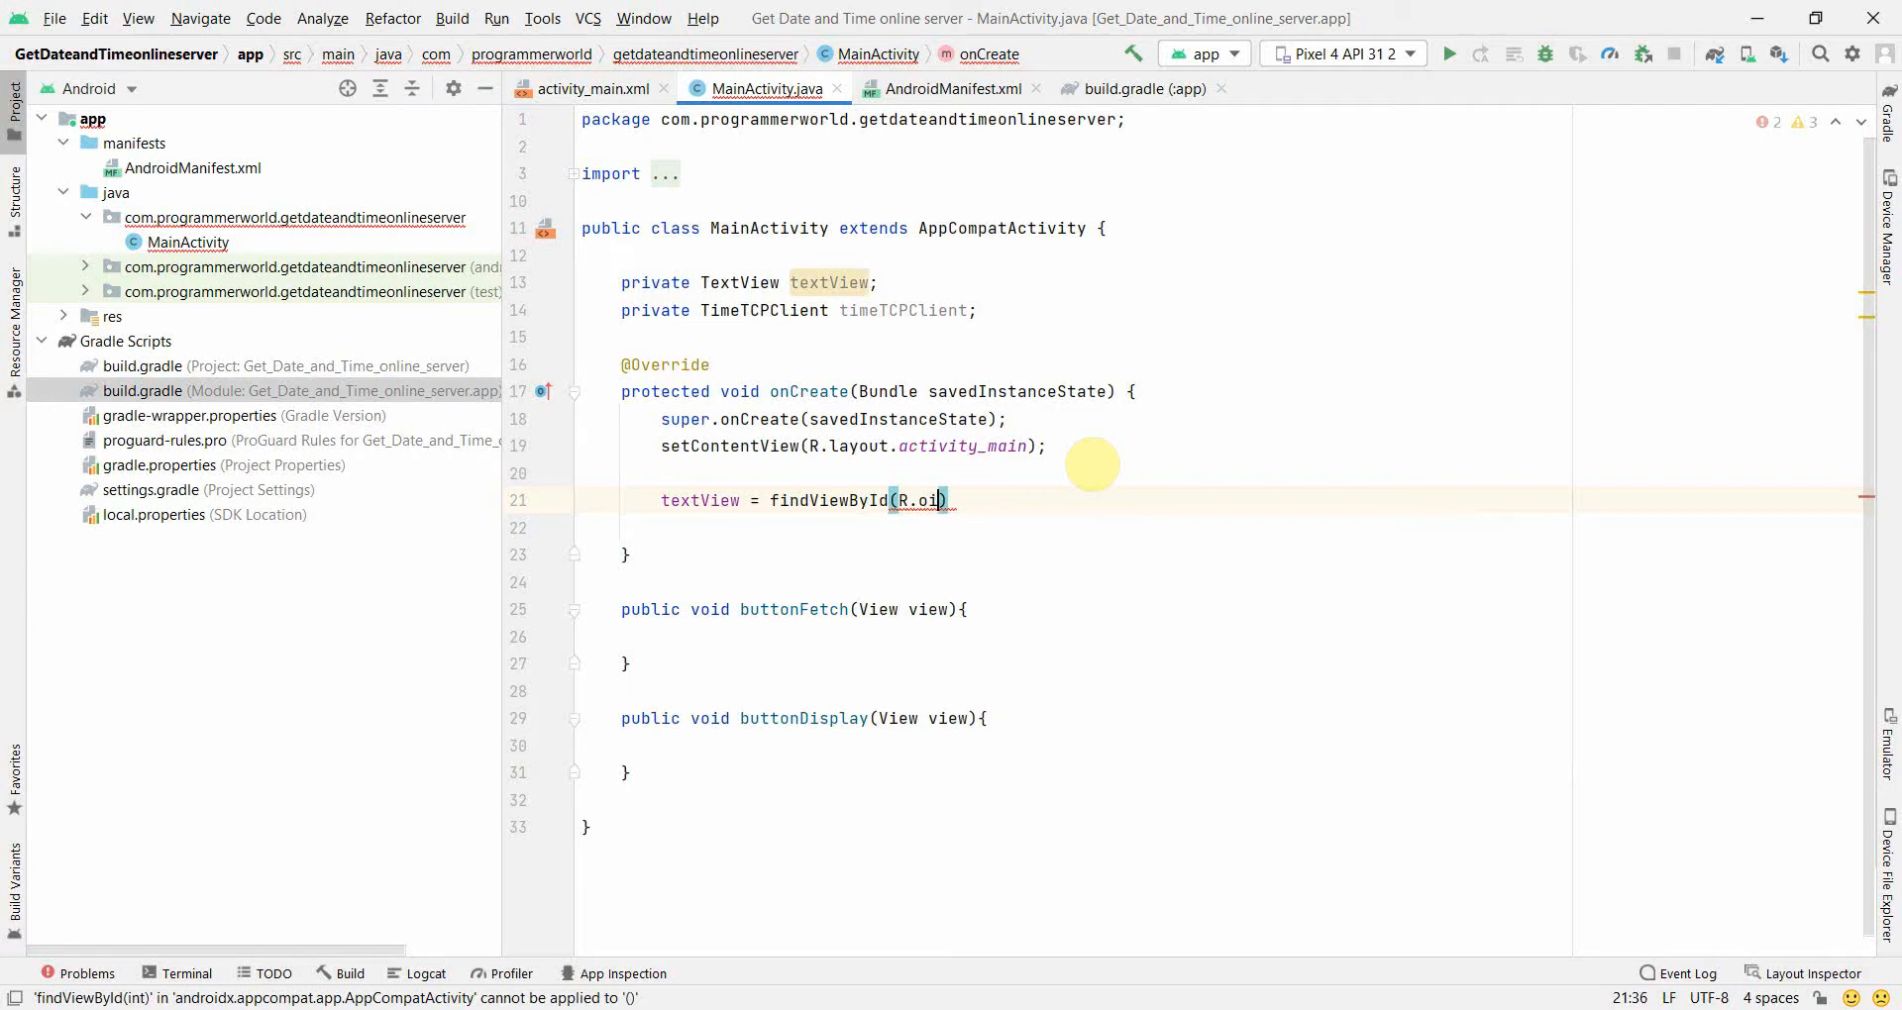
pyautogui.write('d.textView')
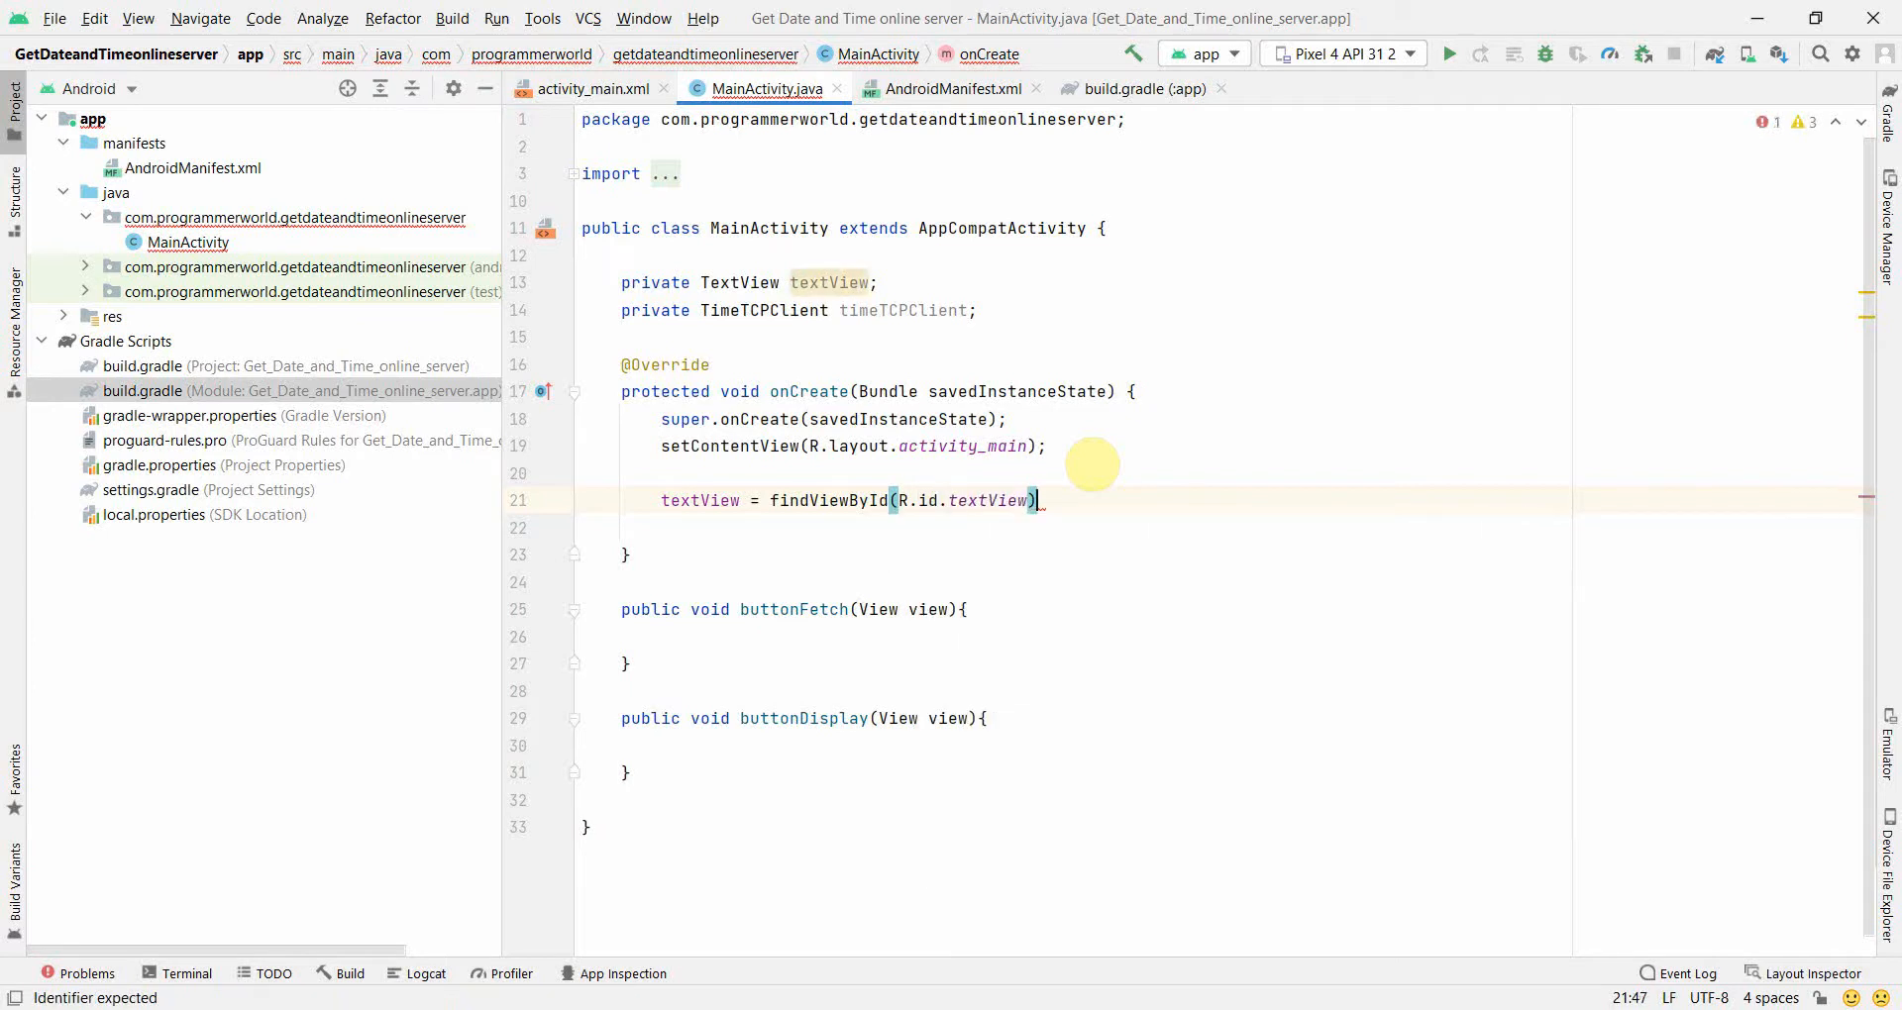
pyautogui.write(';')
pyautogui.press('enter')
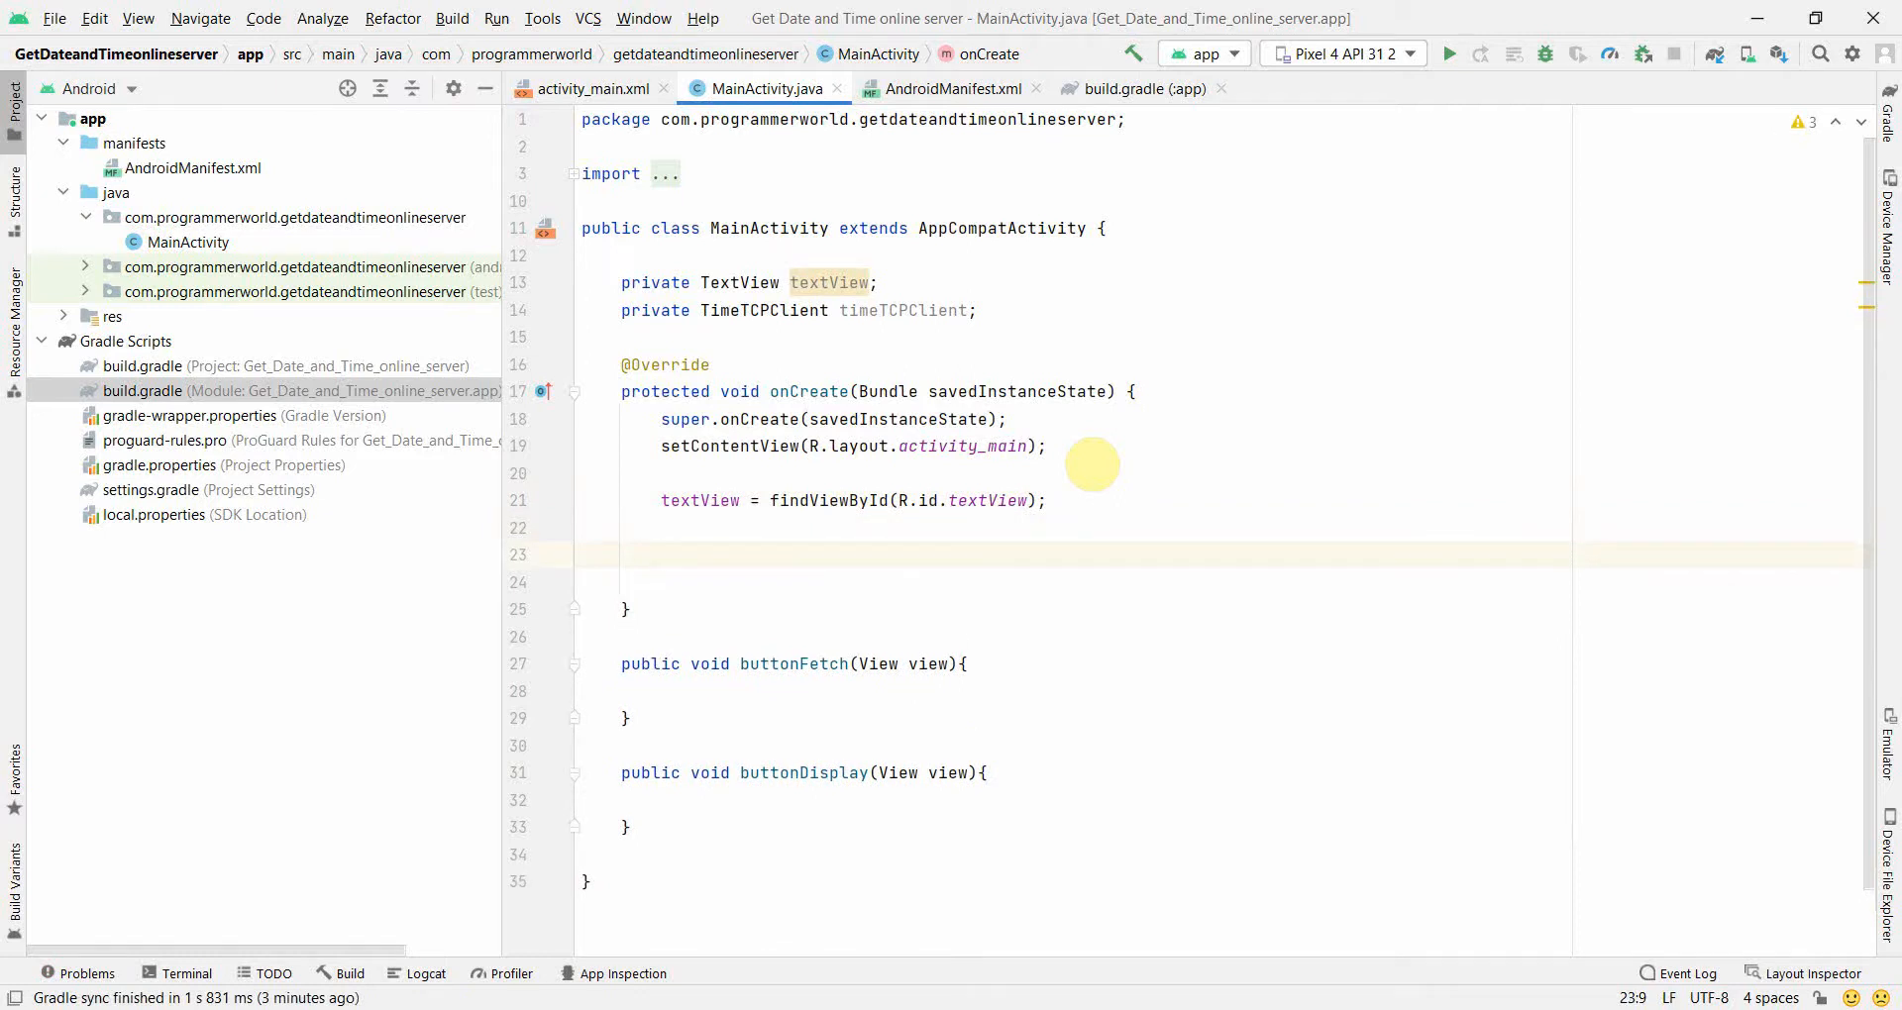
pyautogui.write('StrictMode.th')
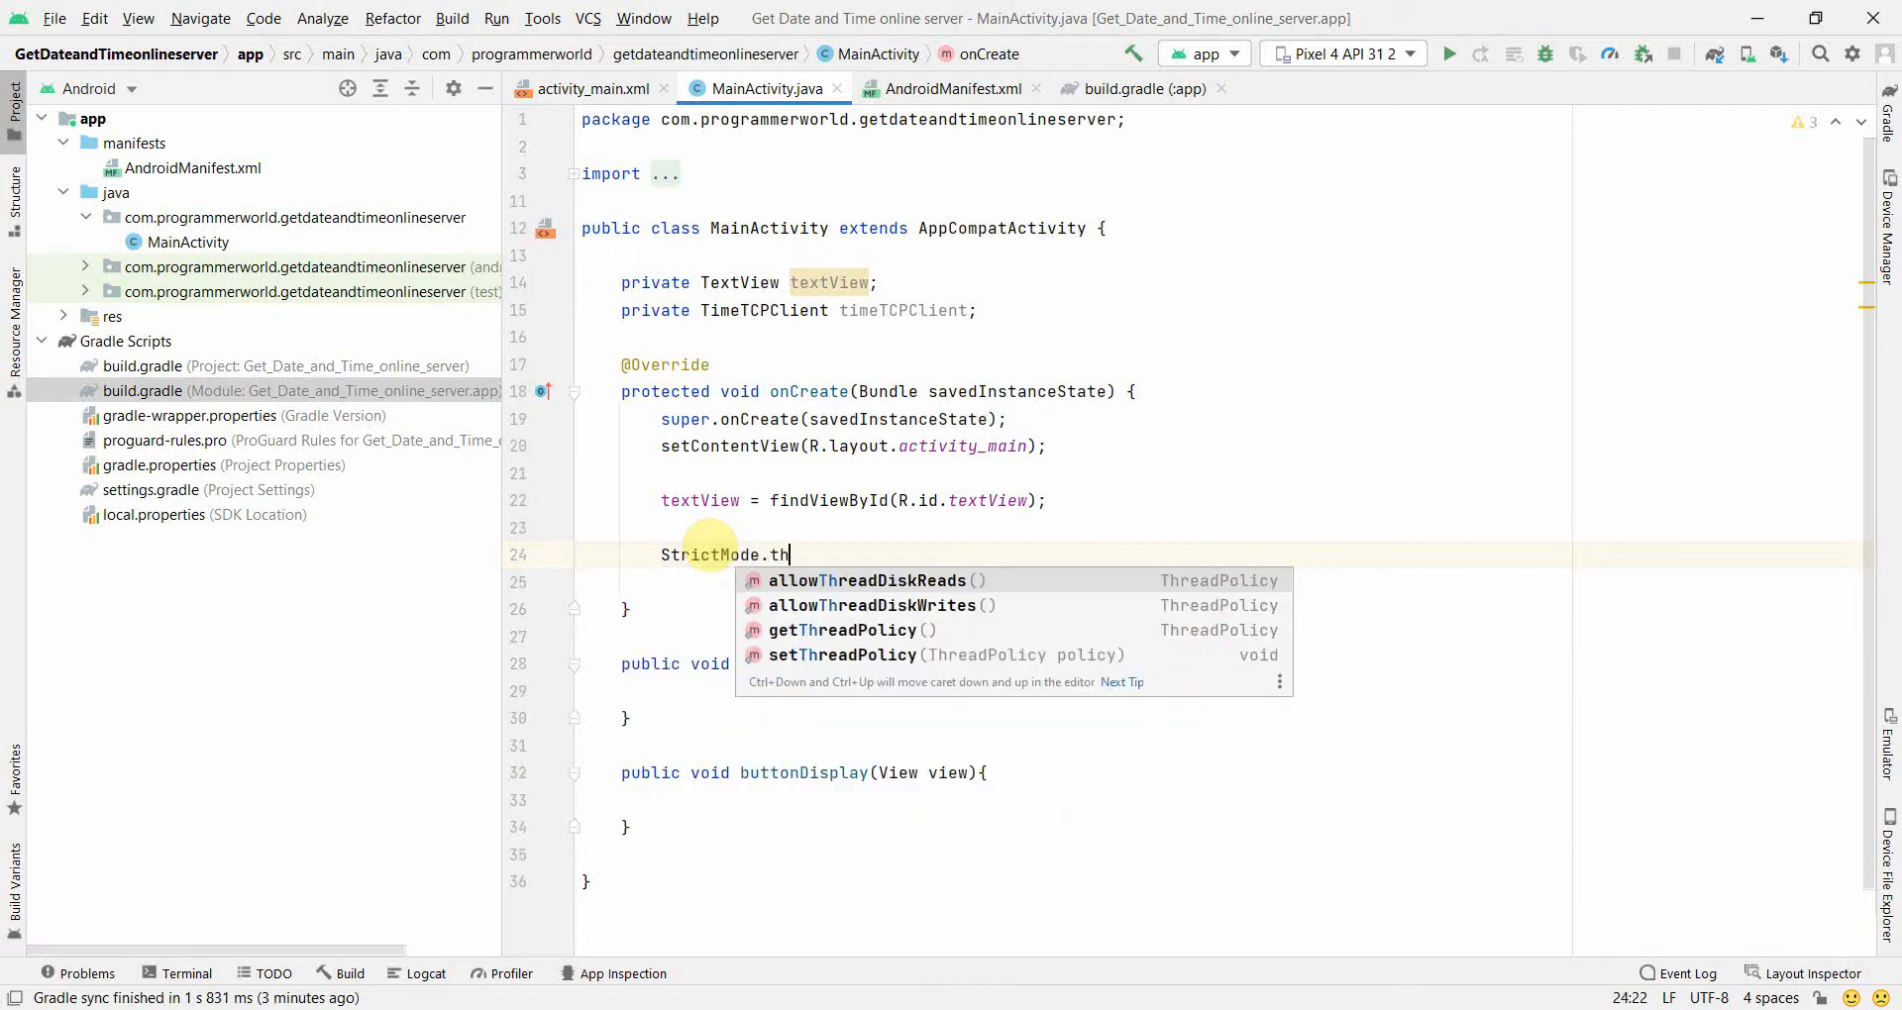
# Build a permit-all policy: StrictMode.ThreadPolicy policy = new StrictMode.ThreadPolicy.Builder().permitAll().build();
pyautogui.write('r')
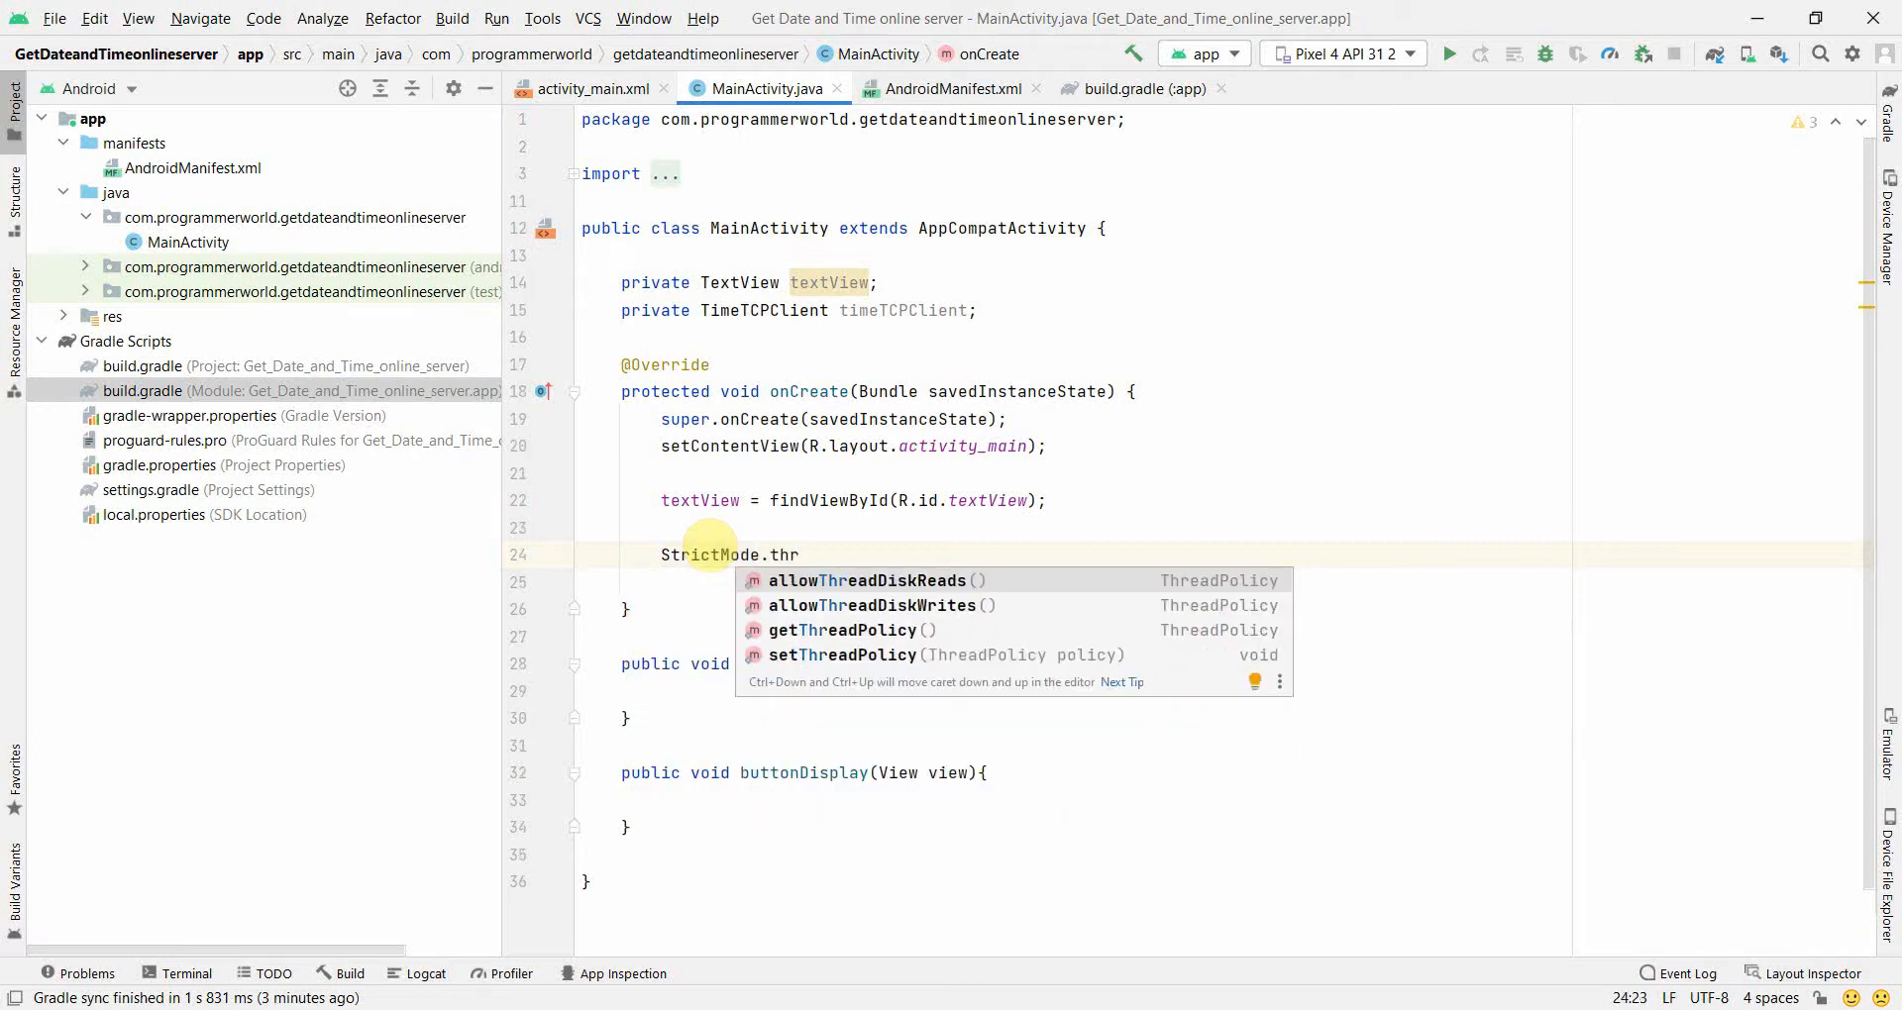
pyautogui.write('Th')
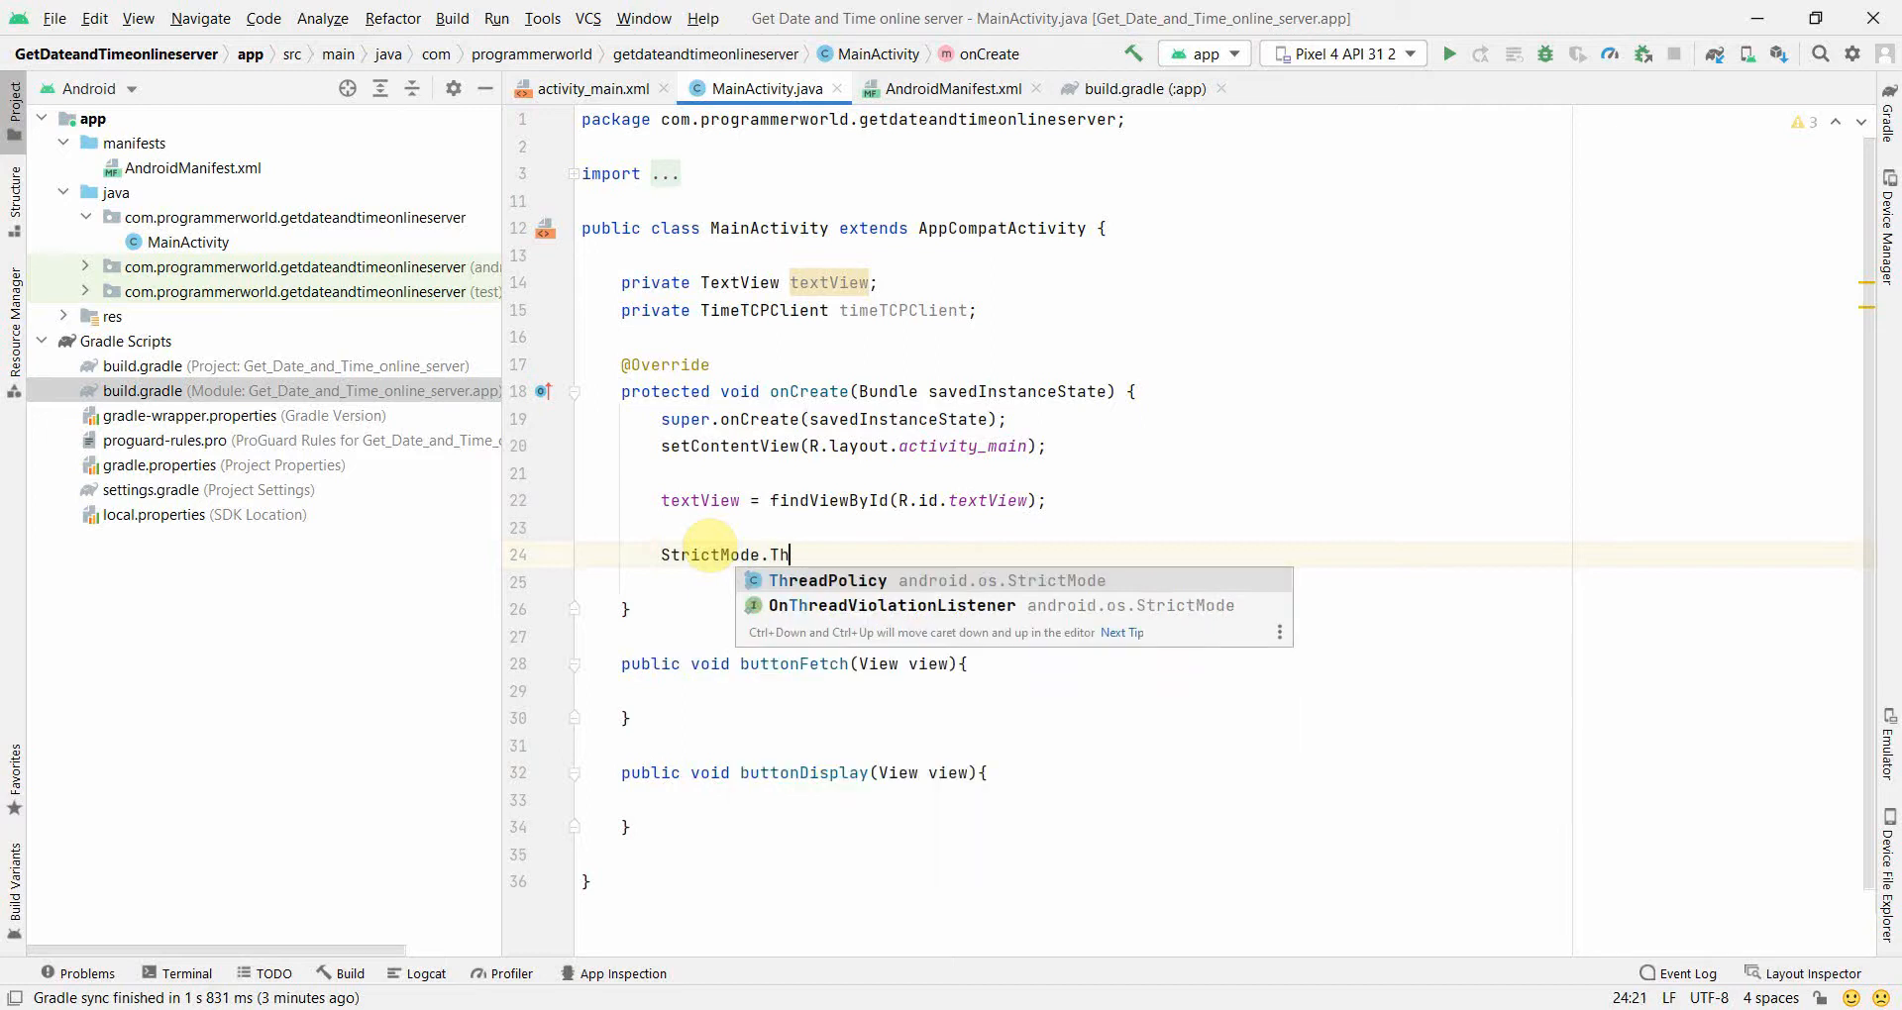
pyautogui.click(828, 580)
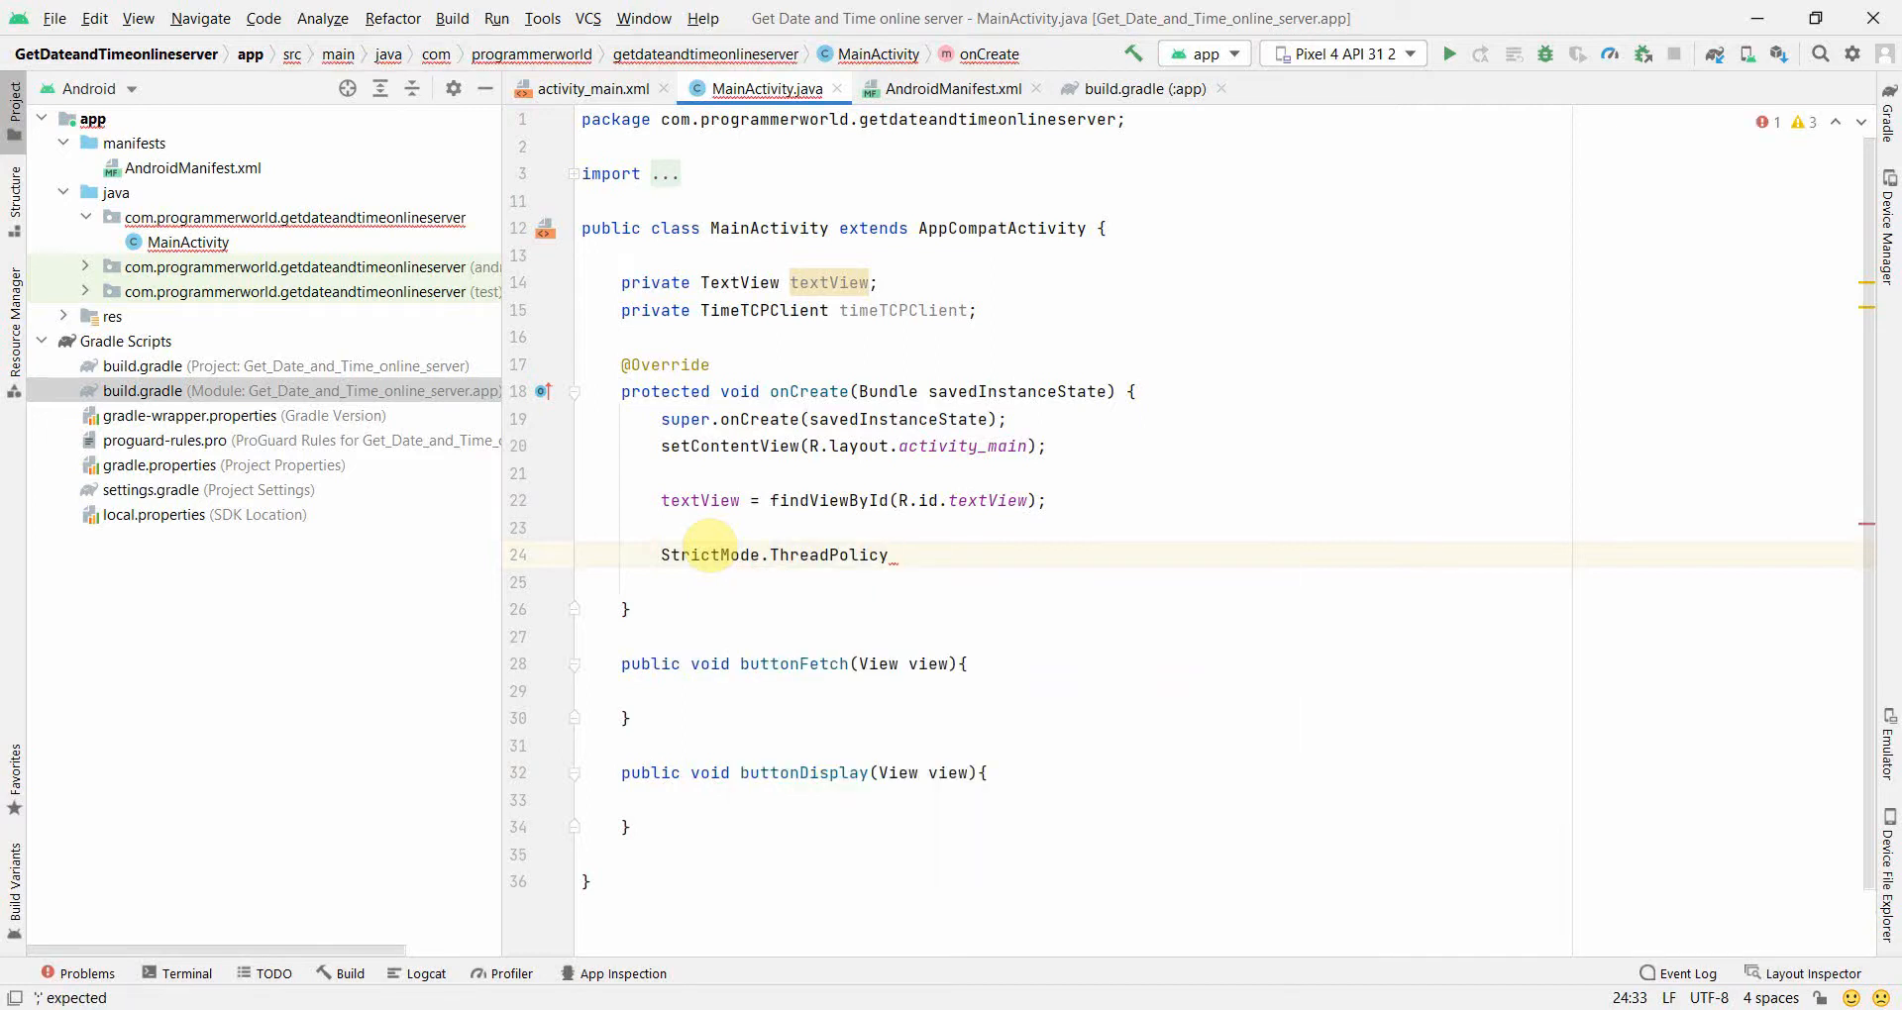
pyautogui.write('_policy =')
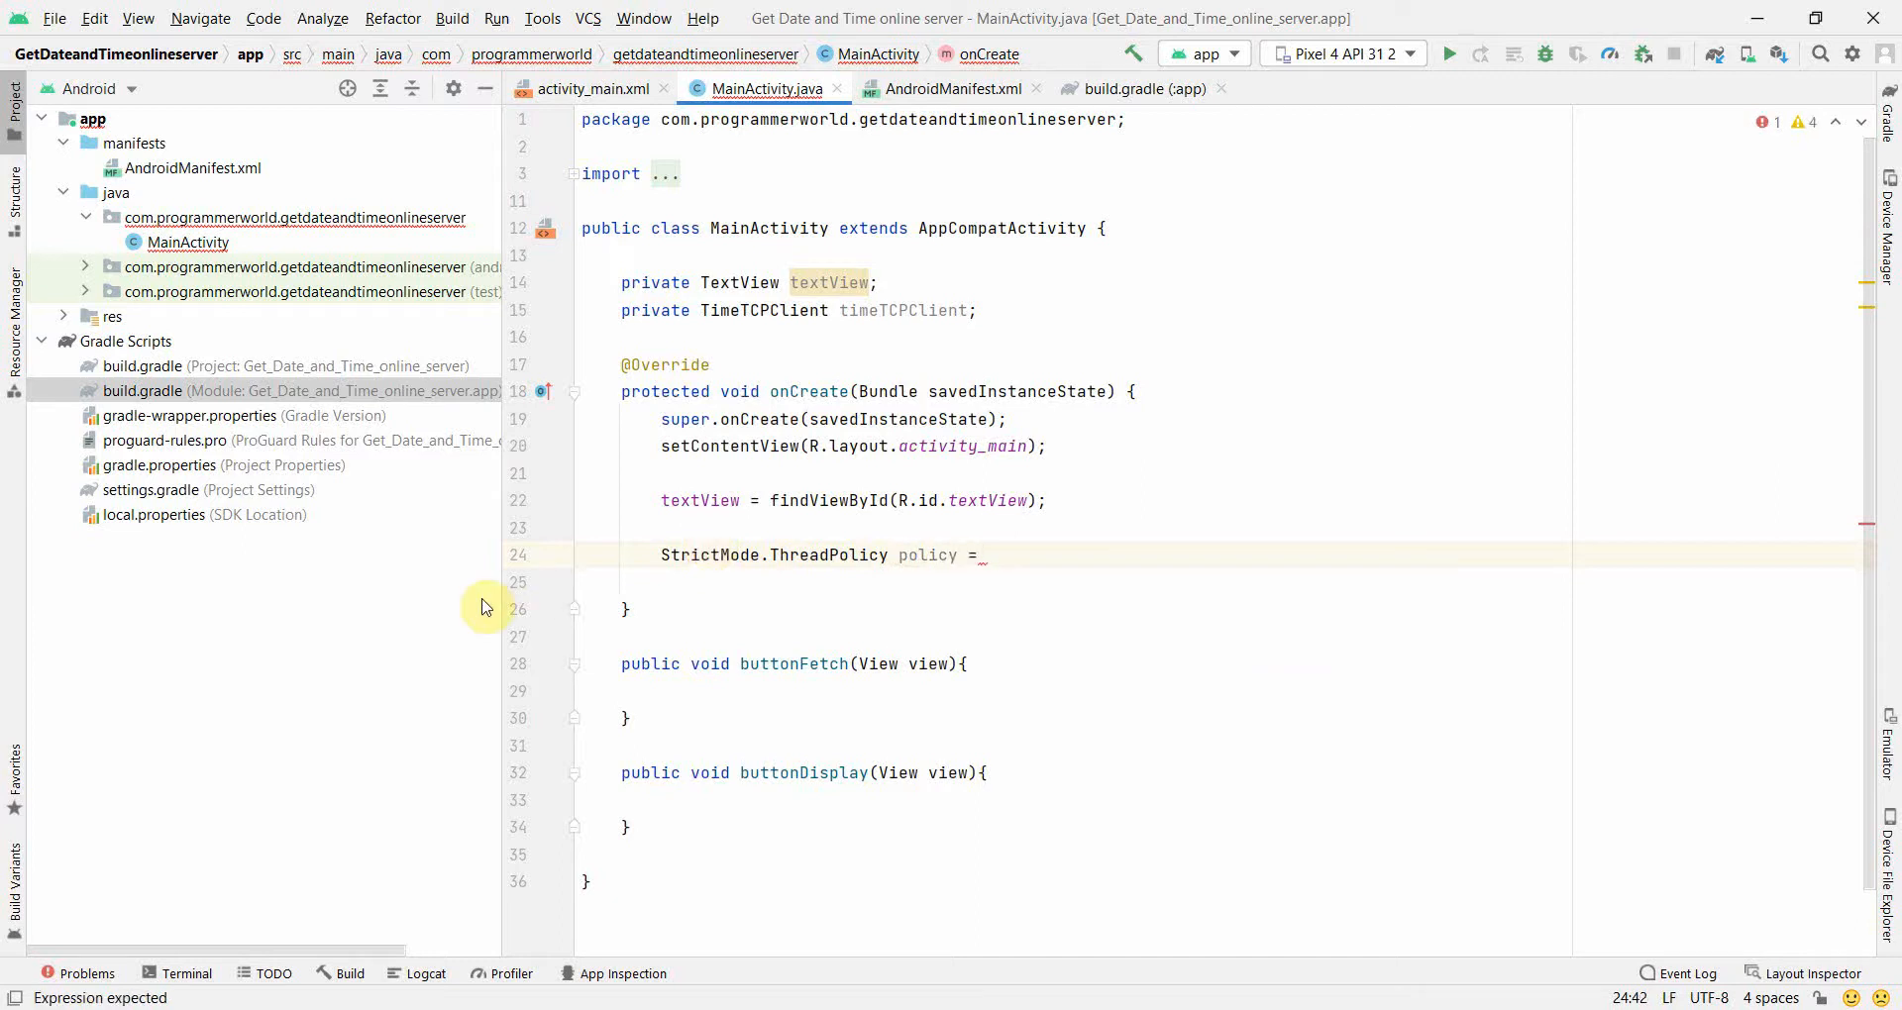
pyautogui.moveTo(868, 420)
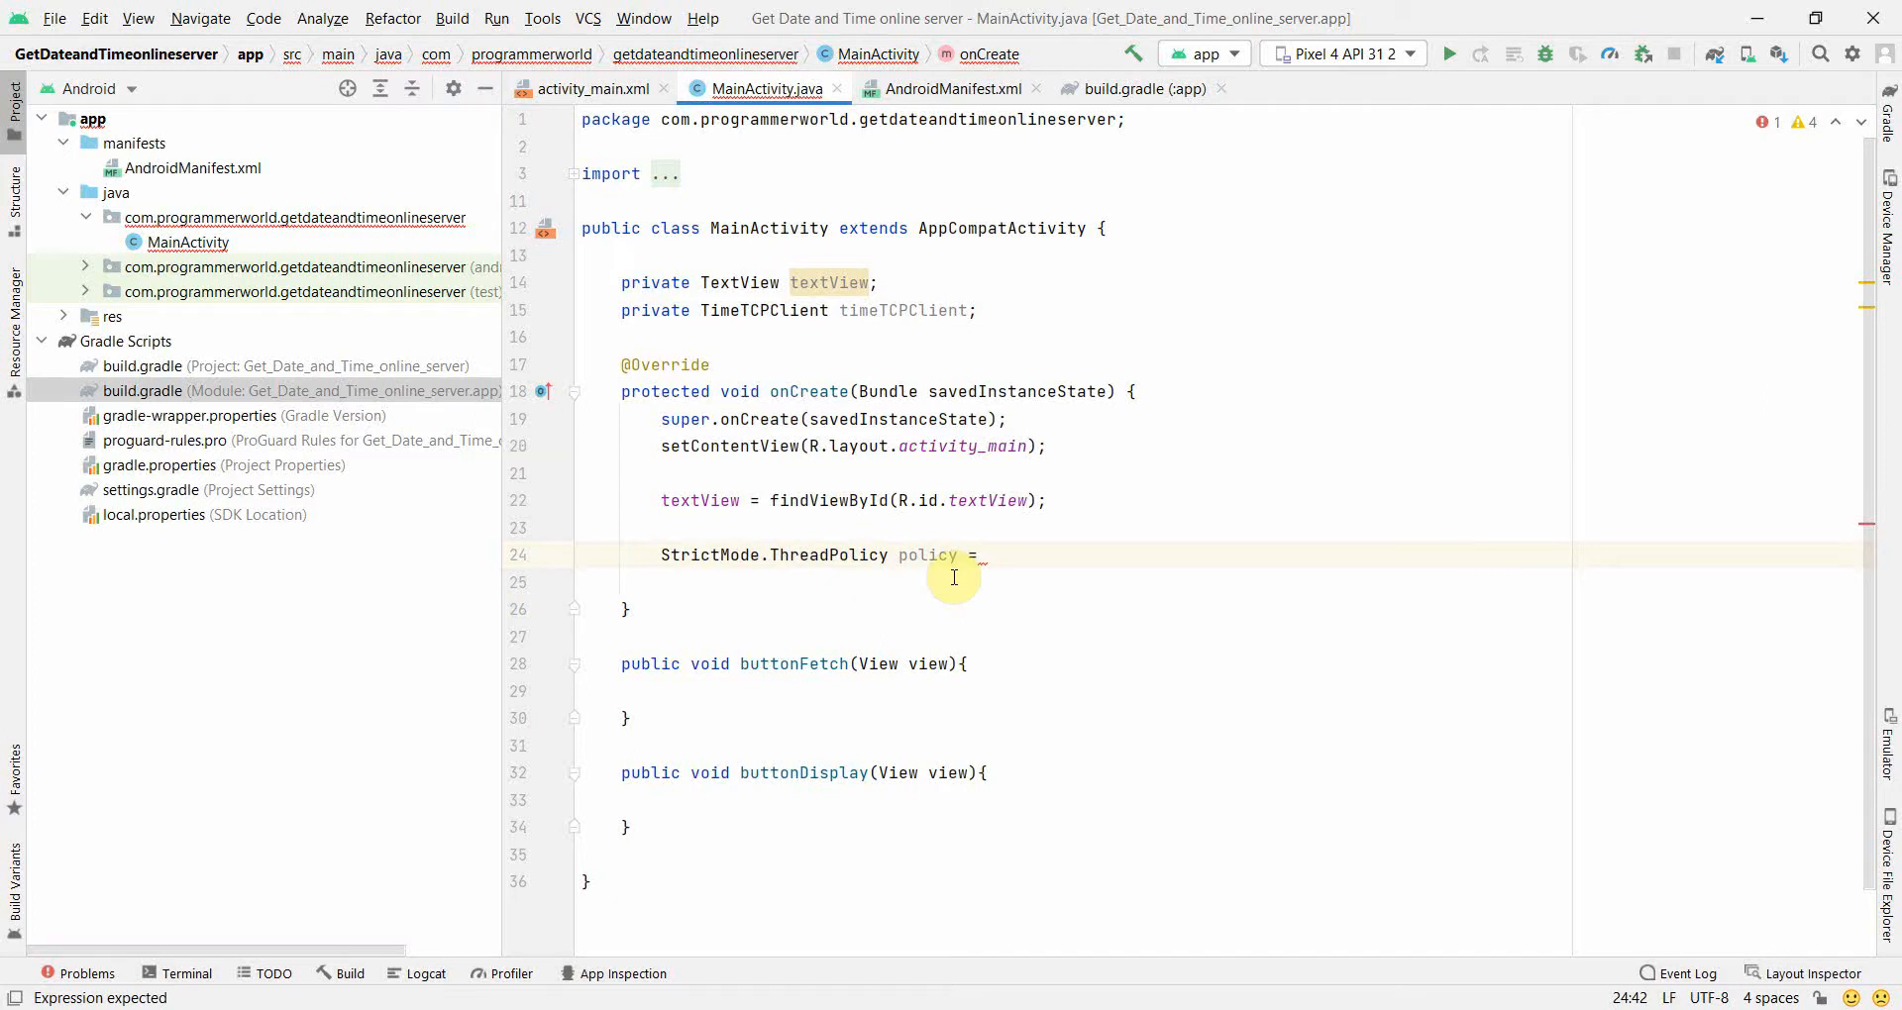
pyautogui.moveTo(1019, 664)
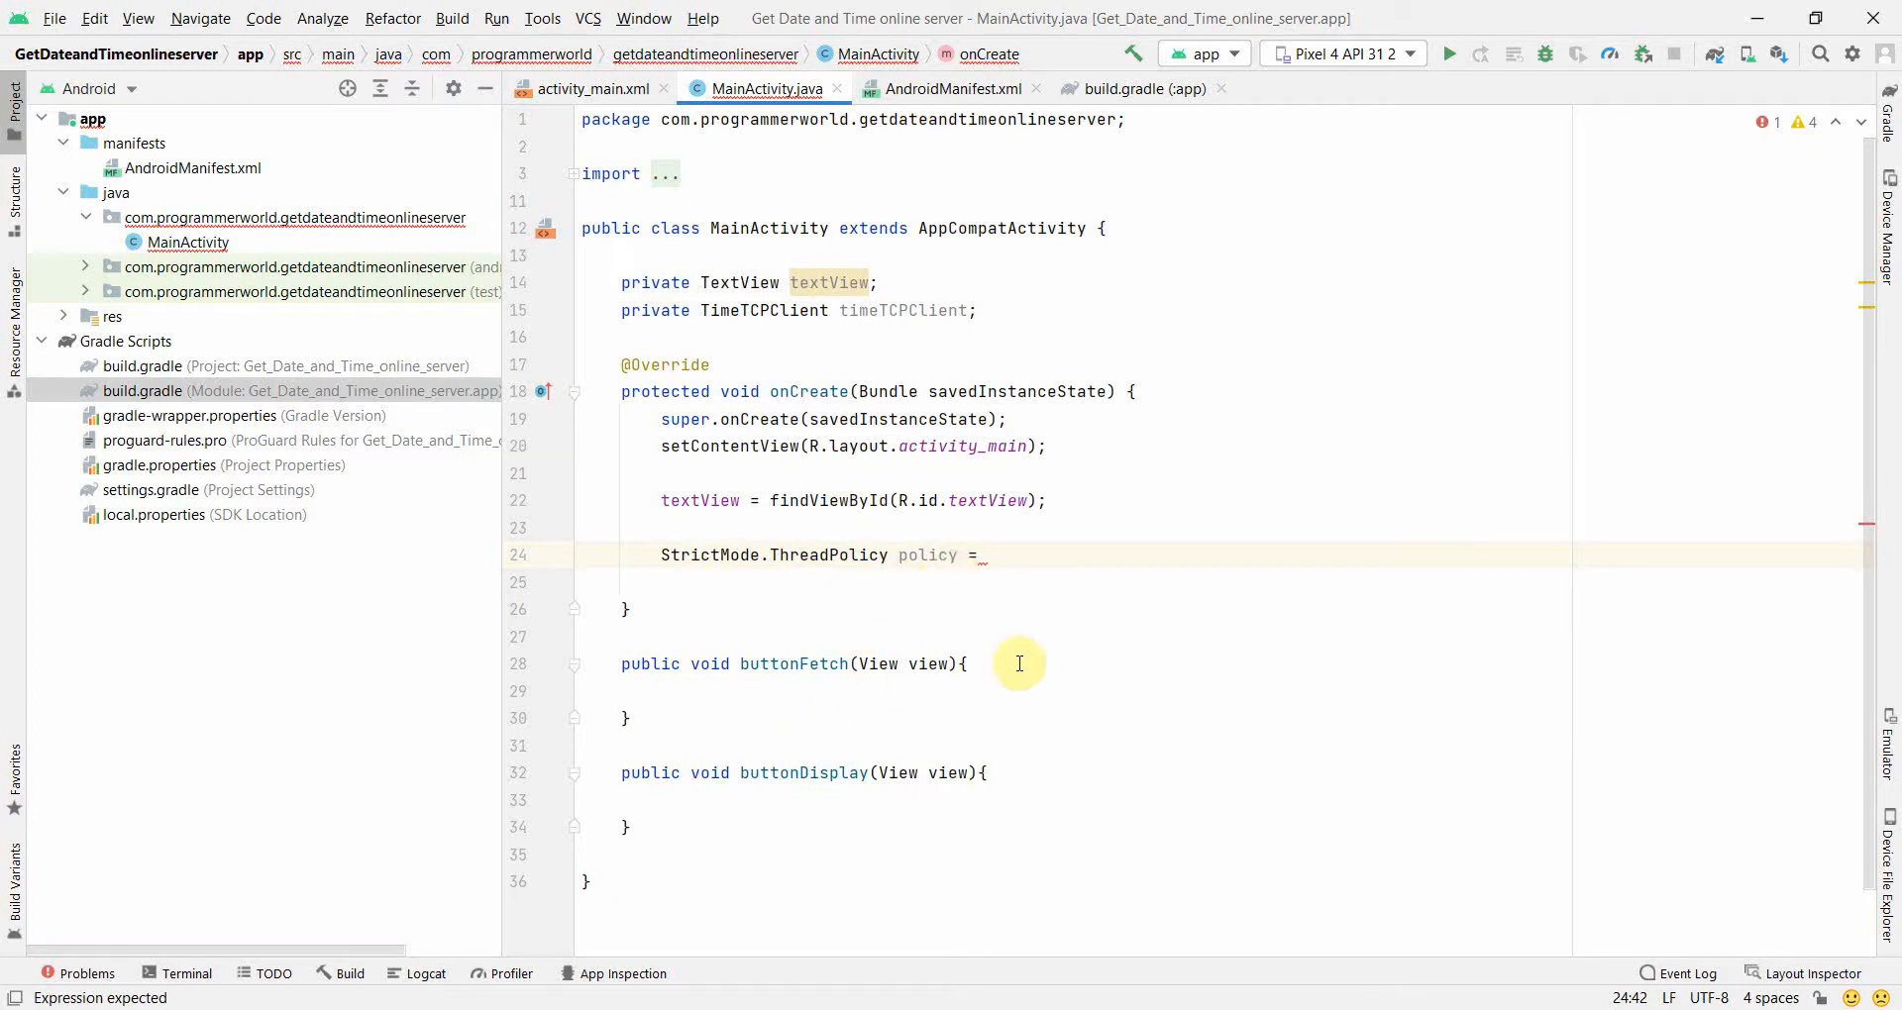
pyautogui.moveTo(1085, 651)
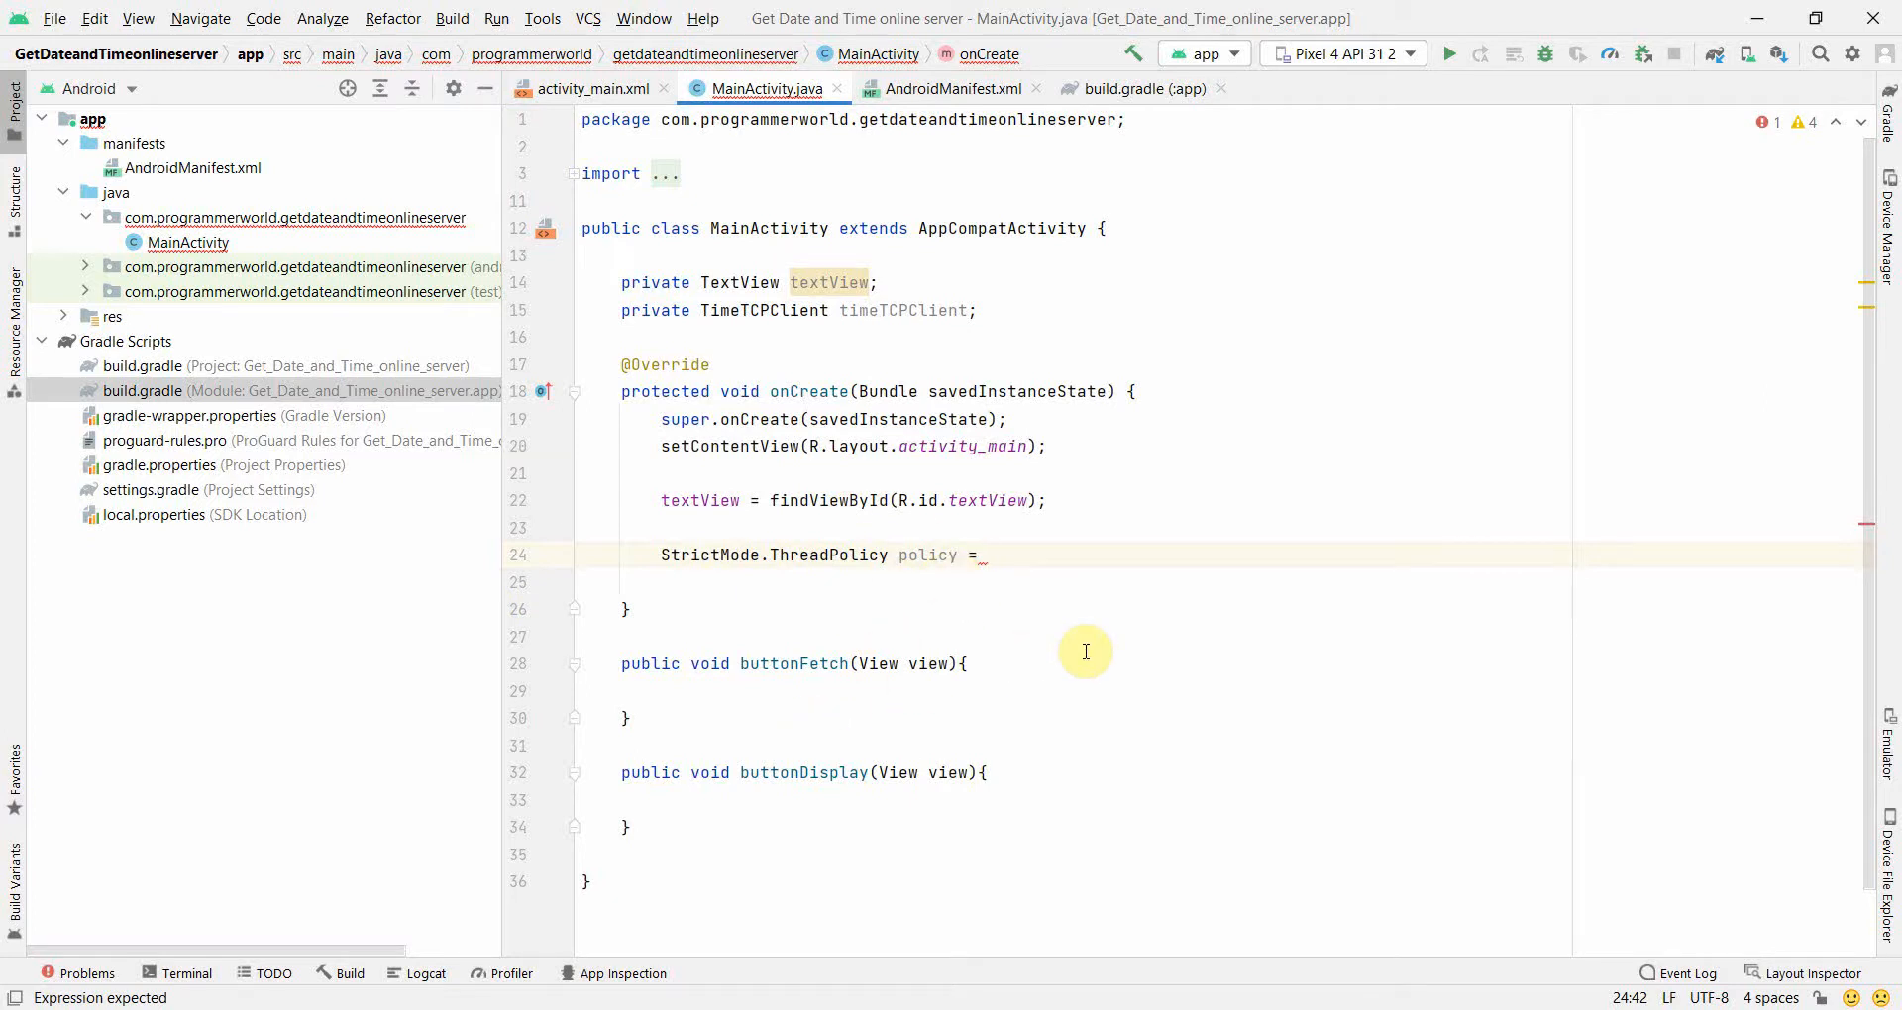
pyautogui.write('new')
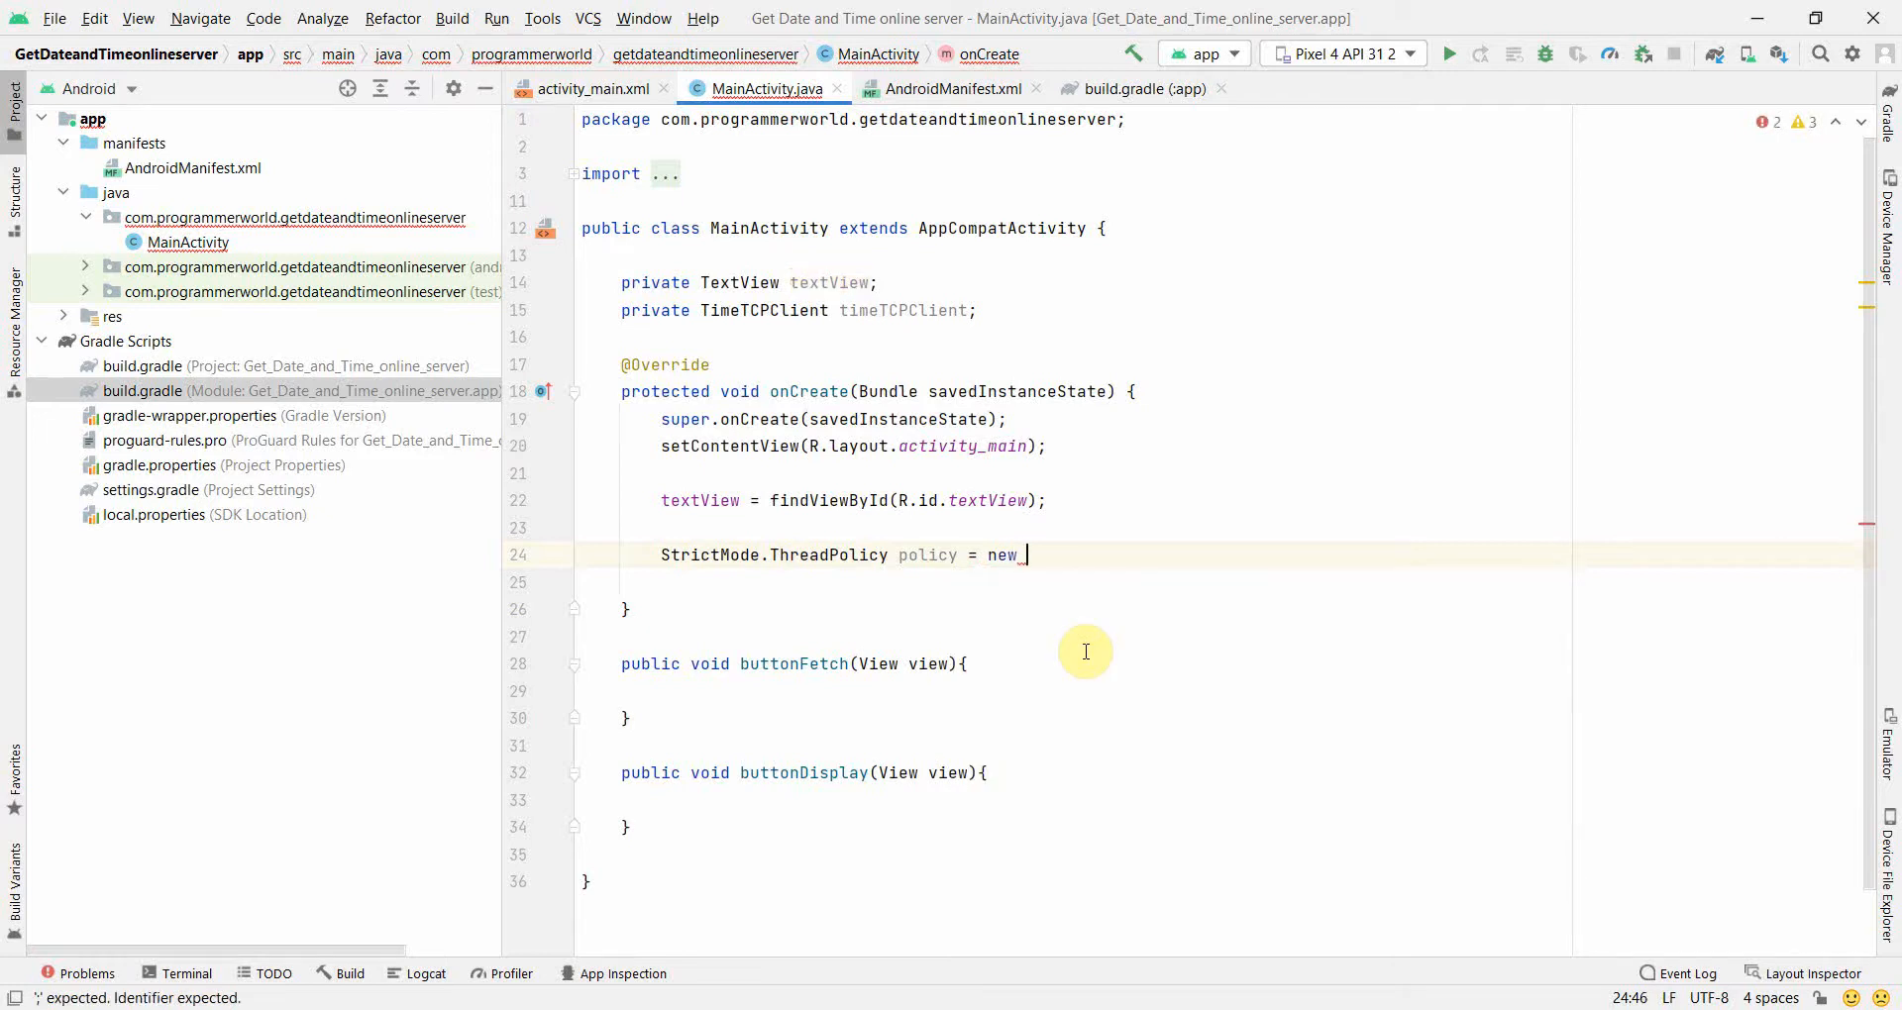
pyautogui.write('Strict')
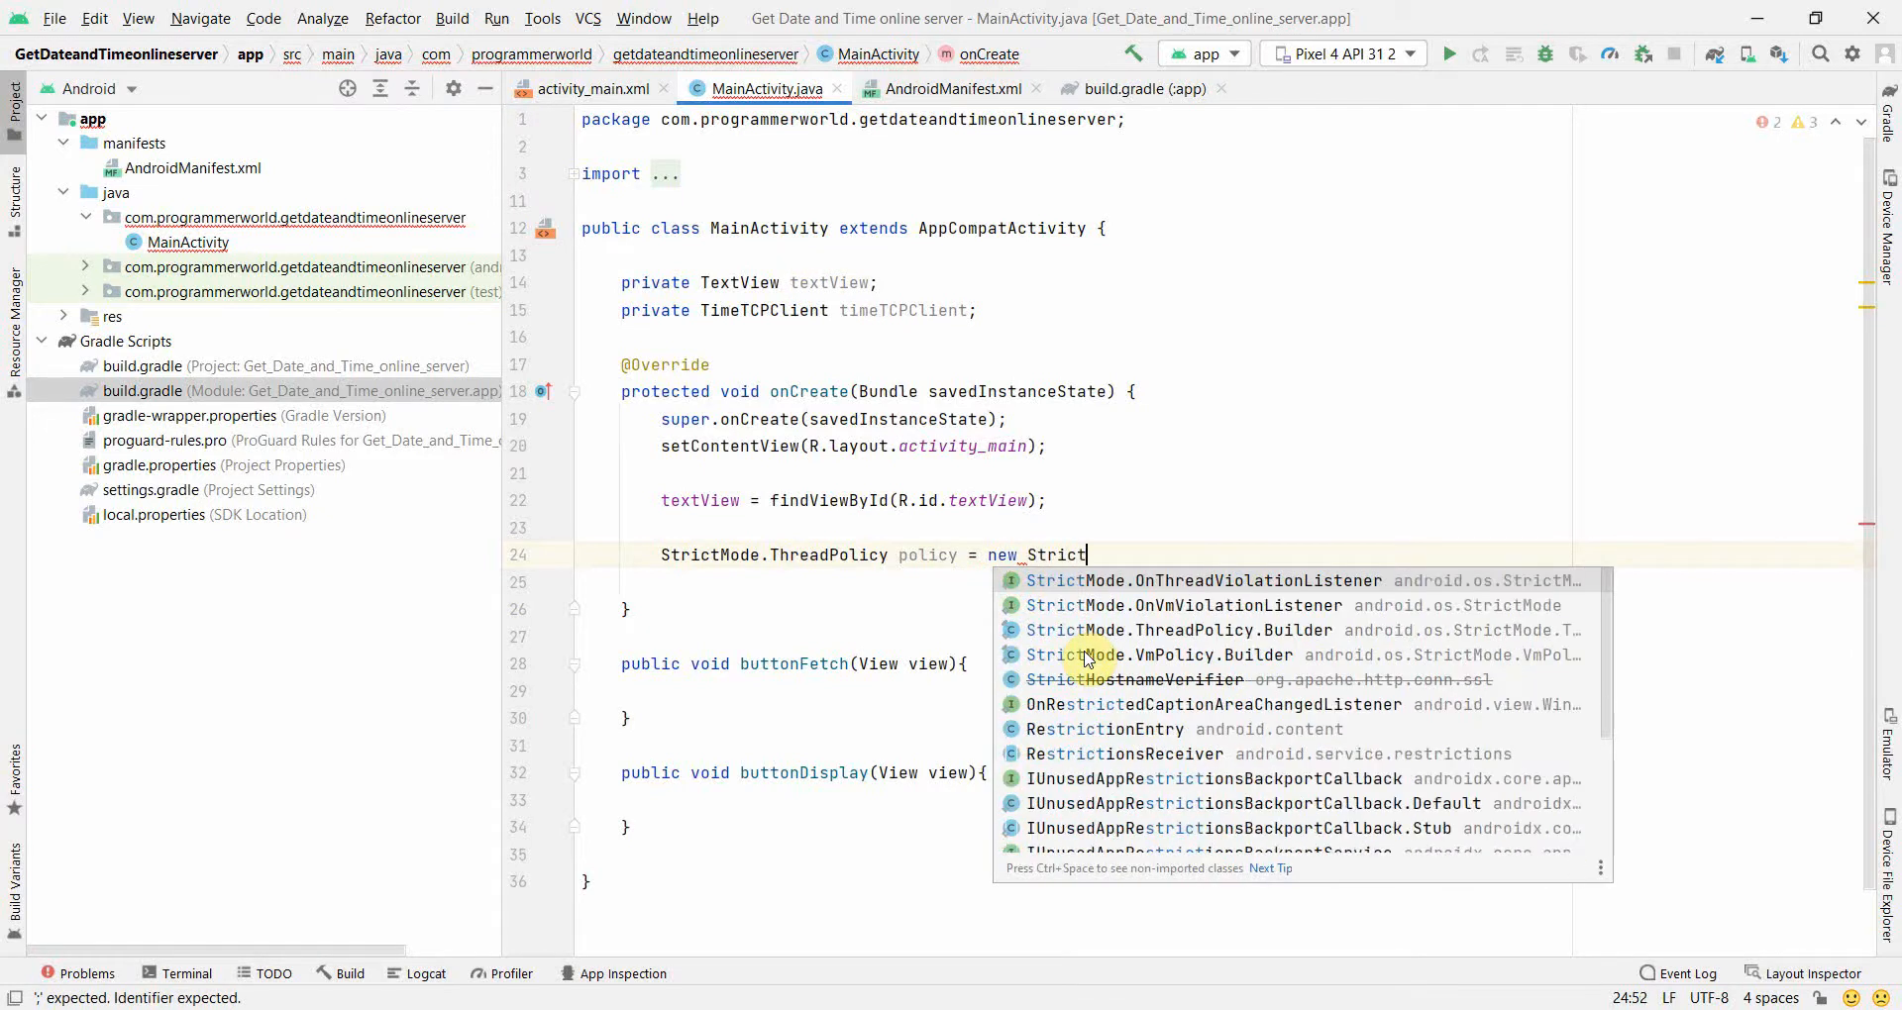
pyautogui.moveTo(1115, 630)
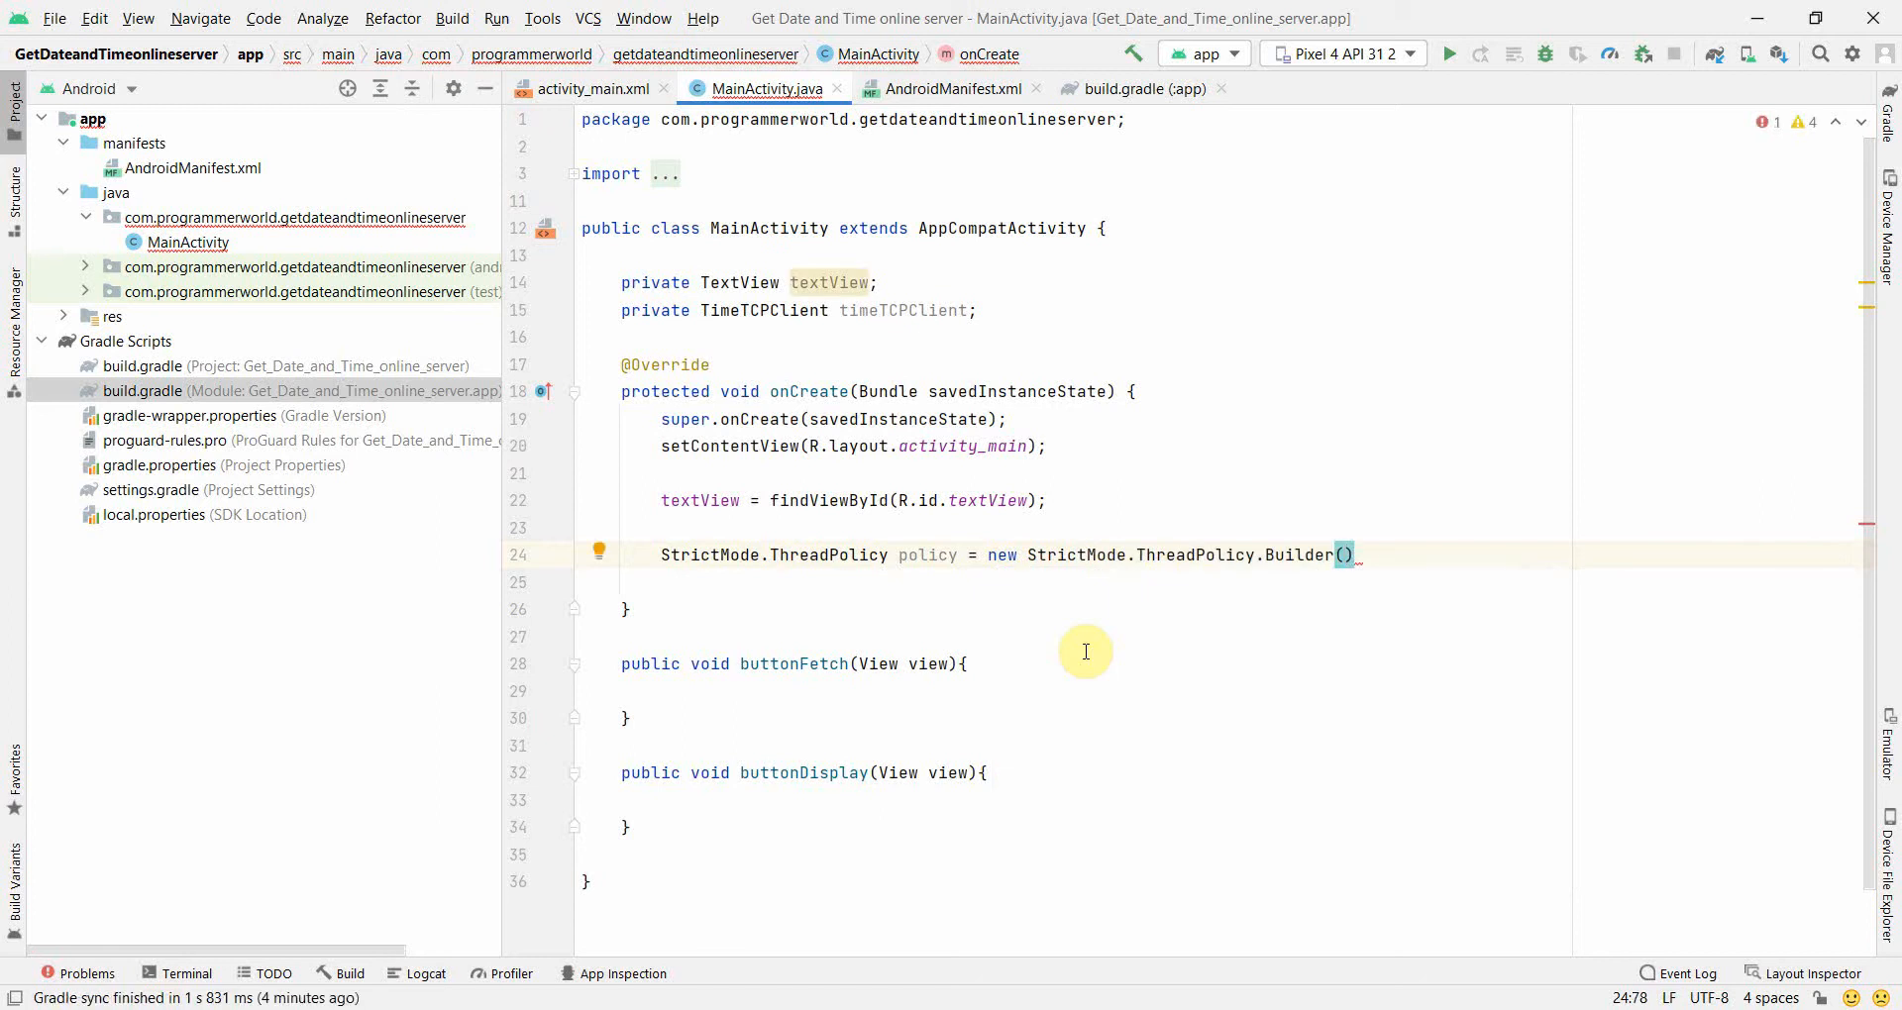
pyautogui.write('.permitAll(')
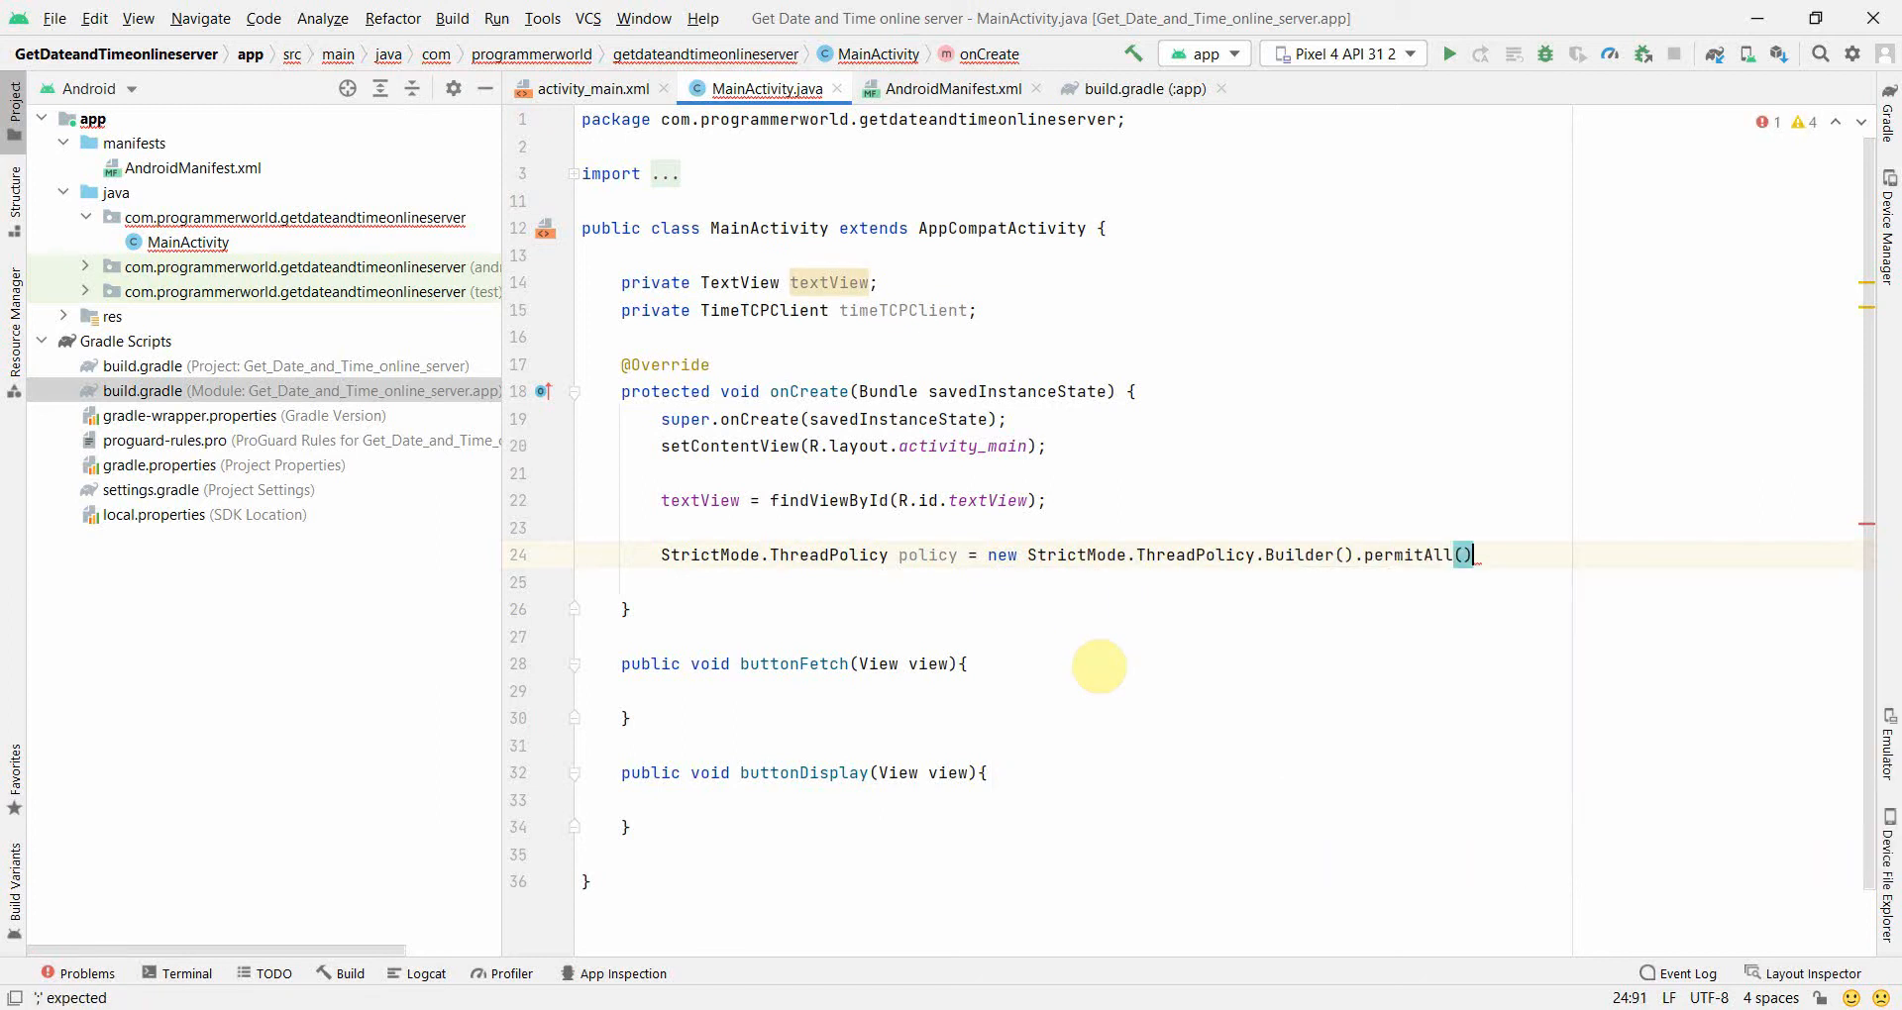
pyautogui.write('.build()')
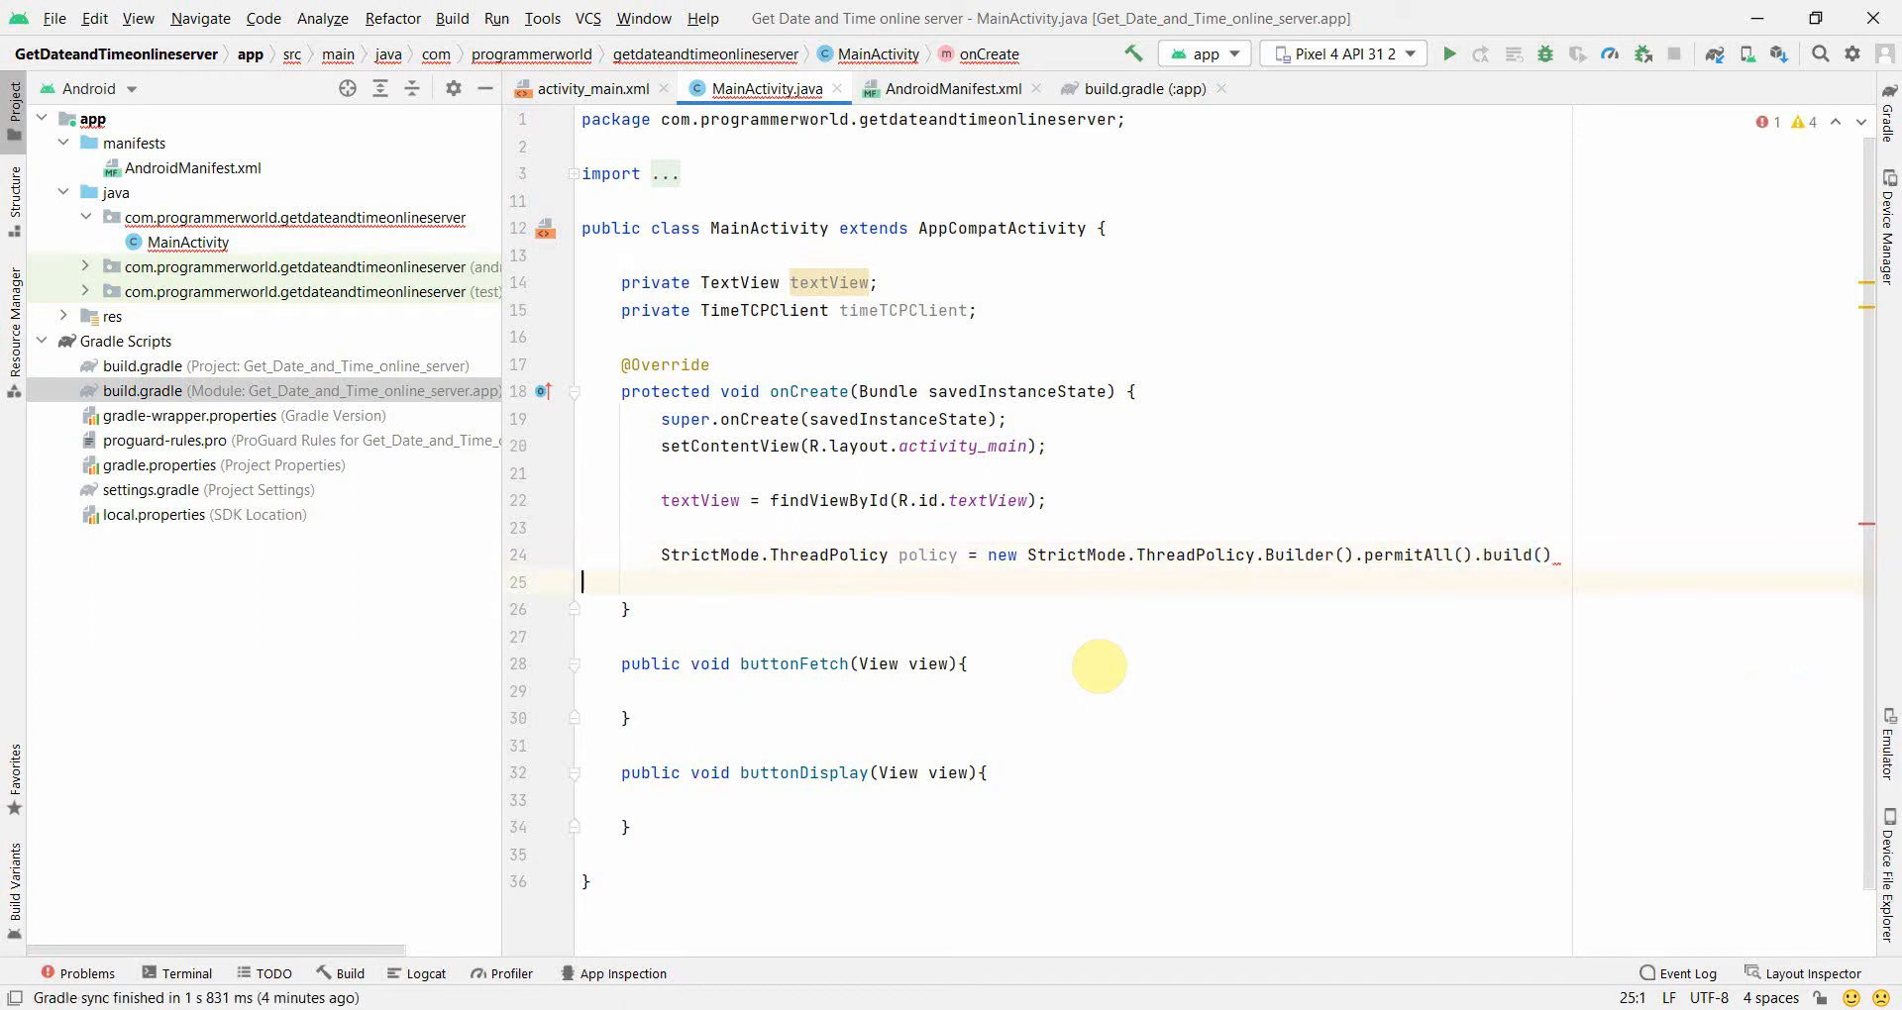
pyautogui.press('enter')
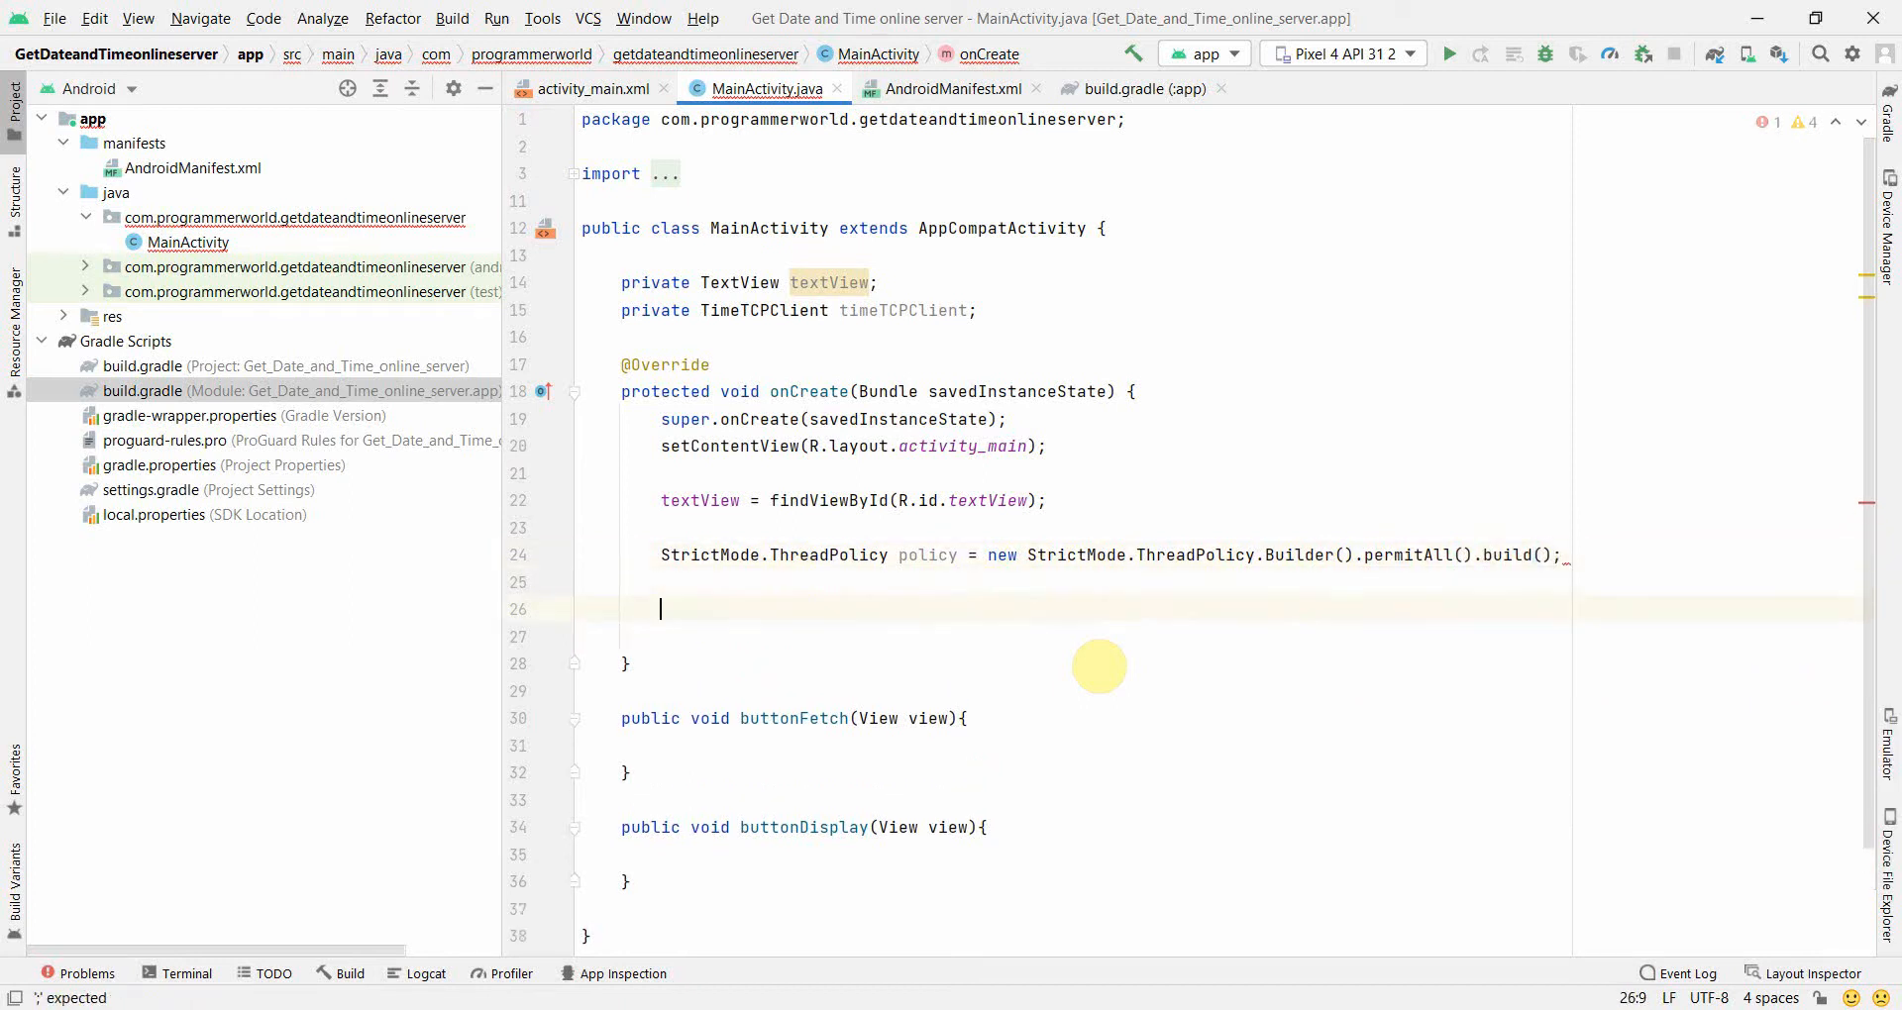
# Apply it with StrictMode.setThreadPolicy(policy) and move into the buttonFetch body
pyautogui.write('StrictMode.setThreadPolicy();')
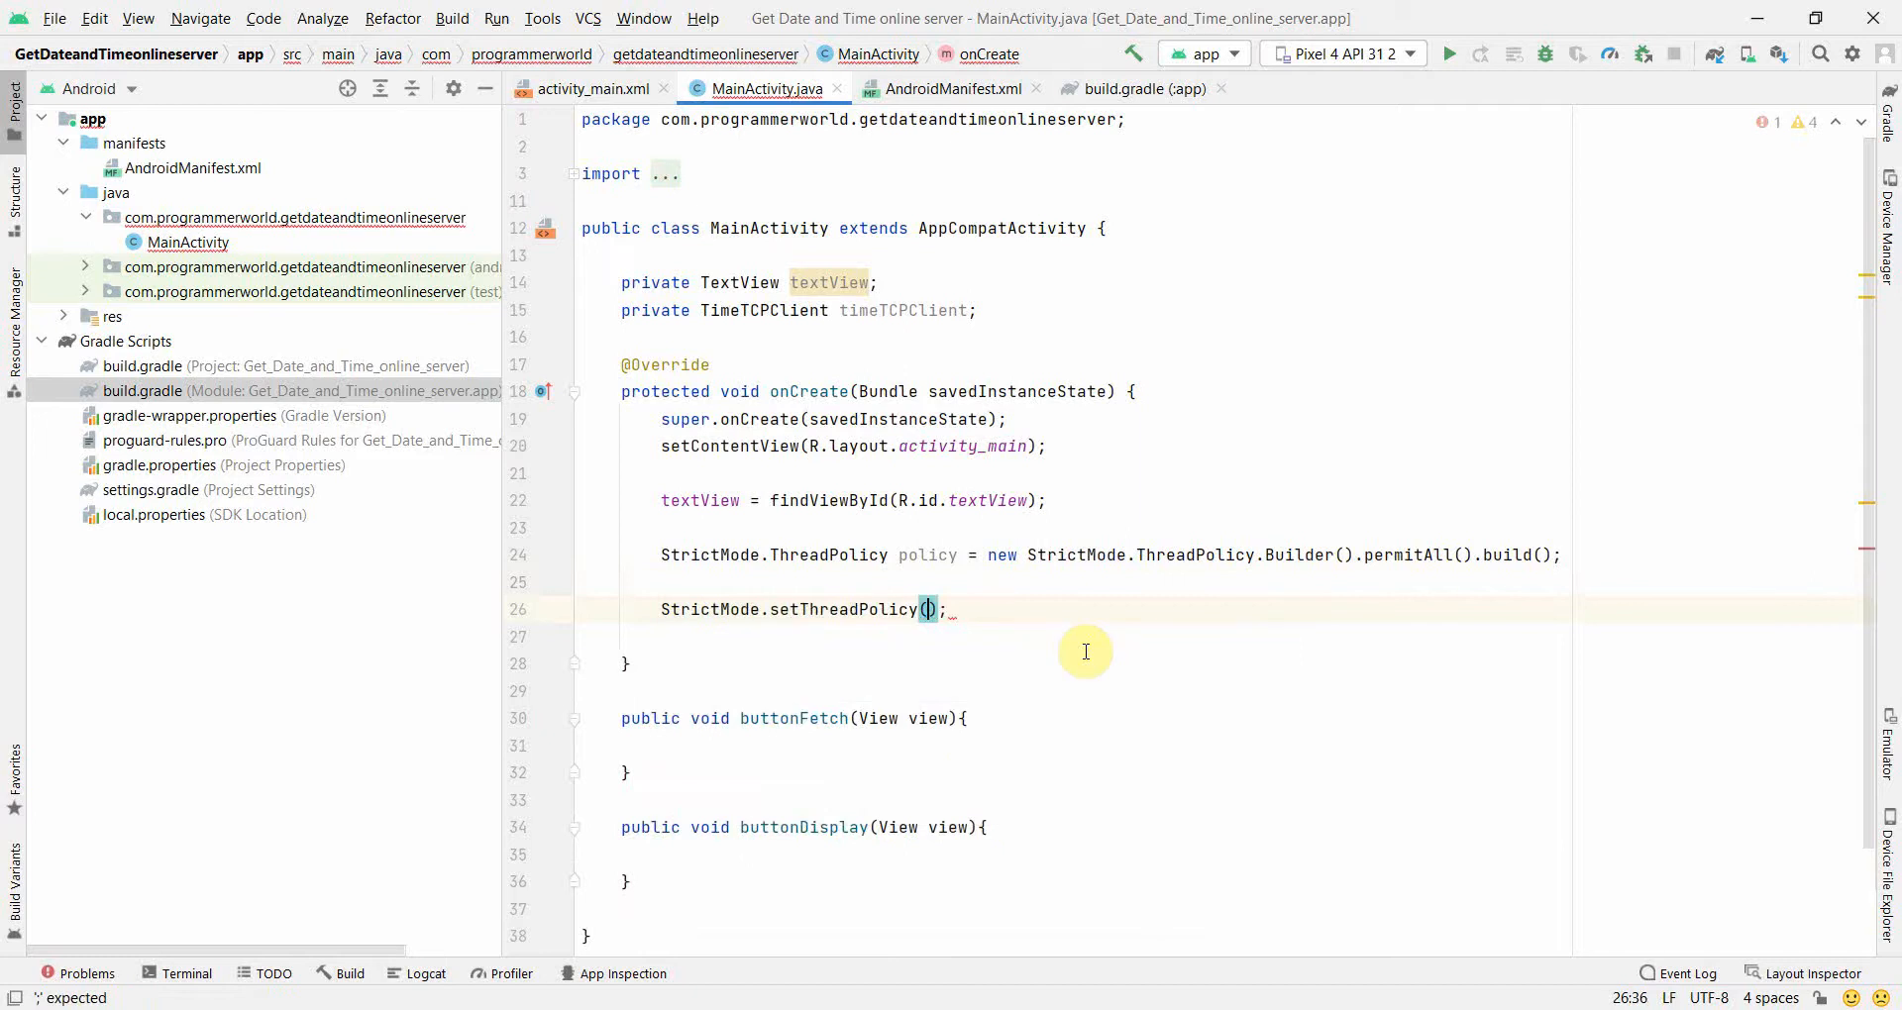
pyautogui.write('policy')
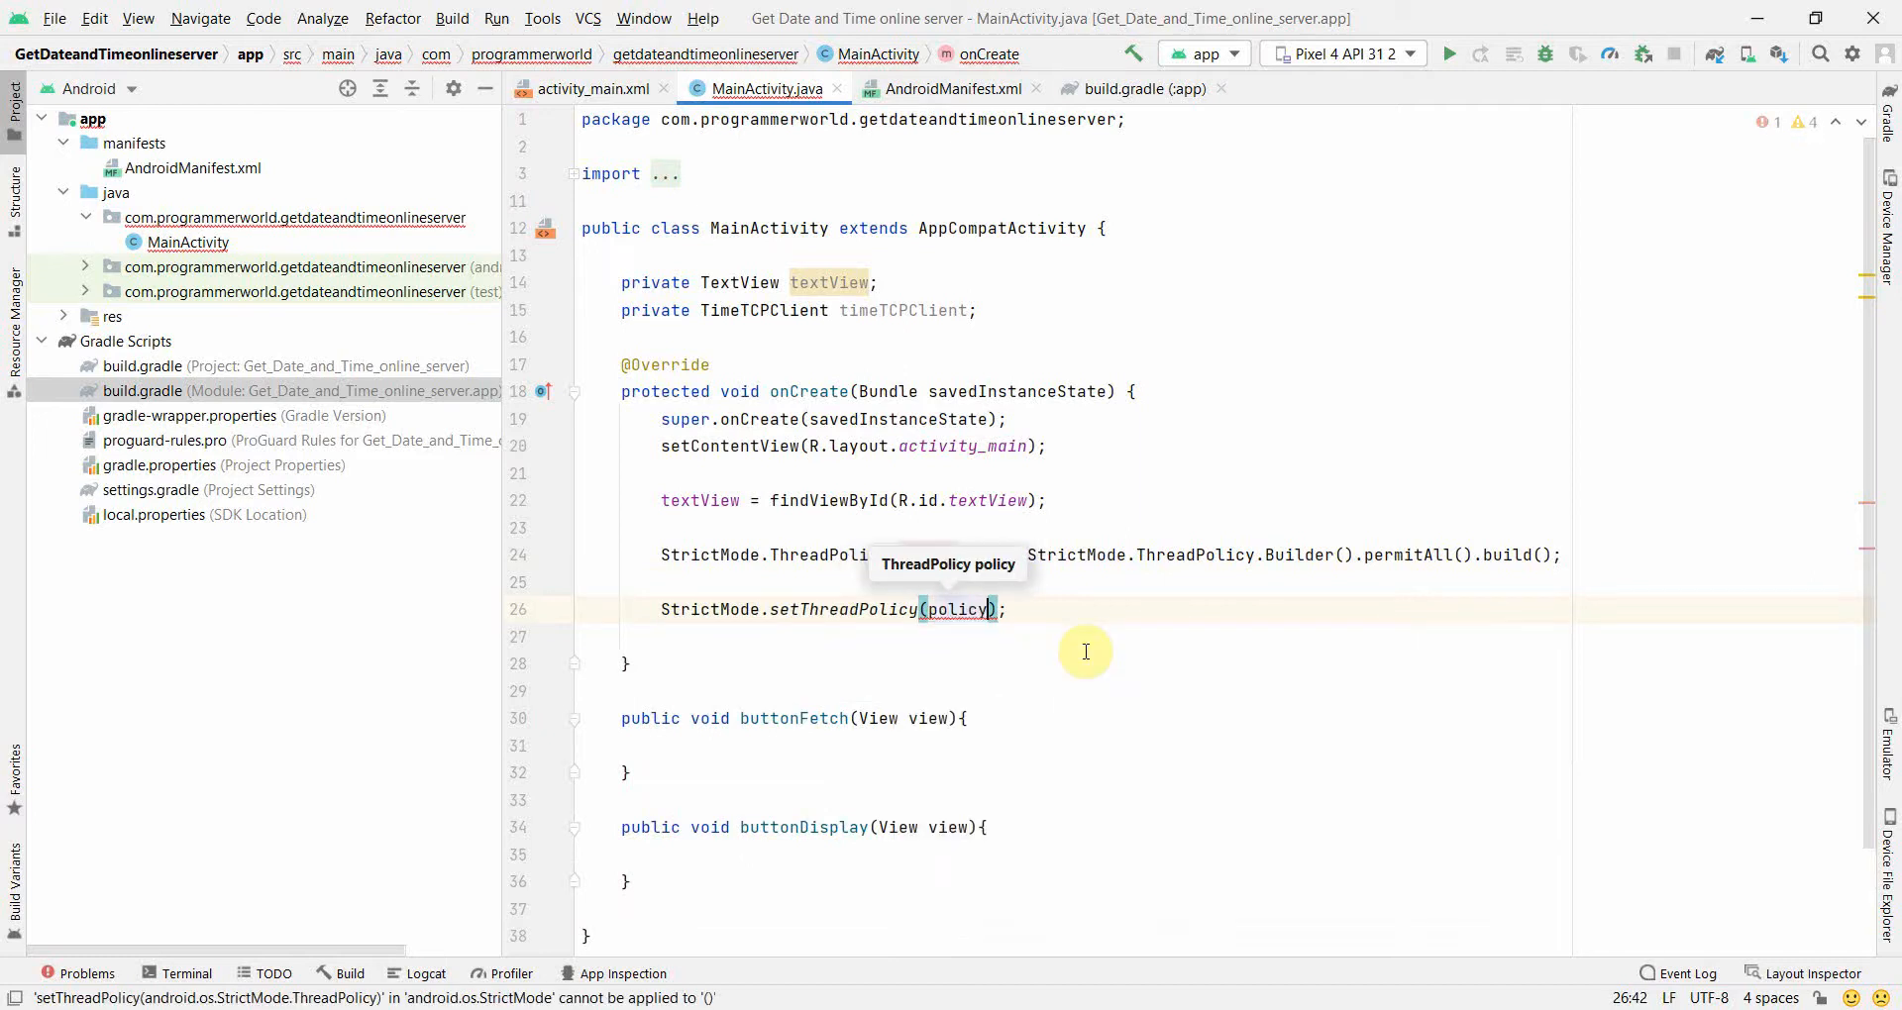
pyautogui.moveTo(1413, 567)
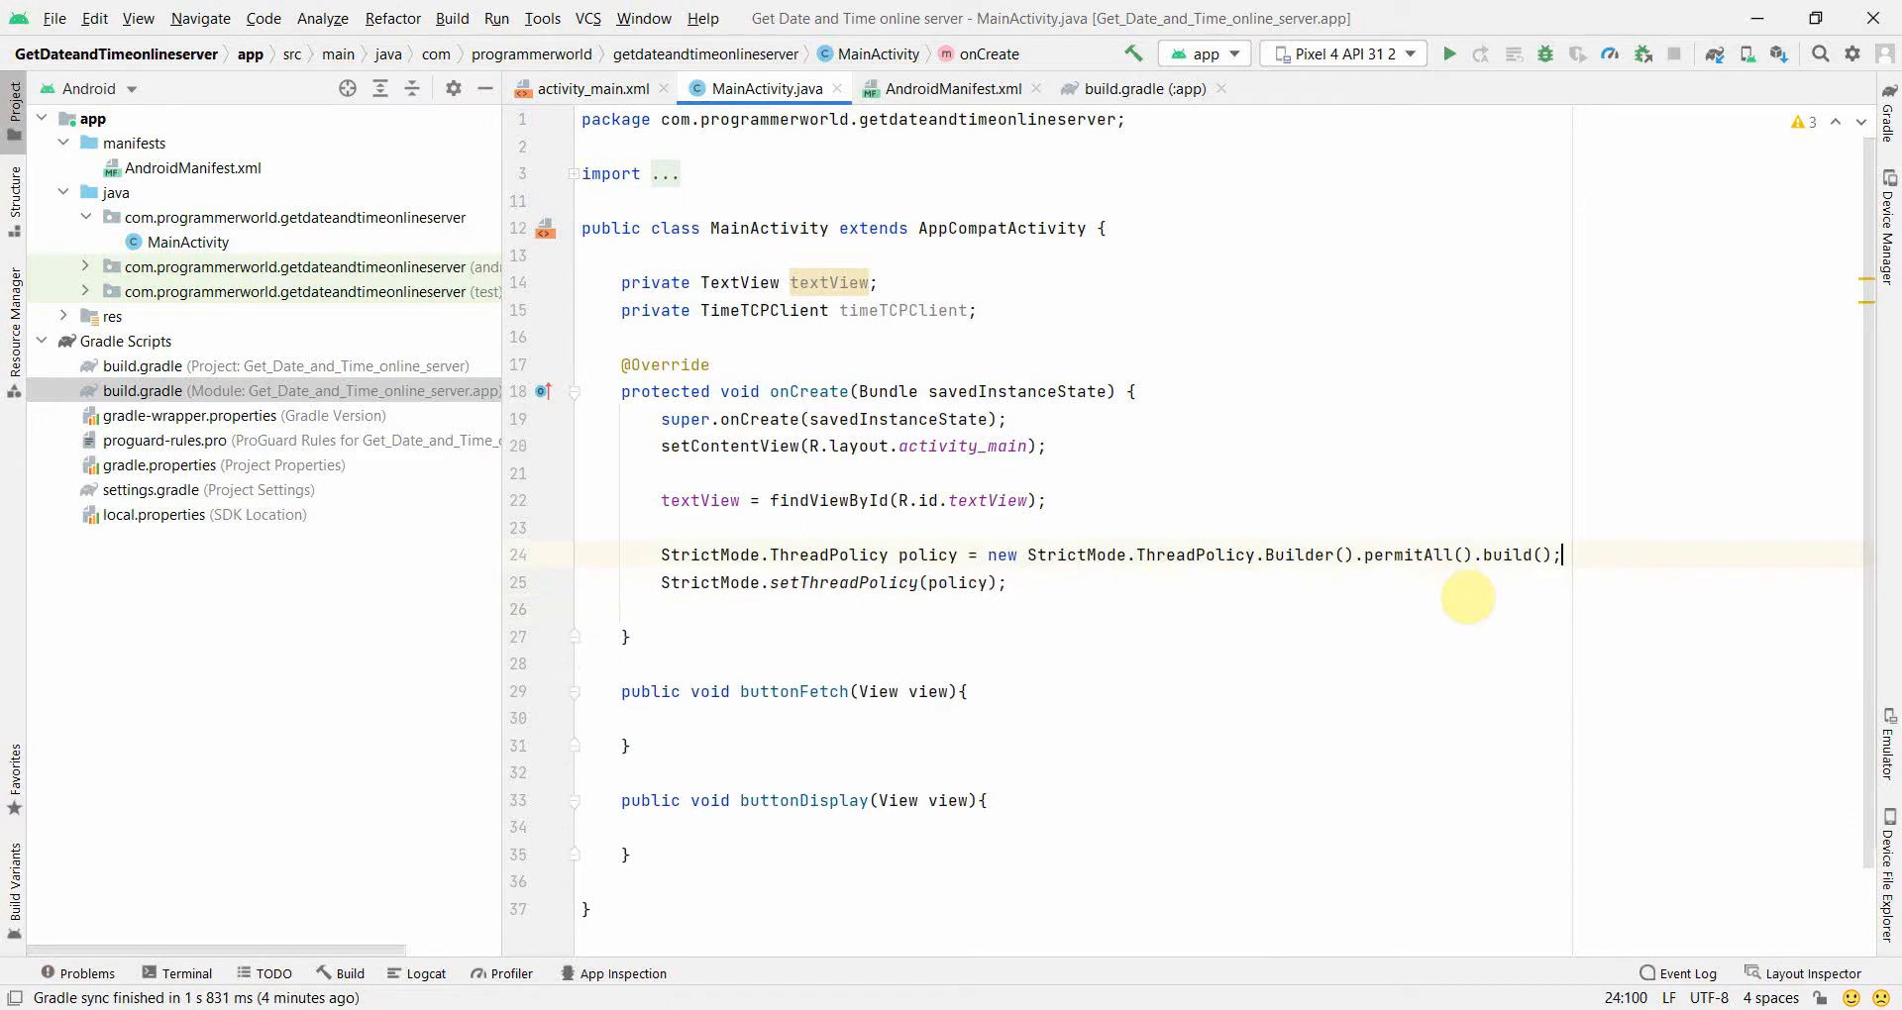
pyautogui.click(662, 717)
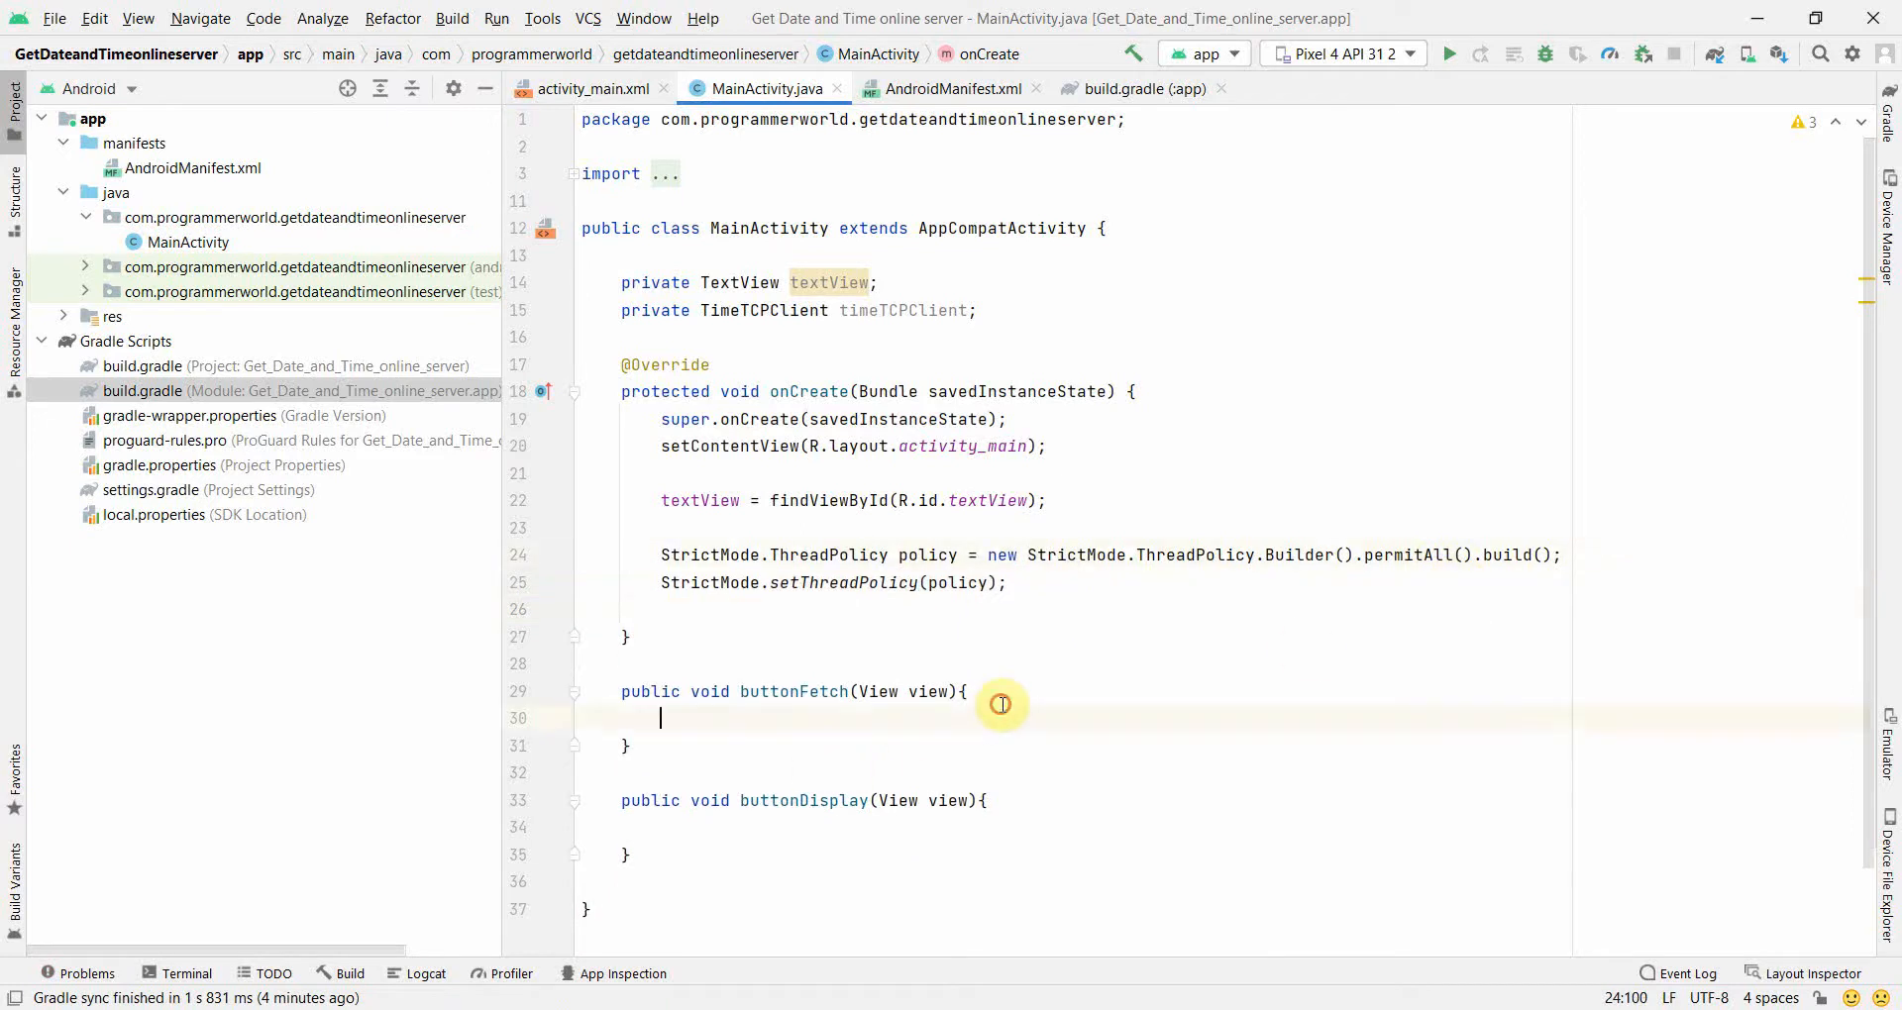
# Add a timeTCPClient.connect() call inside buttonFetch with the host argument left empty
pyautogui.press('enter')
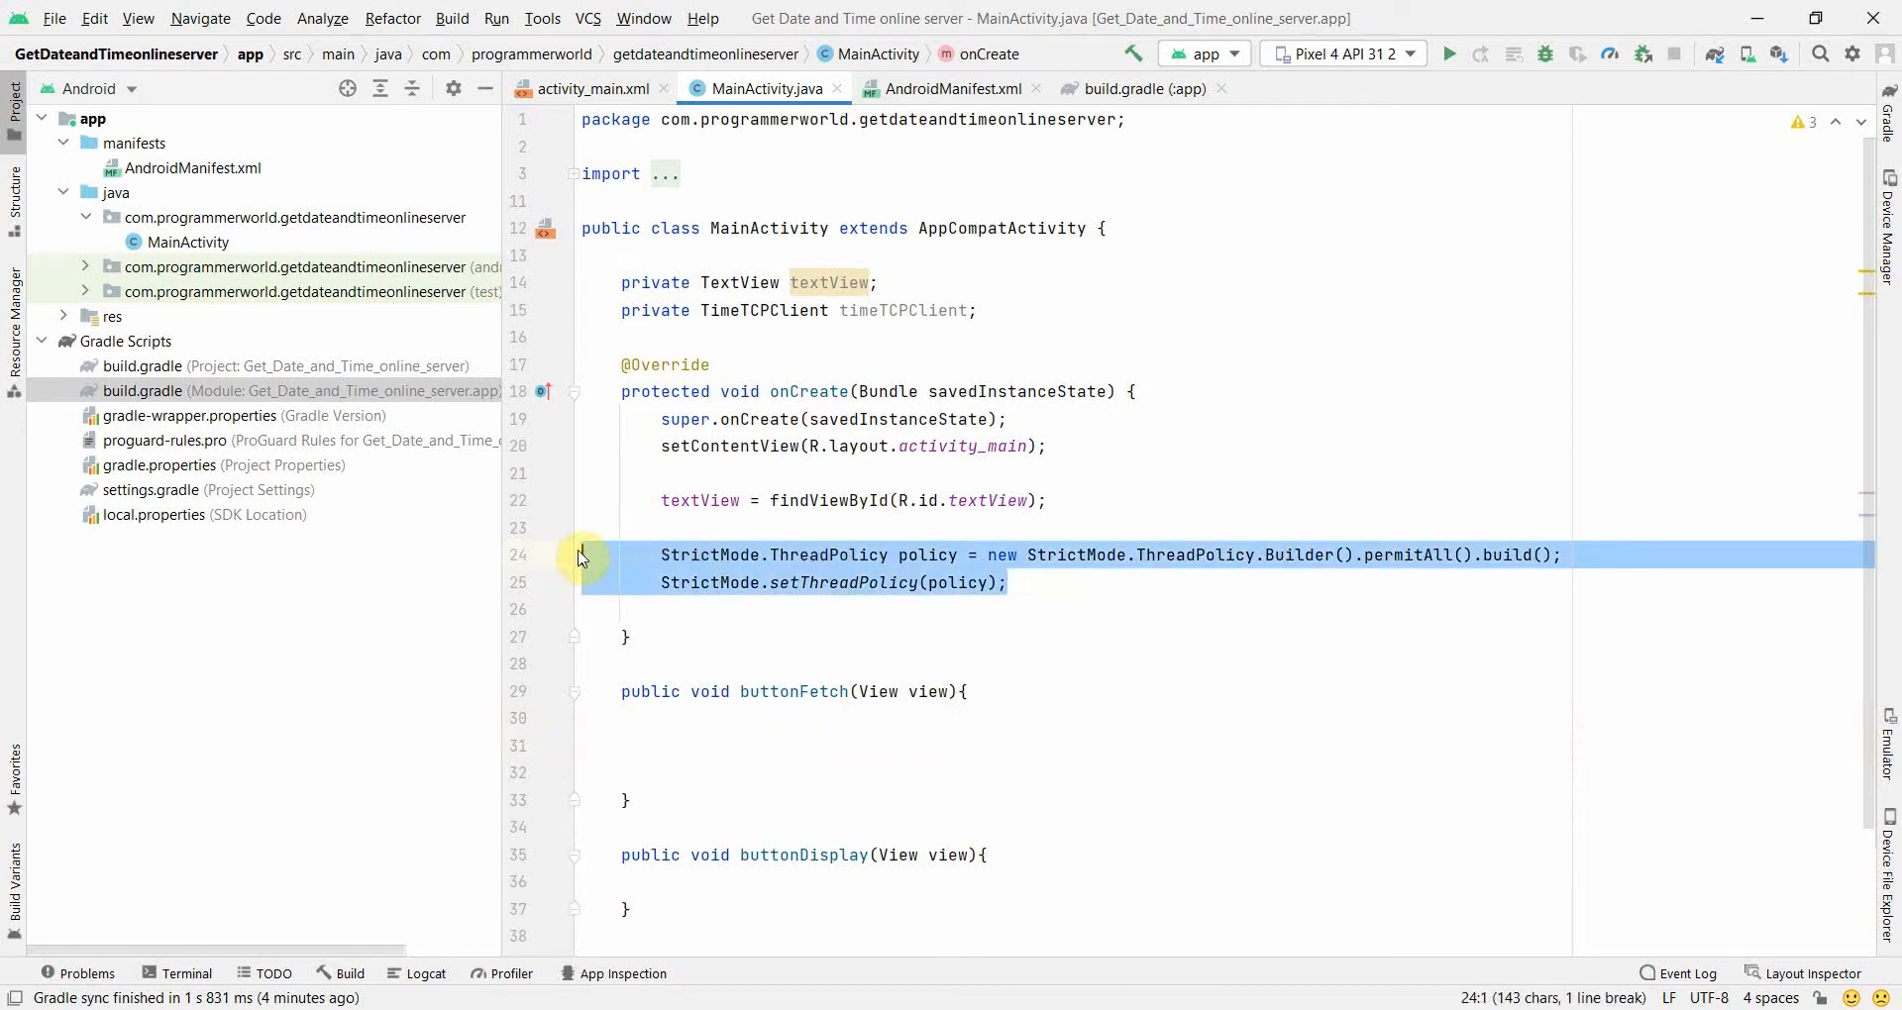
pyautogui.scroll(-3)
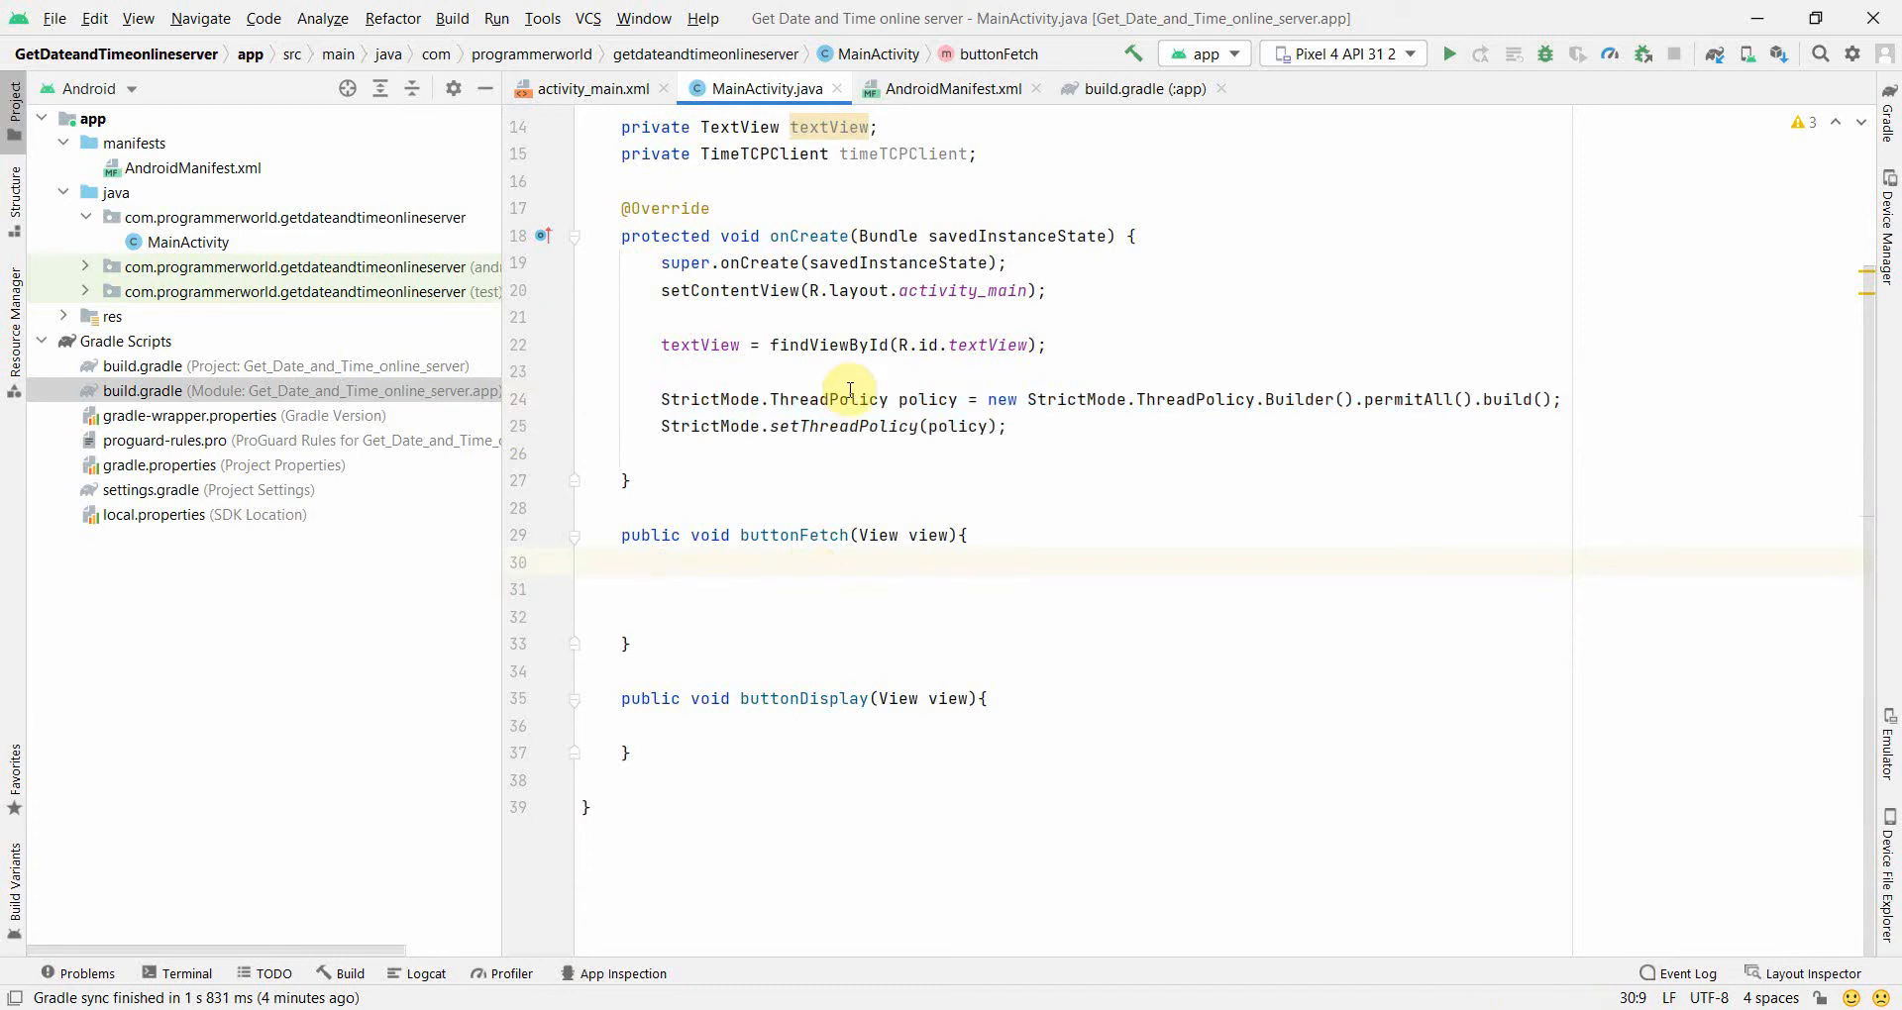
pyautogui.write('timeTCPClient.connect();')
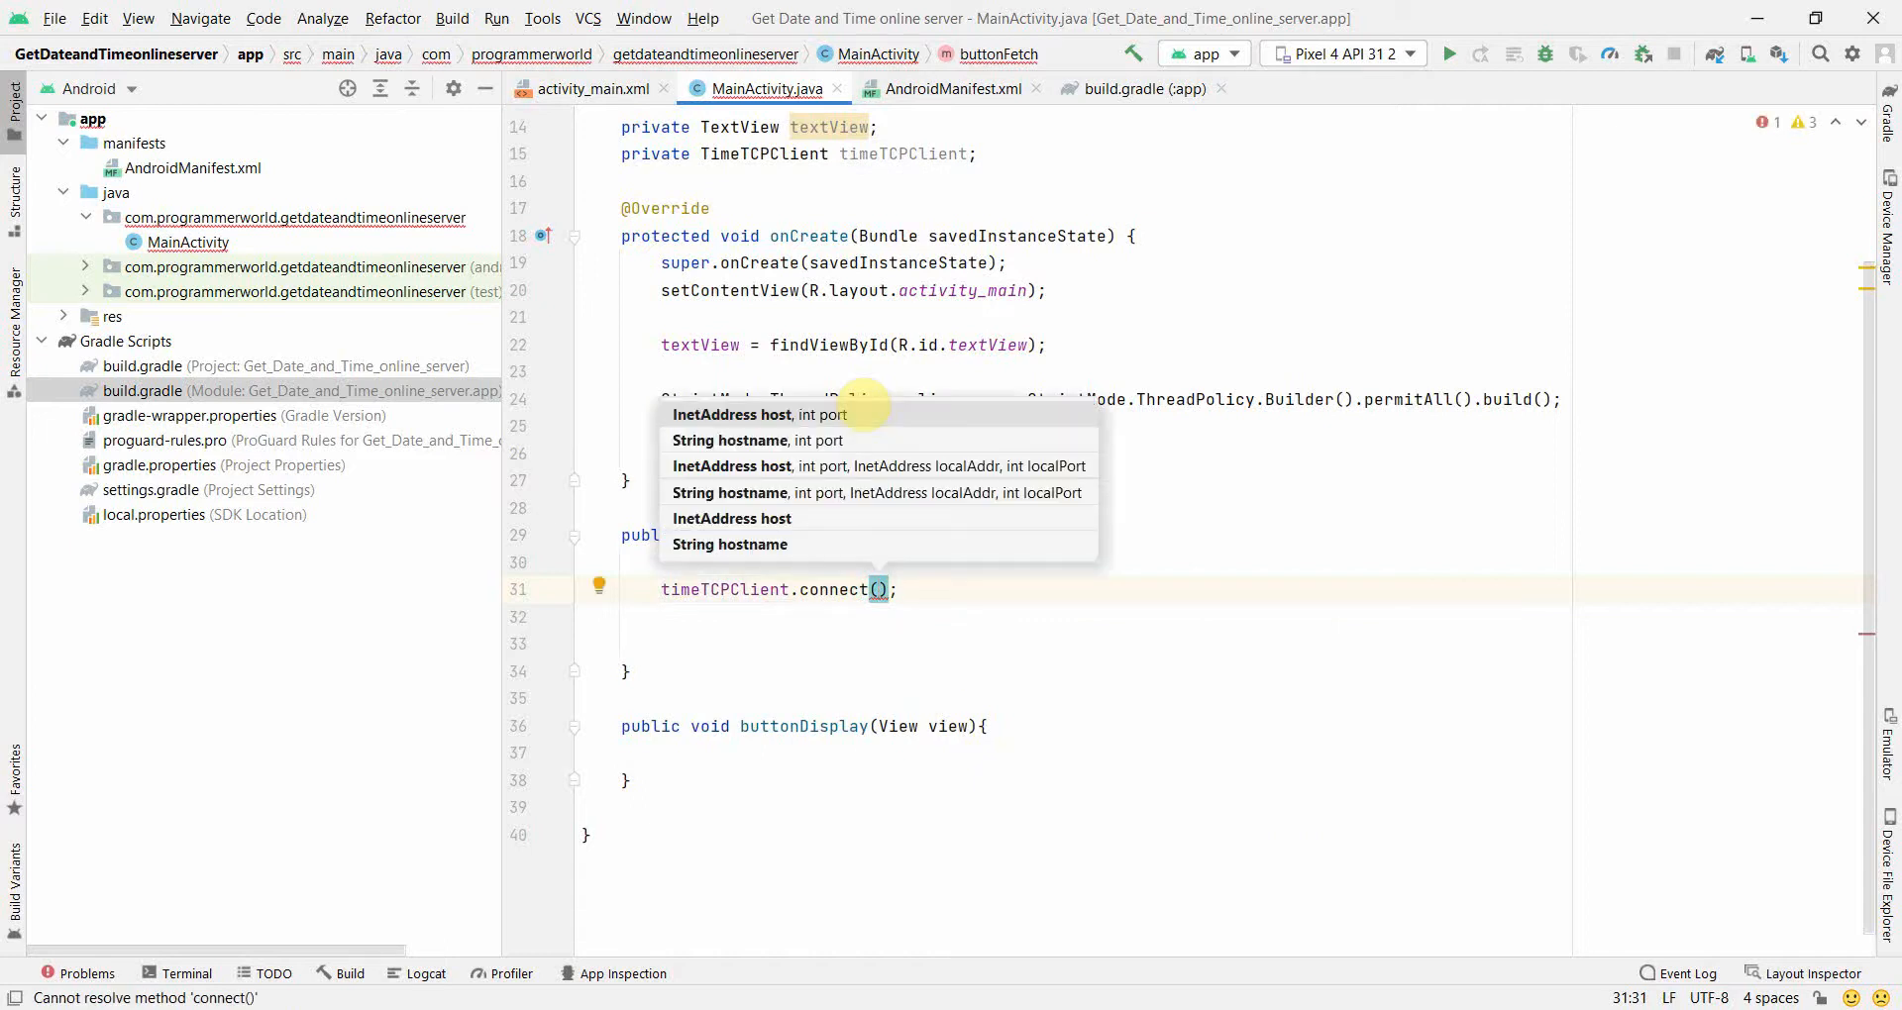
pyautogui.moveTo(927, 617)
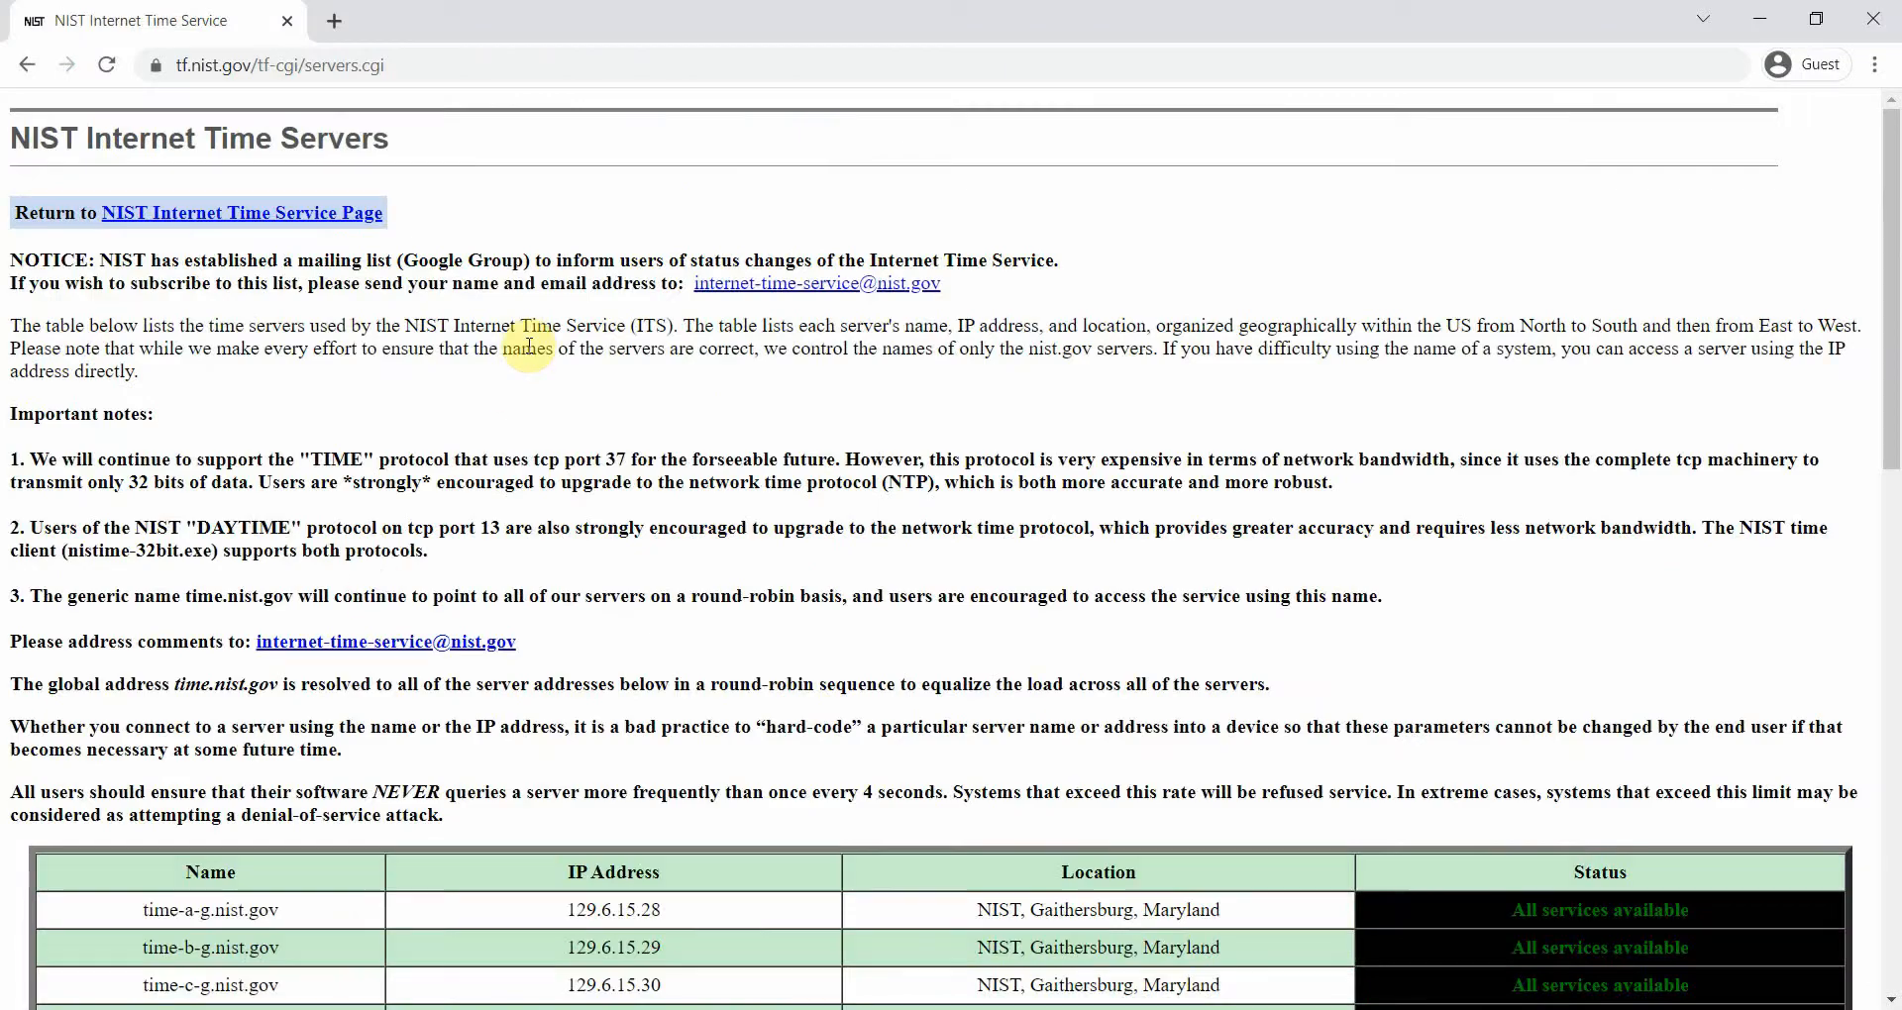
pyautogui.moveTo(85, 143)
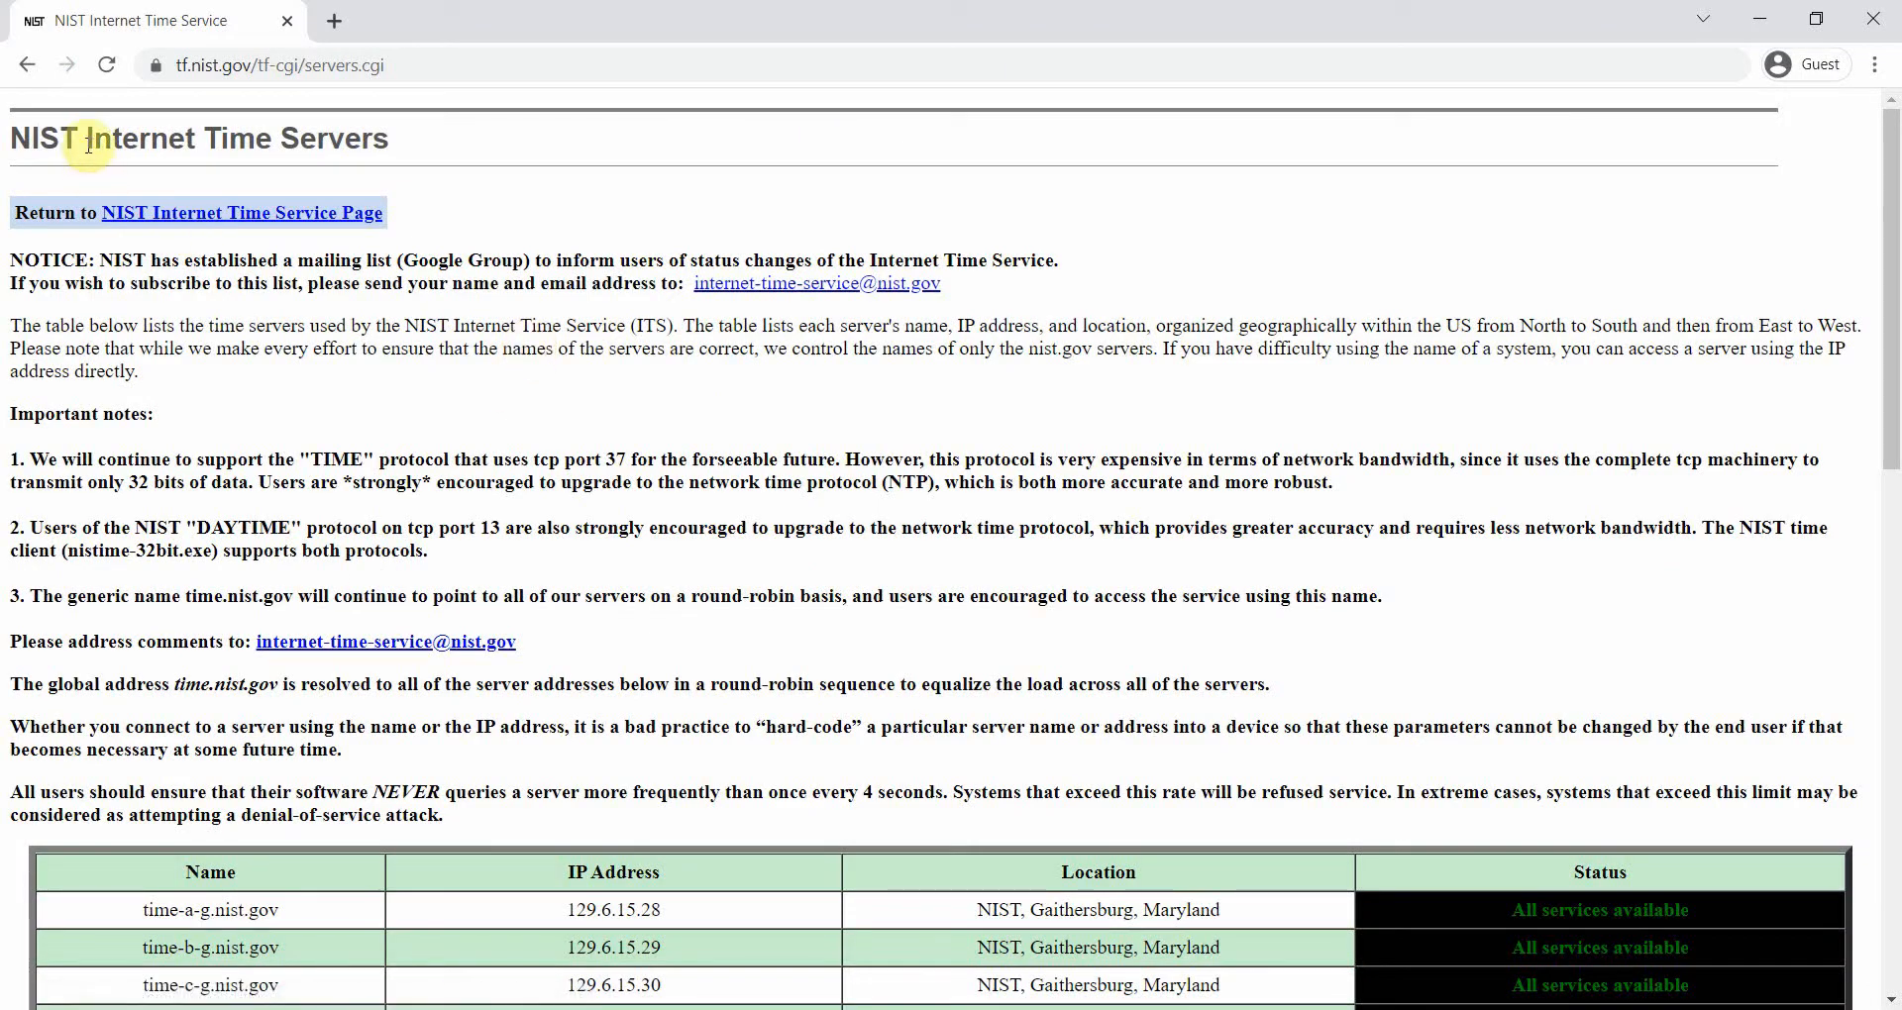
pyautogui.moveTo(457, 387)
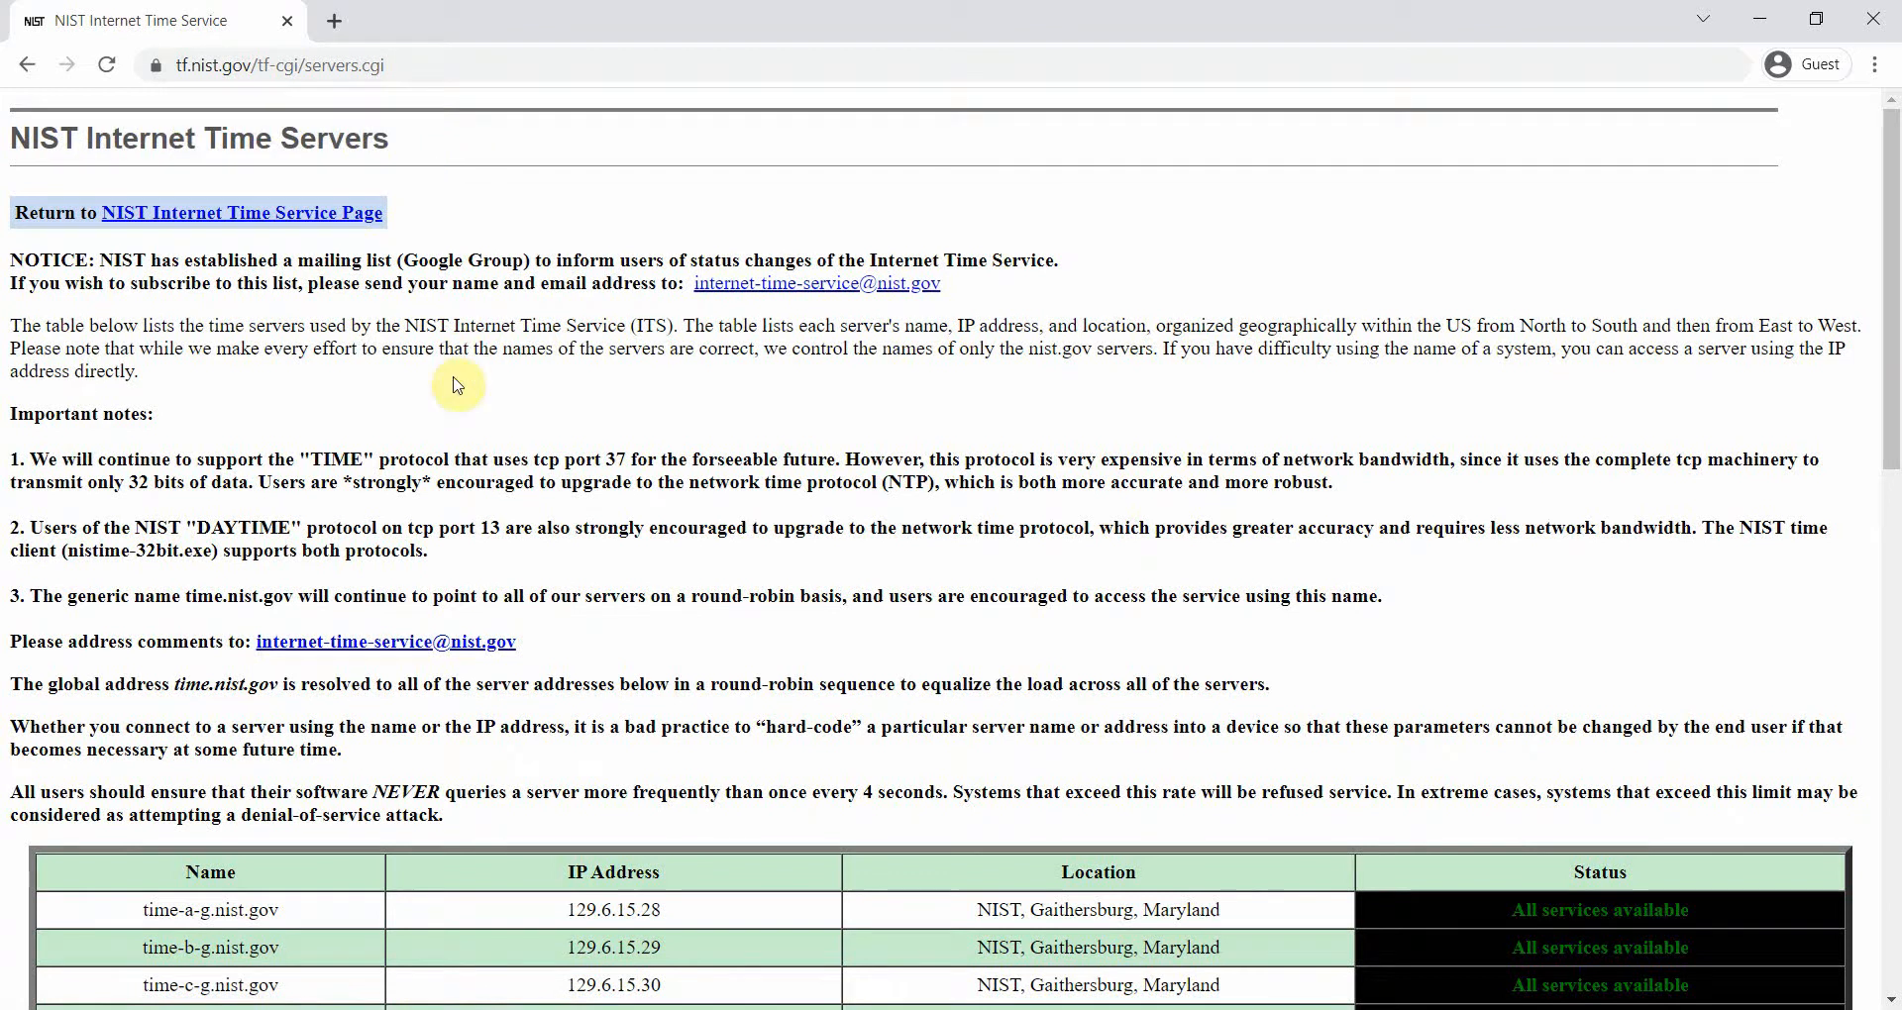
# Scan the NIST server table past the Gaithersburg rows and select the global address time.nist.gov to copy
pyautogui.scroll(-3)
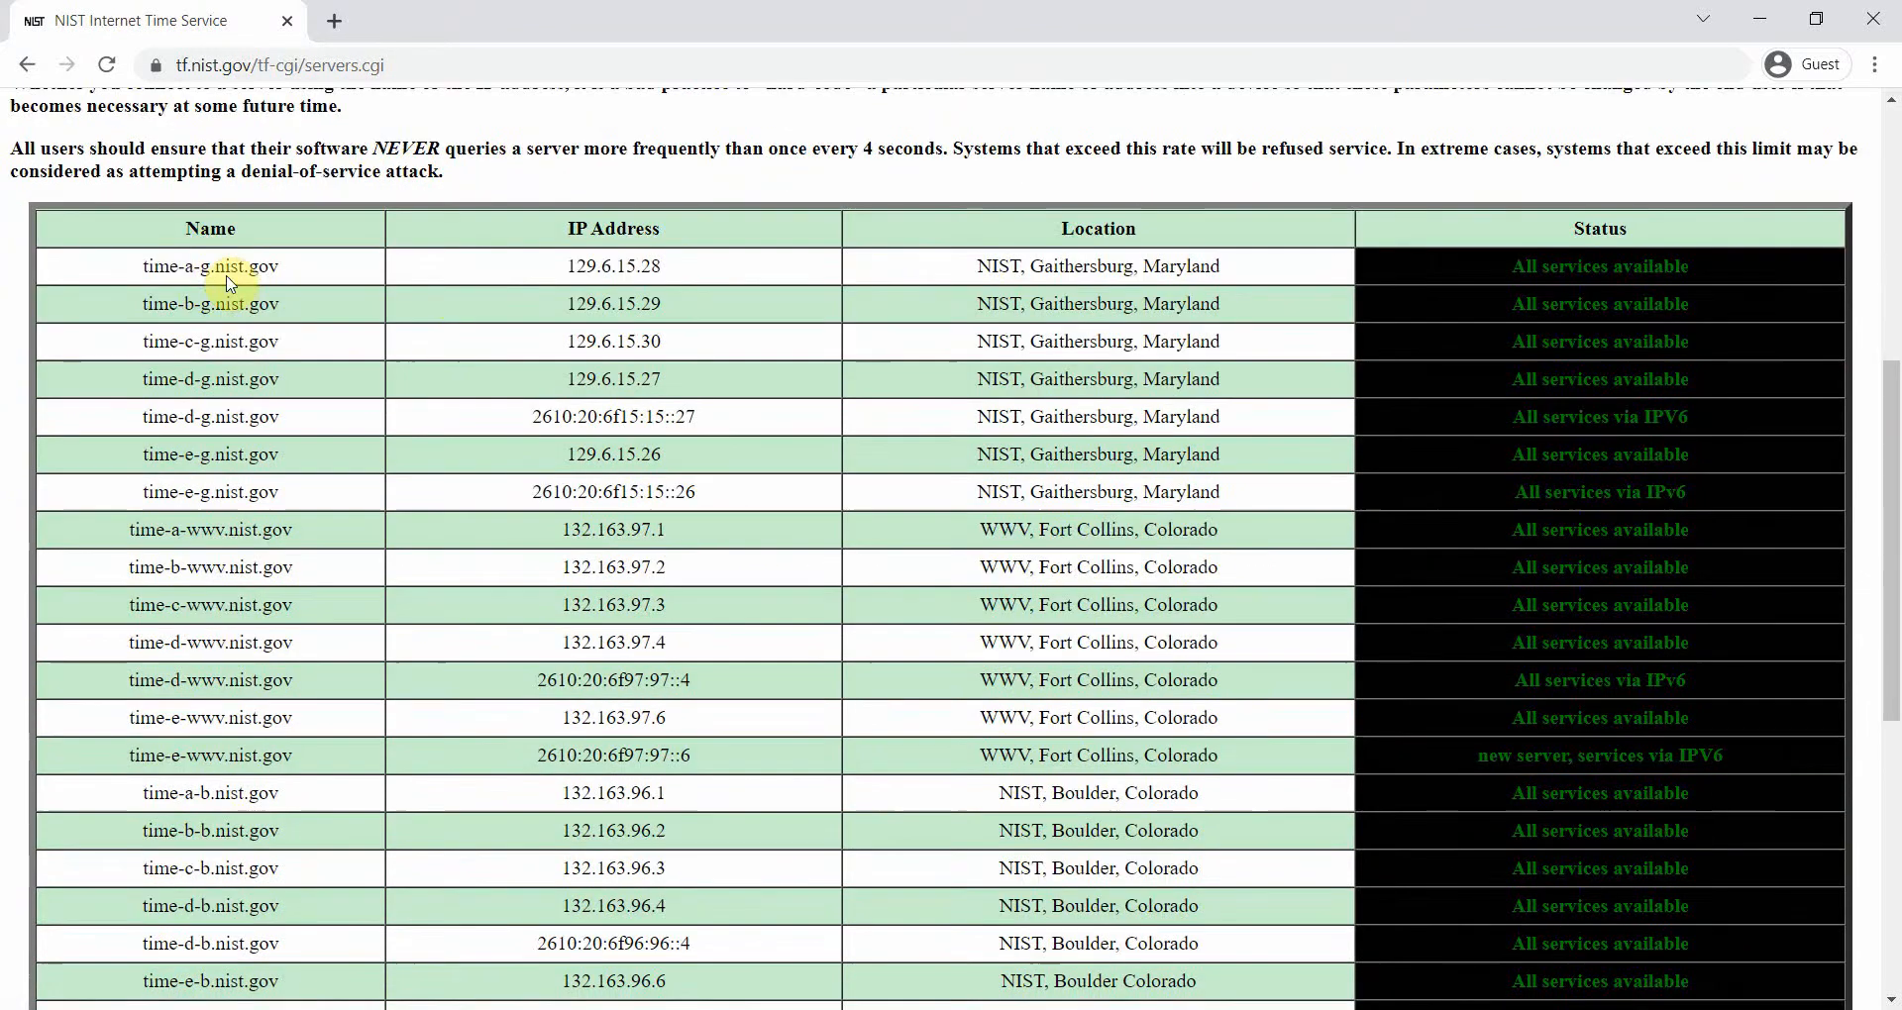
pyautogui.moveTo(224, 265); pyautogui.dragTo(310, 492)
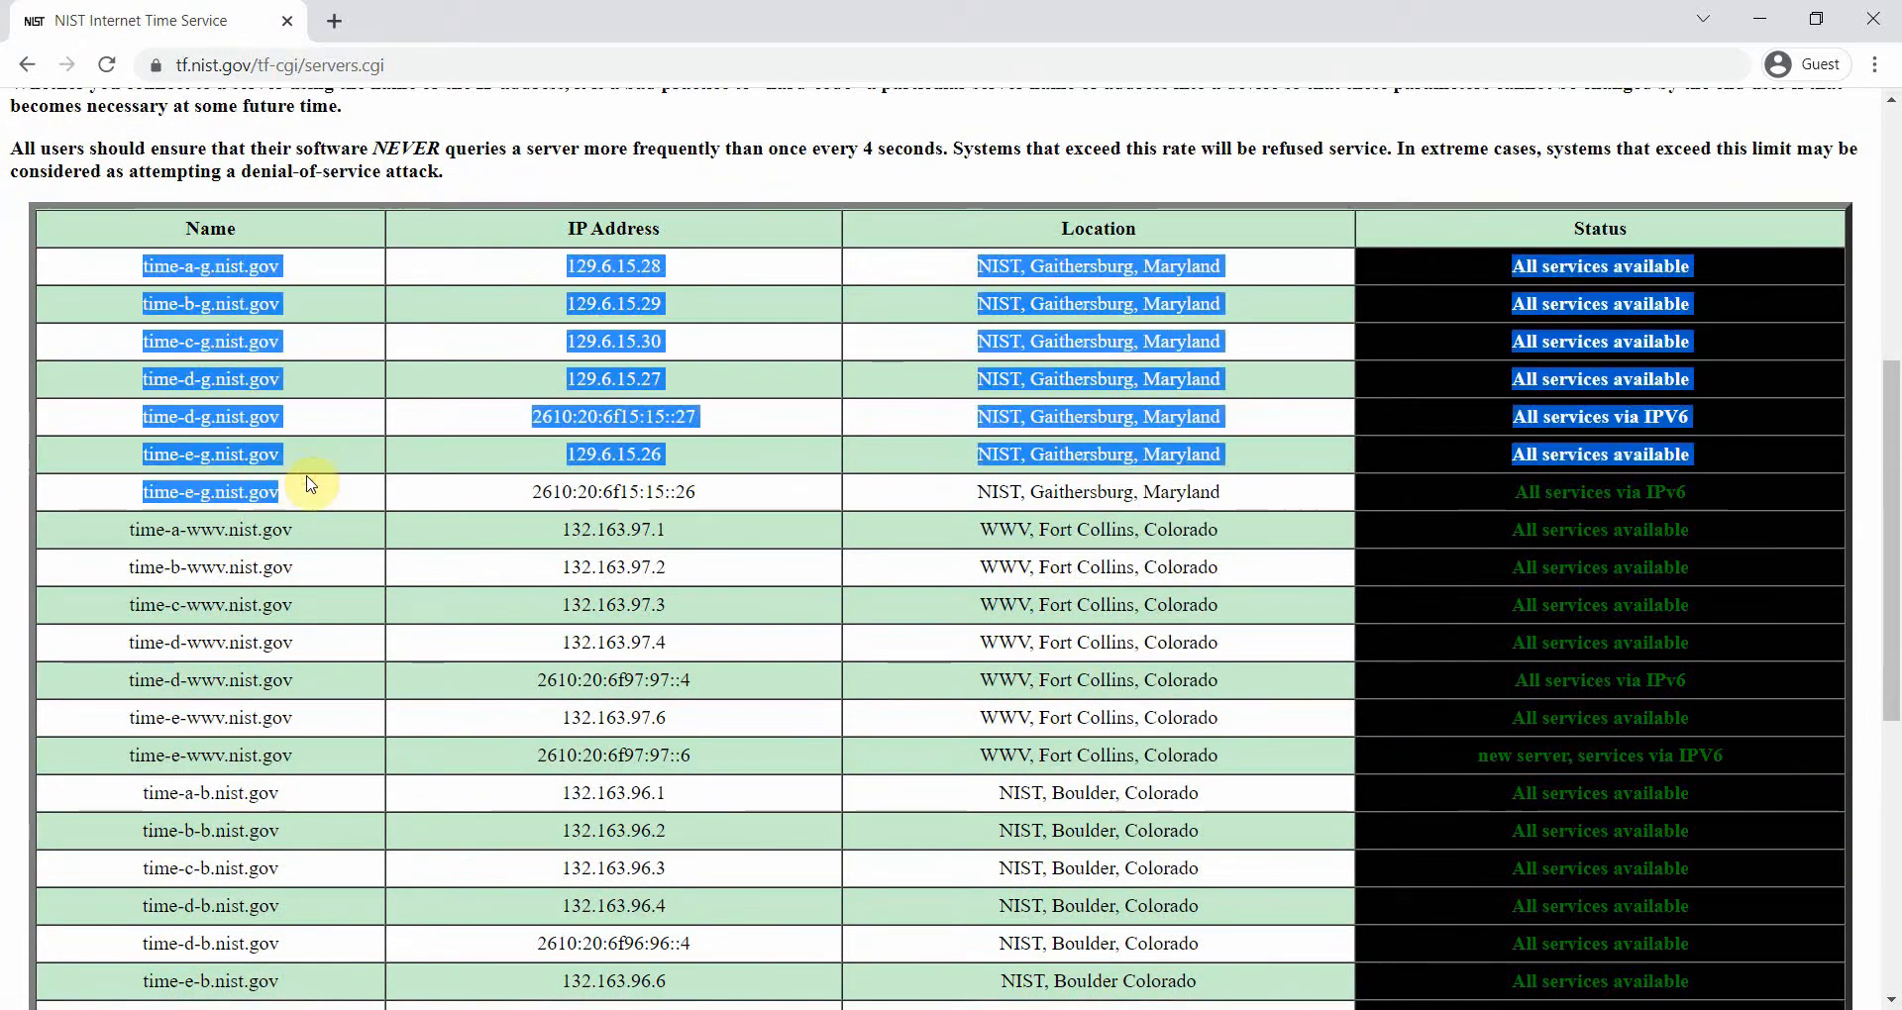
pyautogui.scroll(-3)
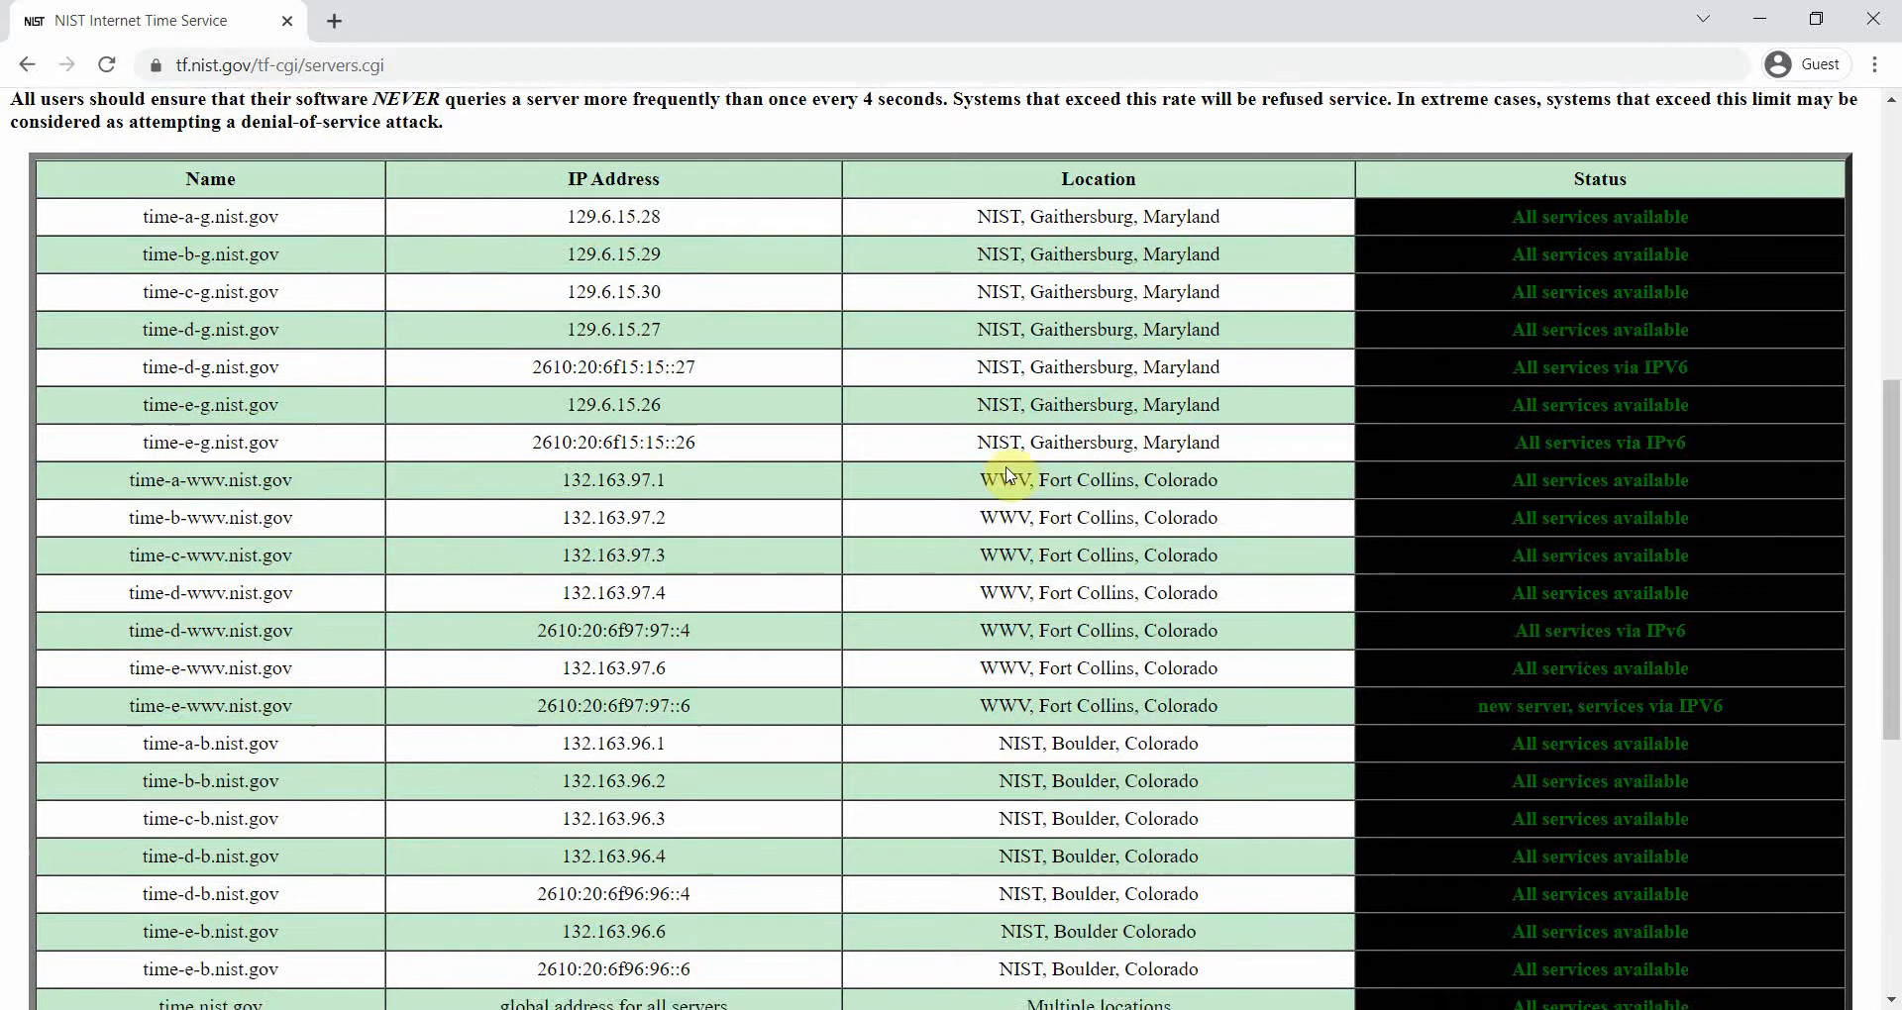
pyautogui.scroll(-3)
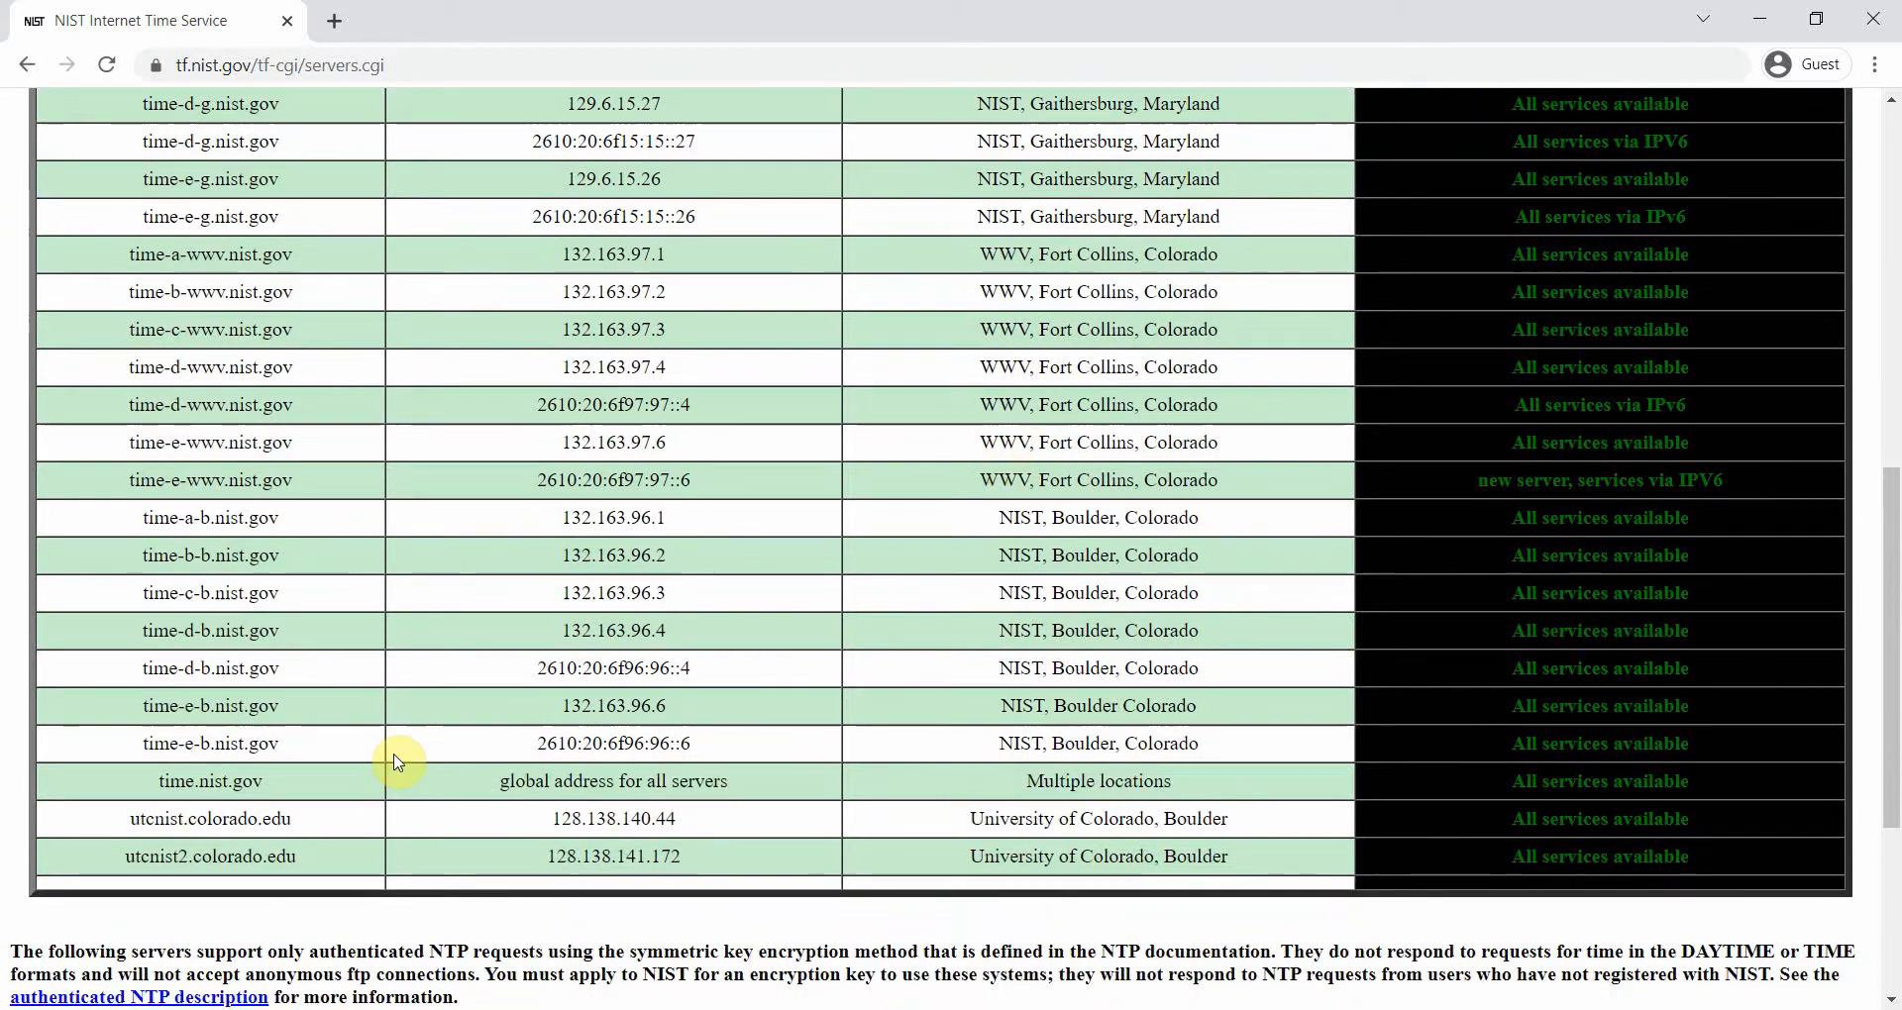
pyautogui.doubleClick(208, 781)
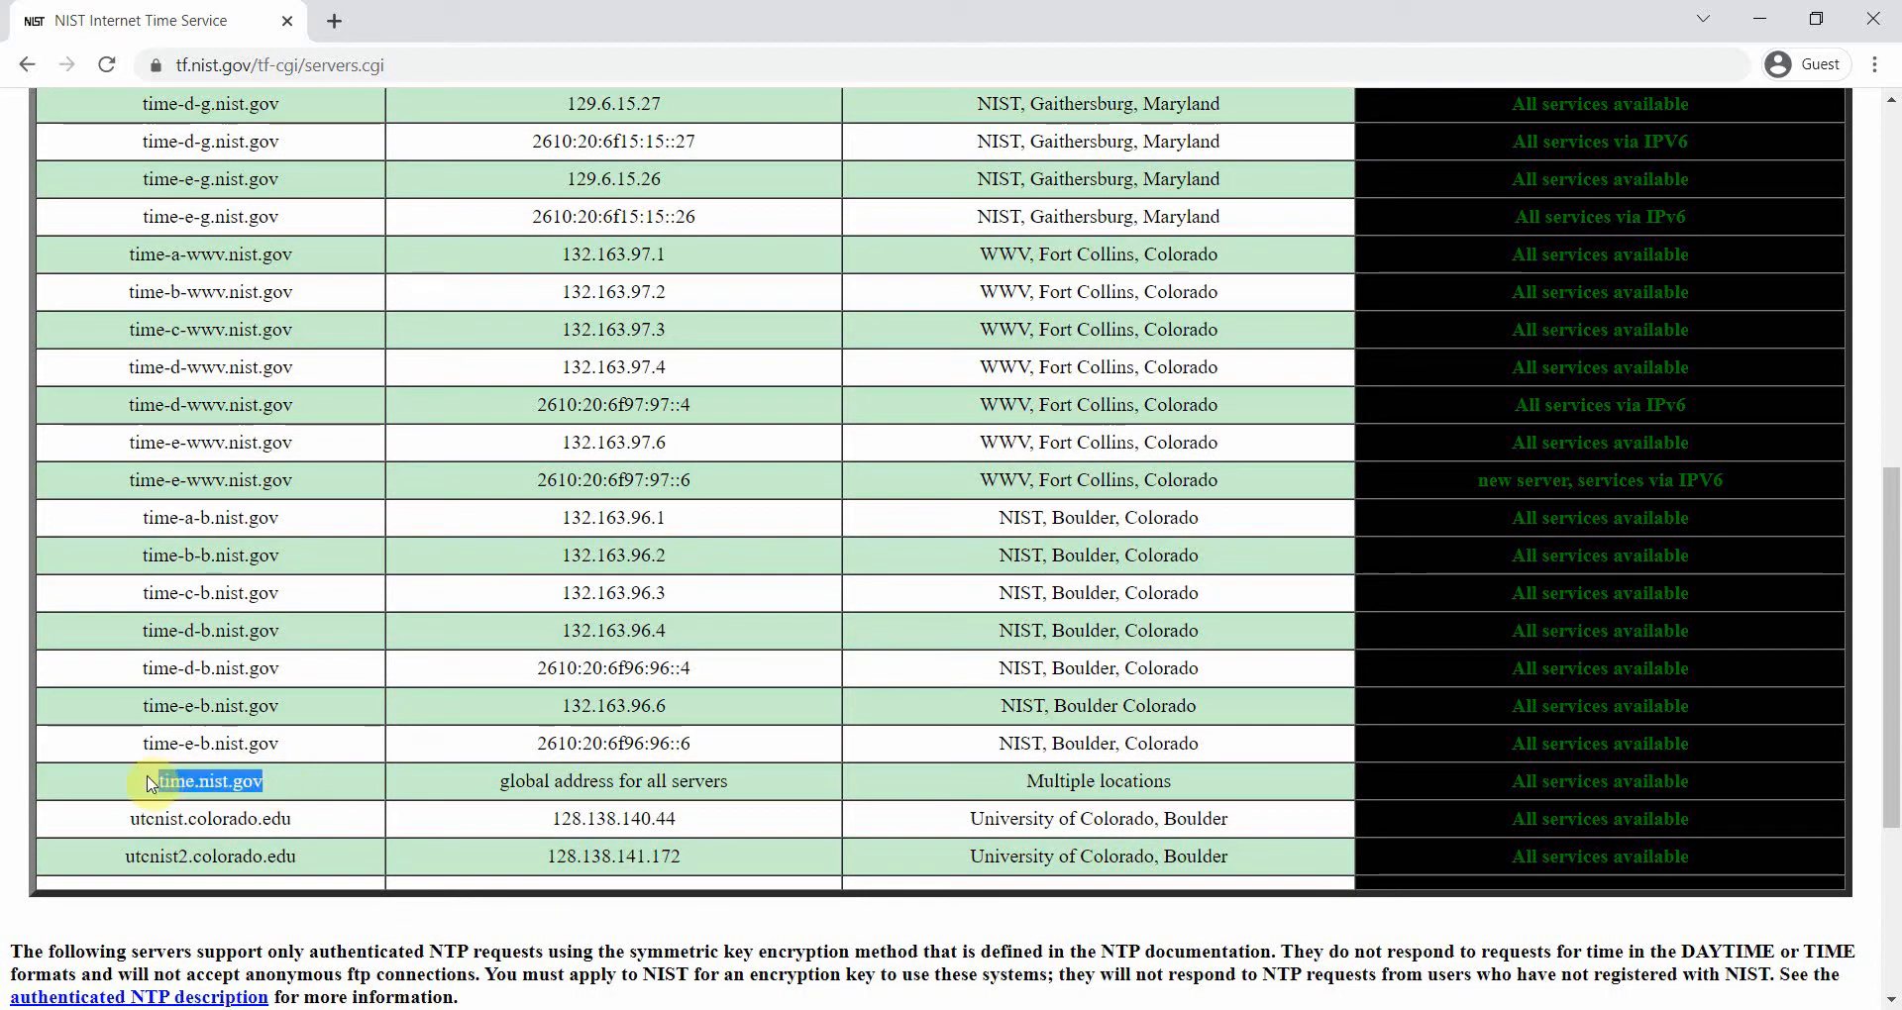
pyautogui.moveTo(799, 753)
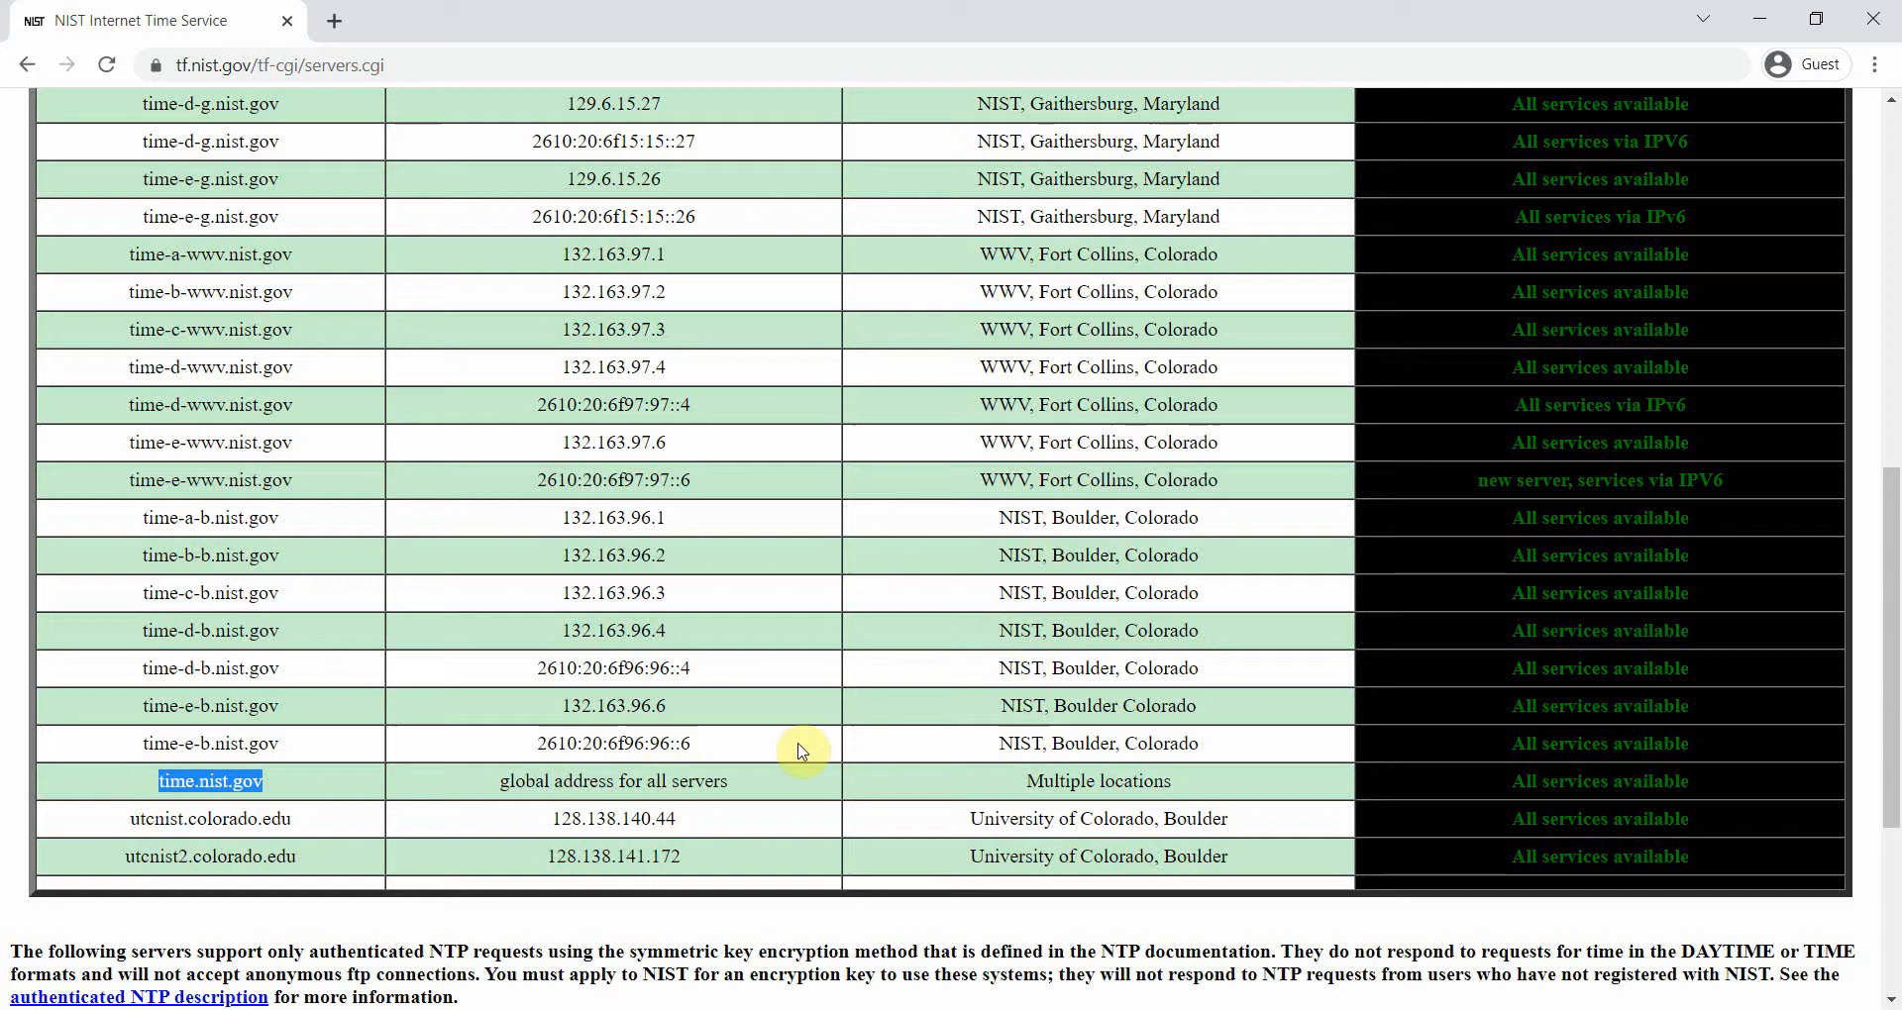
pyautogui.moveTo(307, 783)
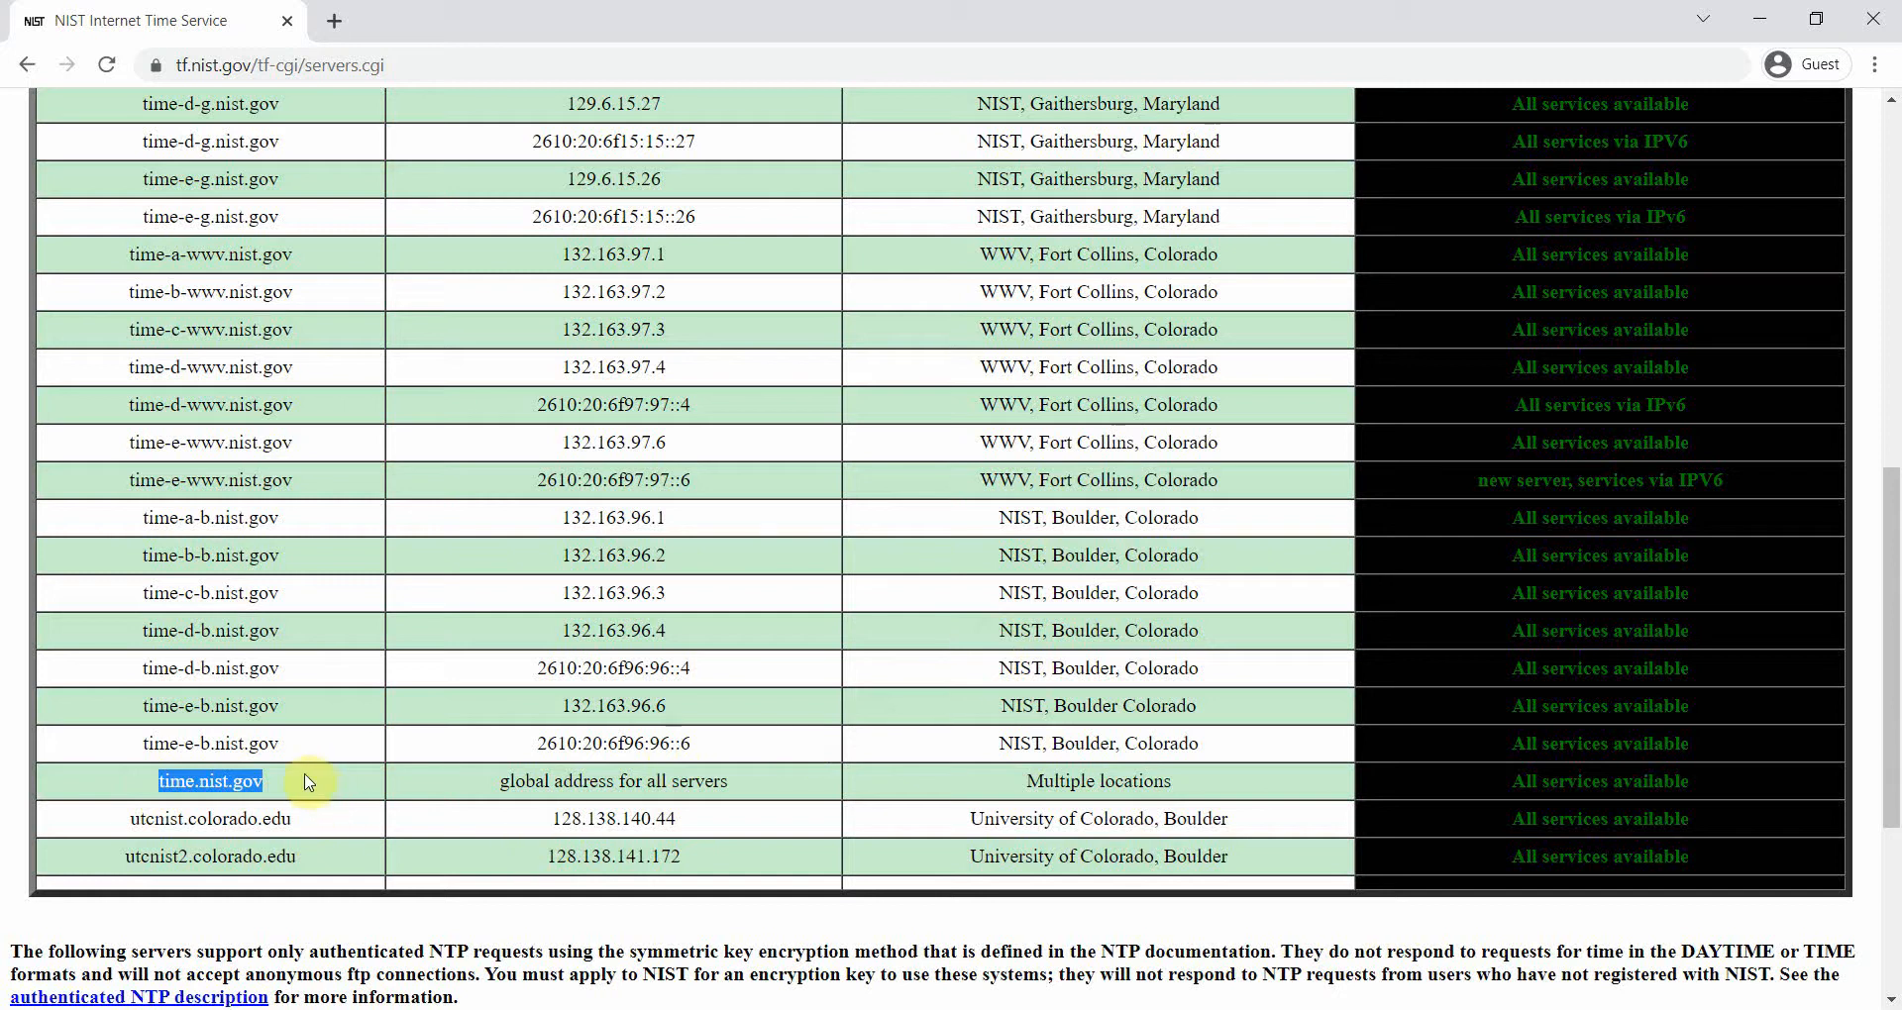
pyautogui.moveTo(97, 777)
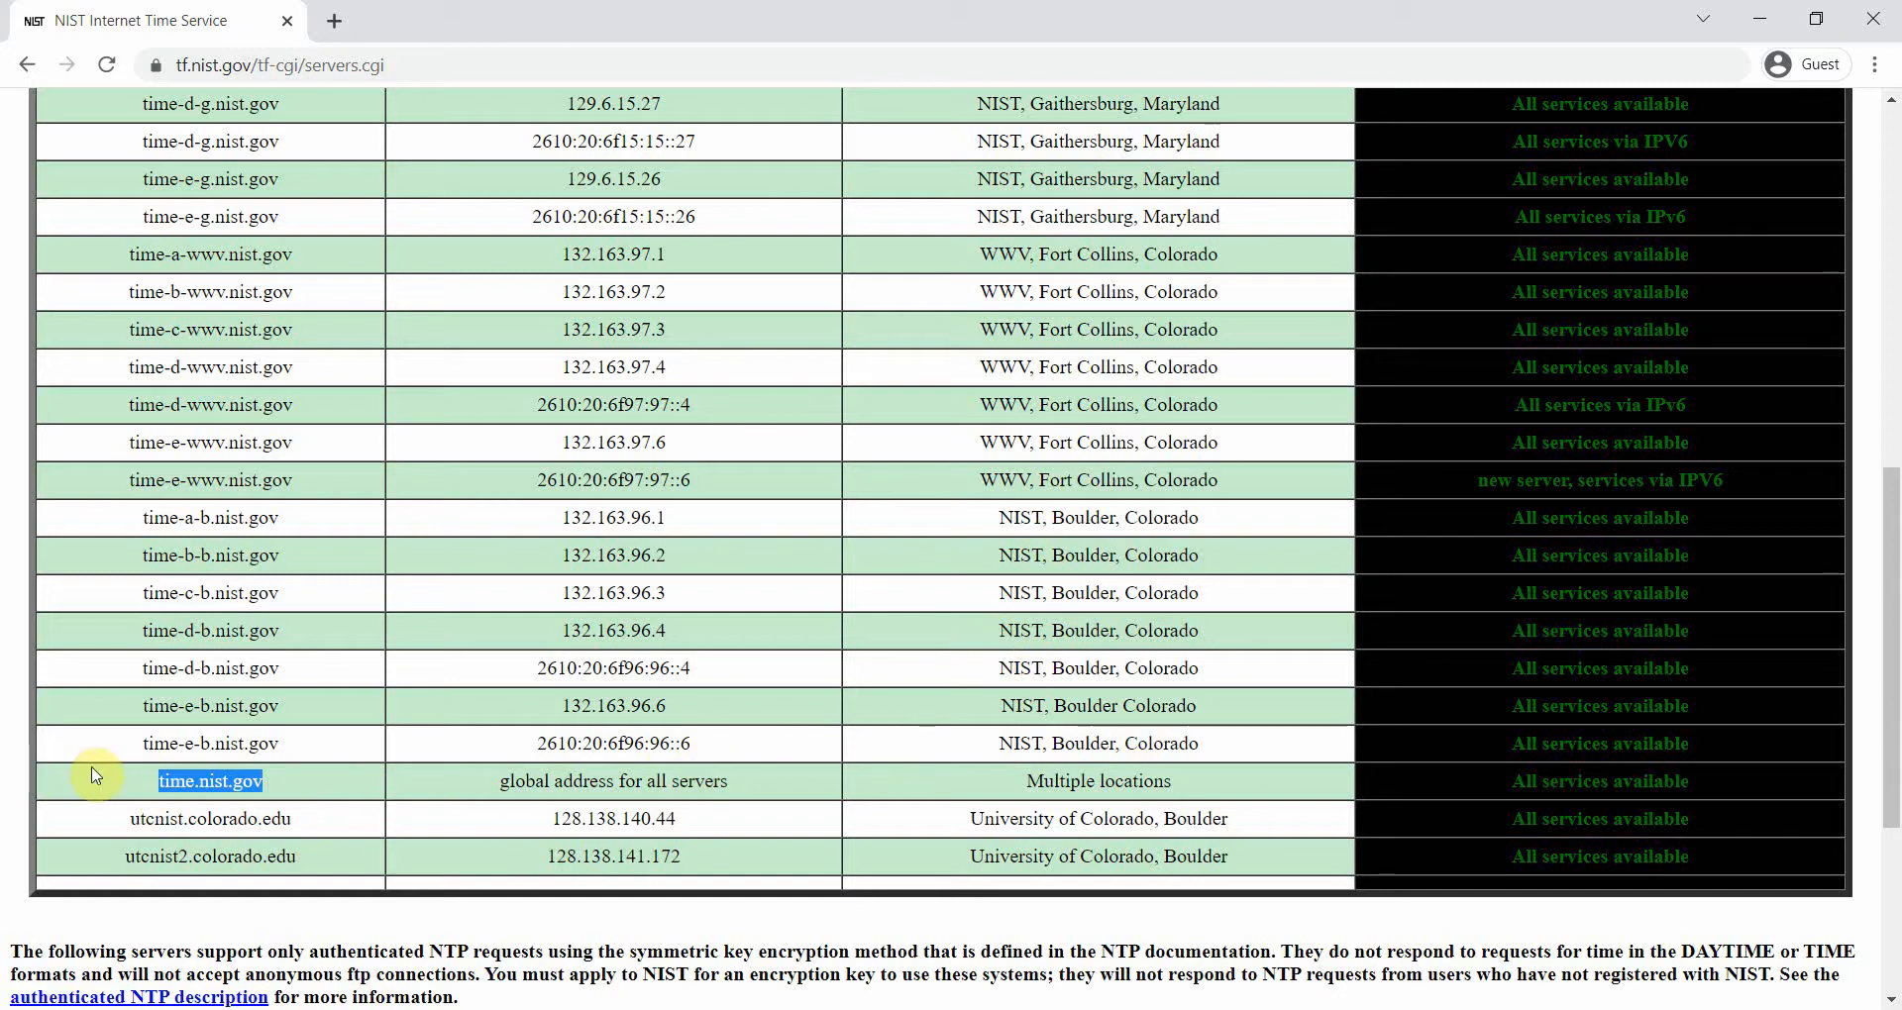
pyautogui.moveTo(446, 737)
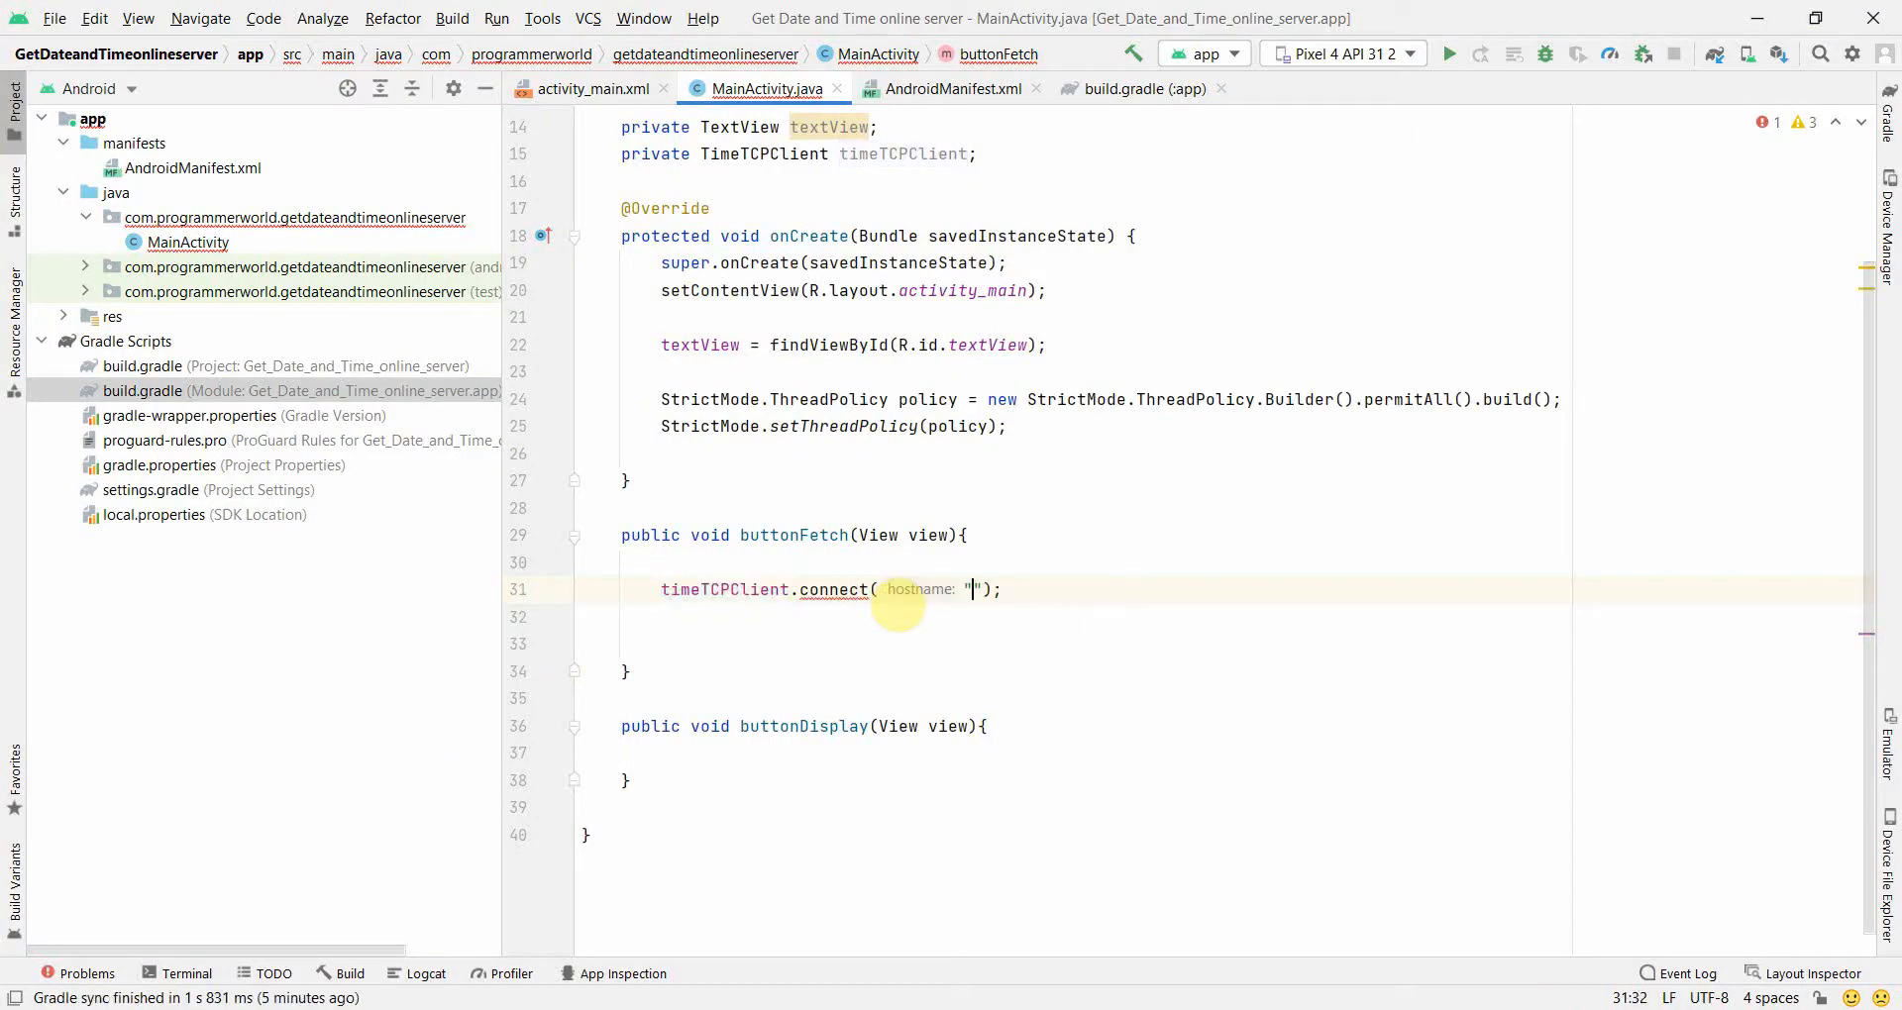
# Point connect() at time.nist.gov wrapped in a try/catch
pyautogui.write('time.nist.gov')
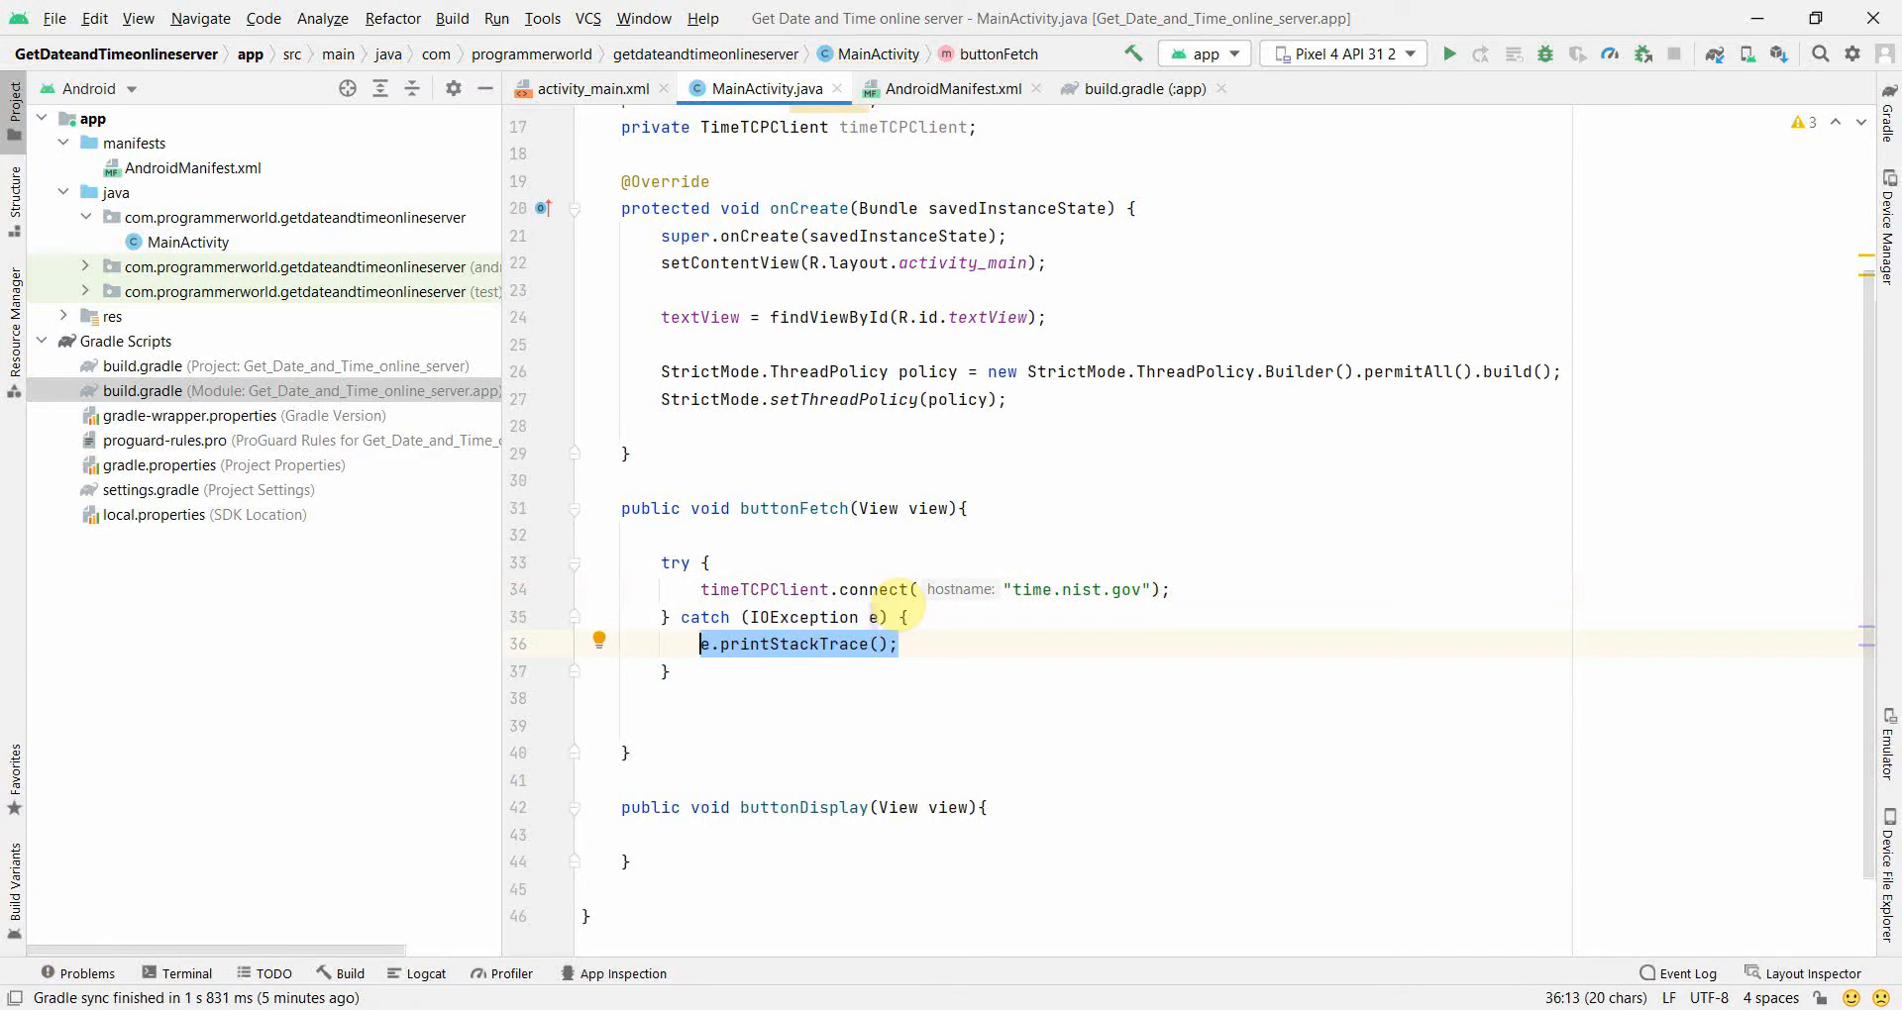
pyautogui.scroll(3)
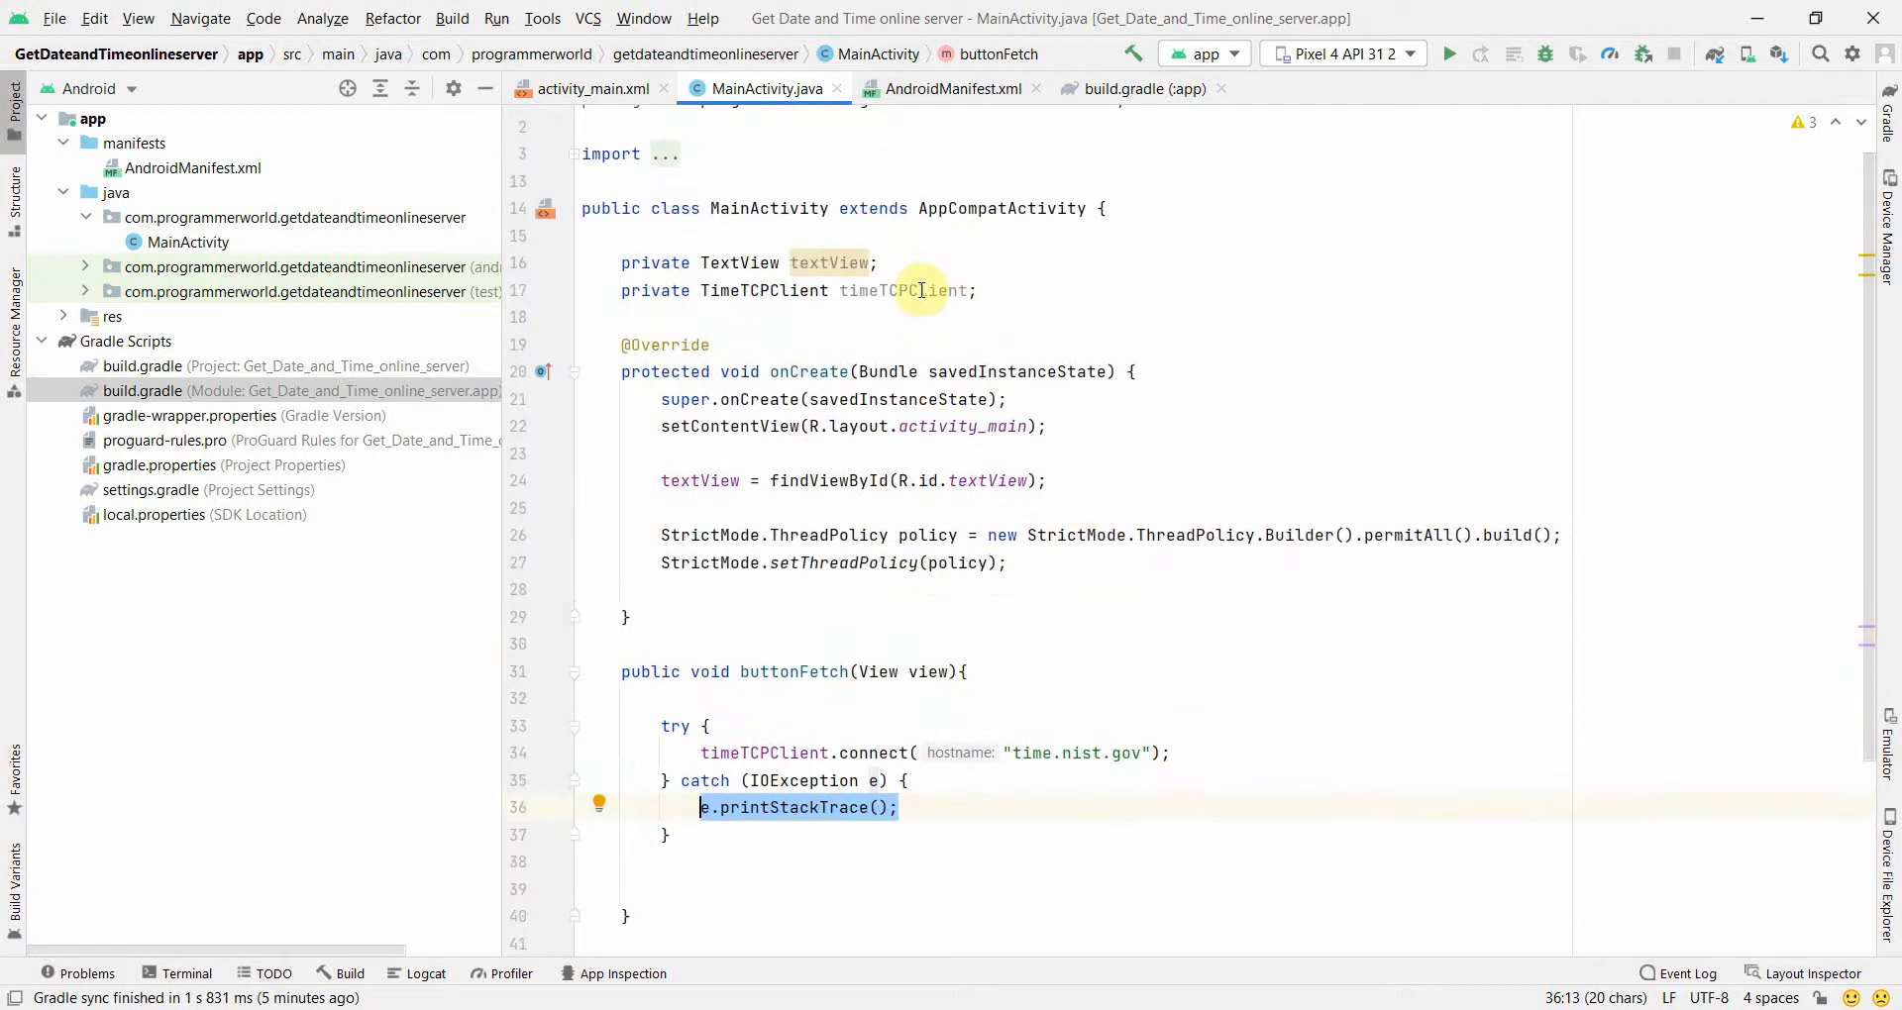
pyautogui.moveTo(985, 533)
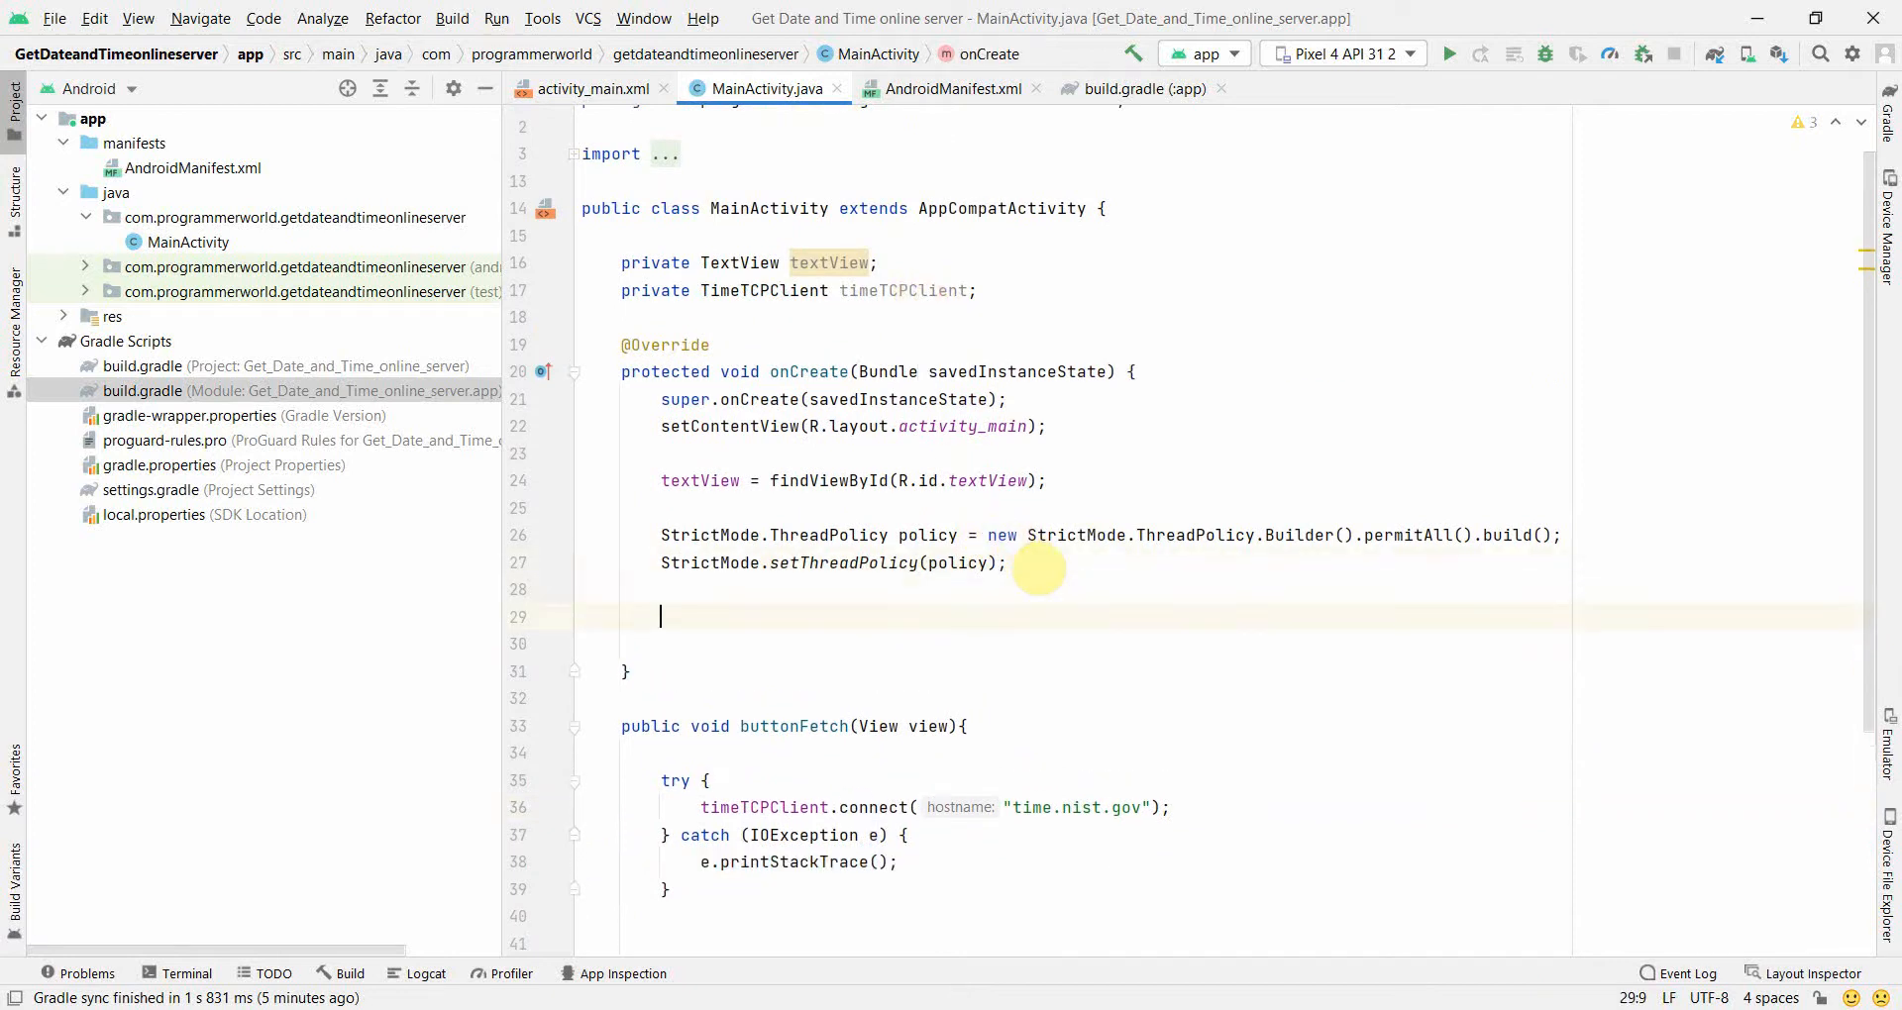
# Instantiate timeTCPClient = new TimeTCPClient() in onCreate
pyautogui.write('timeTCPClient =')
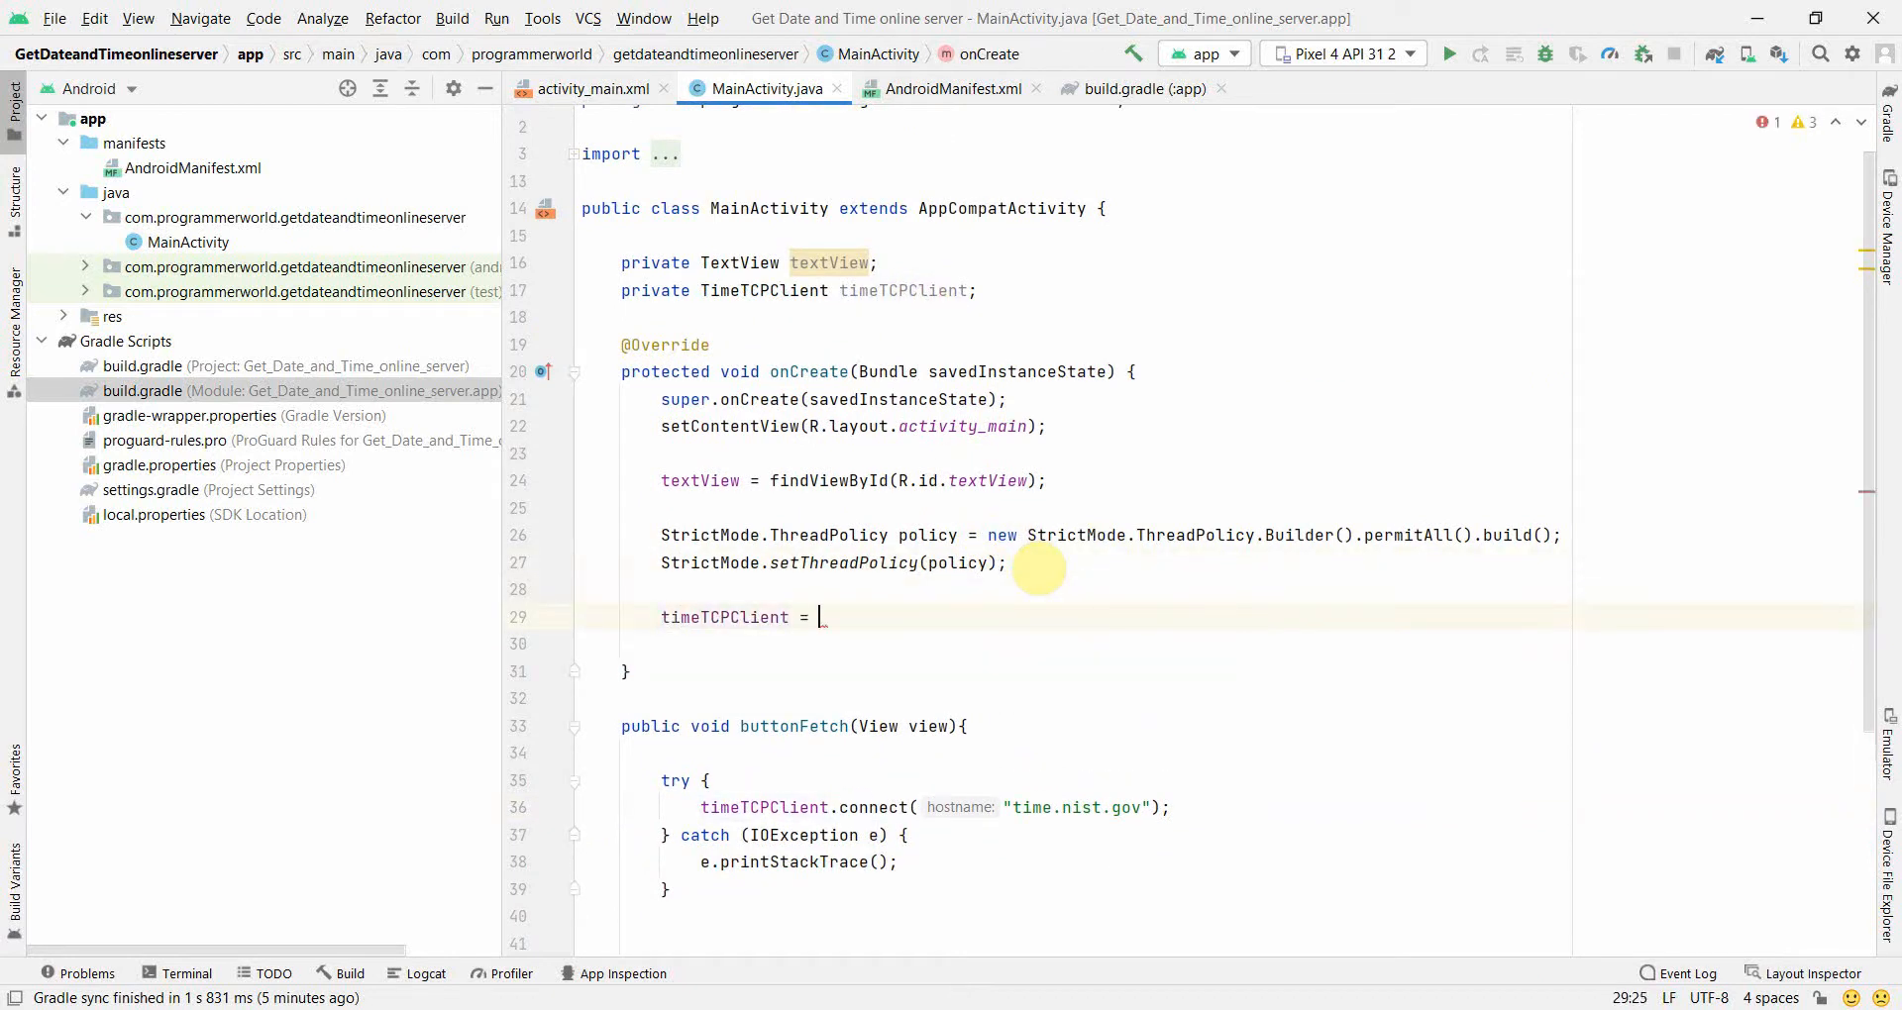
pyautogui.write('new_T')
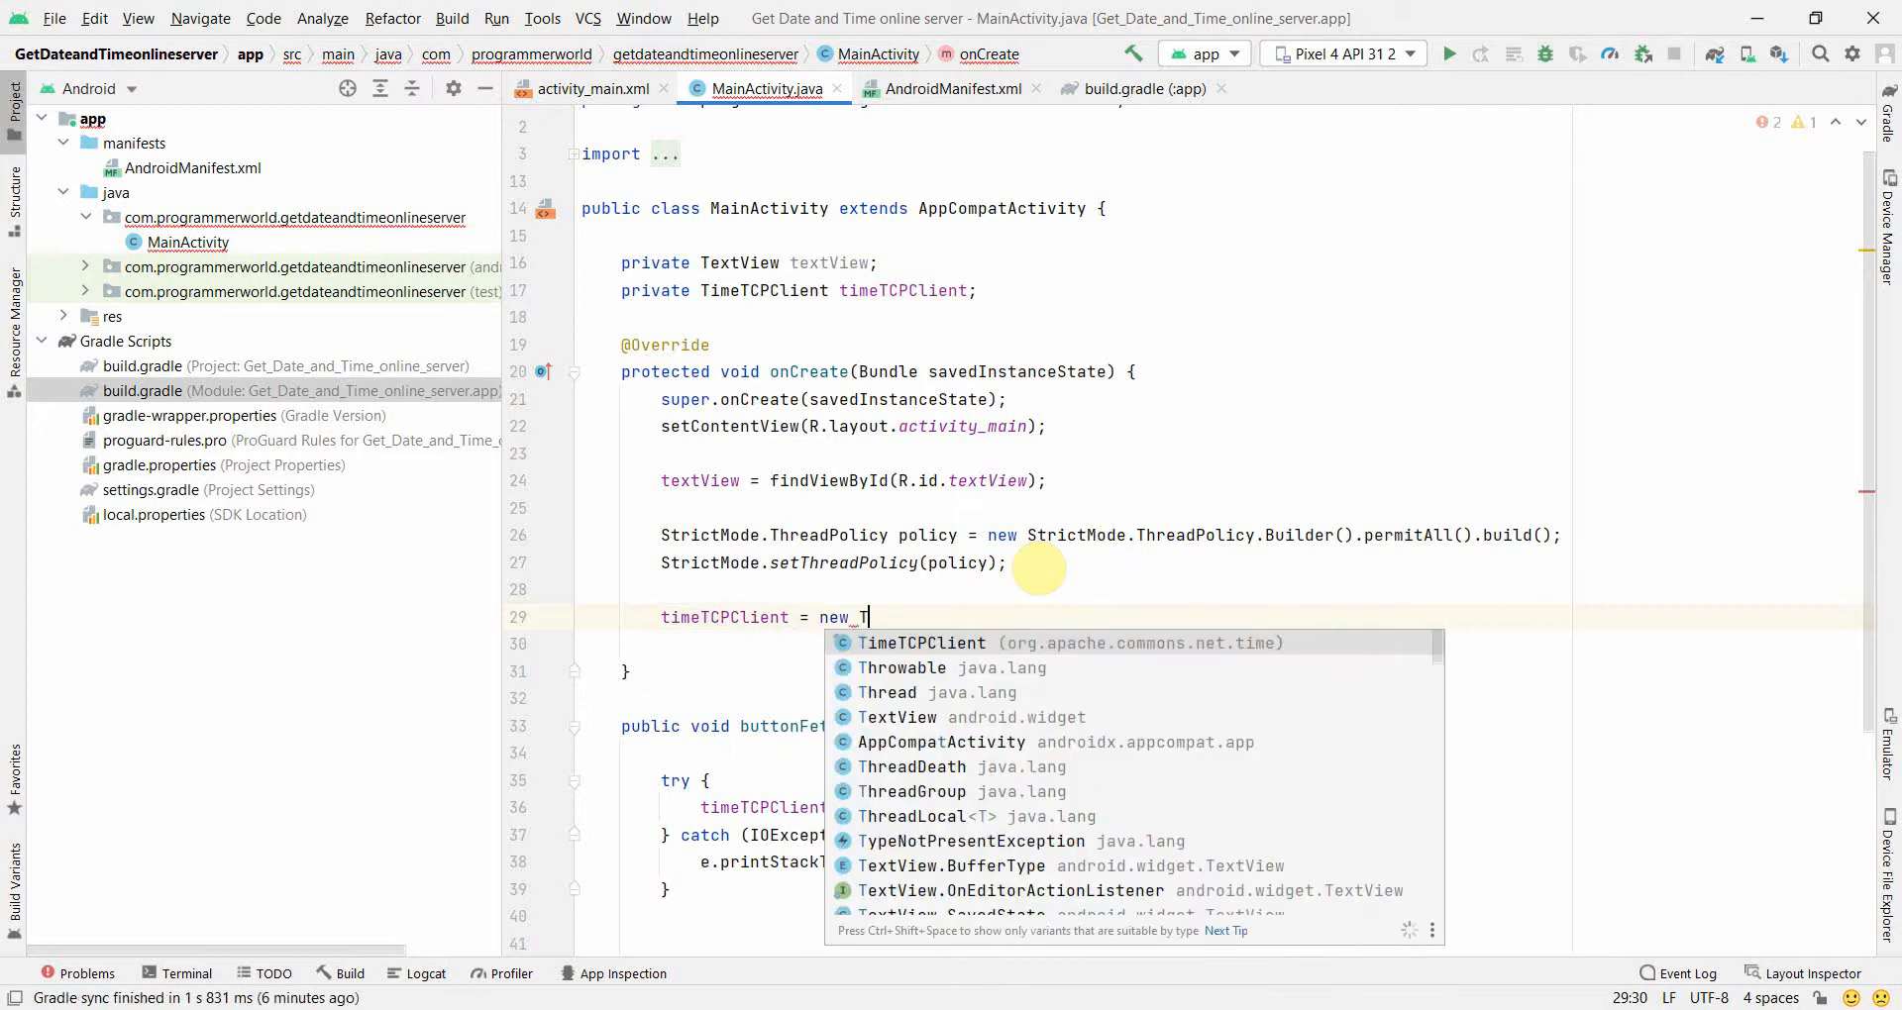
pyautogui.click(921, 642)
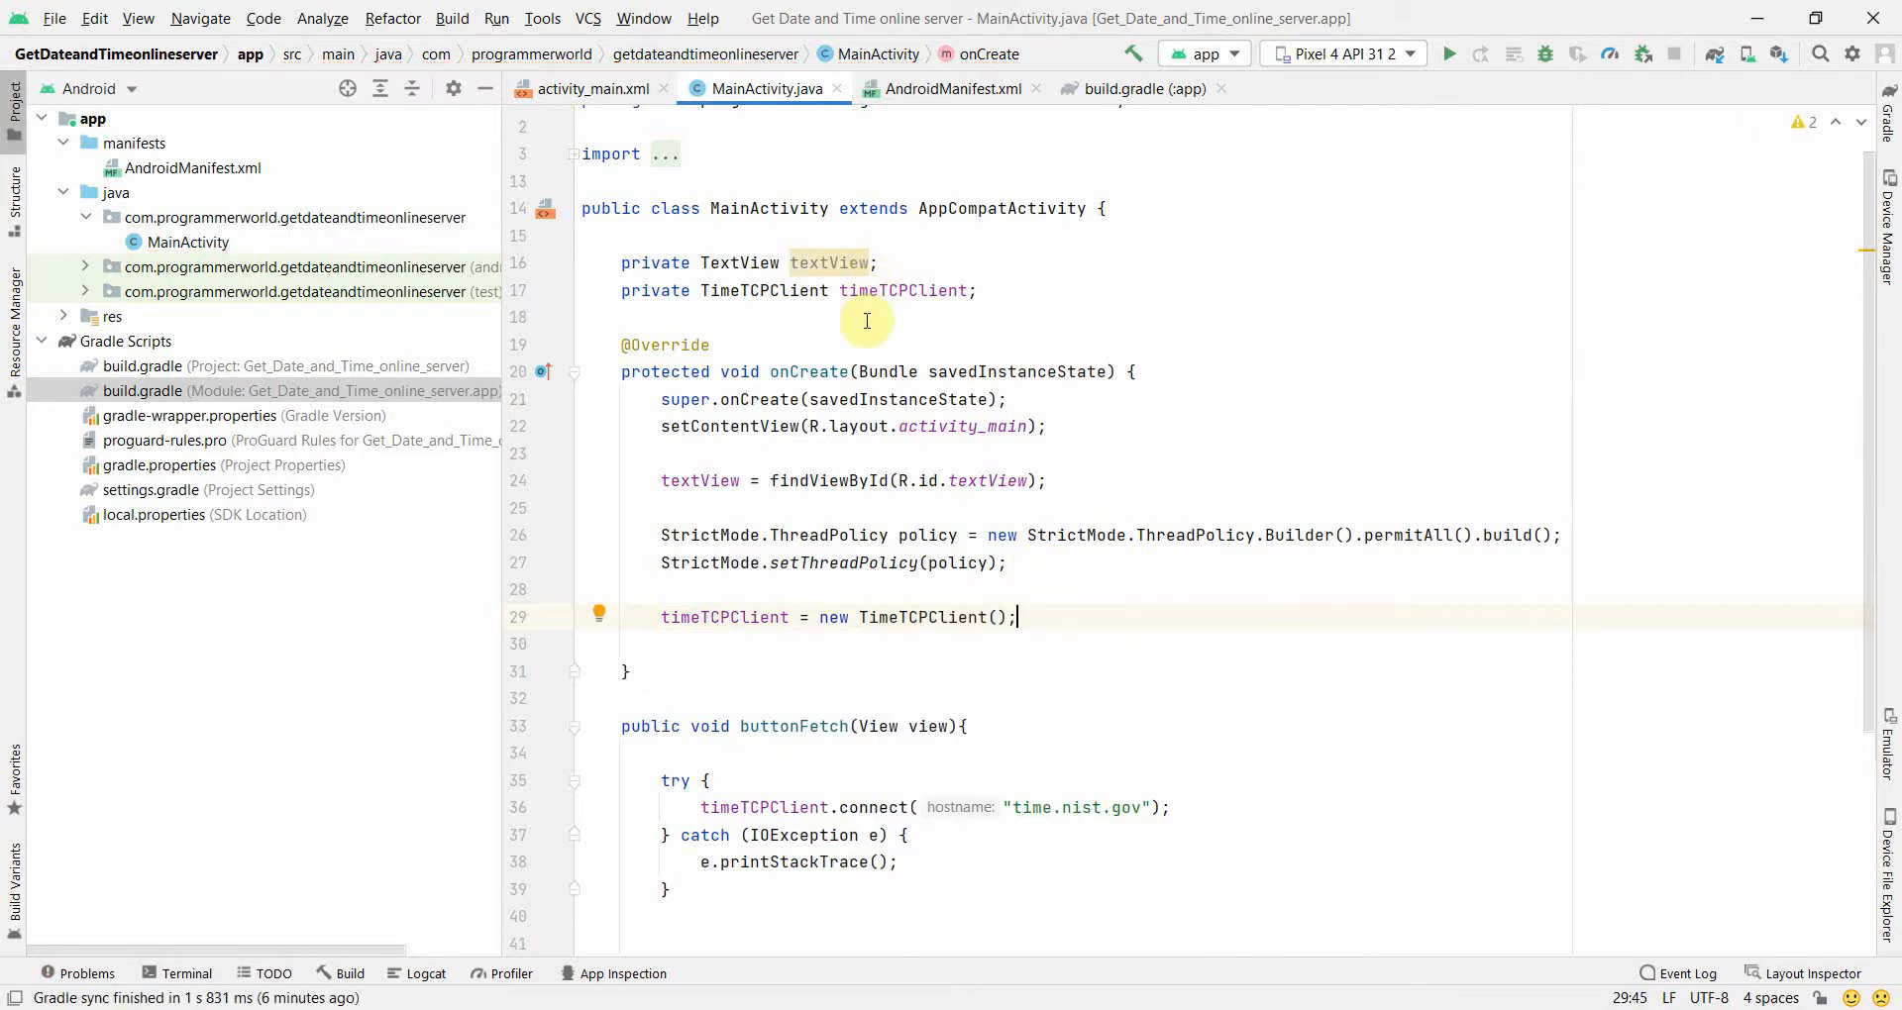
pyautogui.moveTo(876, 467)
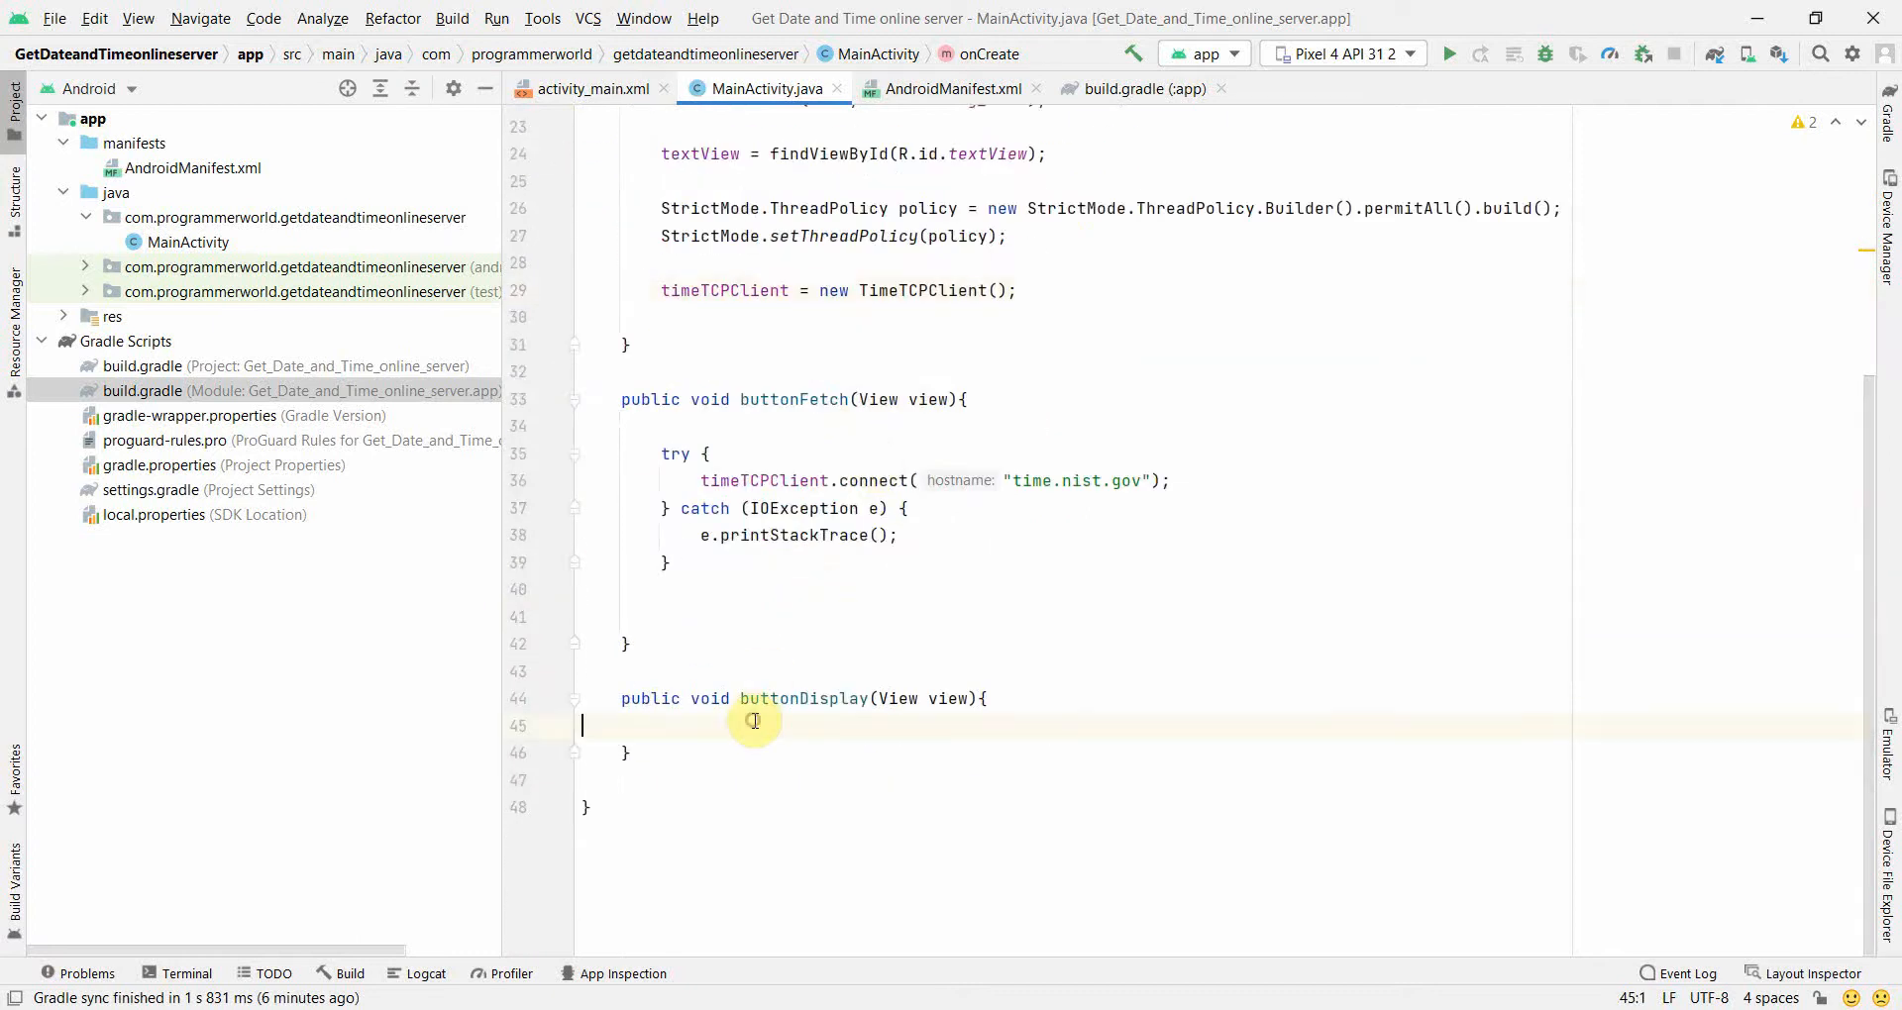
# Set the text view to timeTCPClient.getDate().toString() in buttonDisplay inside a try/catch for IOException
pyautogui.press('enter')
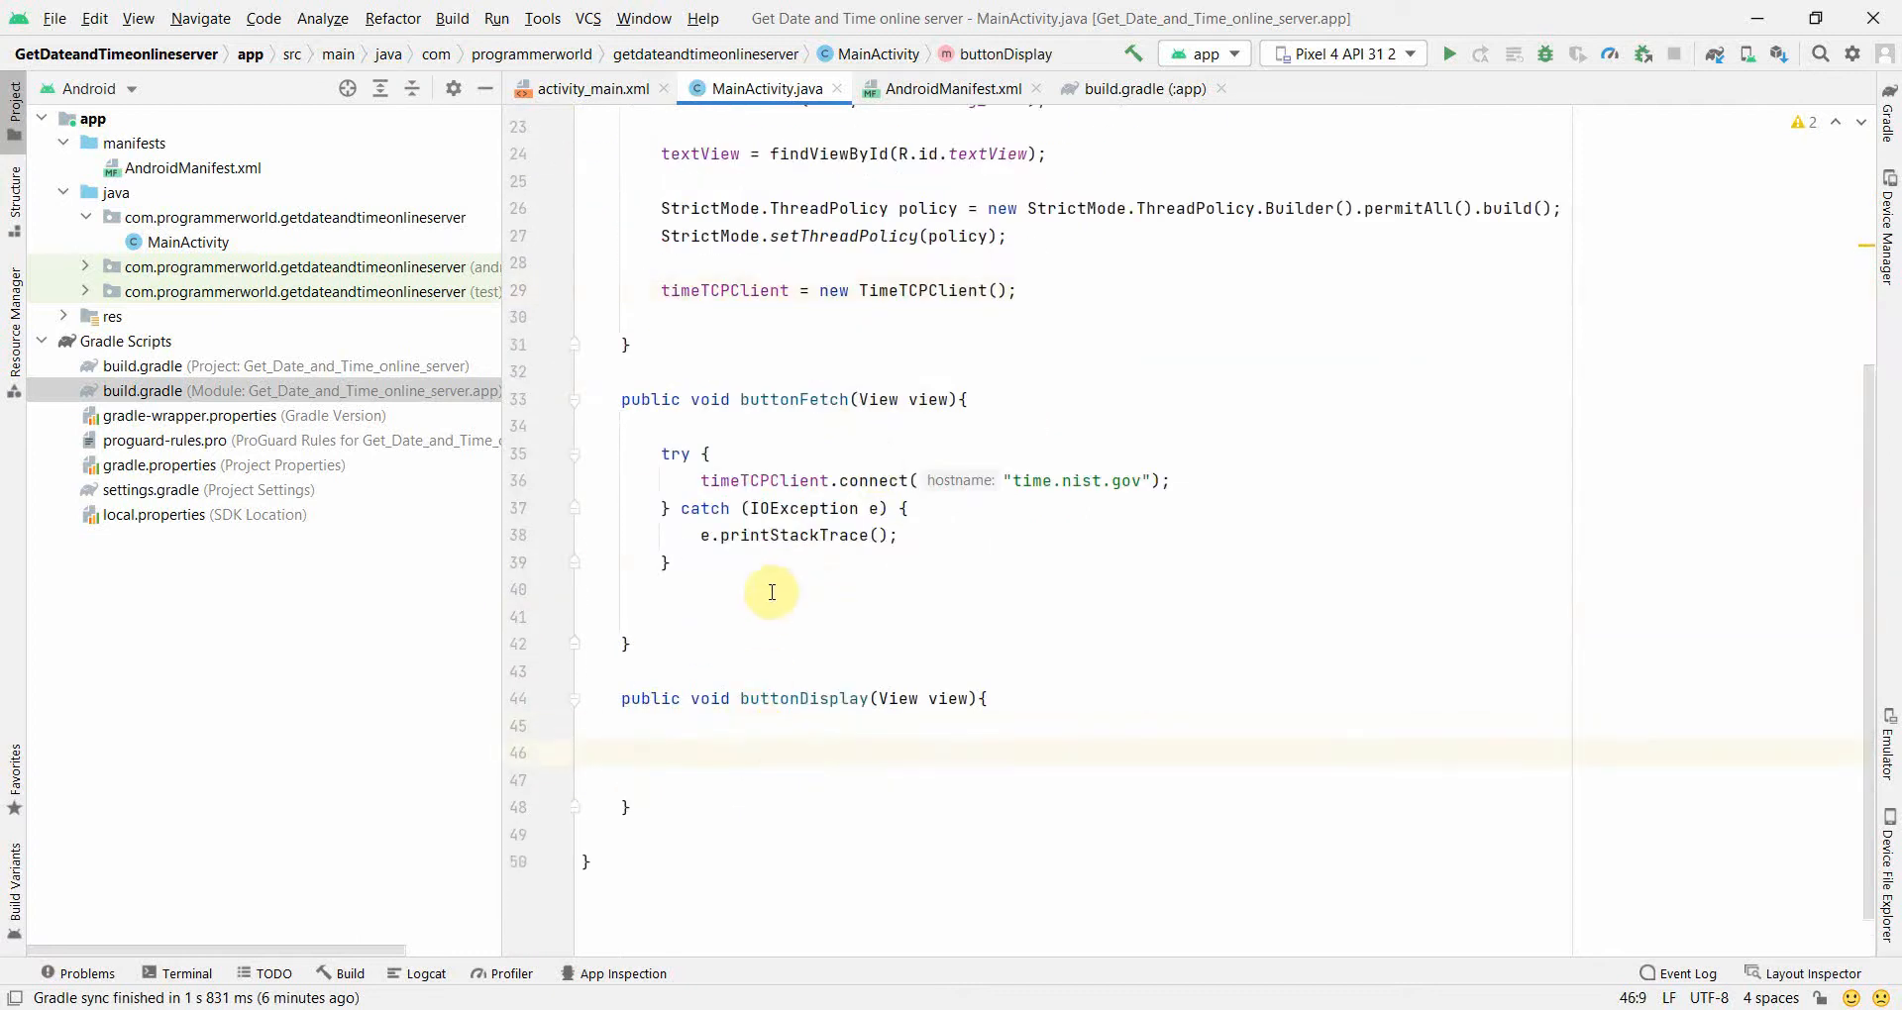
pyautogui.moveTo(814, 700)
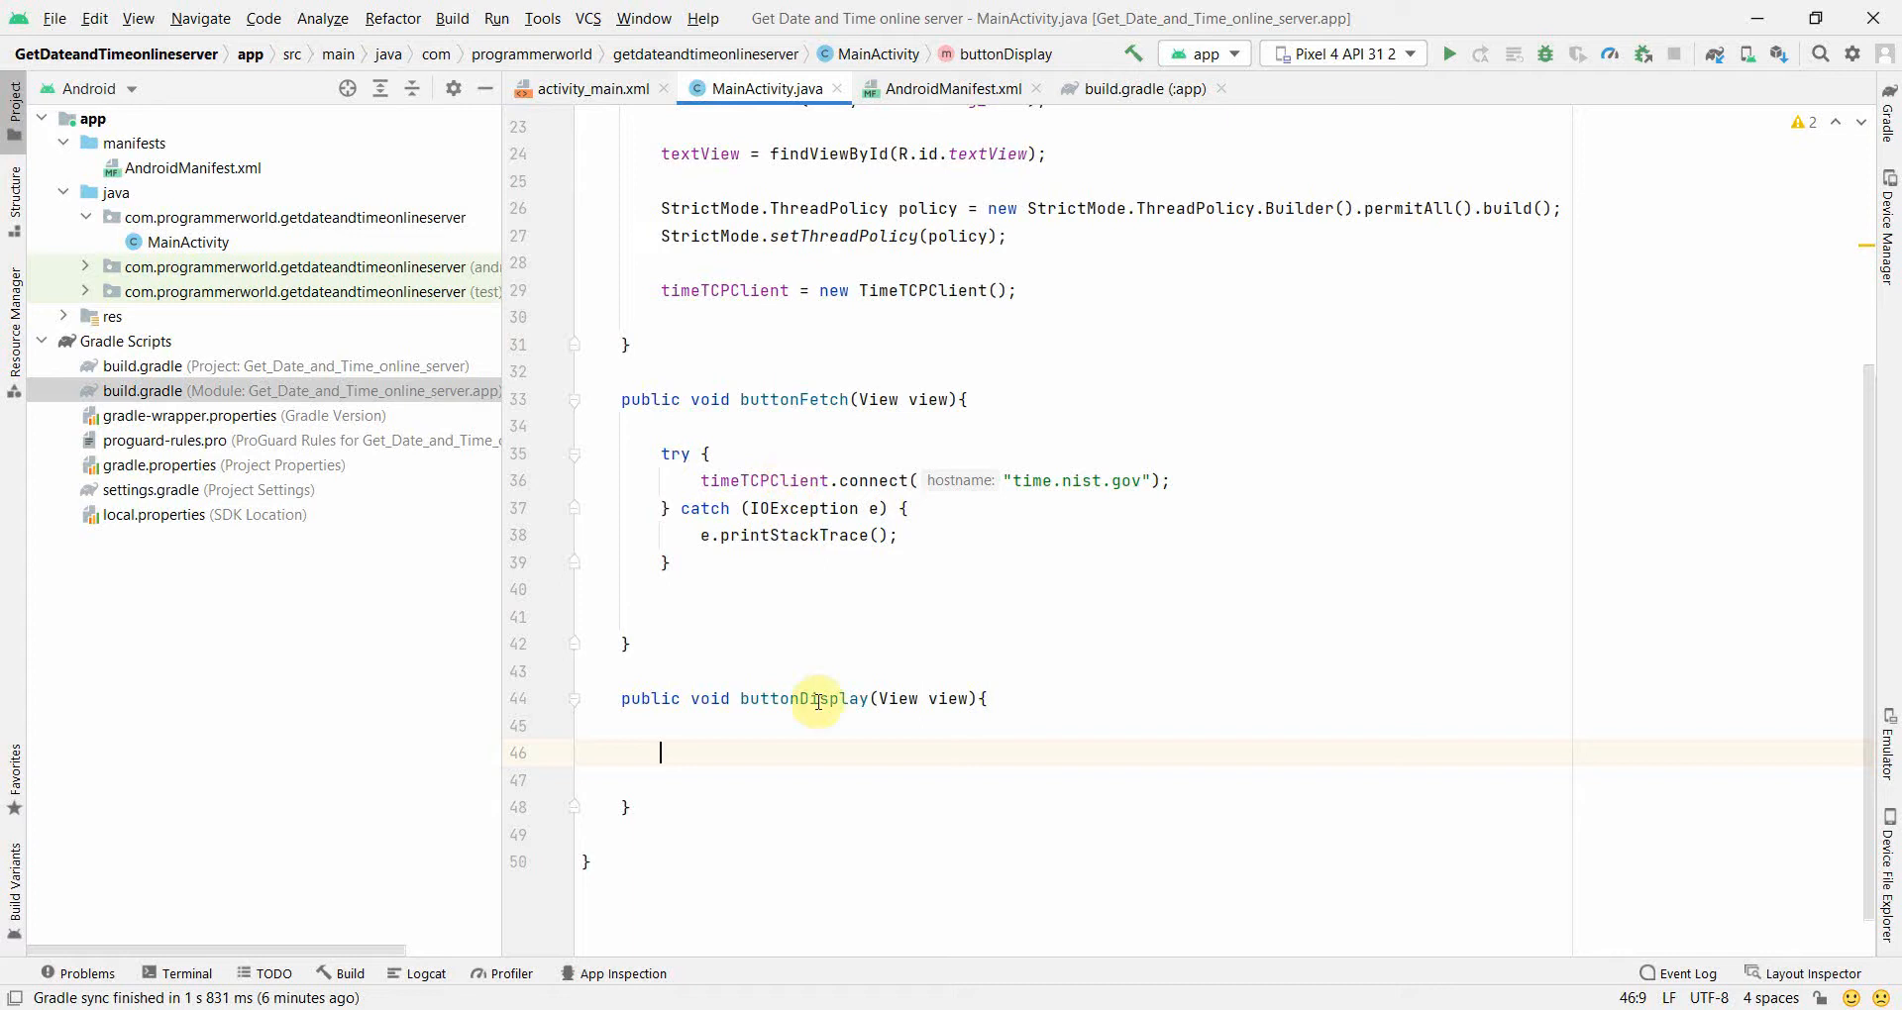
pyautogui.write('textView.setText();')
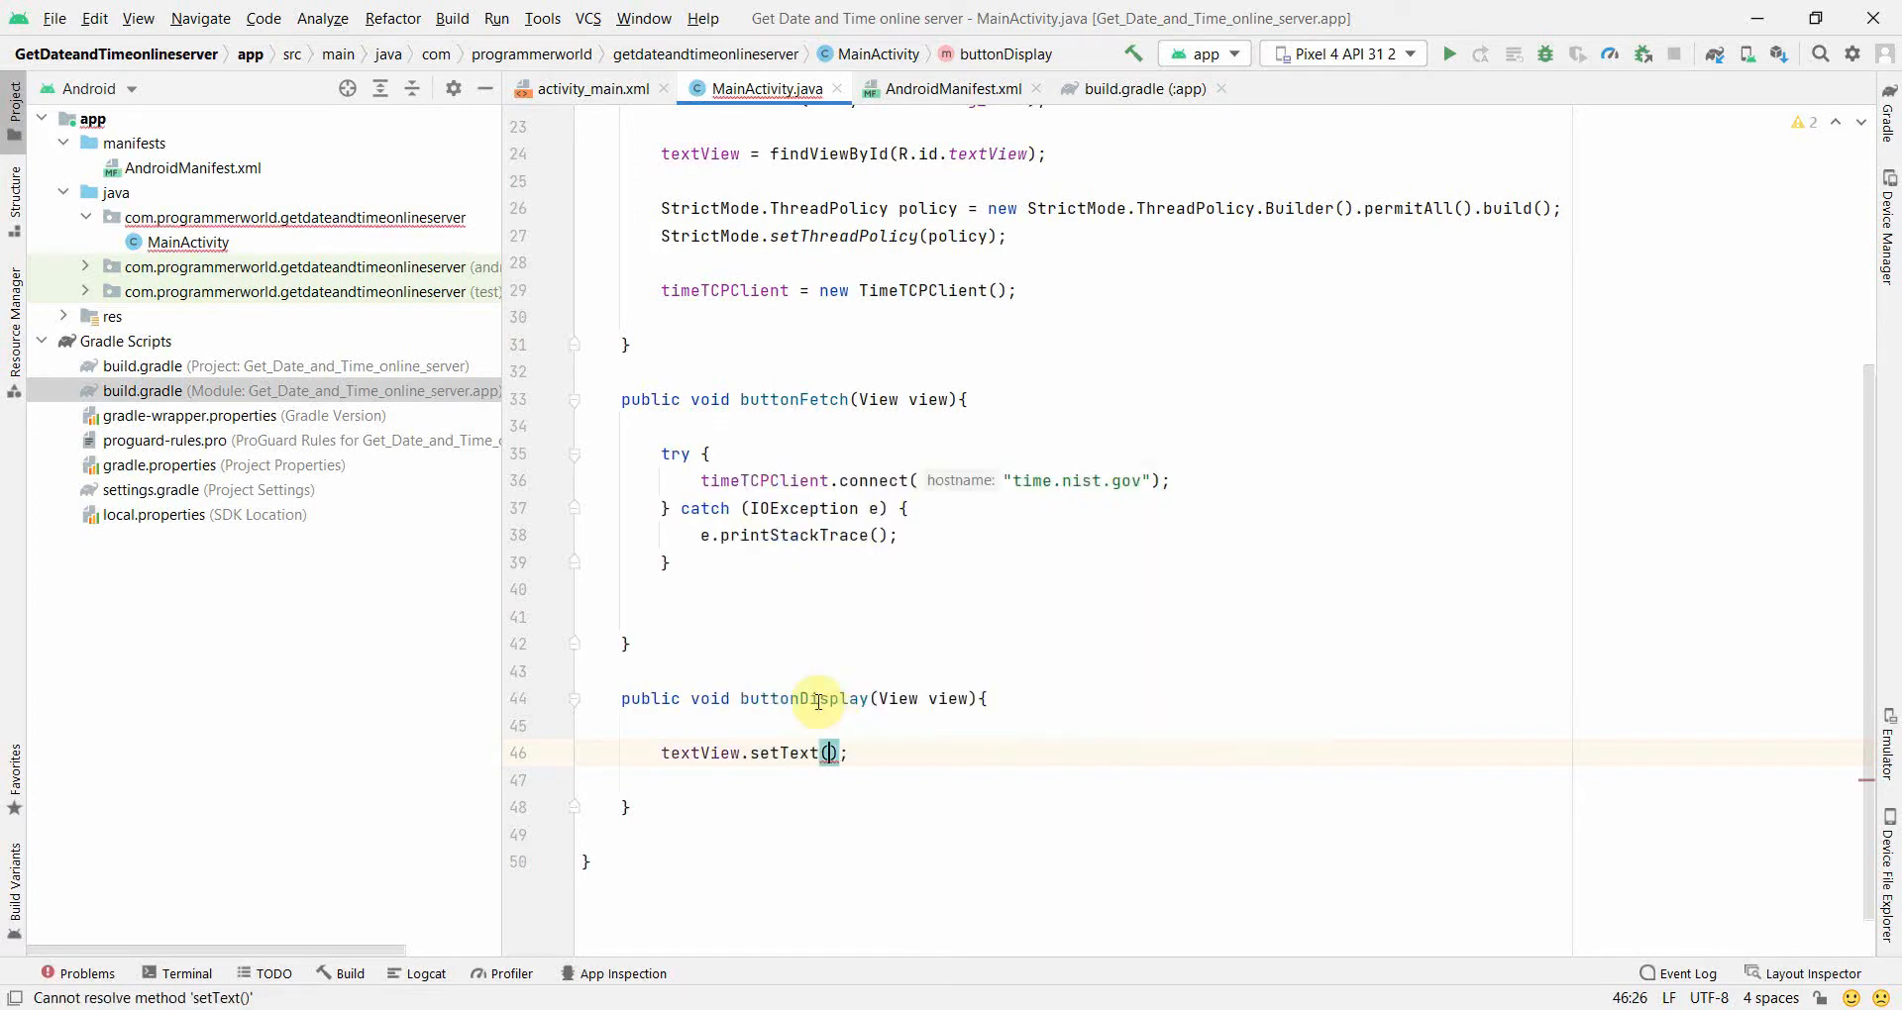
pyautogui.click(831, 753)
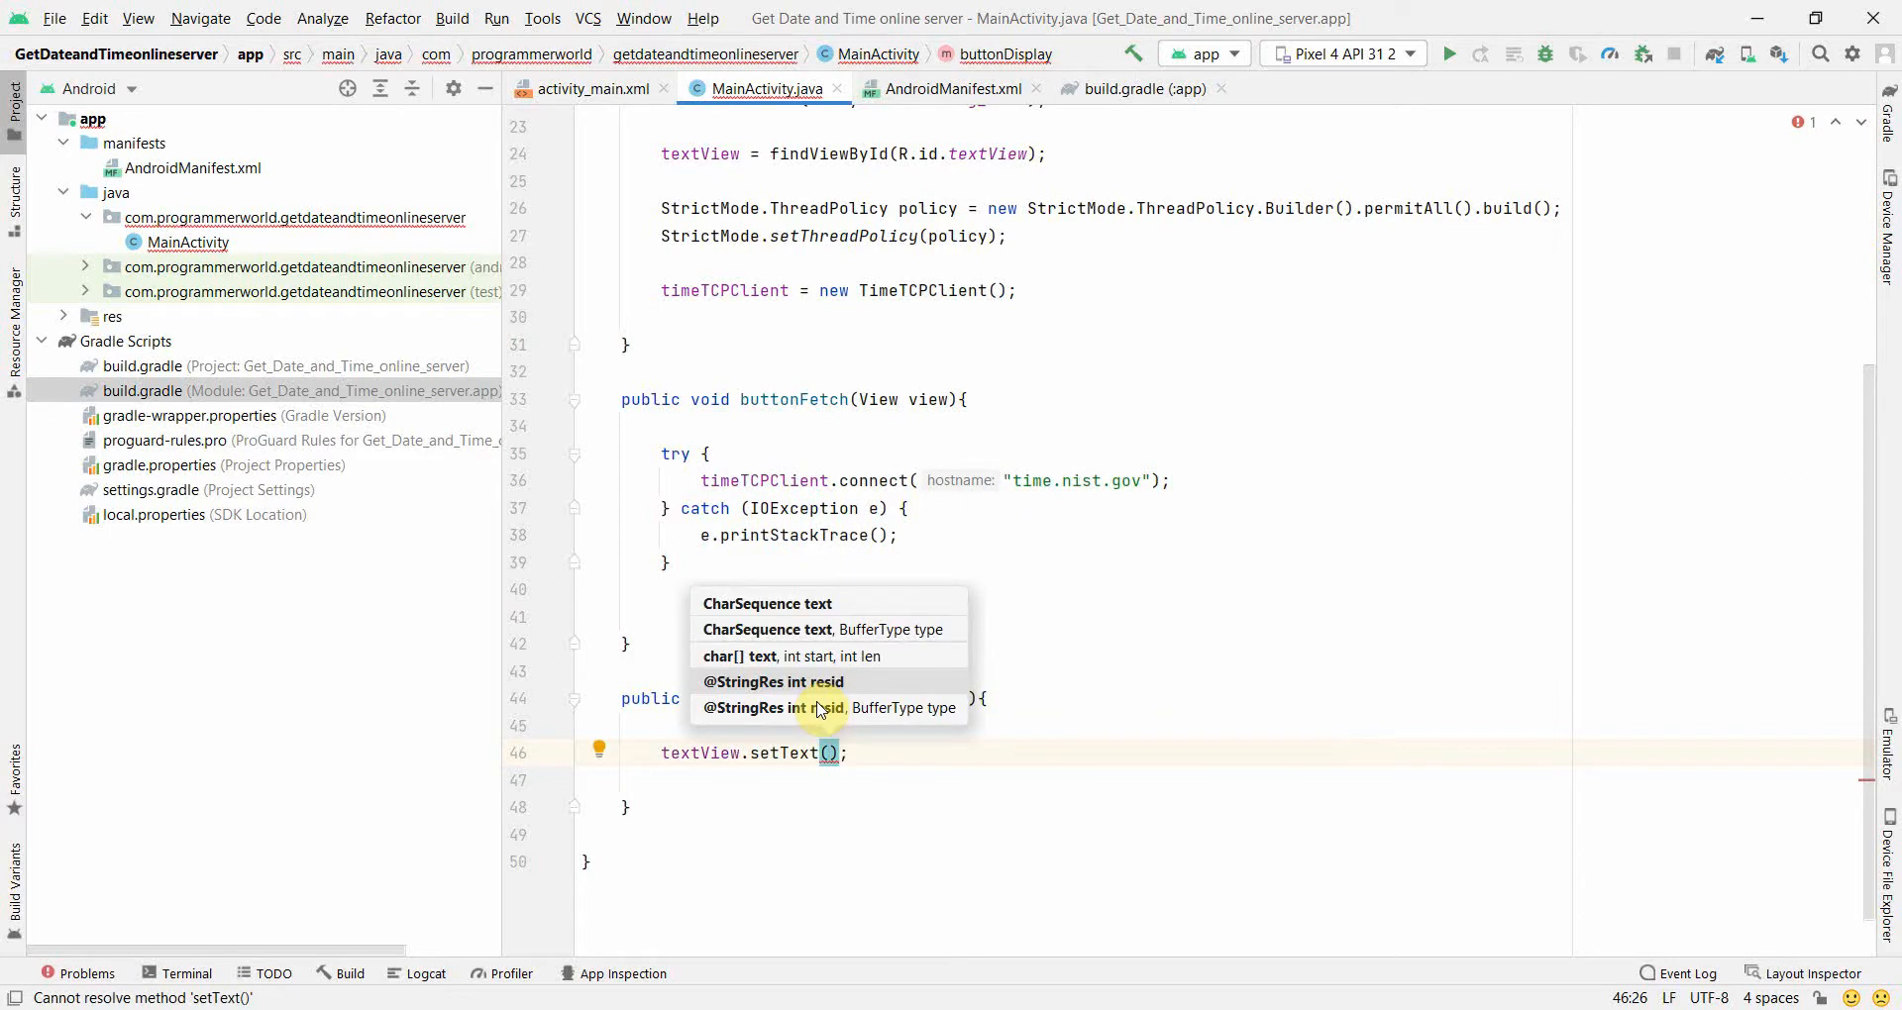
pyautogui.write('t')
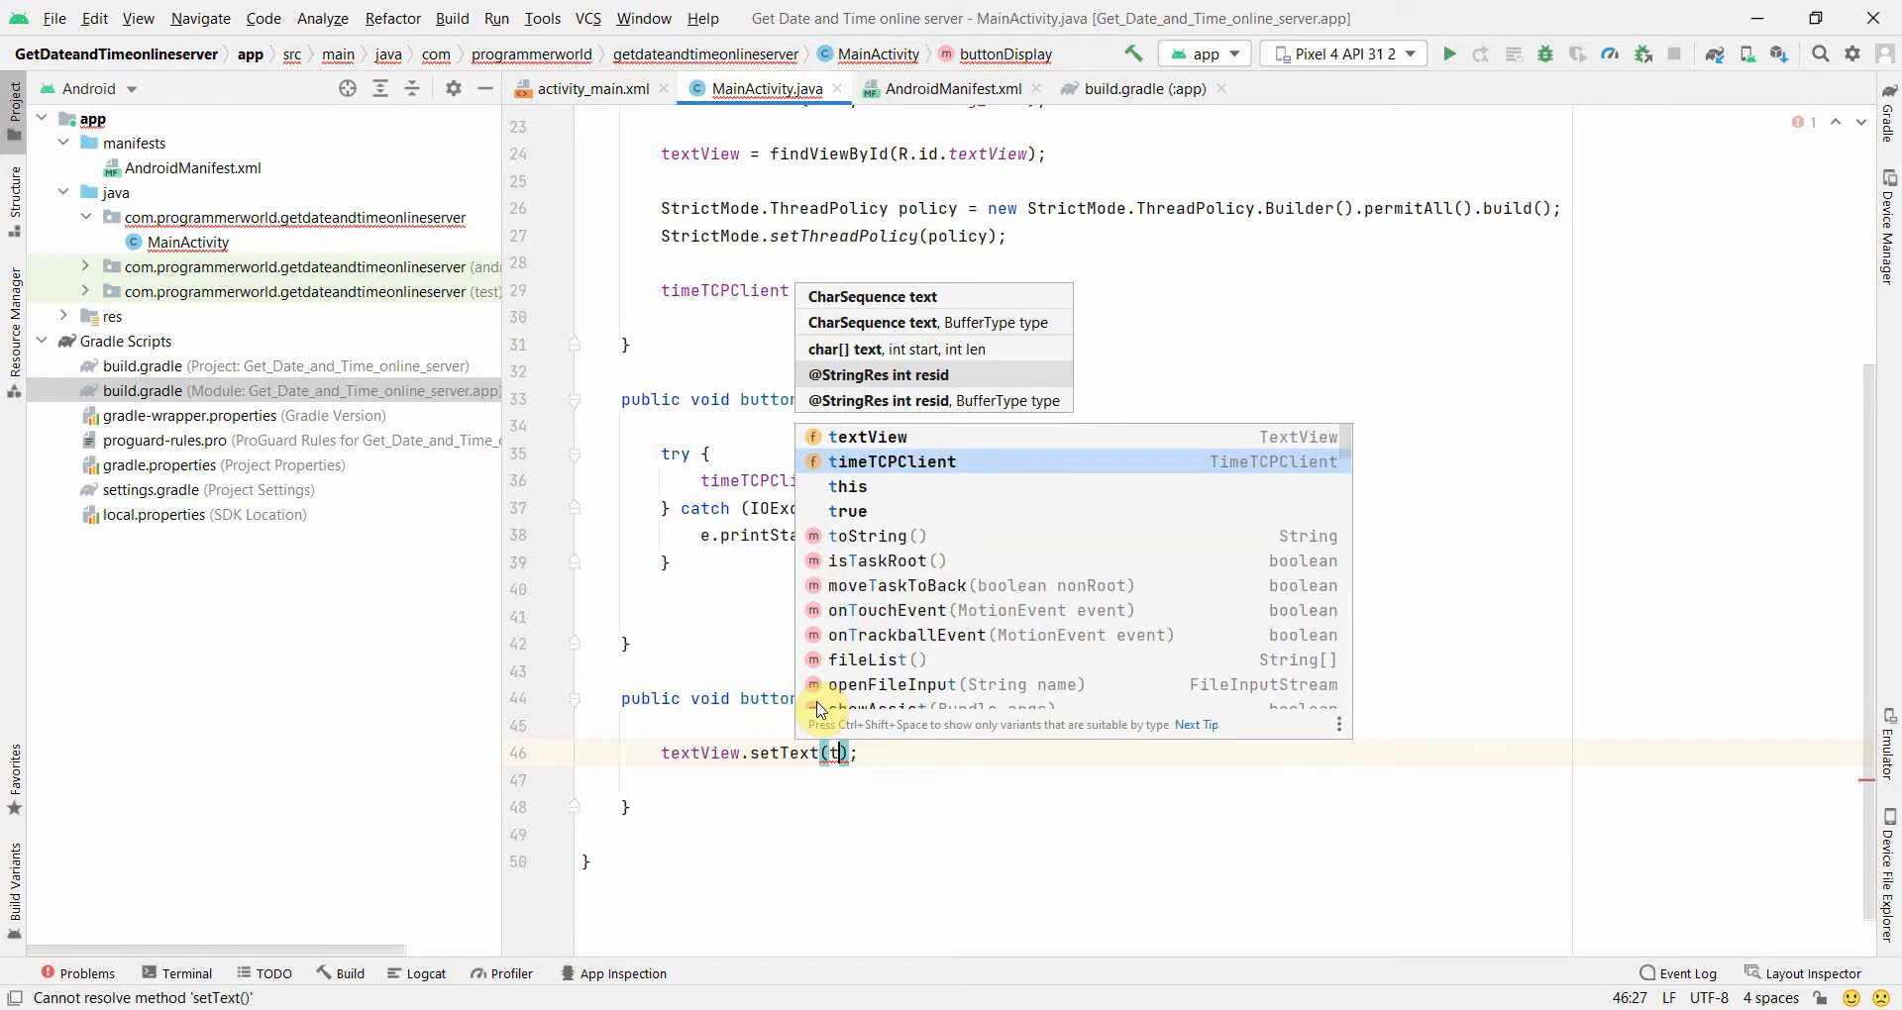
pyautogui.write('timeTCPClient.g')
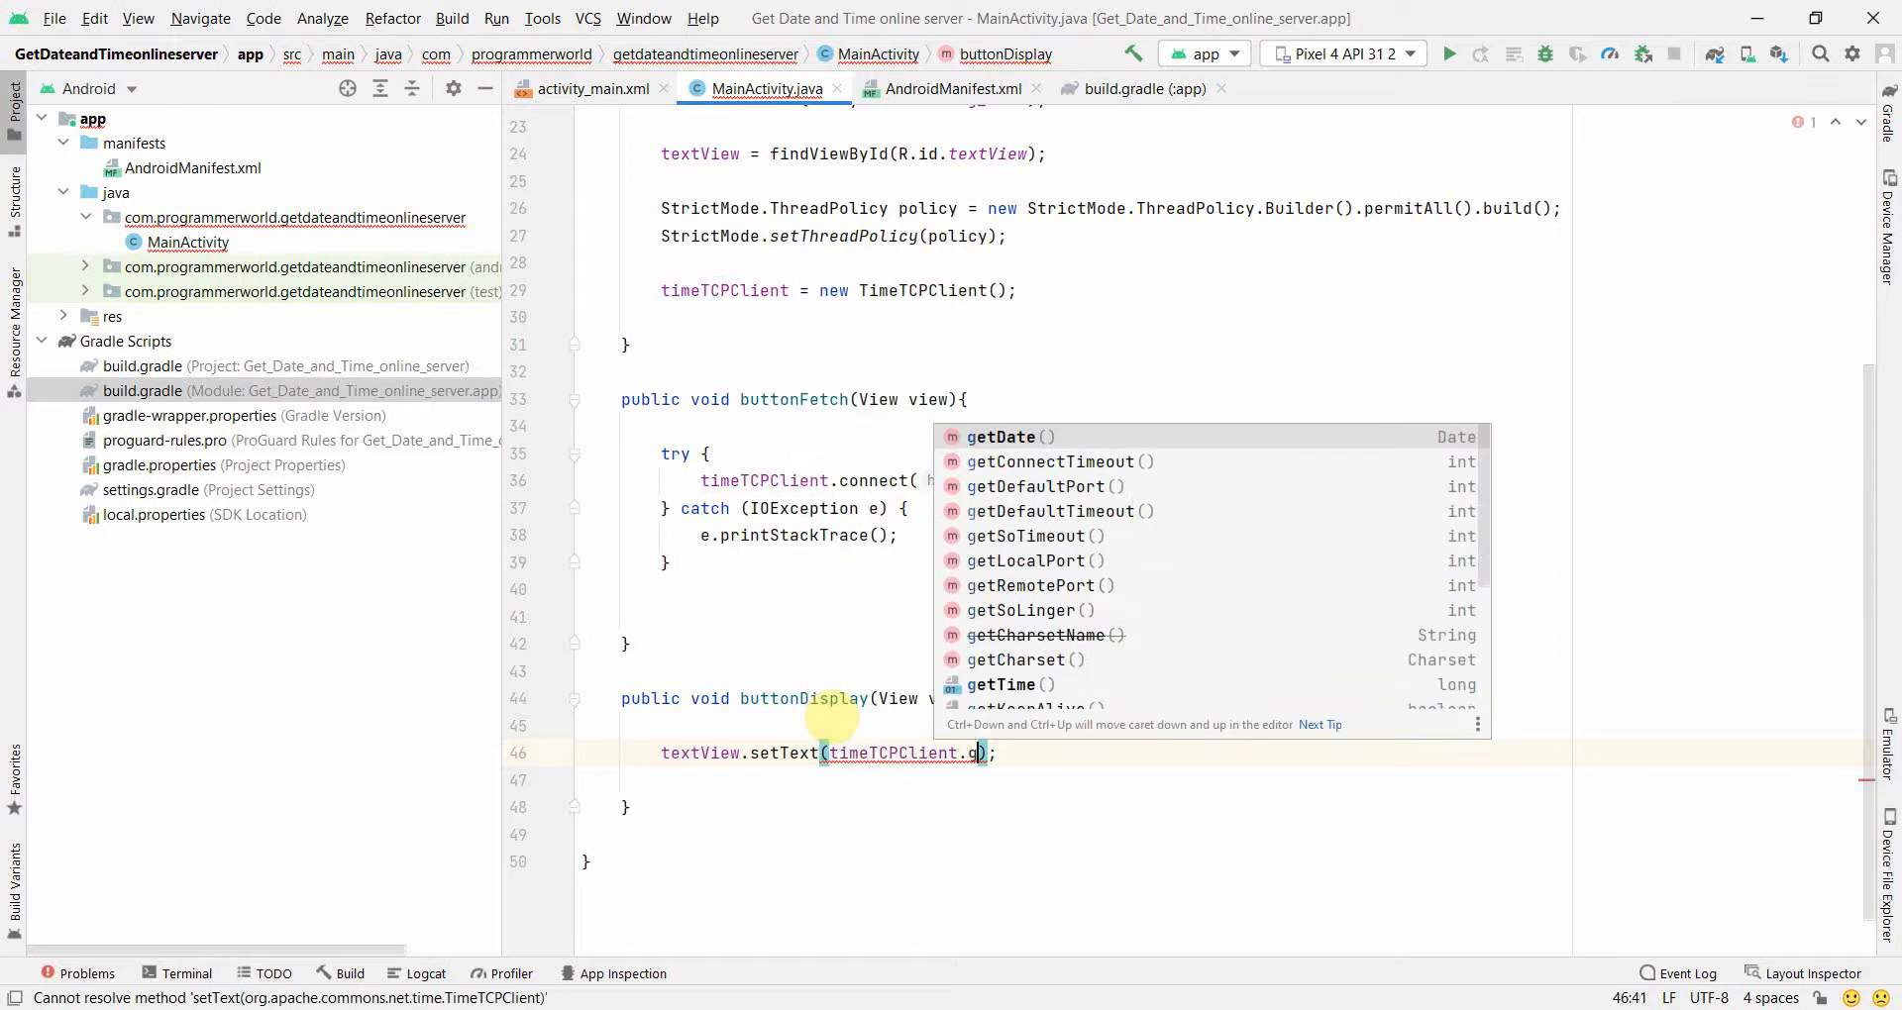
pyautogui.click(999, 436)
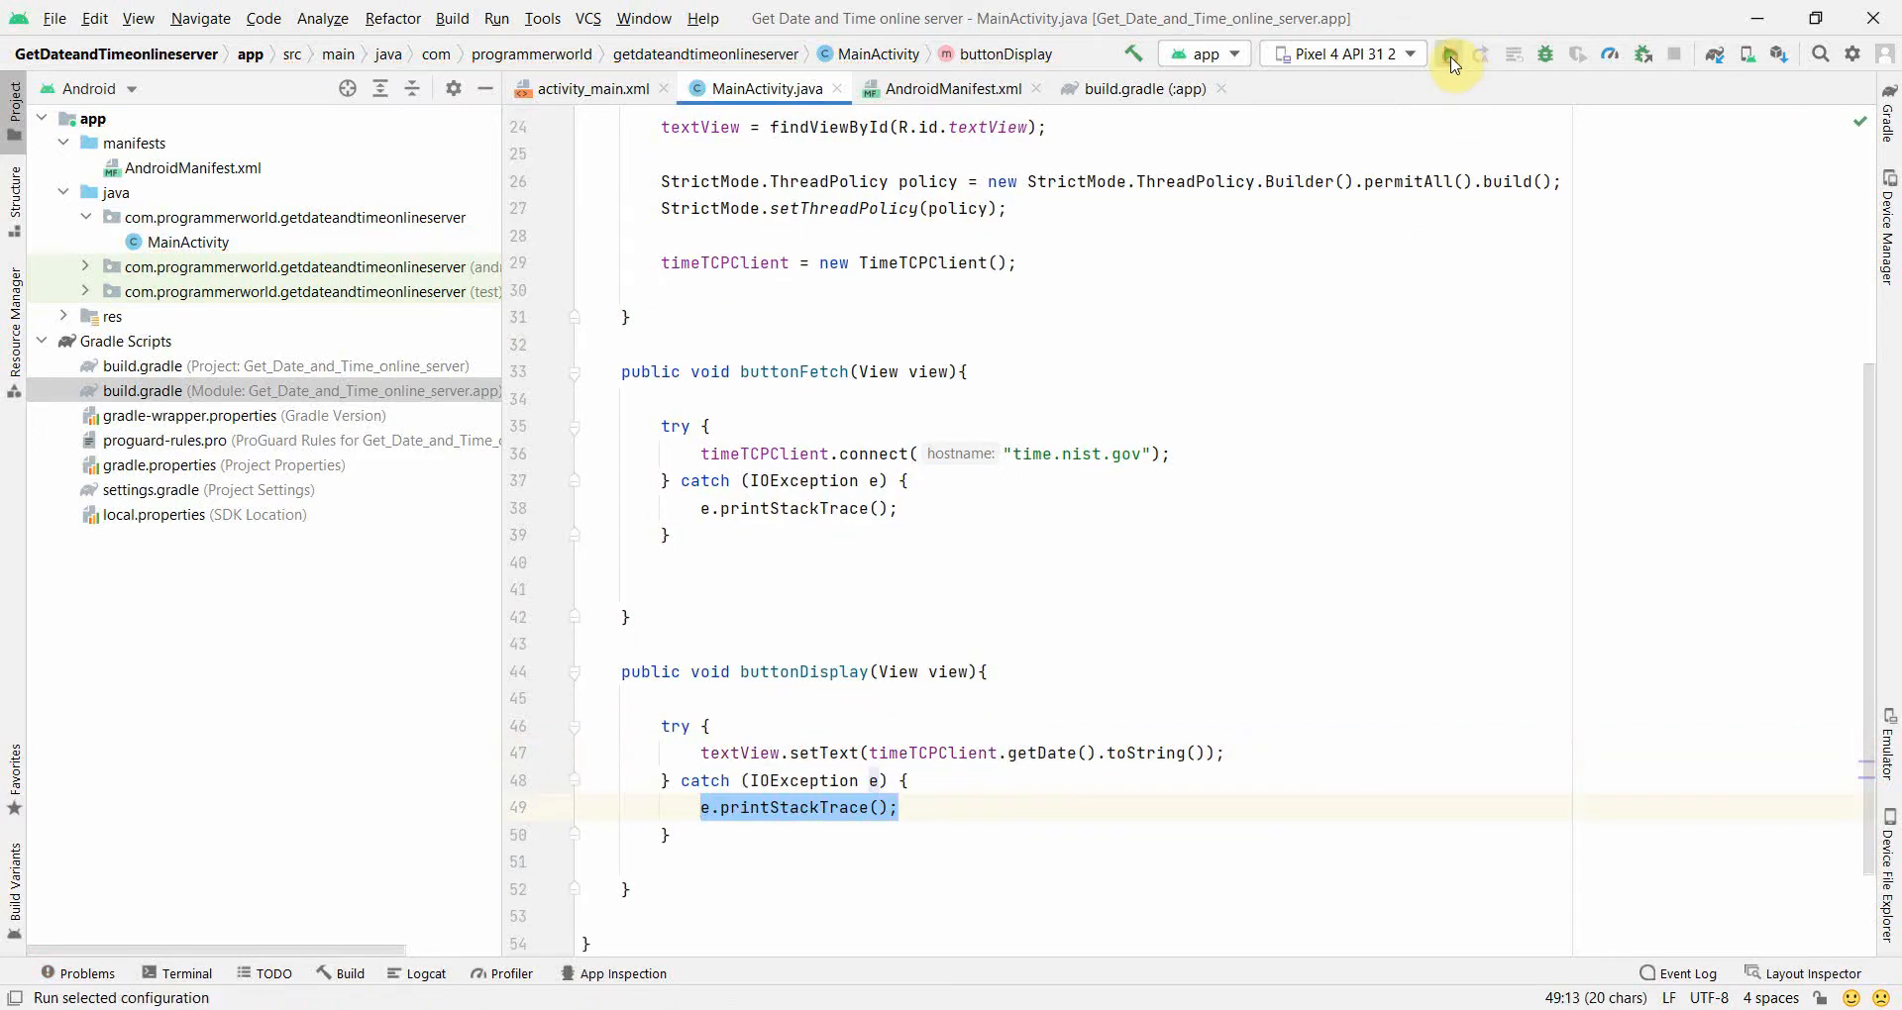
# Run the app on the Pixel 4 emulator, showing the two buttons above Hello World!
pyautogui.click(1451, 53)
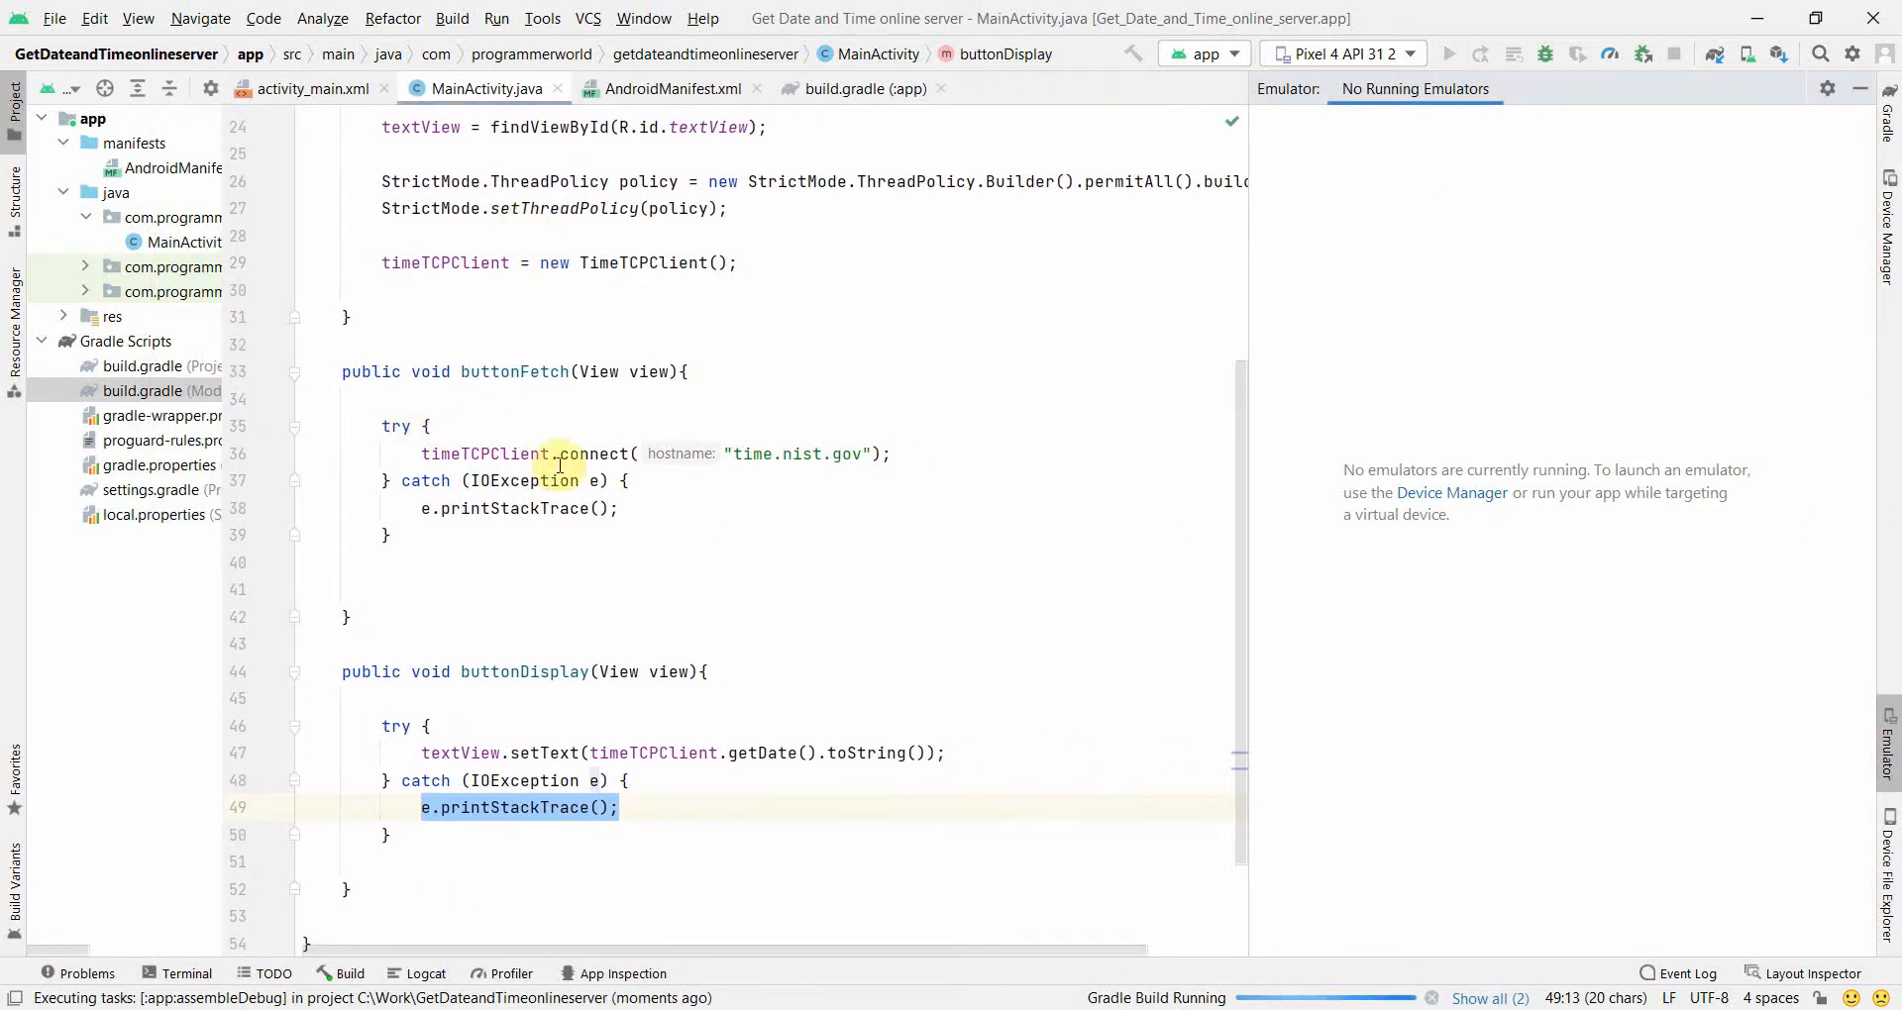
pyautogui.click(1446, 54)
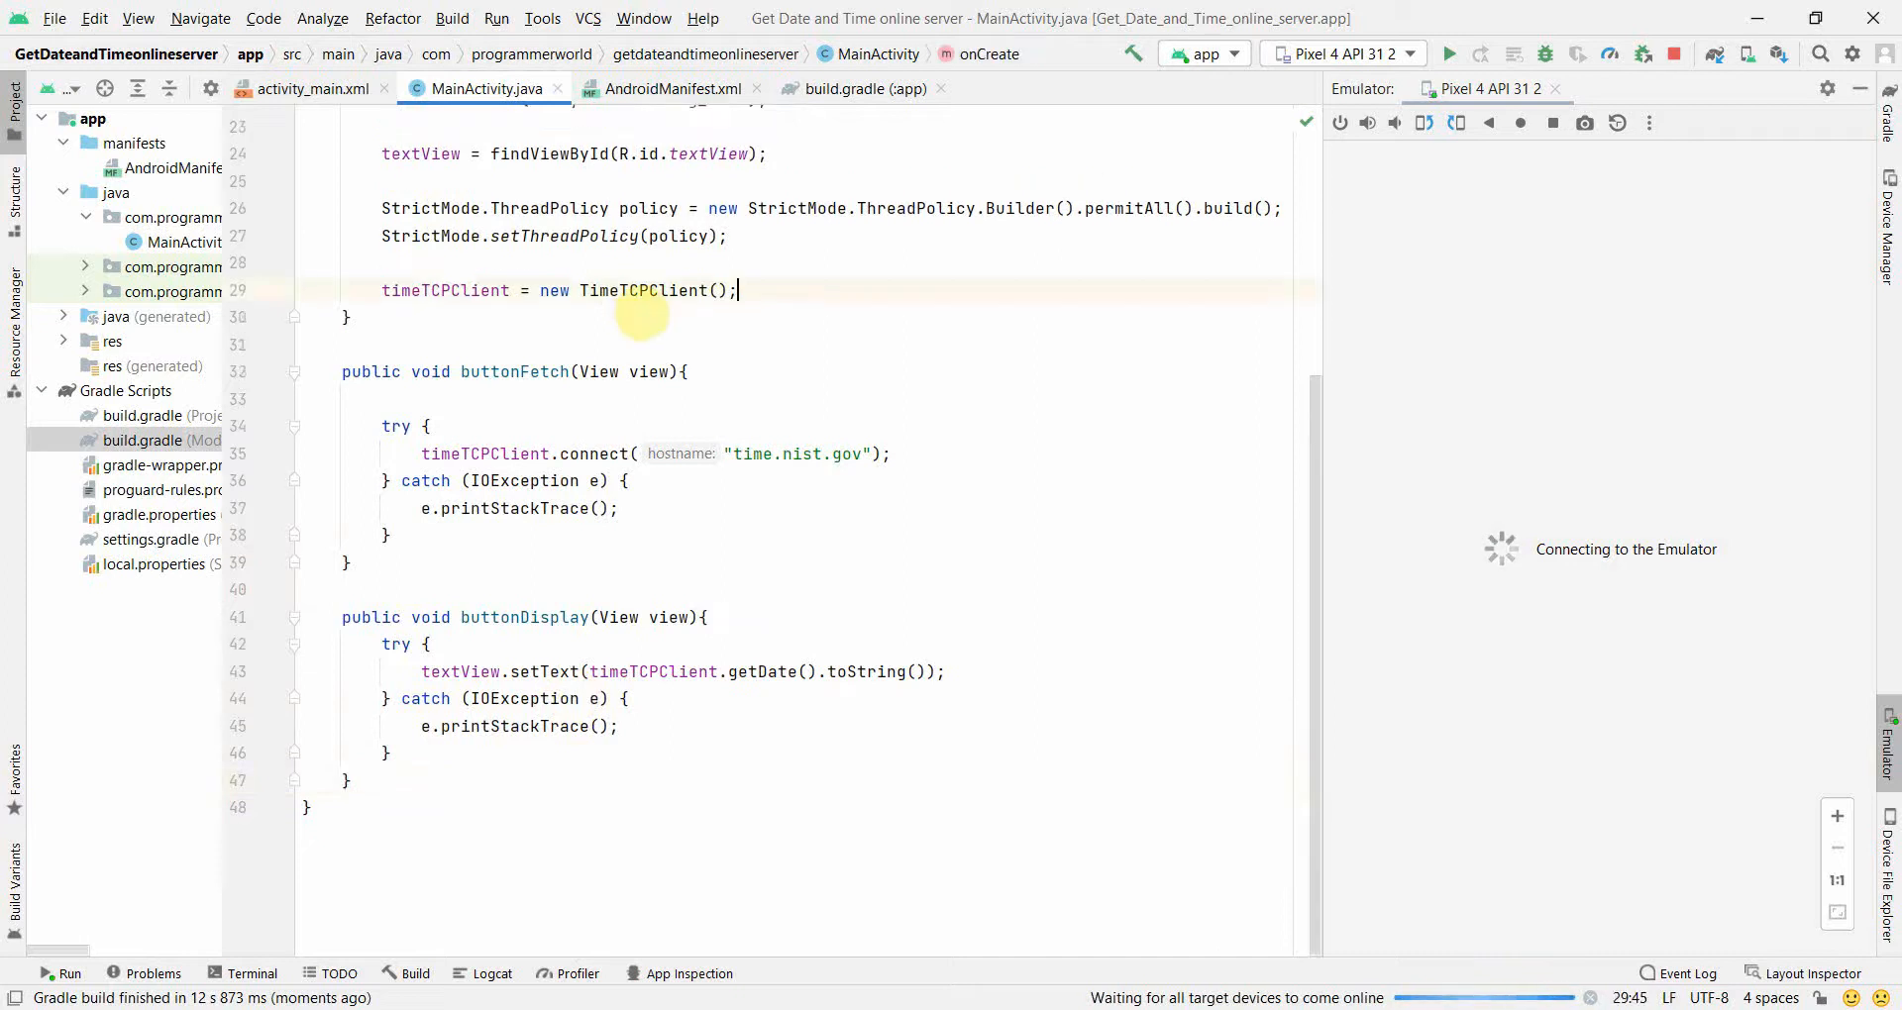
pyautogui.click(427, 426)
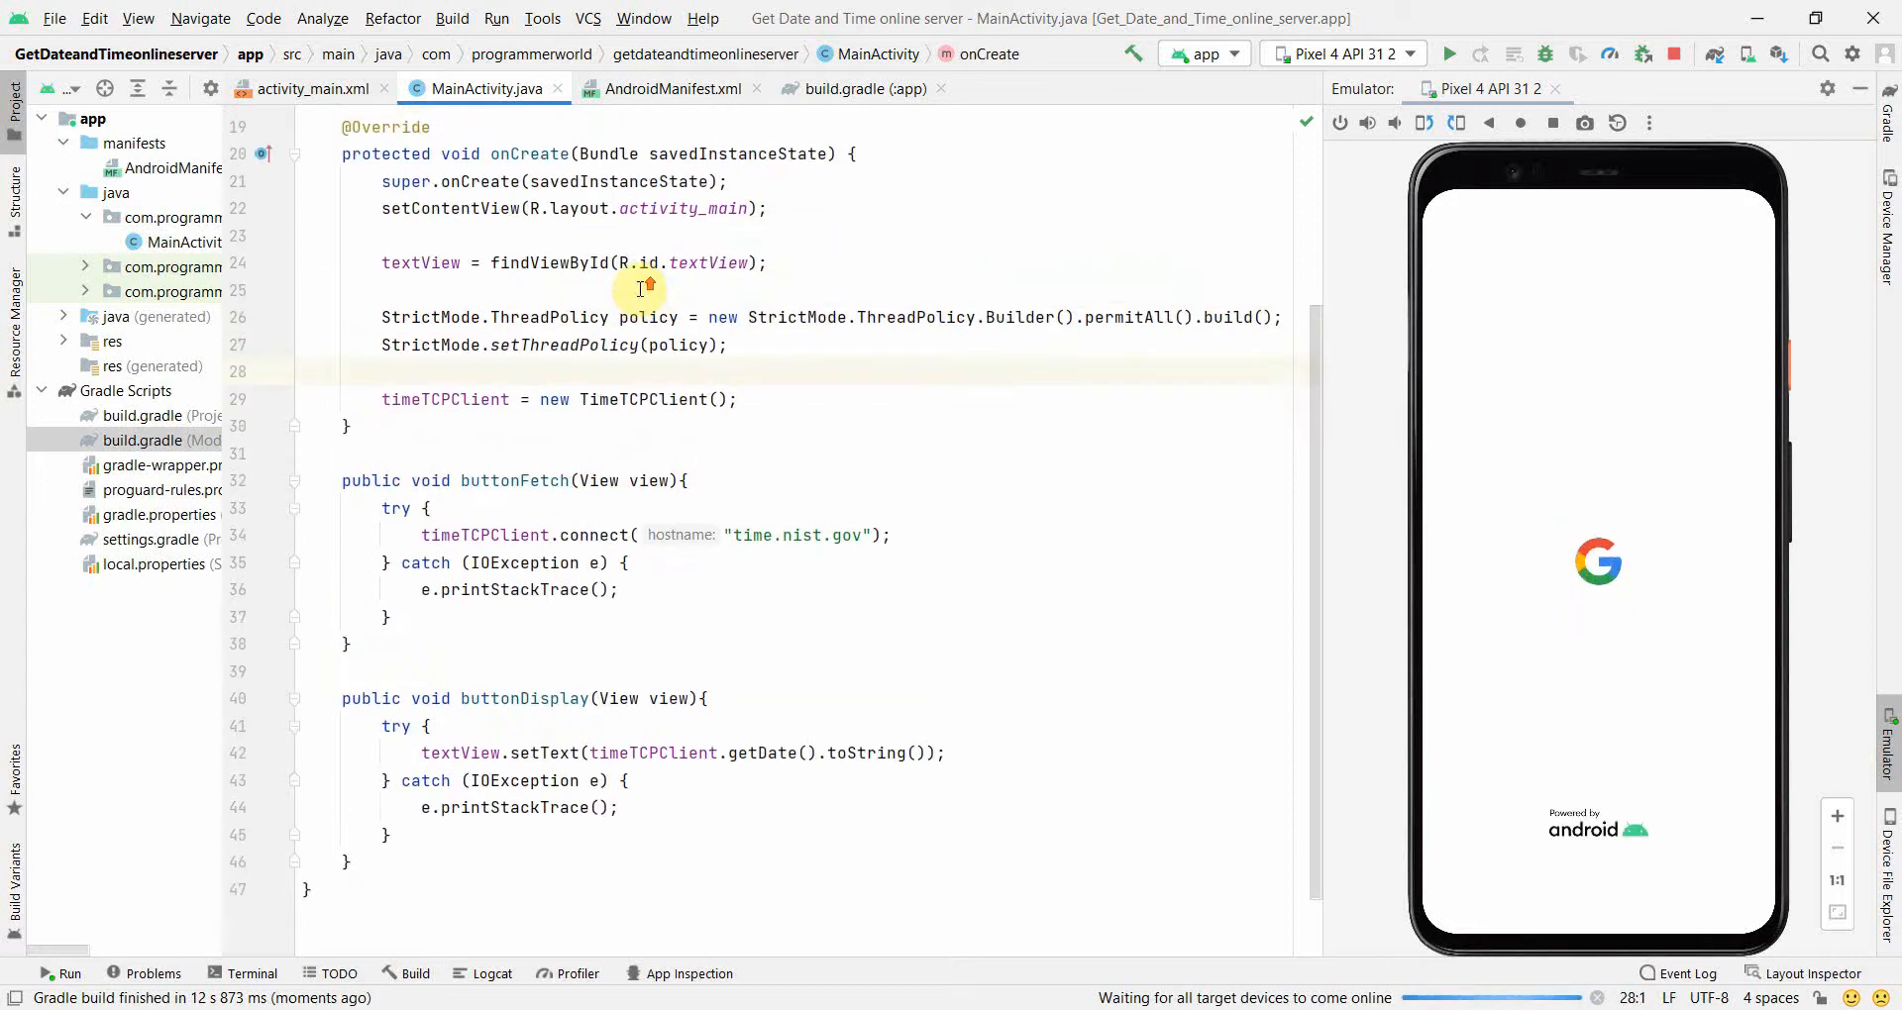
pyautogui.scroll(3)
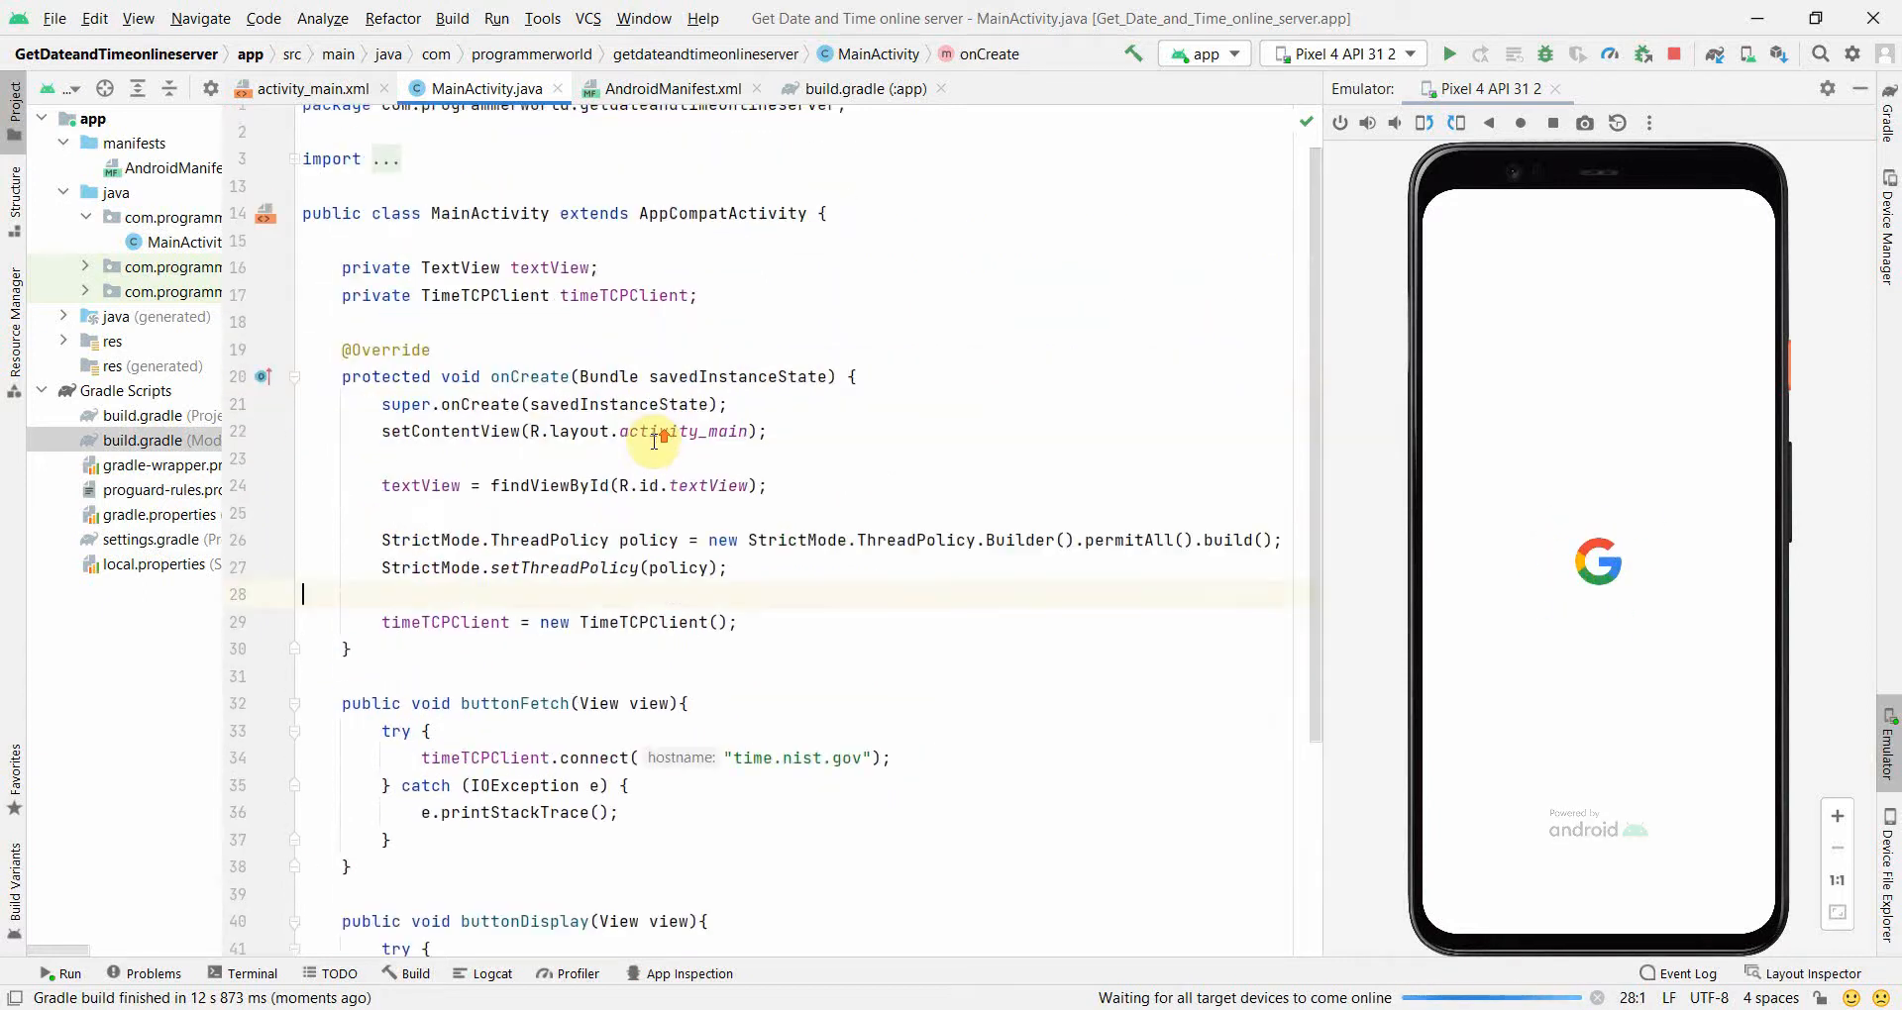
pyautogui.scroll(-3)
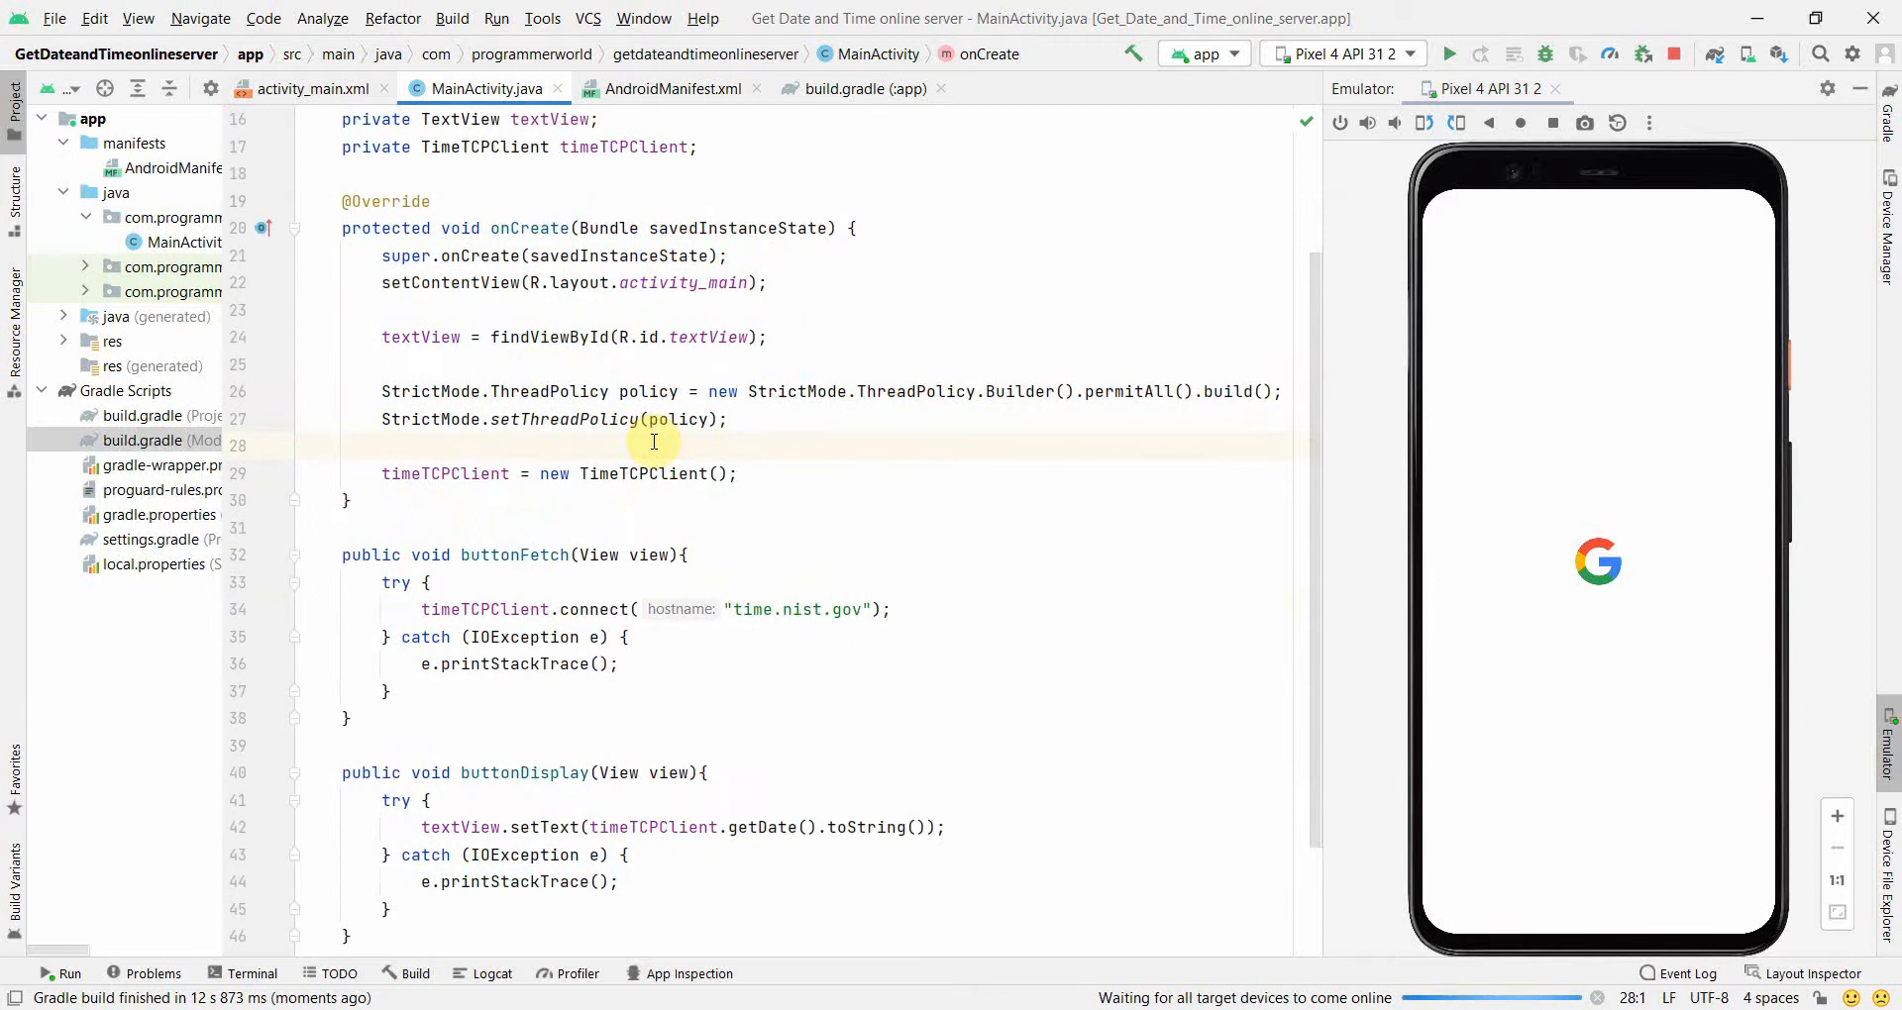
pyautogui.click(735, 364)
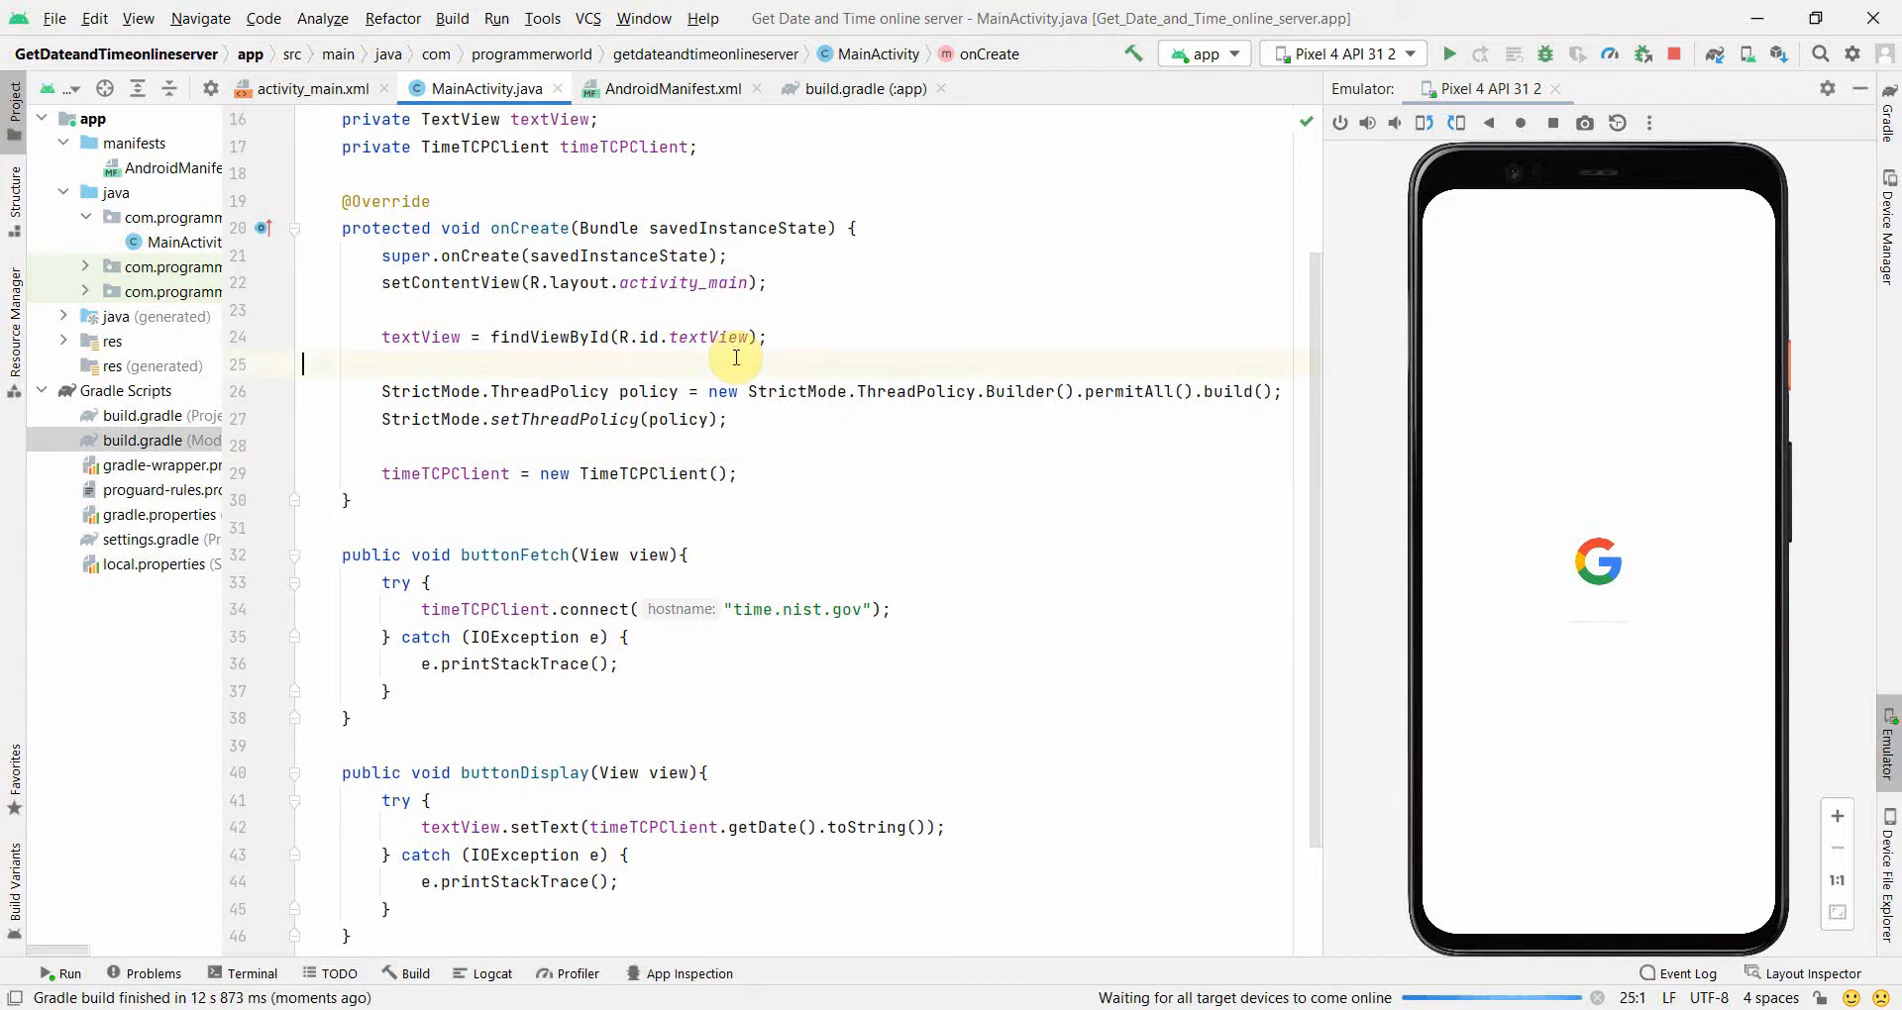
pyautogui.scroll(3)
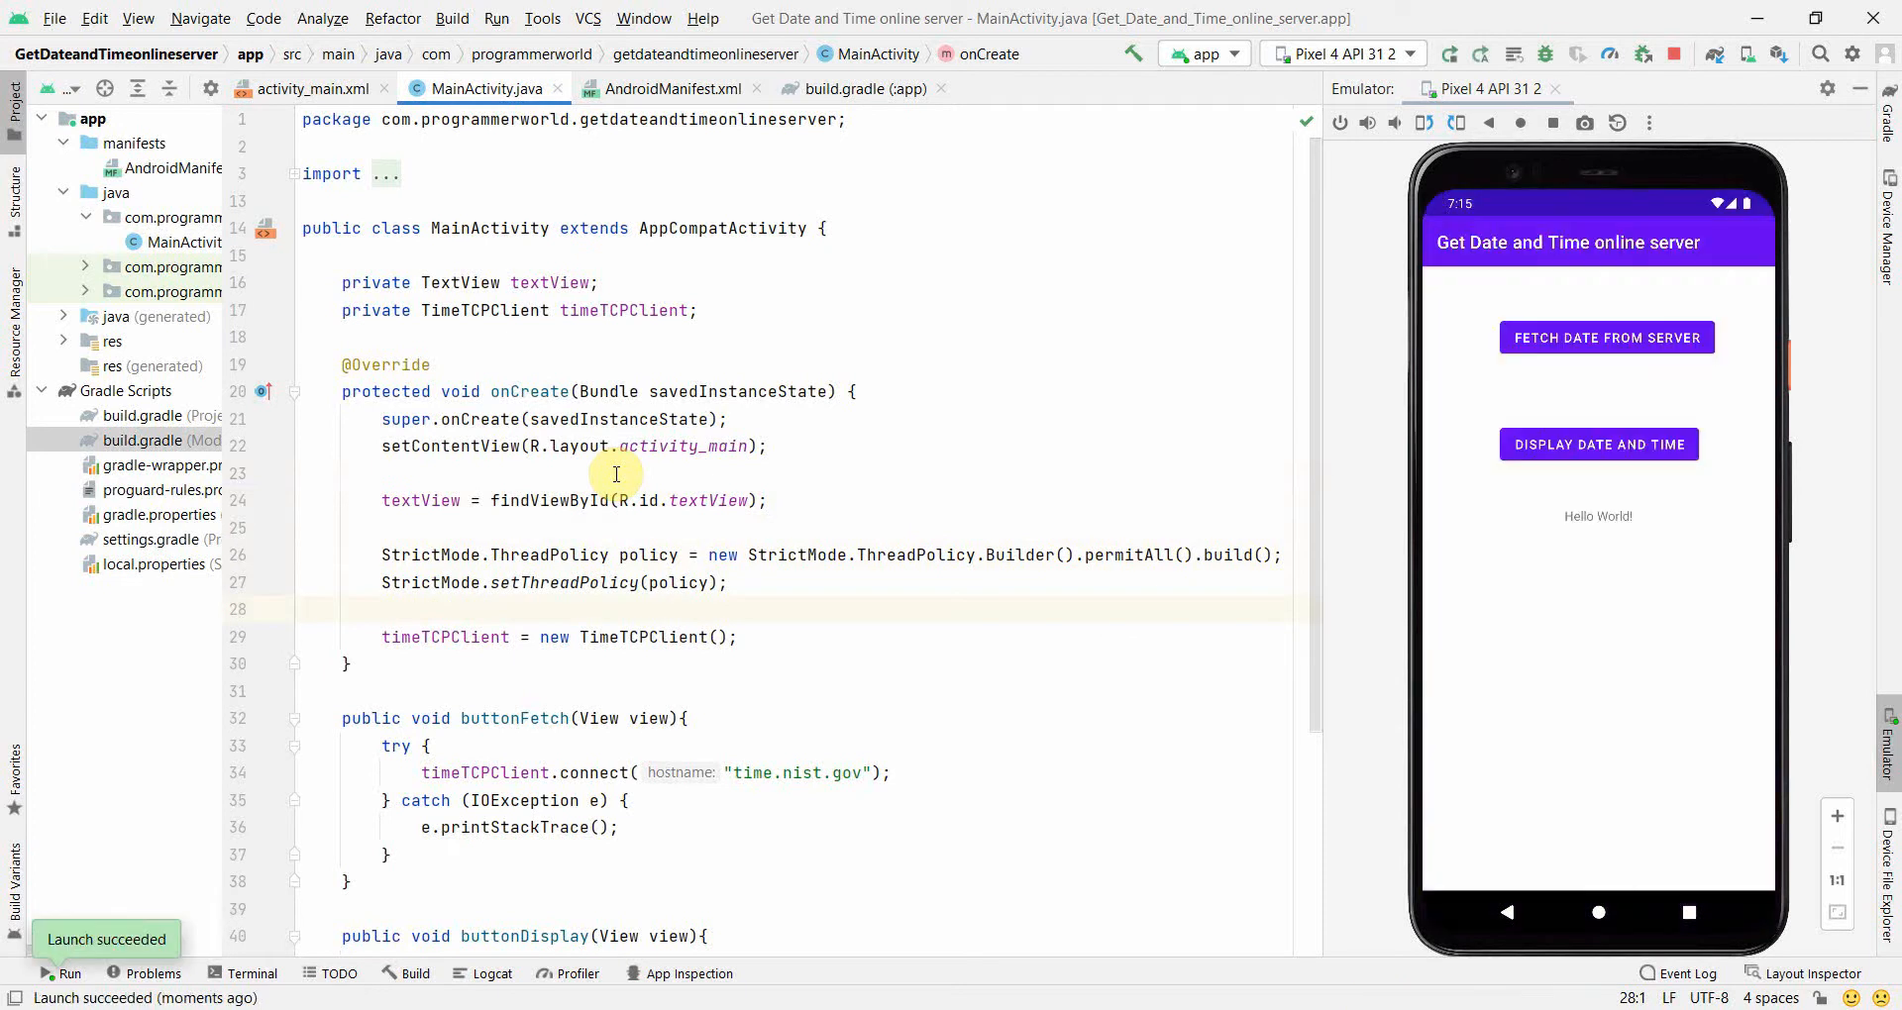
pyautogui.moveTo(1305, 374)
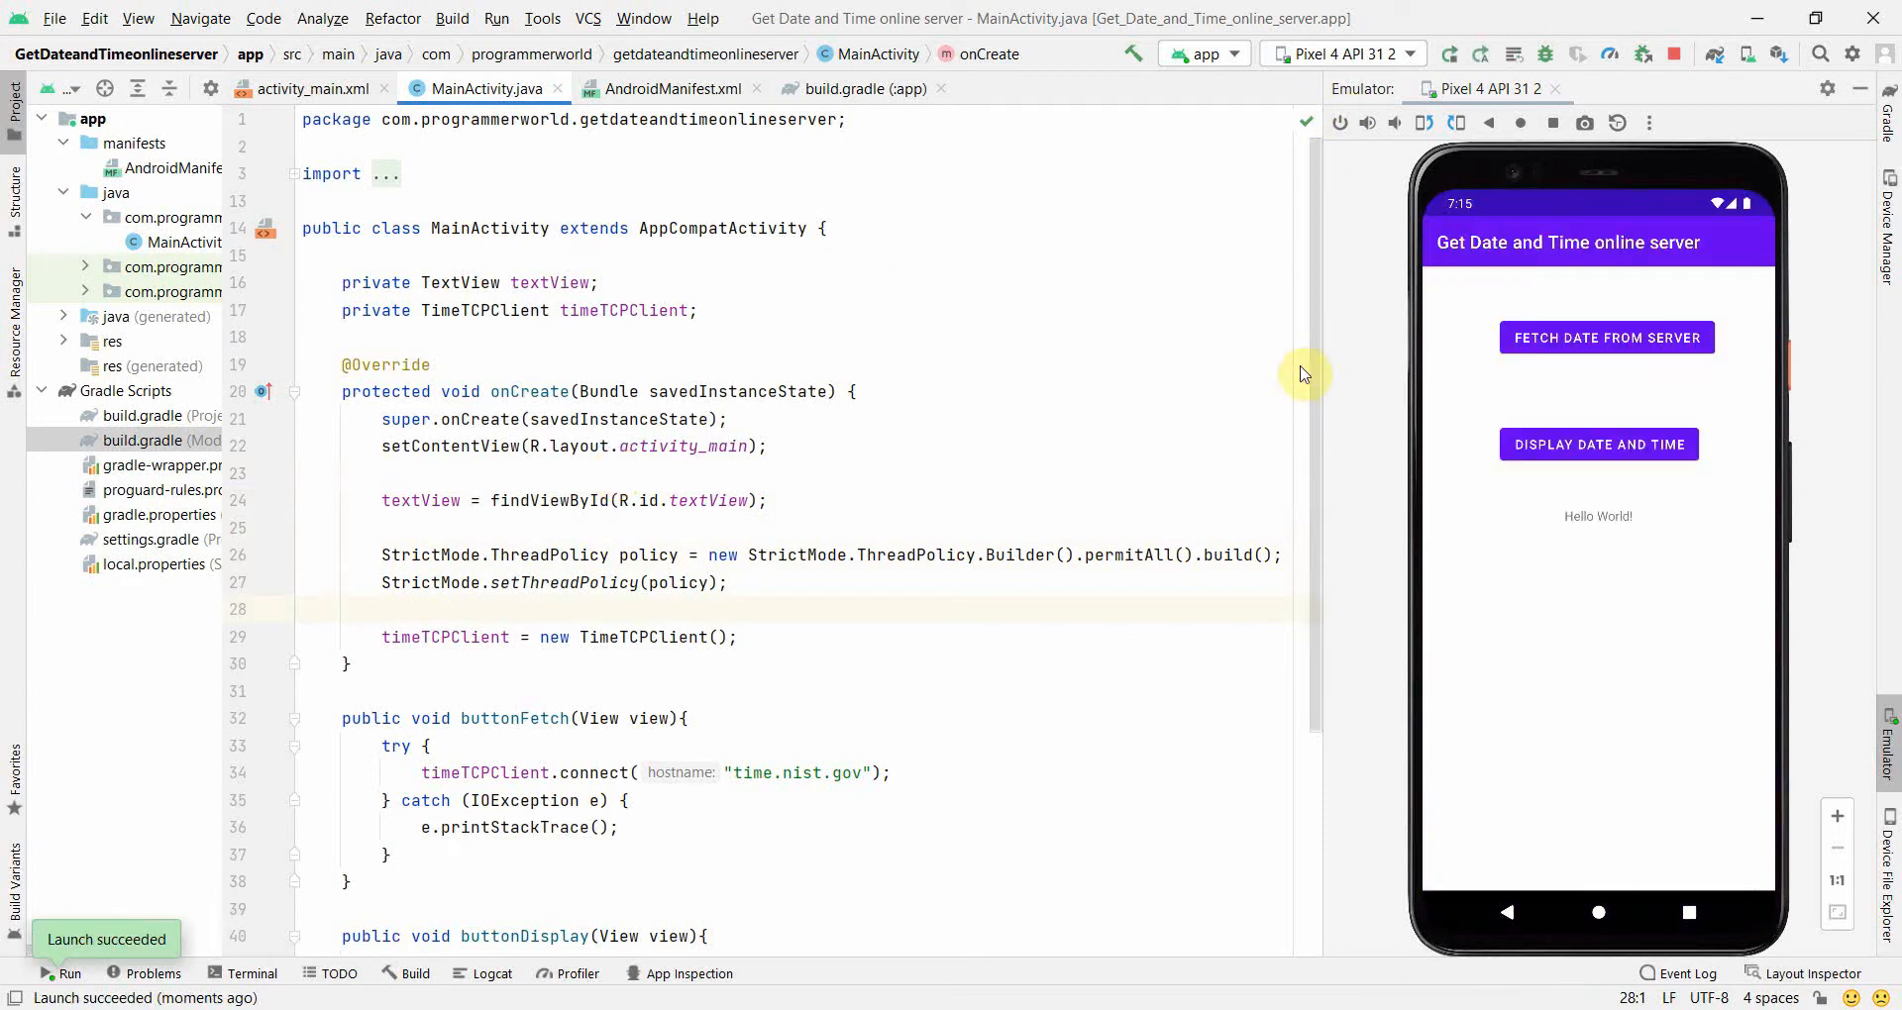
pyautogui.moveTo(1197, 408)
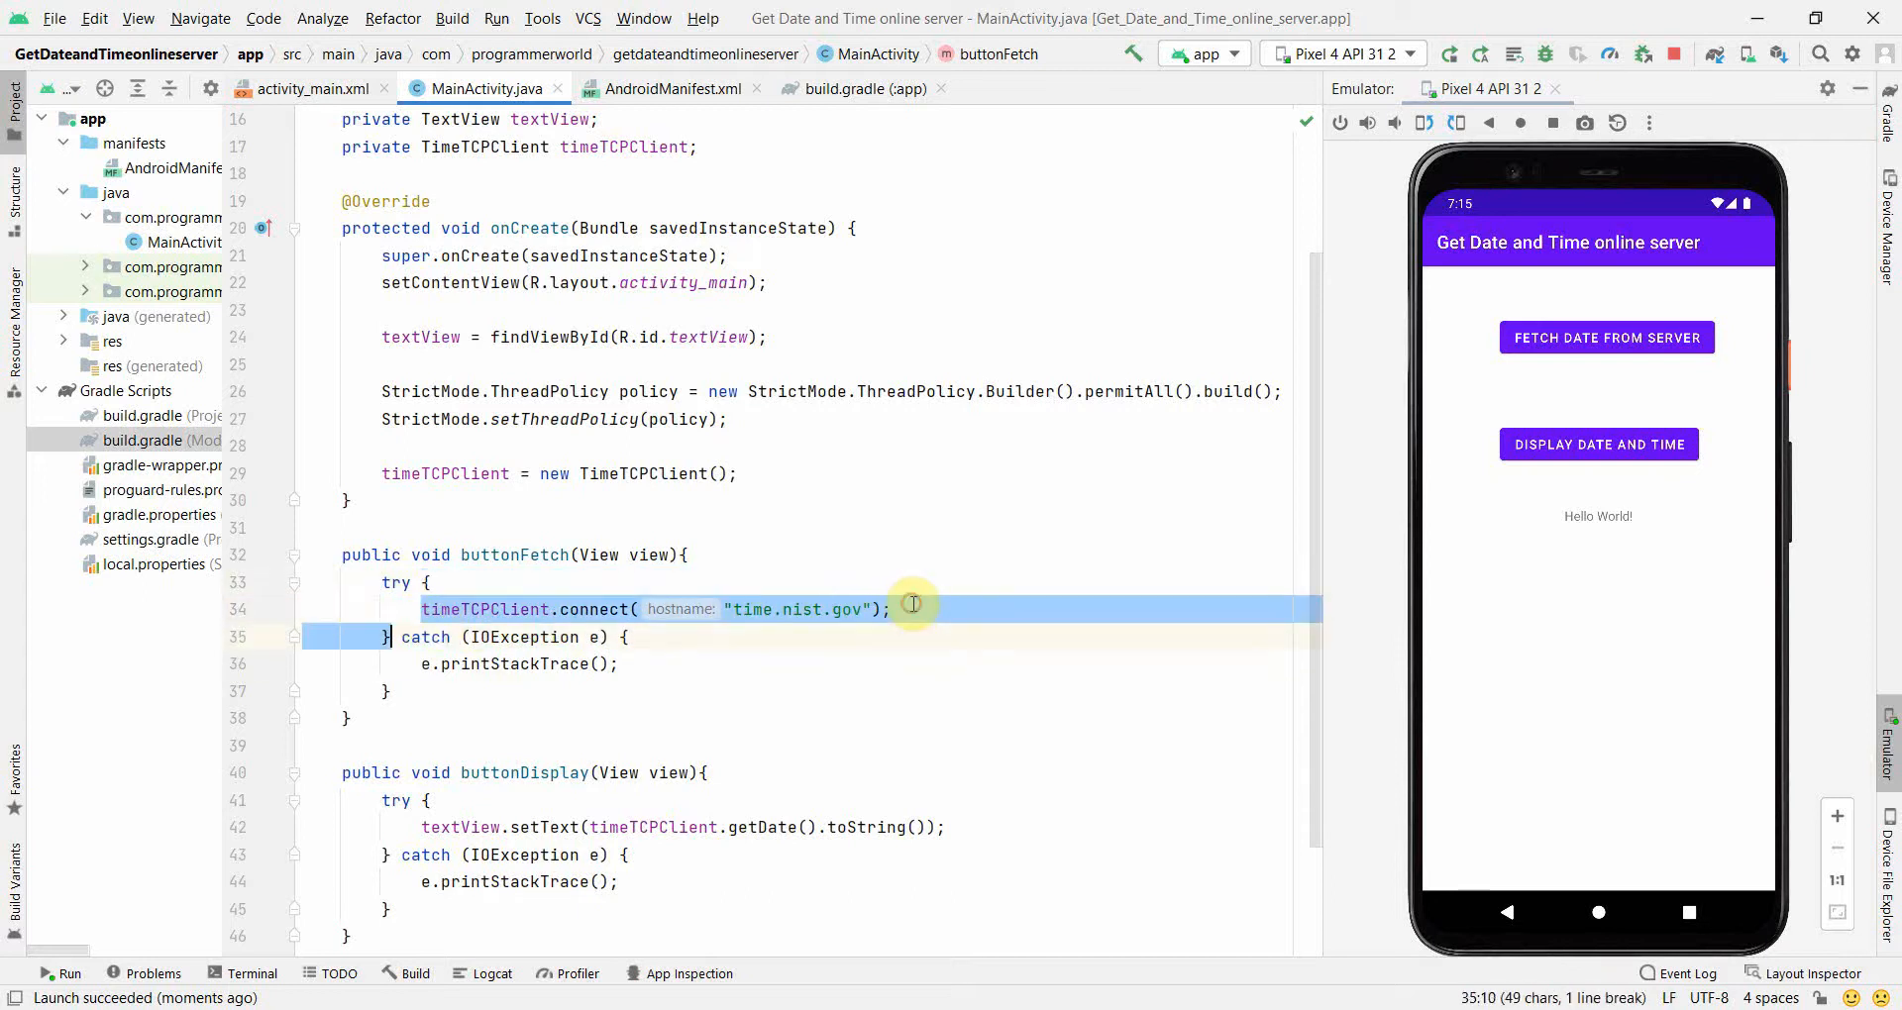
# Tap FETCH DATE FROM SERVER then DISPLAY DATE AND TIME to show the full server date-time string, then close the app
pyautogui.click(887, 608)
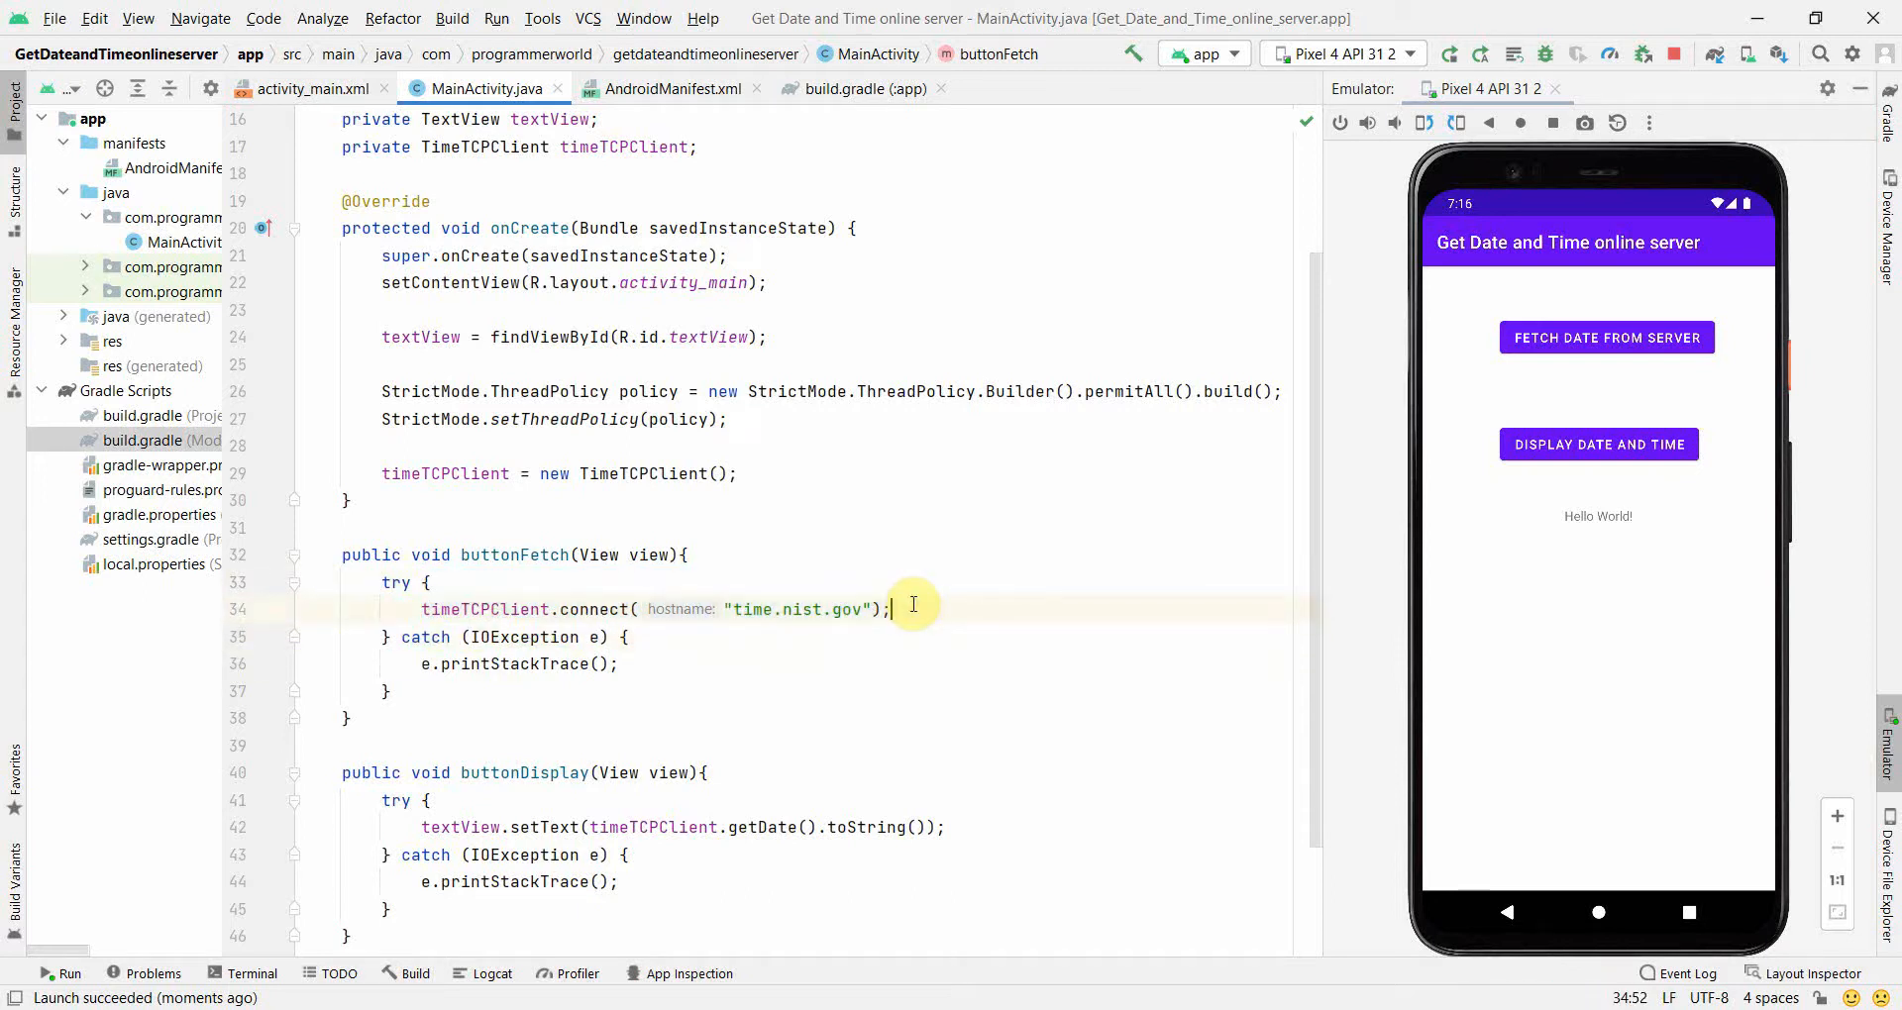
pyautogui.moveTo(456, 608)
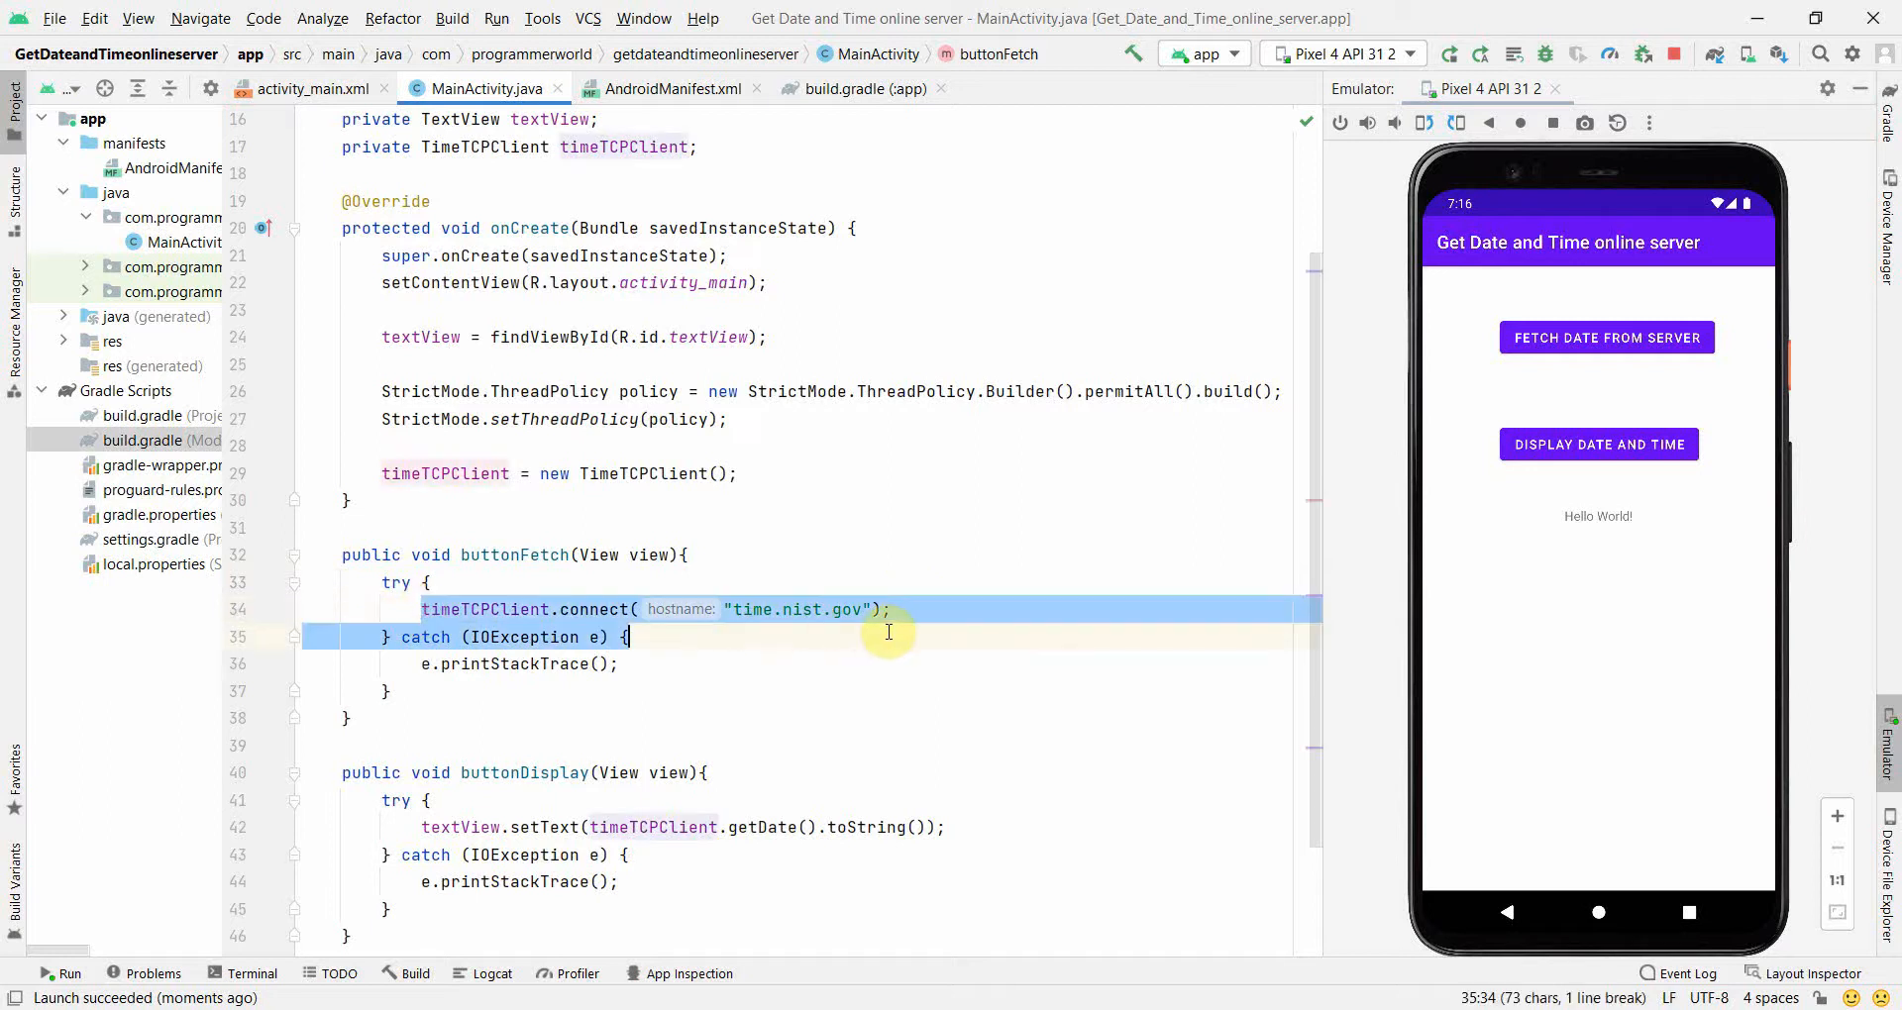
pyautogui.click(890, 608)
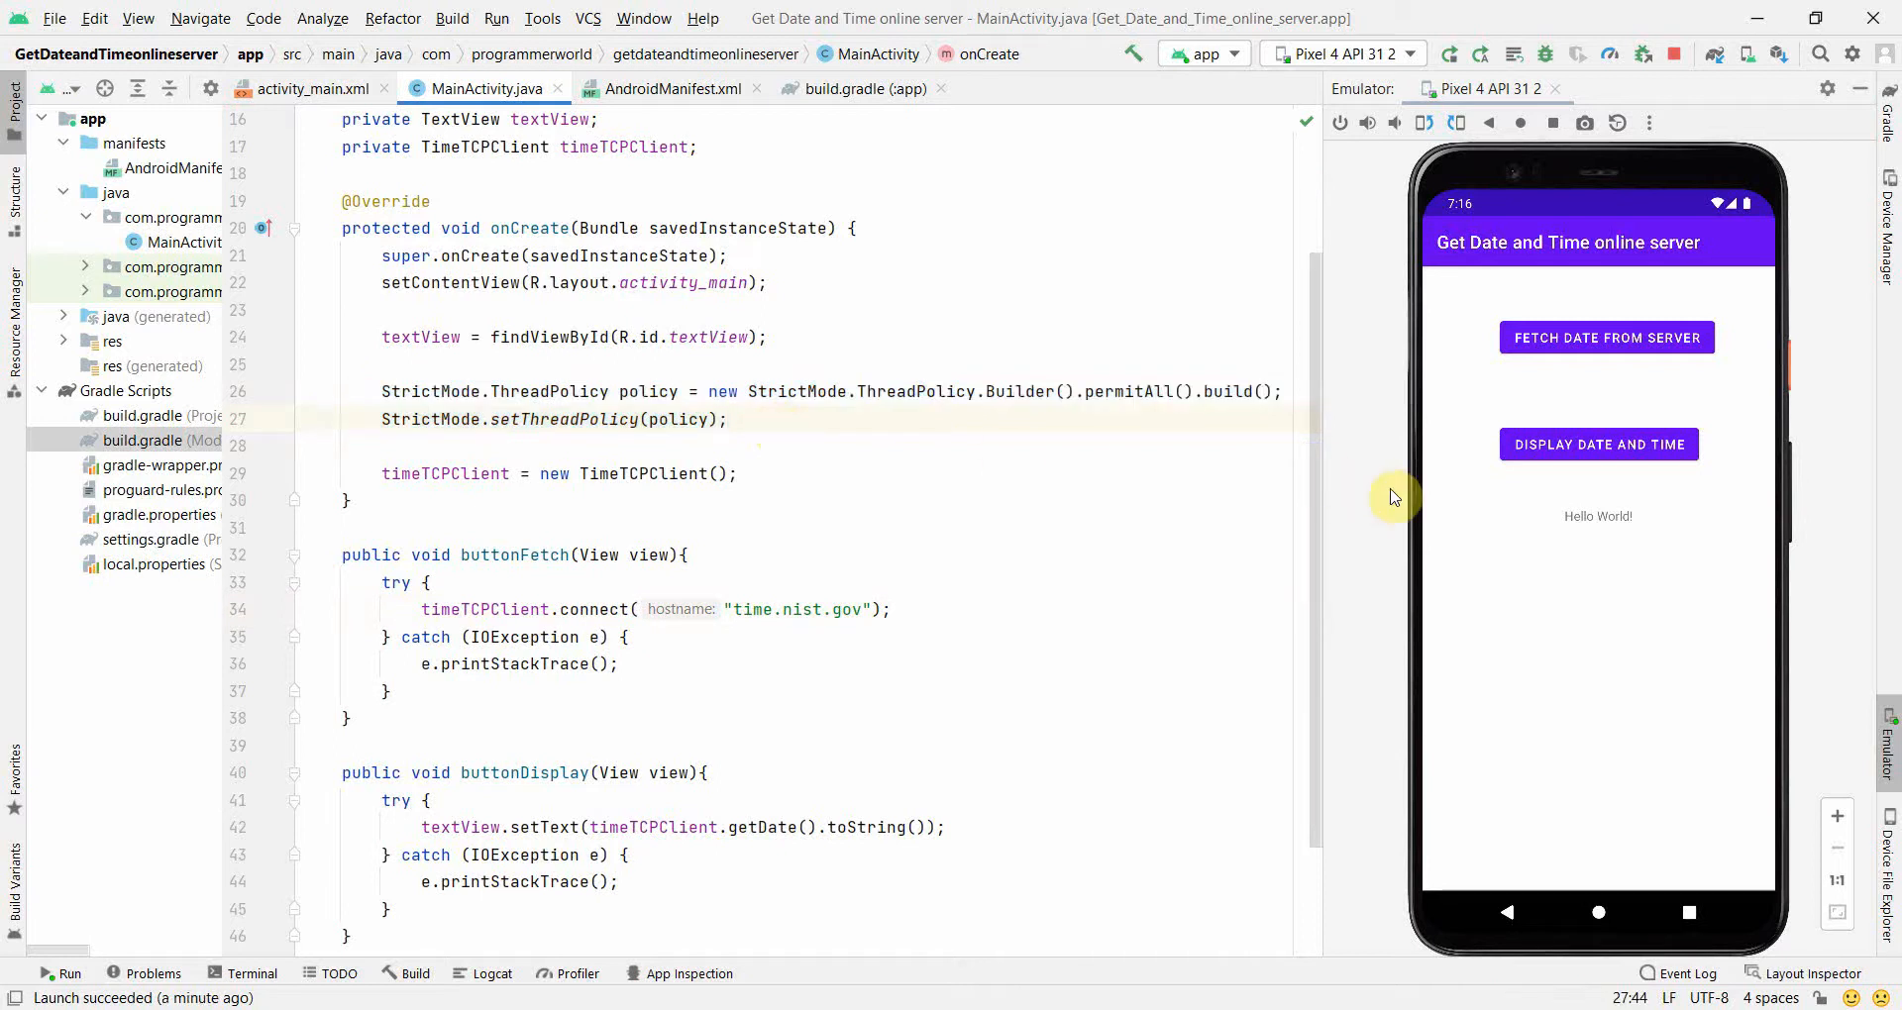
pyautogui.click(1599, 444)
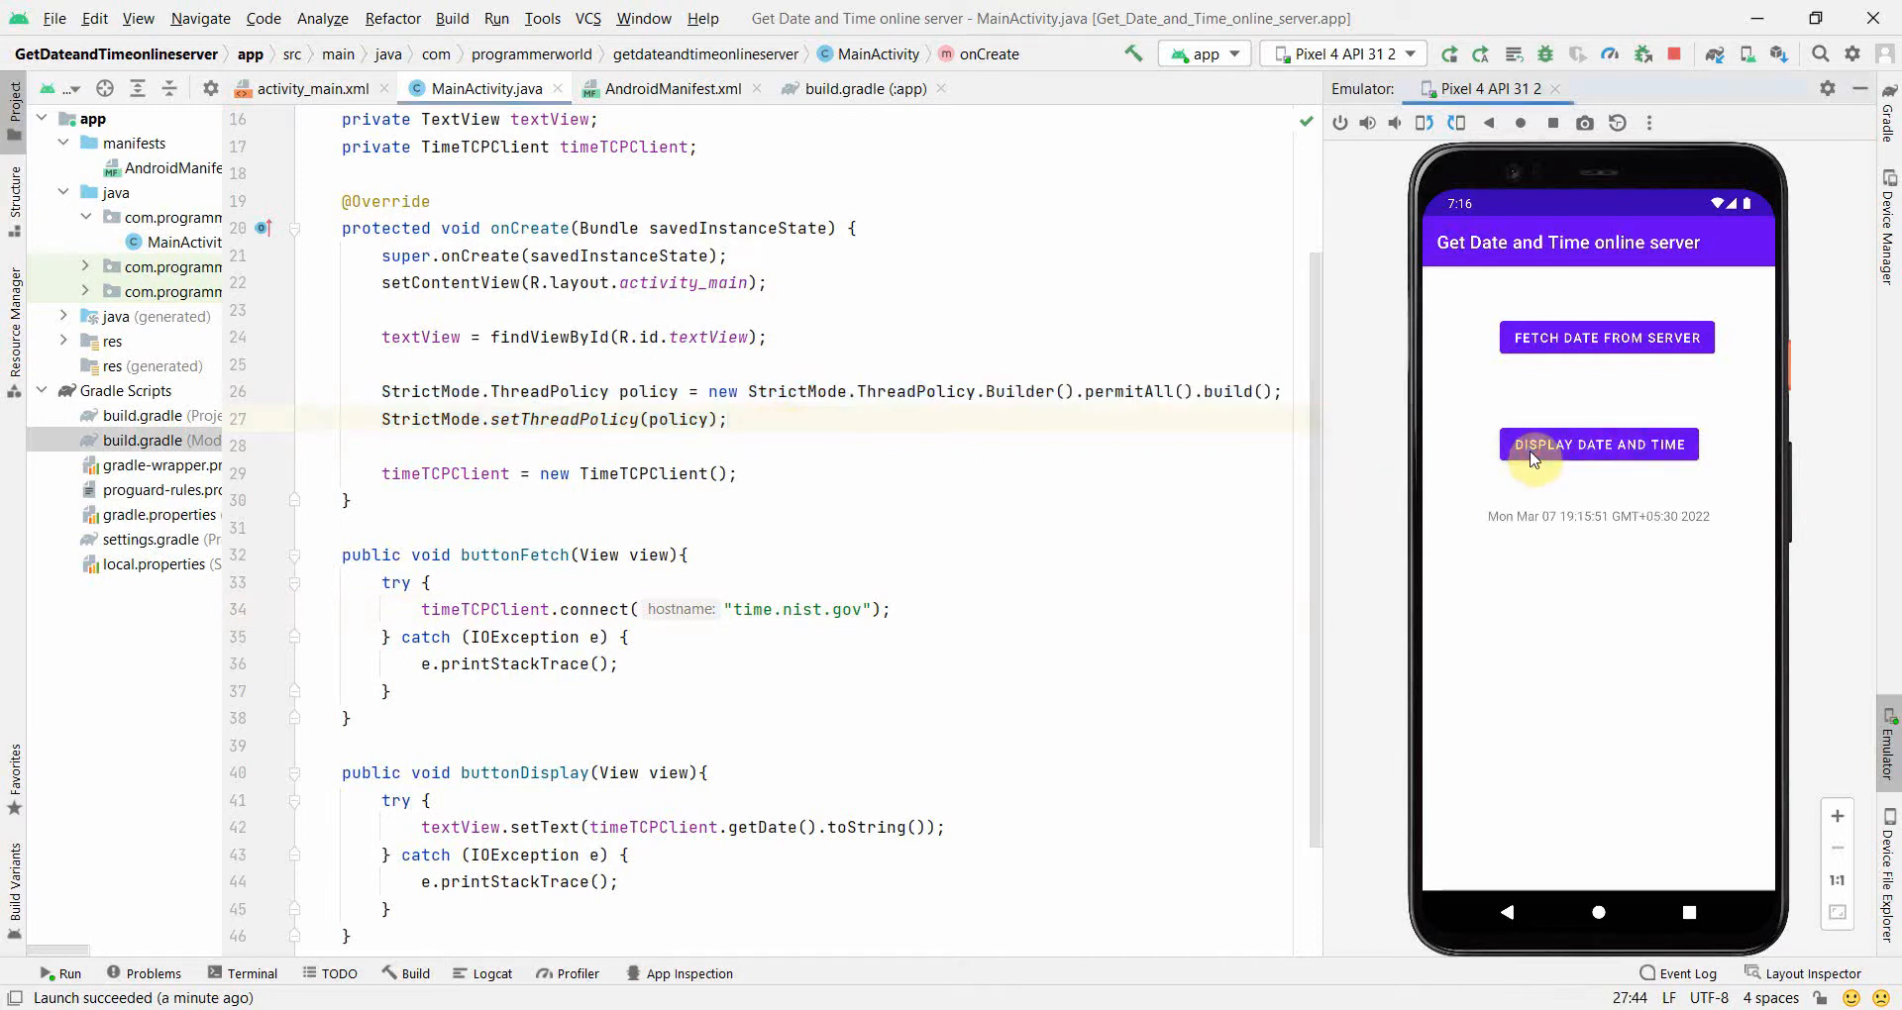
pyautogui.moveTo(1607, 337)
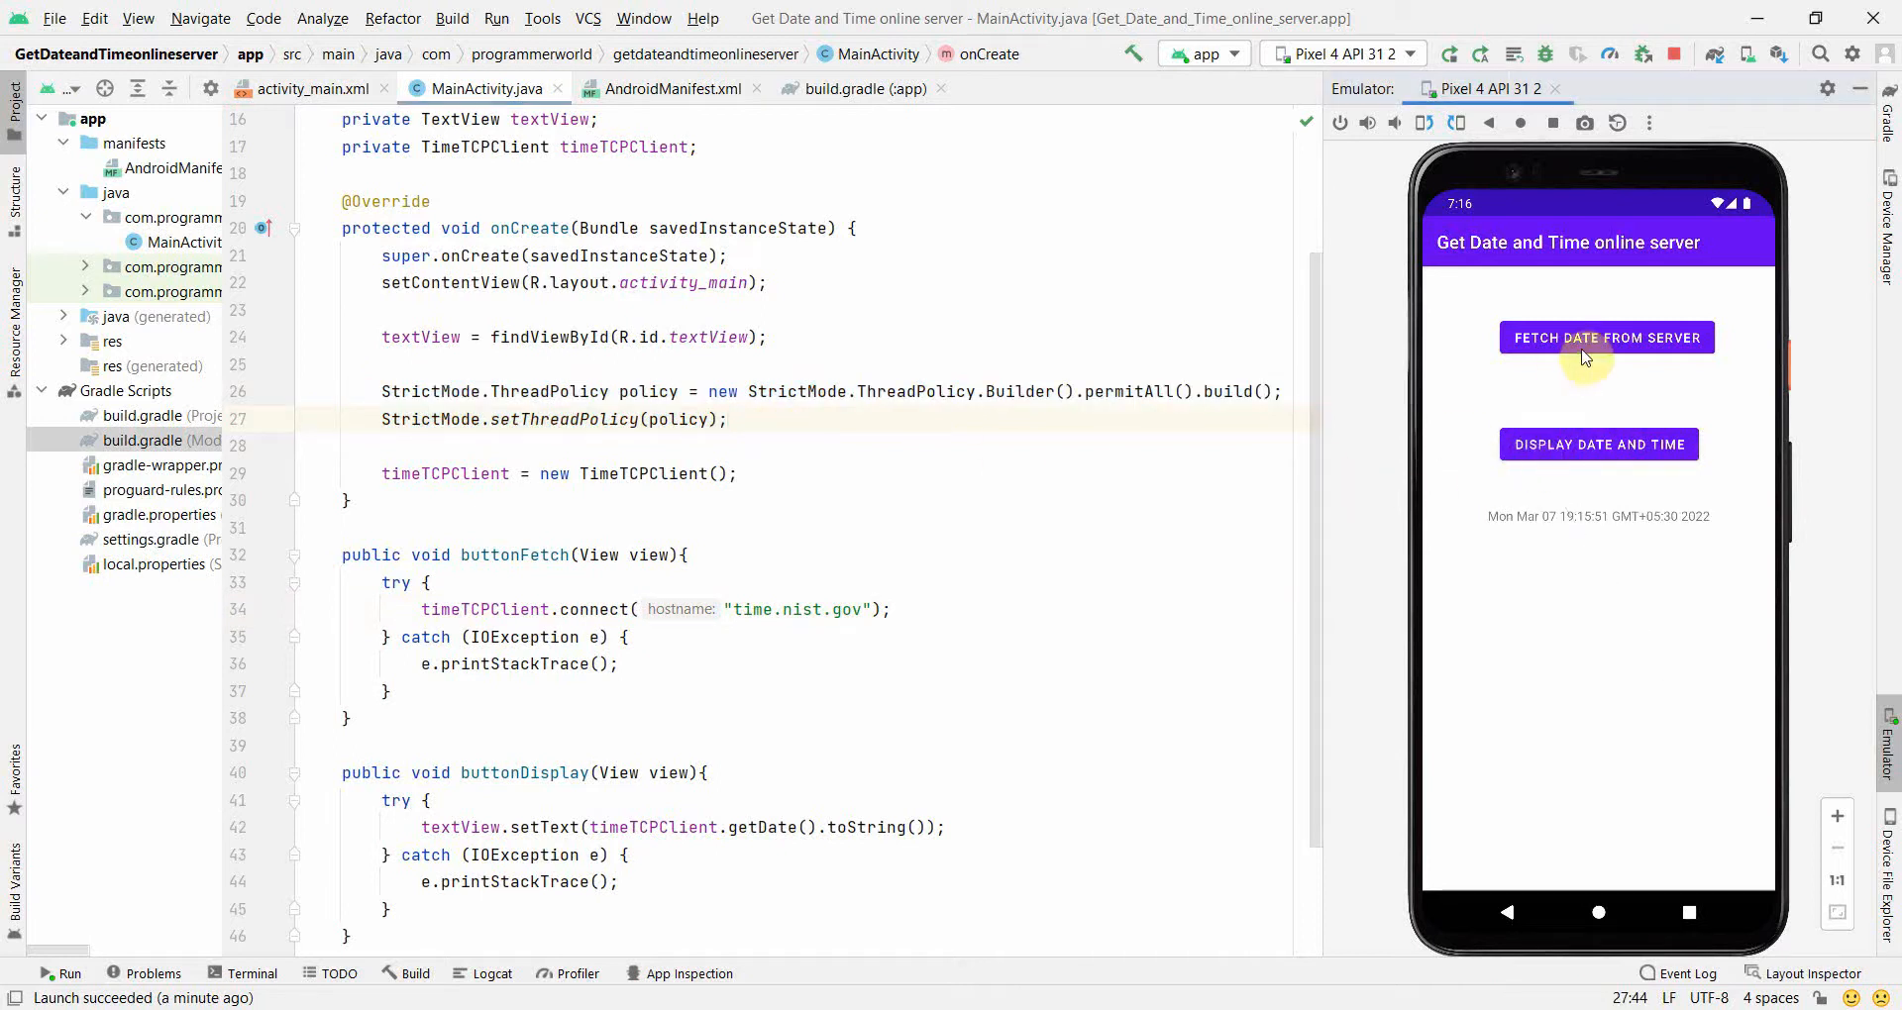
pyautogui.click(1668, 54)
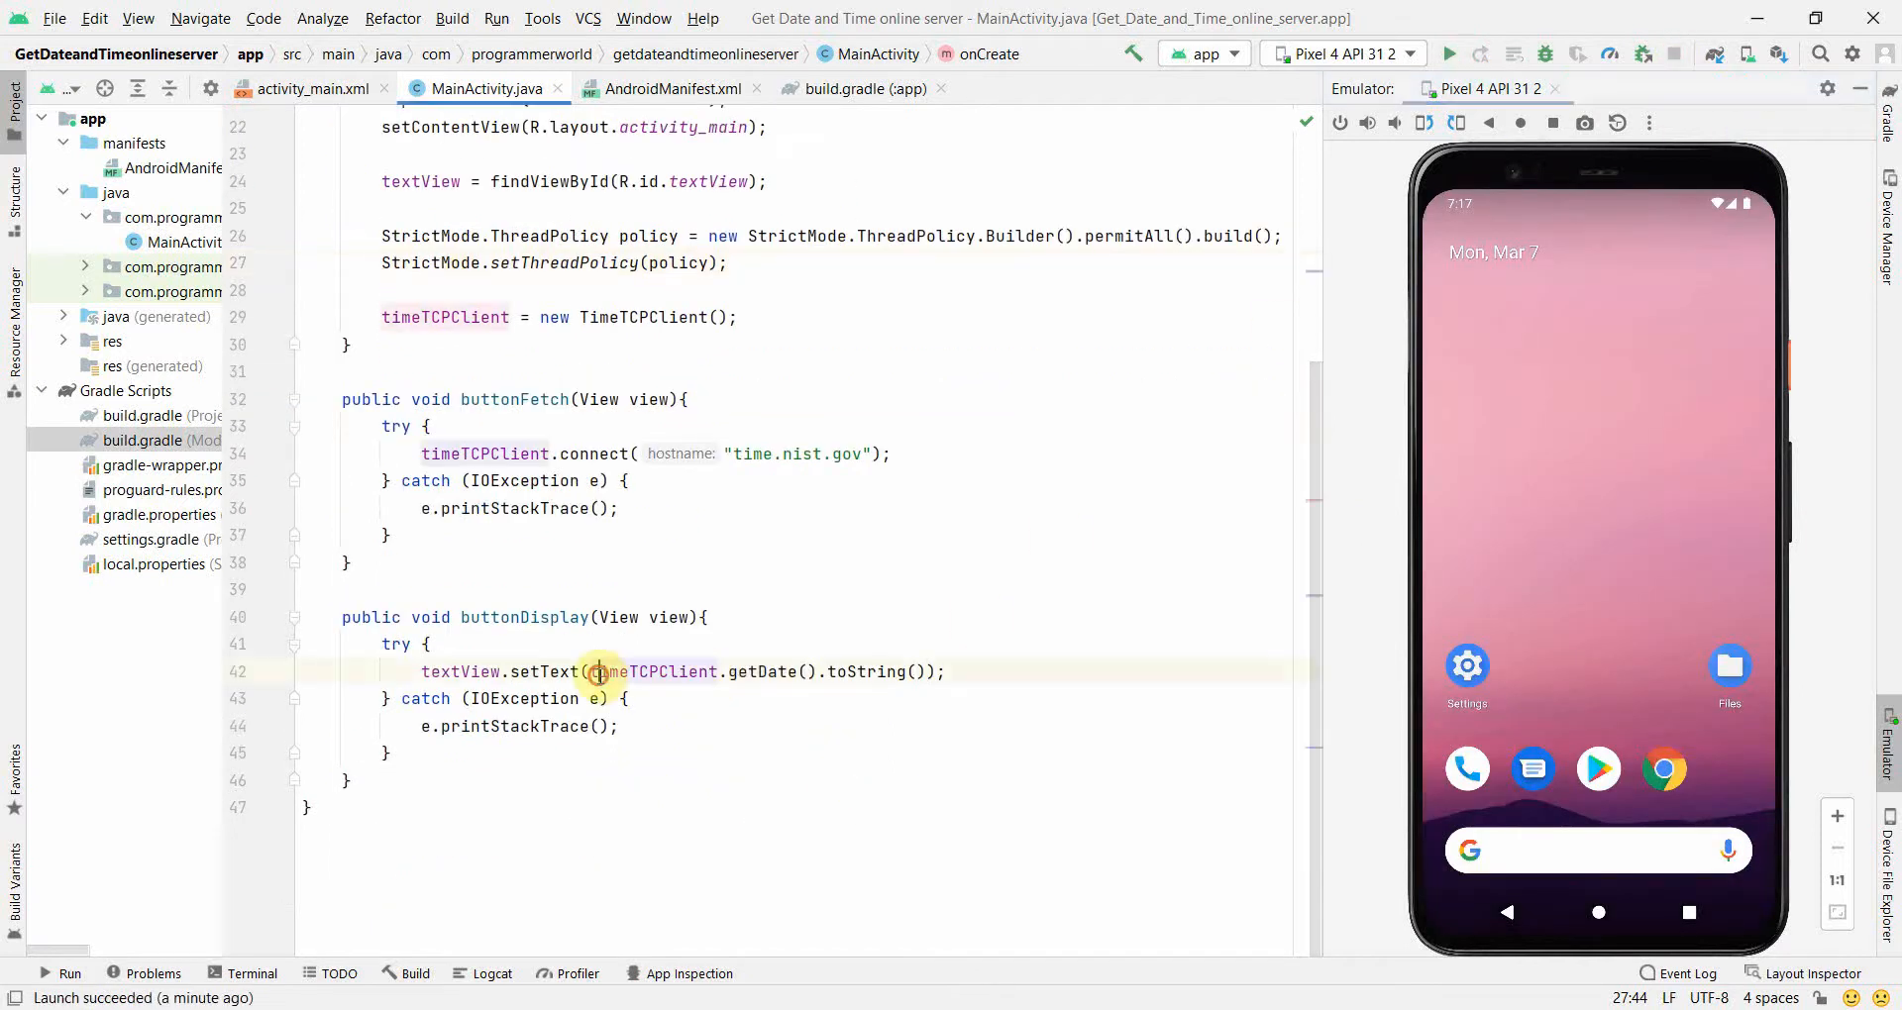
# Trim the displayed date with .substring(0, 20) after toString() and relaunch the app
pyautogui.click(919, 671)
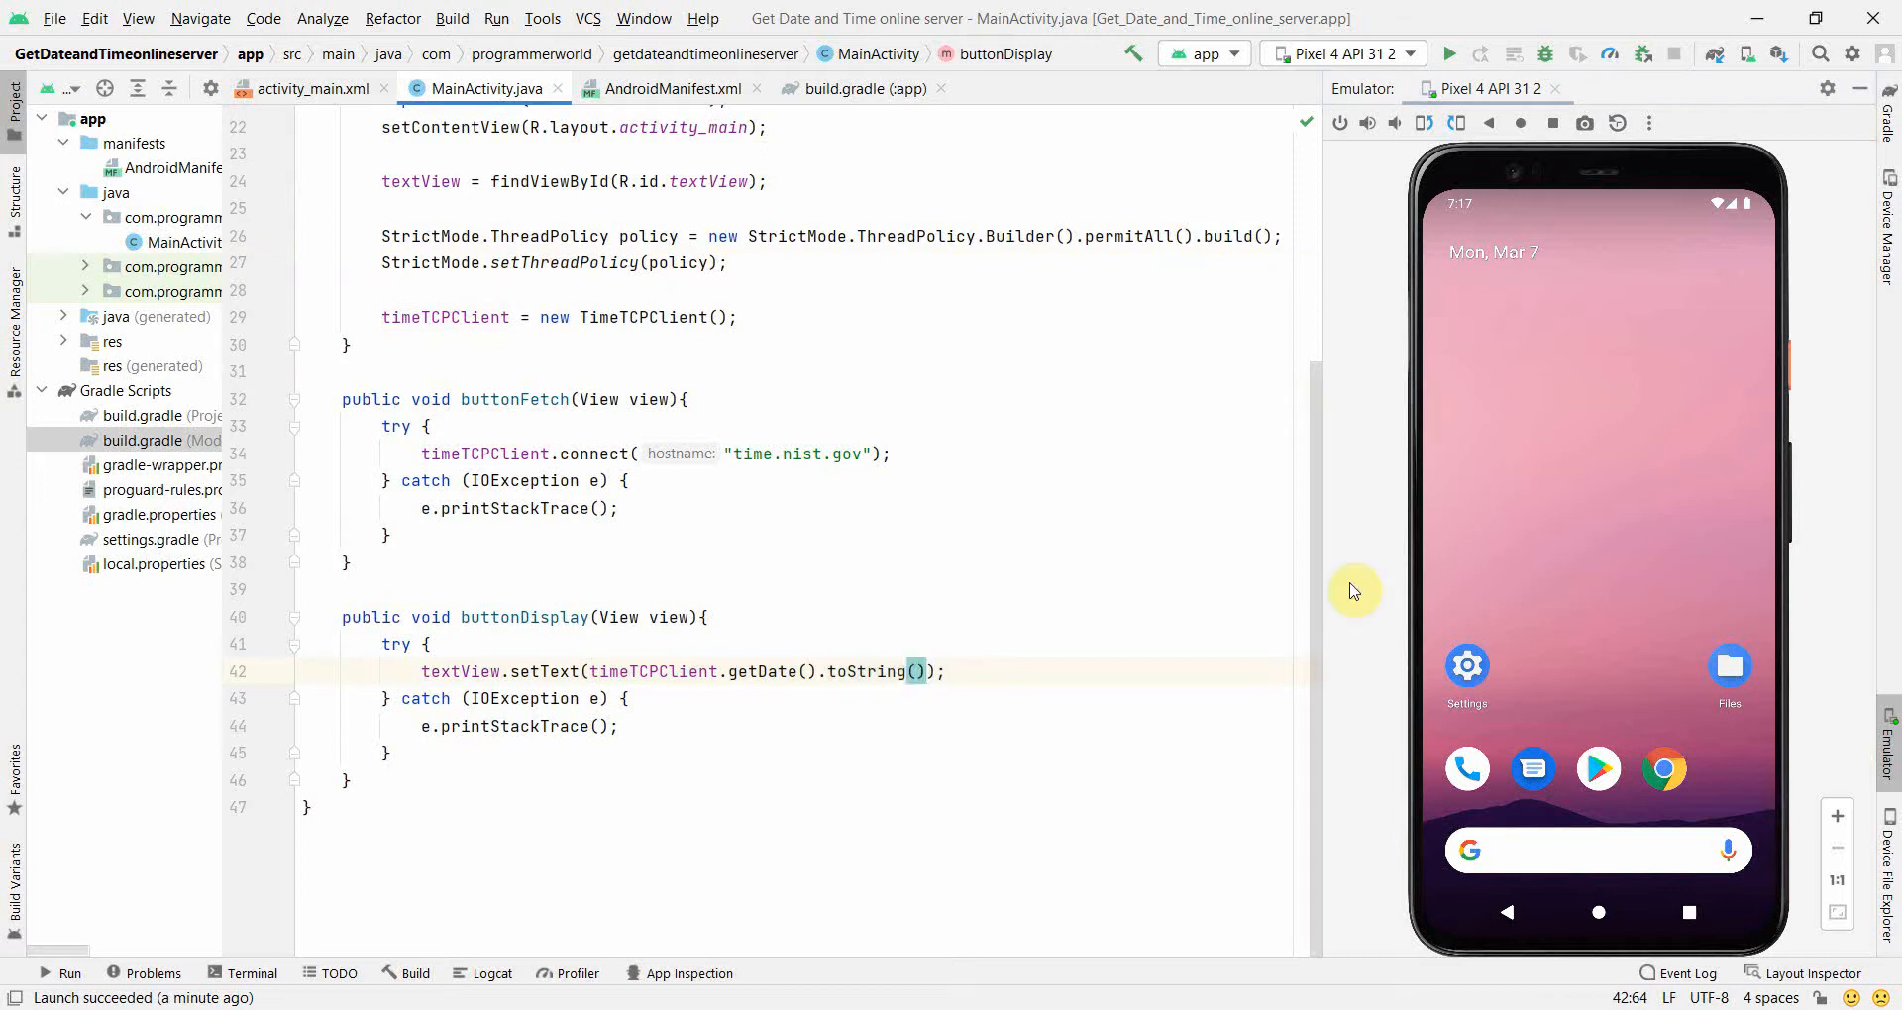
pyautogui.write('.')
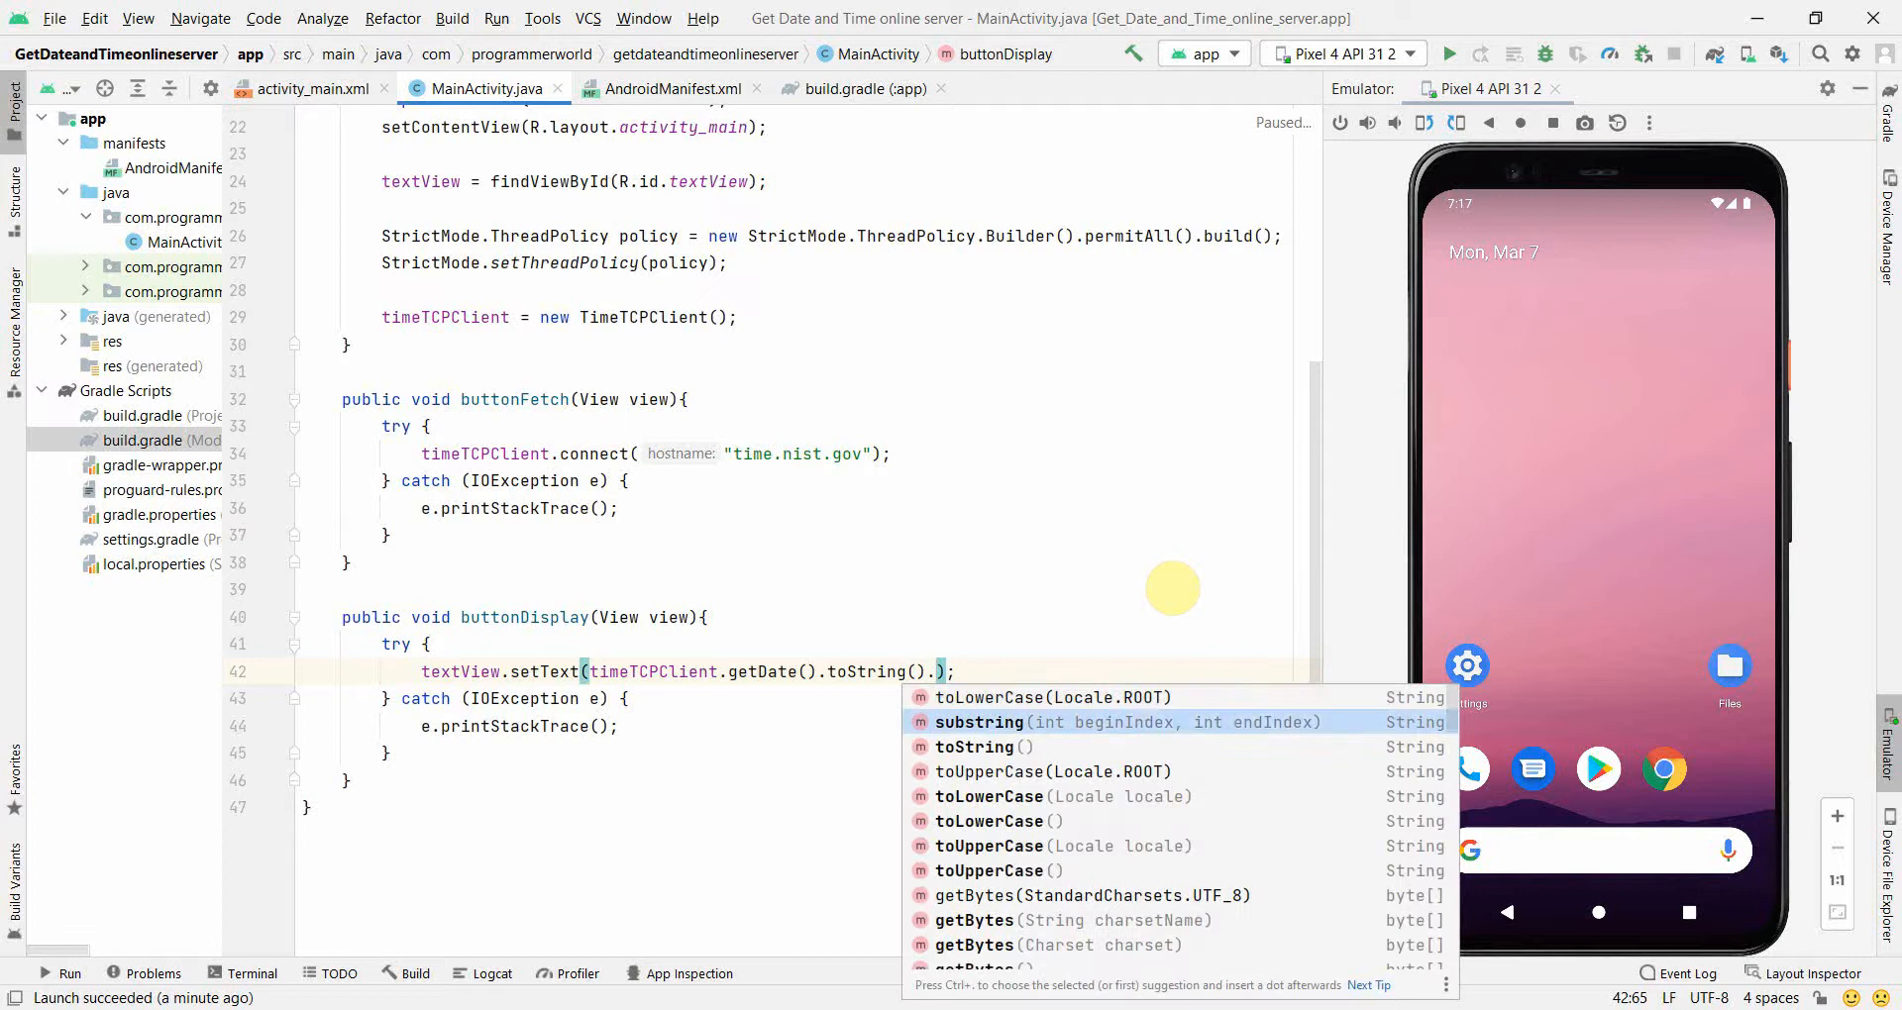
pyautogui.click(979, 721)
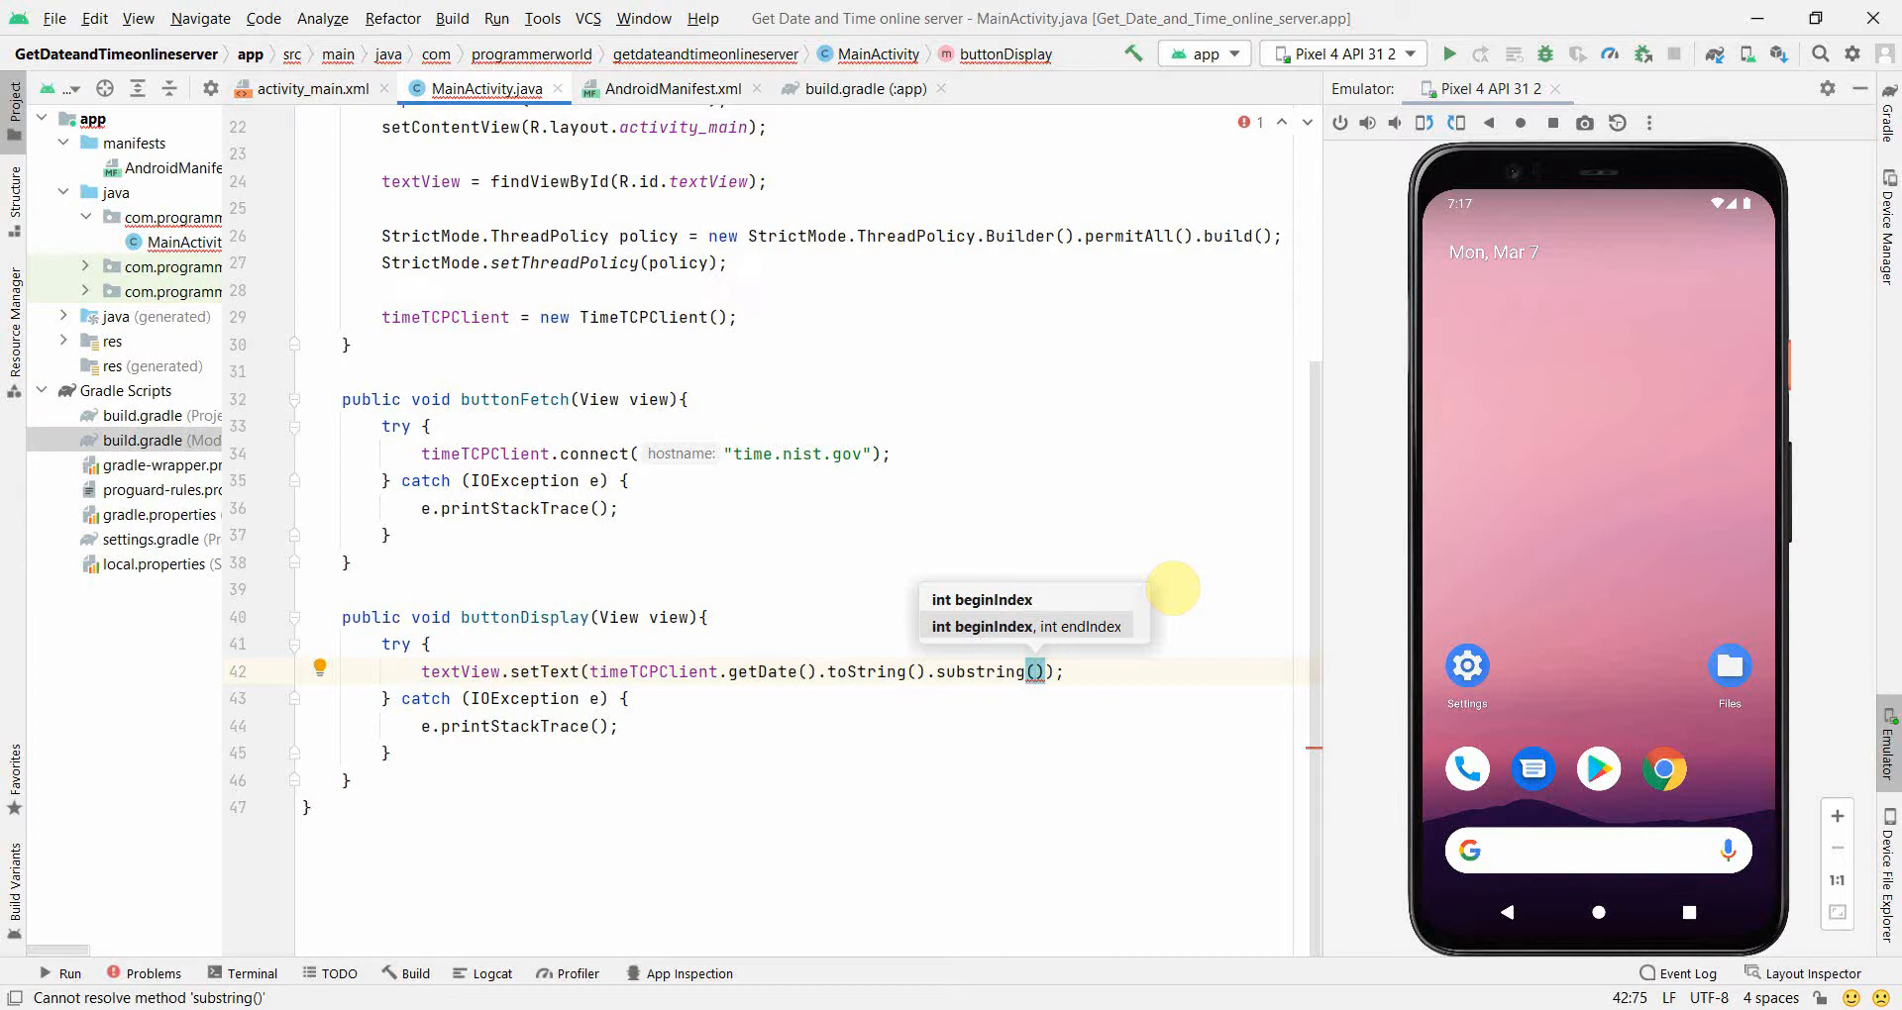
pyautogui.write('0, 20')
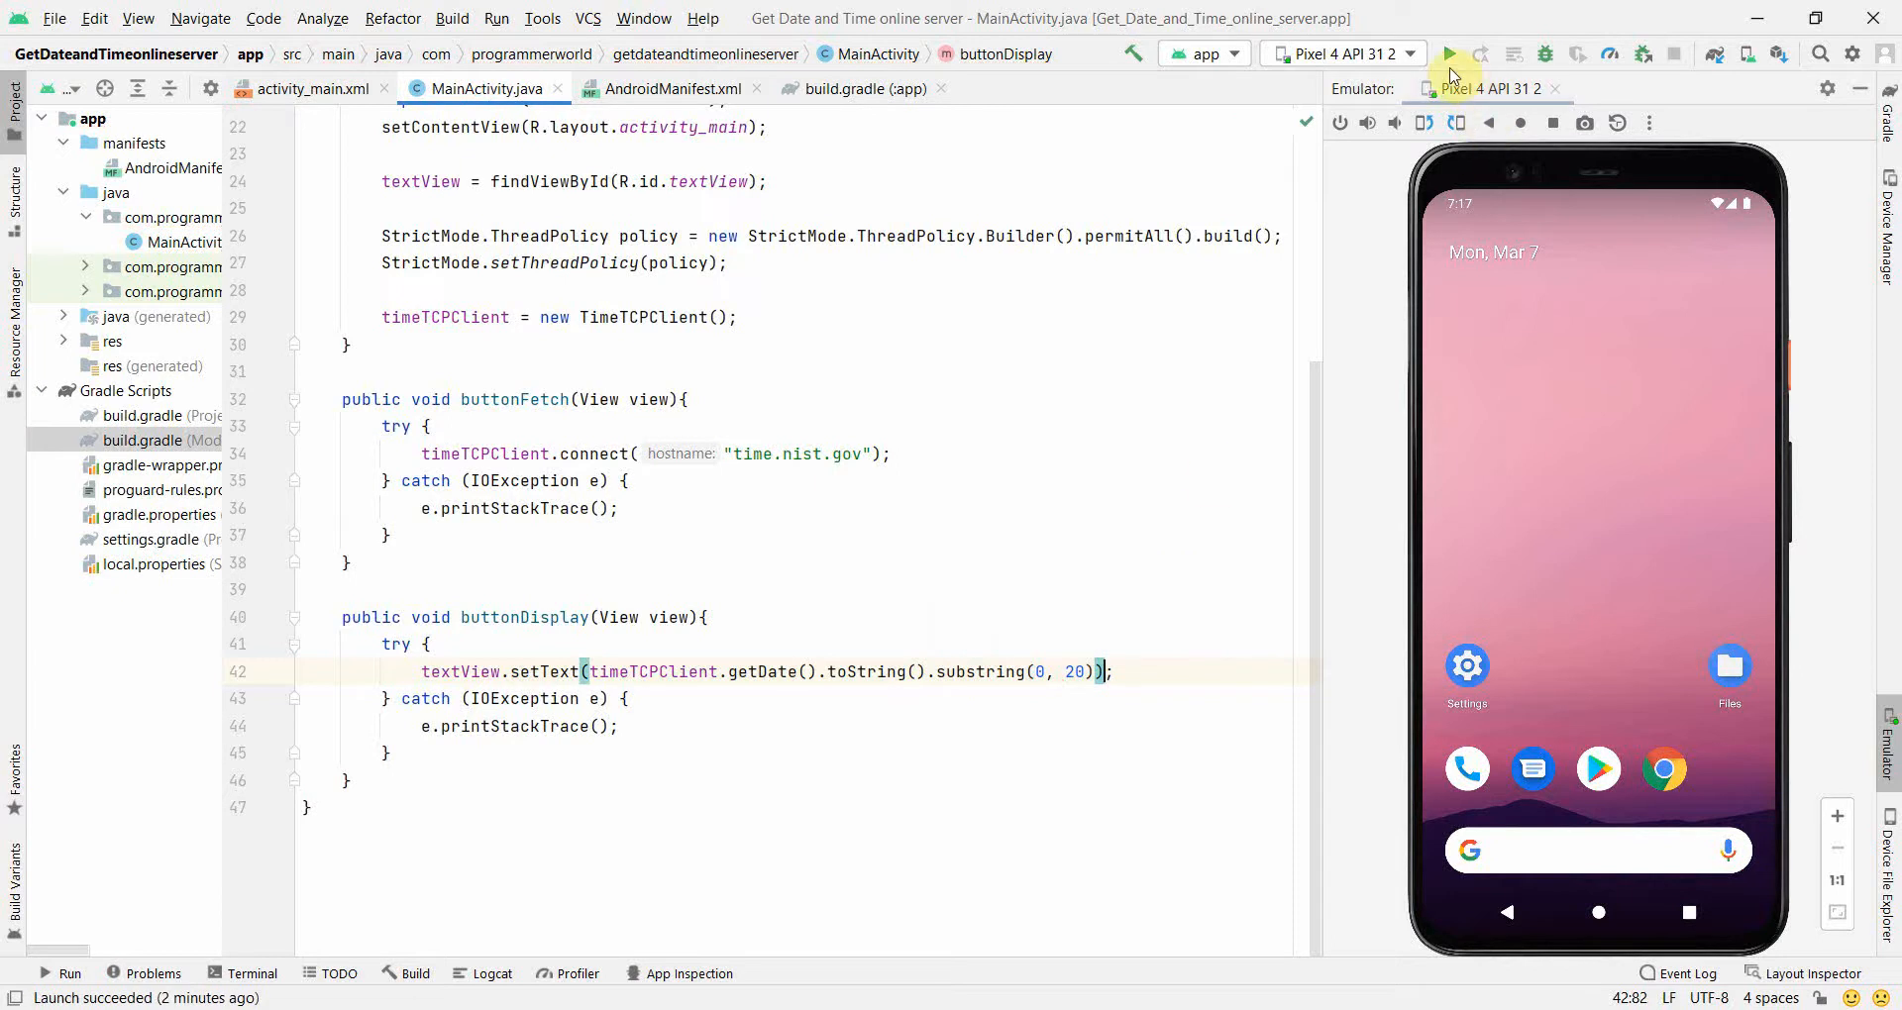
pyautogui.click(1448, 55)
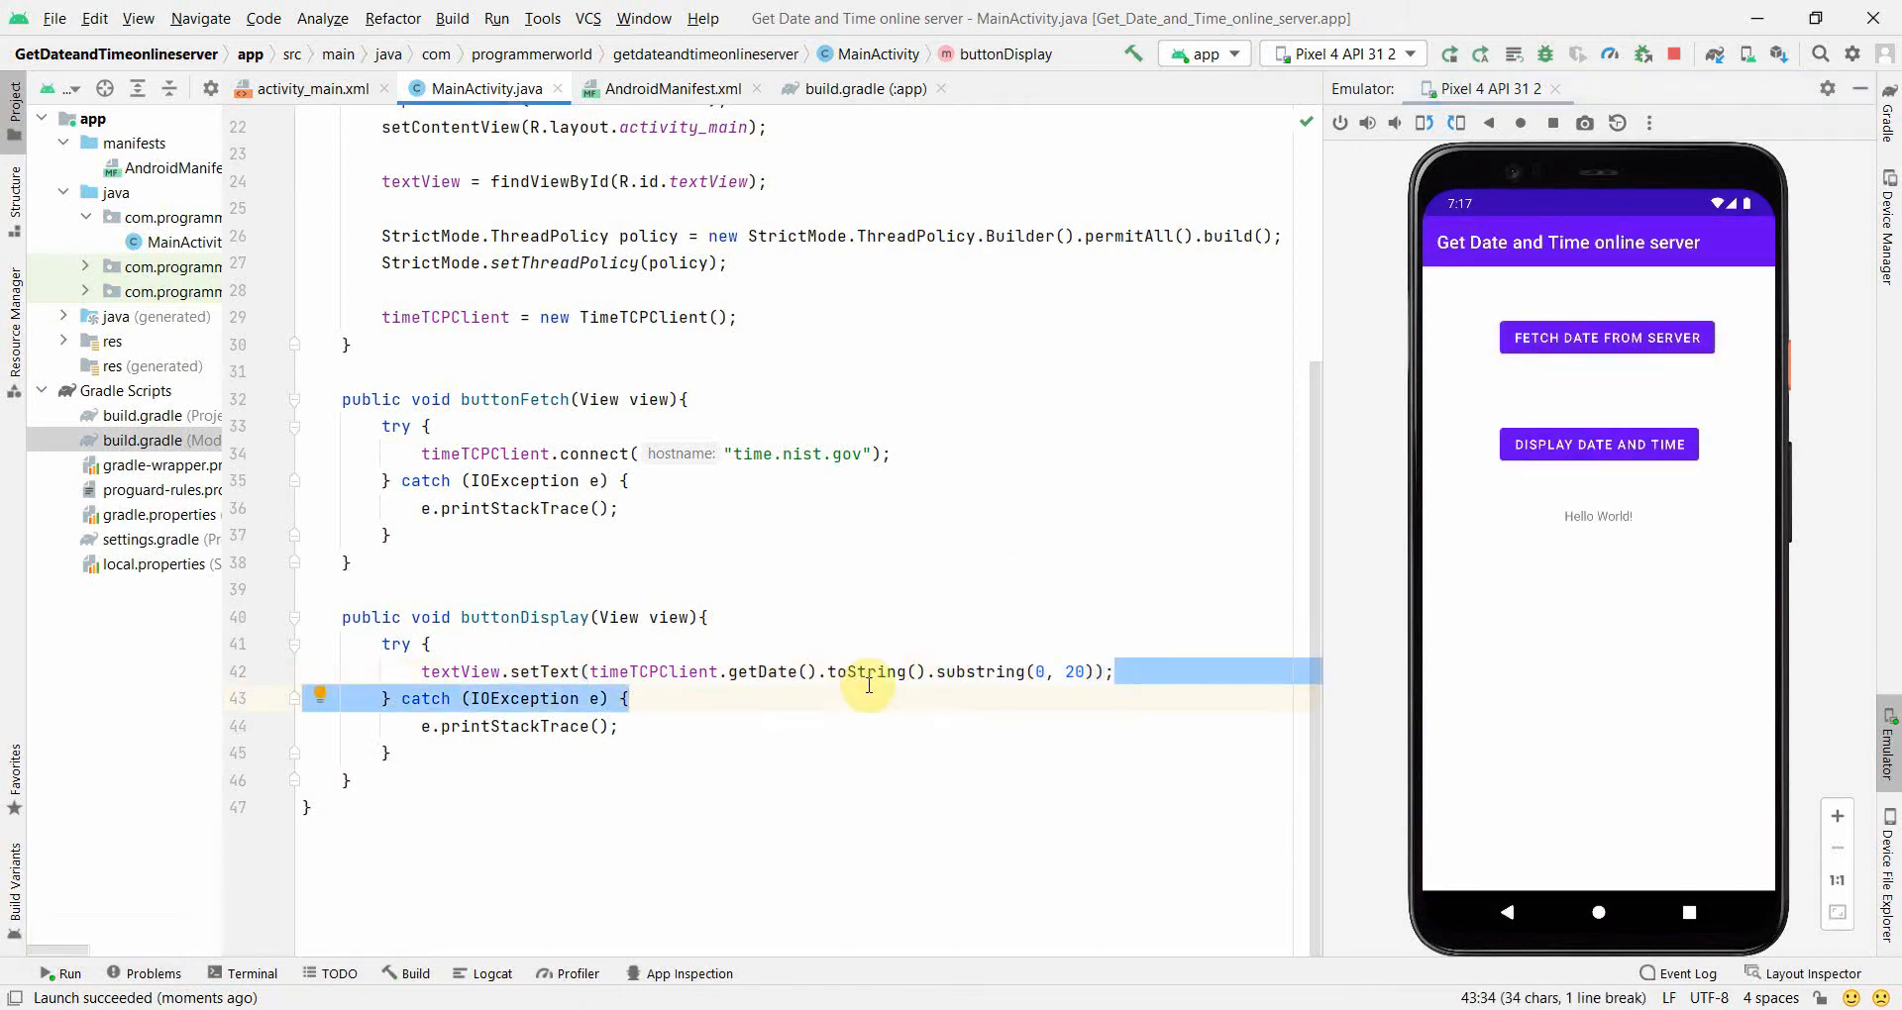
# Fetch and display again, confirming the trimmed text Mon Mar 07 19:17:35 appears
pyautogui.click(1089, 672)
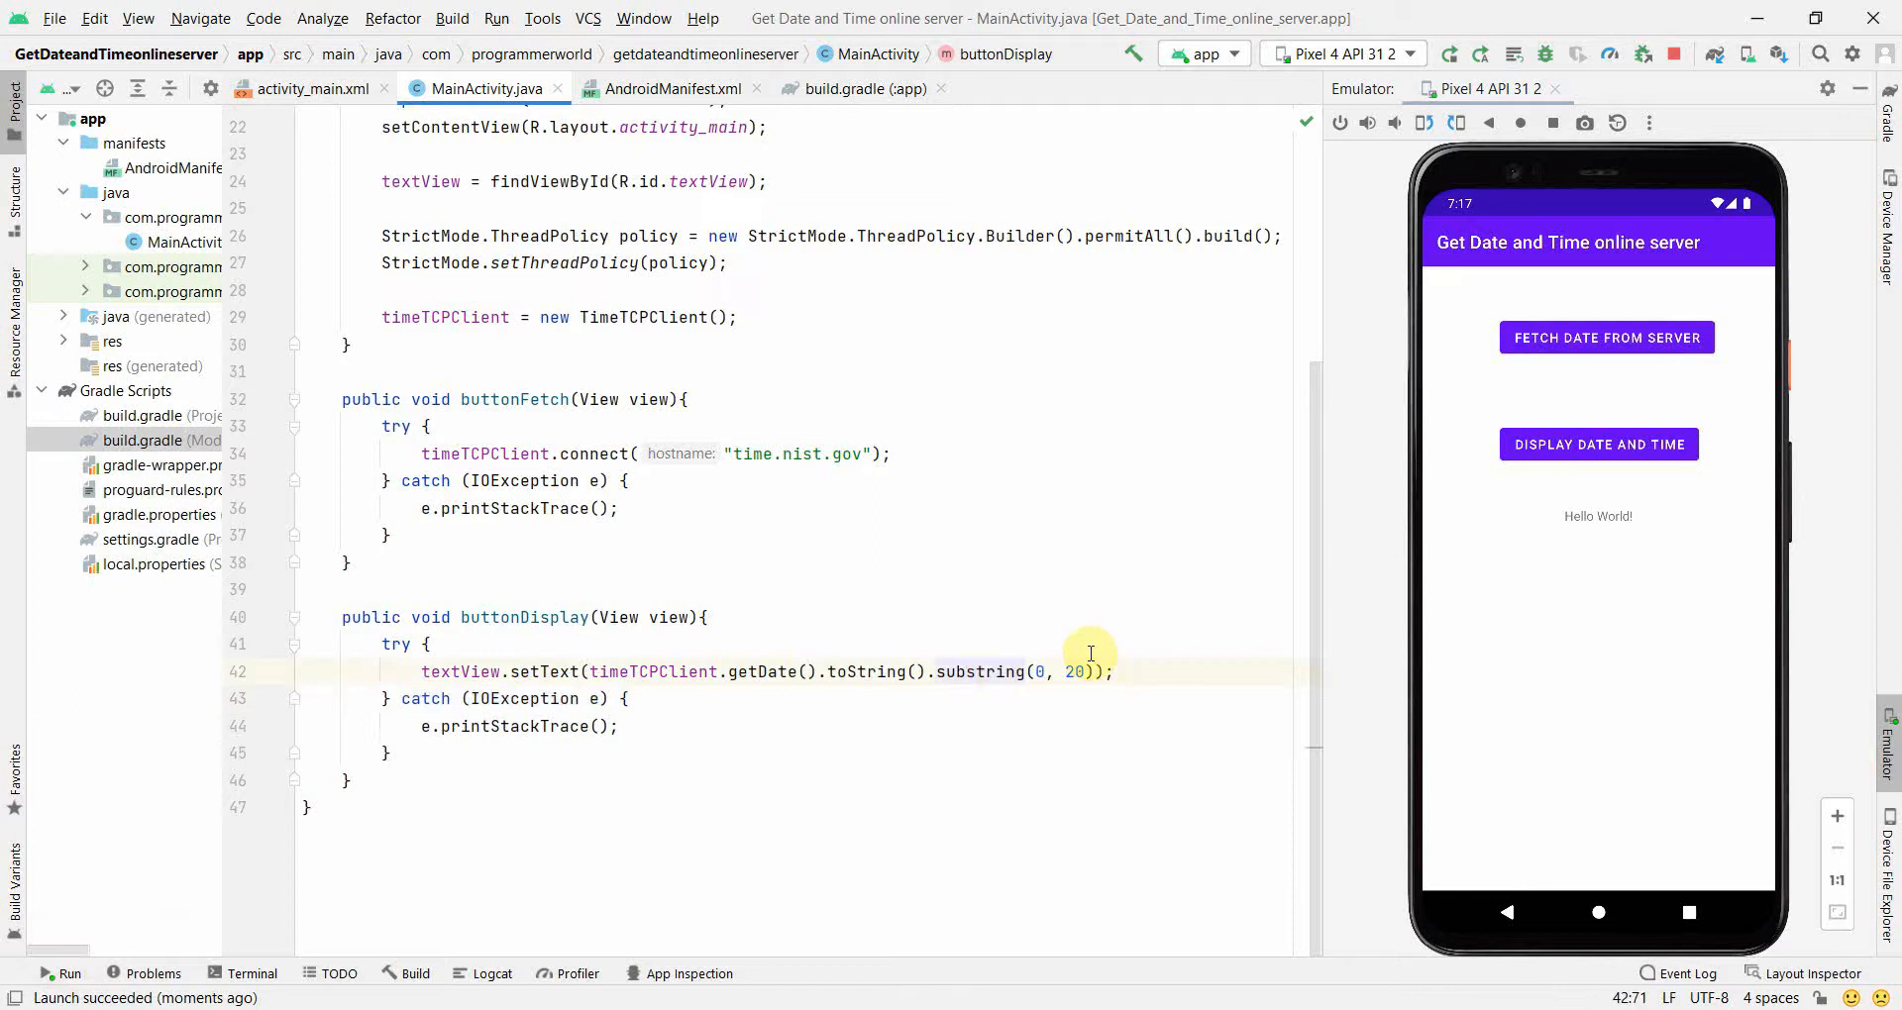
pyautogui.click(1599, 443)
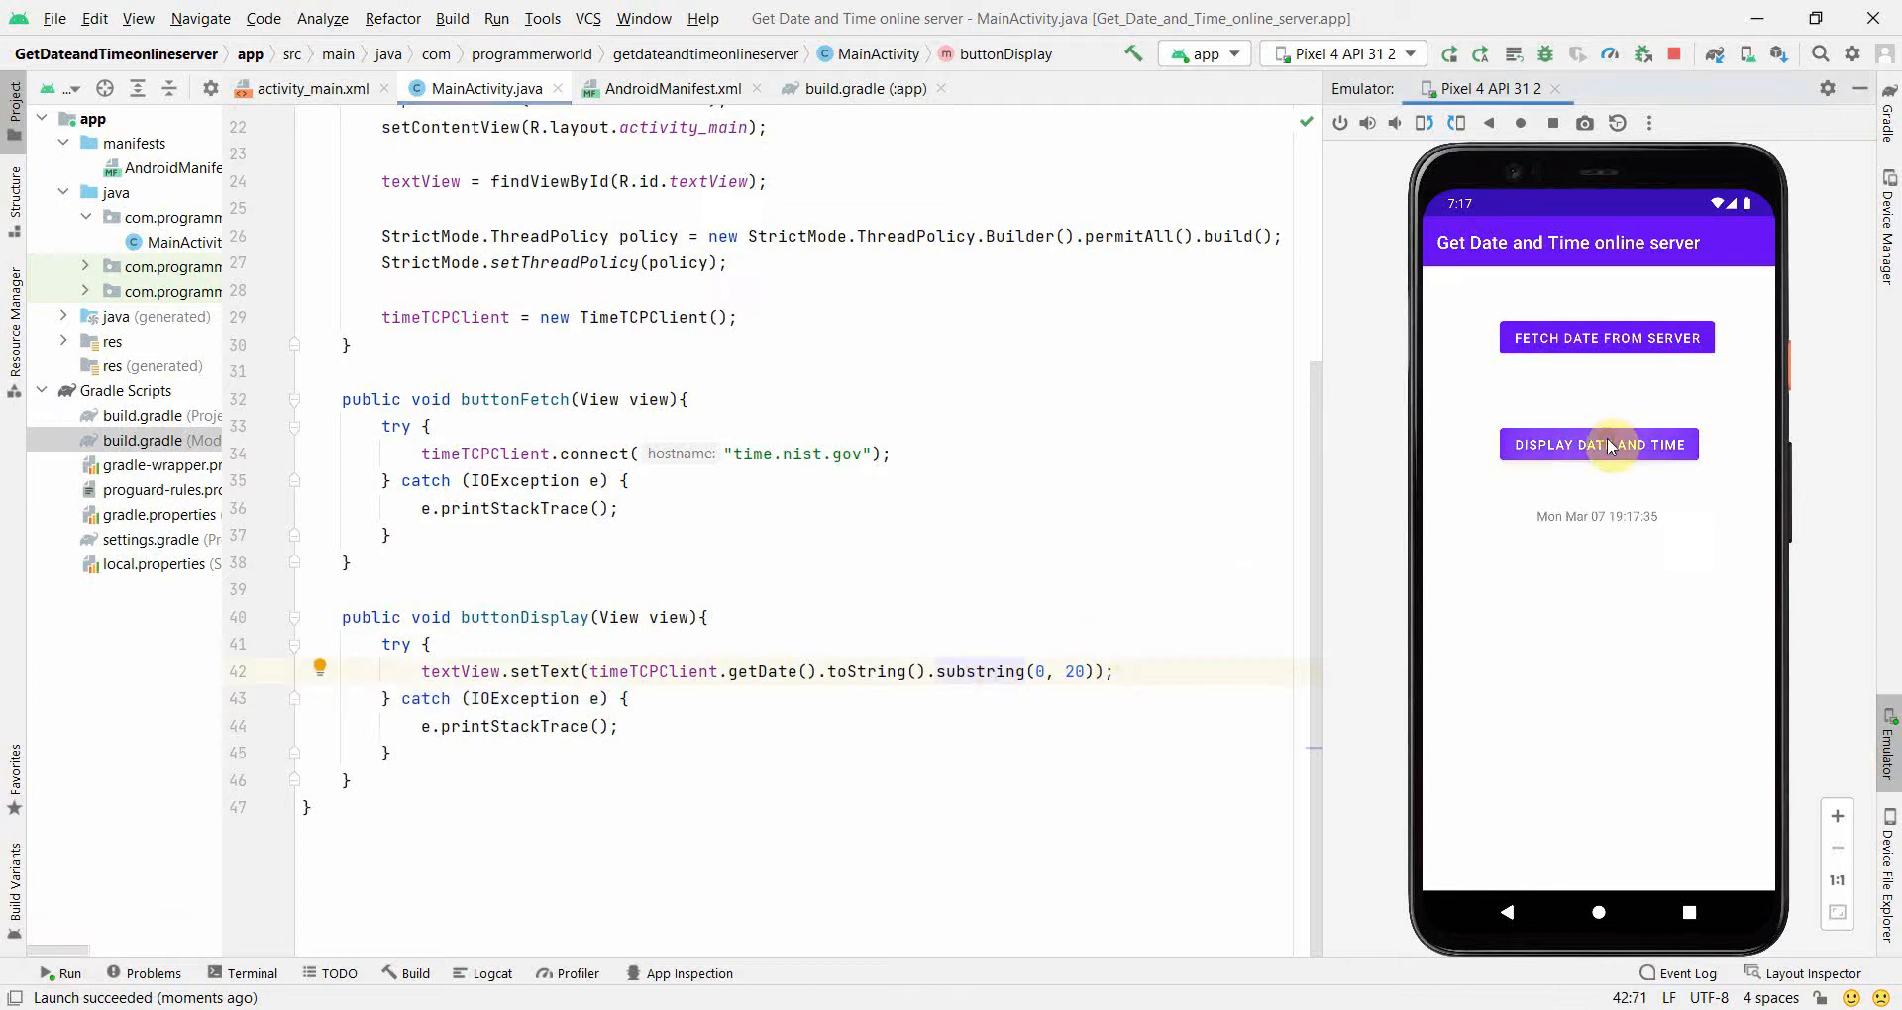
pyautogui.moveTo(1583, 531)
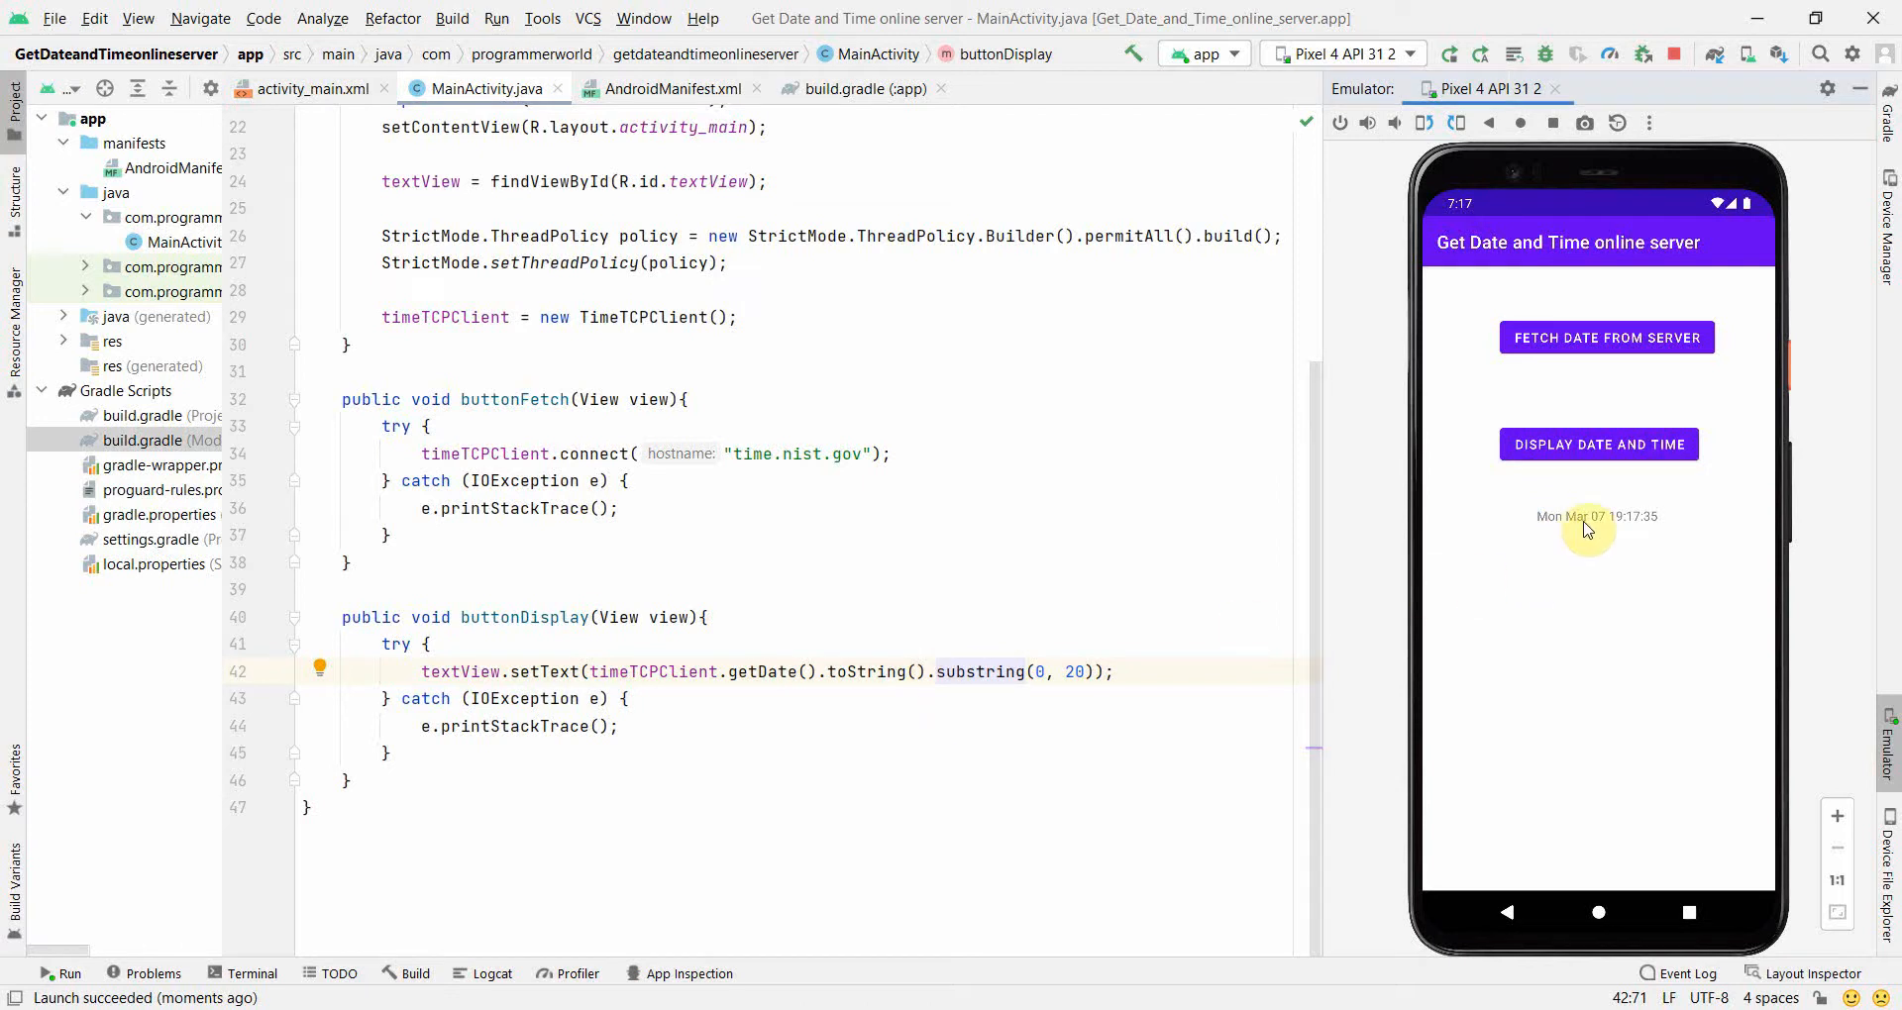
pyautogui.moveTo(1668, 531)
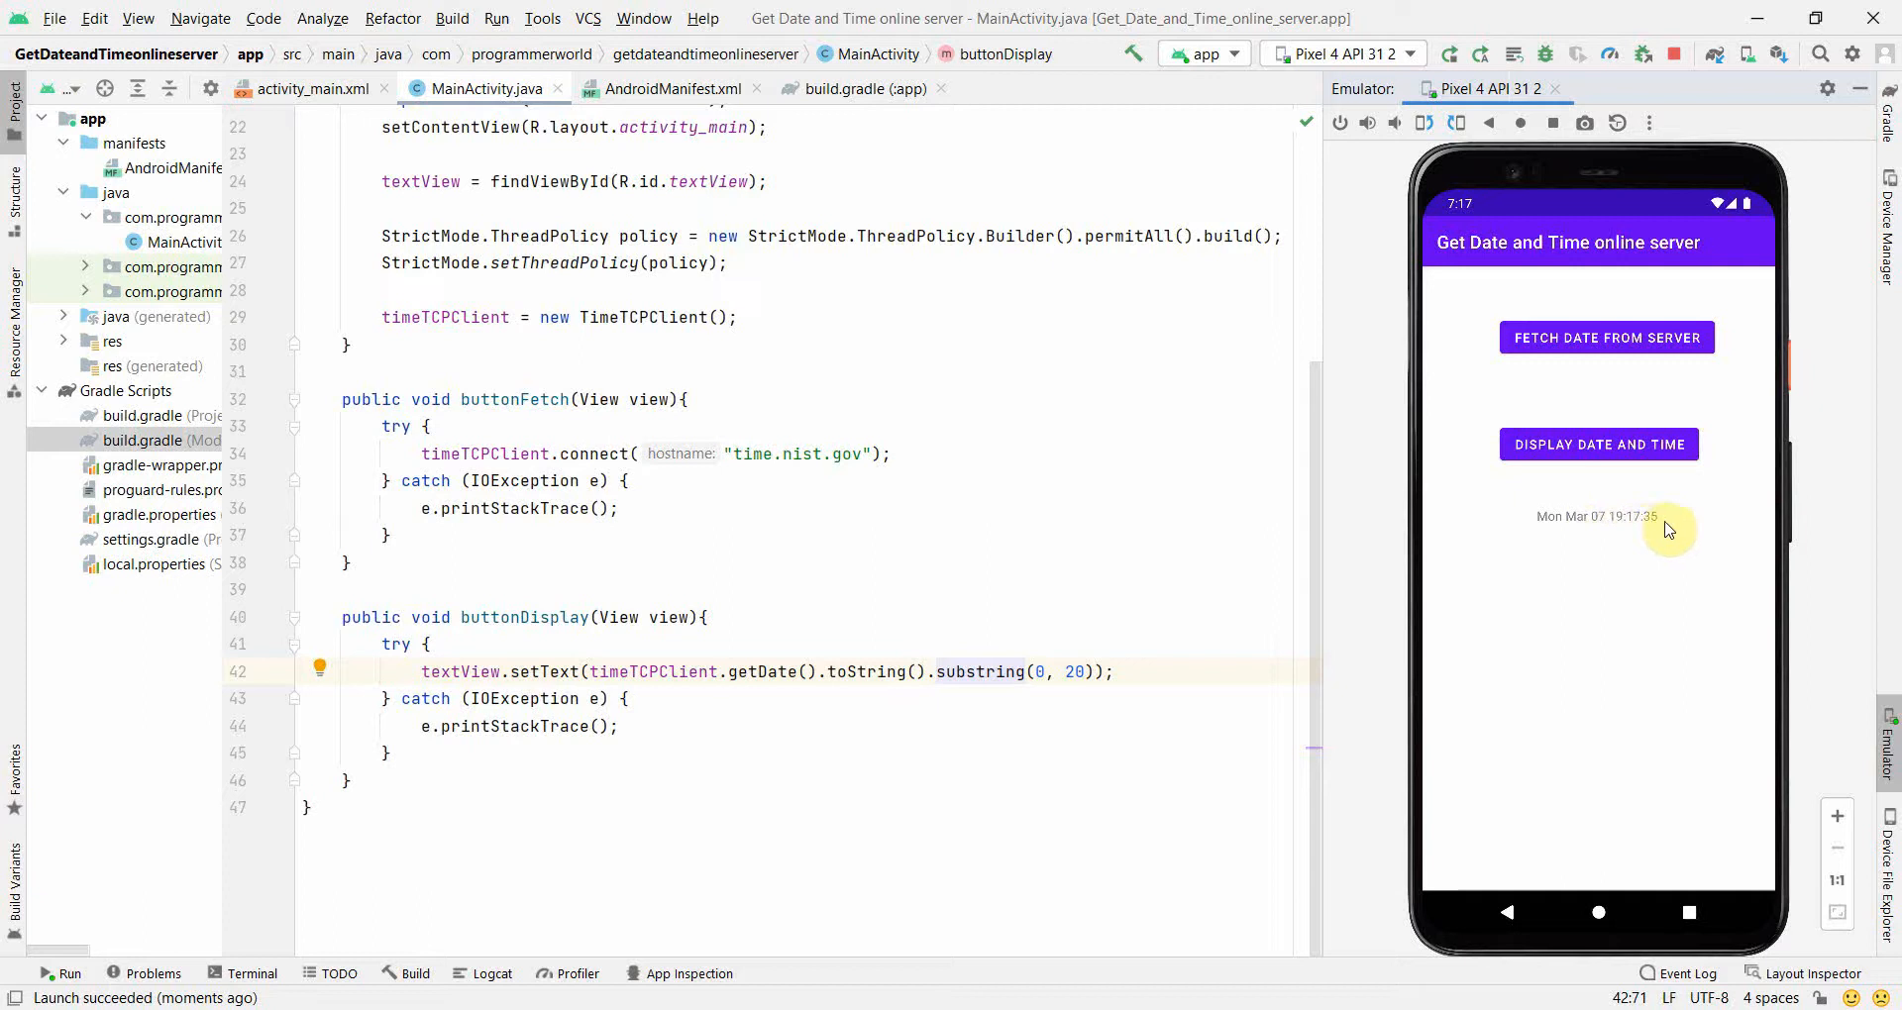
pyautogui.moveTo(1565, 547)
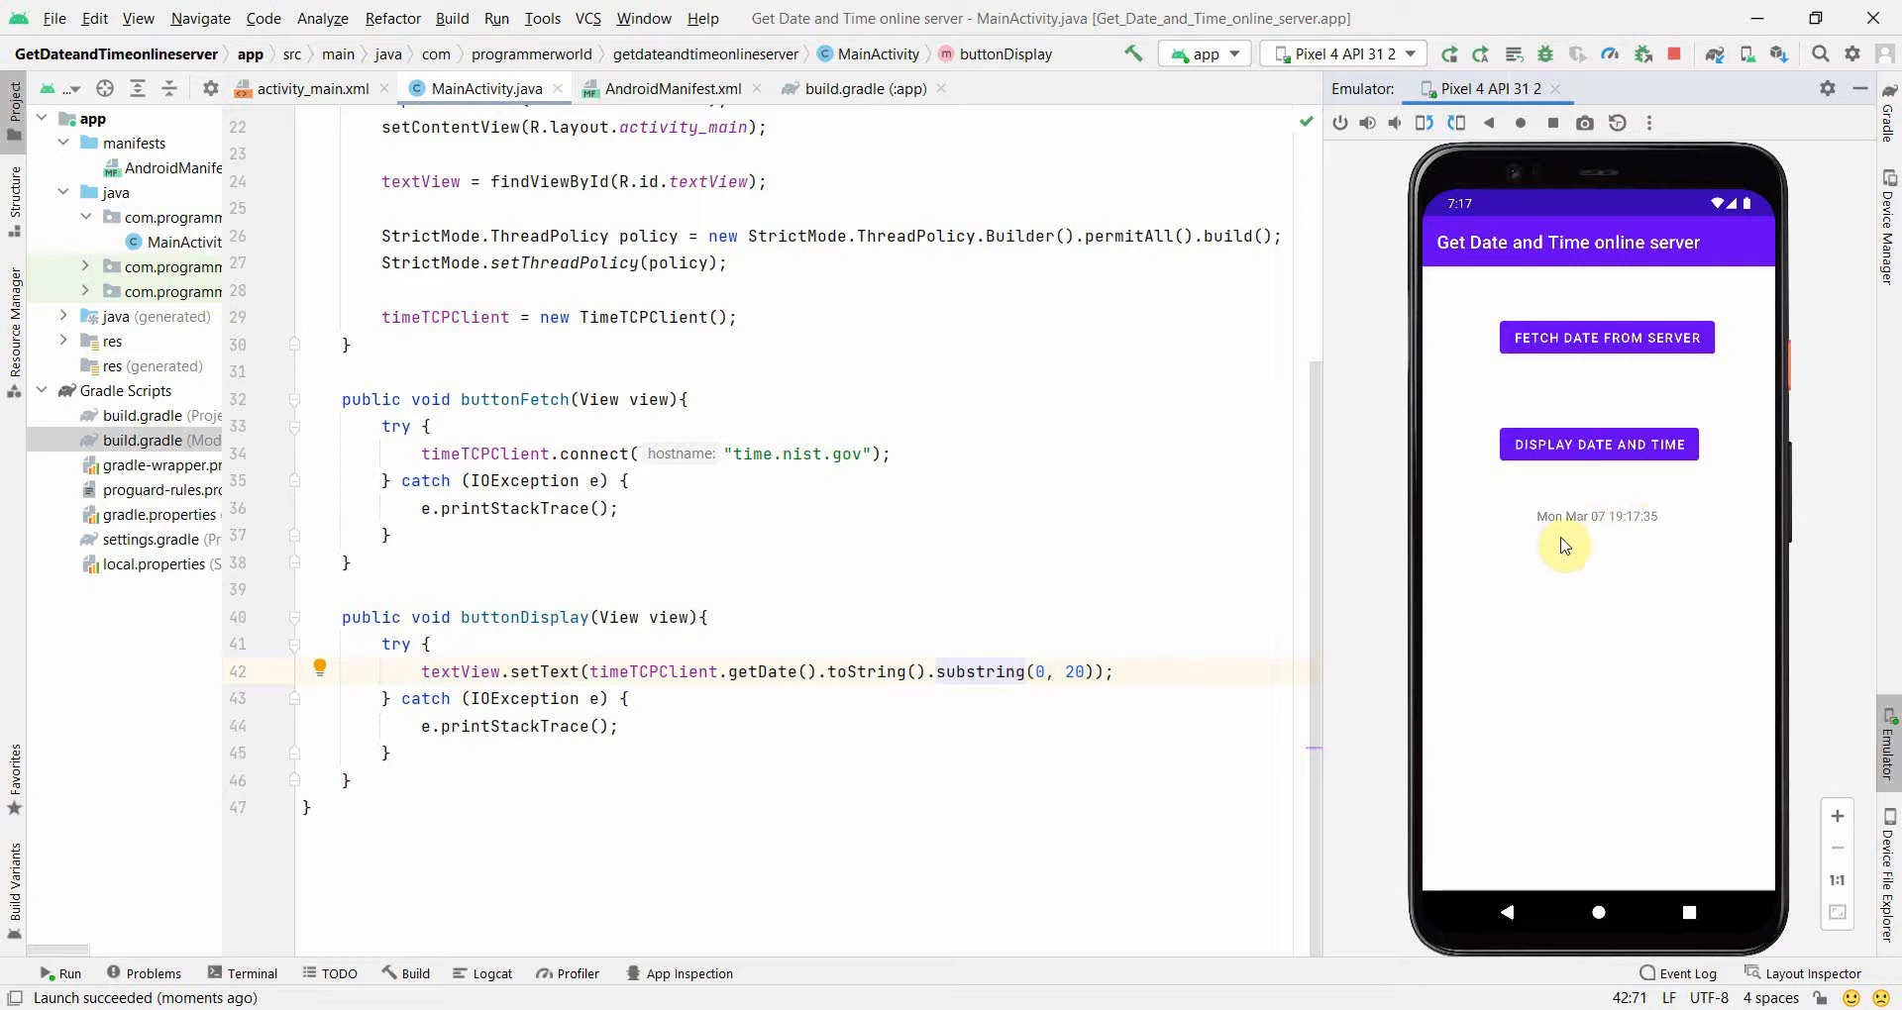
pyautogui.moveTo(1106, 691)
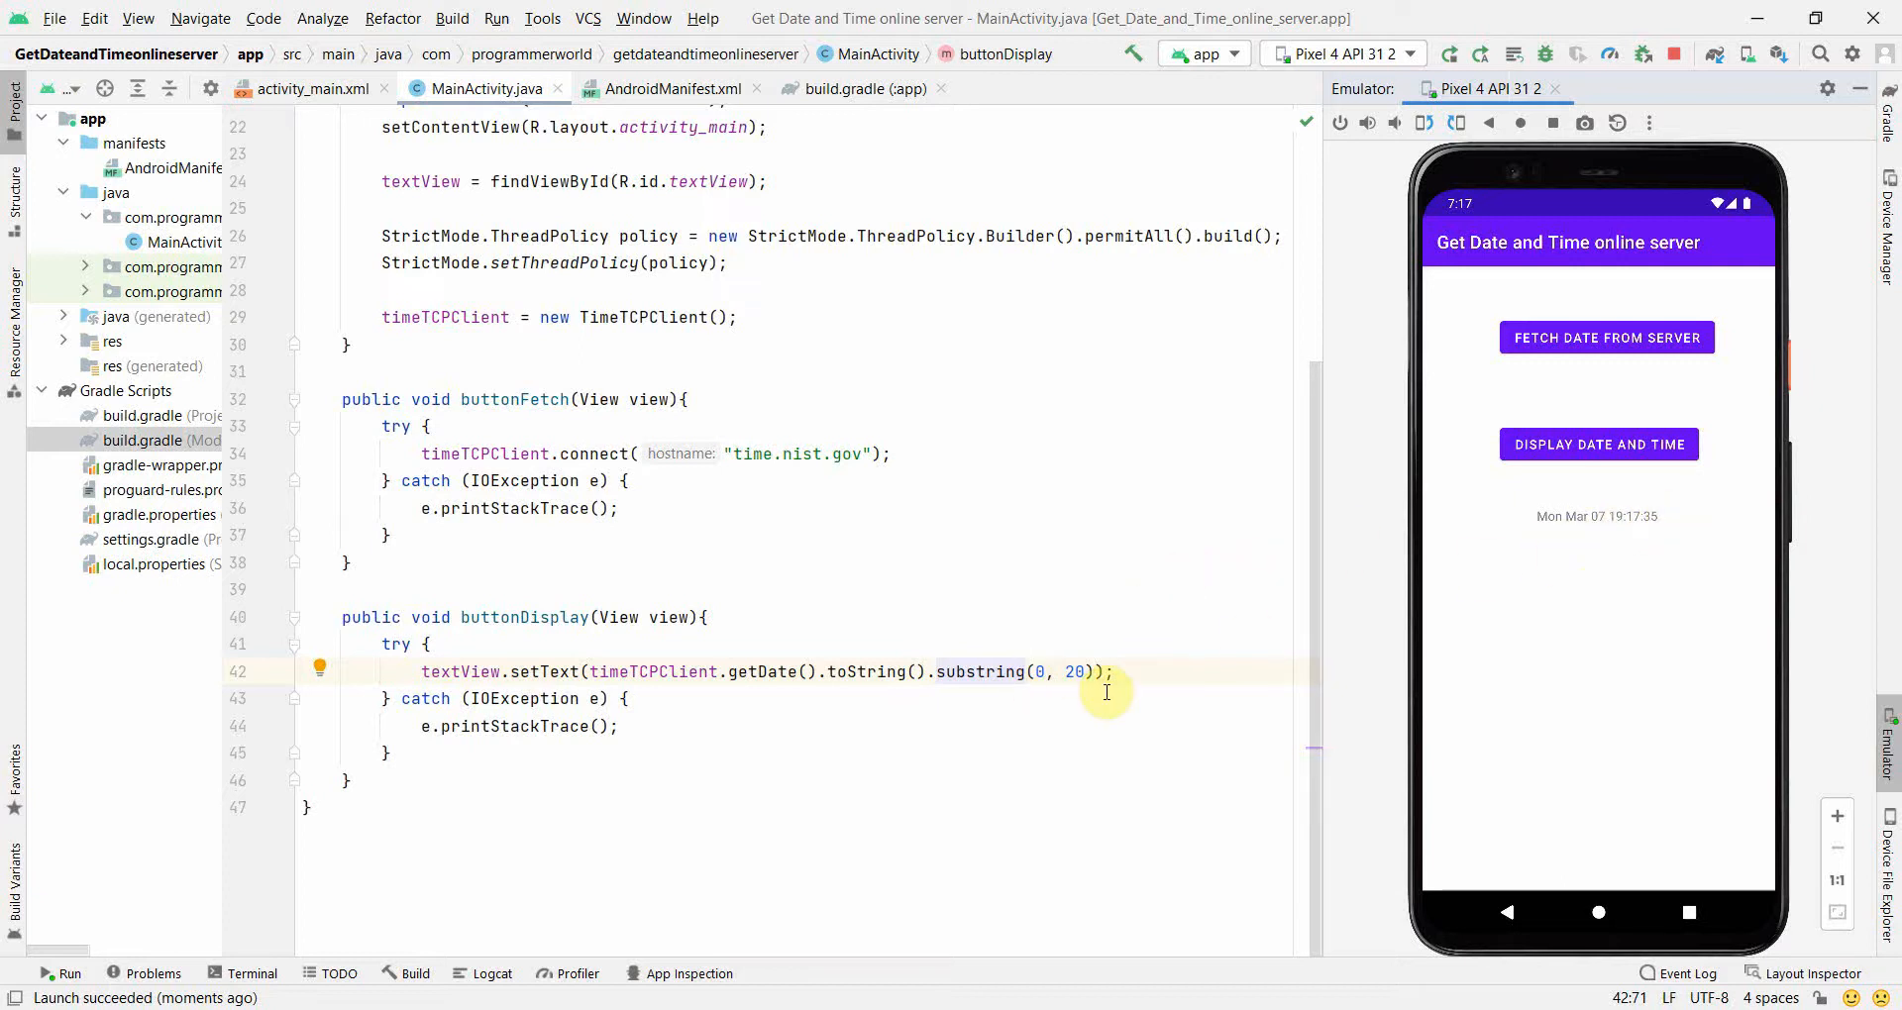
pyautogui.scroll(3)
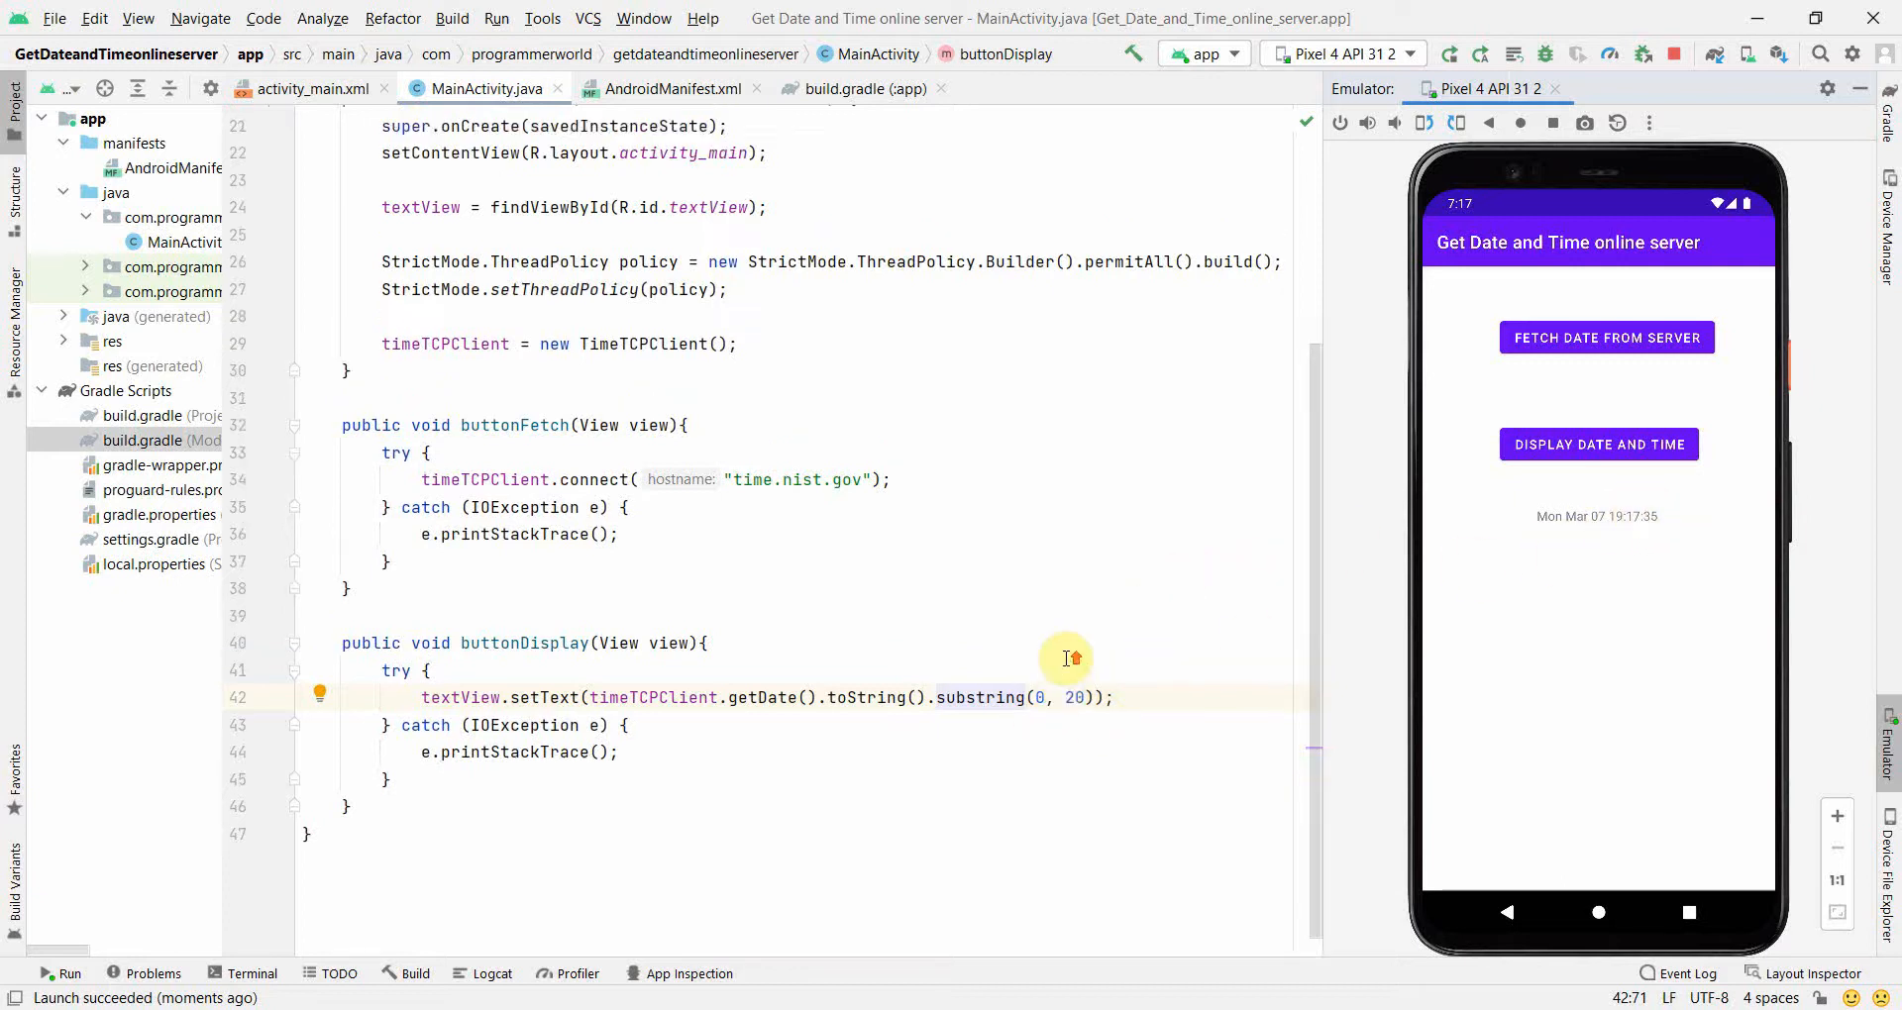
pyautogui.scroll(3)
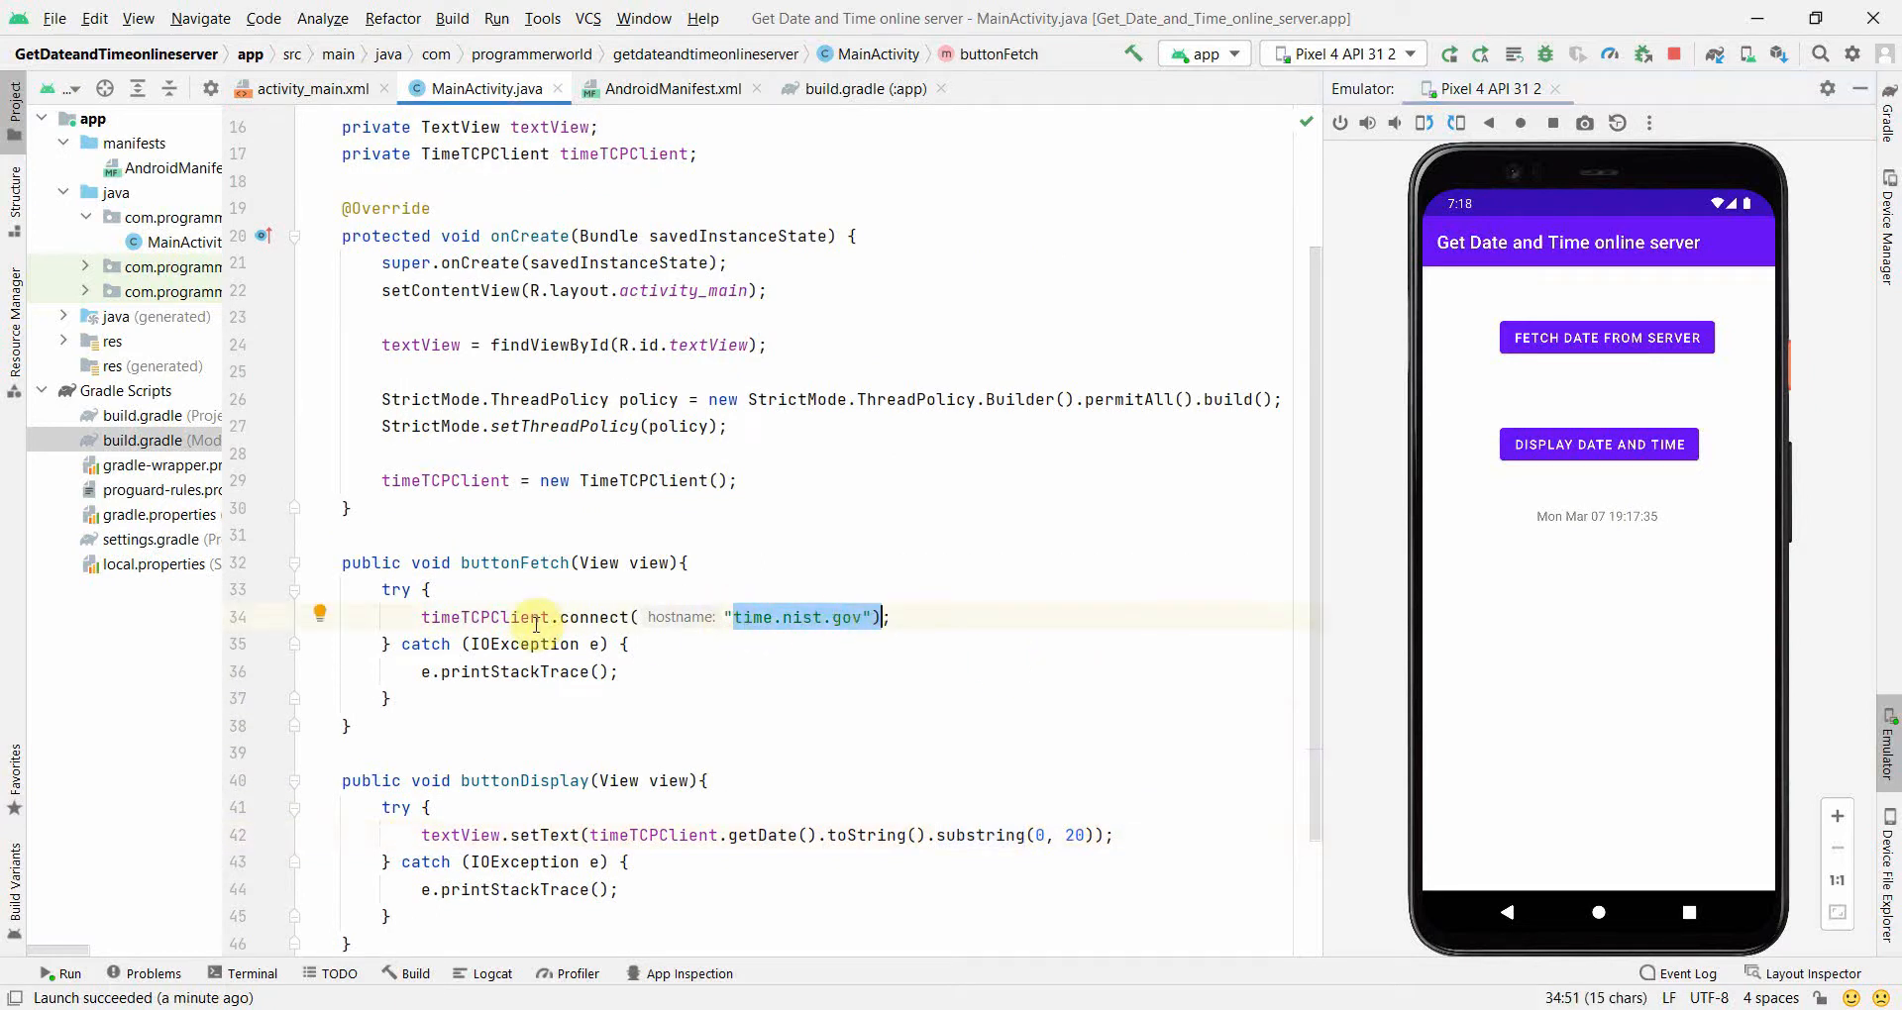
pyautogui.moveTo(761, 834)
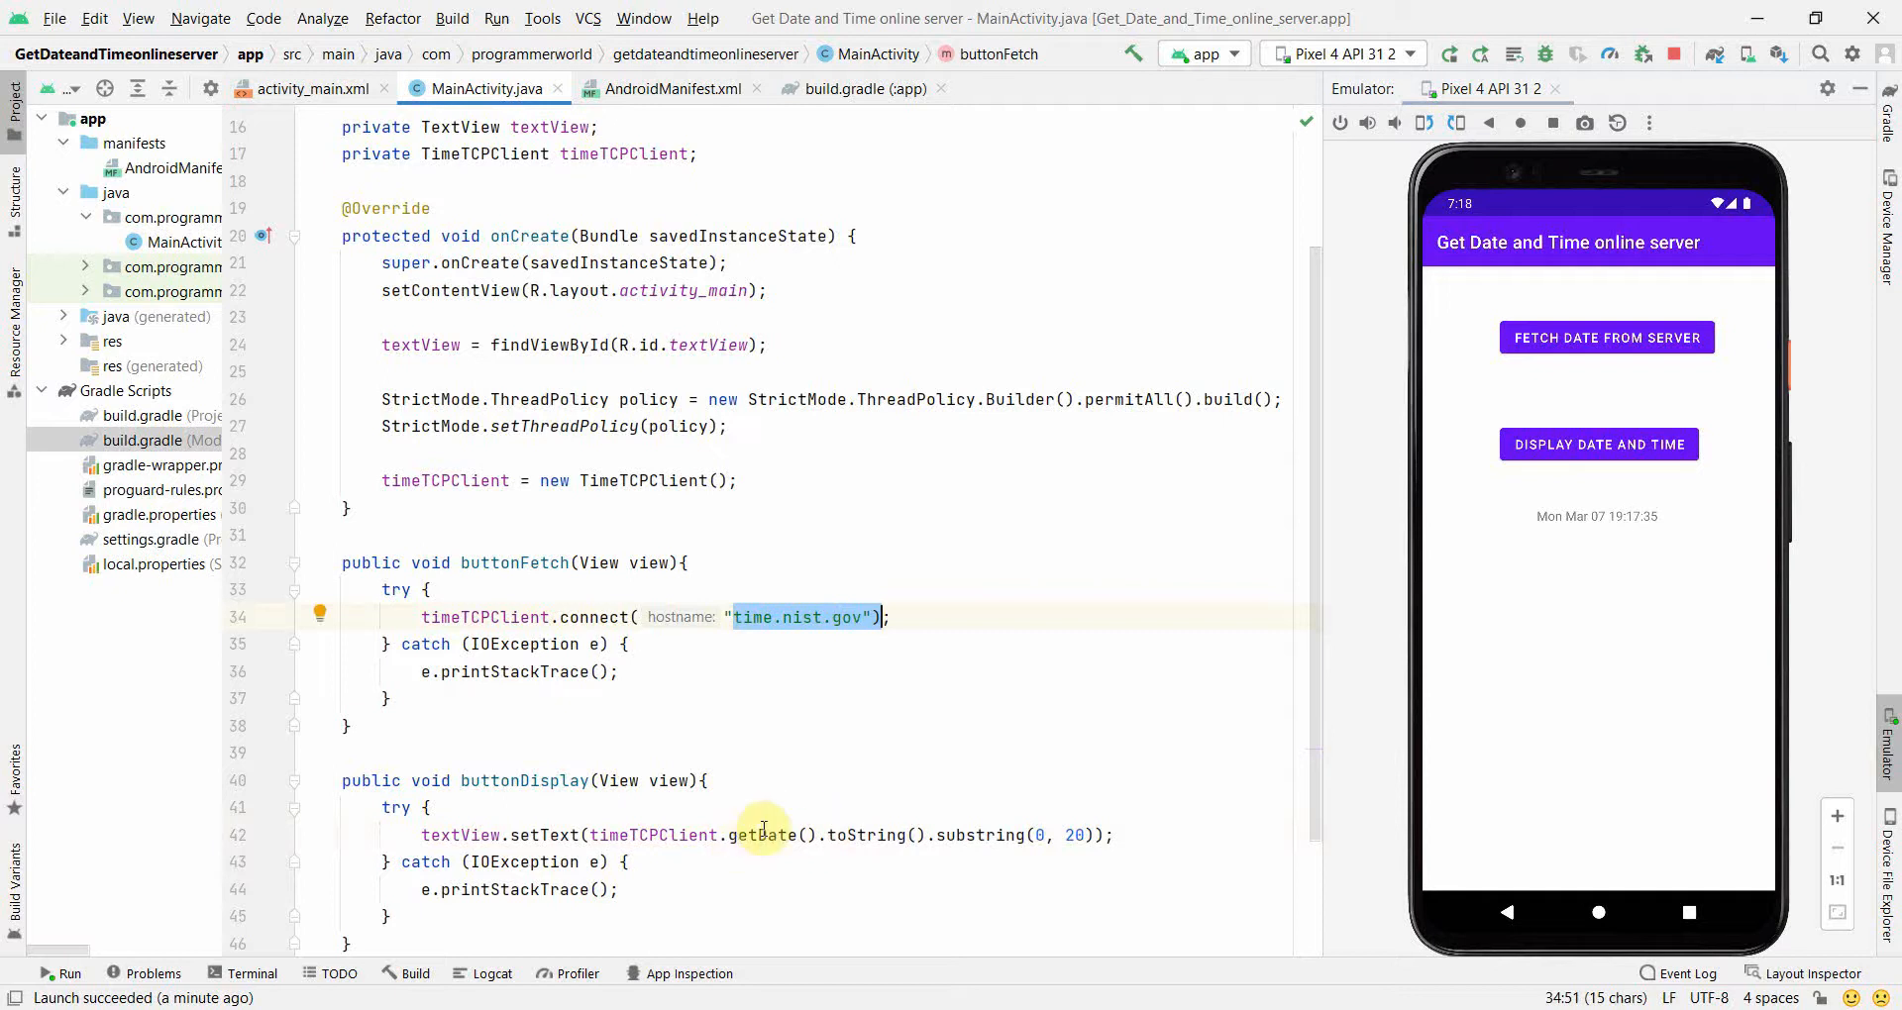
pyautogui.moveTo(761, 735)
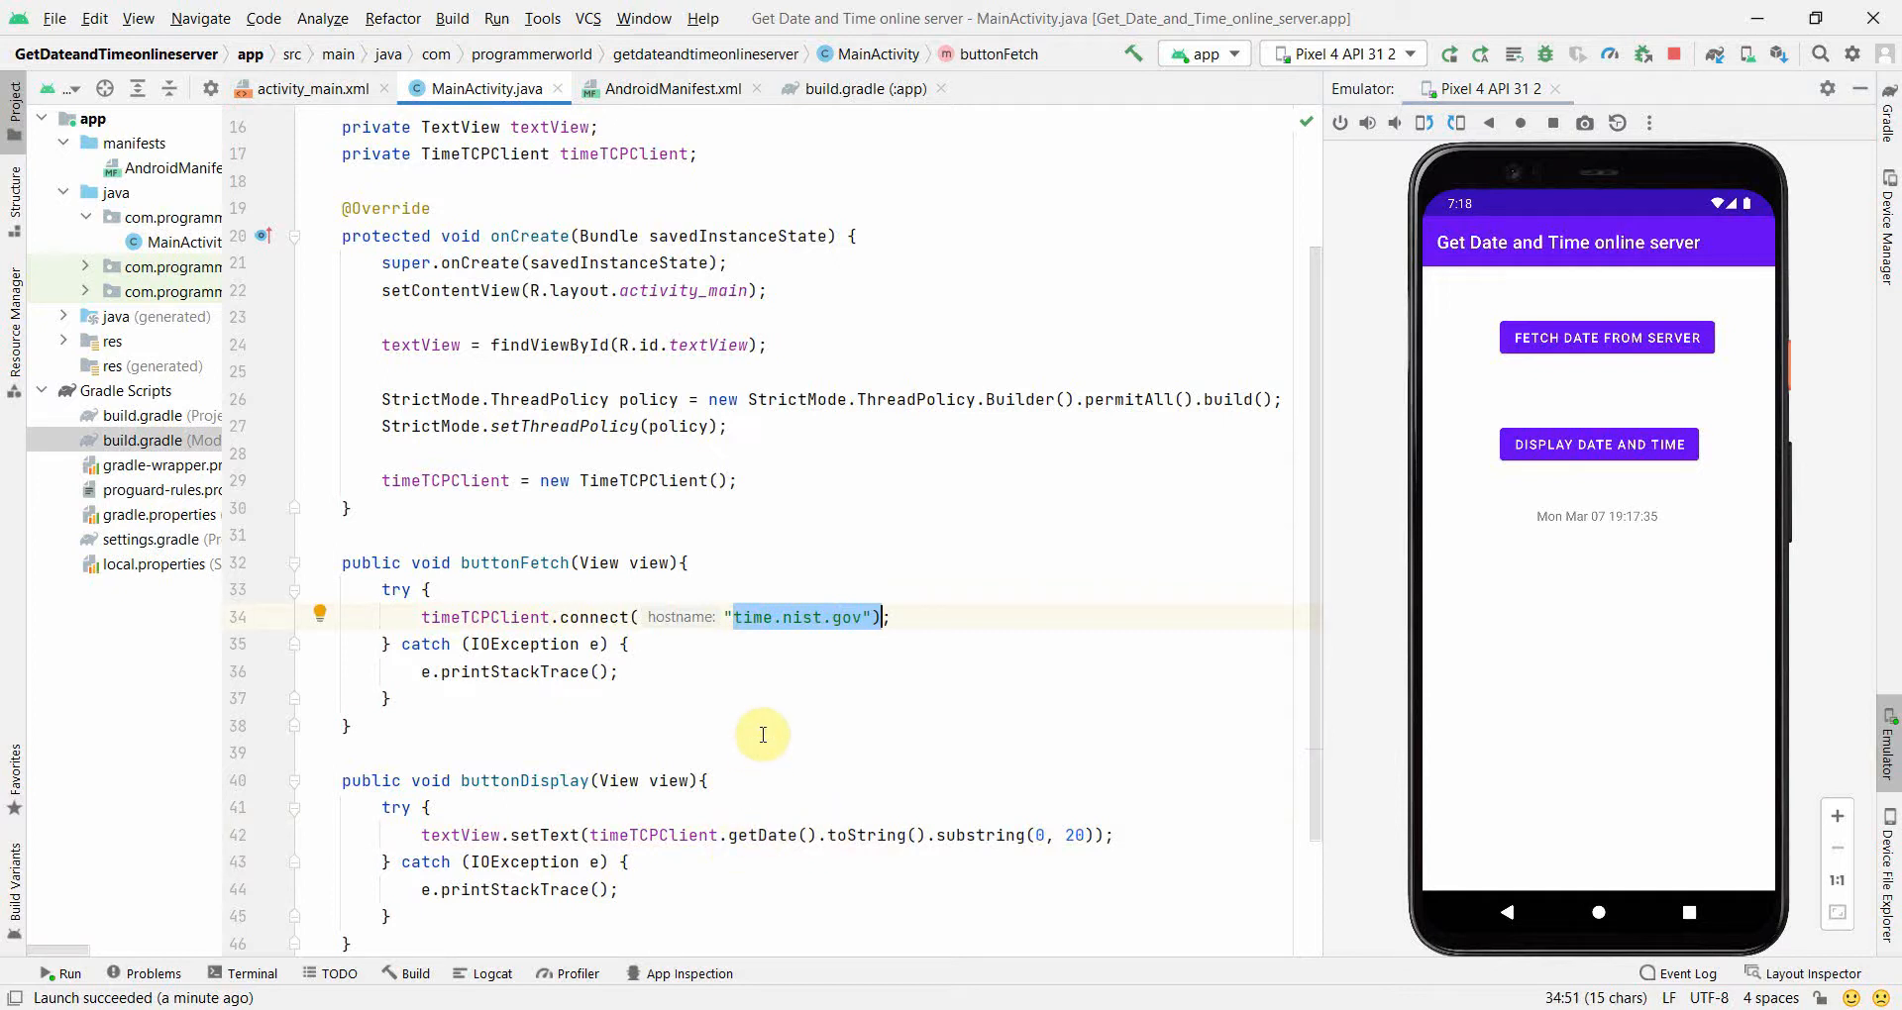